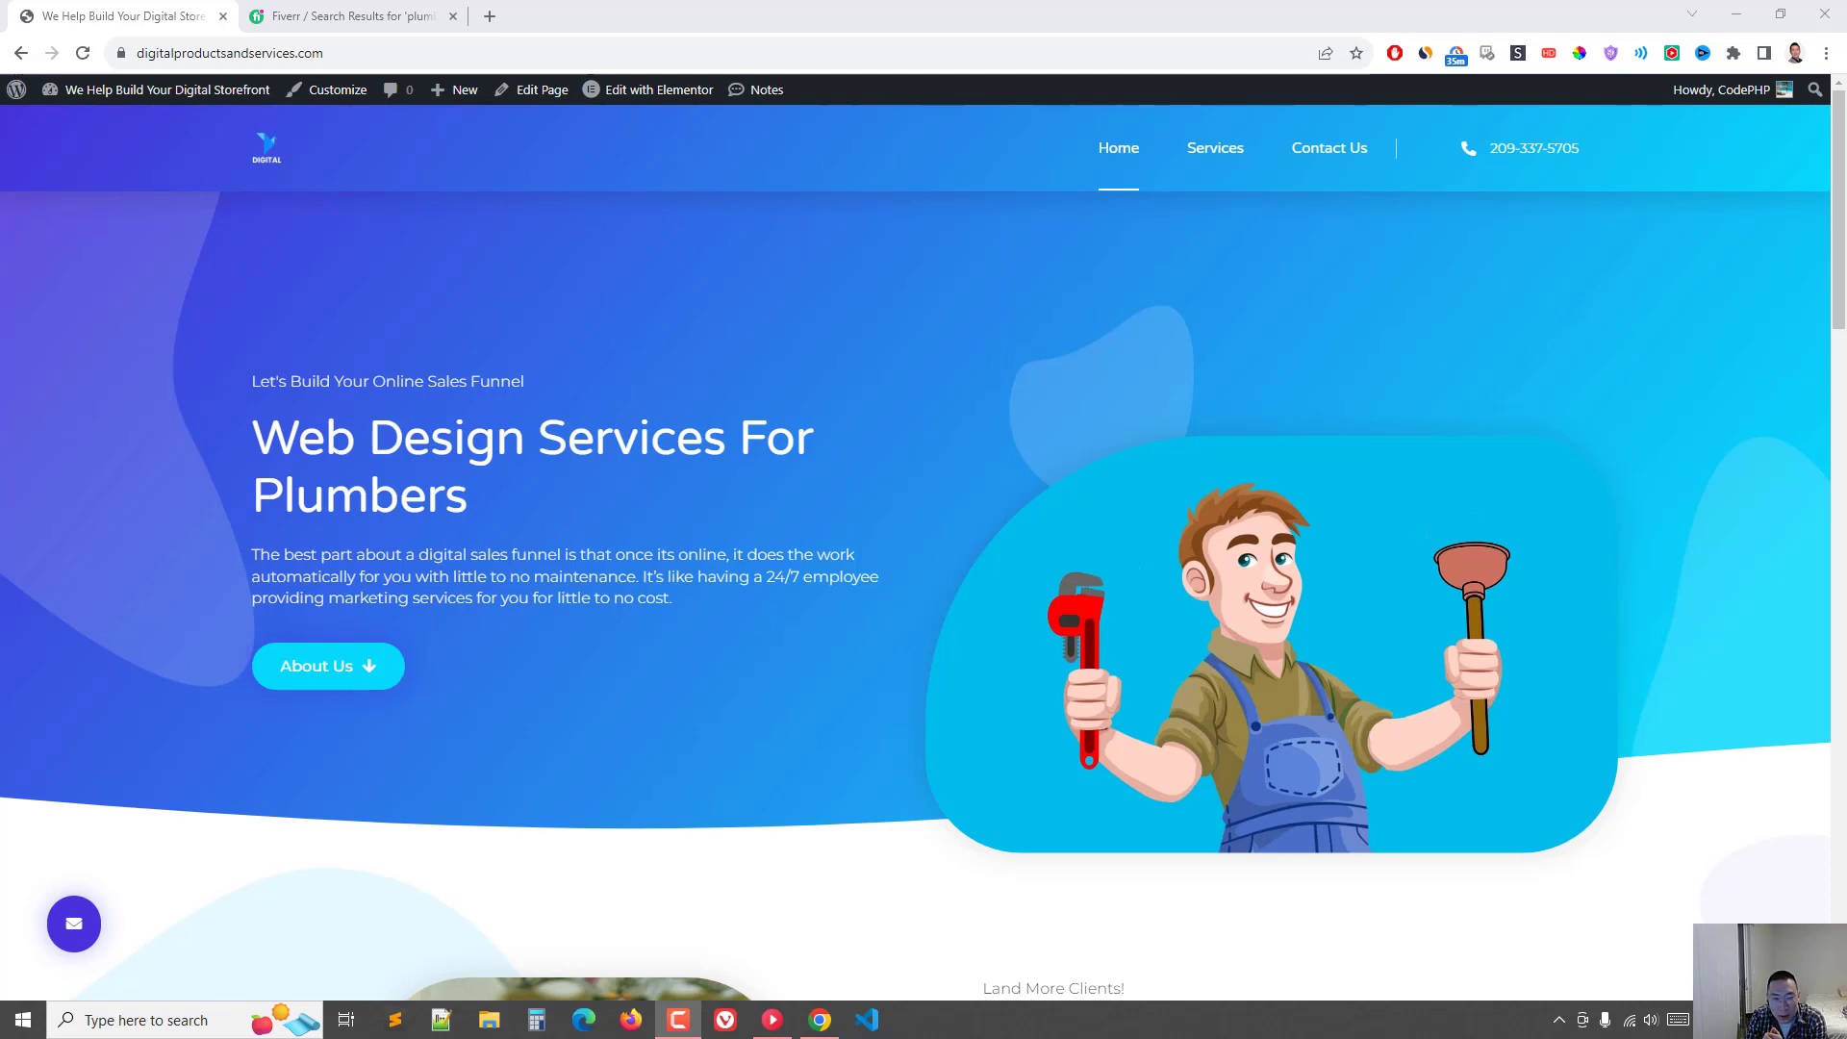
{"action": "mouse_move", "coordinate": [1198, 550]}
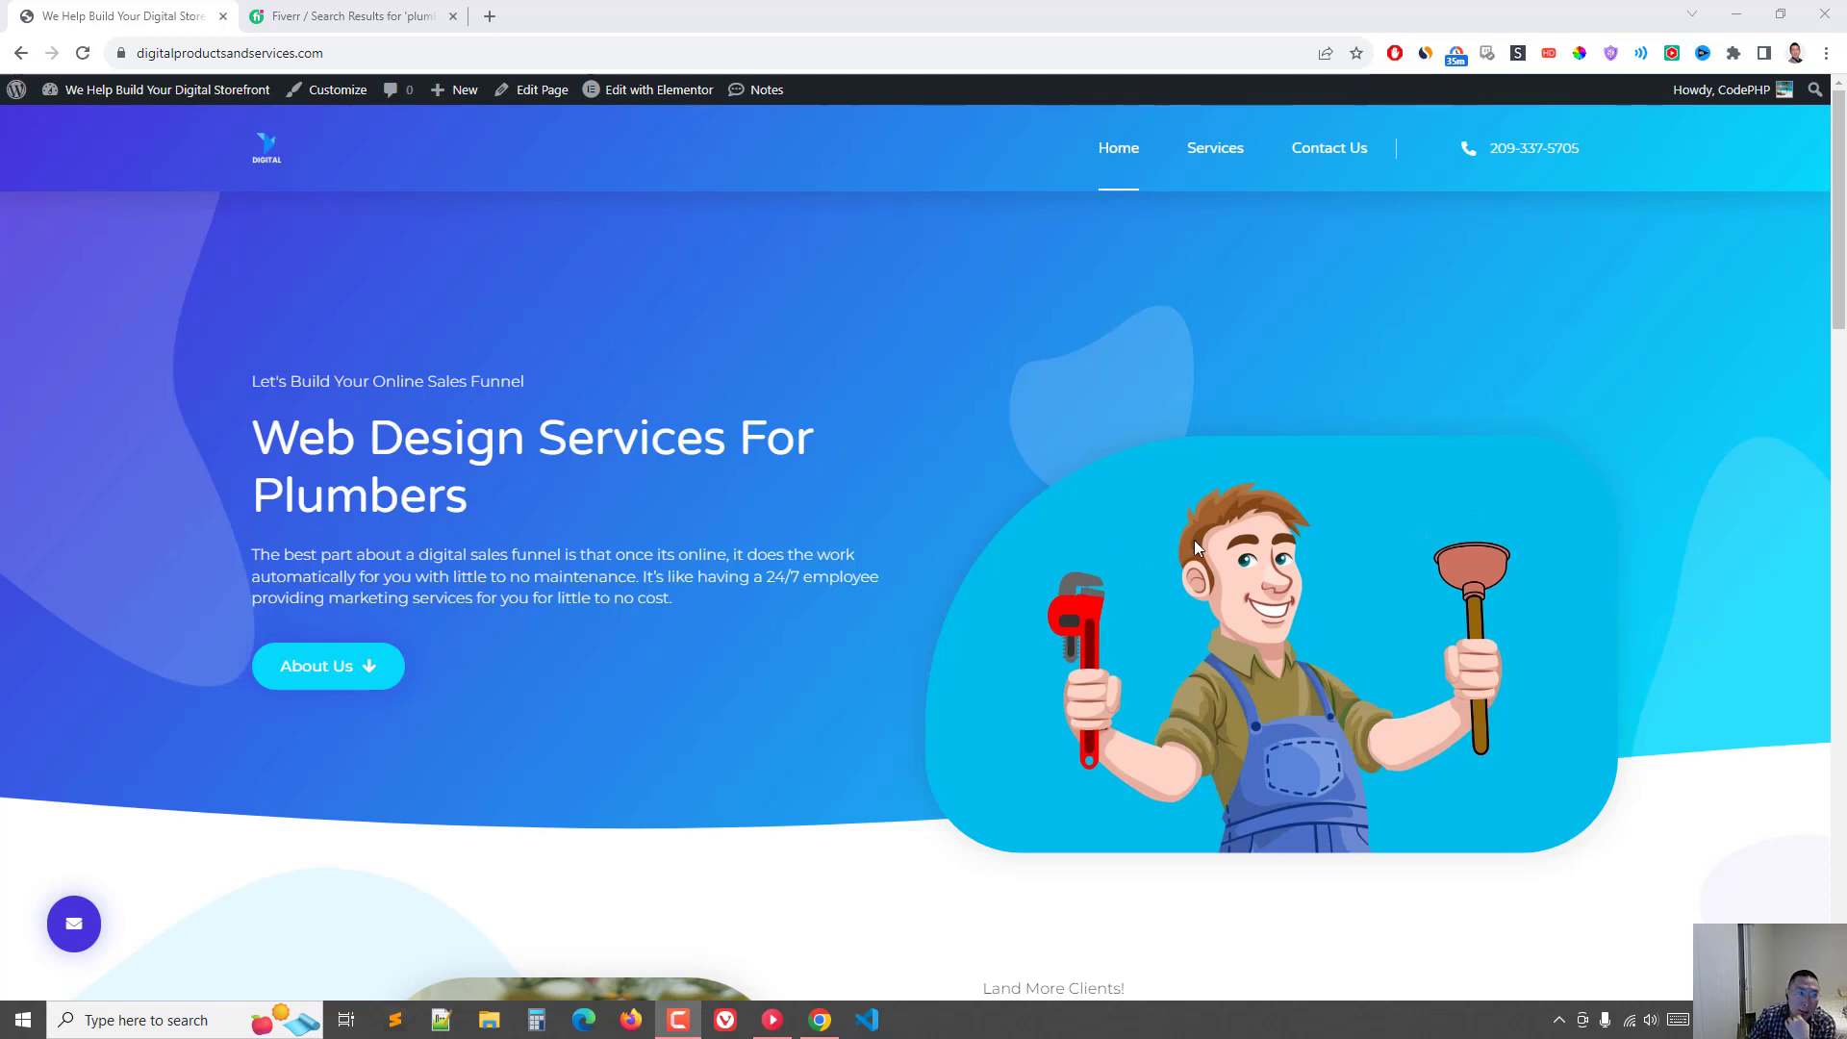
{"action": "mouse_move", "coordinate": [739, 330]}
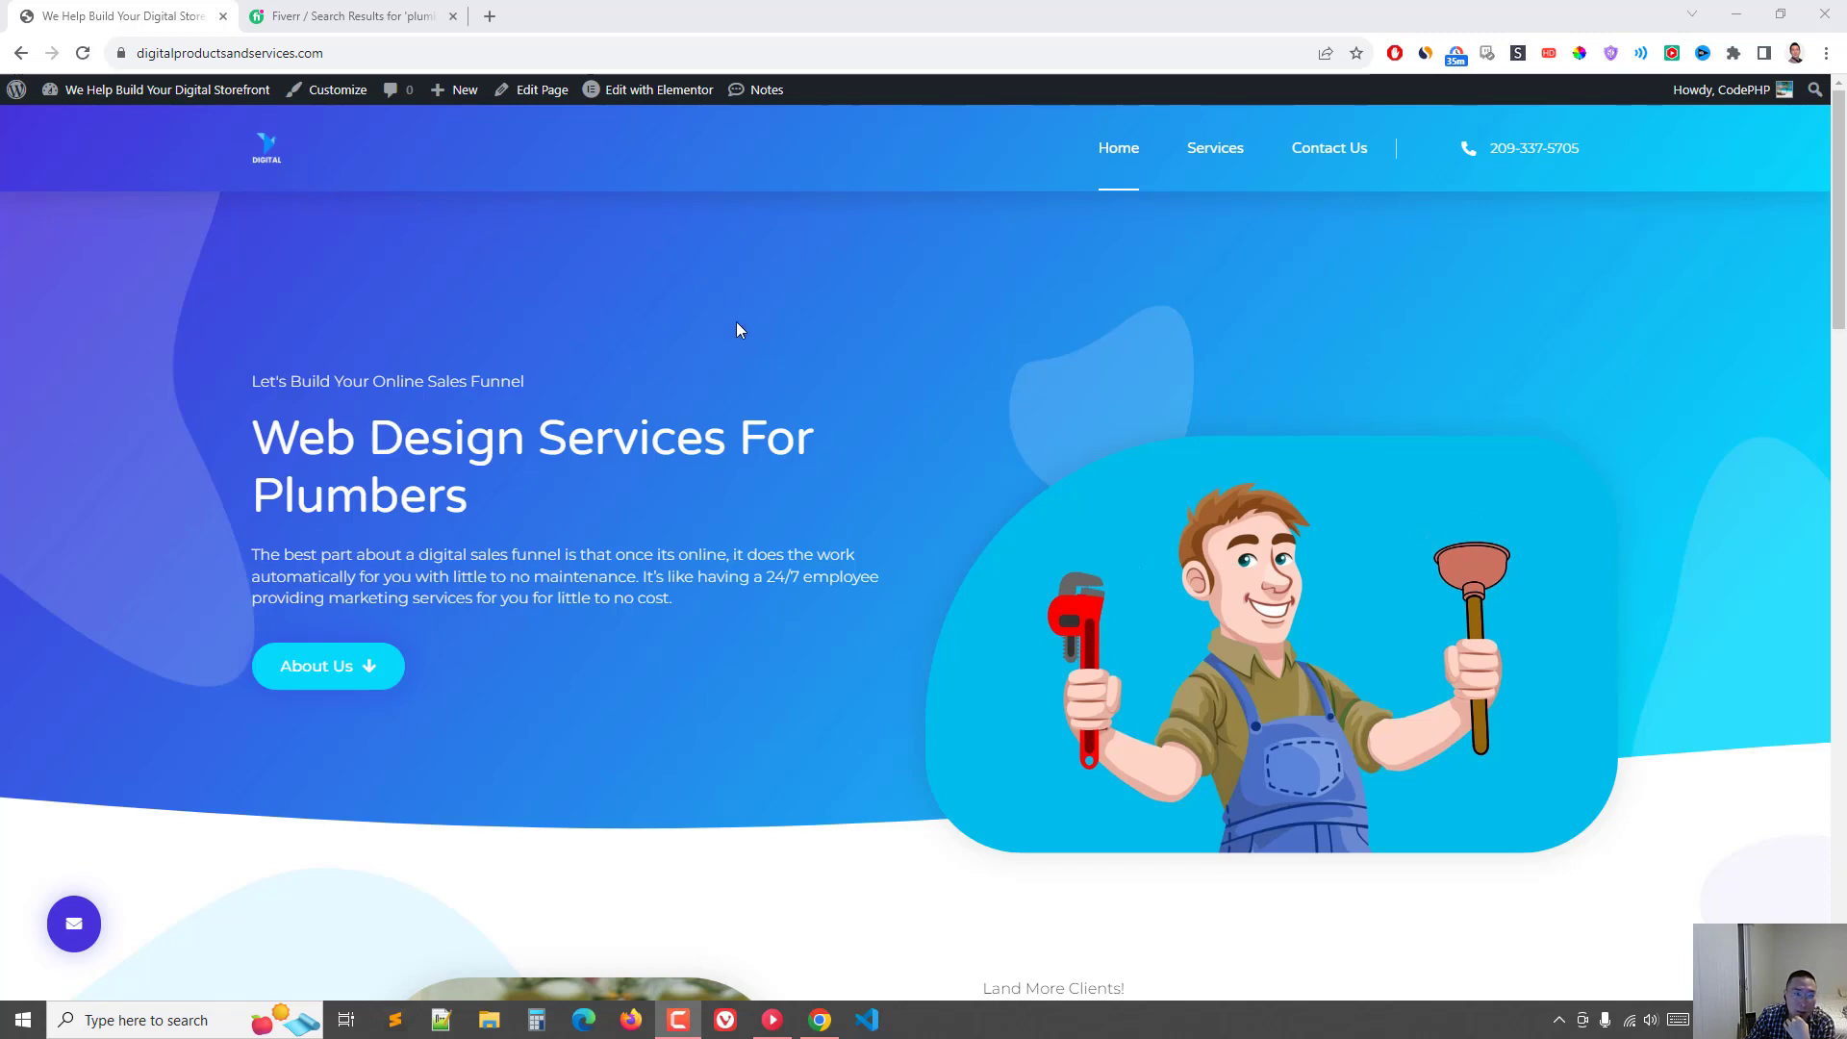
Step: Review the plumber web-design homepage, then open Services down to Basic Website Setup For Plumbers
{"action": "scroll", "scroll_direction": "down", "scroll_amount": 3}
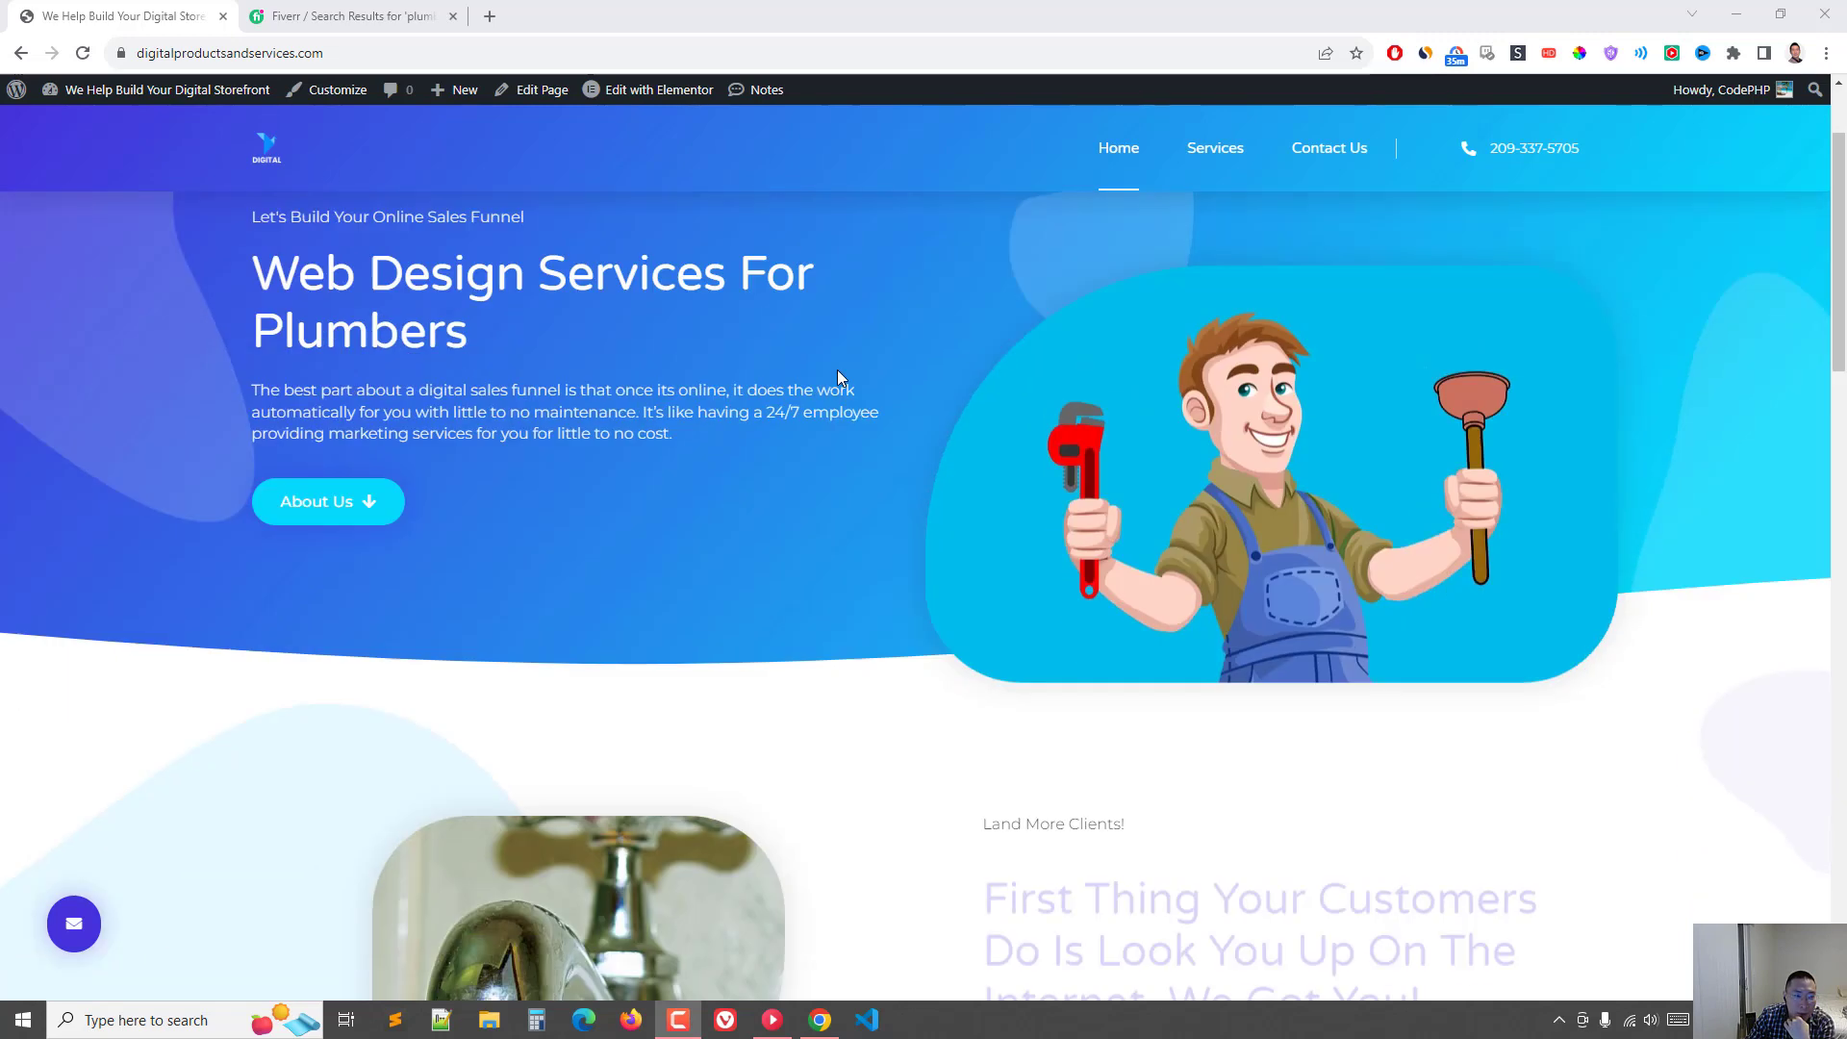
{"action": "scroll", "scroll_direction": "down", "scroll_amount": 3}
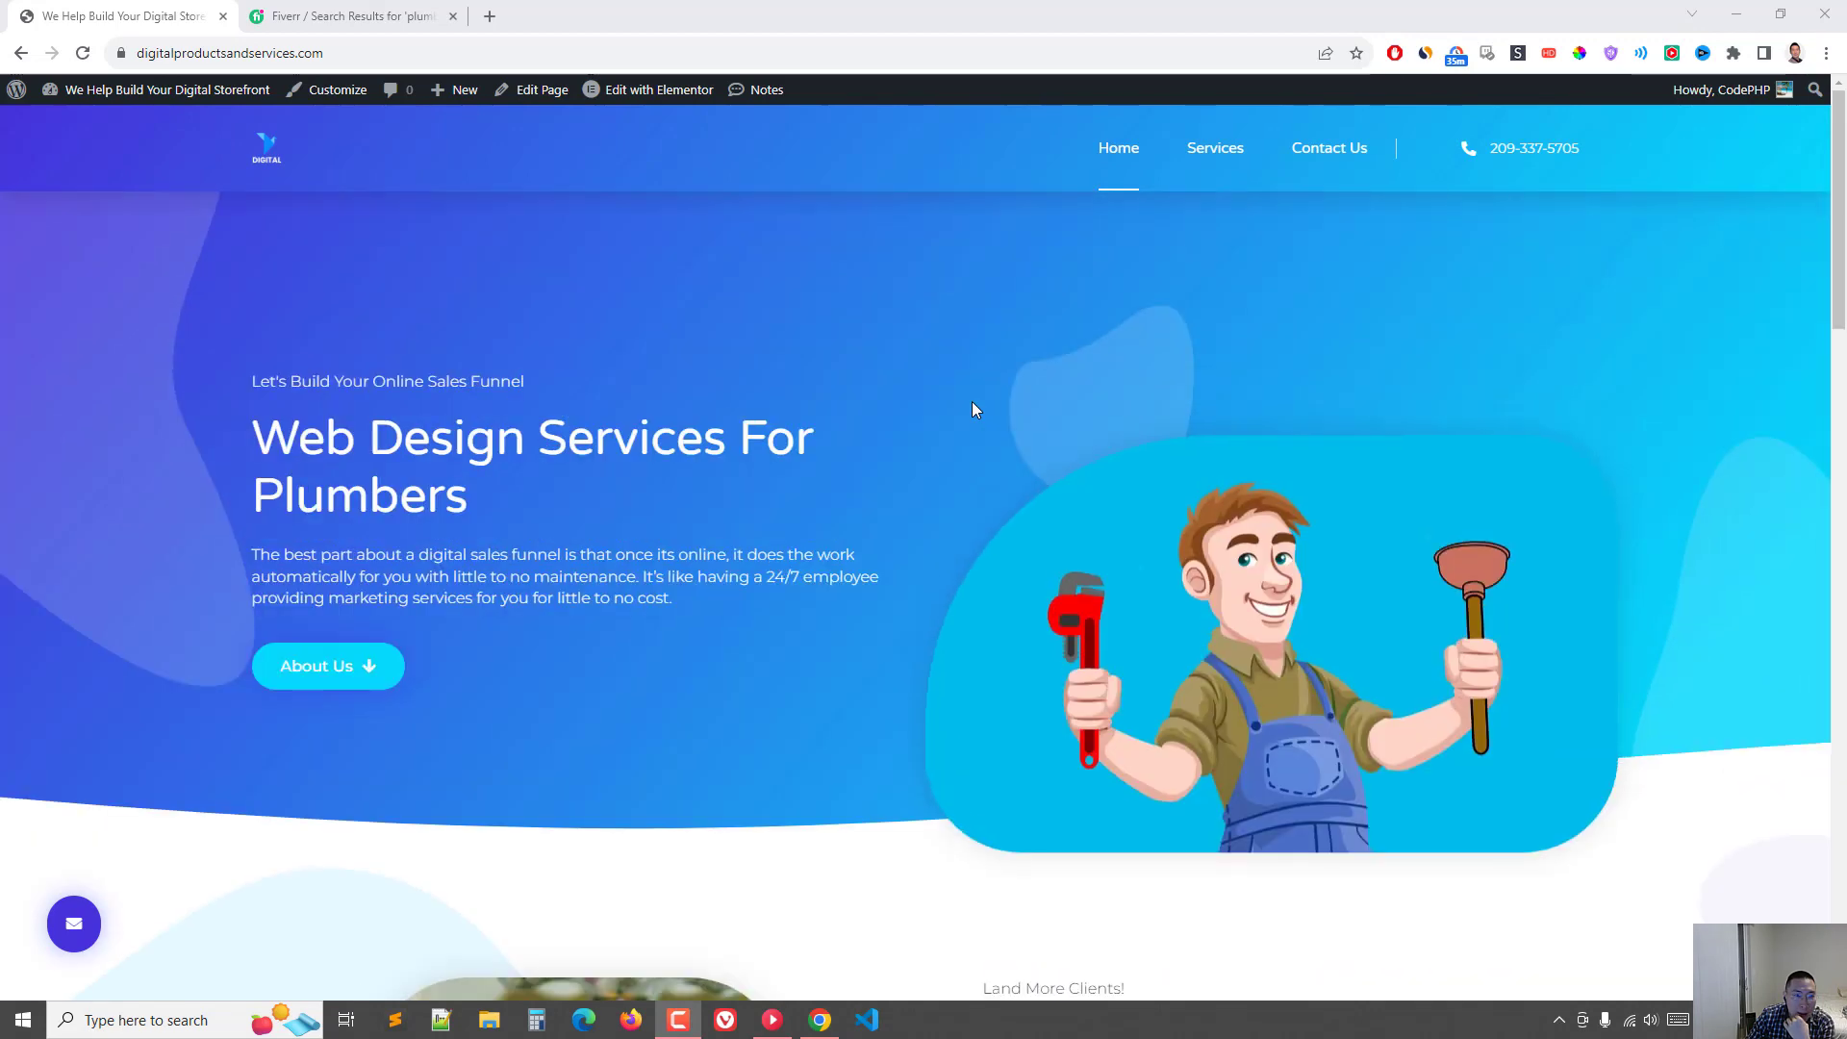
{"action": "left_click", "coordinate": [1215, 147]}
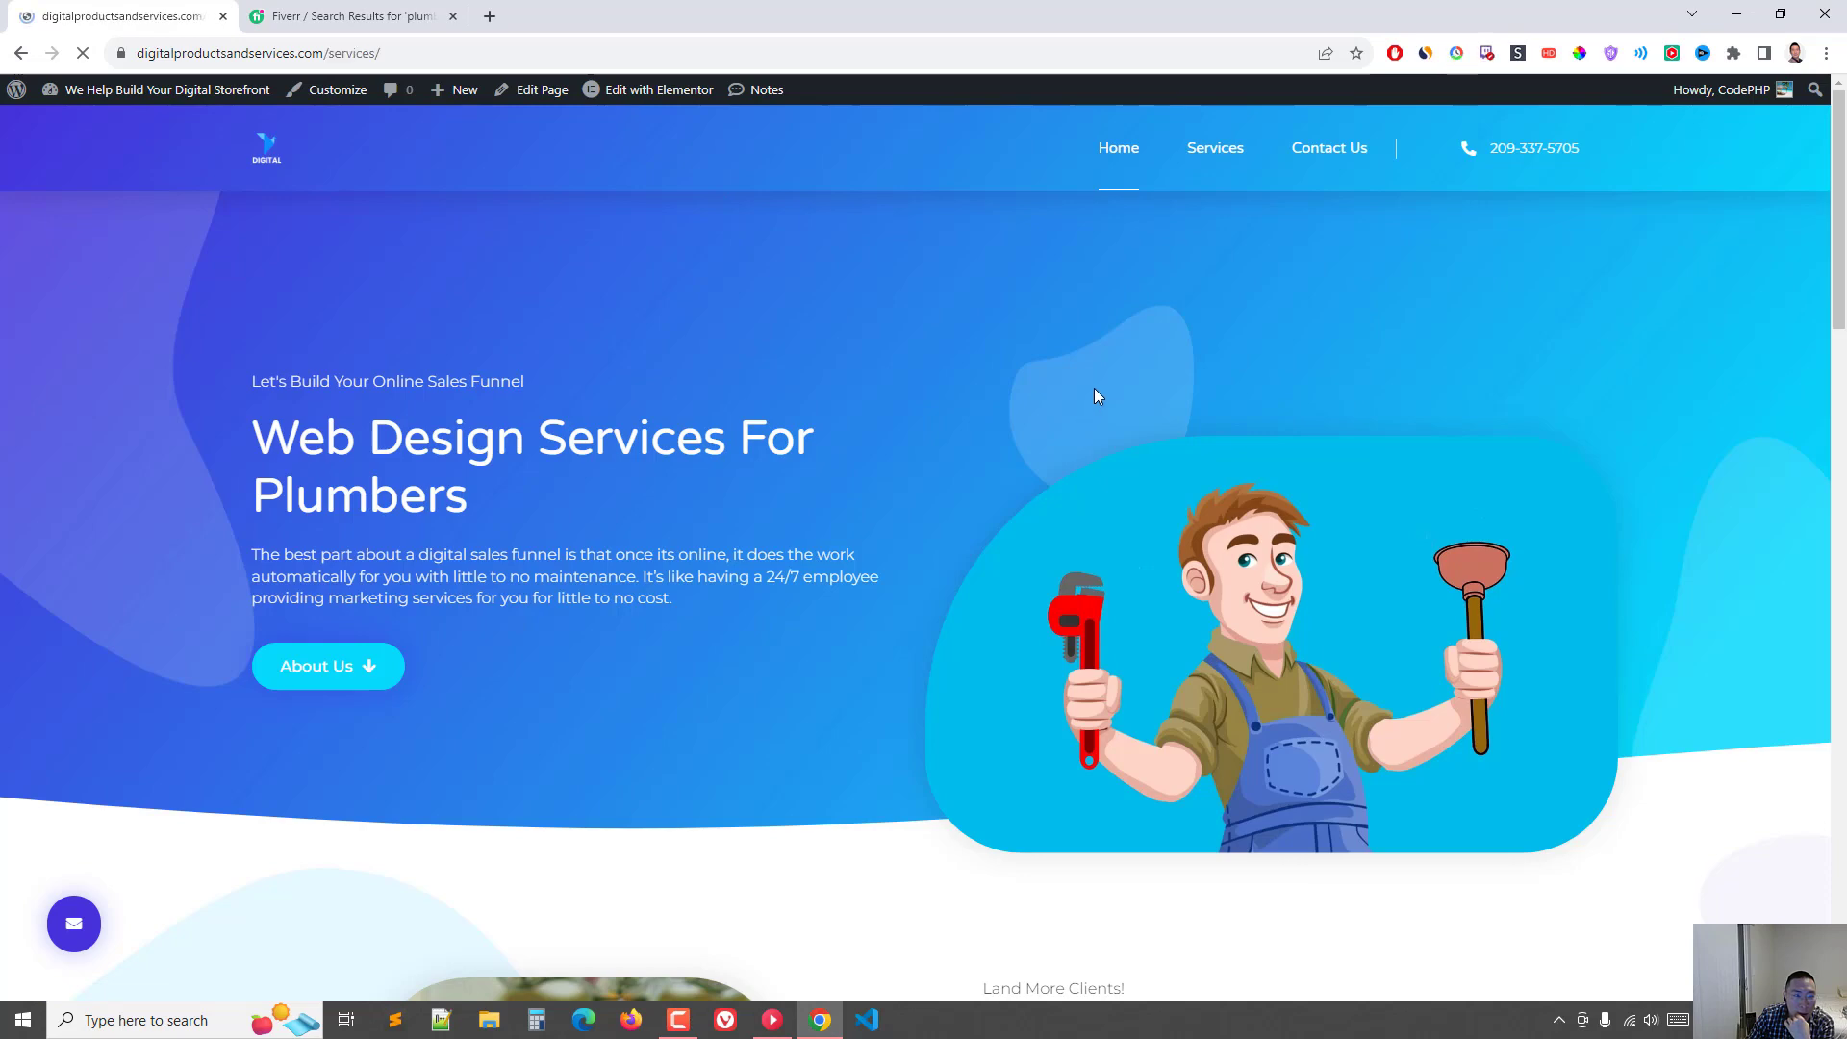
{"action": "left_click", "coordinate": [1216, 147]}
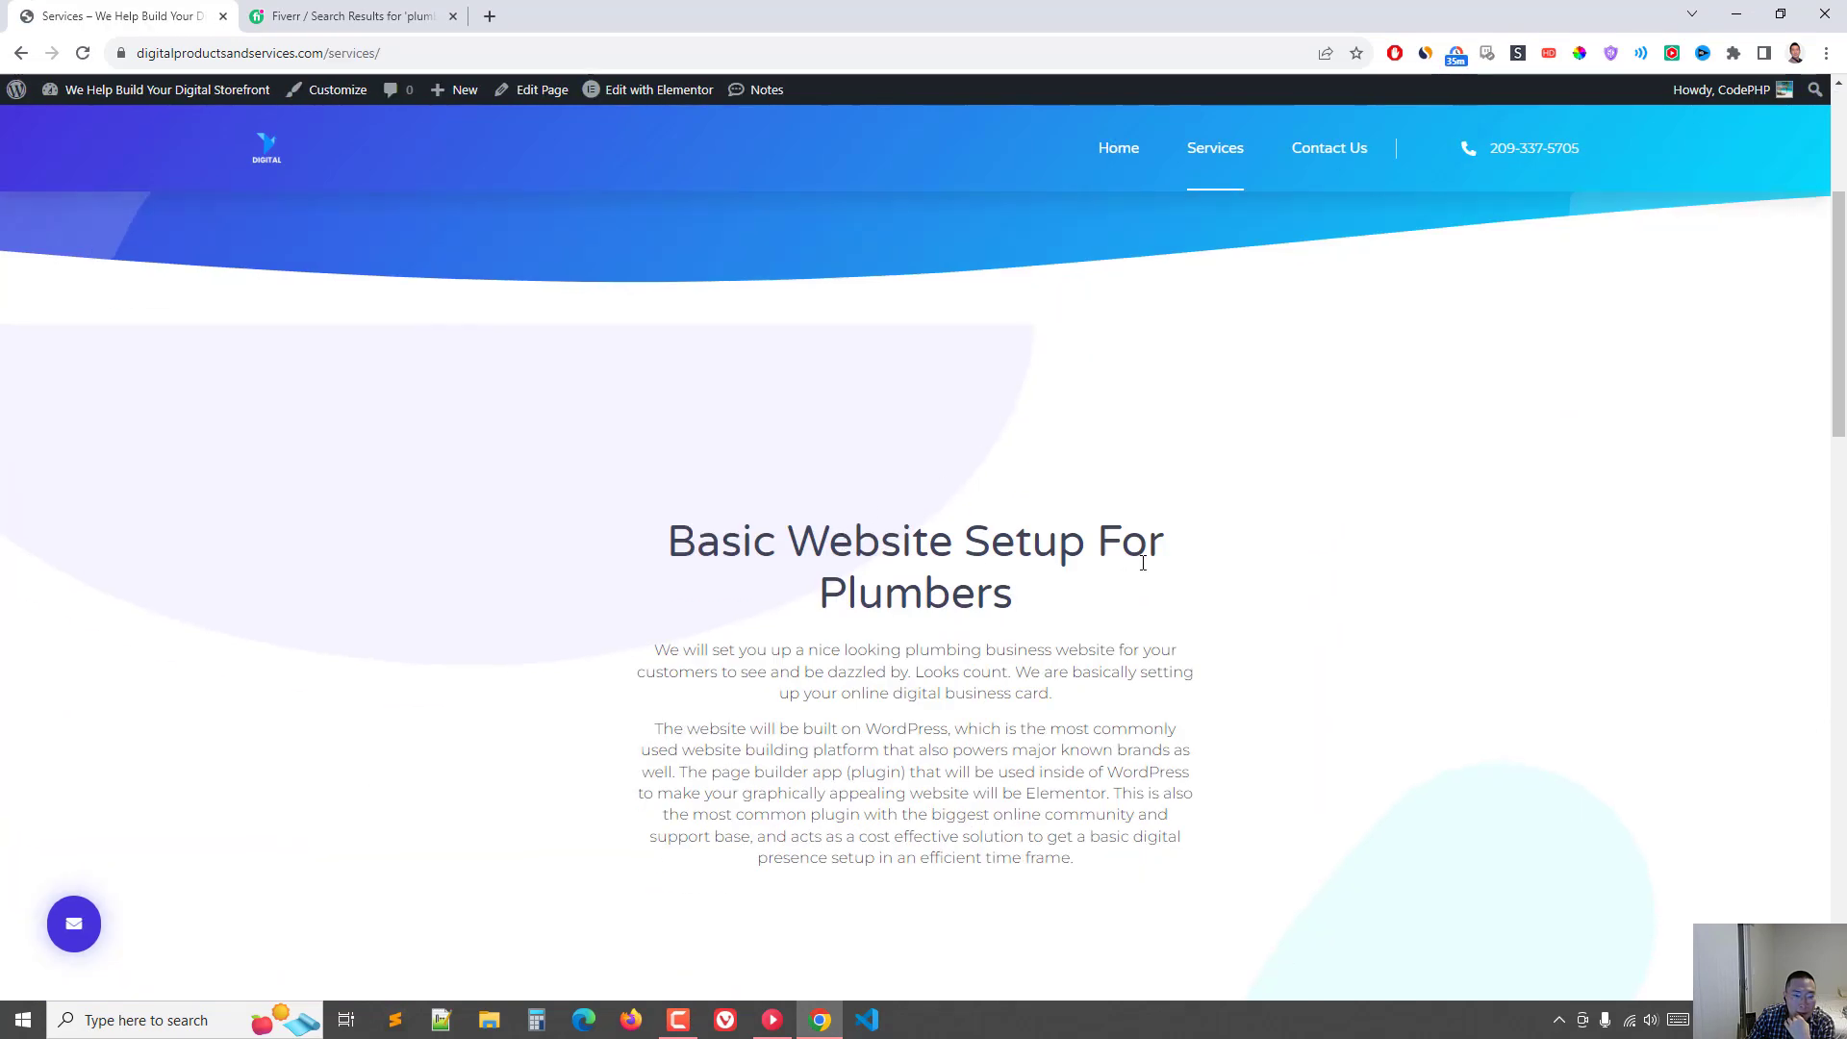
{"action": "scroll", "scroll_direction": "down", "scroll_amount": 3}
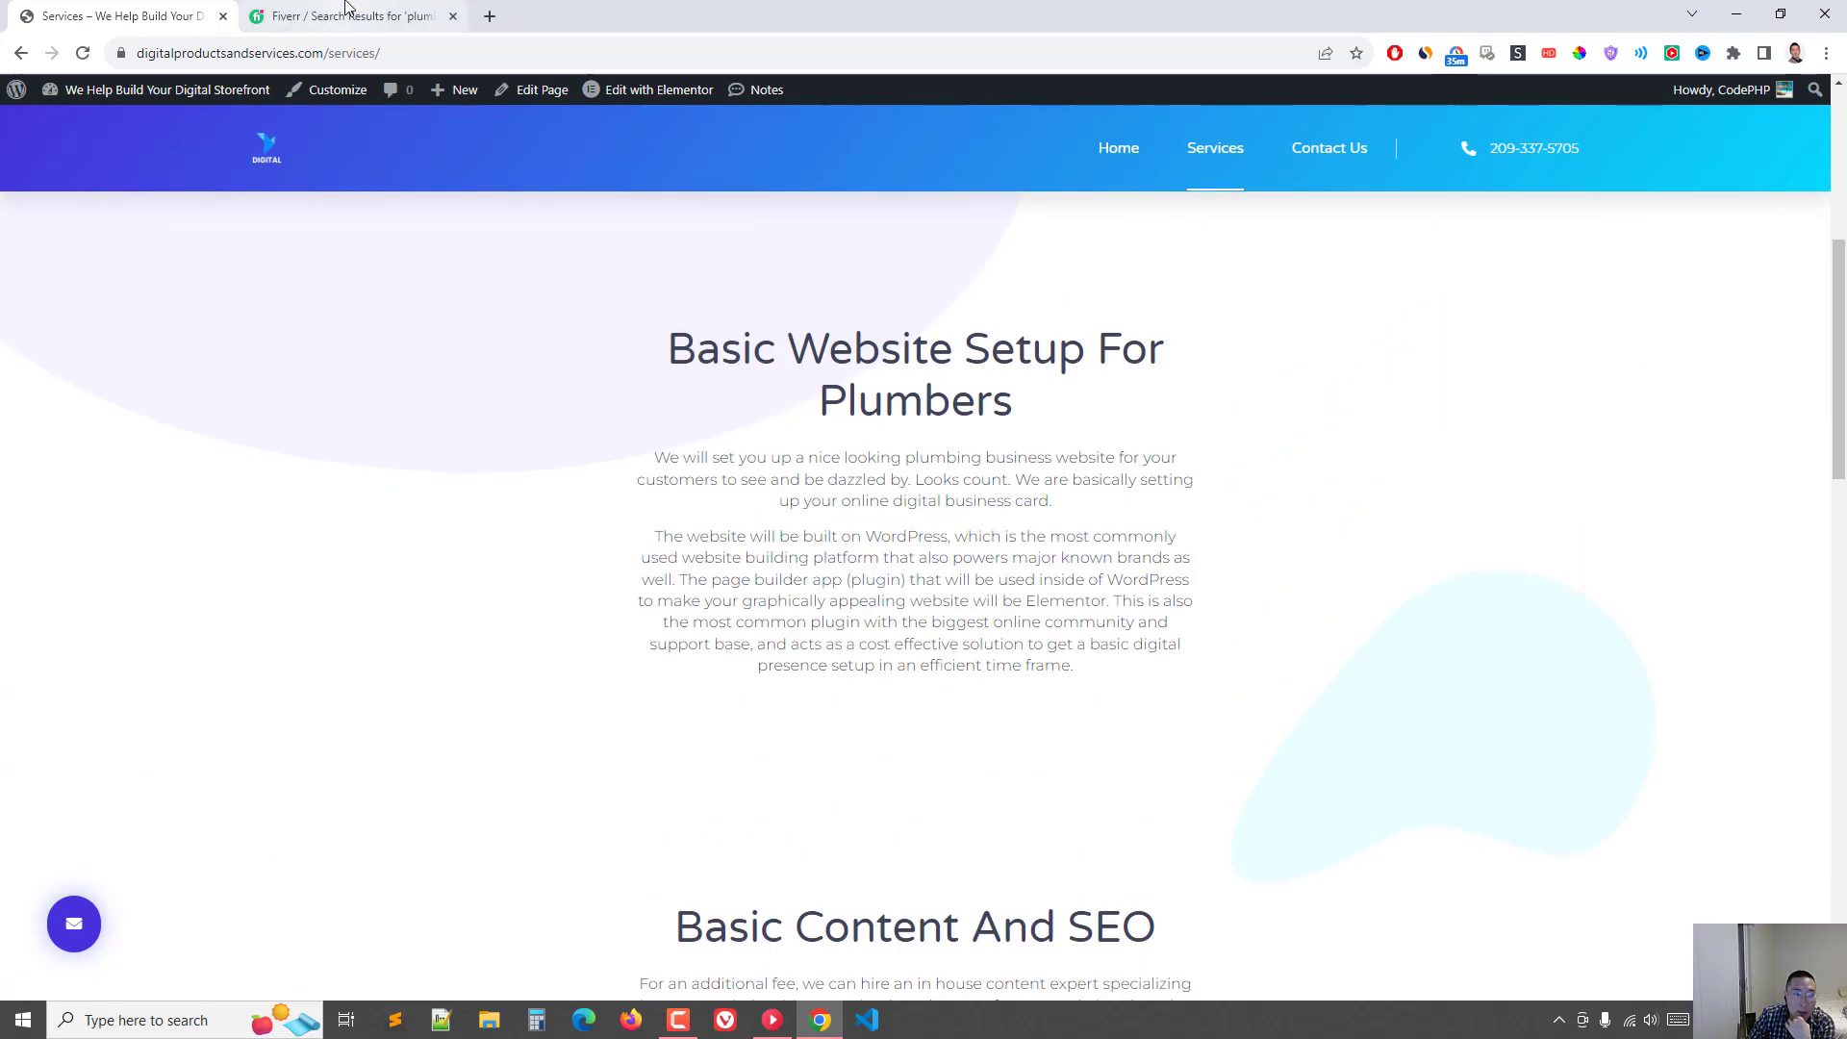
Step: On Fiverr, view the linked plumbing website gig's US$150 Premium package, then return to Webexpert
{"action": "left_click", "coordinate": [347, 16]}
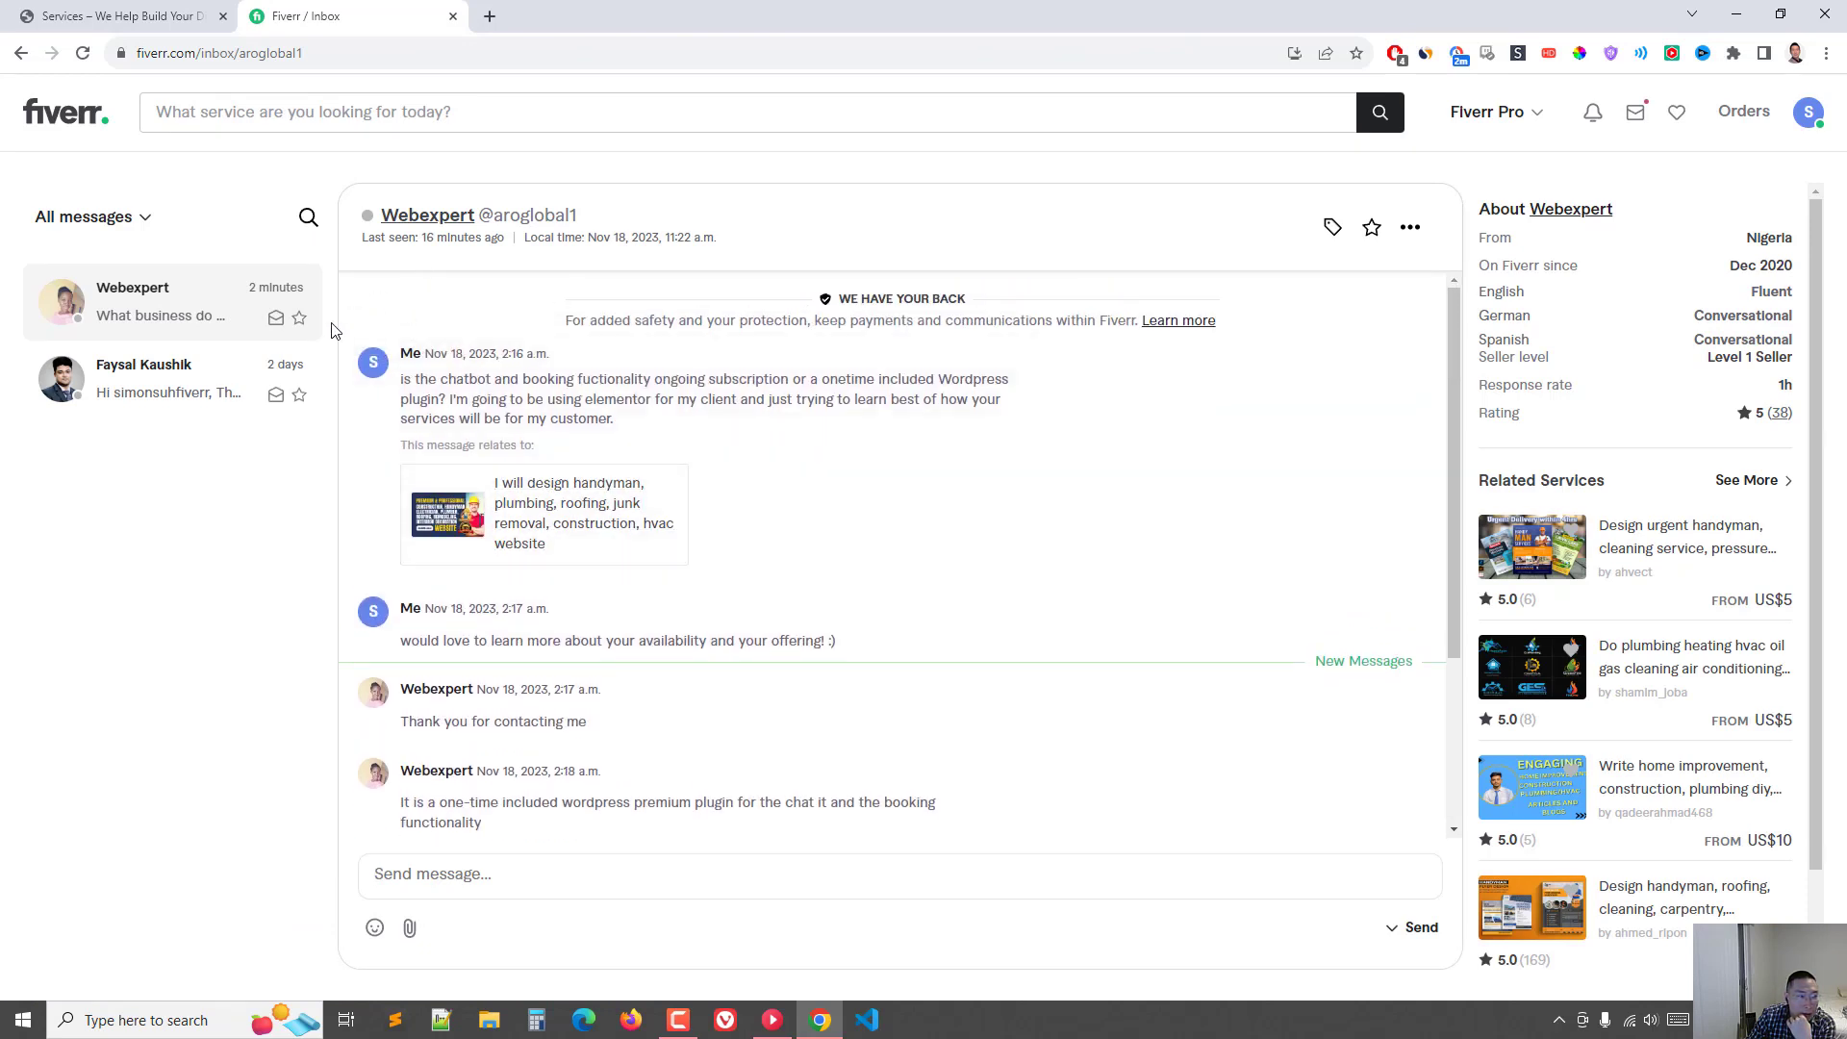
{"action": "mouse_move", "coordinate": [473, 488]}
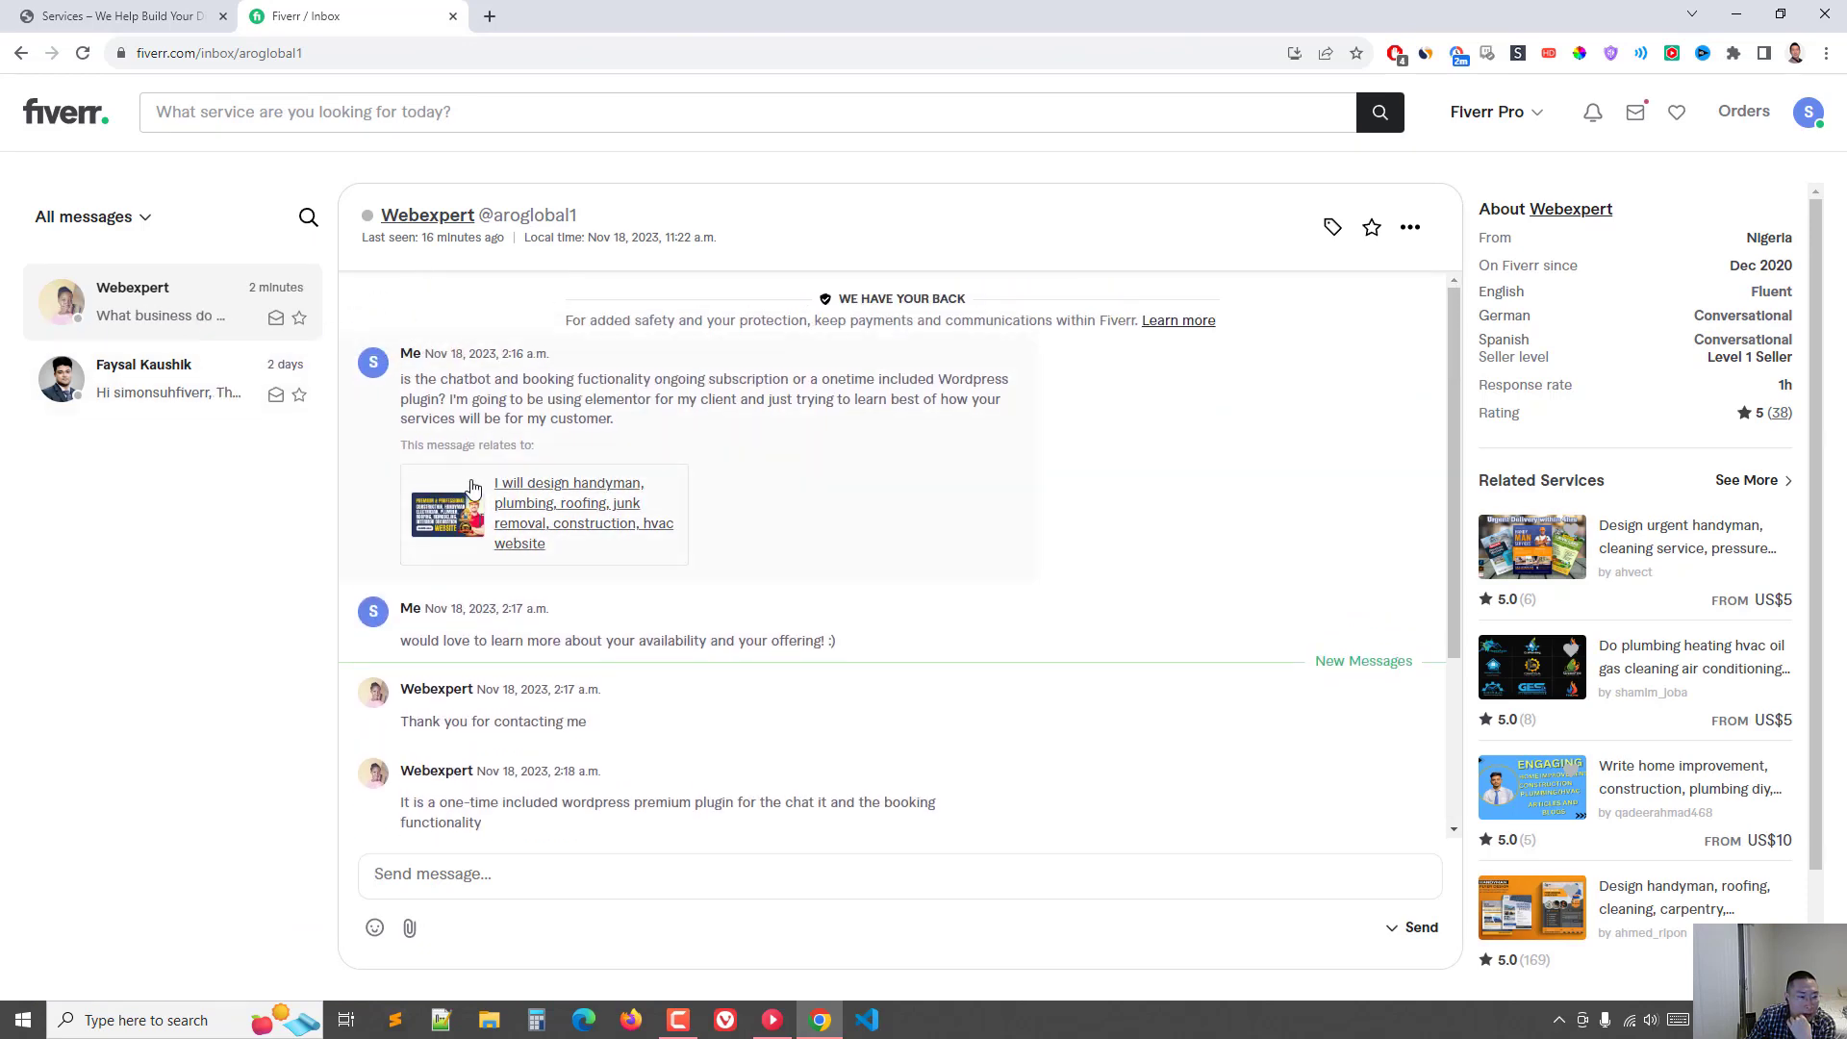
{"action": "left_click", "coordinate": [568, 483]}
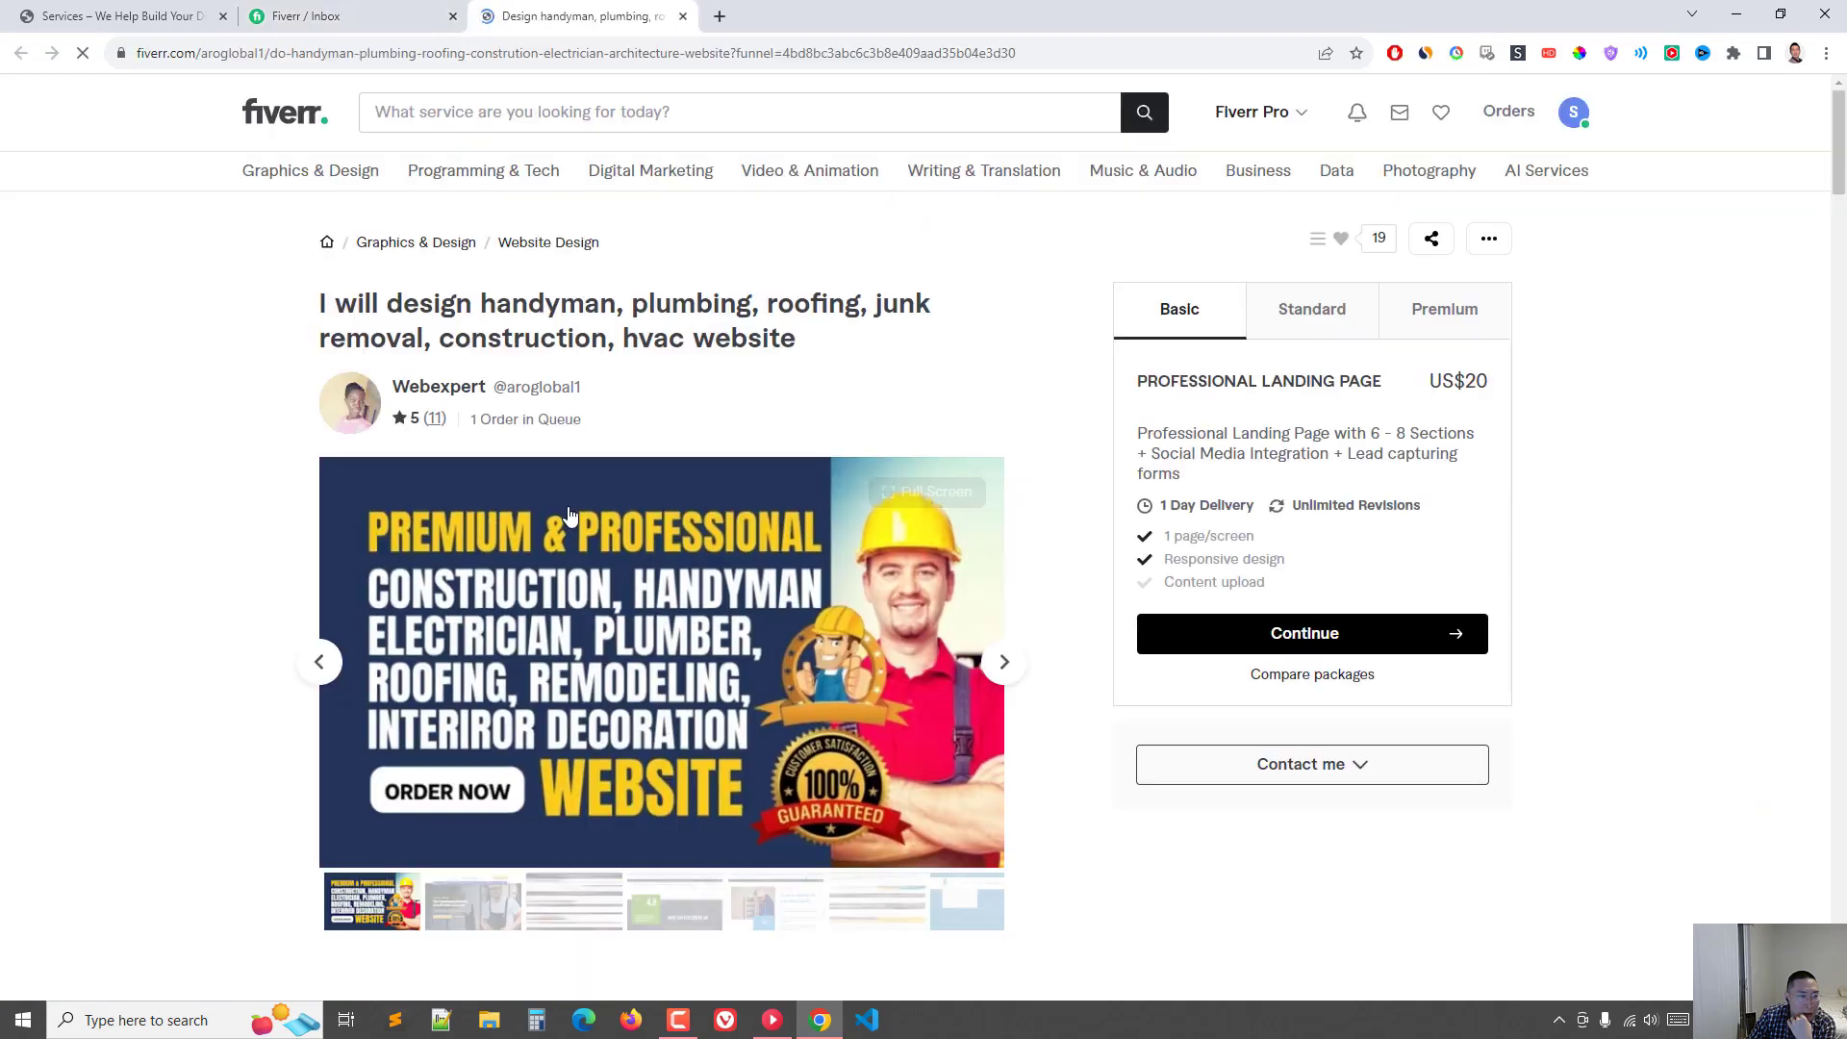
{"action": "left_click", "coordinate": [1444, 310]}
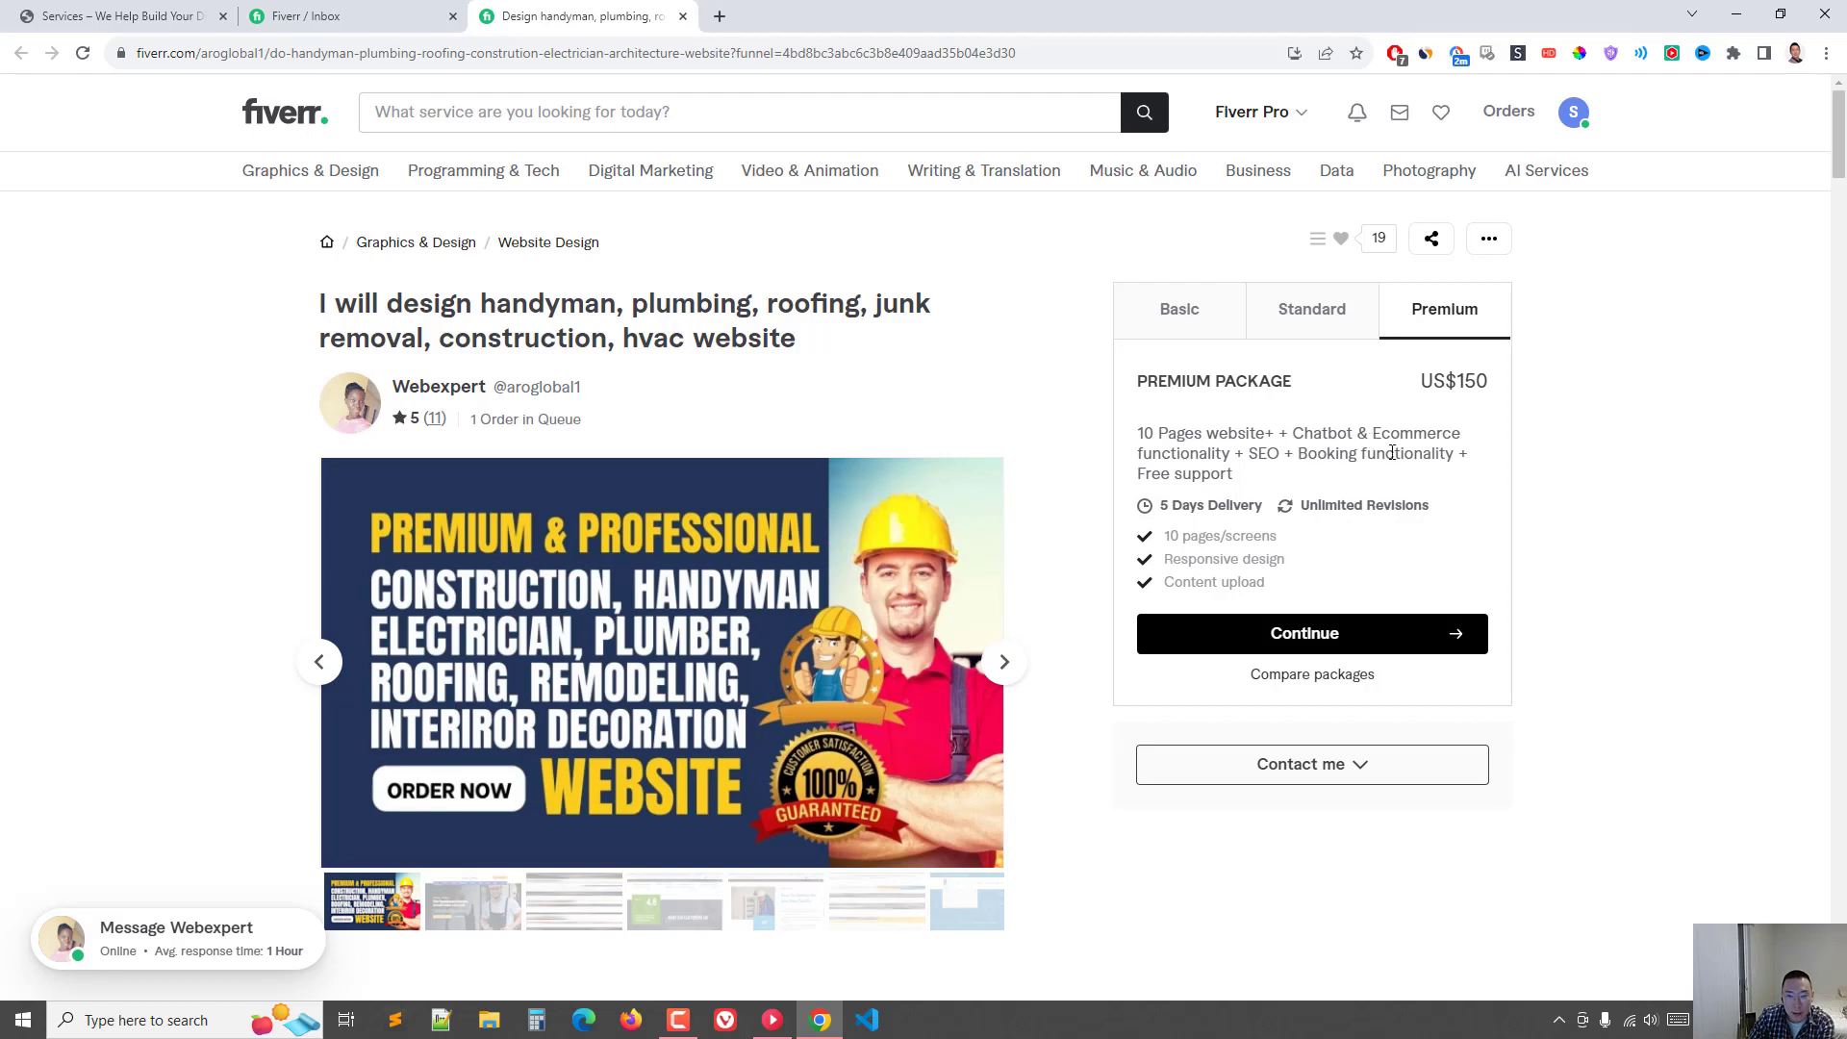
{"action": "mouse_move", "coordinate": [1261, 471]}
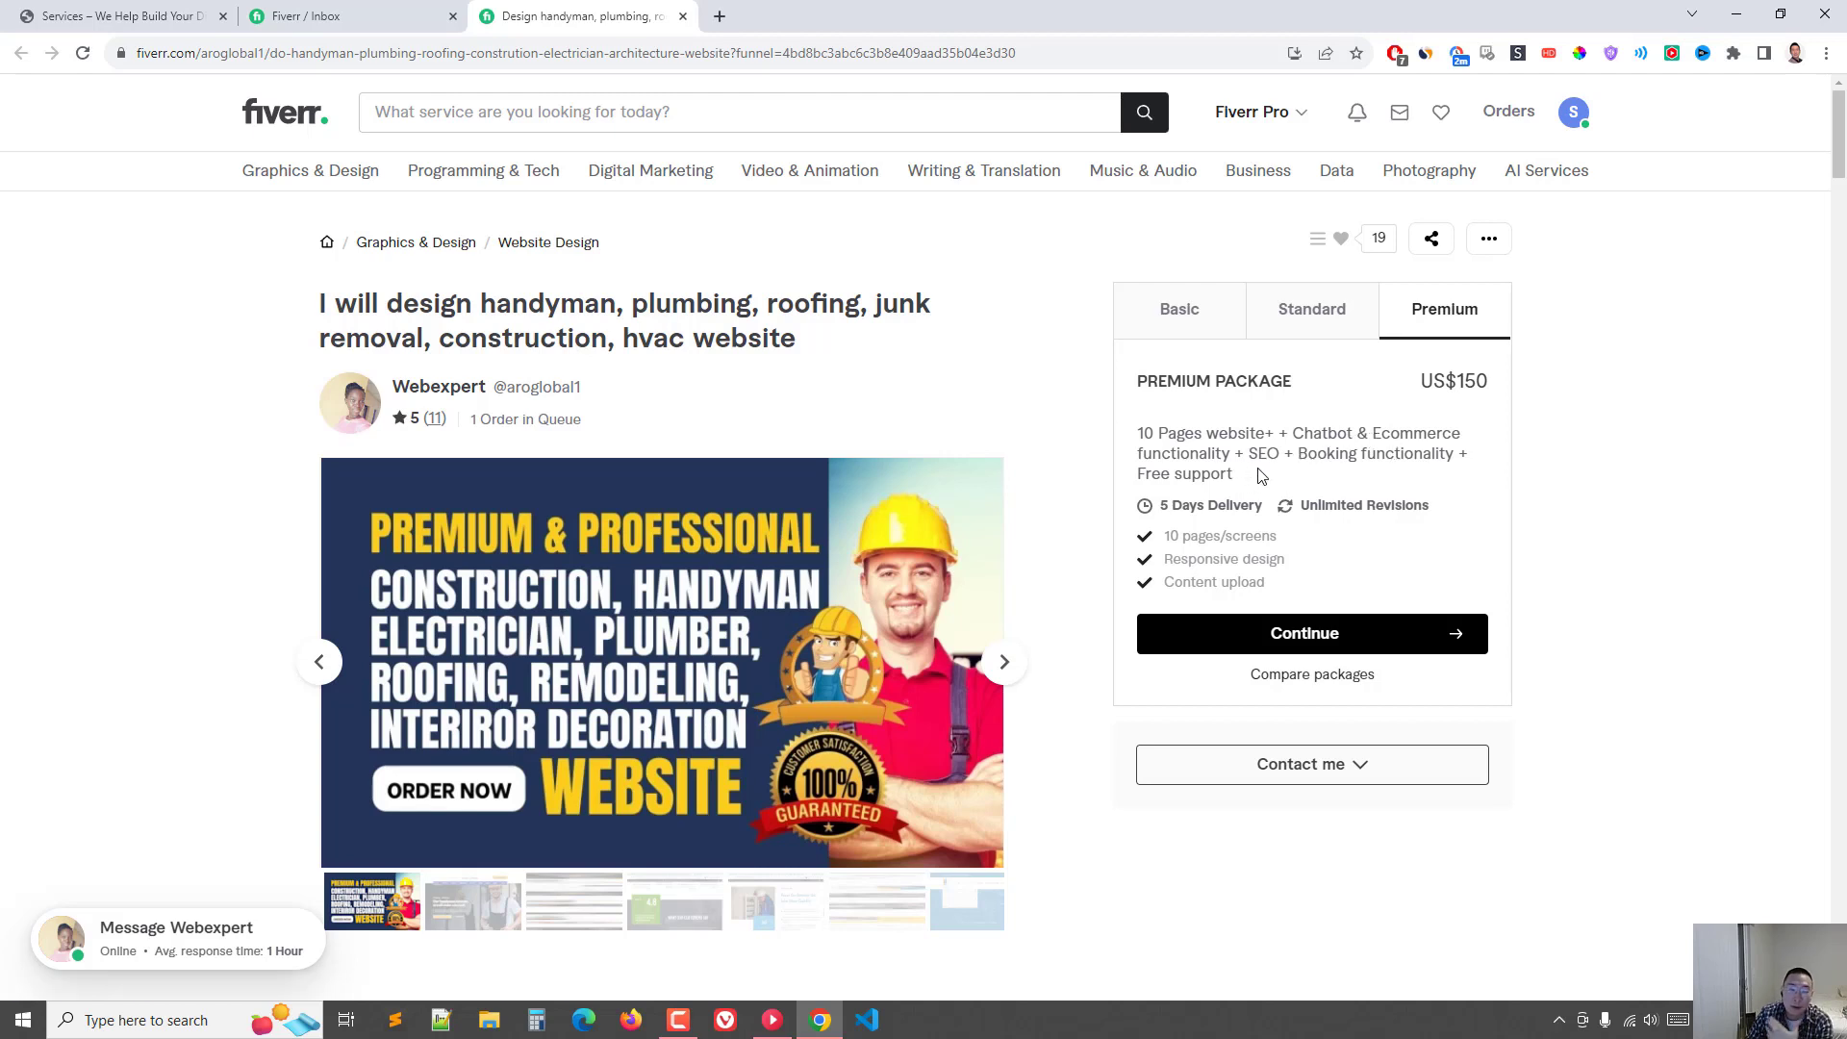
{"action": "mouse_move", "coordinate": [1503, 415]}
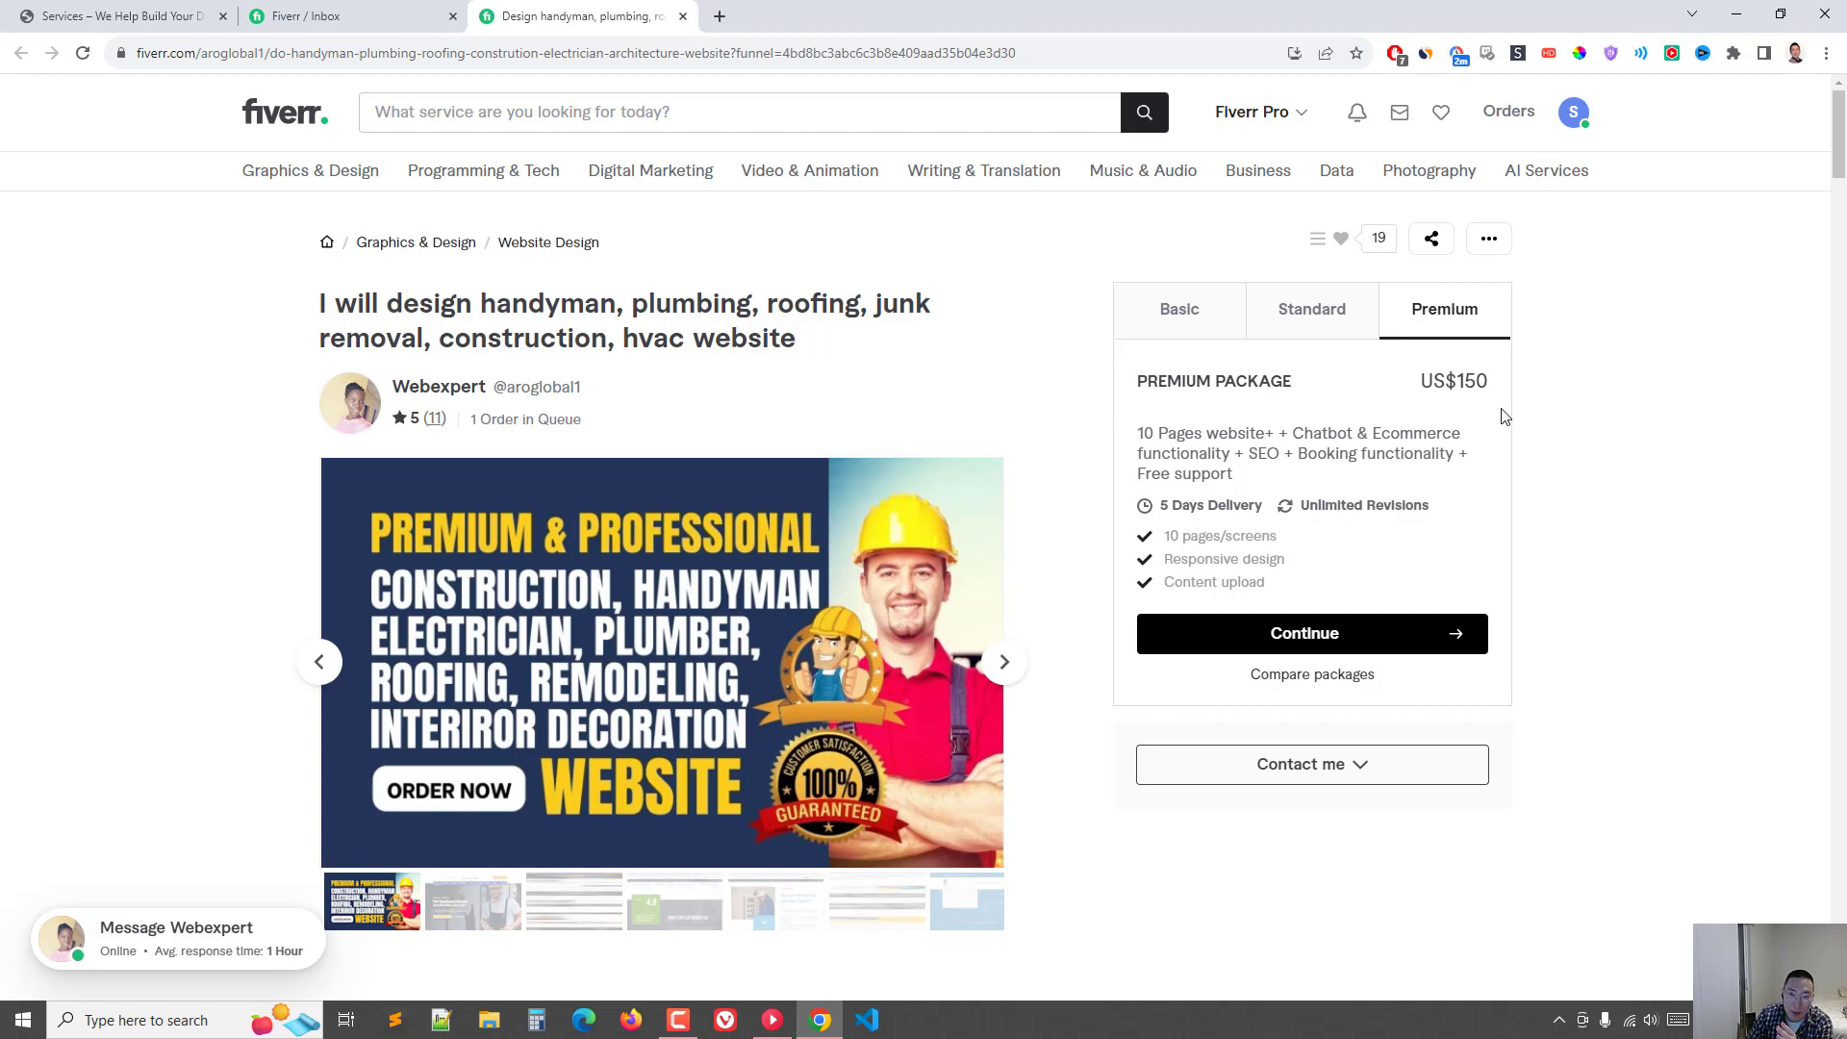
{"action": "mouse_move", "coordinate": [1370, 407]}
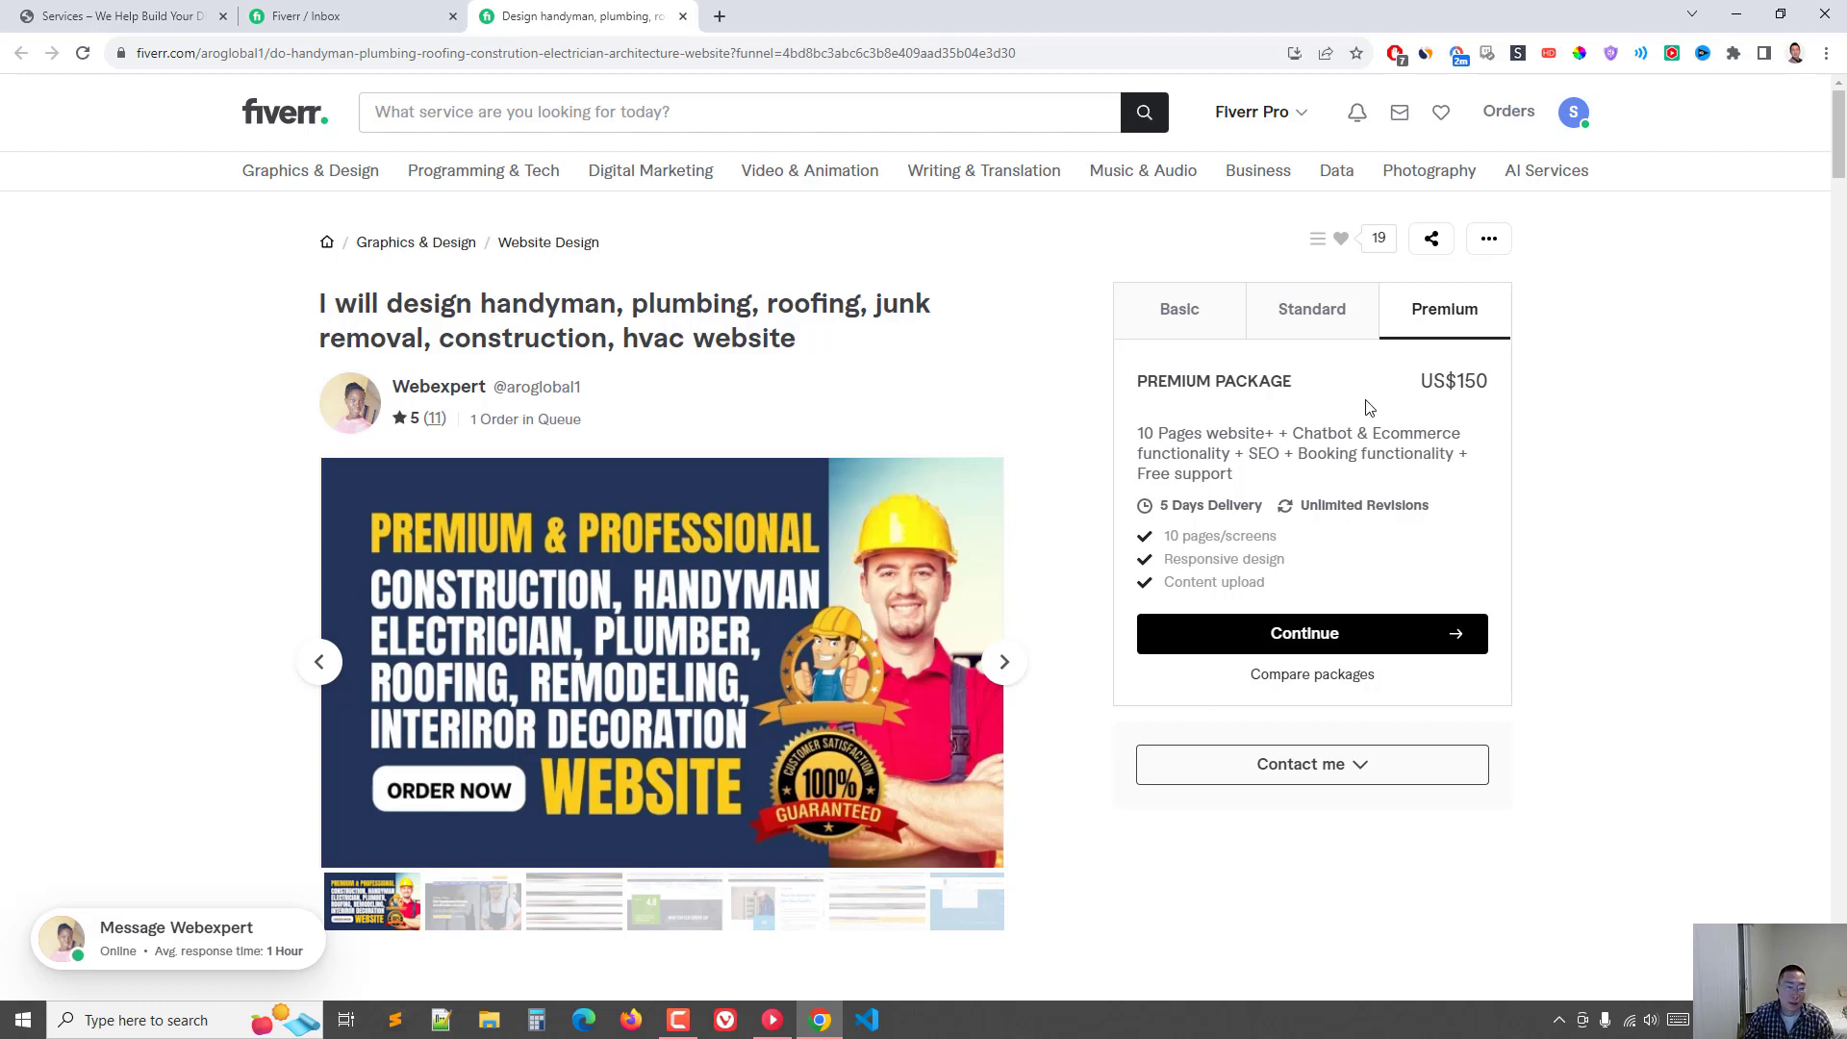
{"action": "mouse_move", "coordinate": [1387, 396]}
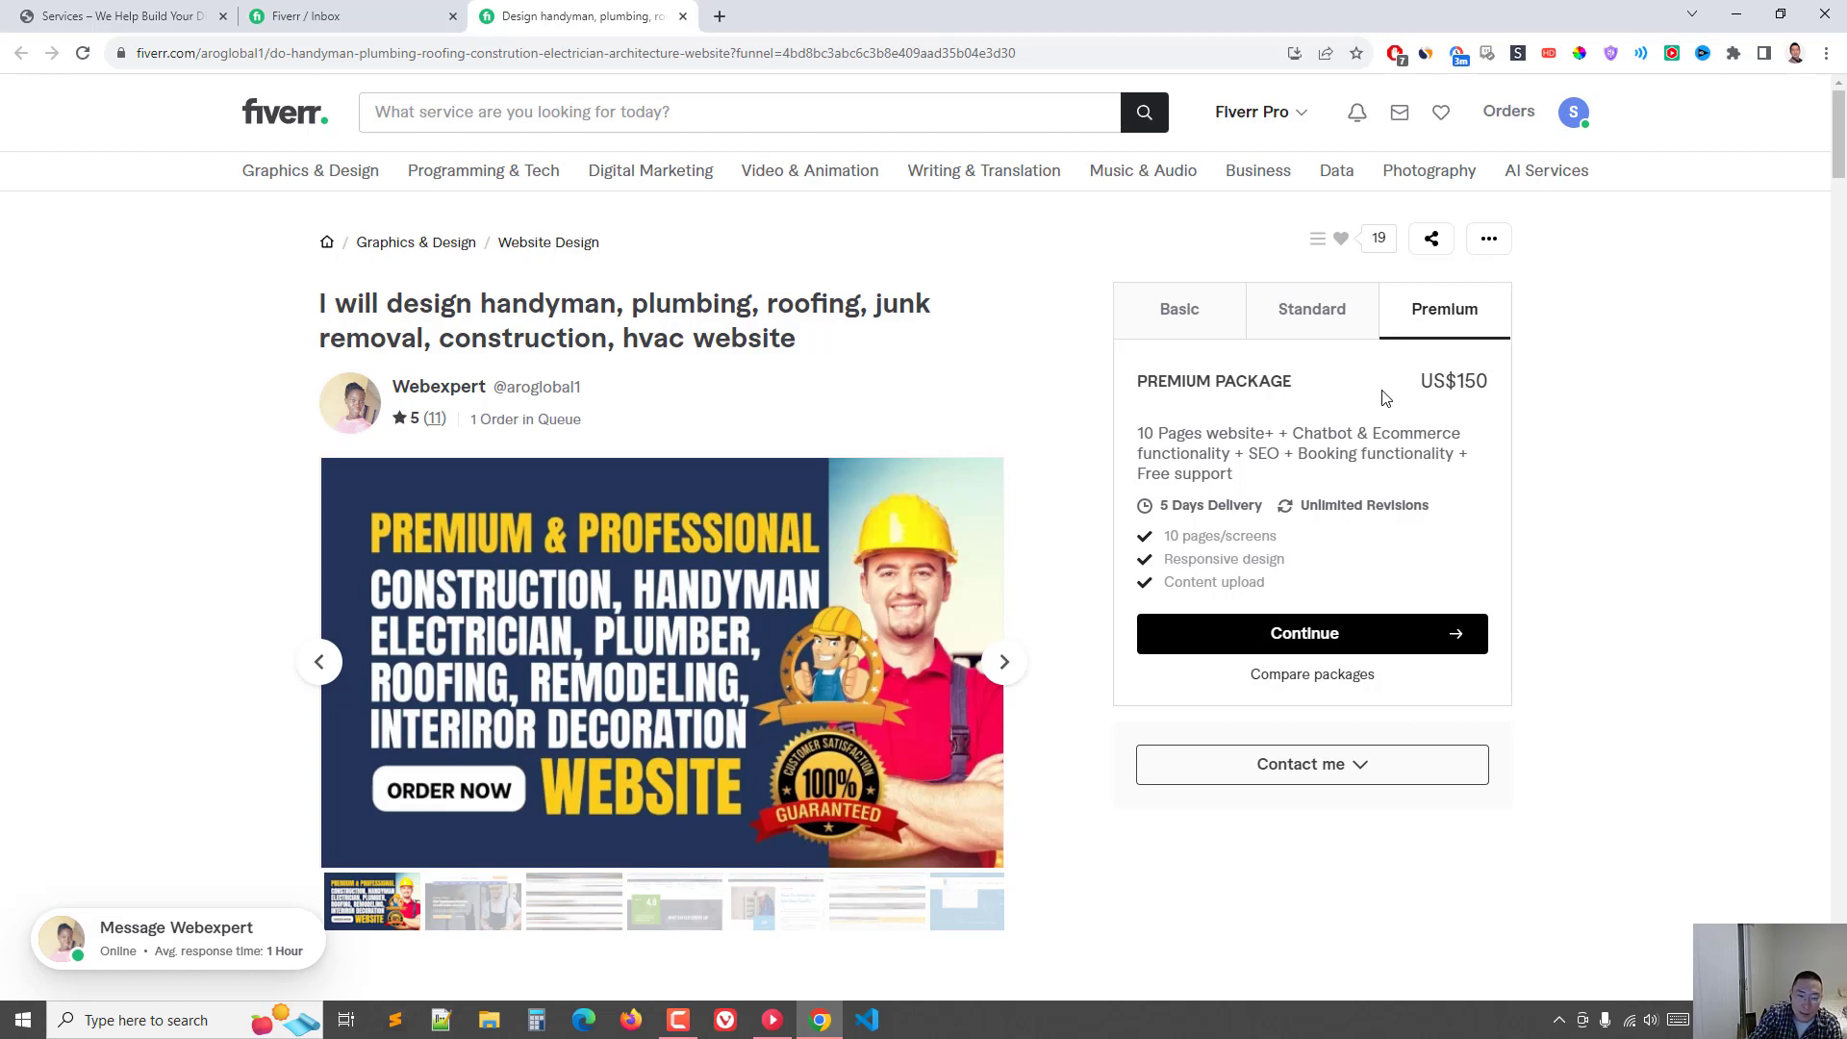
{"action": "mouse_move", "coordinate": [1400, 366]}
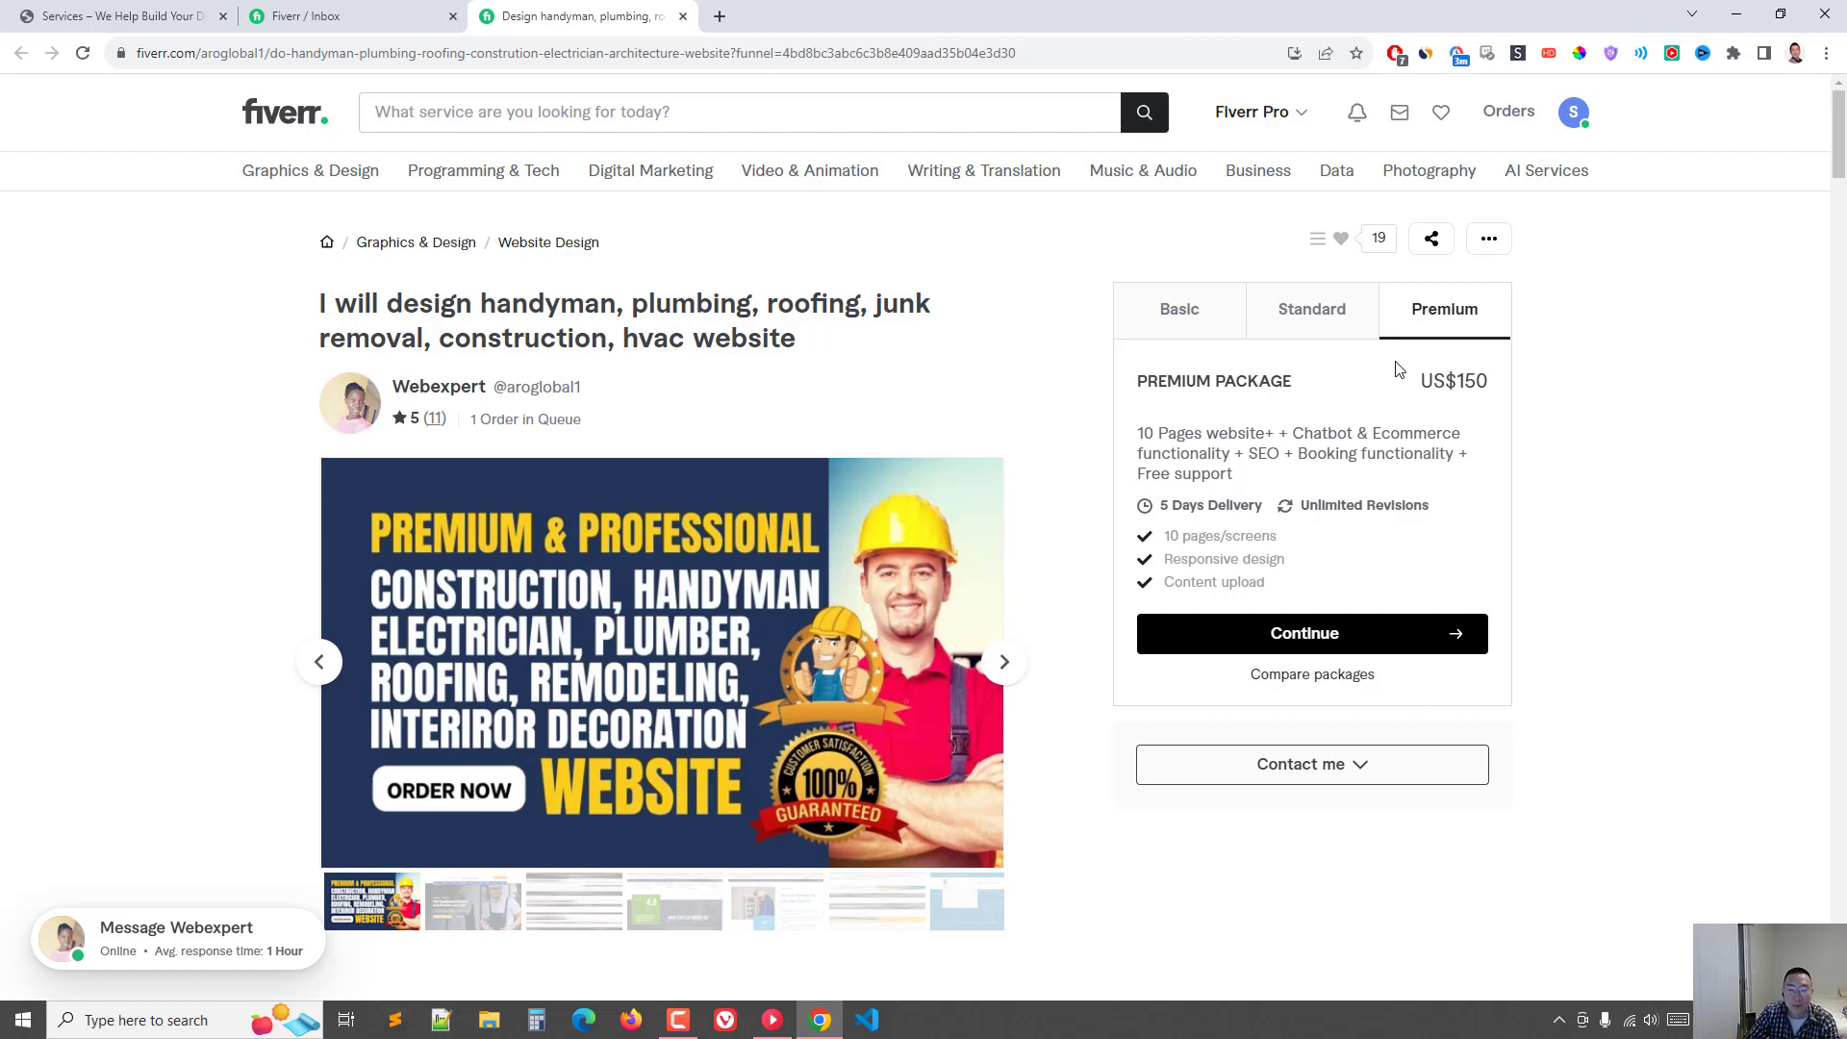
{"action": "mouse_move", "coordinate": [1610, 577]}
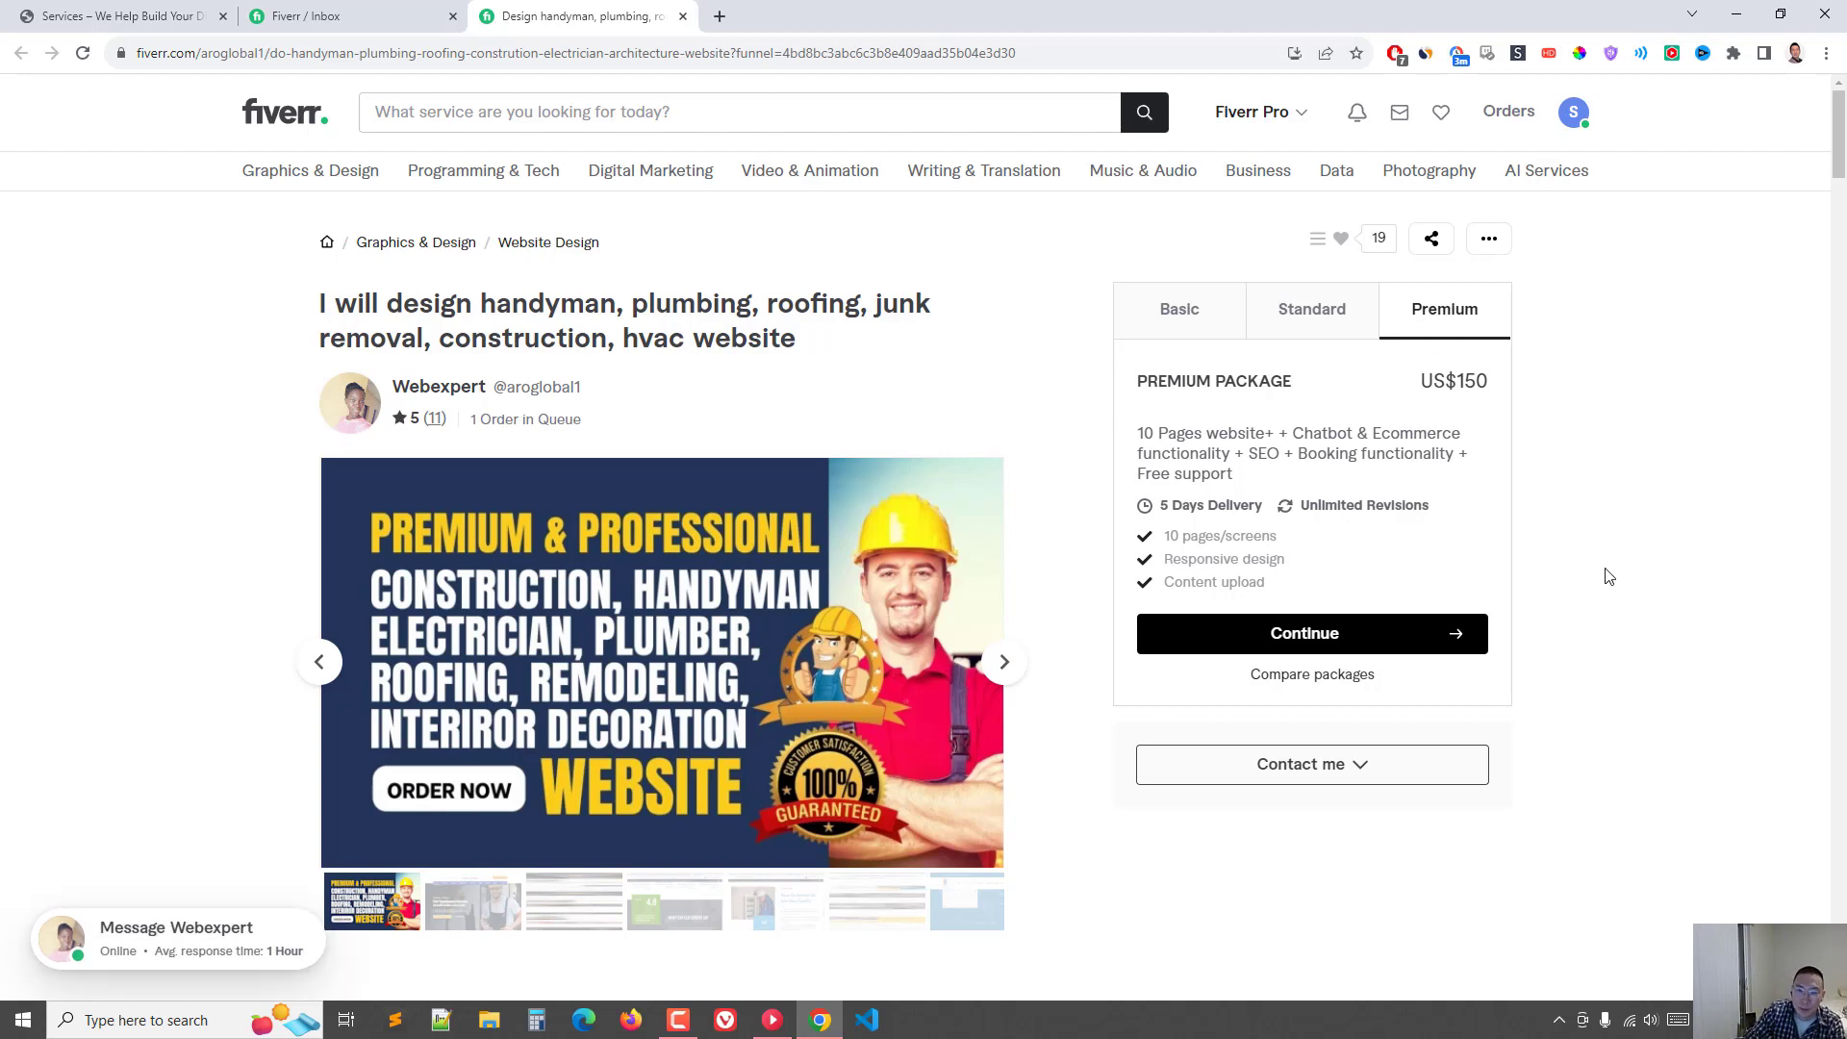
{"action": "mouse_move", "coordinate": [1554, 421]}
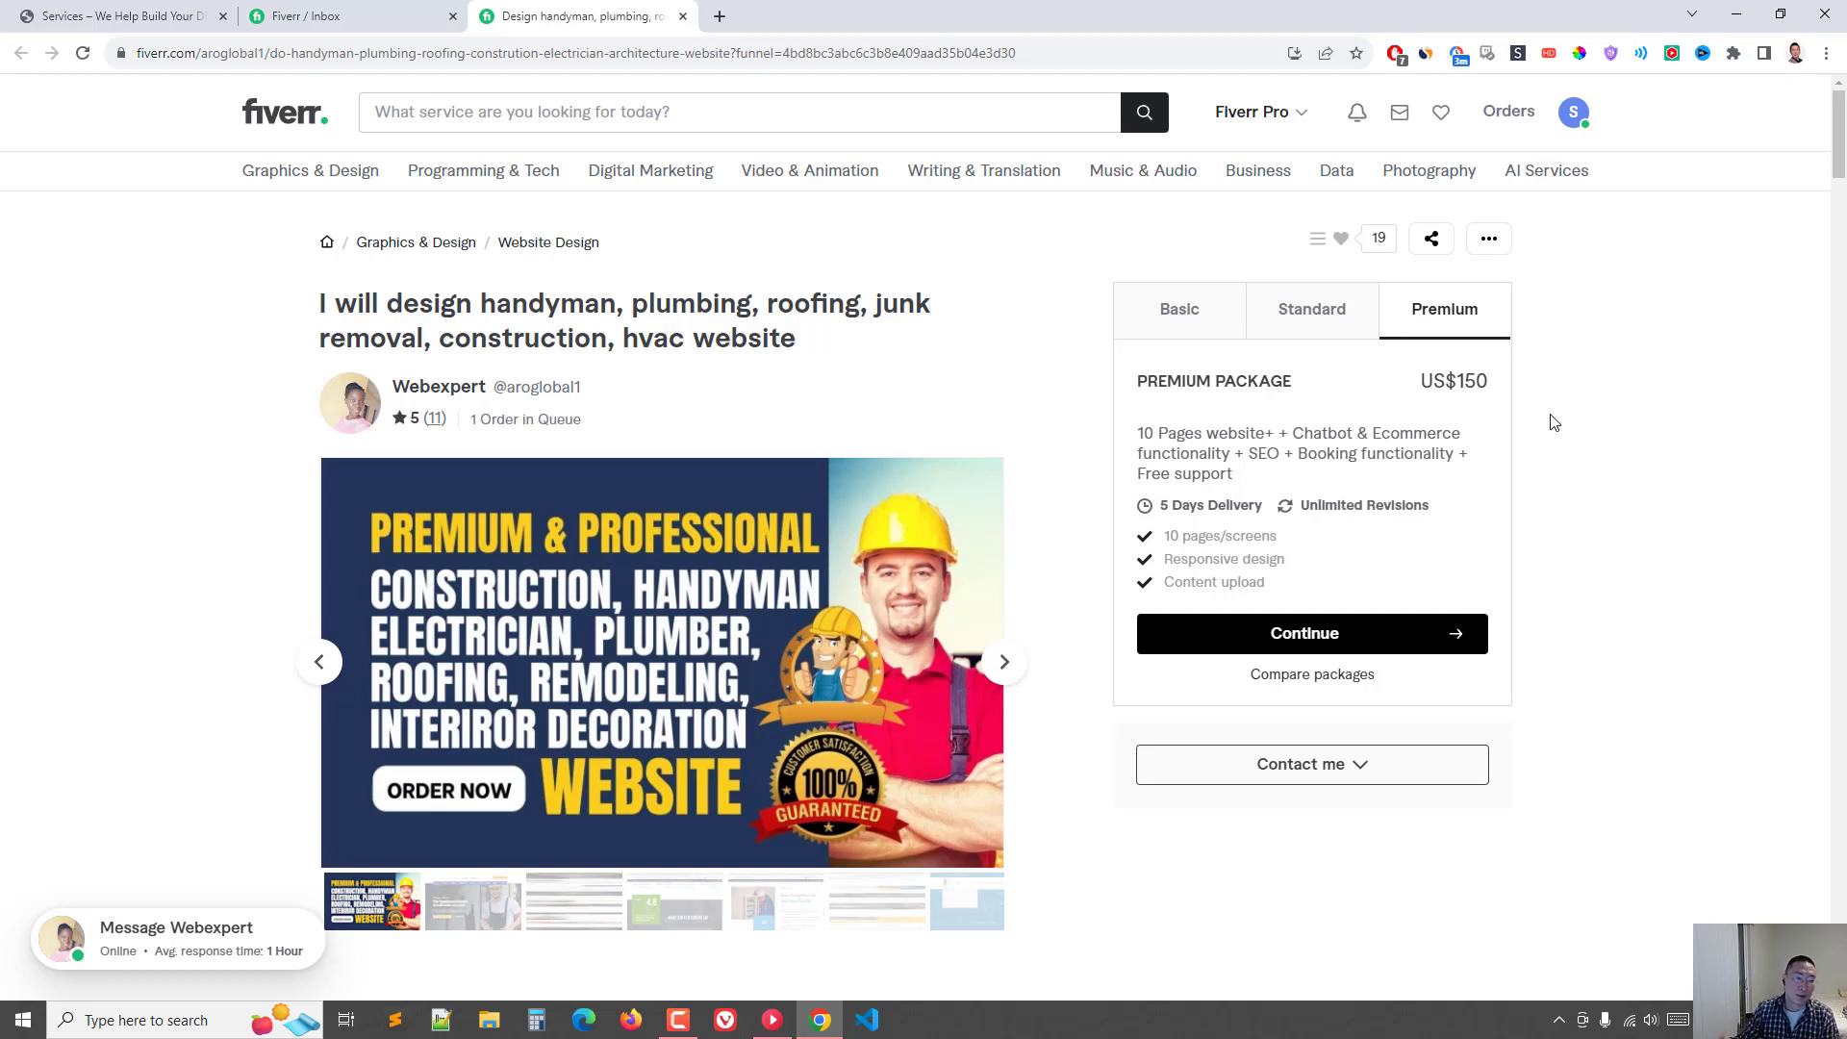
{"action": "mouse_move", "coordinate": [860, 295]}
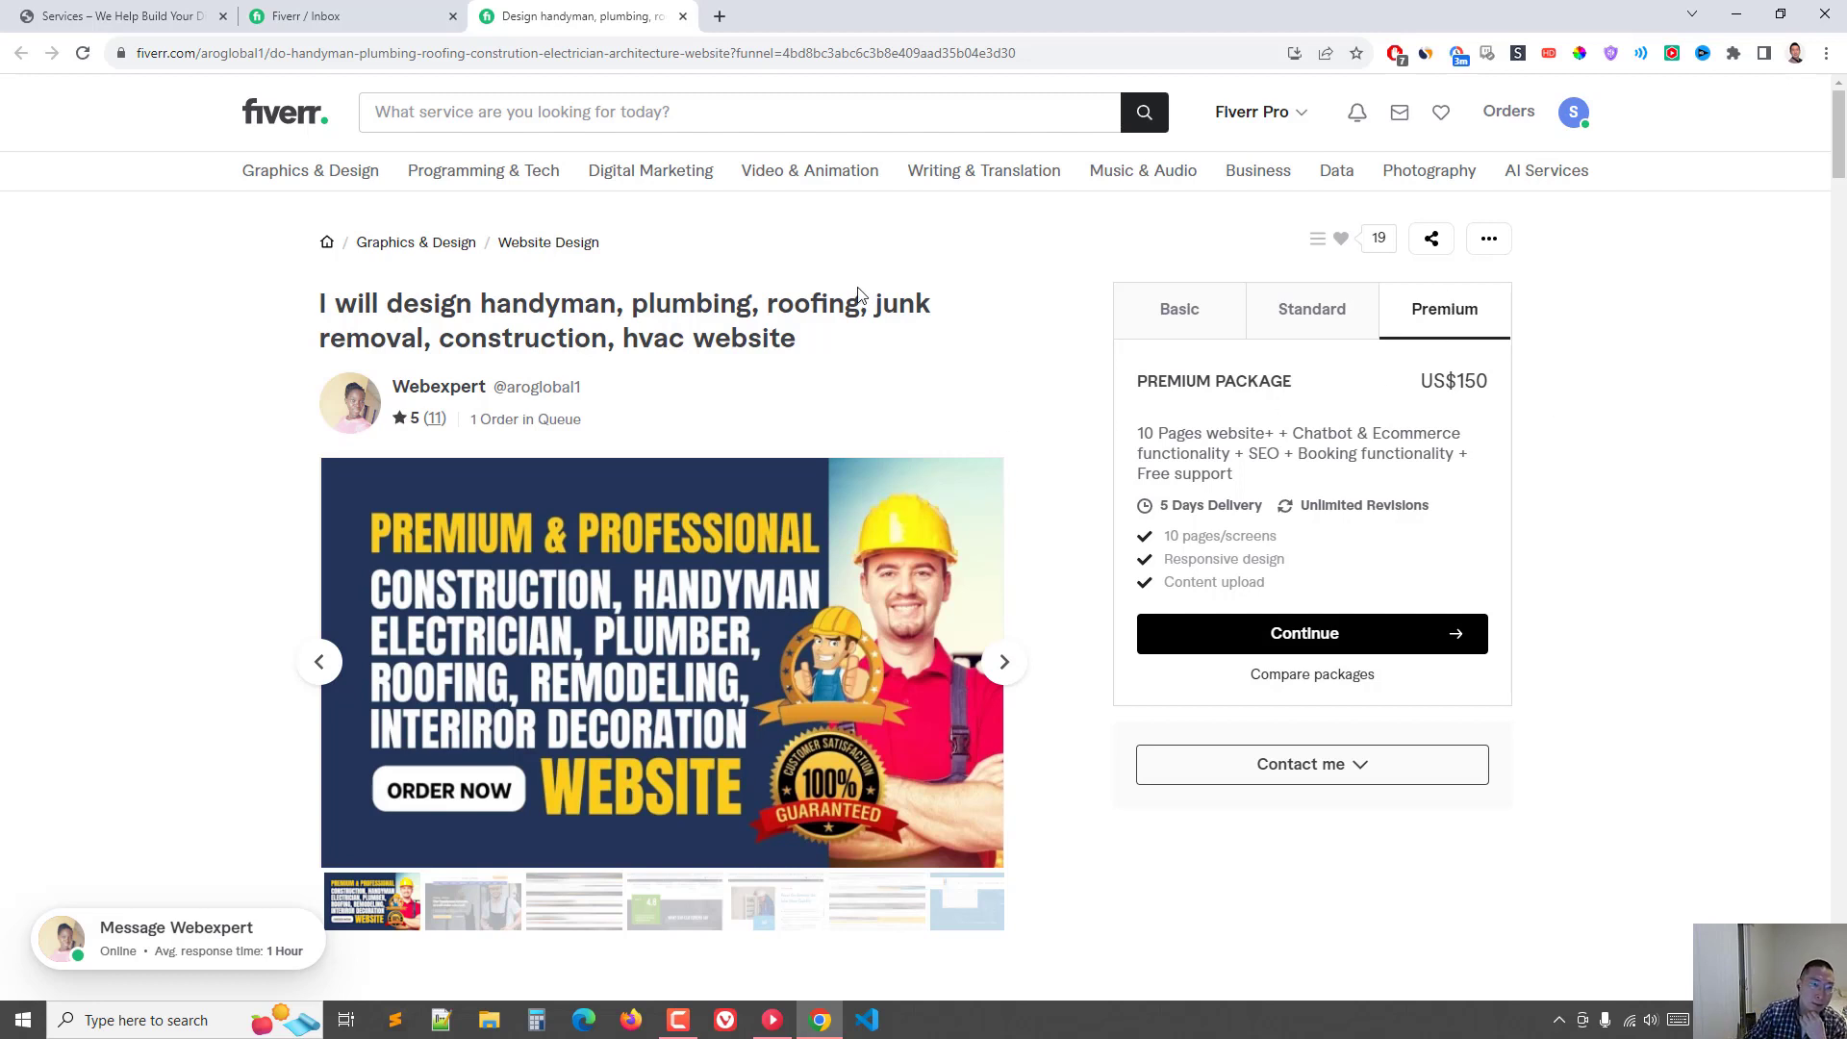
{"action": "left_click", "coordinate": [328, 16]}
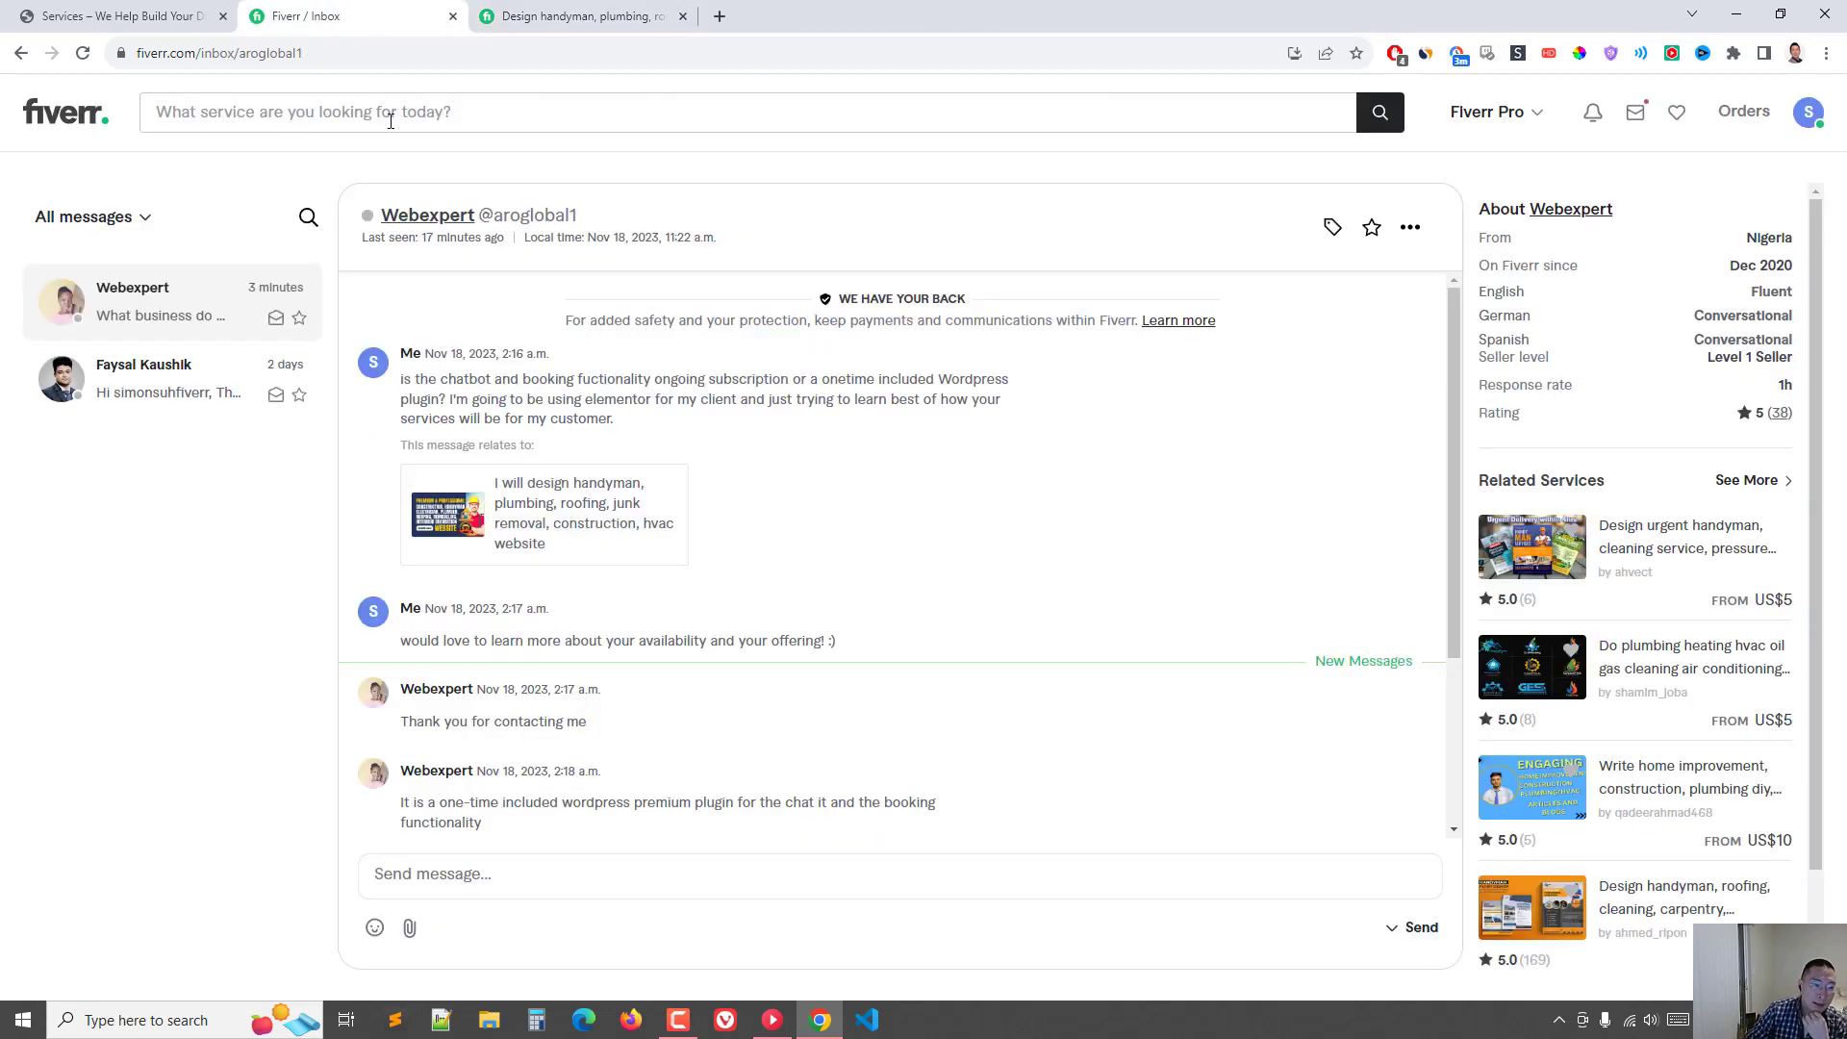
{"action": "mouse_move", "coordinate": [481, 917]}
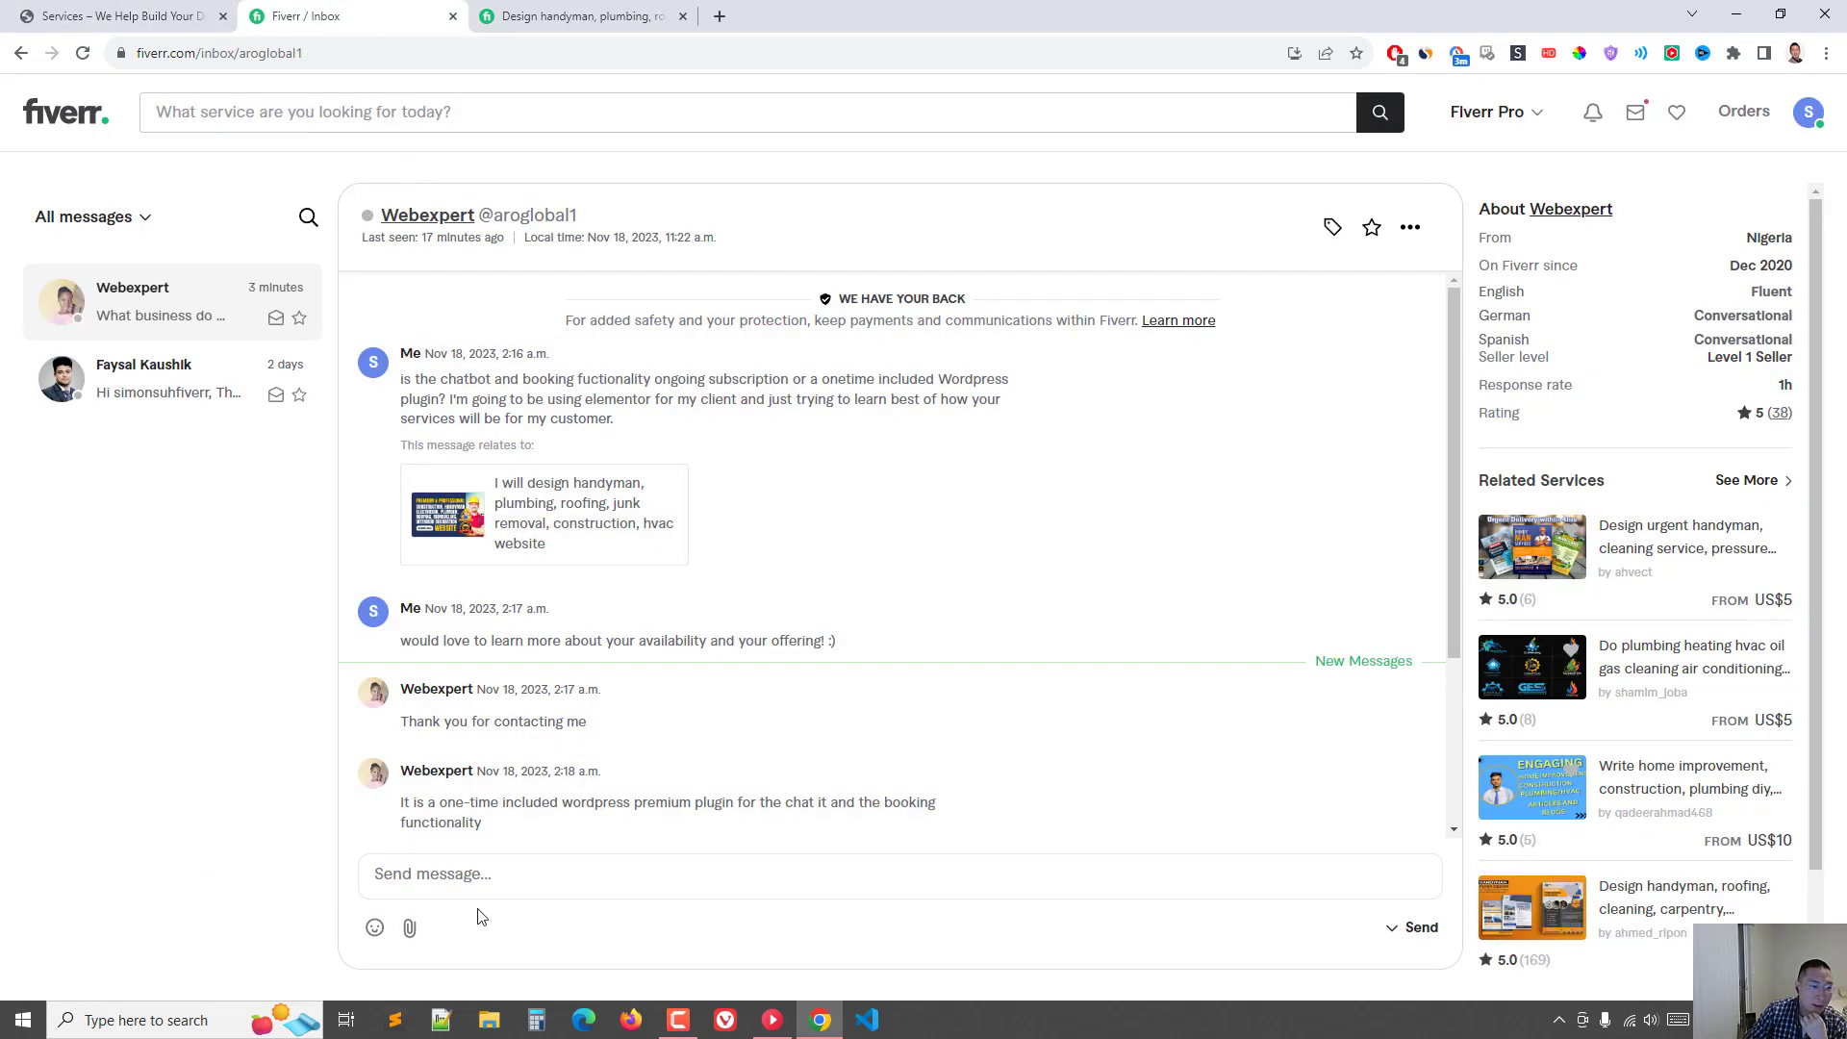
Step: Return to the WordPress Services page and scroll up to its top banner
{"action": "left_click", "coordinate": [125, 15]}
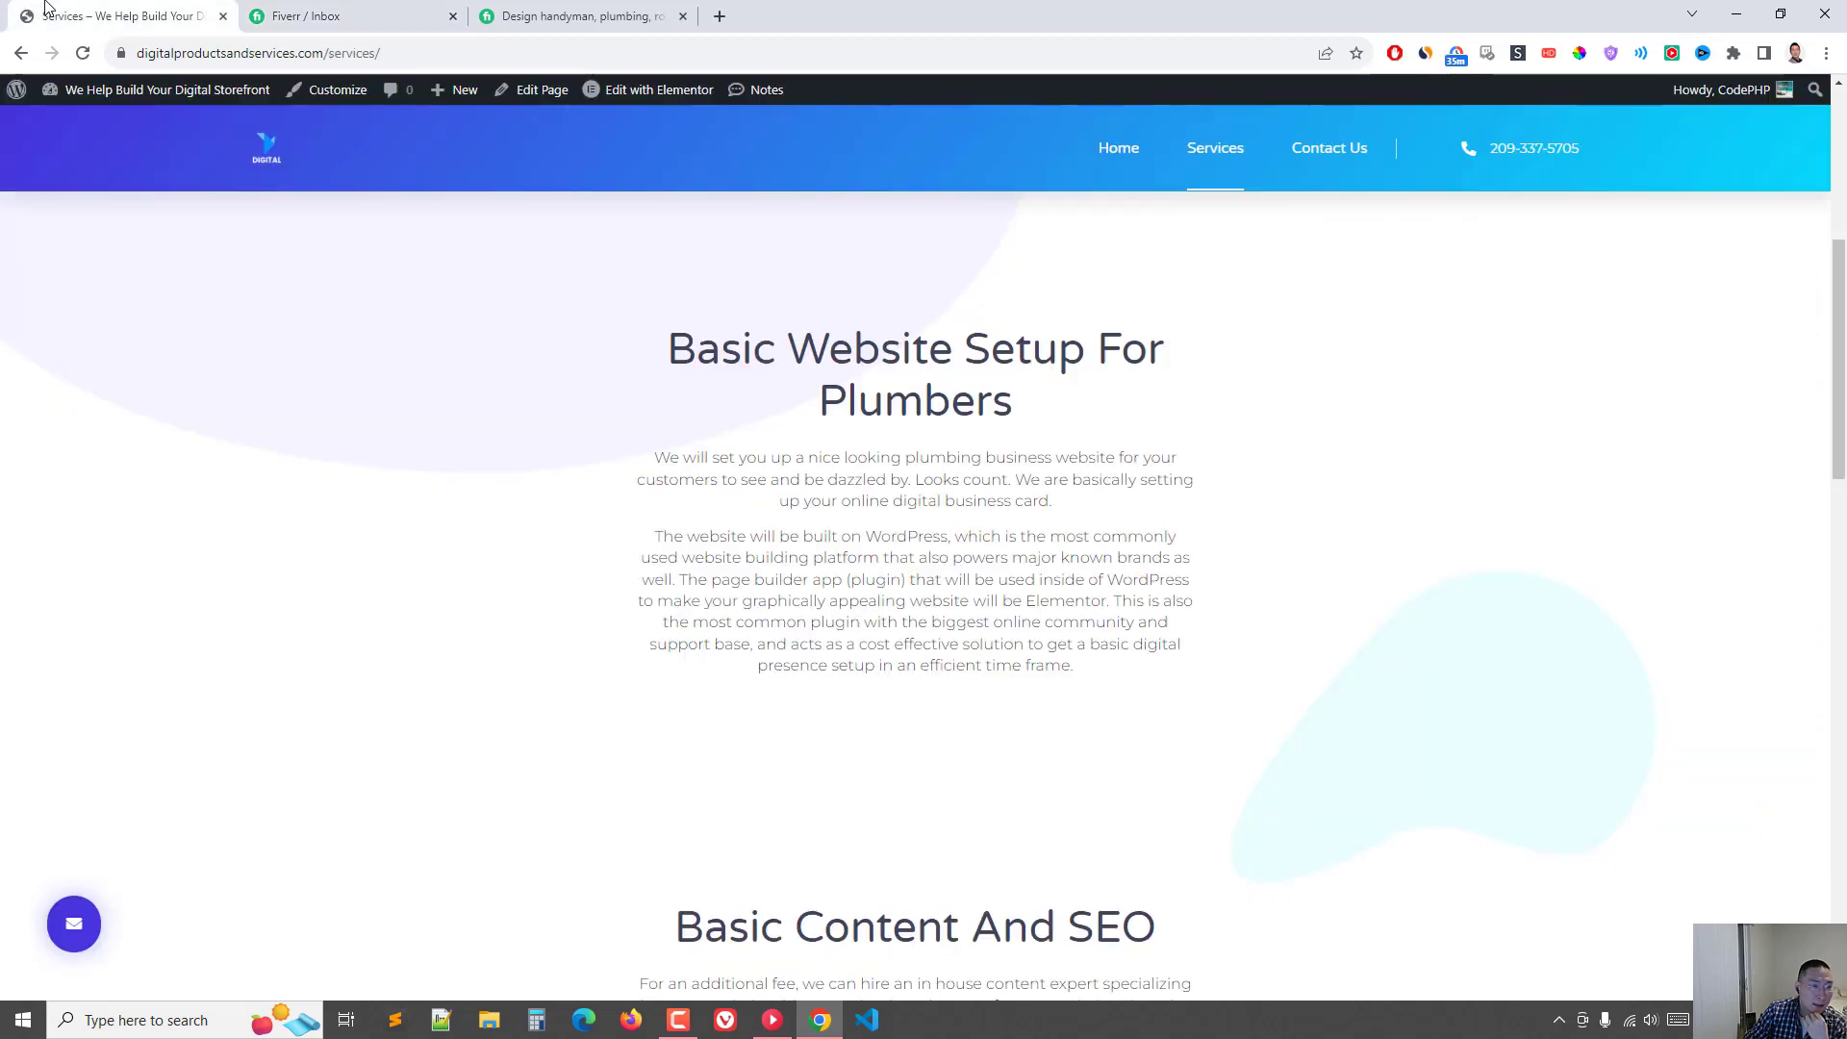
{"action": "scroll", "scroll_direction": "up", "scroll_amount": 3}
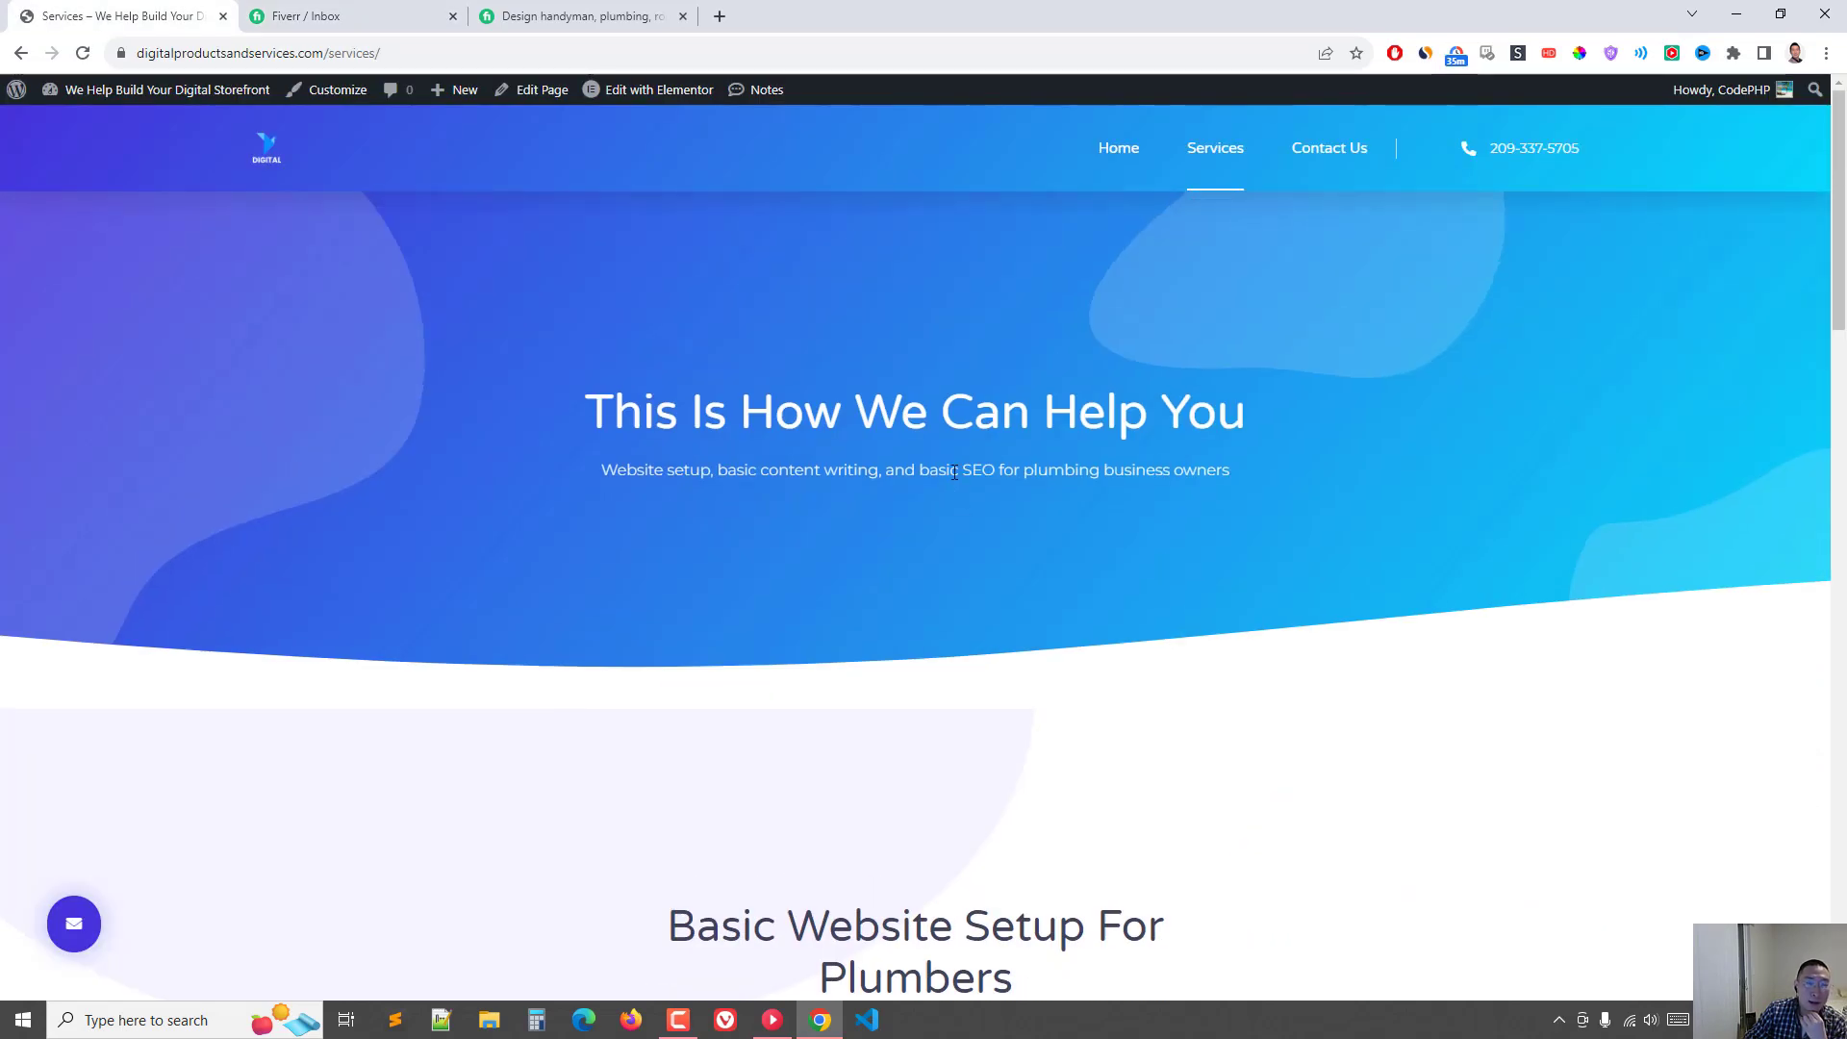
{"action": "mouse_move", "coordinate": [956, 457]}
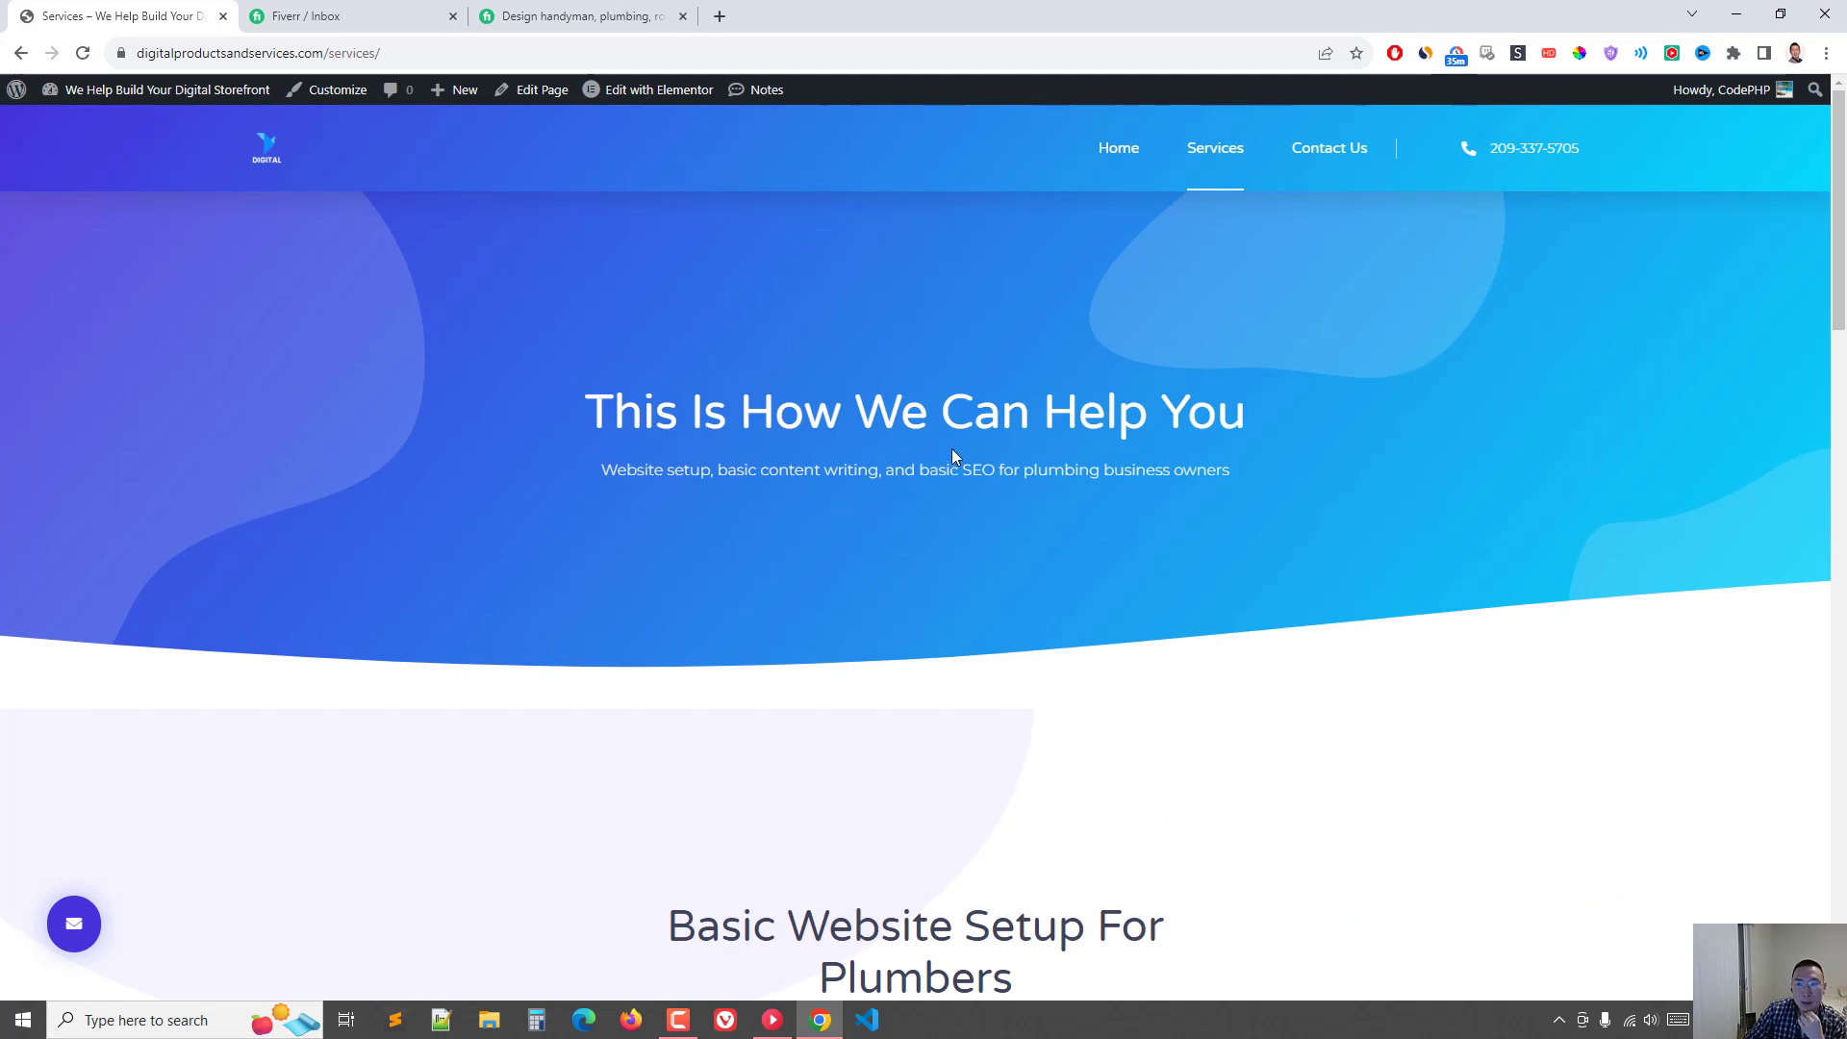
{"action": "mouse_move", "coordinate": [954, 452]}
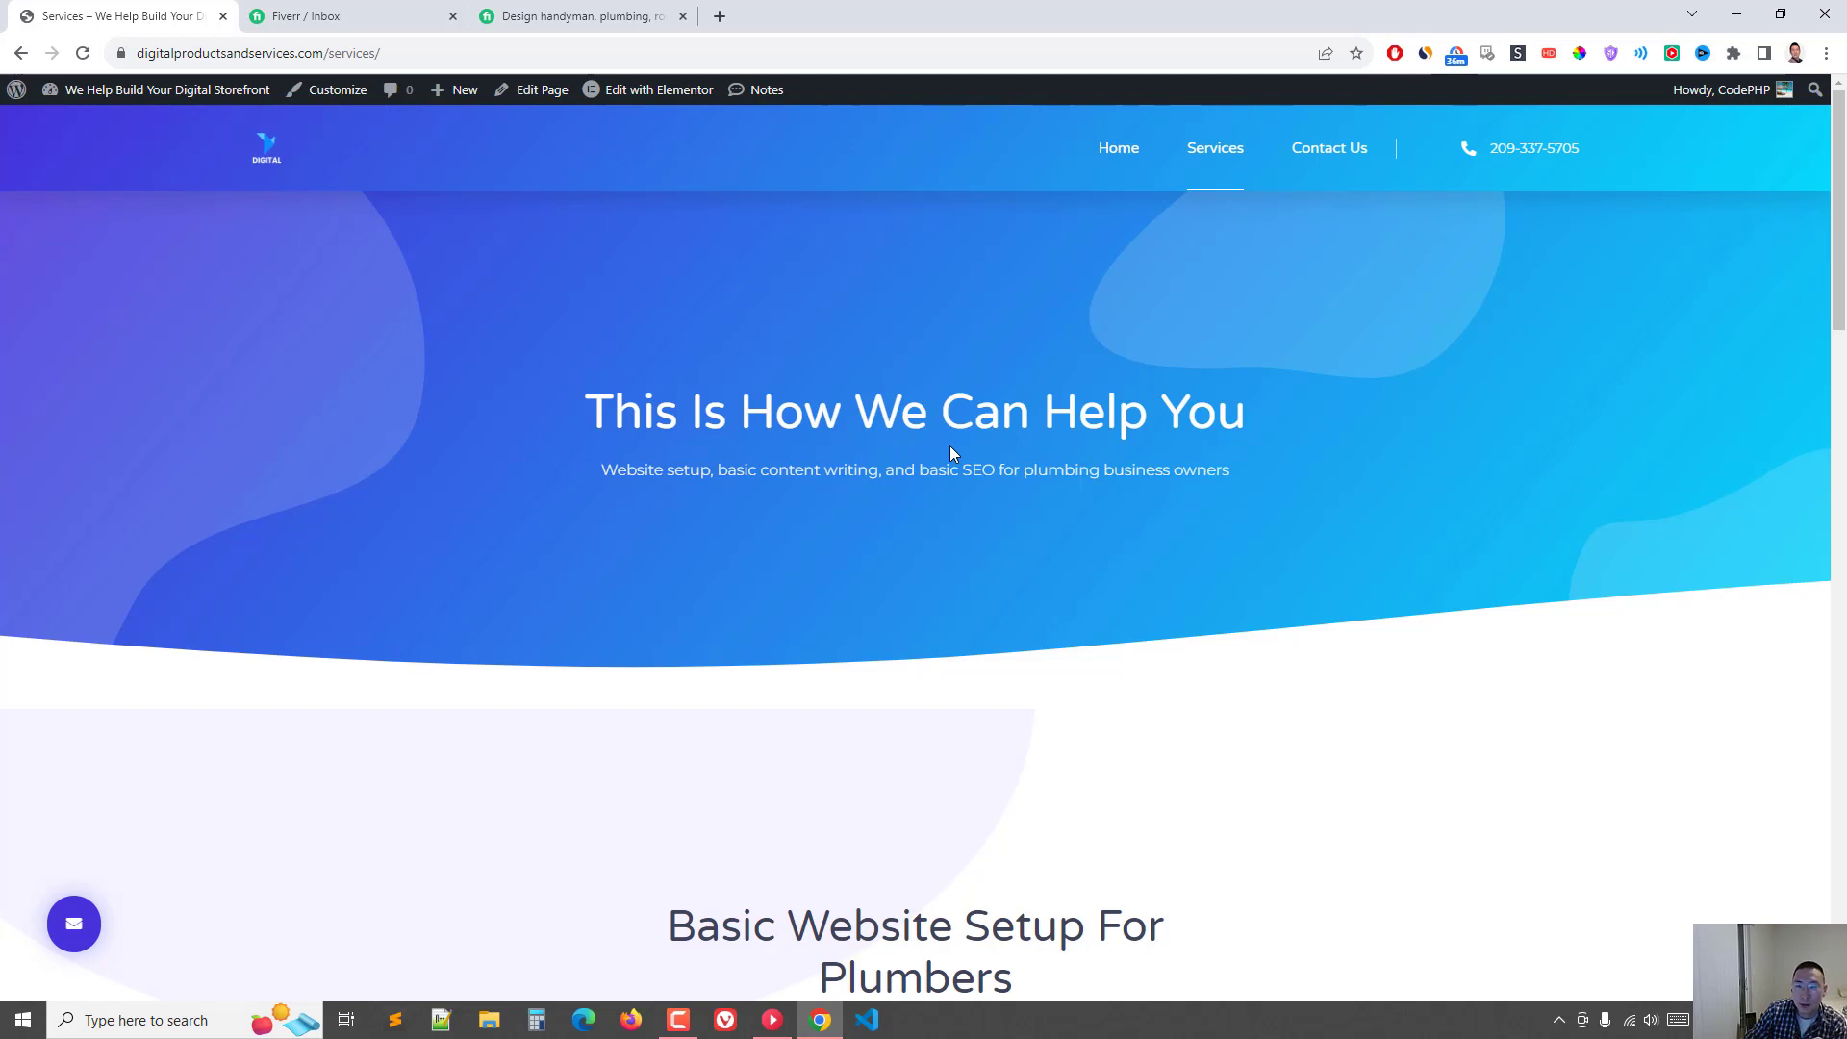
{"action": "mouse_move", "coordinate": [987, 454]}
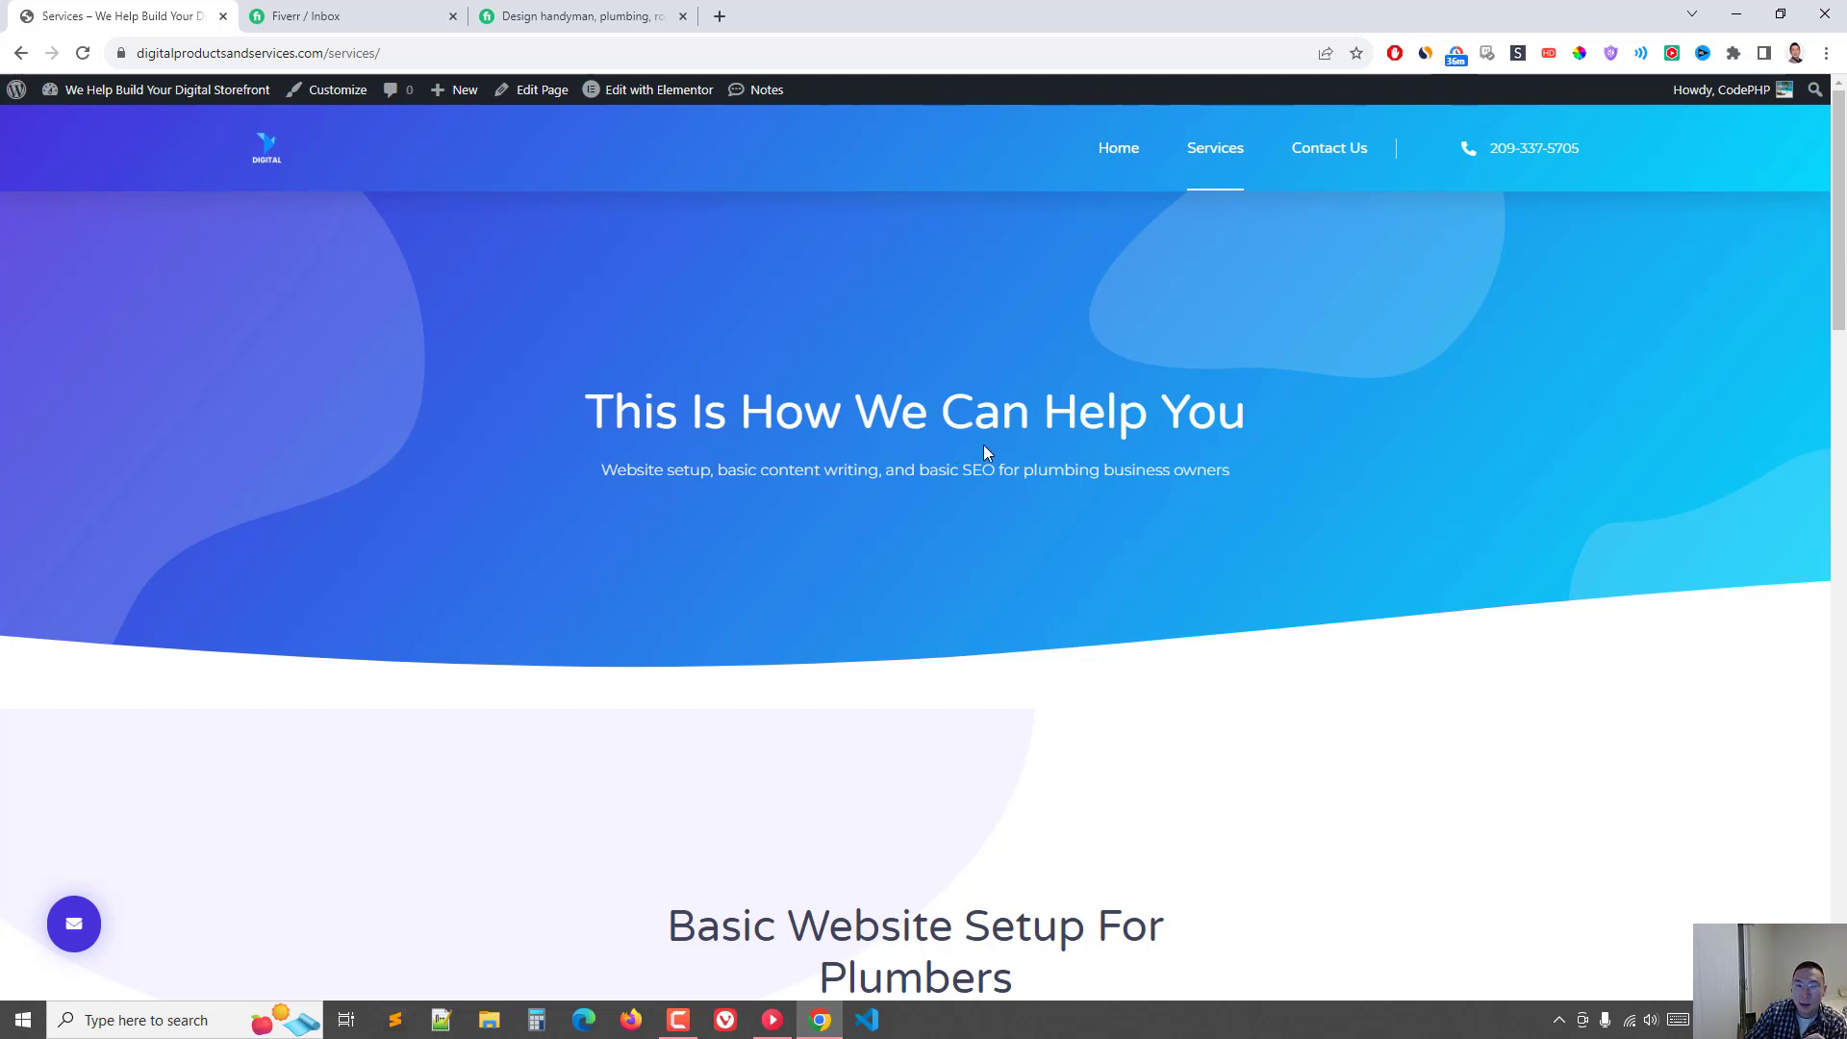
Step: Revisit the Fiverr gig's sample images and the seller chat, then return to Services
{"action": "left_click", "coordinate": [578, 16]}
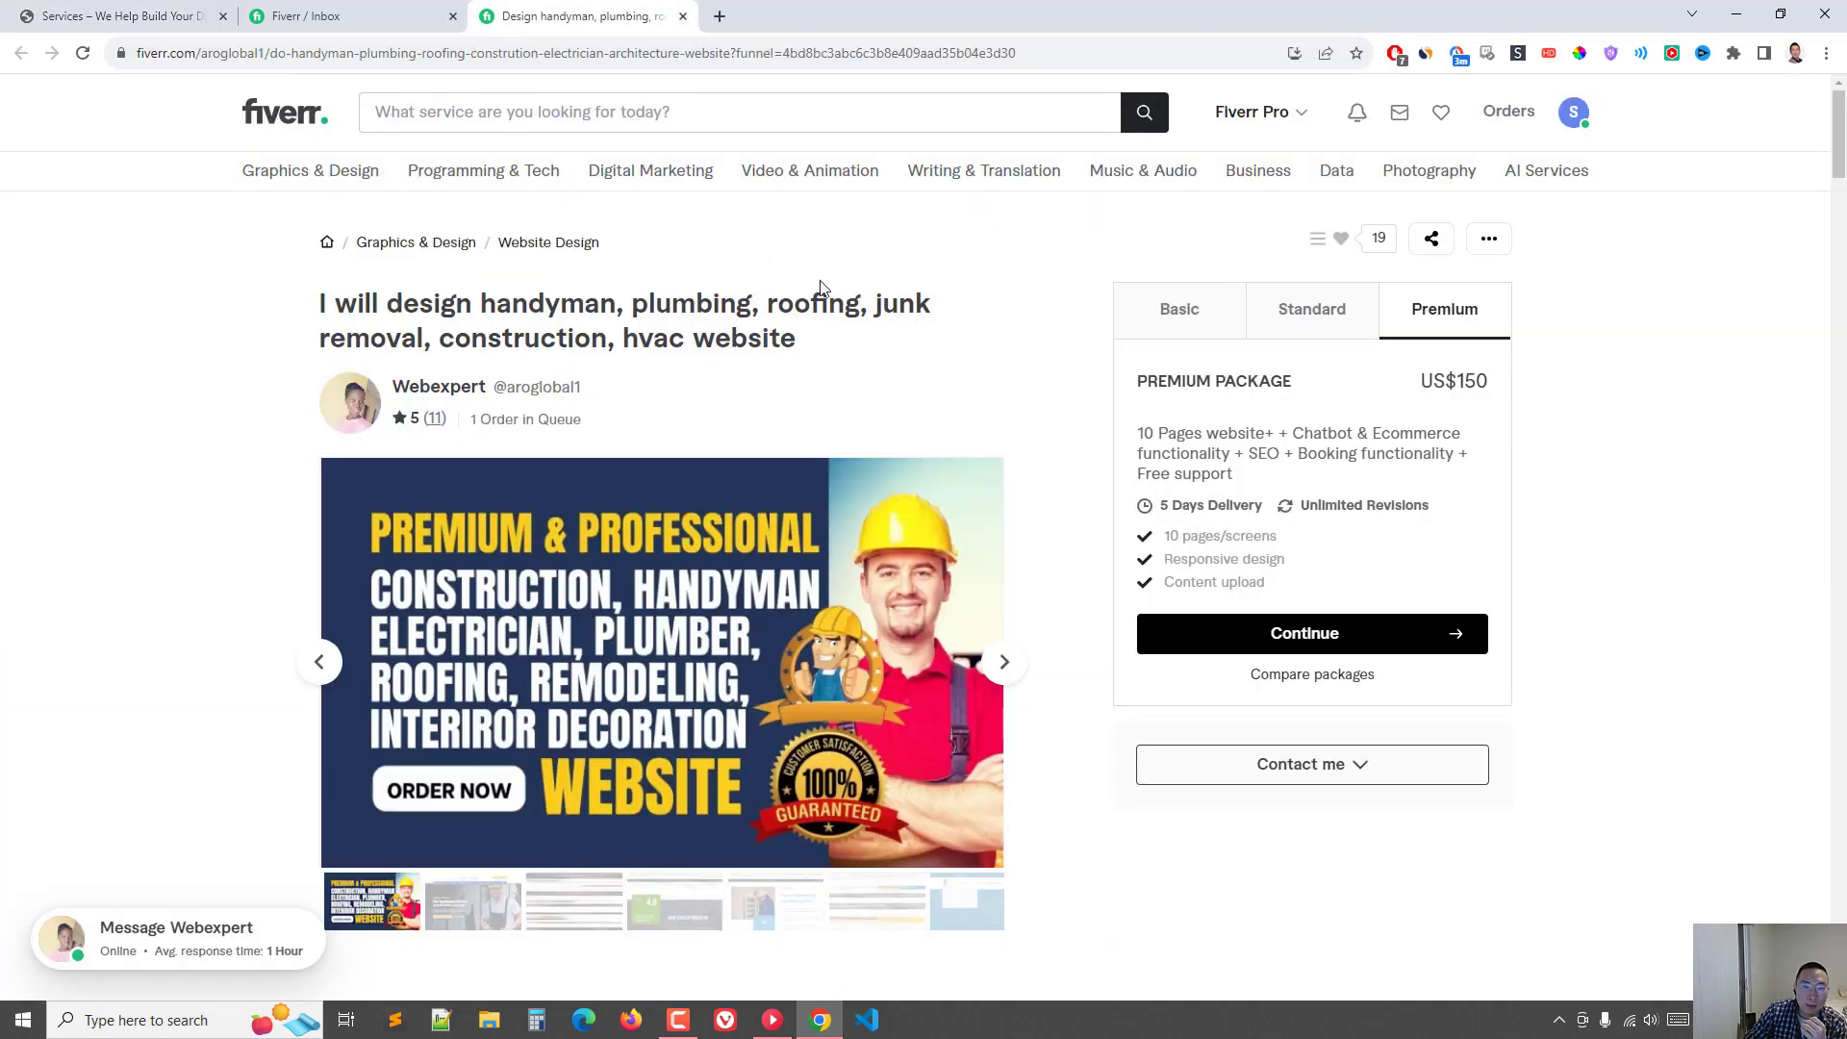
{"action": "left_click", "coordinate": [1003, 661]}
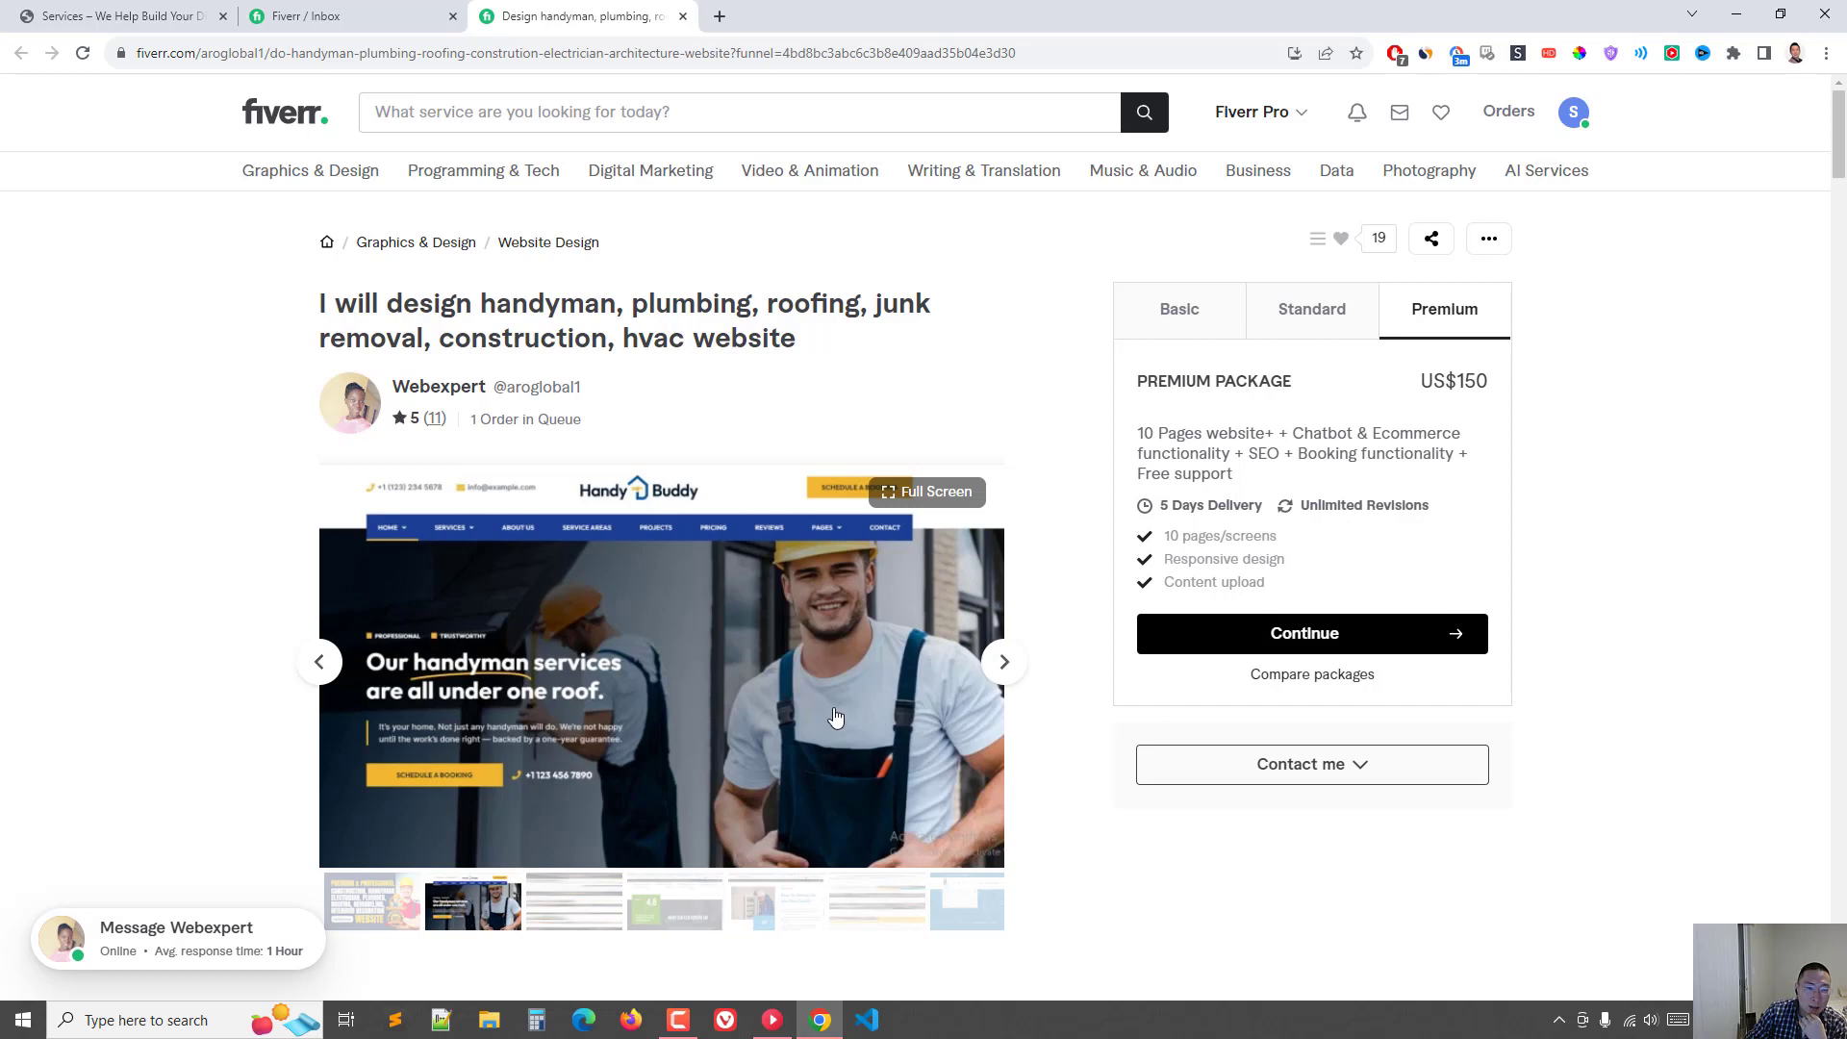
{"action": "mouse_move", "coordinate": [833, 708]}
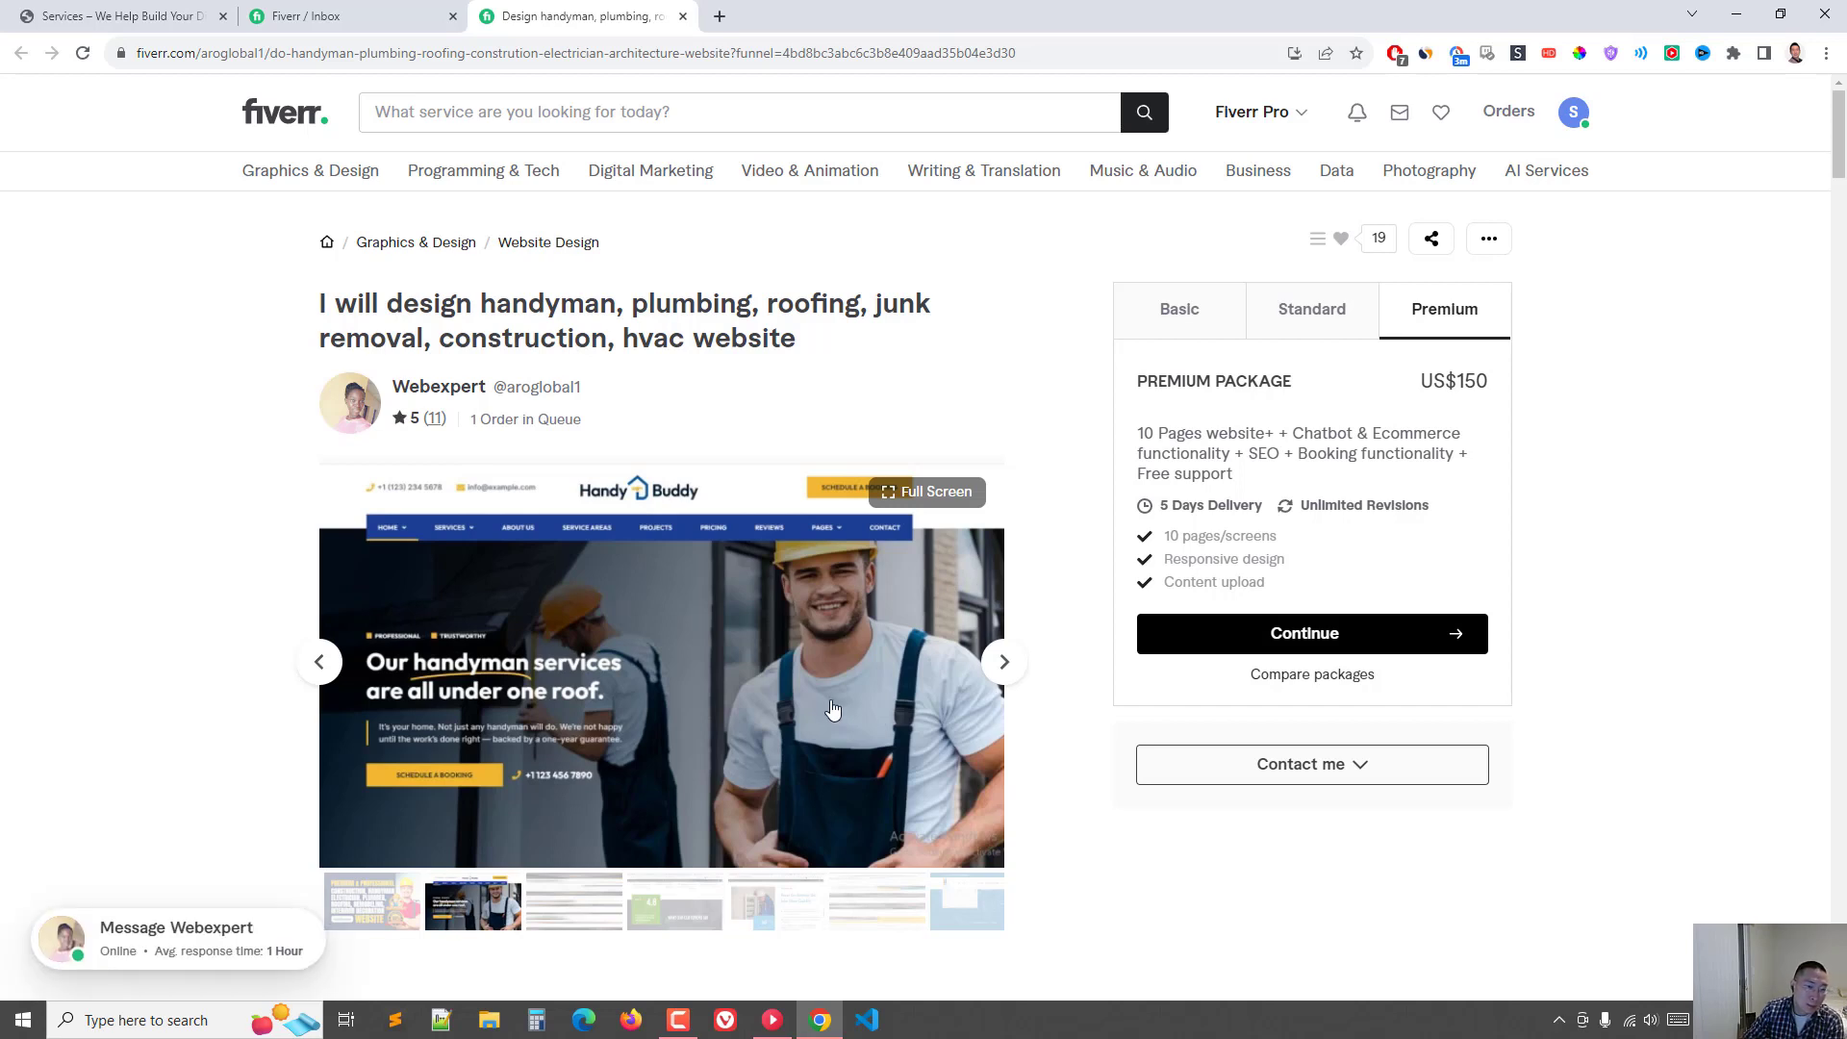
{"action": "mouse_move", "coordinate": [738, 579]}
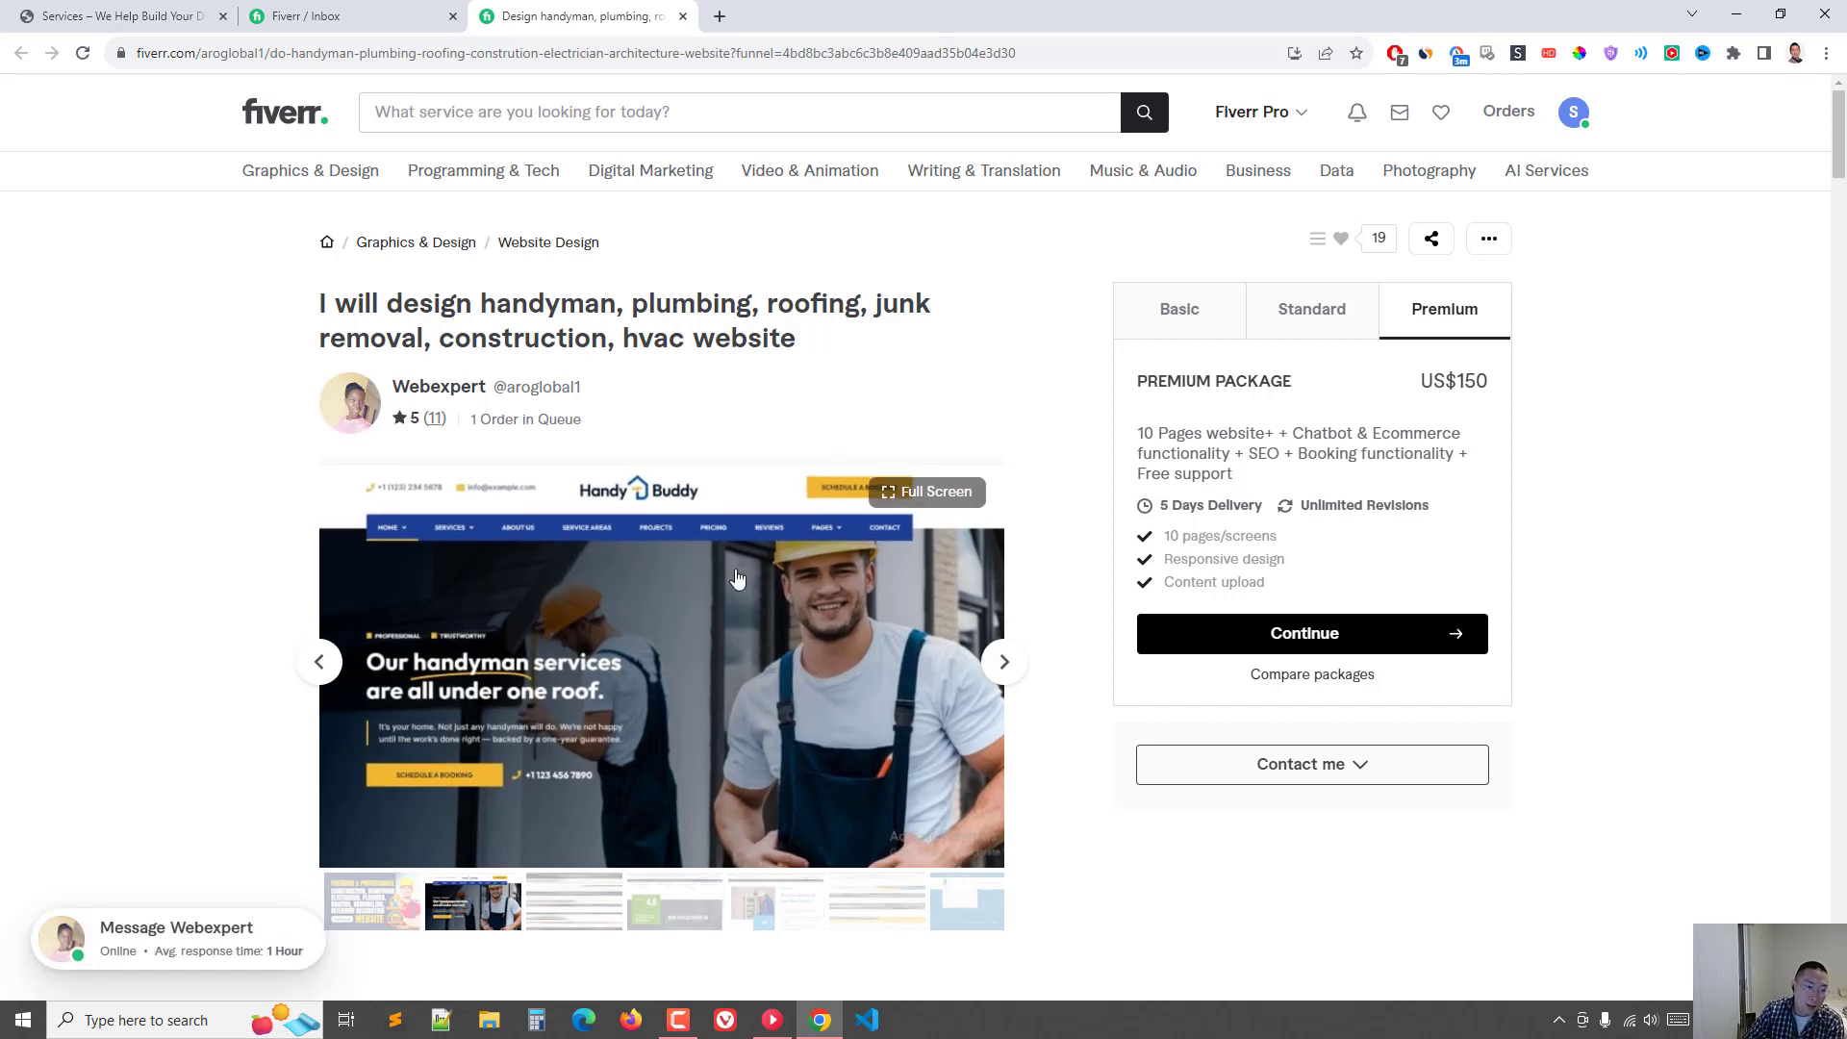
{"action": "mouse_move", "coordinate": [647, 615]}
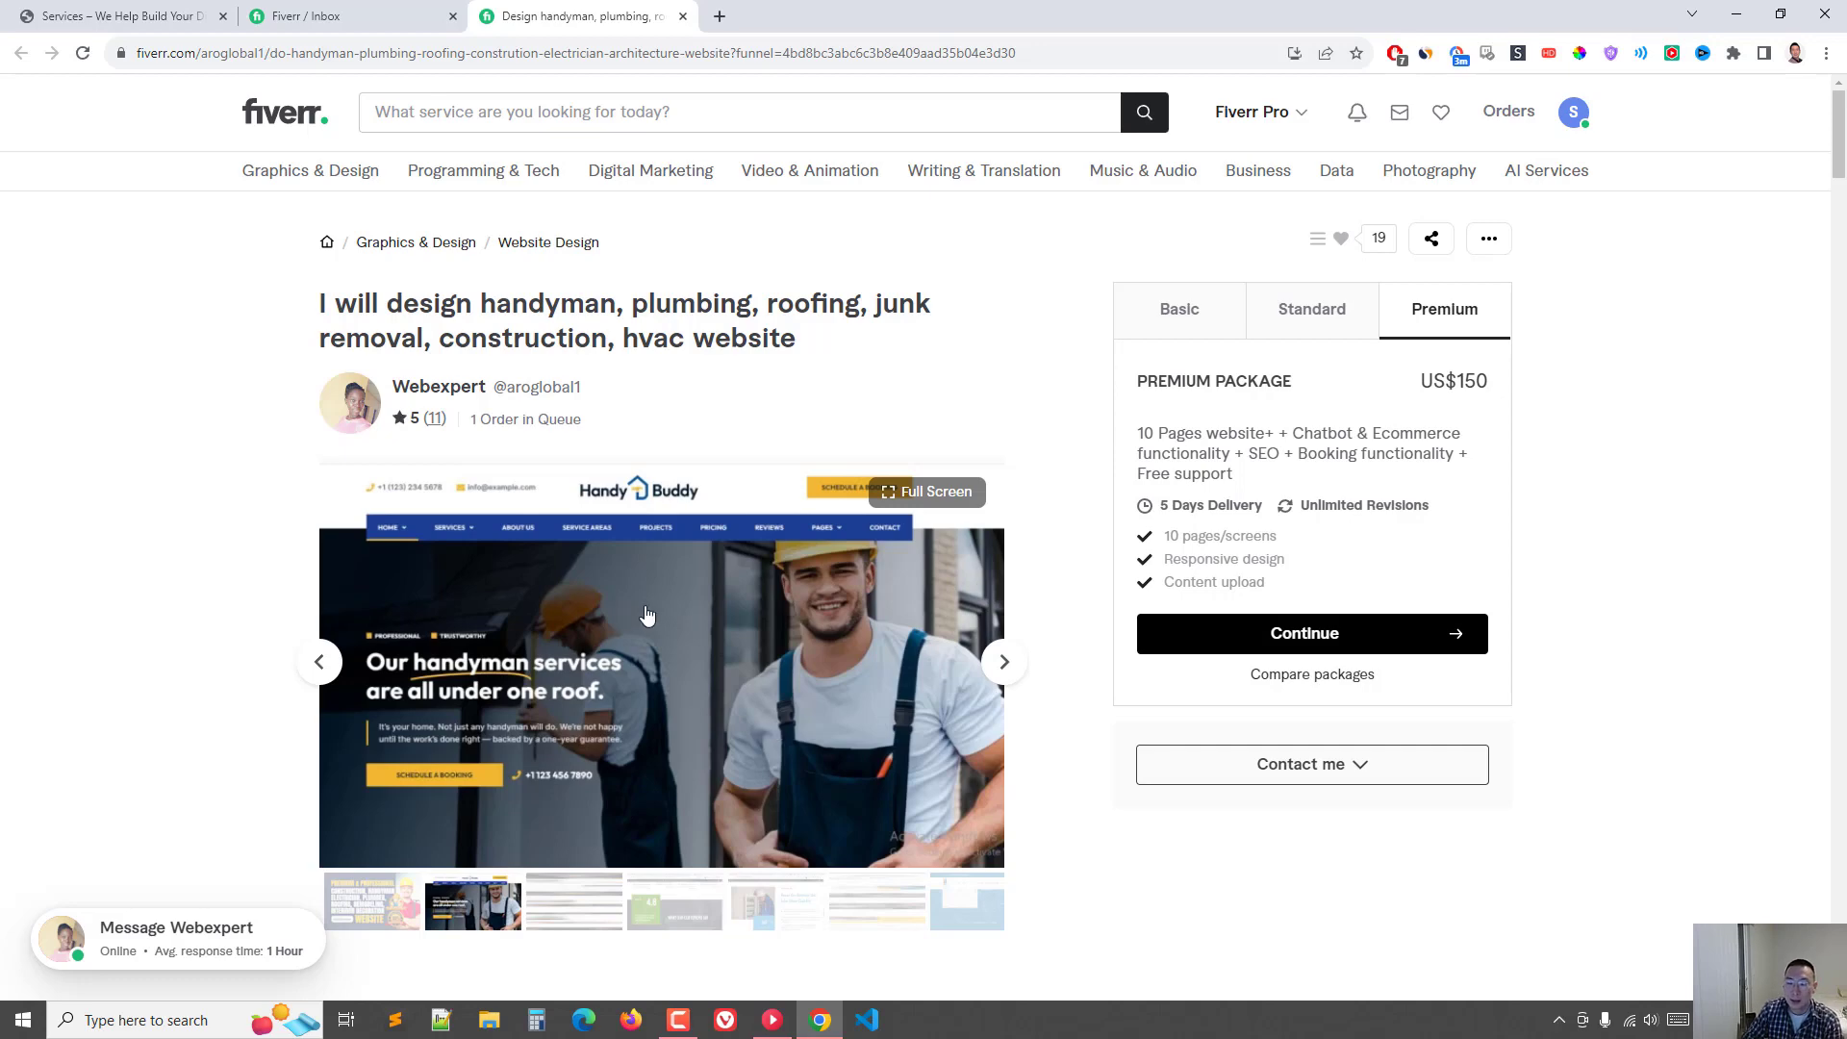
{"action": "mouse_move", "coordinate": [699, 812]}
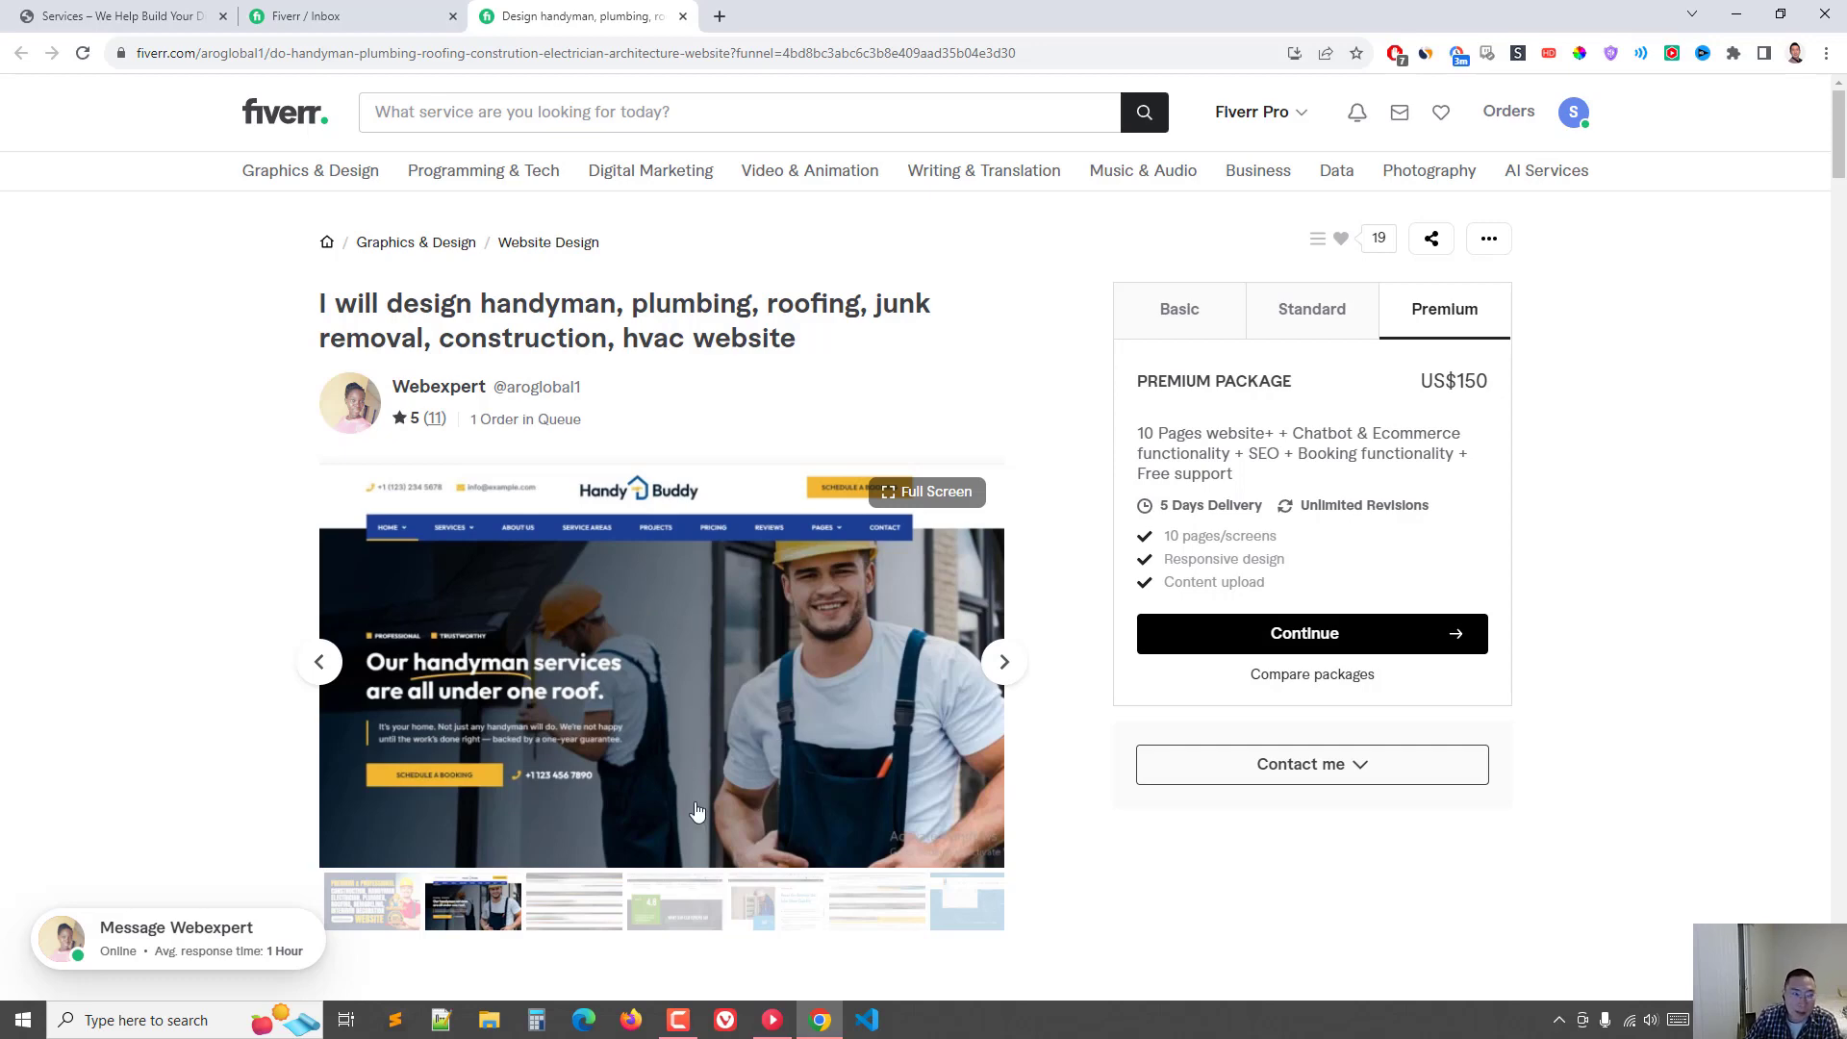
{"action": "left_click", "coordinate": [308, 16]}
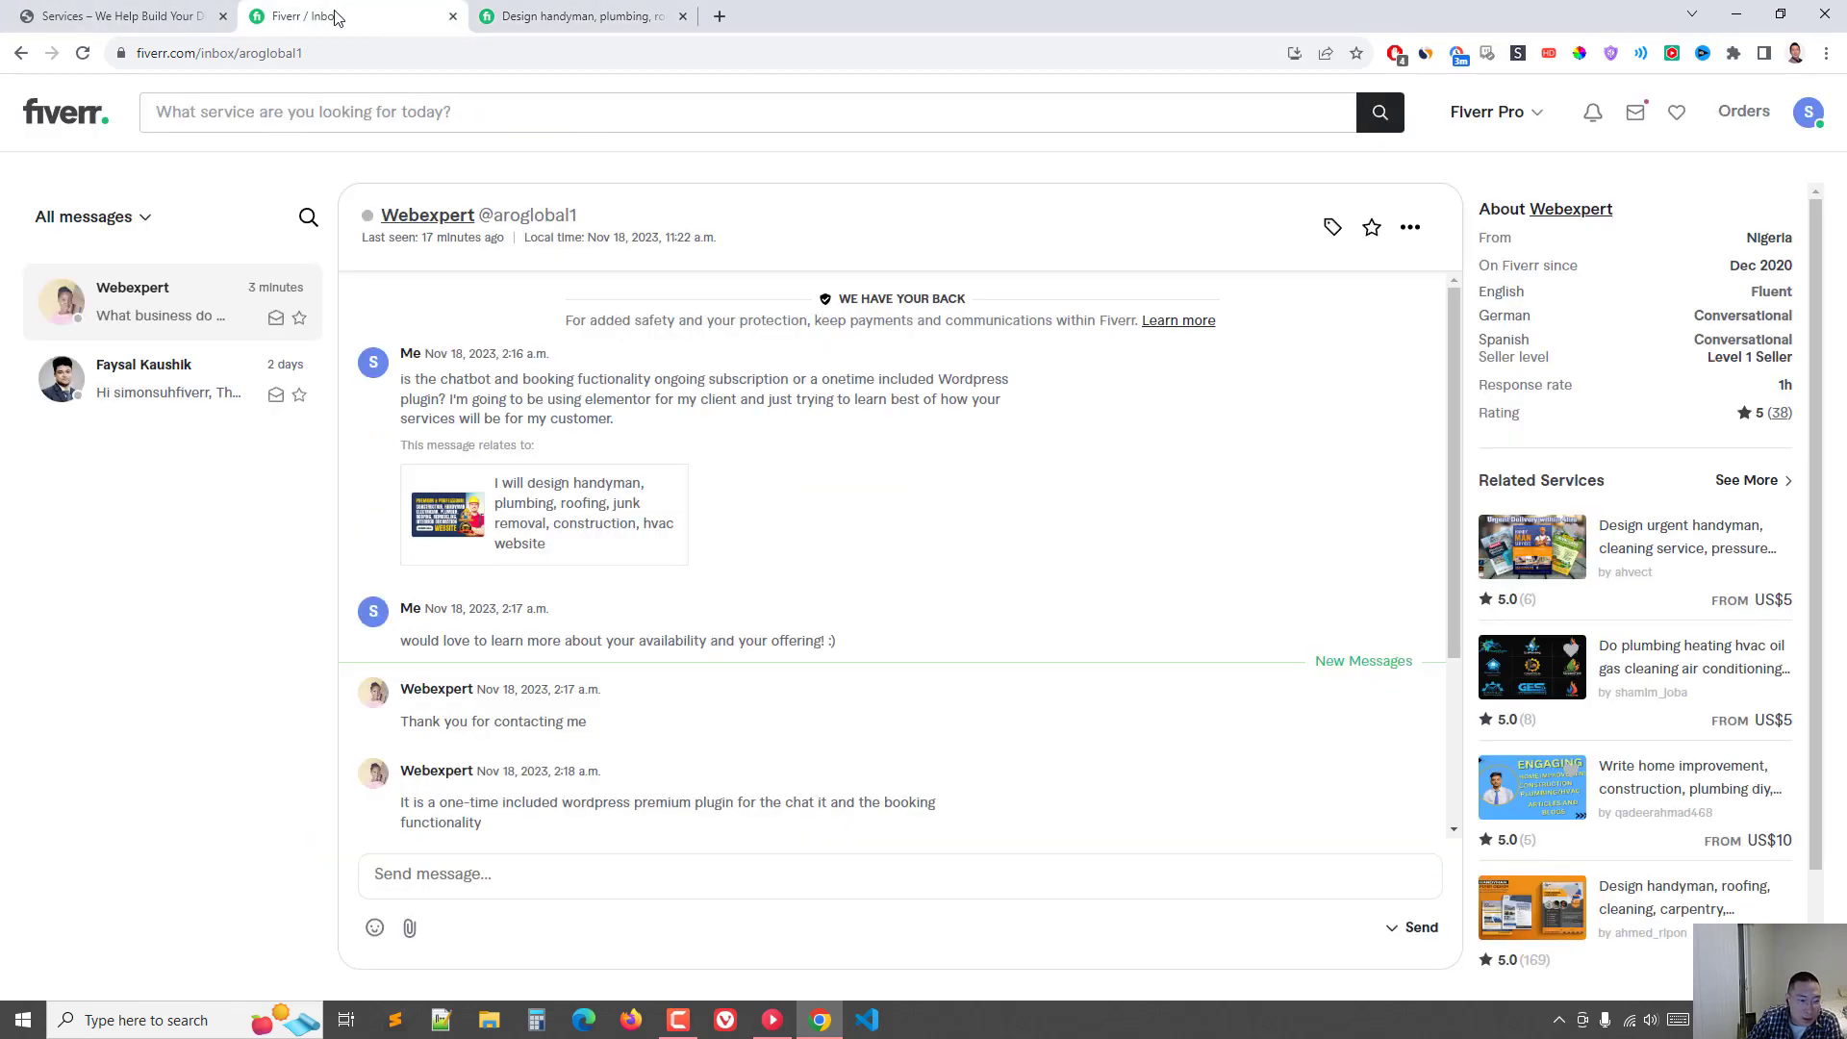
{"action": "mouse_move", "coordinate": [499, 166]}
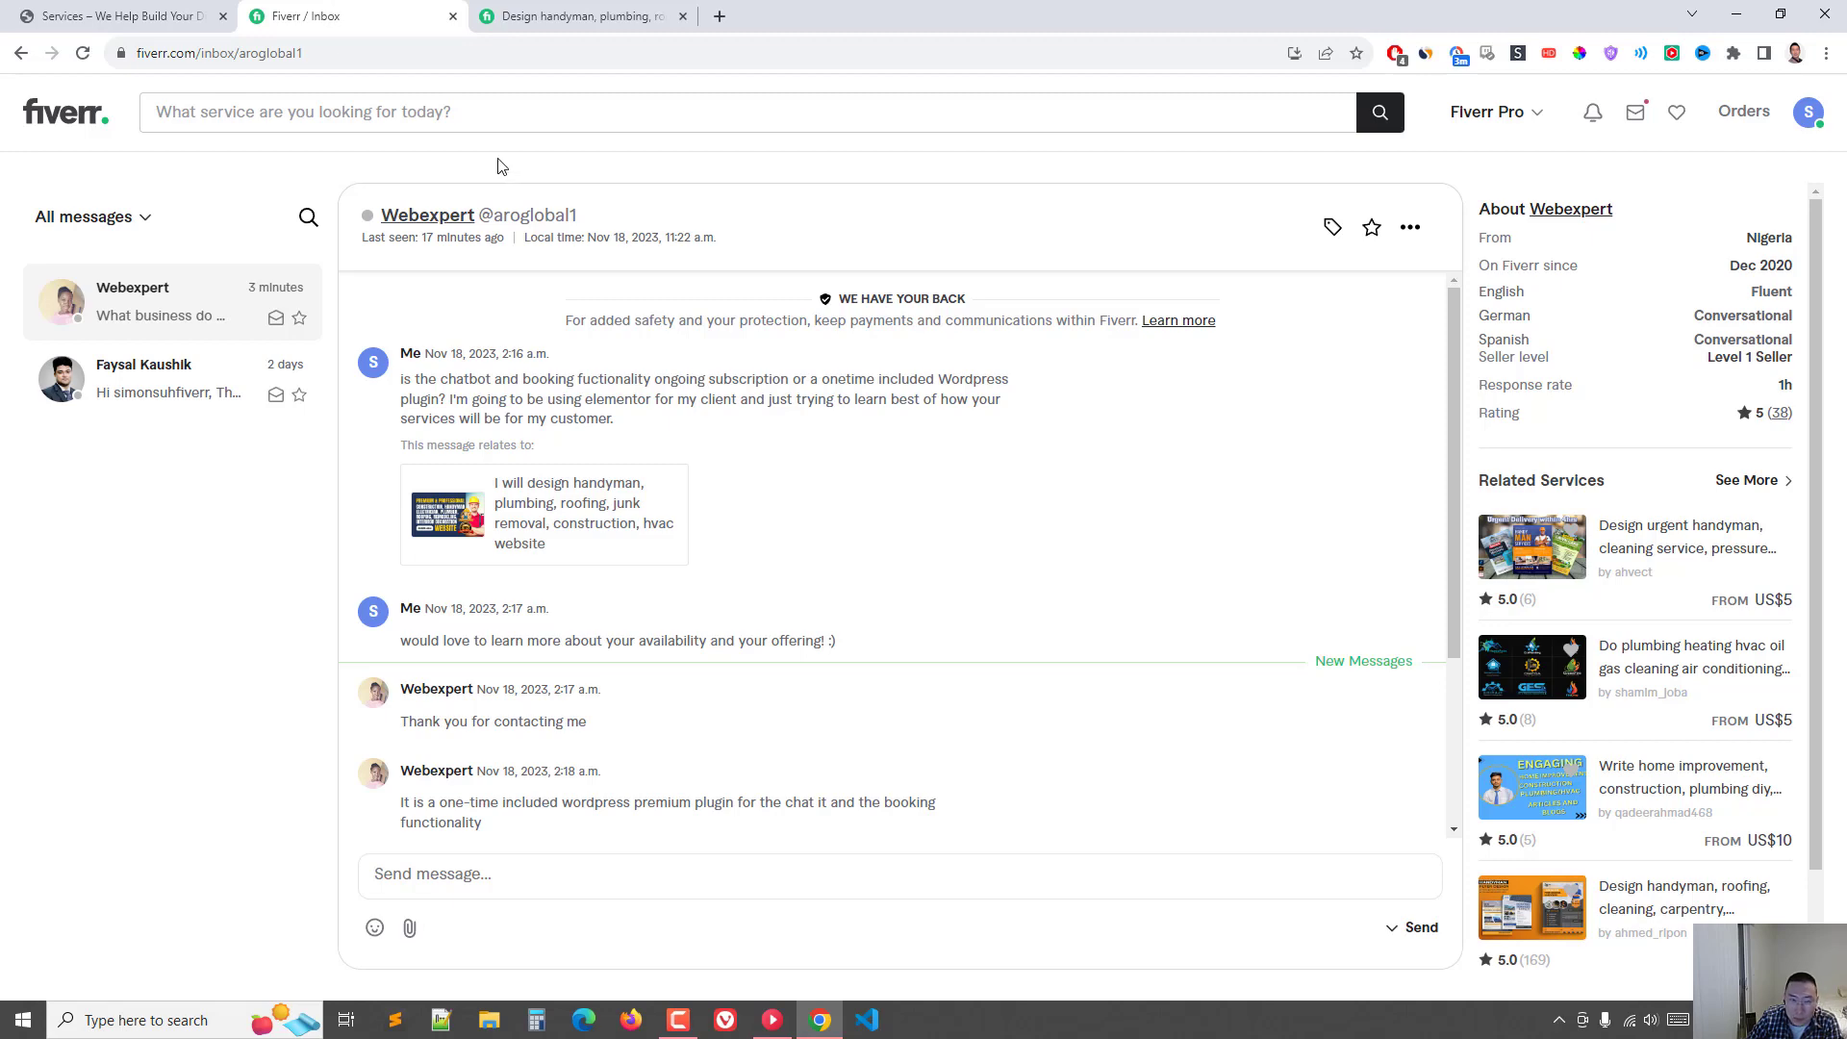
{"action": "left_click", "coordinate": [116, 16]}
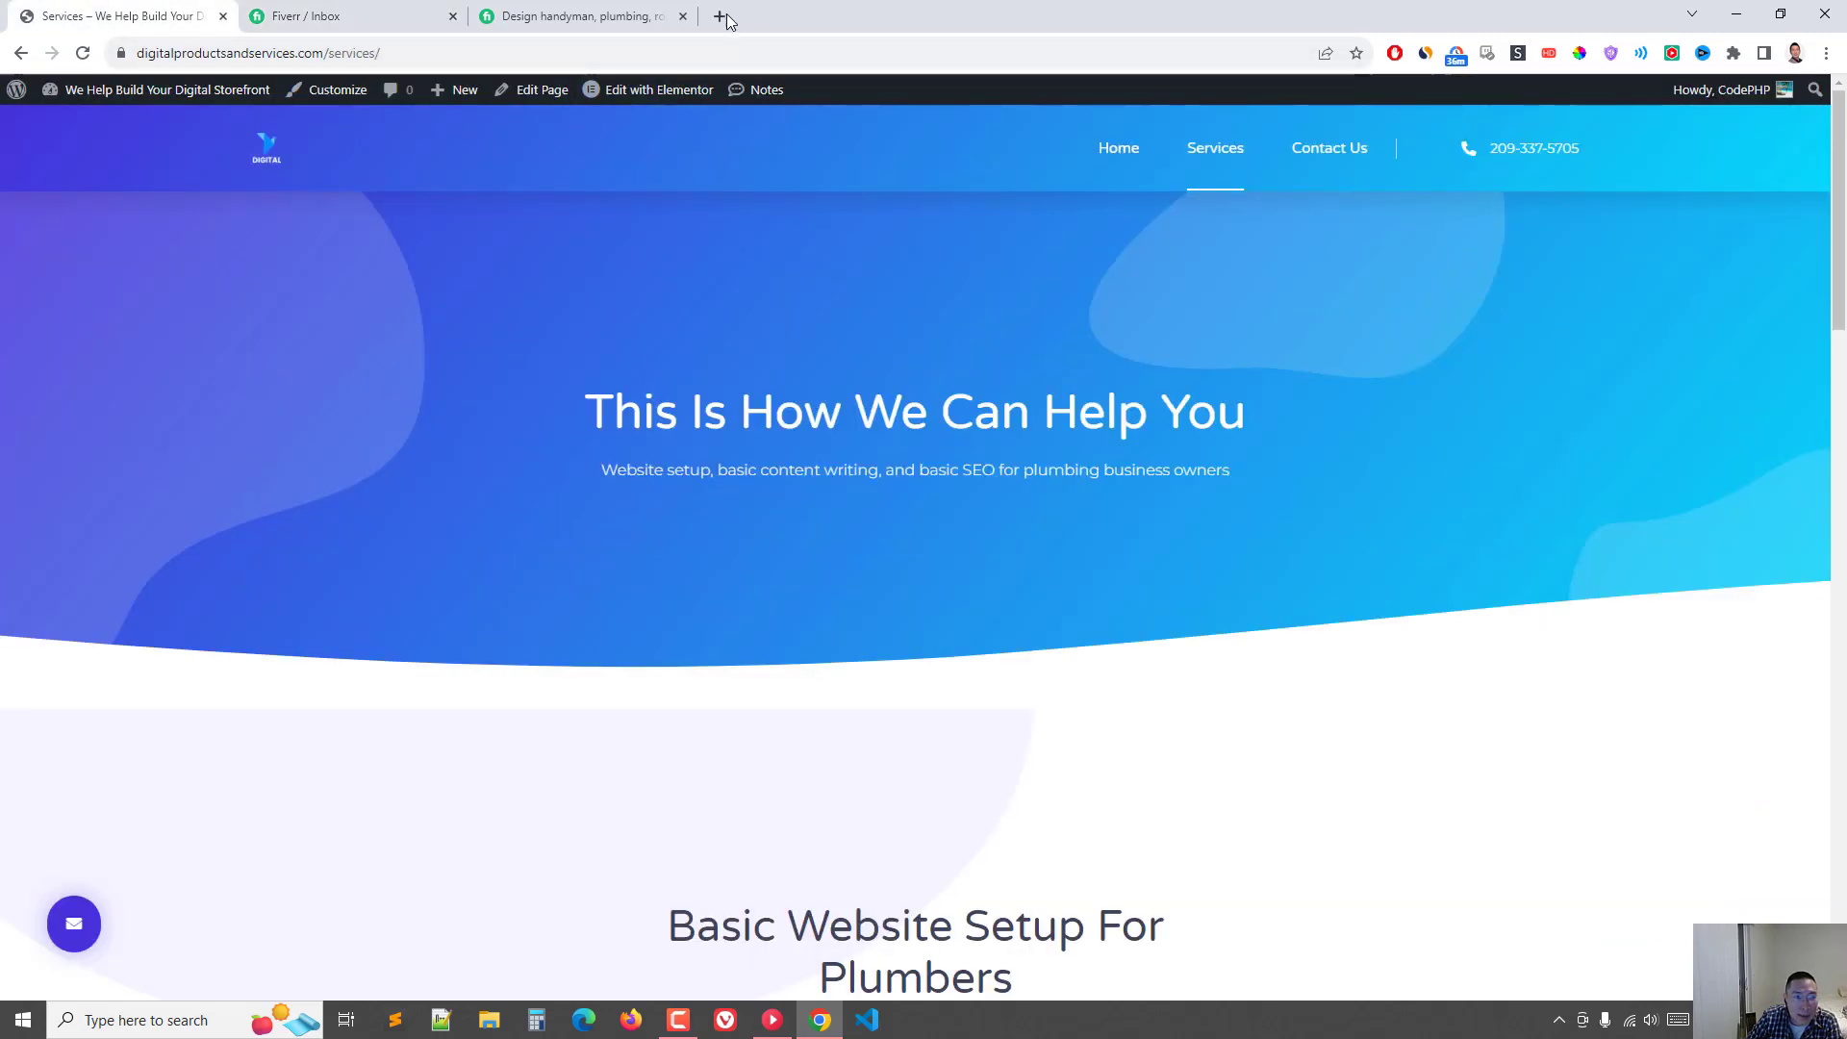
Step: In a new tab, search Google for 'plumber near me'
{"action": "left_click", "coordinate": [716, 16]}
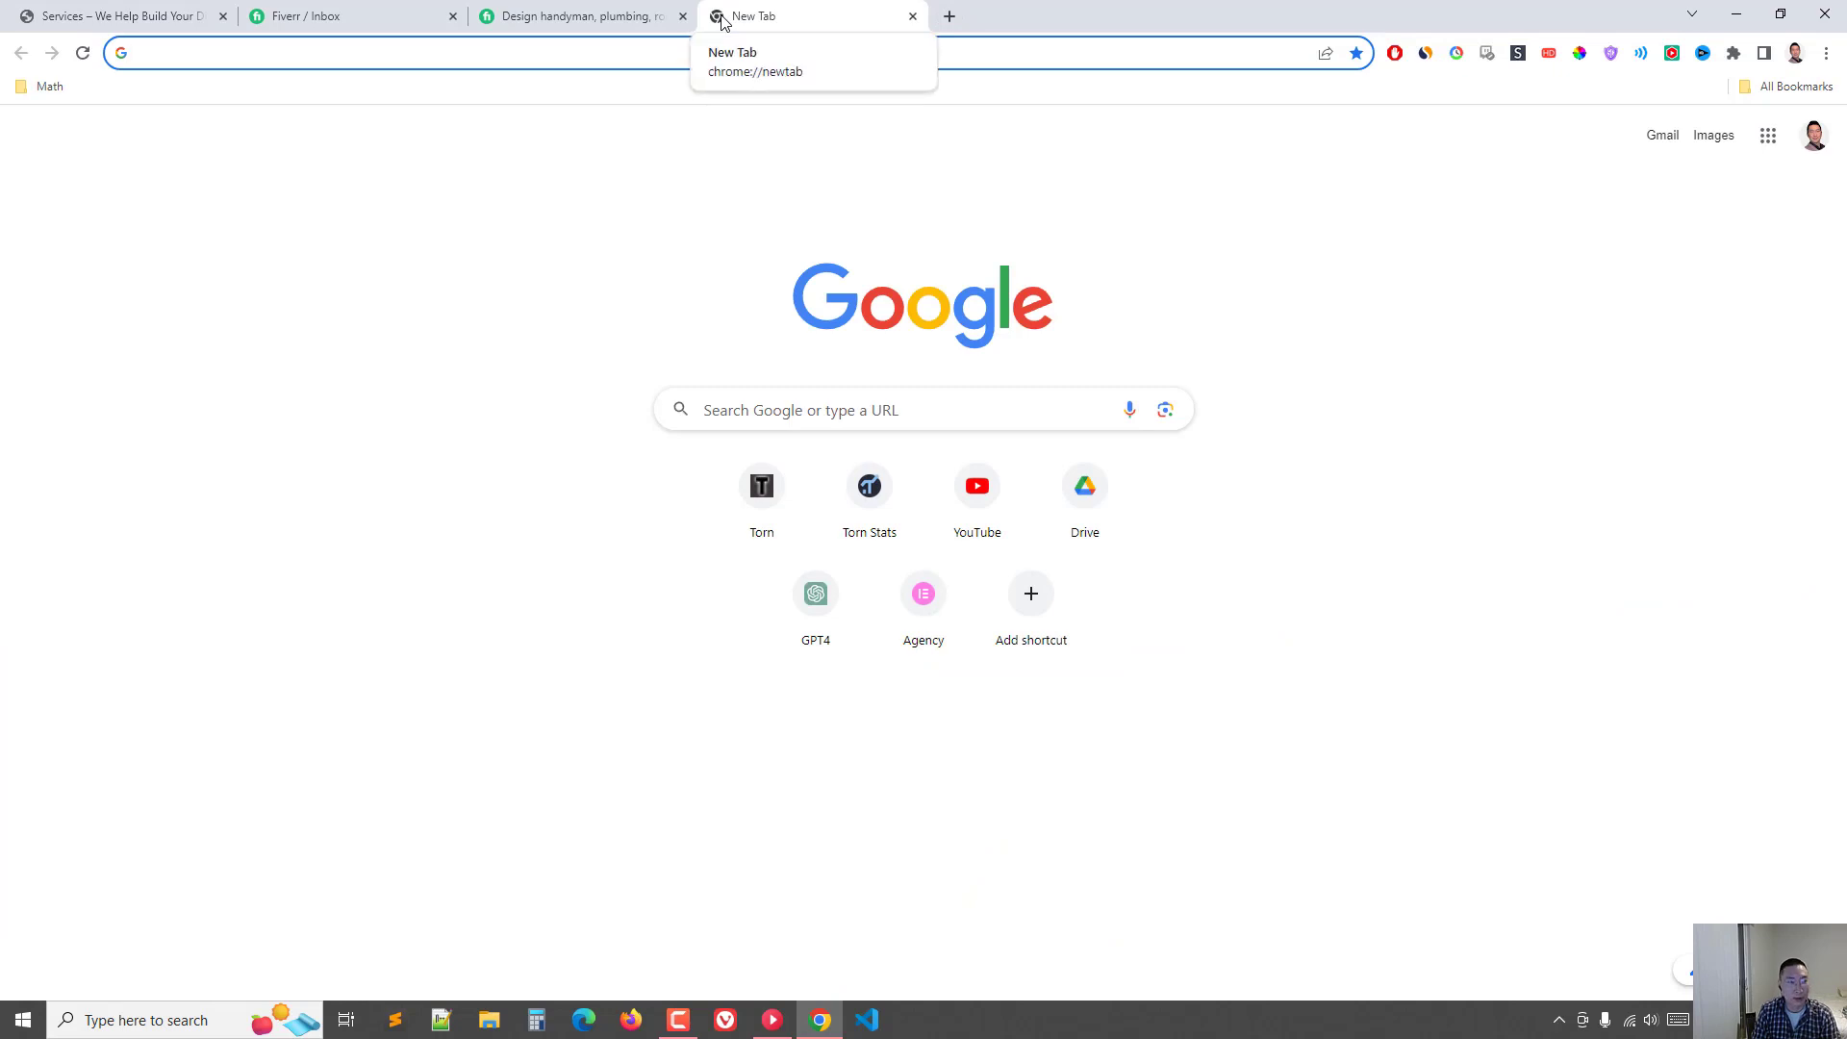
{"action": "type", "text": "pathofexile.com"}
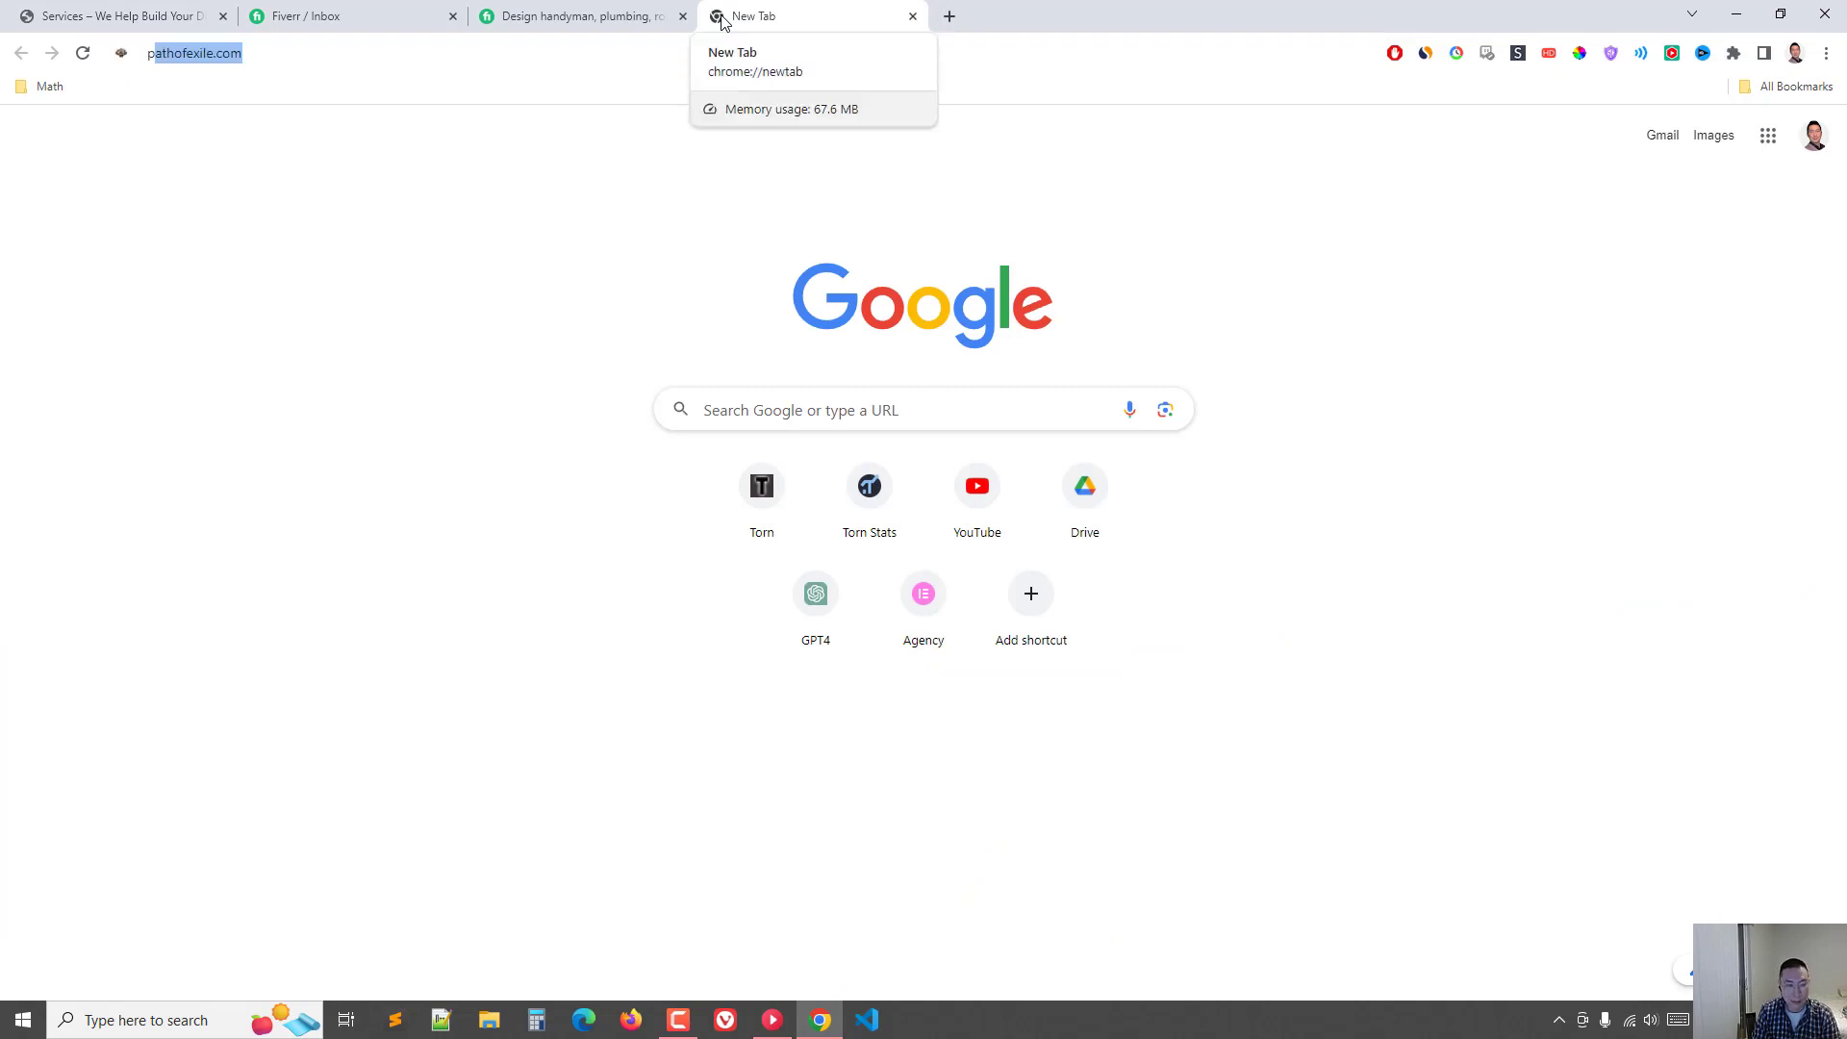
{"action": "type", "text": "plumberseo.com"}
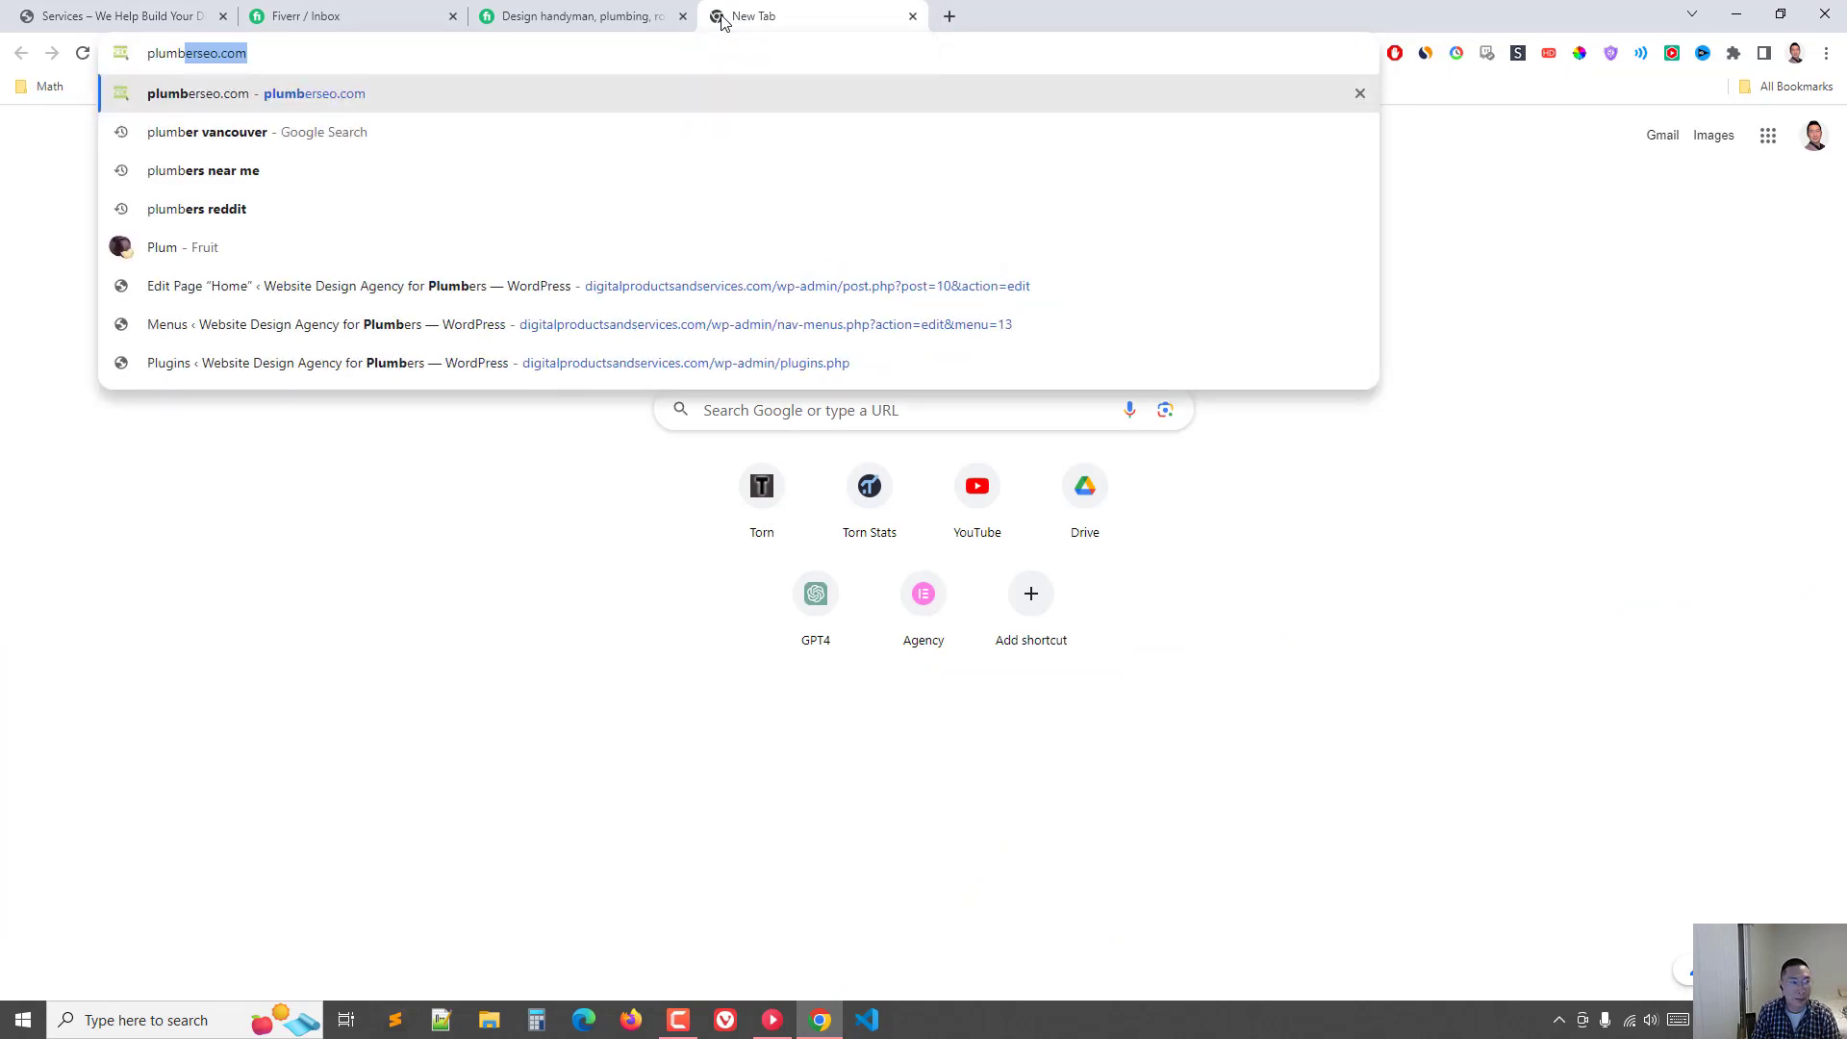
{"action": "left_click", "coordinate": [203, 171]}
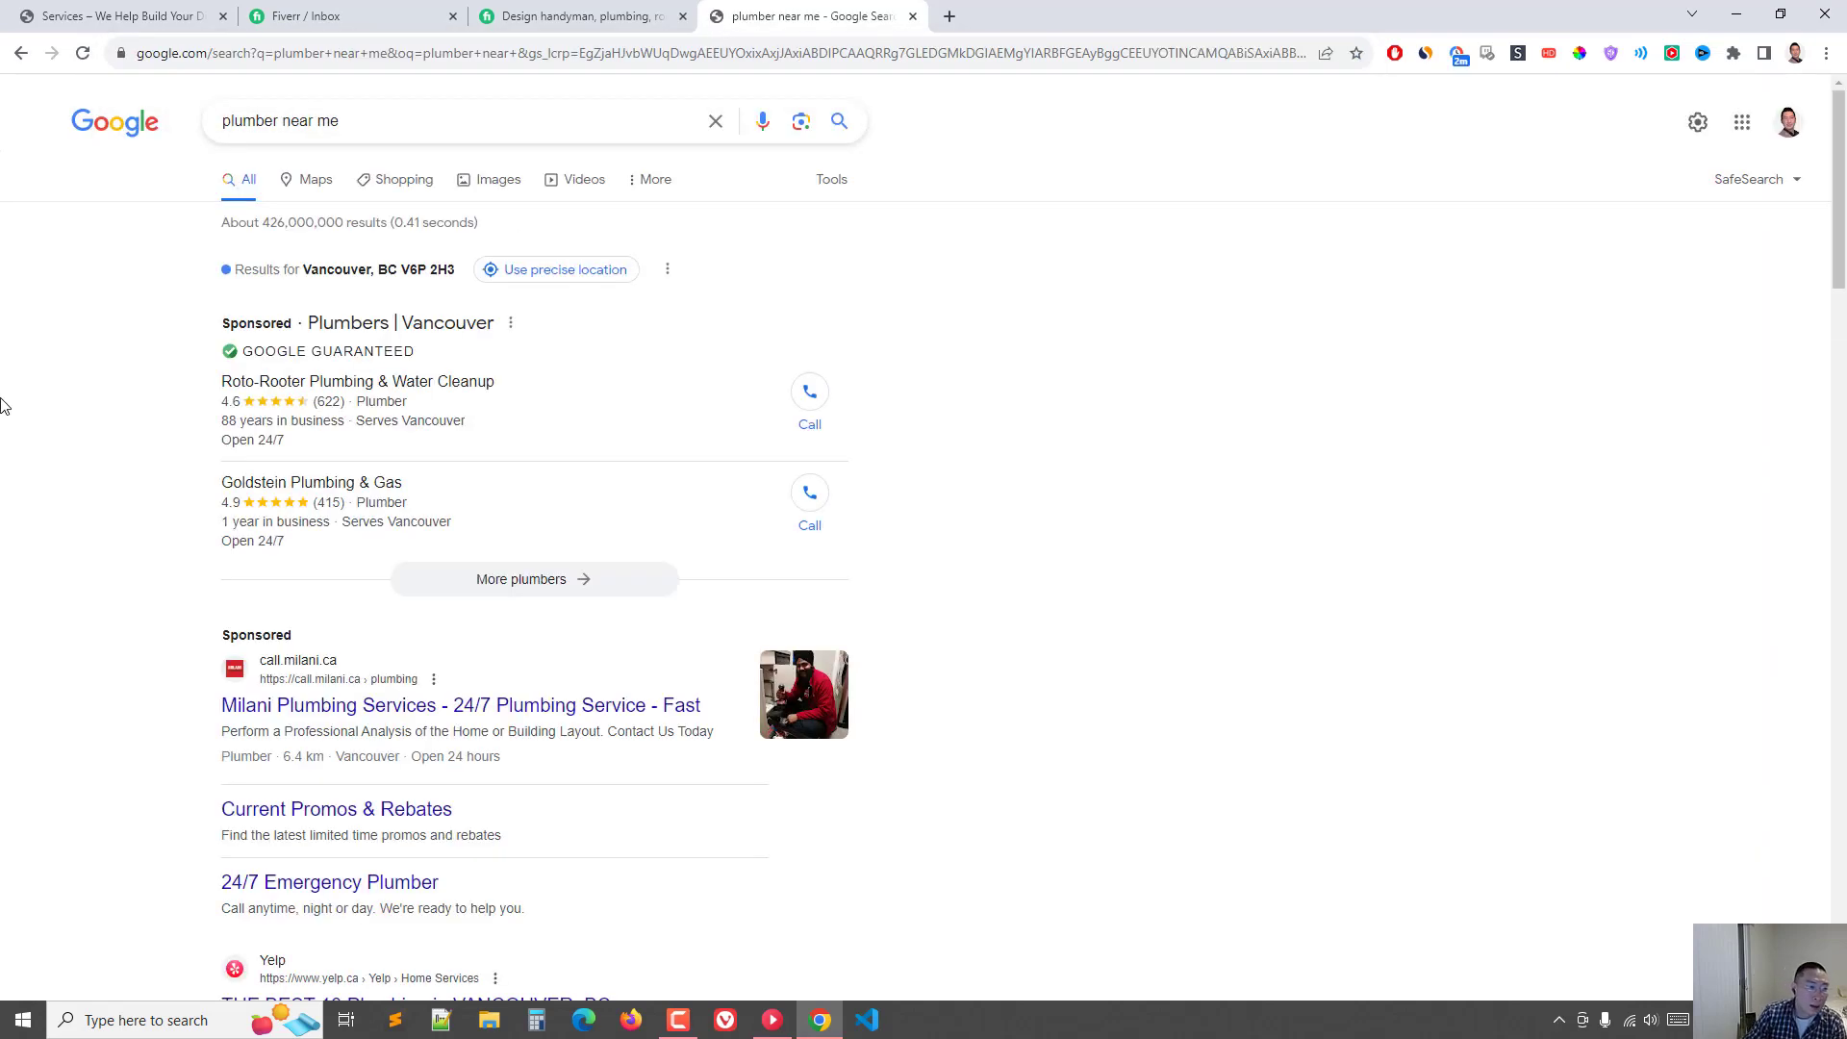
{"action": "scroll", "scroll_direction": "down", "scroll_amount": 3}
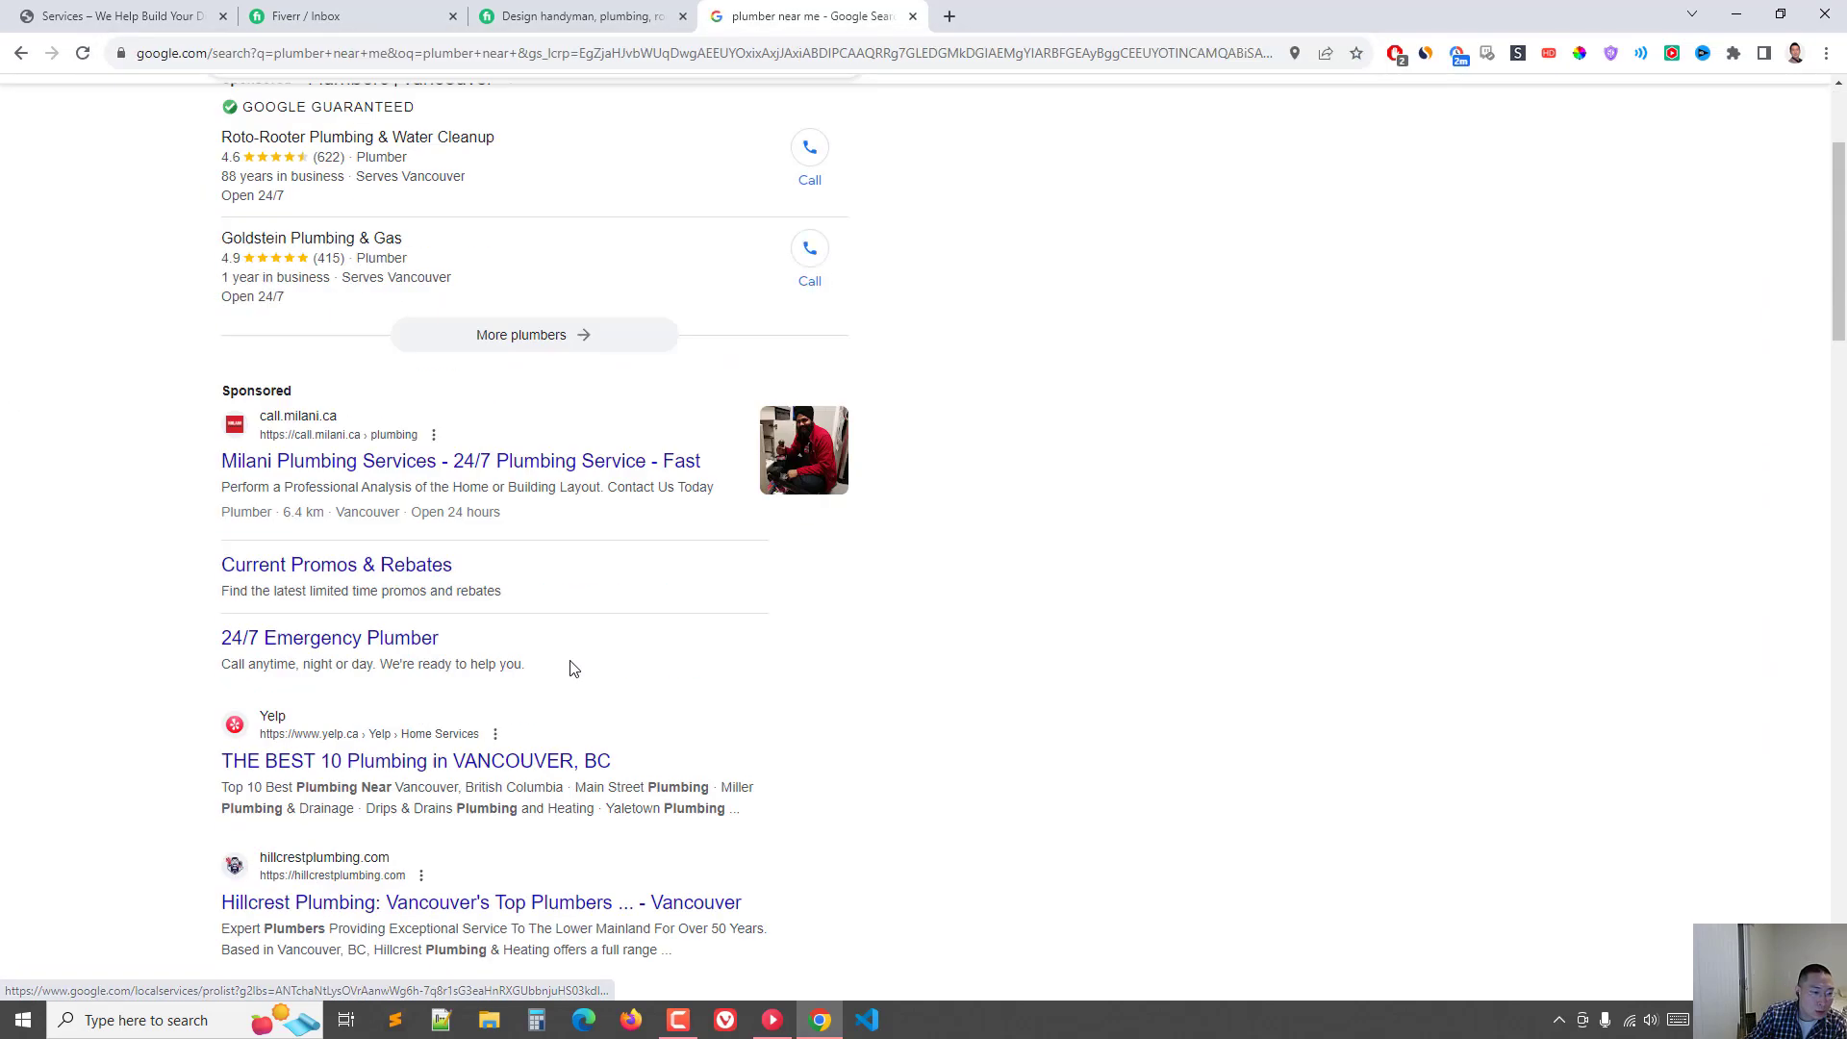
Step: Open the full list of Vancouver plumbing businesses and page through the listings
{"action": "left_click", "coordinate": [521, 334]}
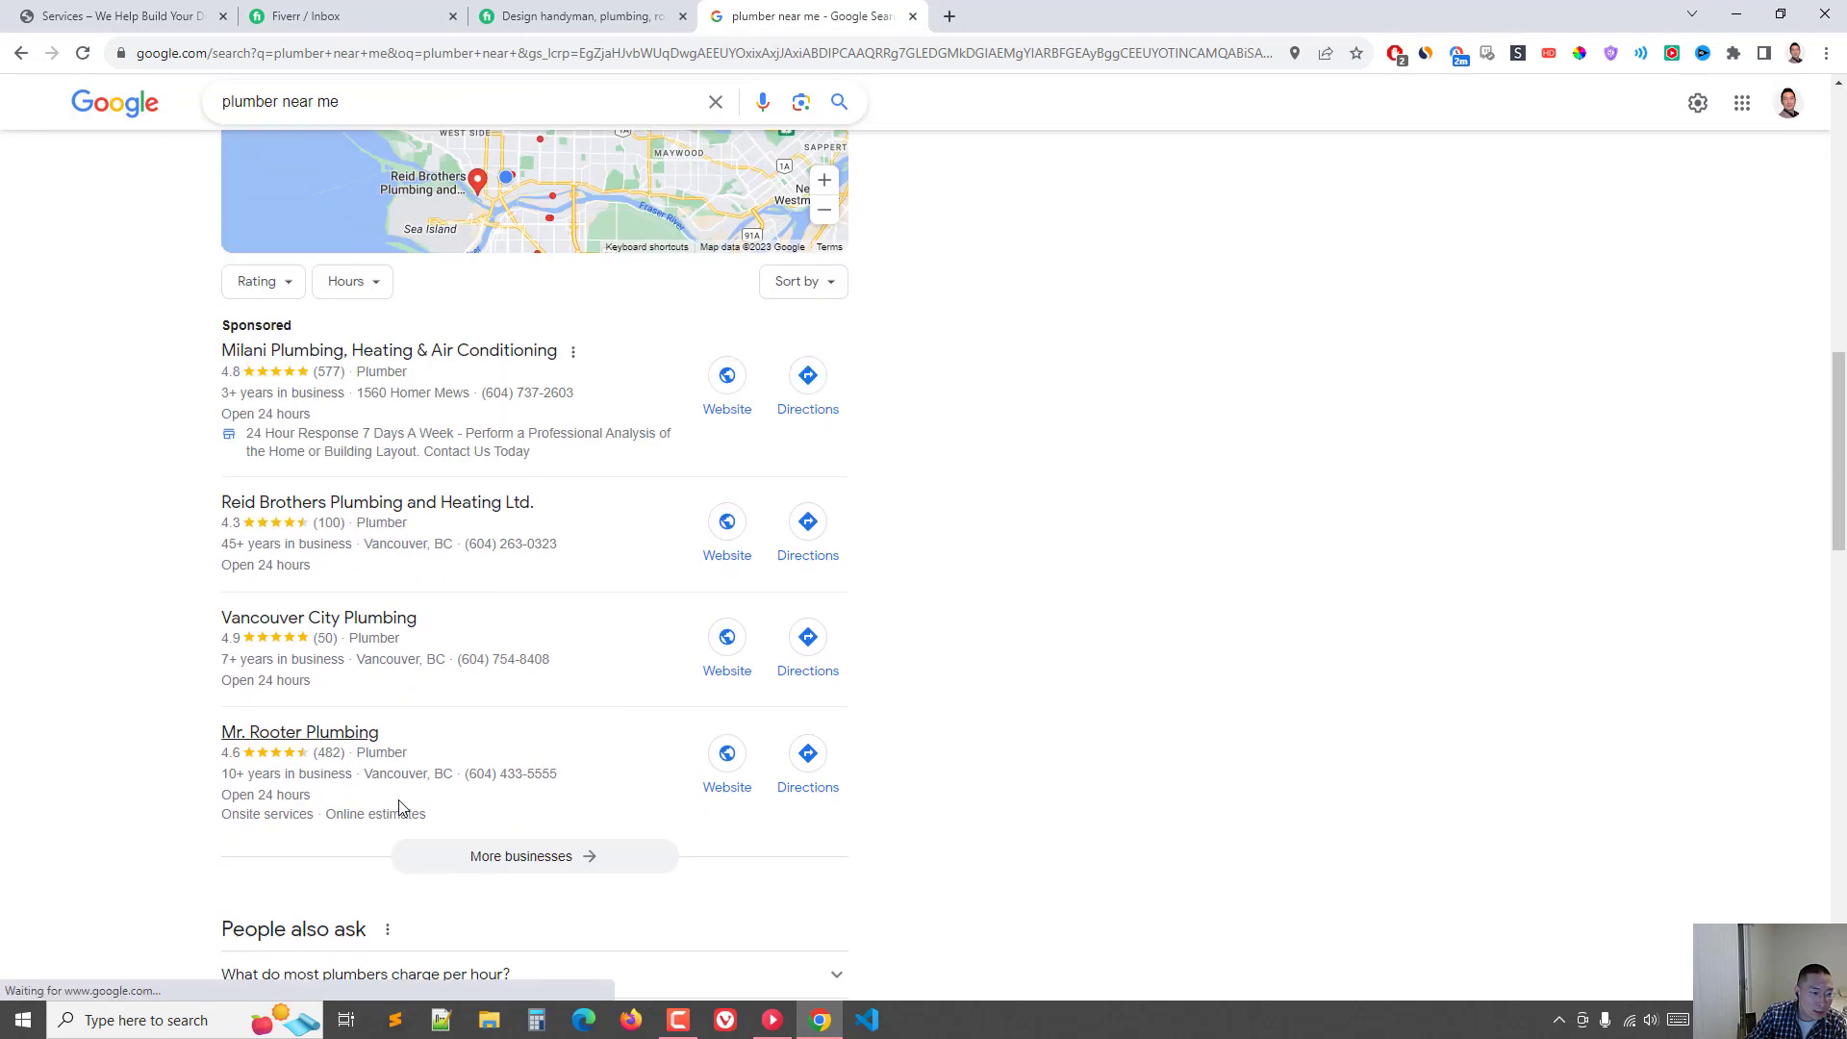
{"action": "left_click", "coordinate": [533, 856]}
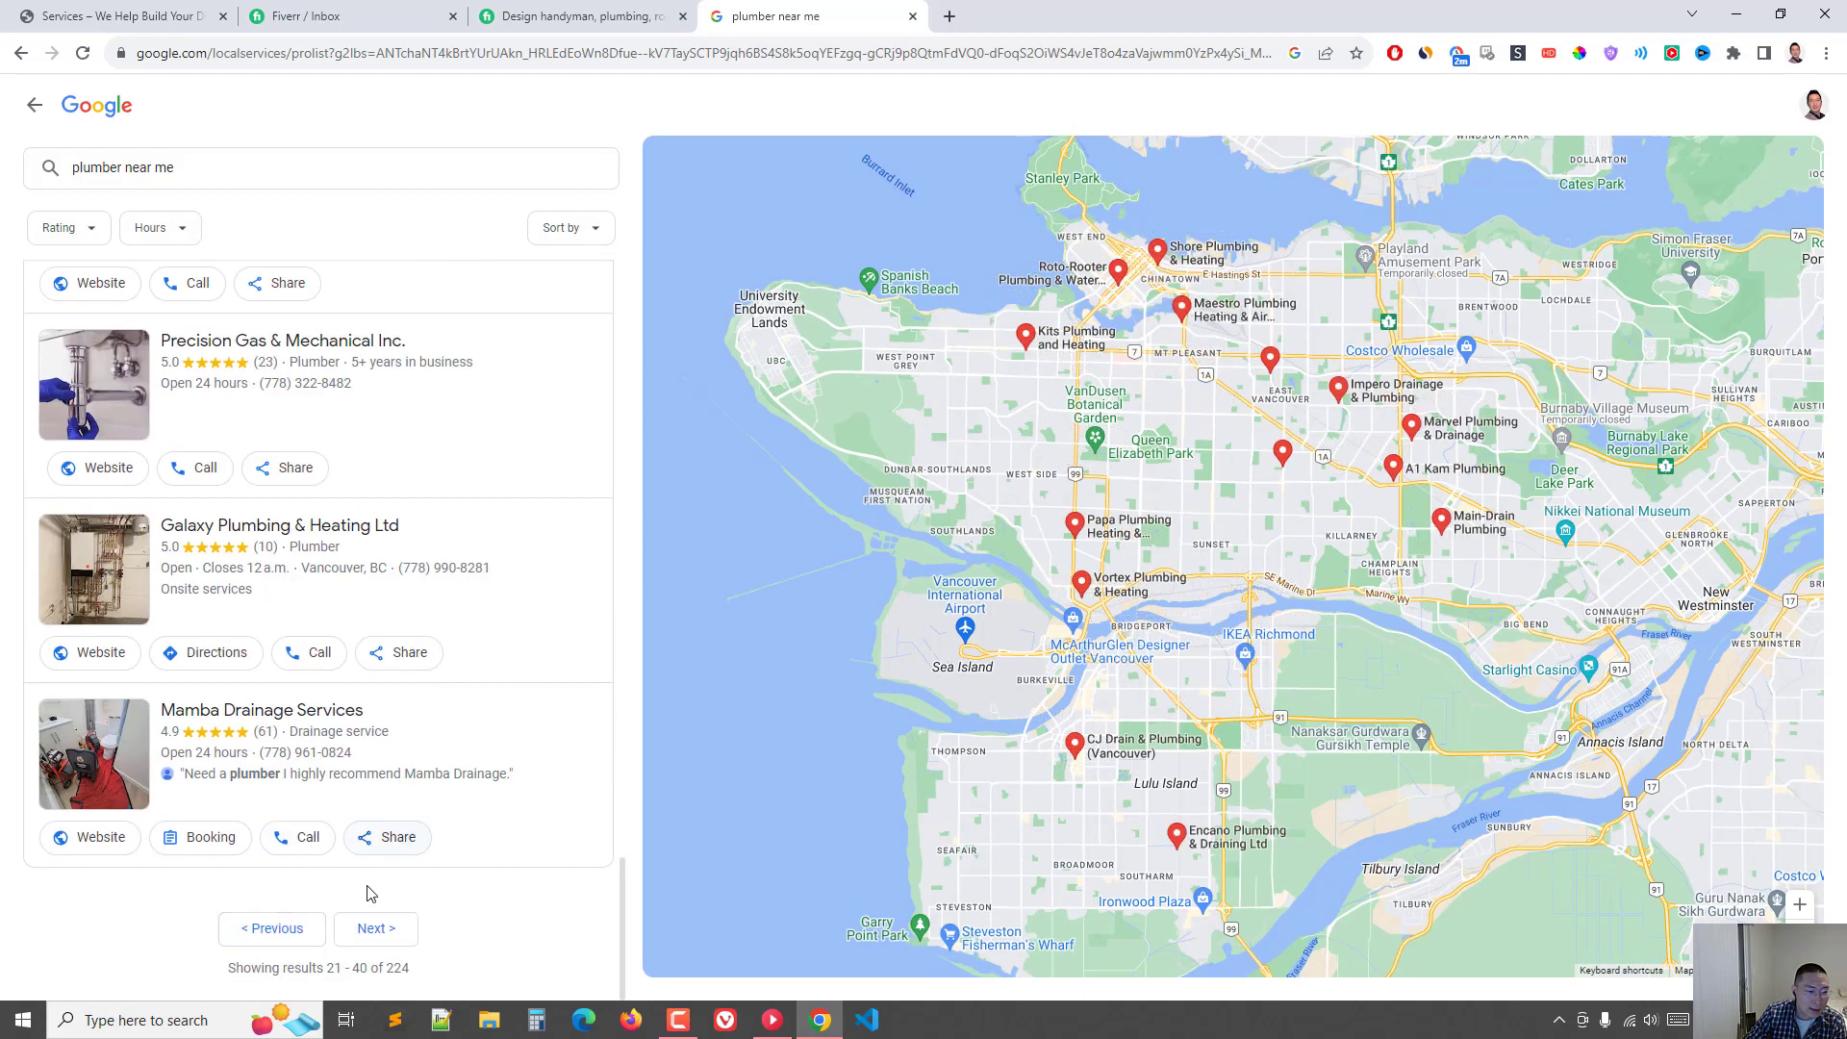
{"action": "left_click", "coordinate": [376, 929]}
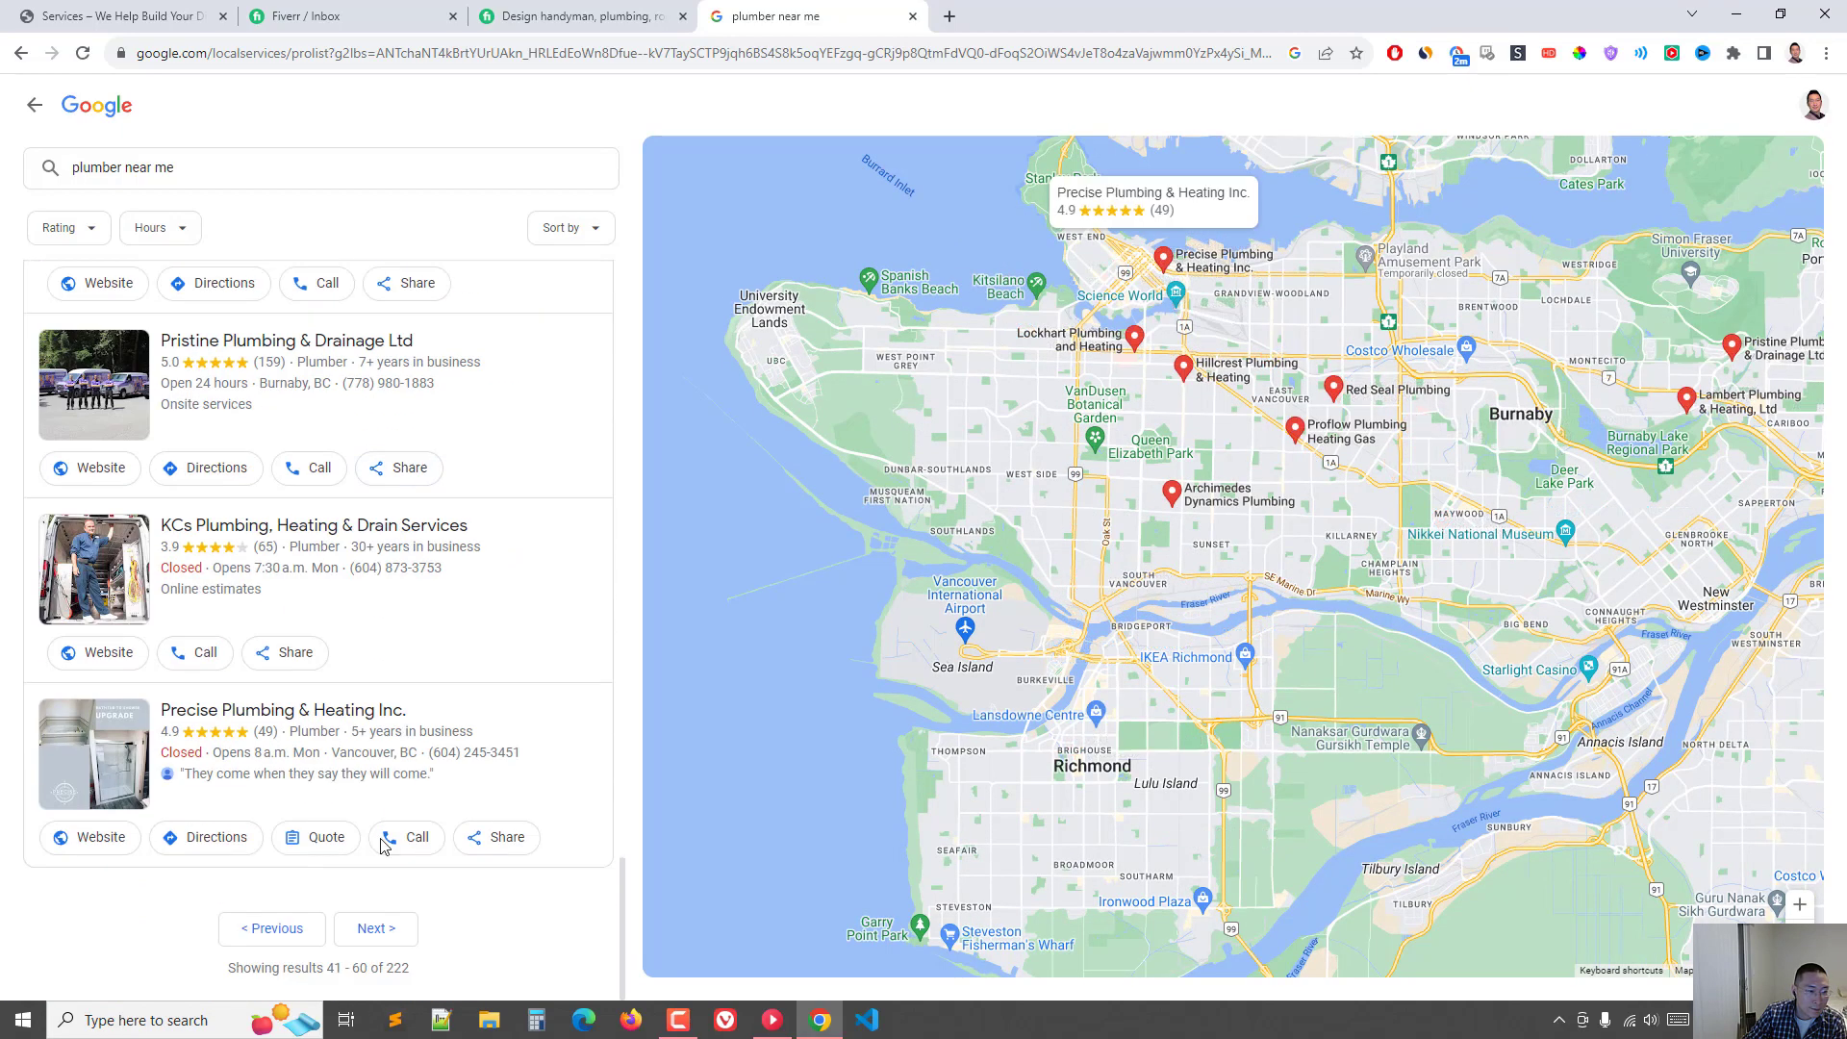
{"action": "scroll", "scroll_direction": "down", "scroll_amount": 3}
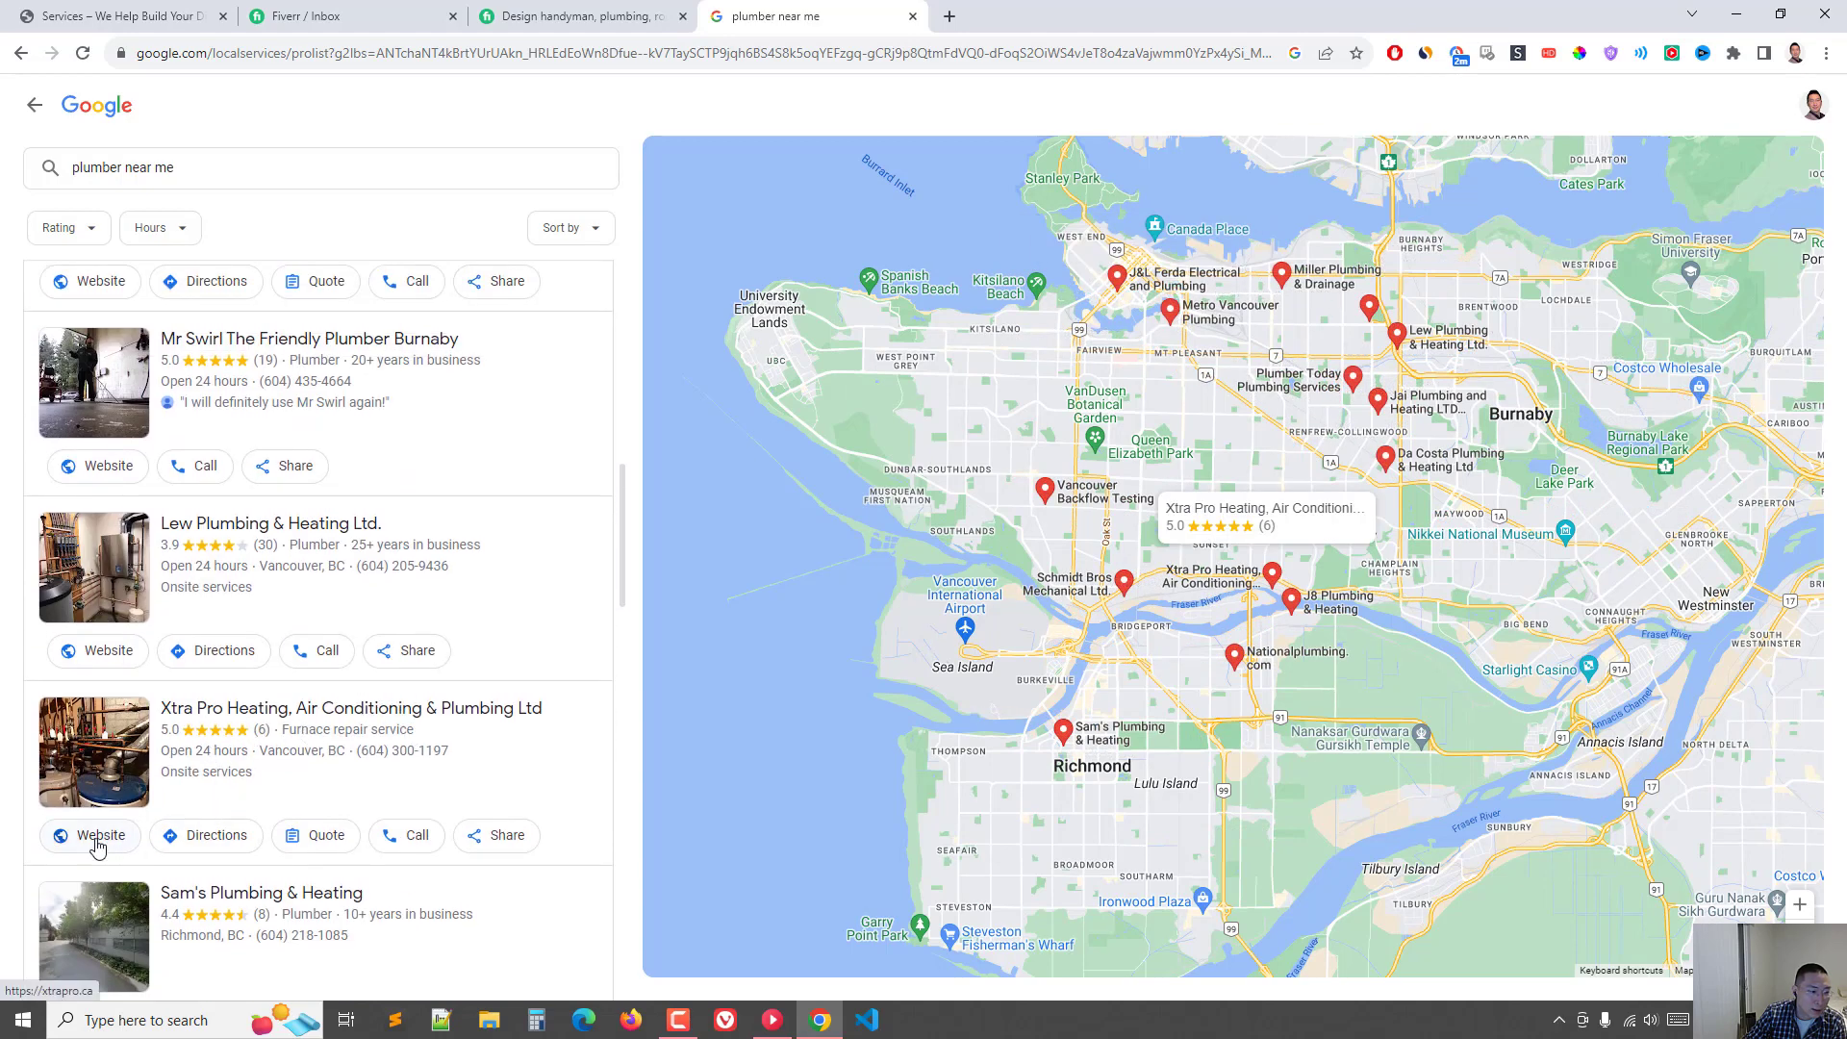
Step: Open Xtra Pro's website and bring up the footer's Data Delights credit link menu
{"action": "left_click", "coordinate": [100, 835]}
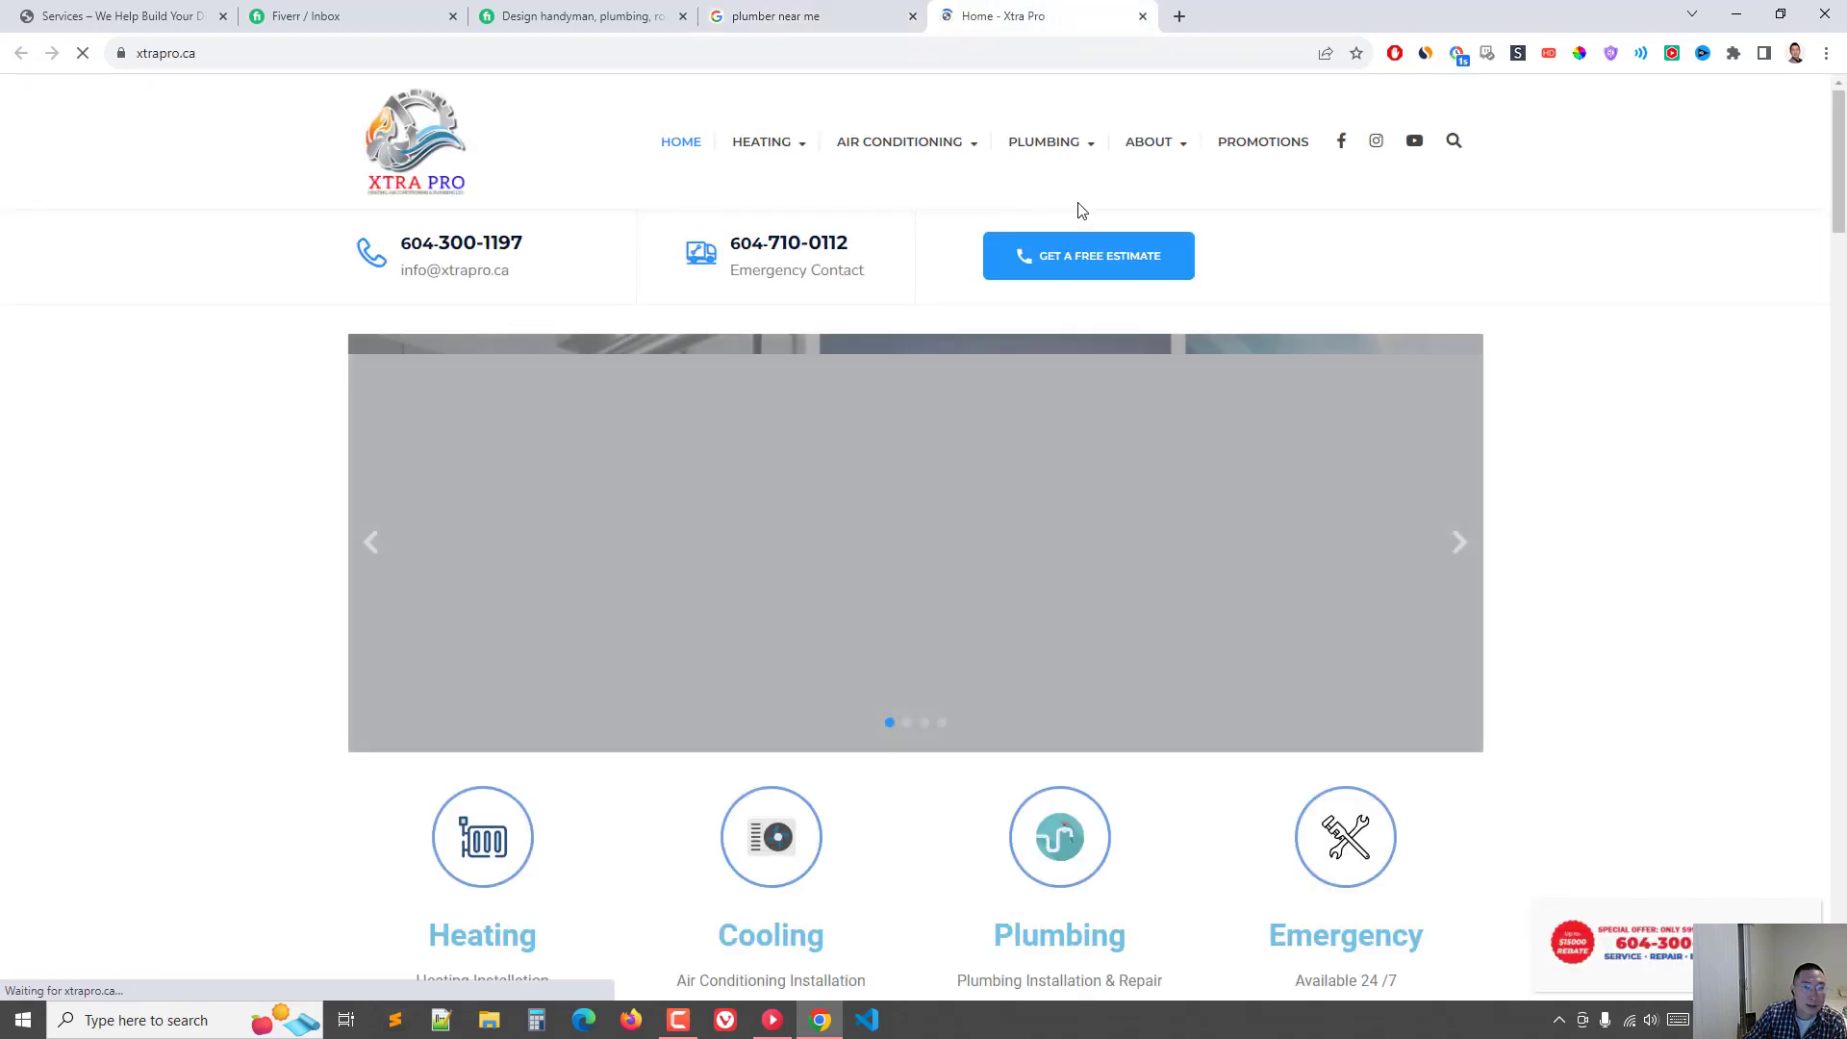
{"action": "scroll", "scroll_direction": "down", "scroll_amount": 3}
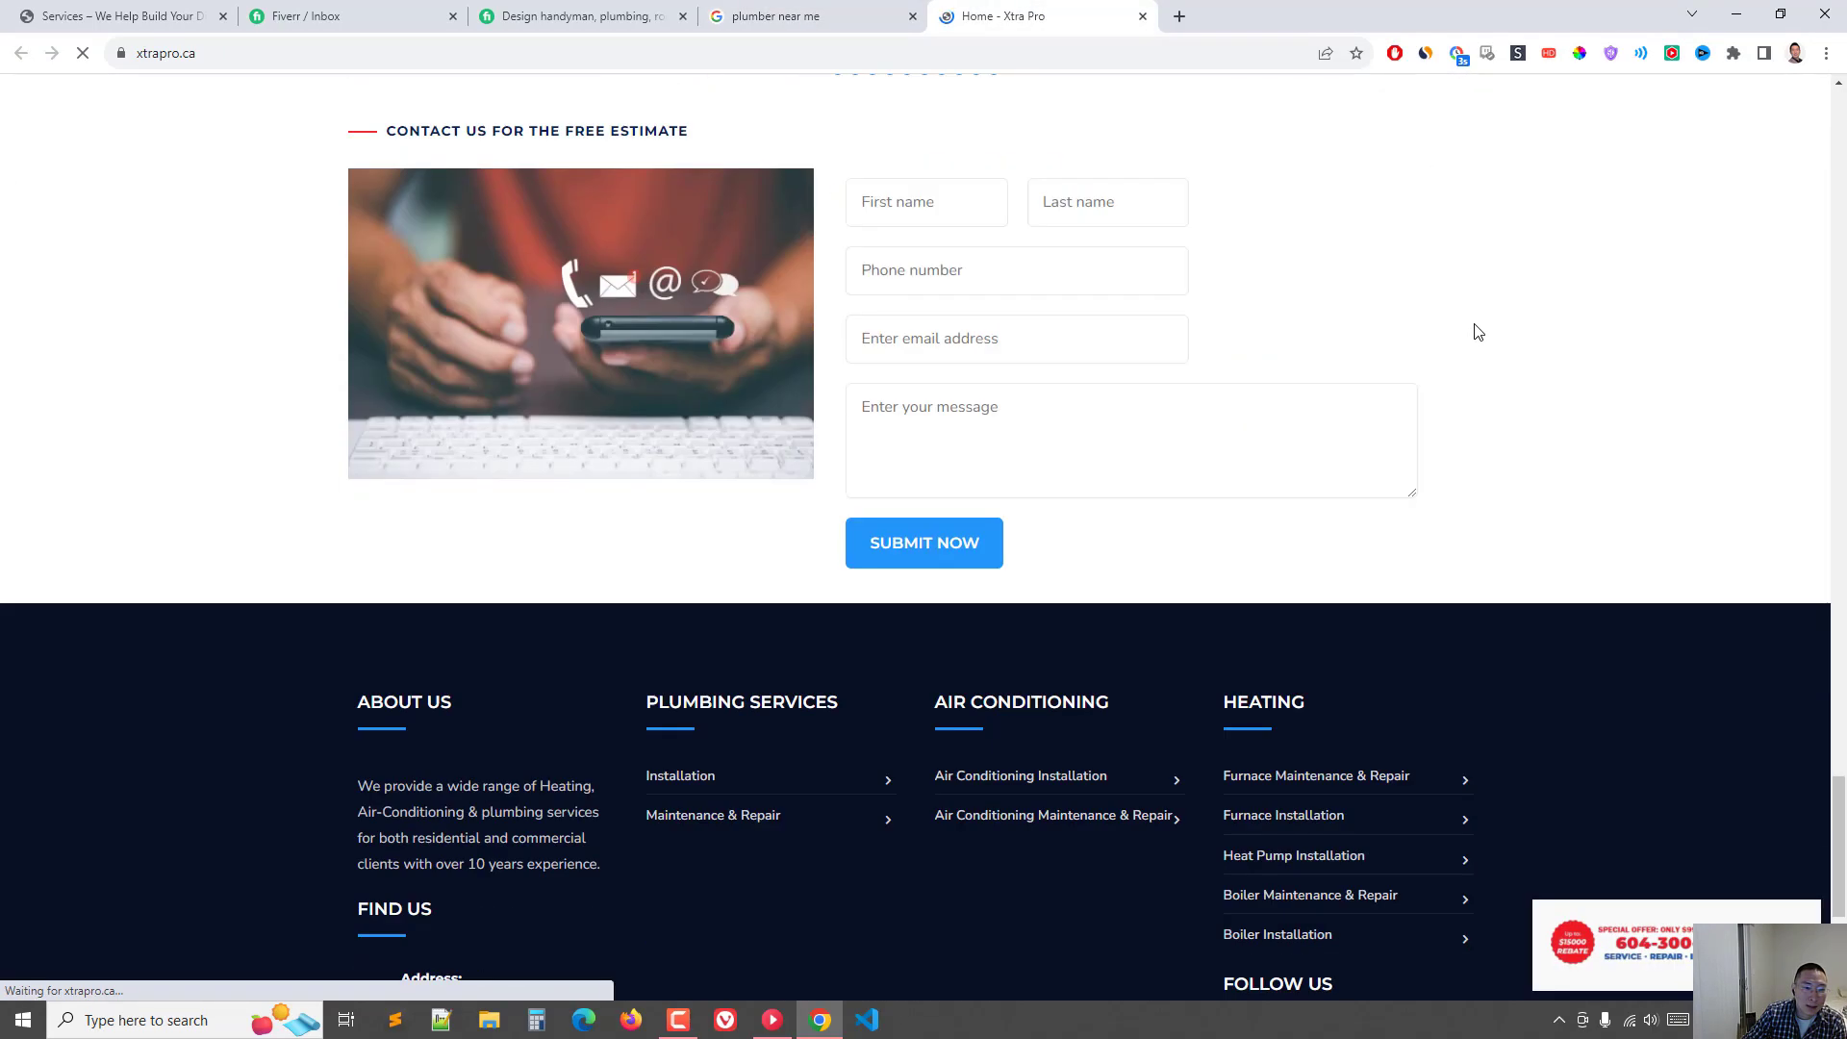
{"action": "scroll", "scroll_direction": "down", "scroll_amount": 3}
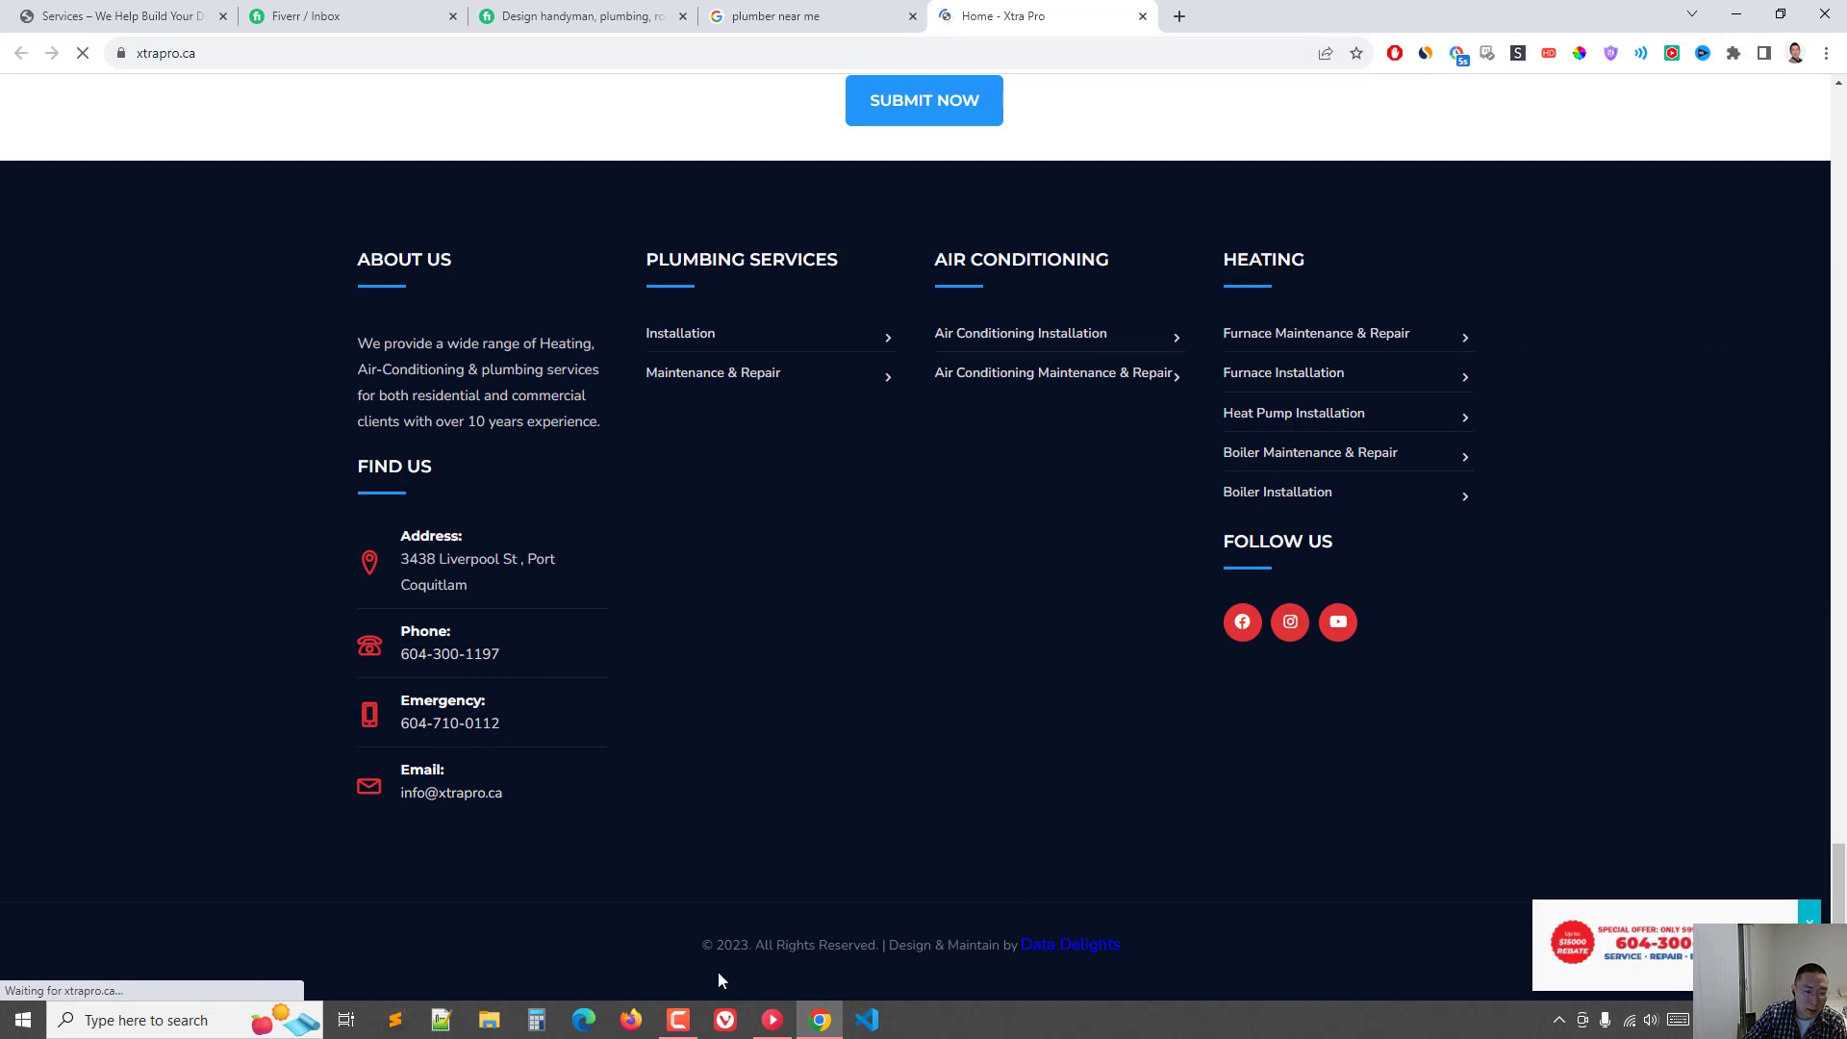
{"action": "right_click", "coordinate": [1070, 944]}
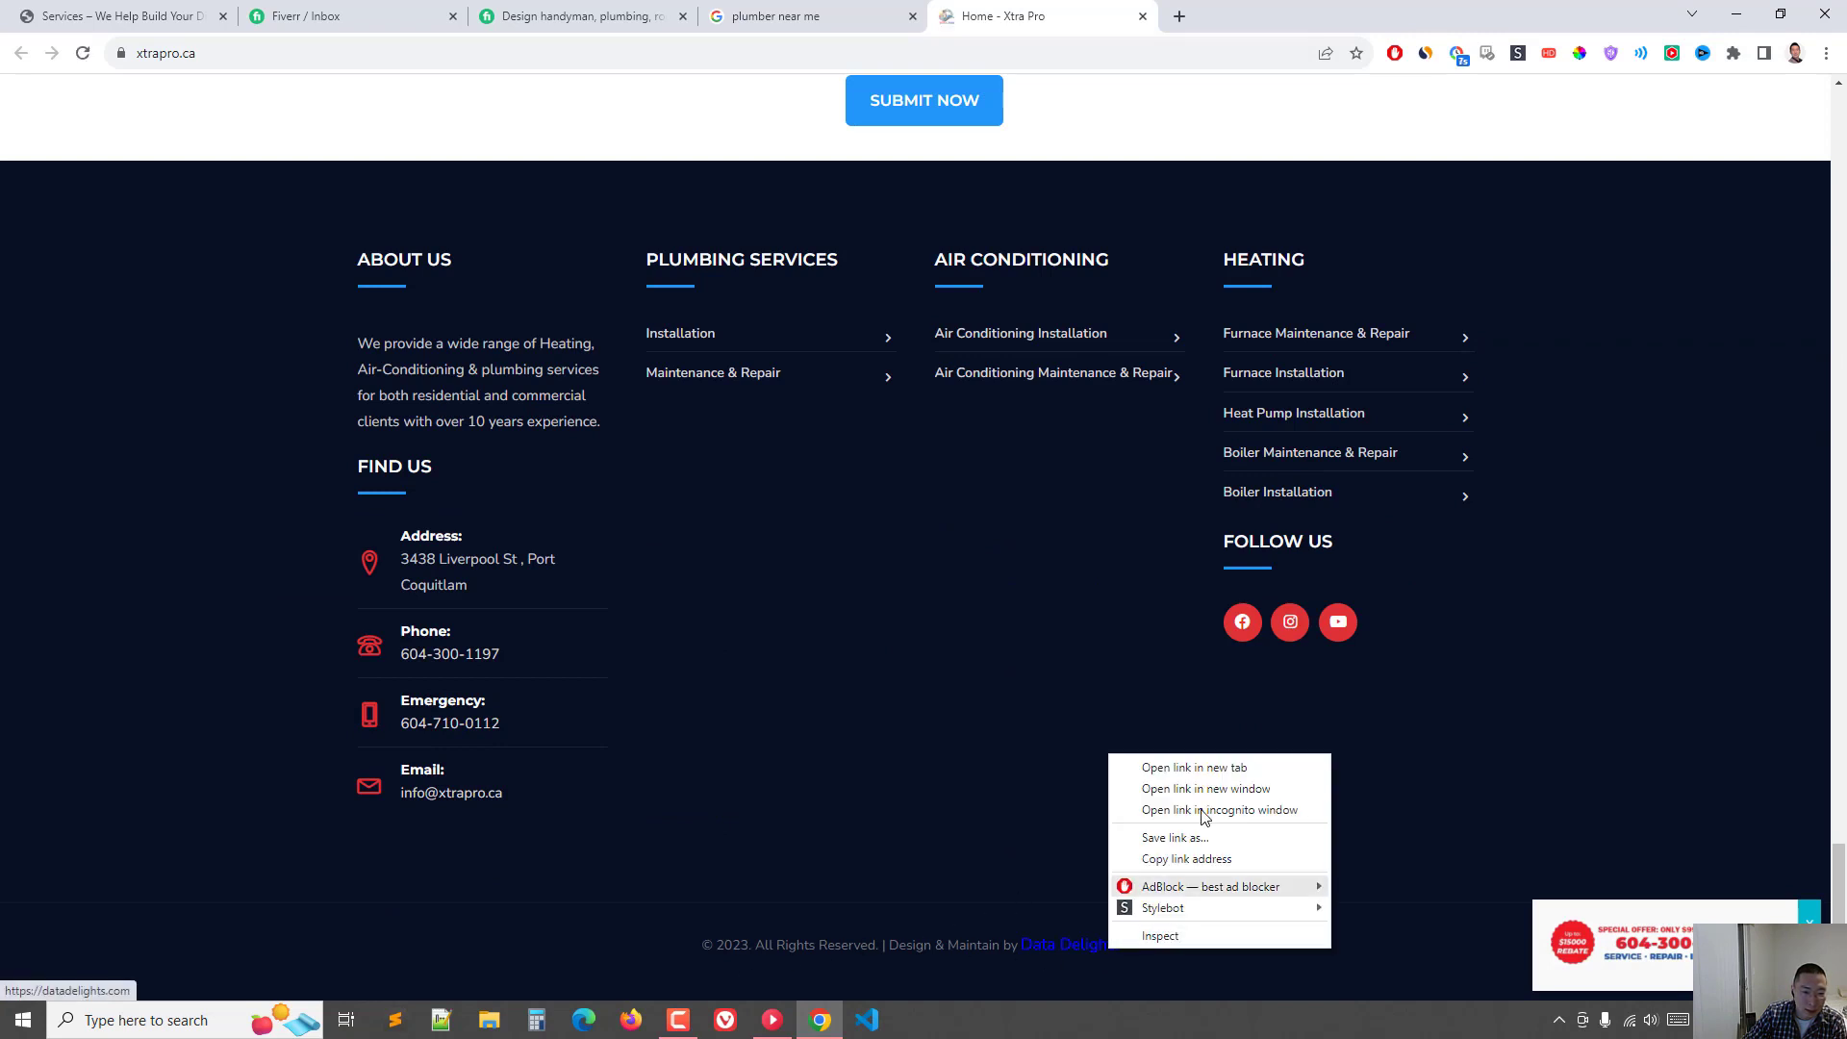
Step: Open Data Delights in a new tab, compare it with Xtra Pro, then return to listings
{"action": "left_click", "coordinate": [1195, 768]}
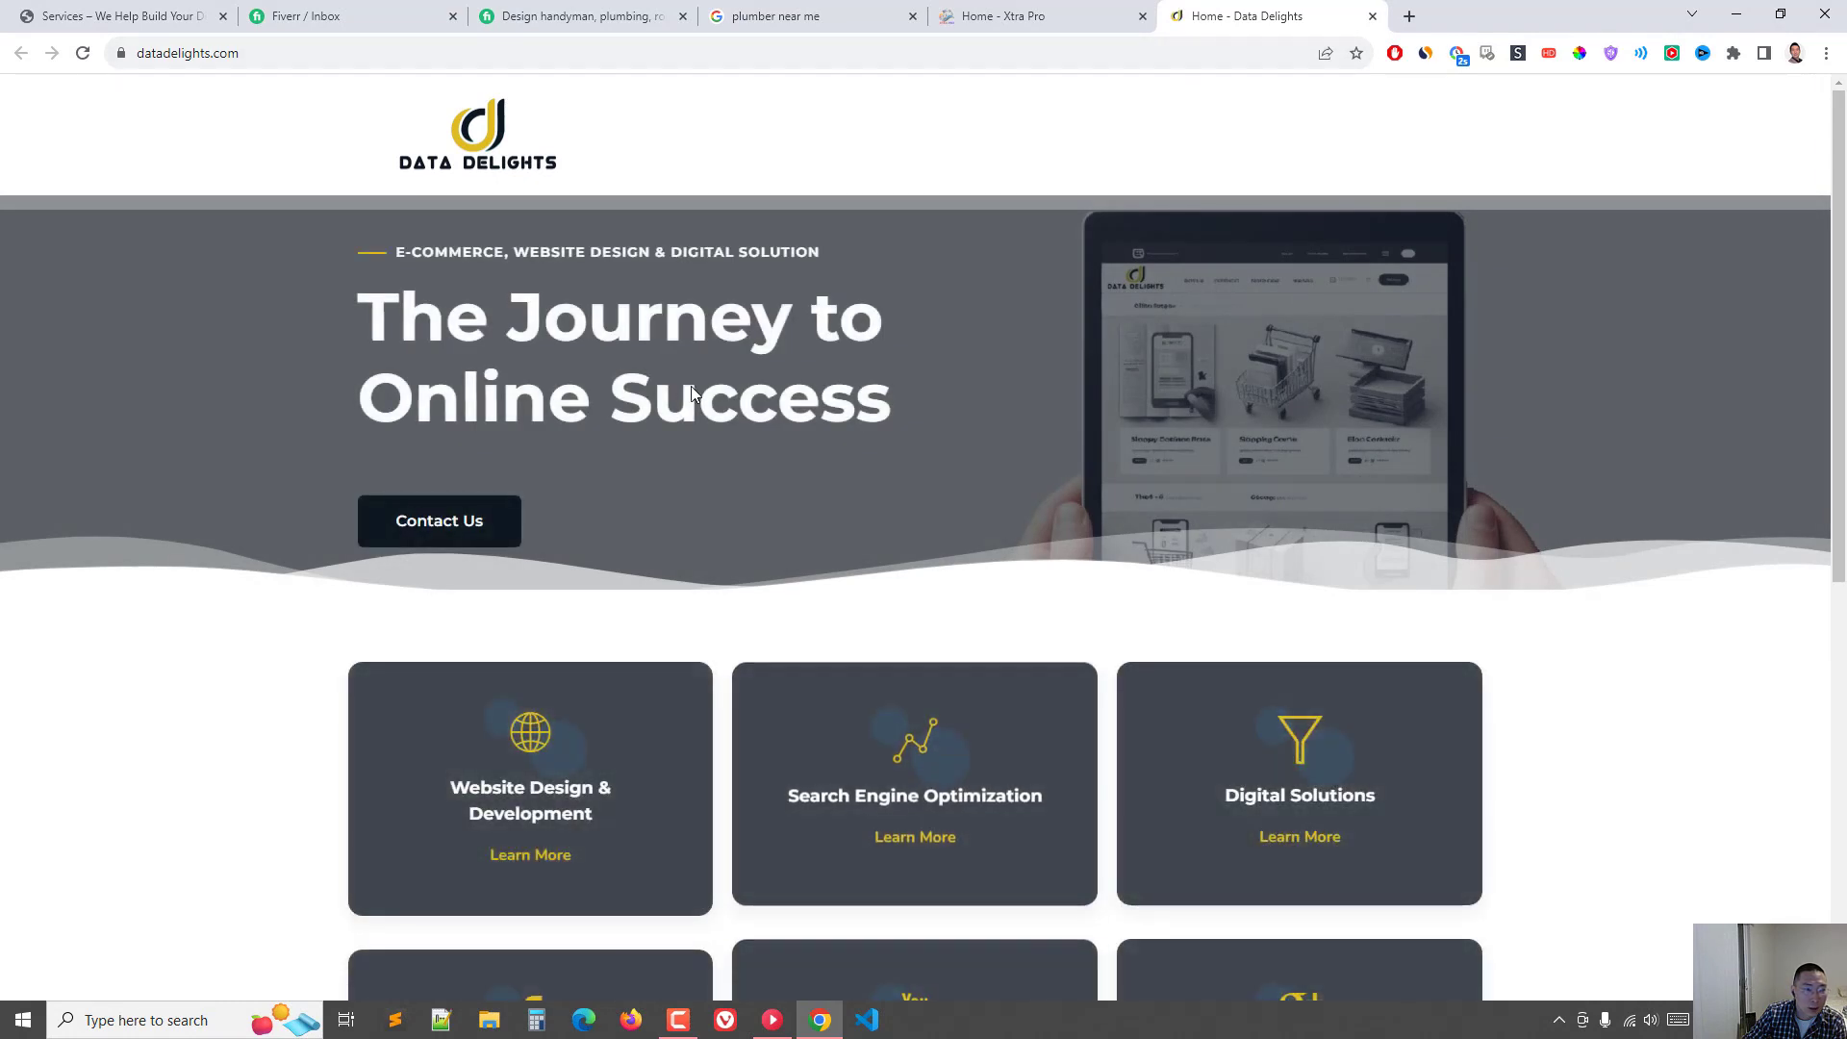
{"action": "scroll", "scroll_direction": "down", "scroll_amount": 3}
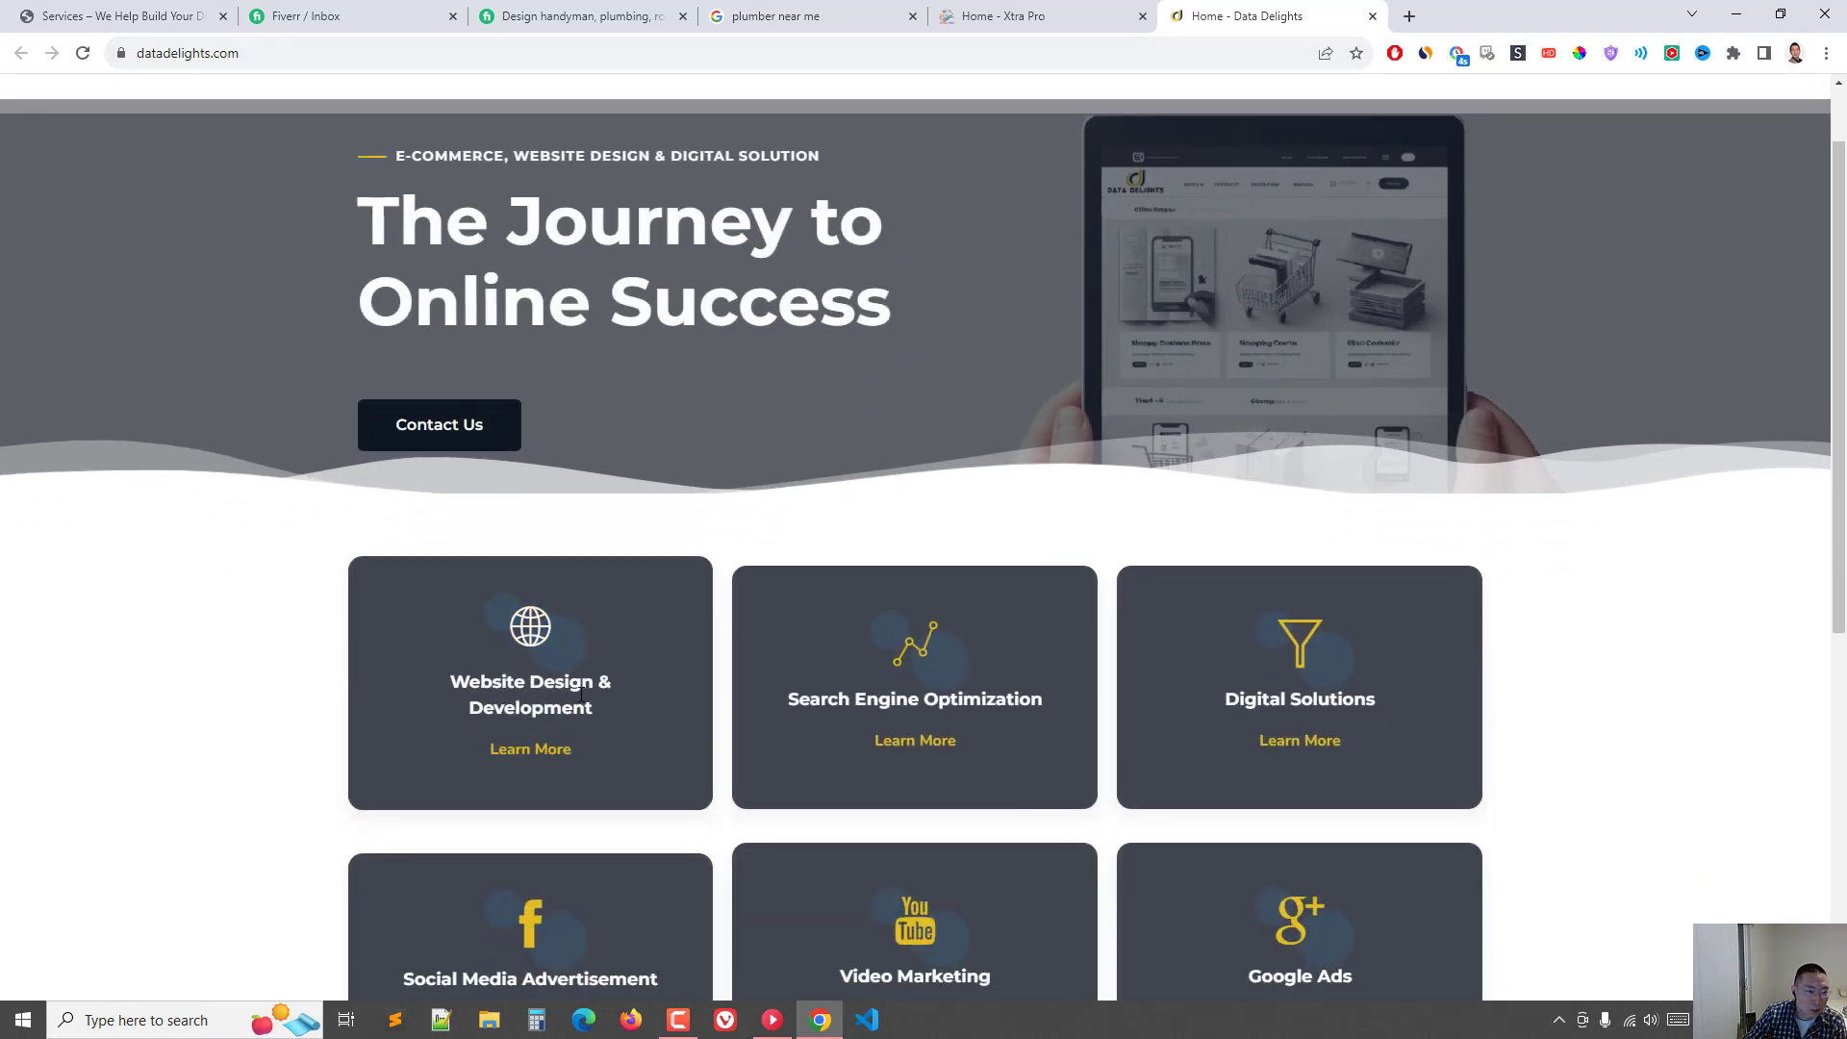
{"action": "mouse_move", "coordinate": [691, 718]}
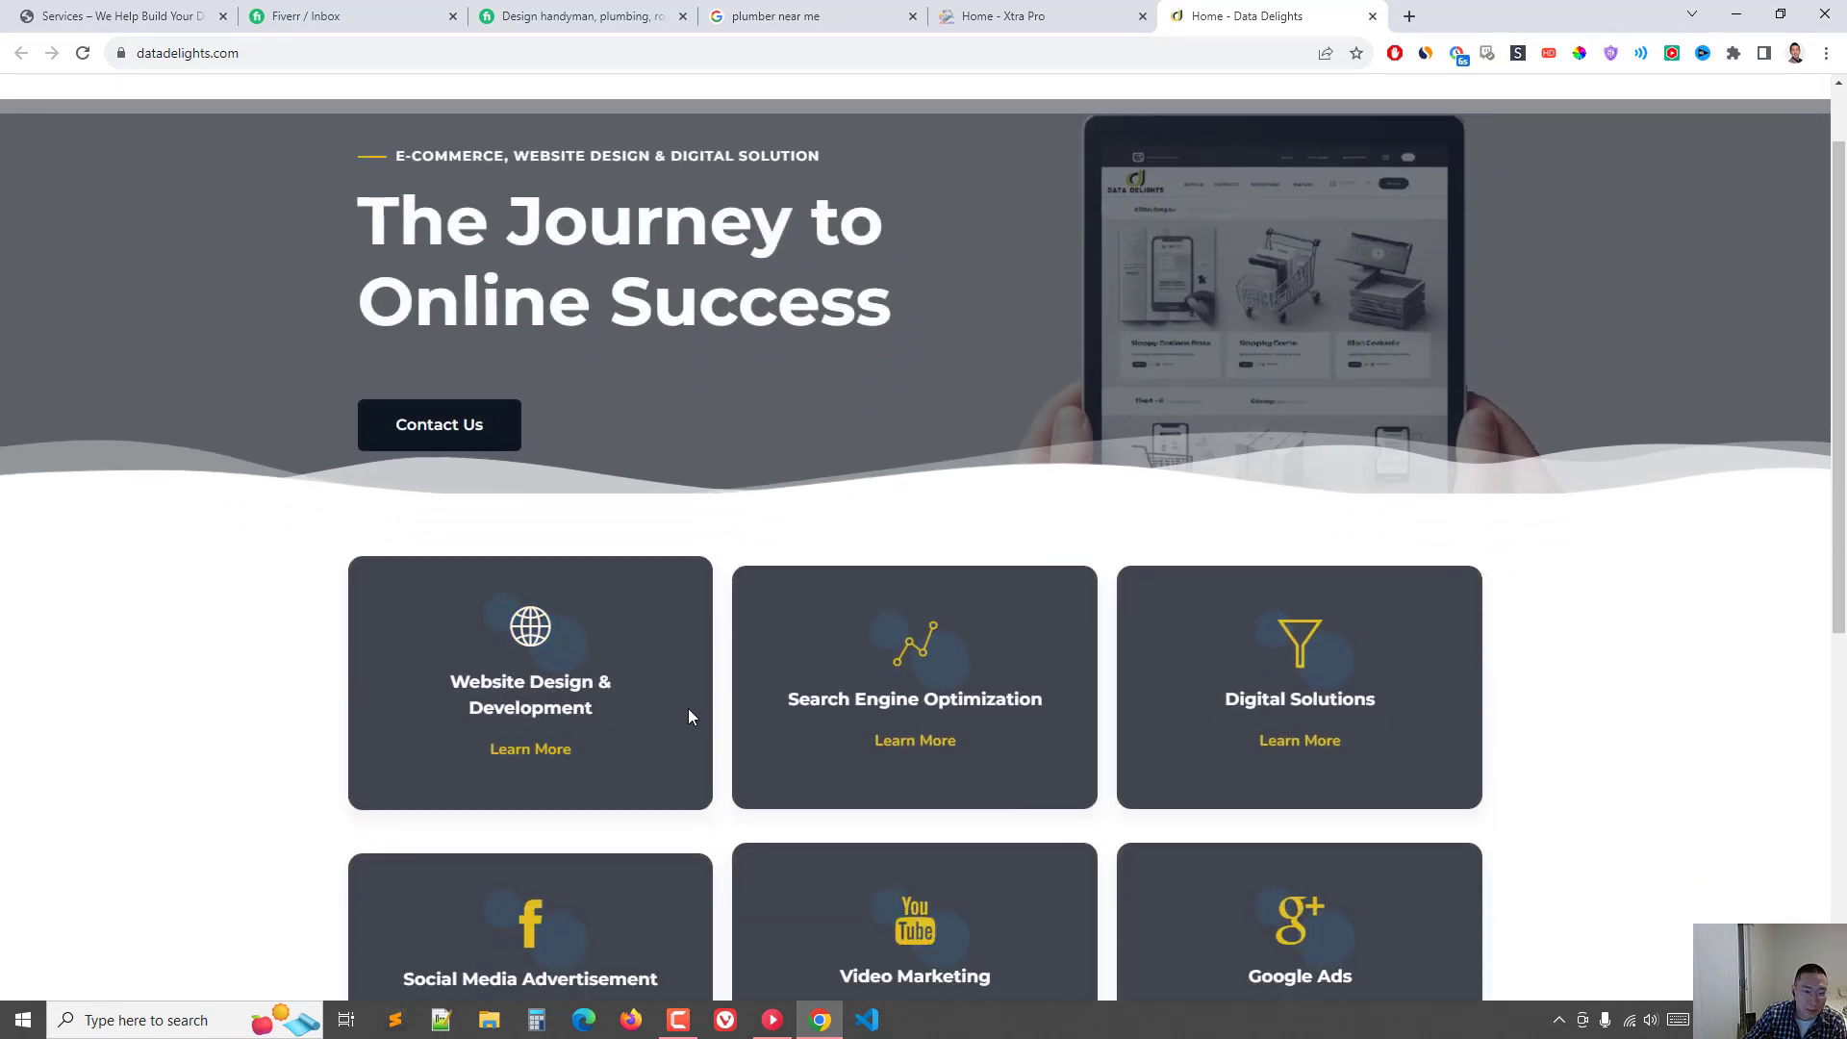
{"action": "scroll", "scroll_direction": "down", "scroll_amount": 3}
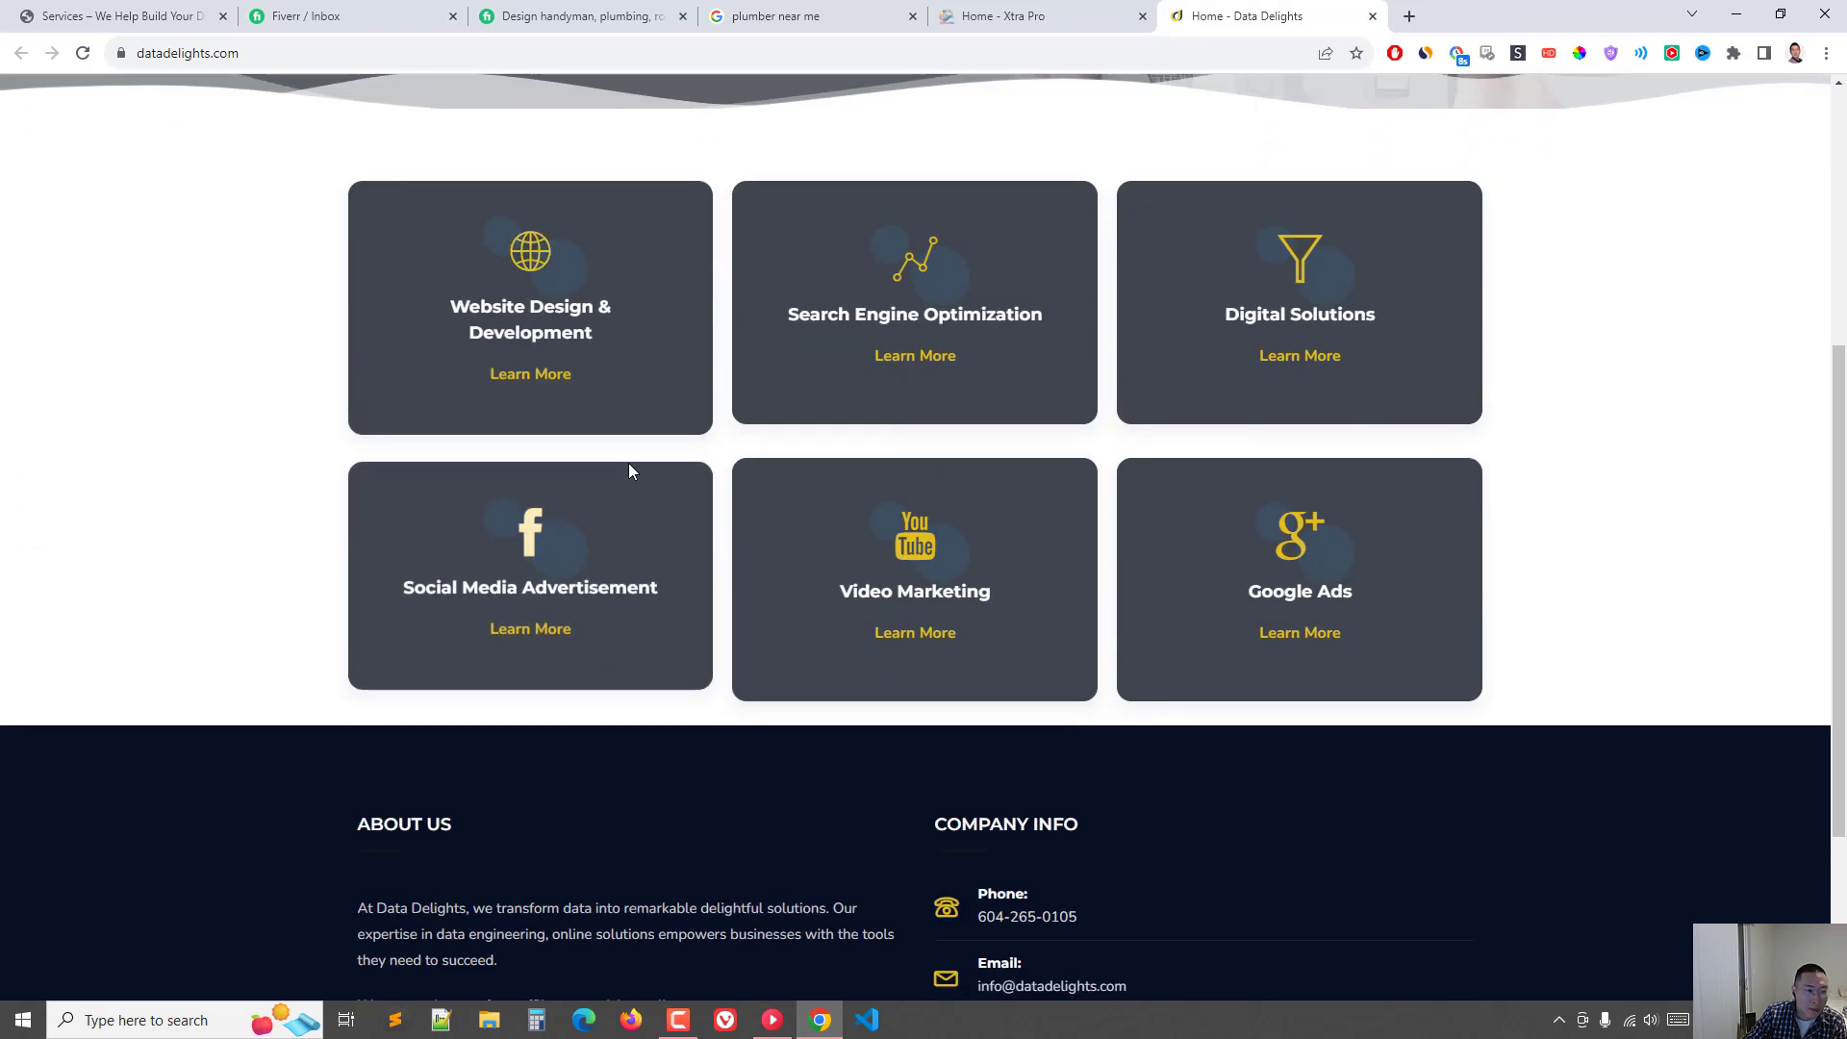
{"action": "left_click", "coordinate": [1017, 16]}
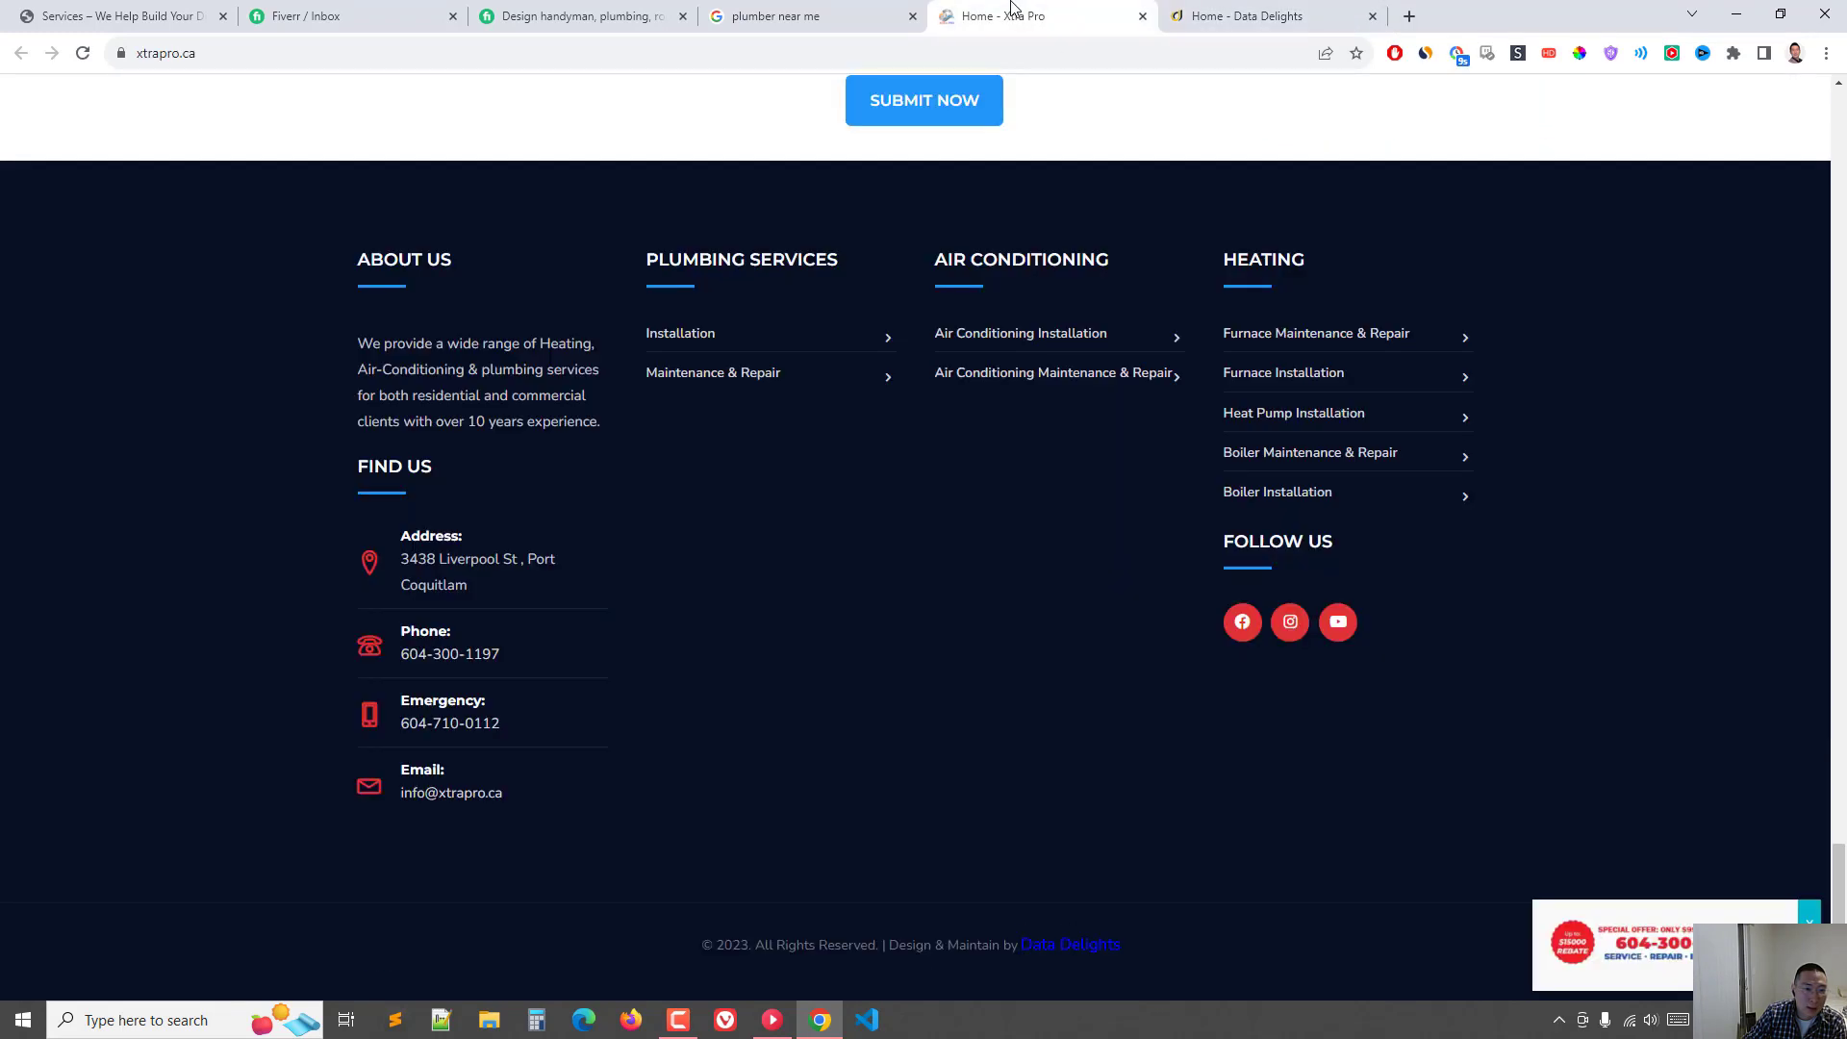
{"action": "left_click", "coordinate": [1253, 16]}
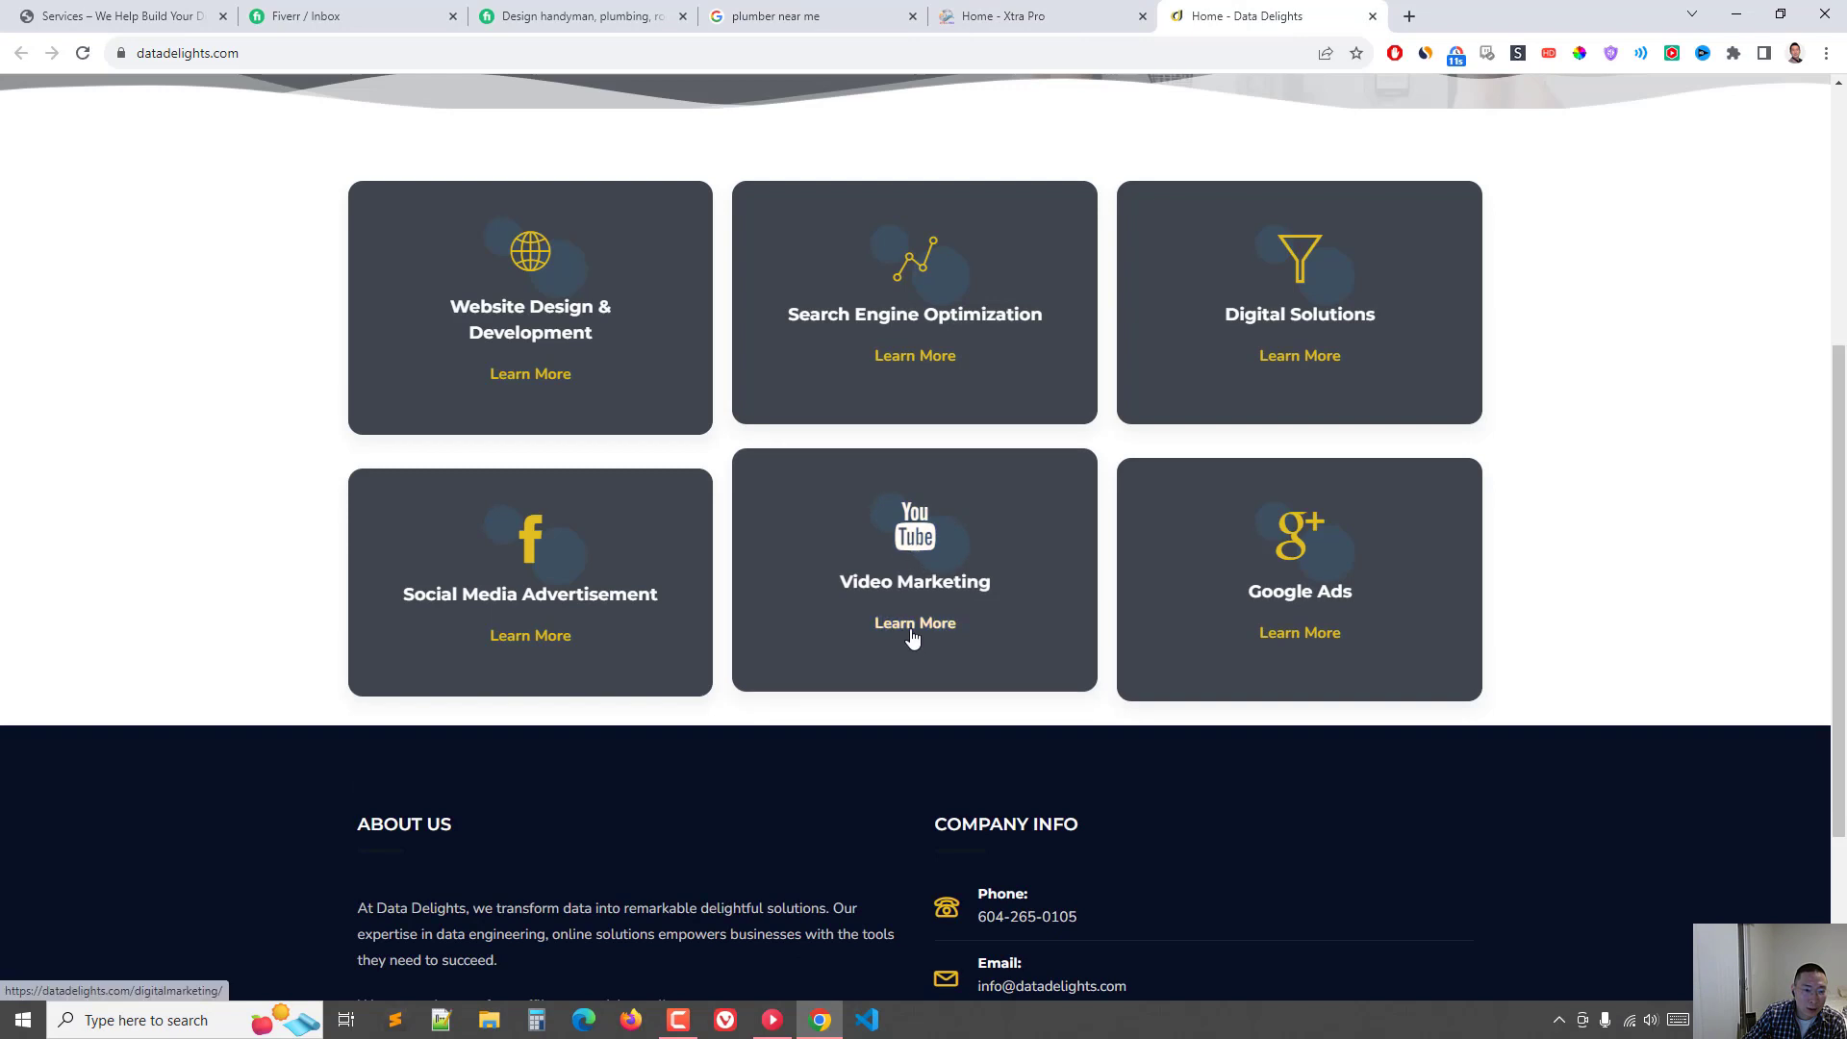
{"action": "scroll", "scroll_direction": "down", "scroll_amount": 3}
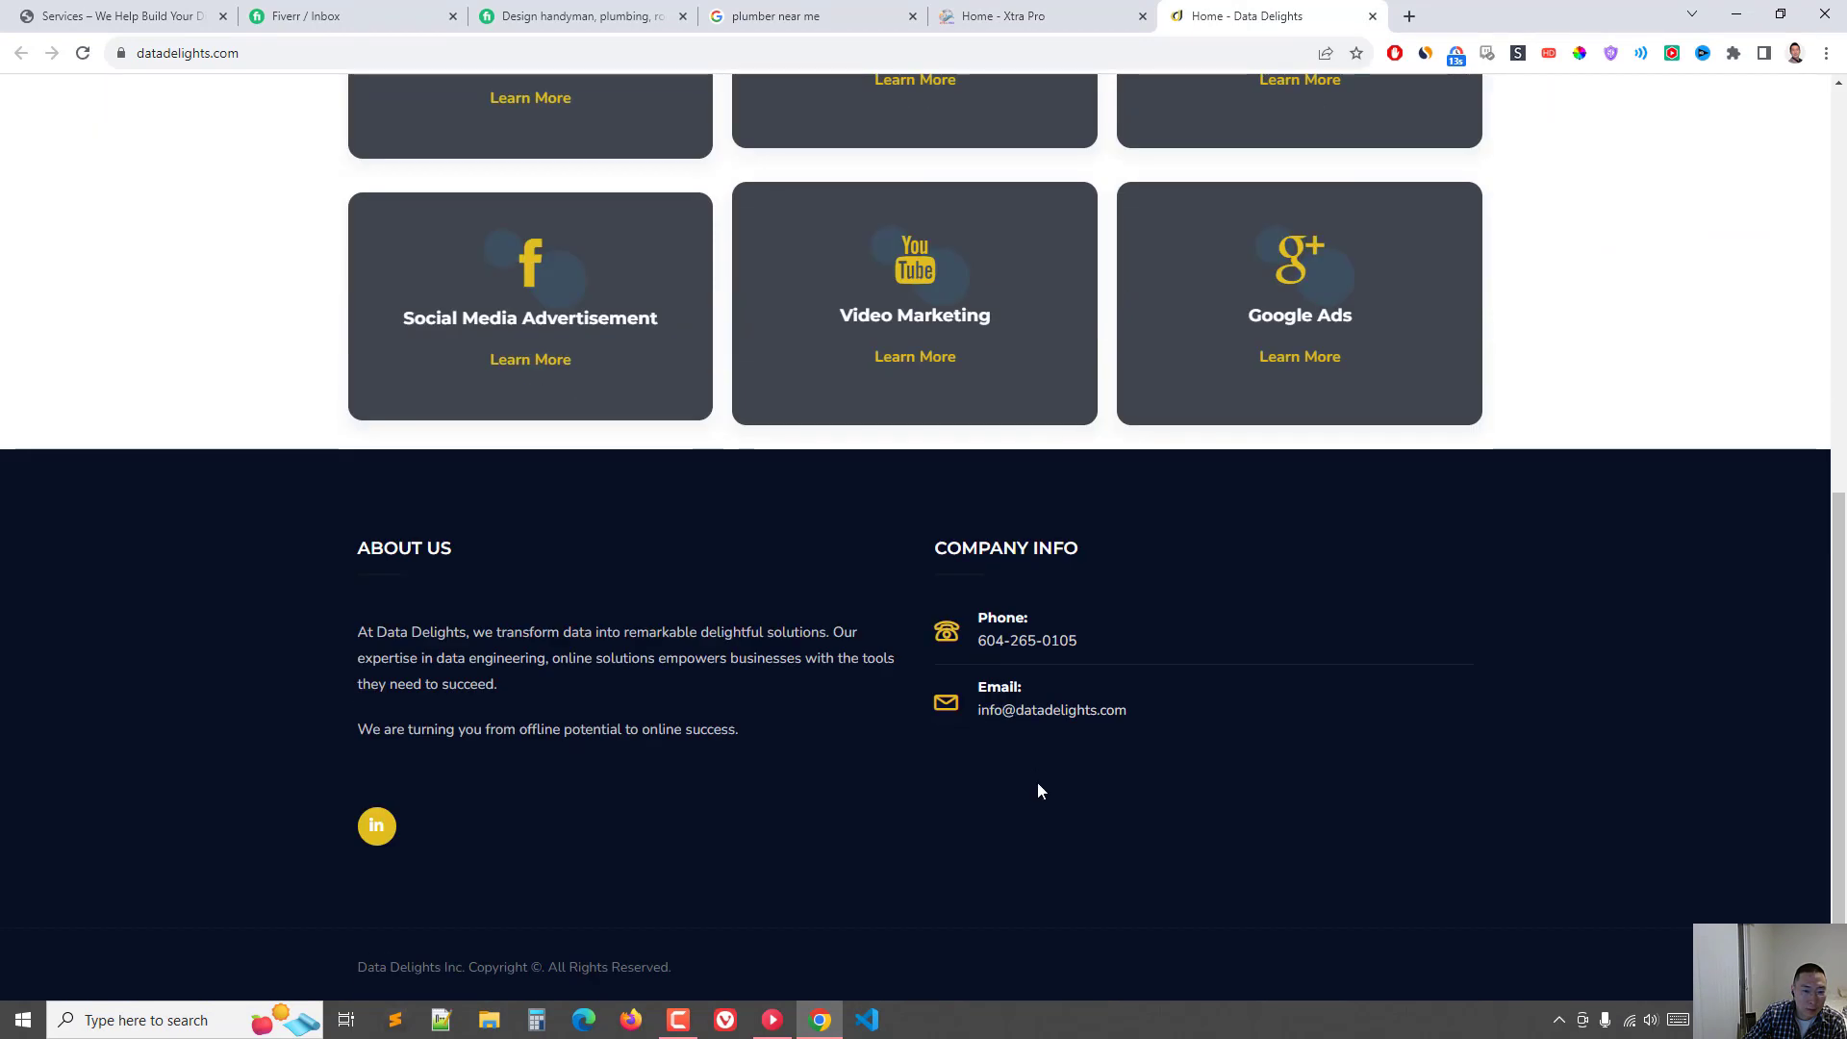
{"action": "mouse_move", "coordinate": [991, 823]}
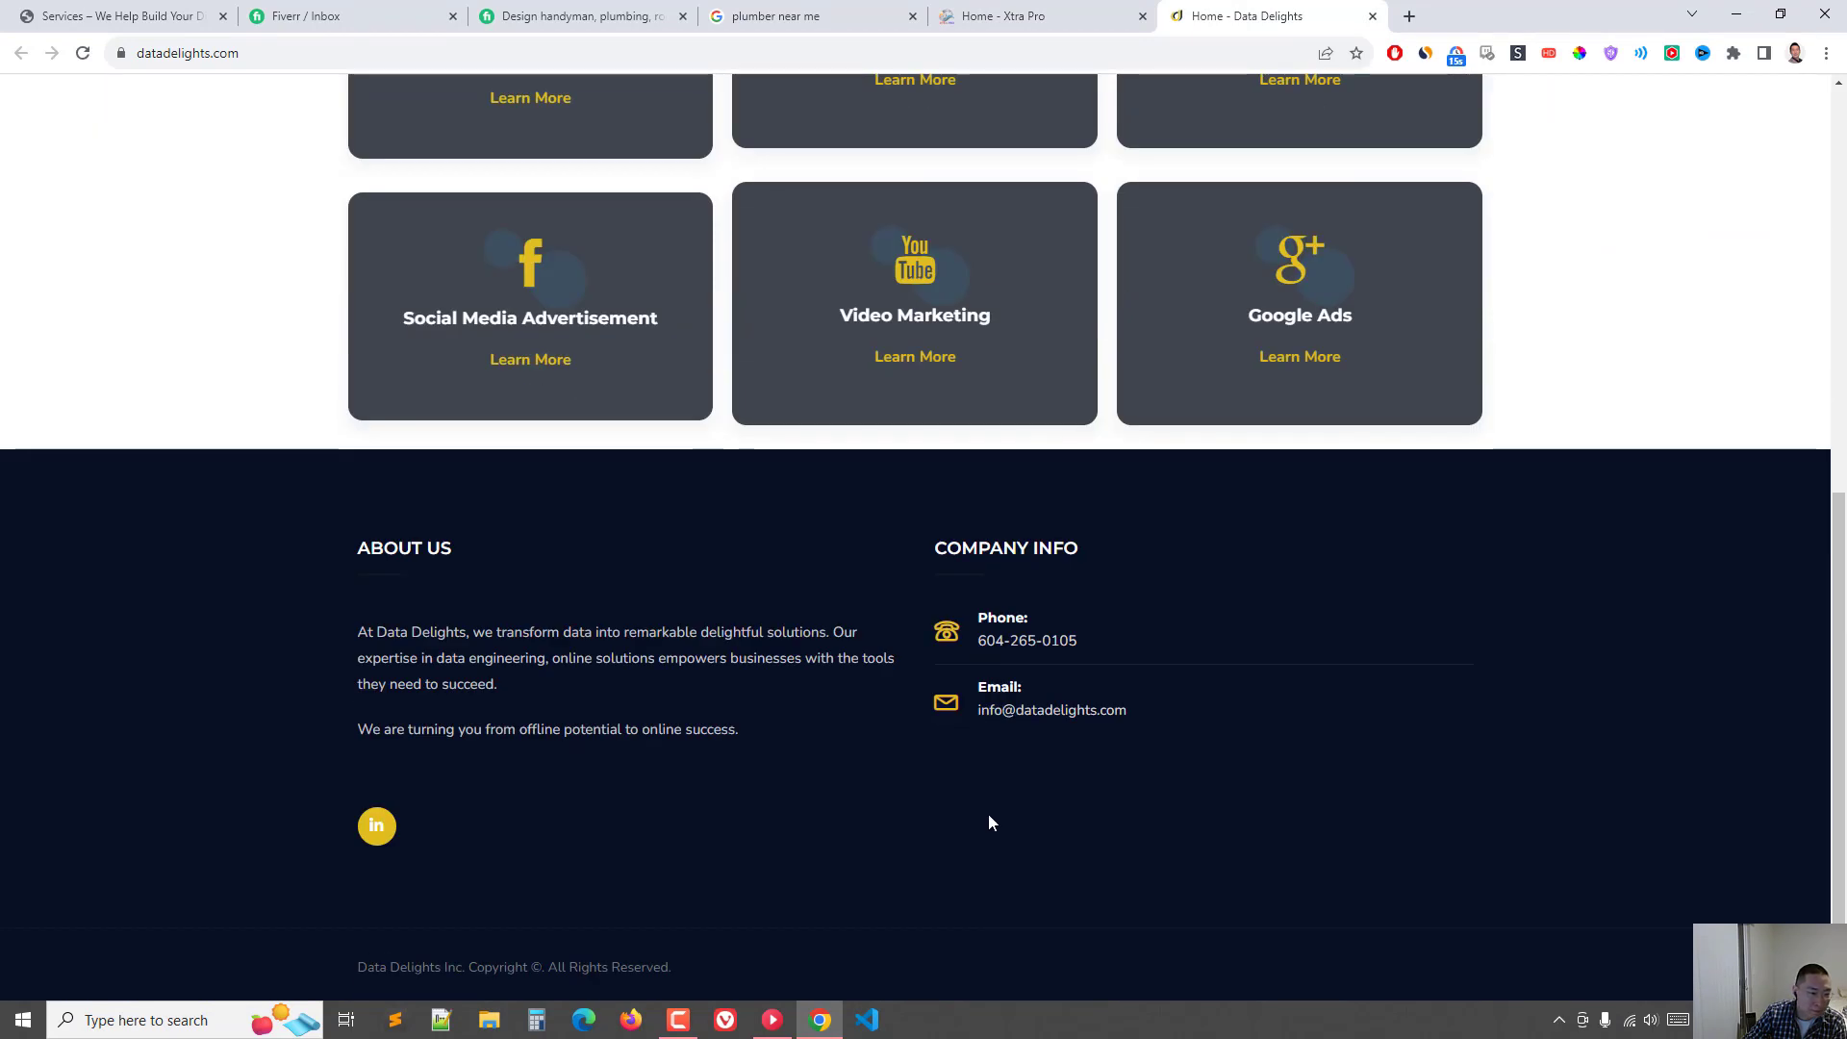
{"action": "left_click", "coordinate": [1041, 17]}
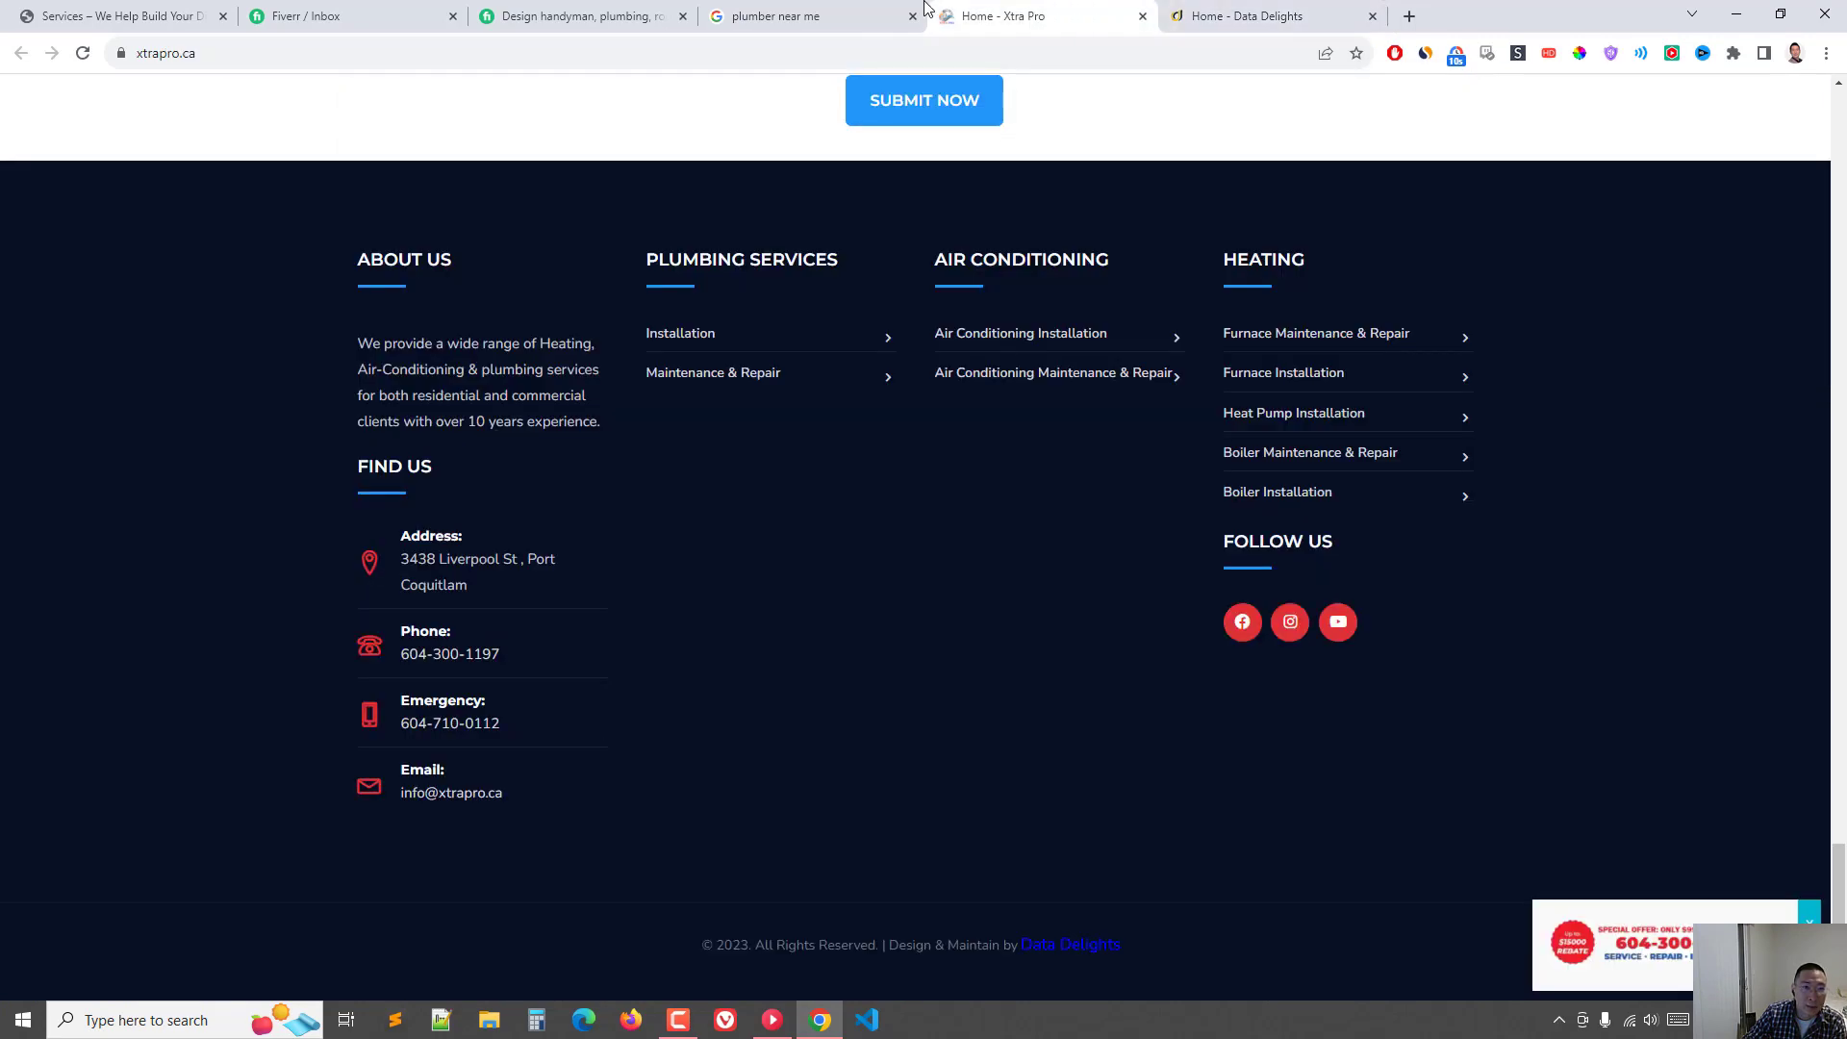
{"action": "left_click", "coordinate": [800, 15]}
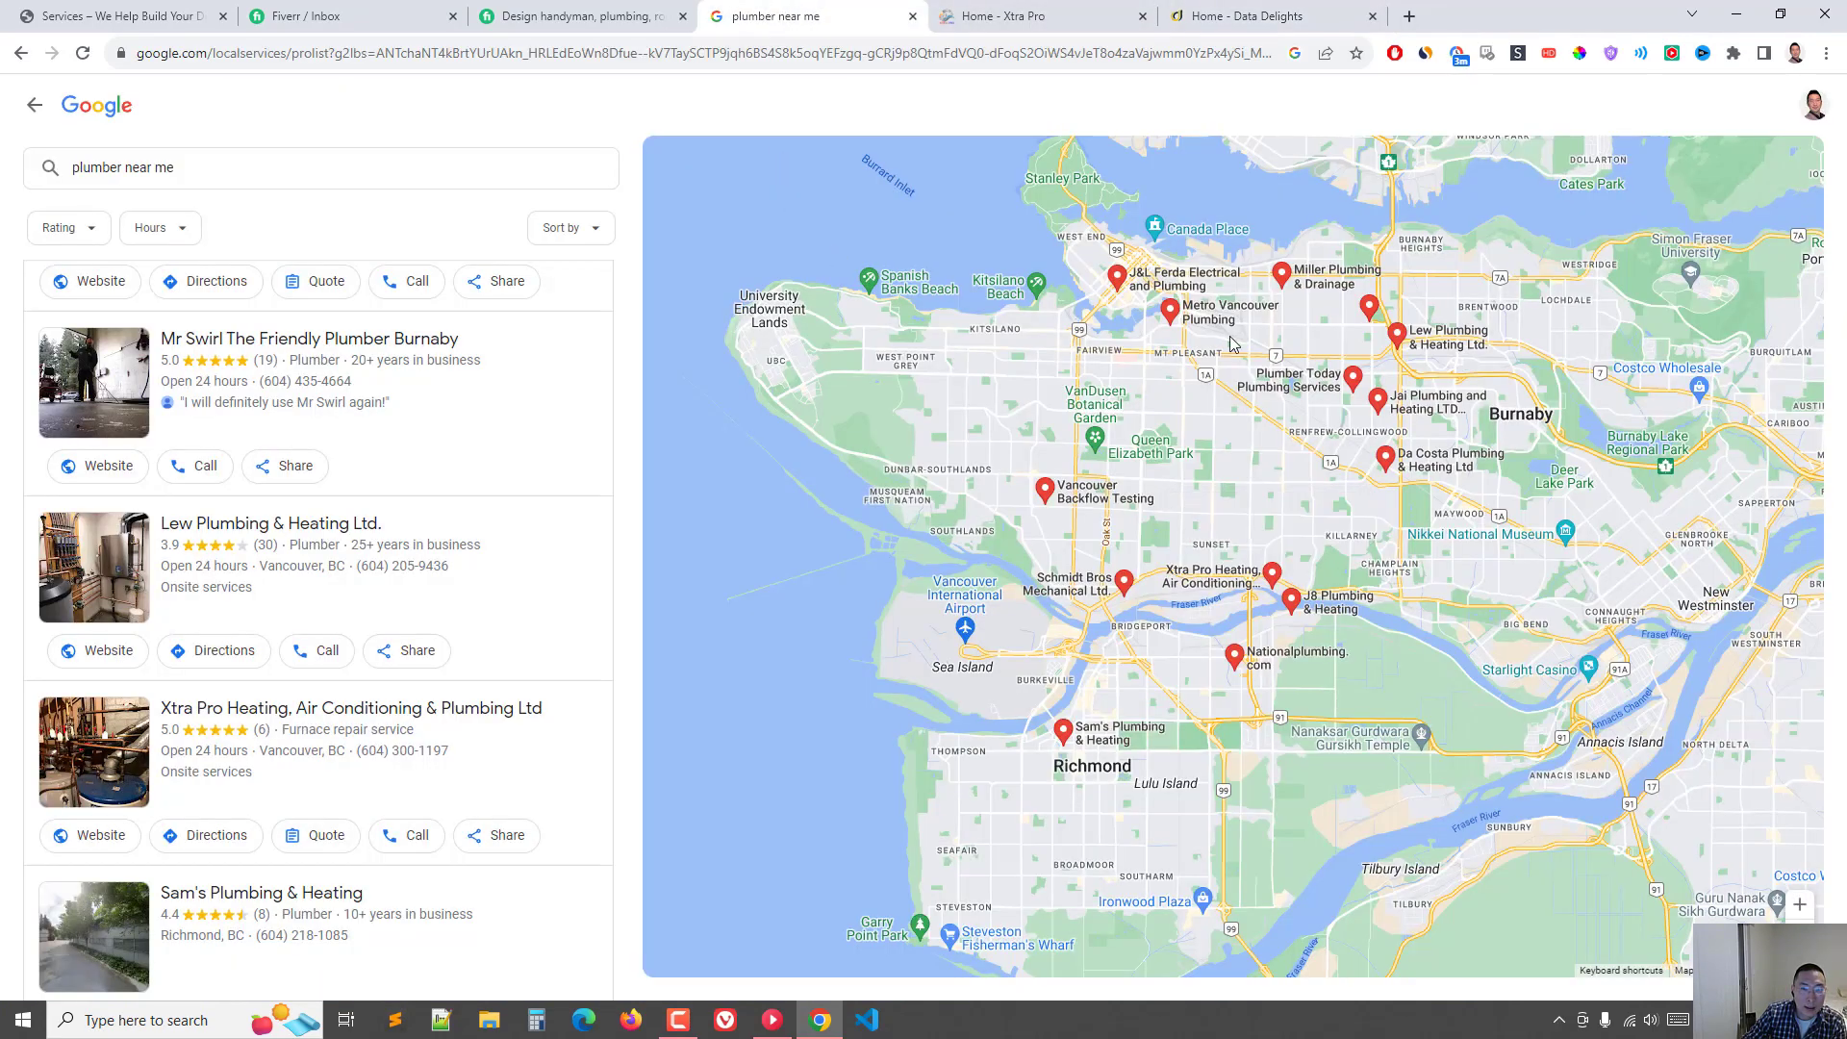
Step: Revisit the Fiverr gig's US$150 Premium package, then switch to another tab
{"action": "left_click", "coordinate": [585, 16]}
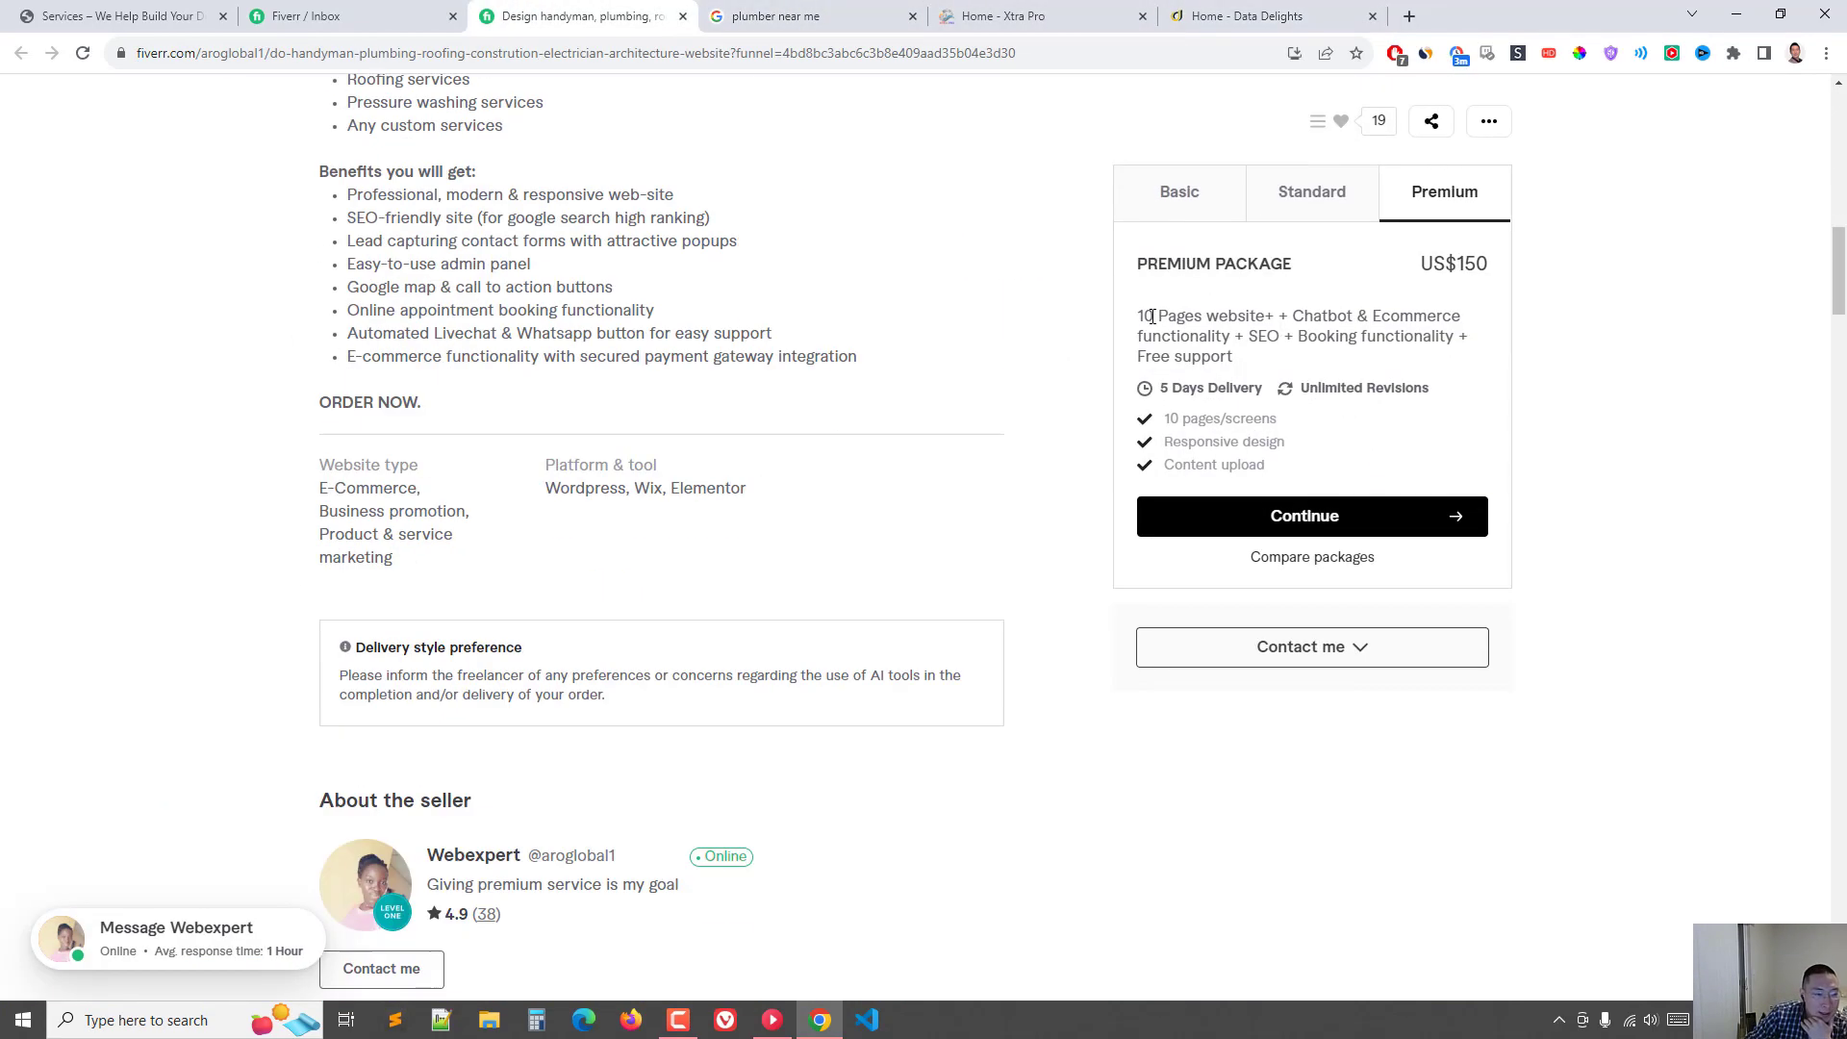
{"action": "mouse_move", "coordinate": [1031, 436]}
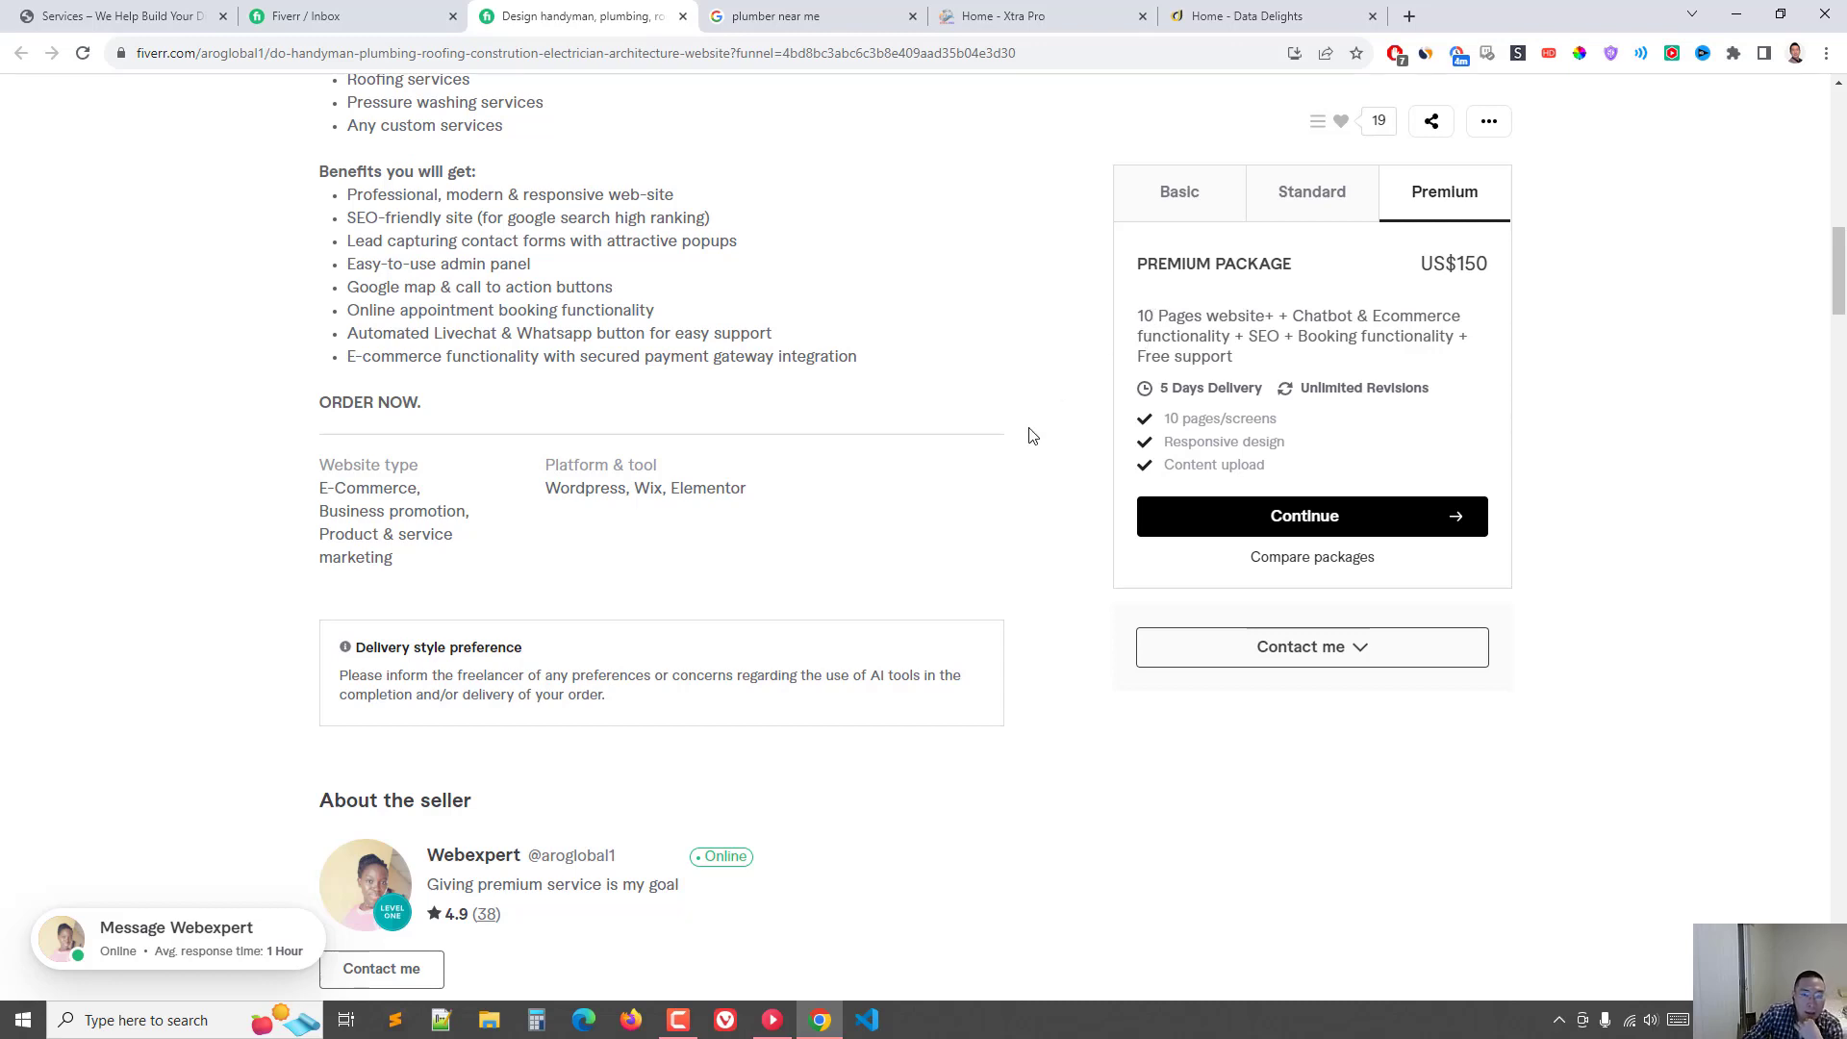
{"action": "left_click", "coordinate": [125, 16]}
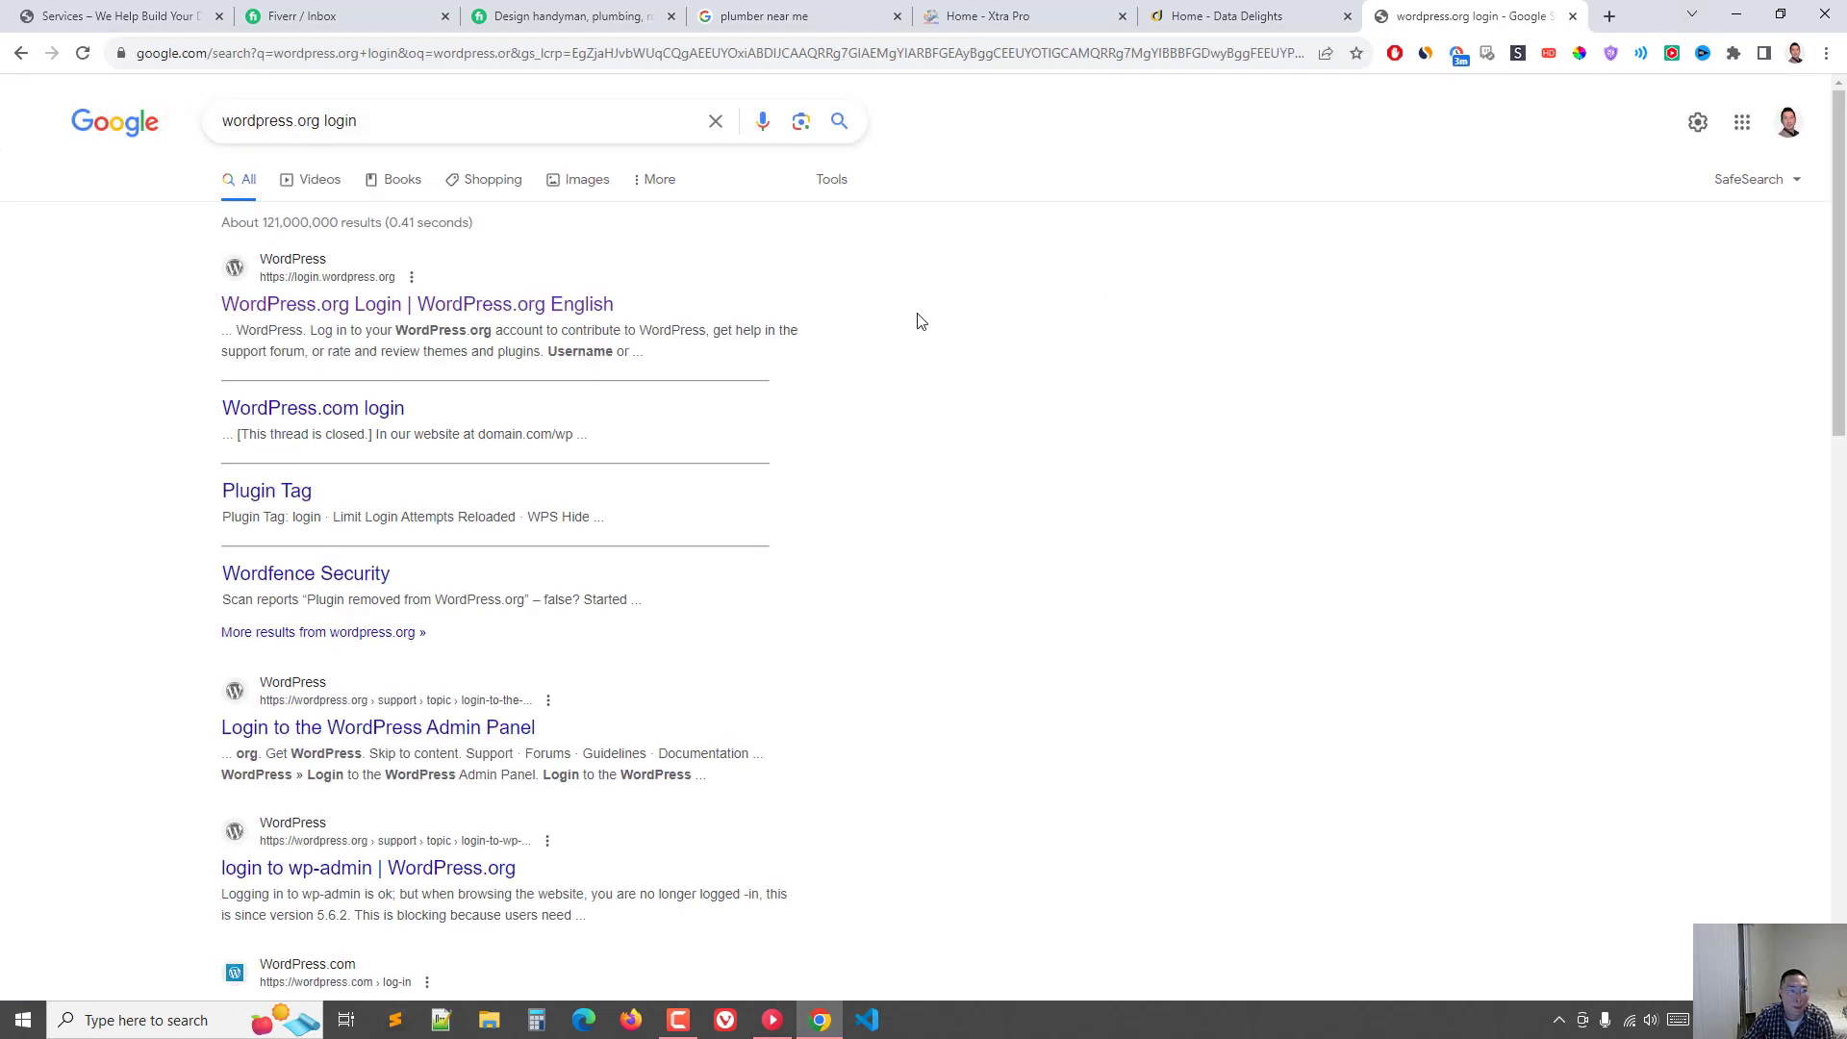
Step: Reach wordpress.org from the search and open its download page's WordPress Hosting section
{"action": "left_click", "coordinate": [413, 121]}
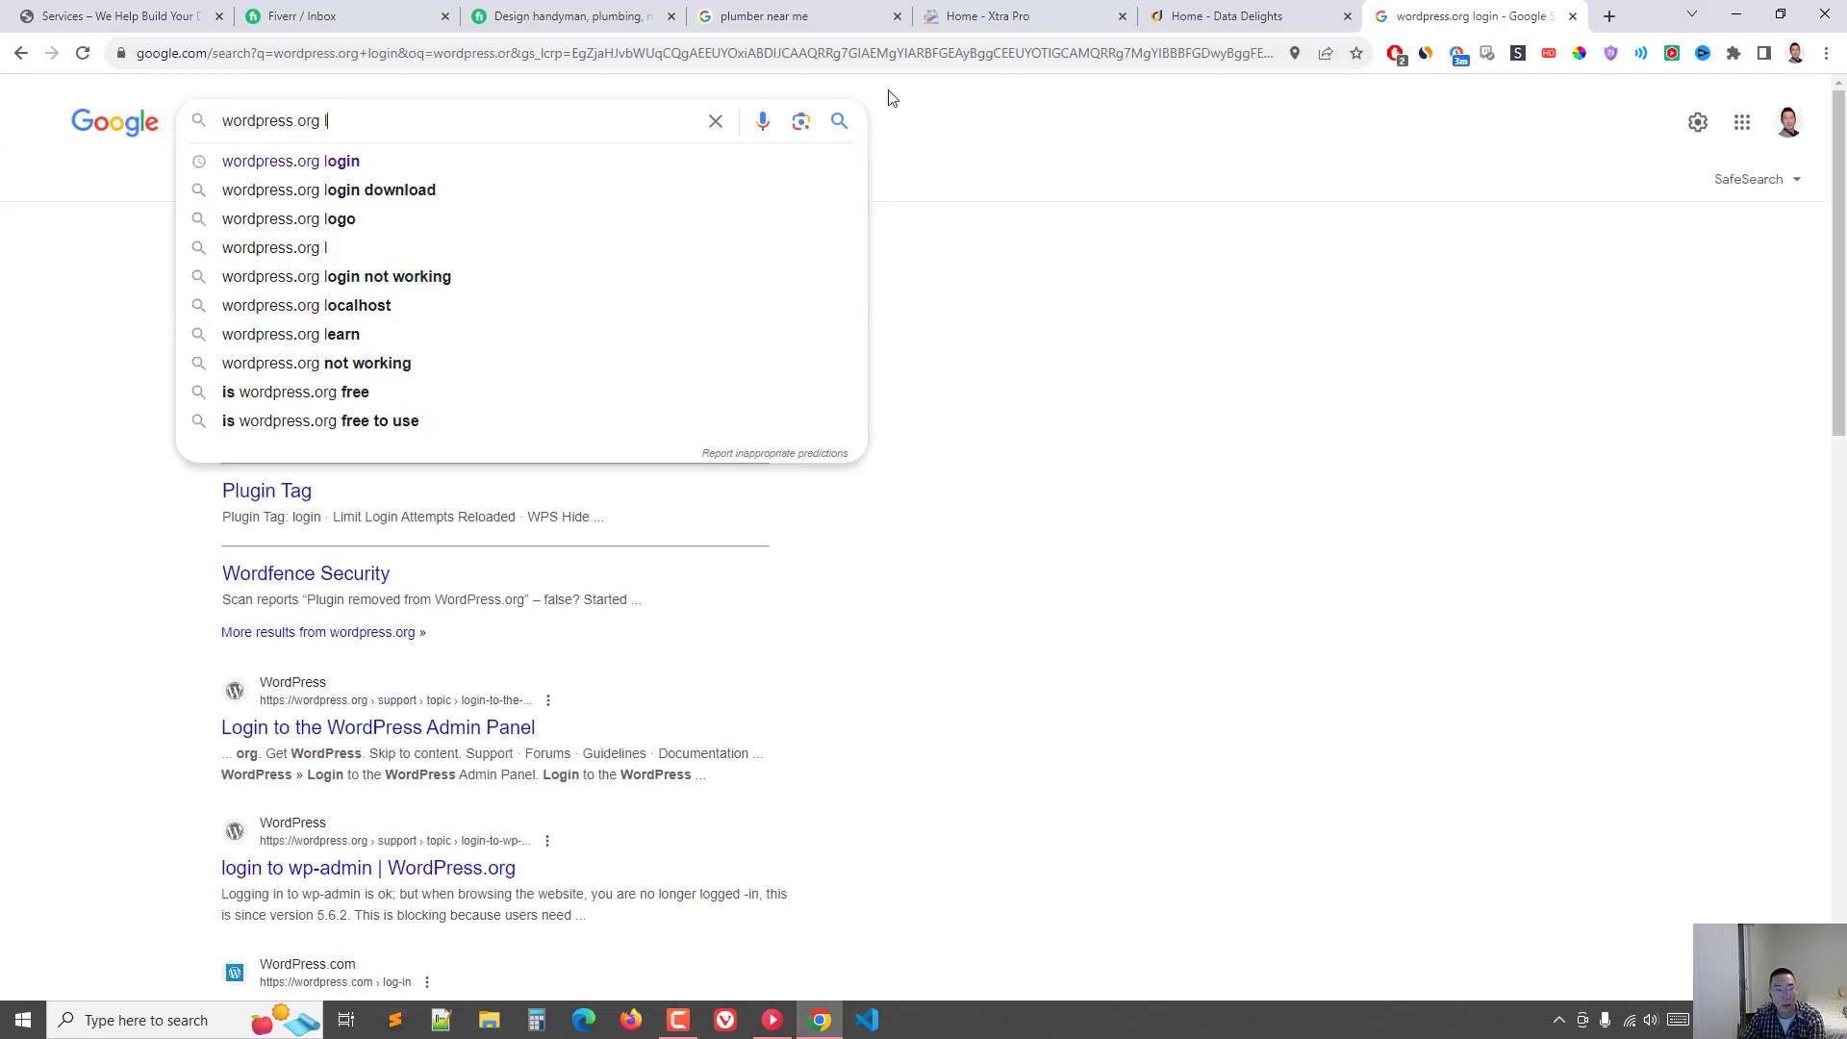
{"action": "type", "text": "l"}
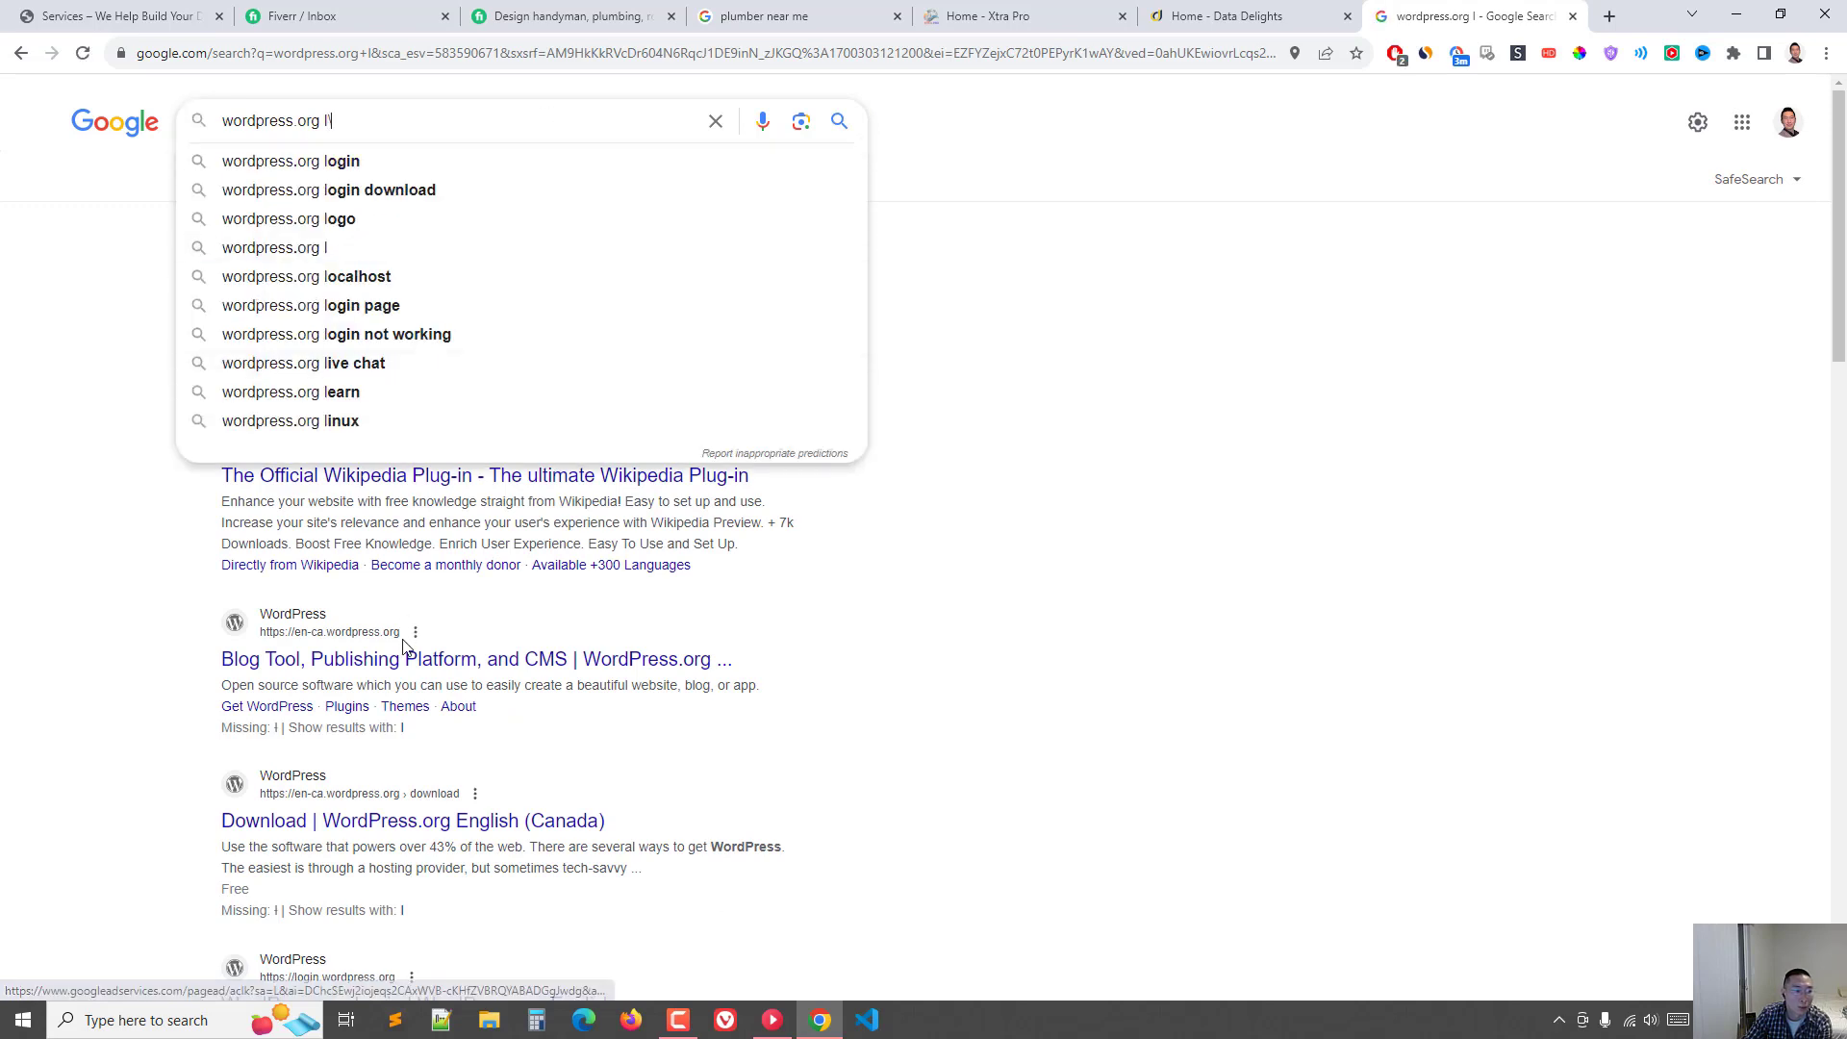
{"action": "left_click", "coordinate": [470, 659]}
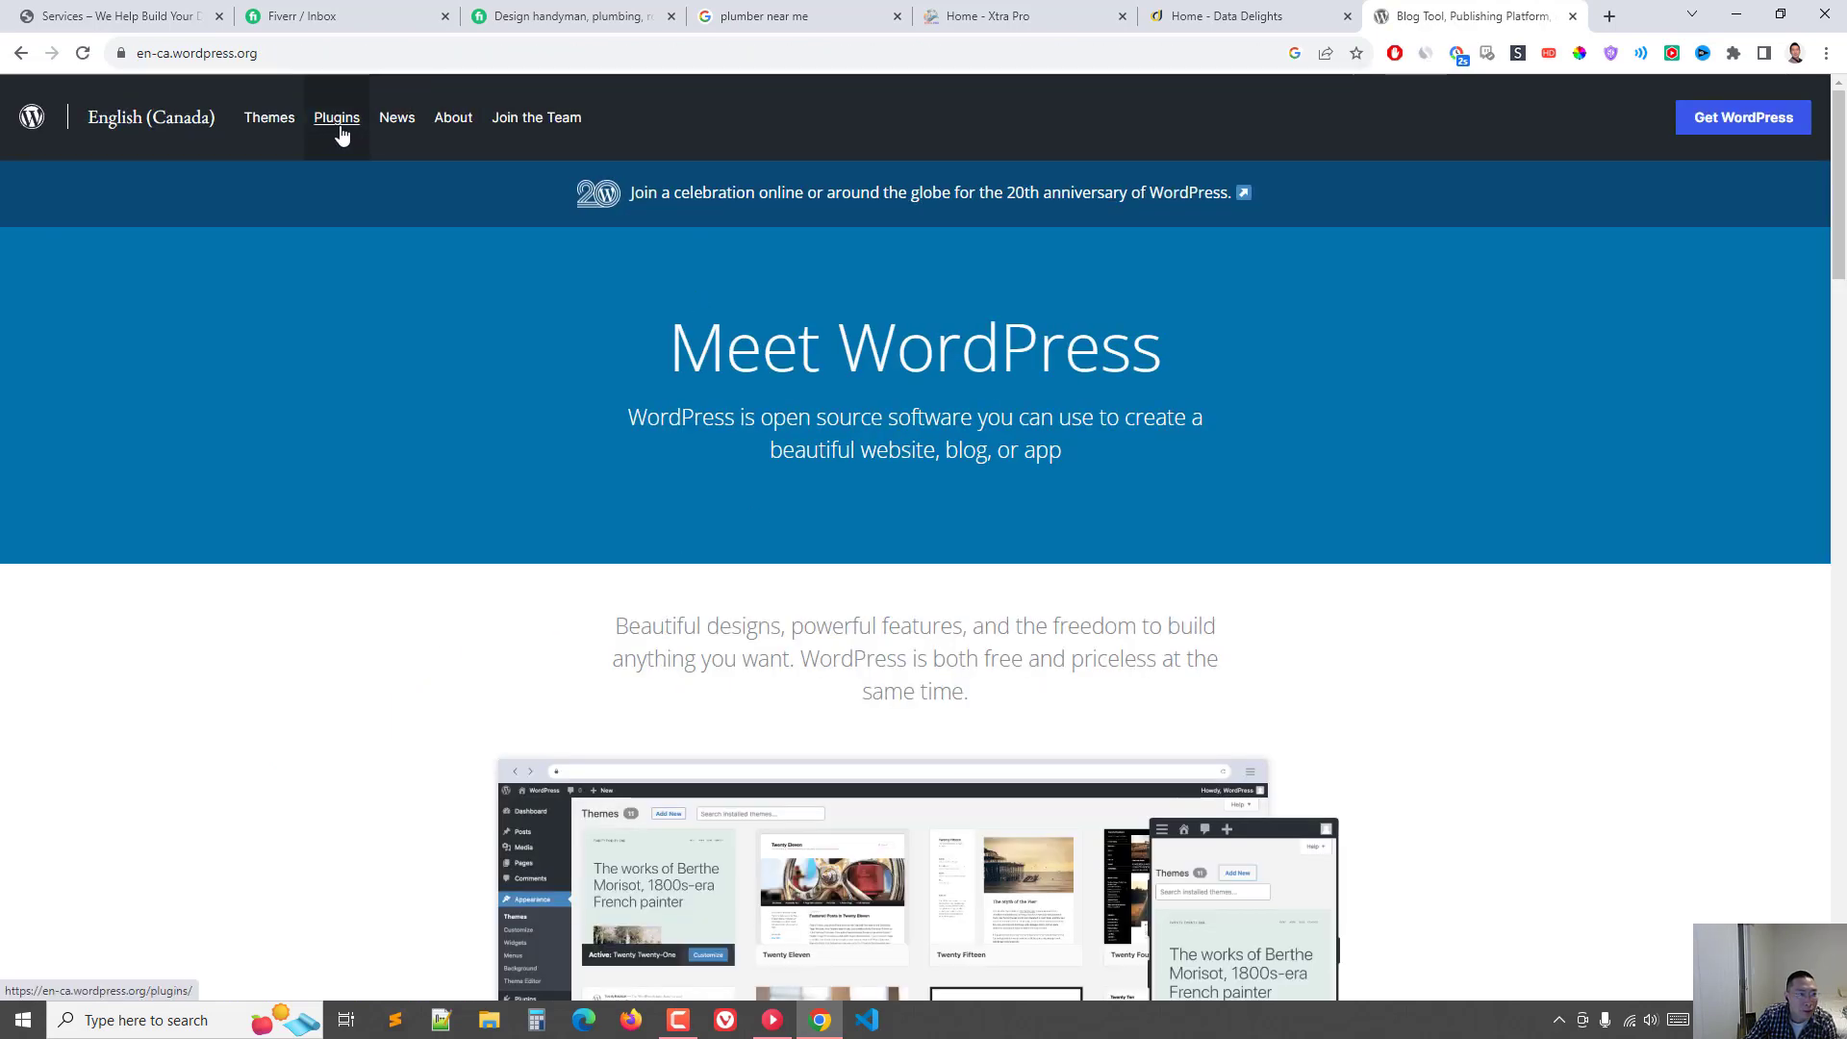
{"action": "left_click", "coordinate": [1743, 117]}
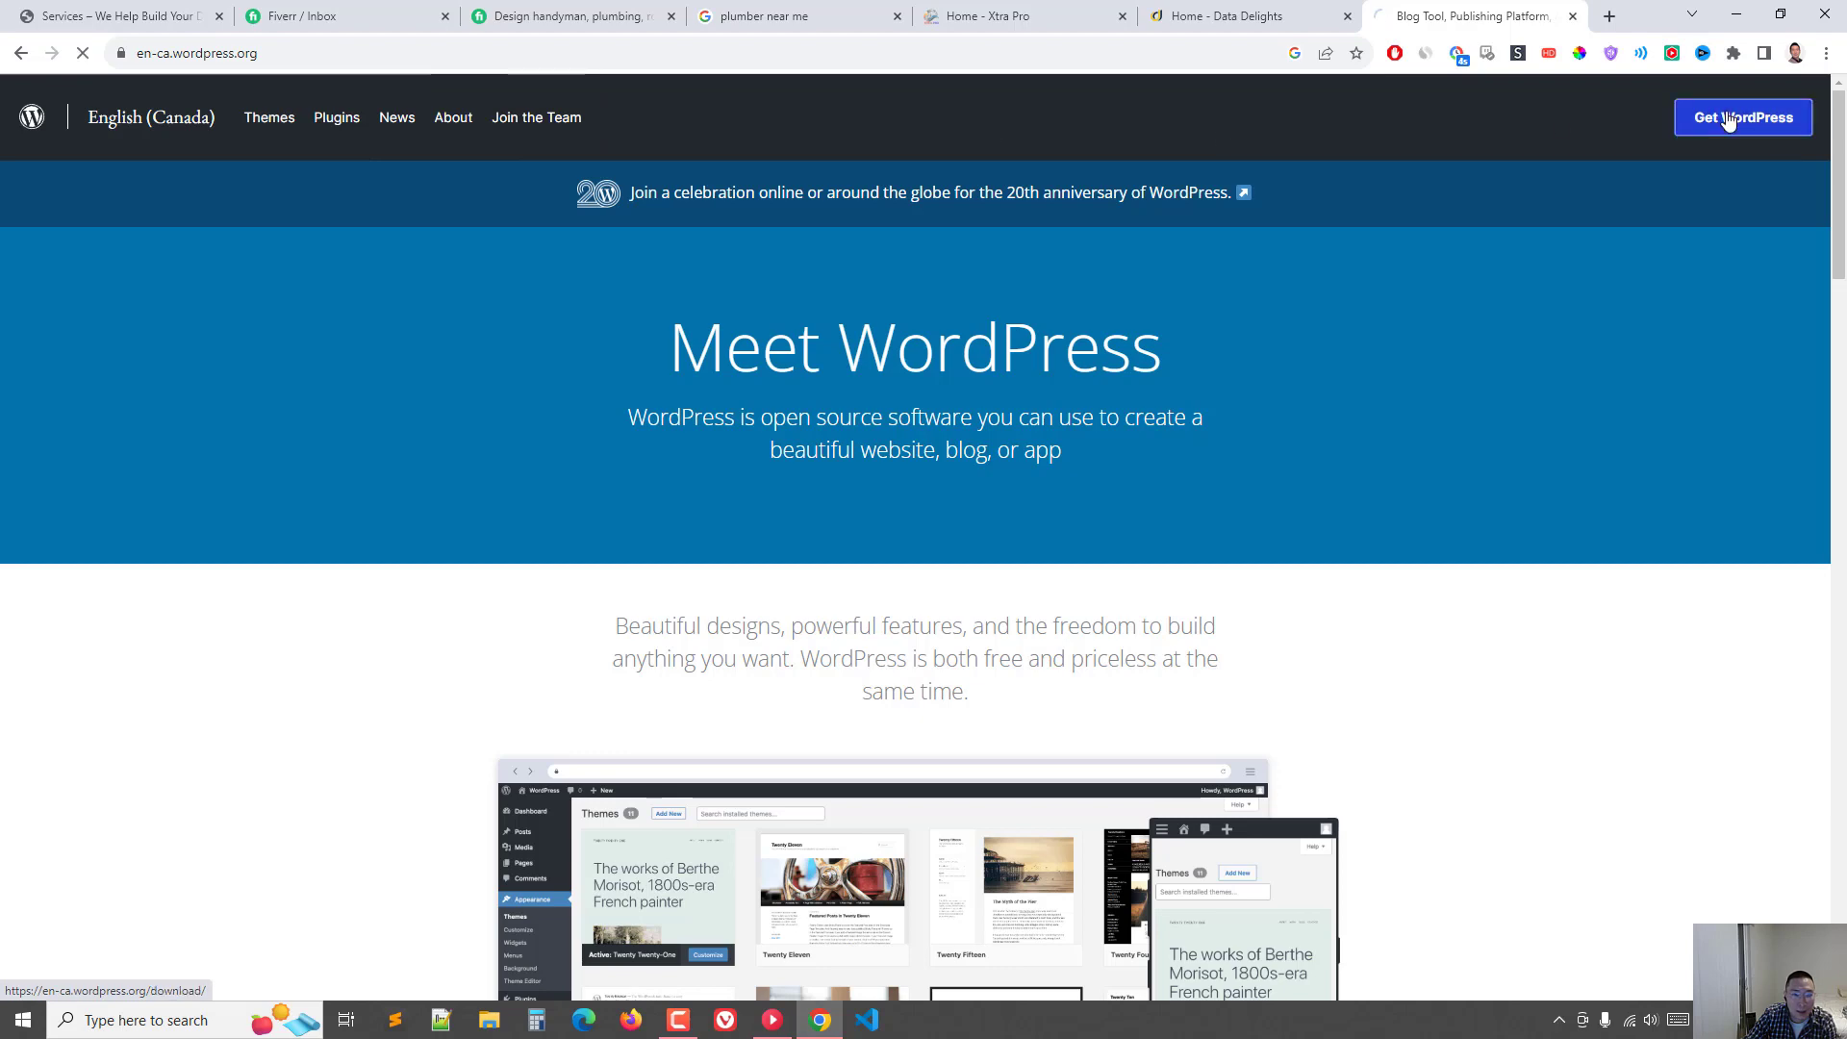
{"action": "left_click", "coordinate": [1742, 116]}
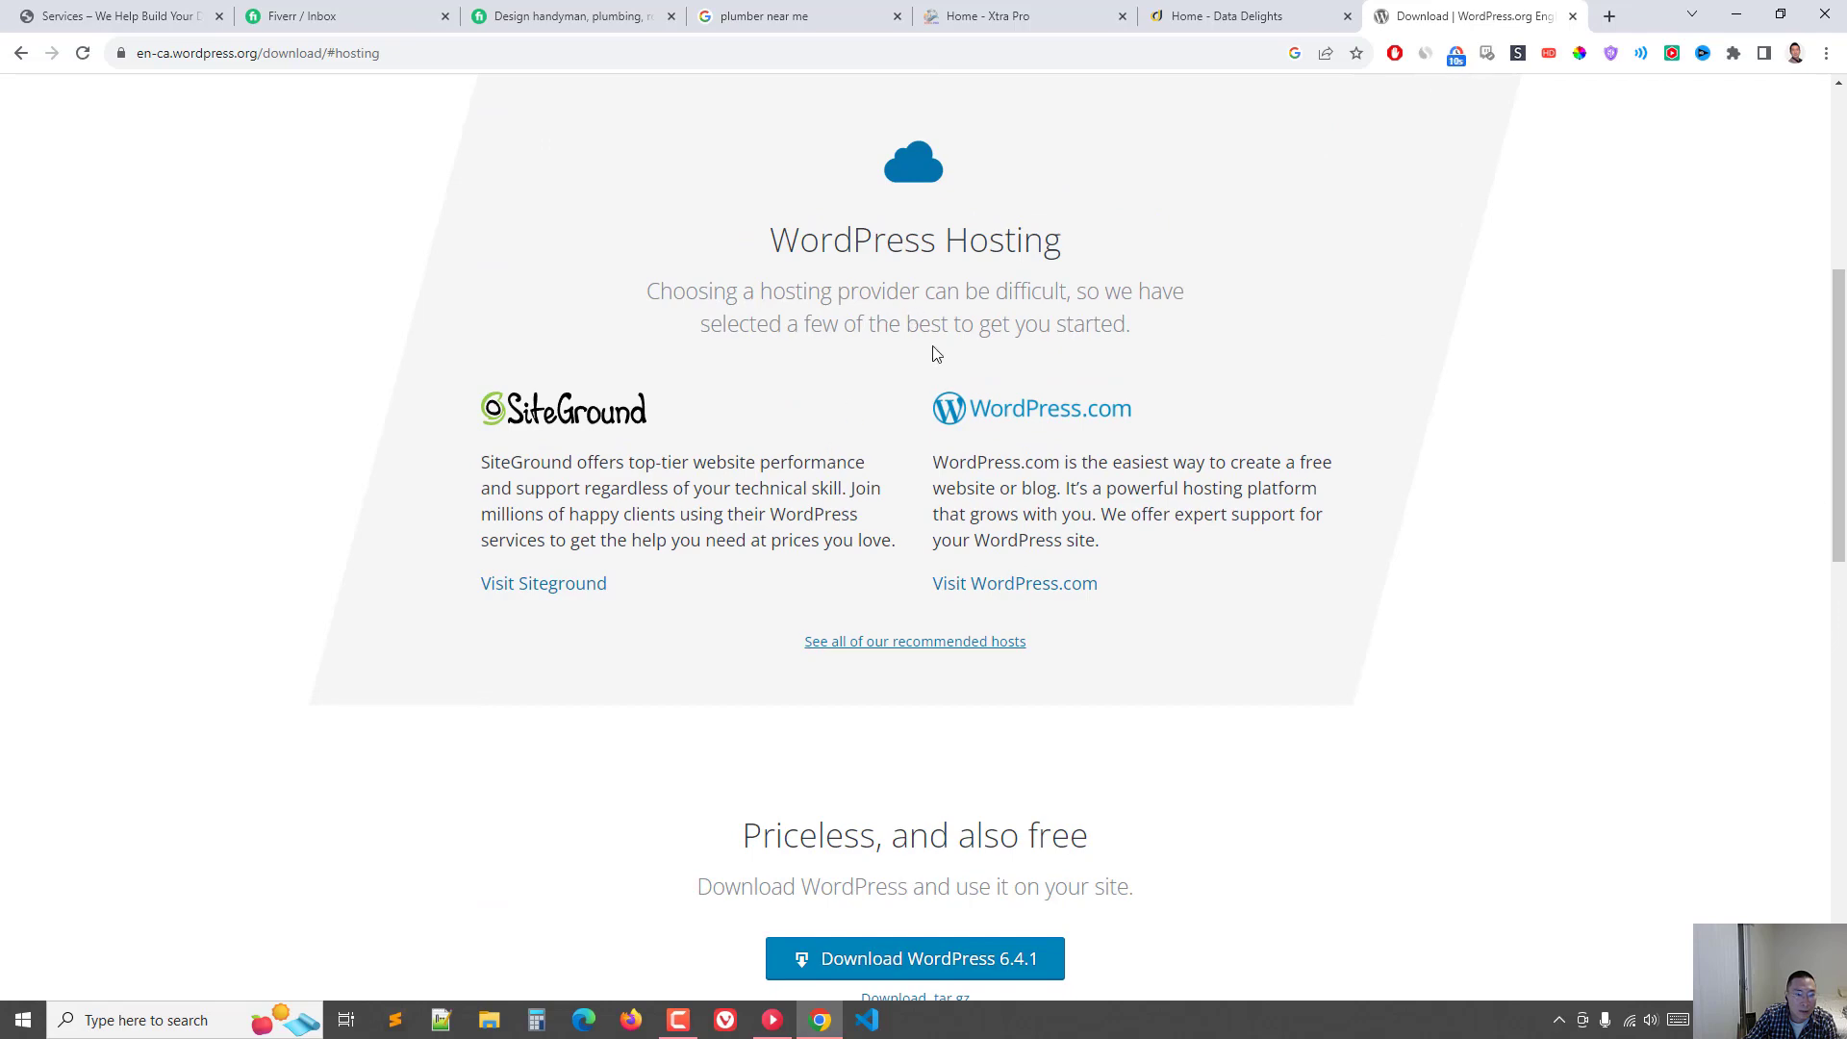
Step: Browse WordPress.org's full recommended hosts list, including Bluehost and DreamHost, then return to Fiverr
{"action": "left_click", "coordinate": [915, 641]}
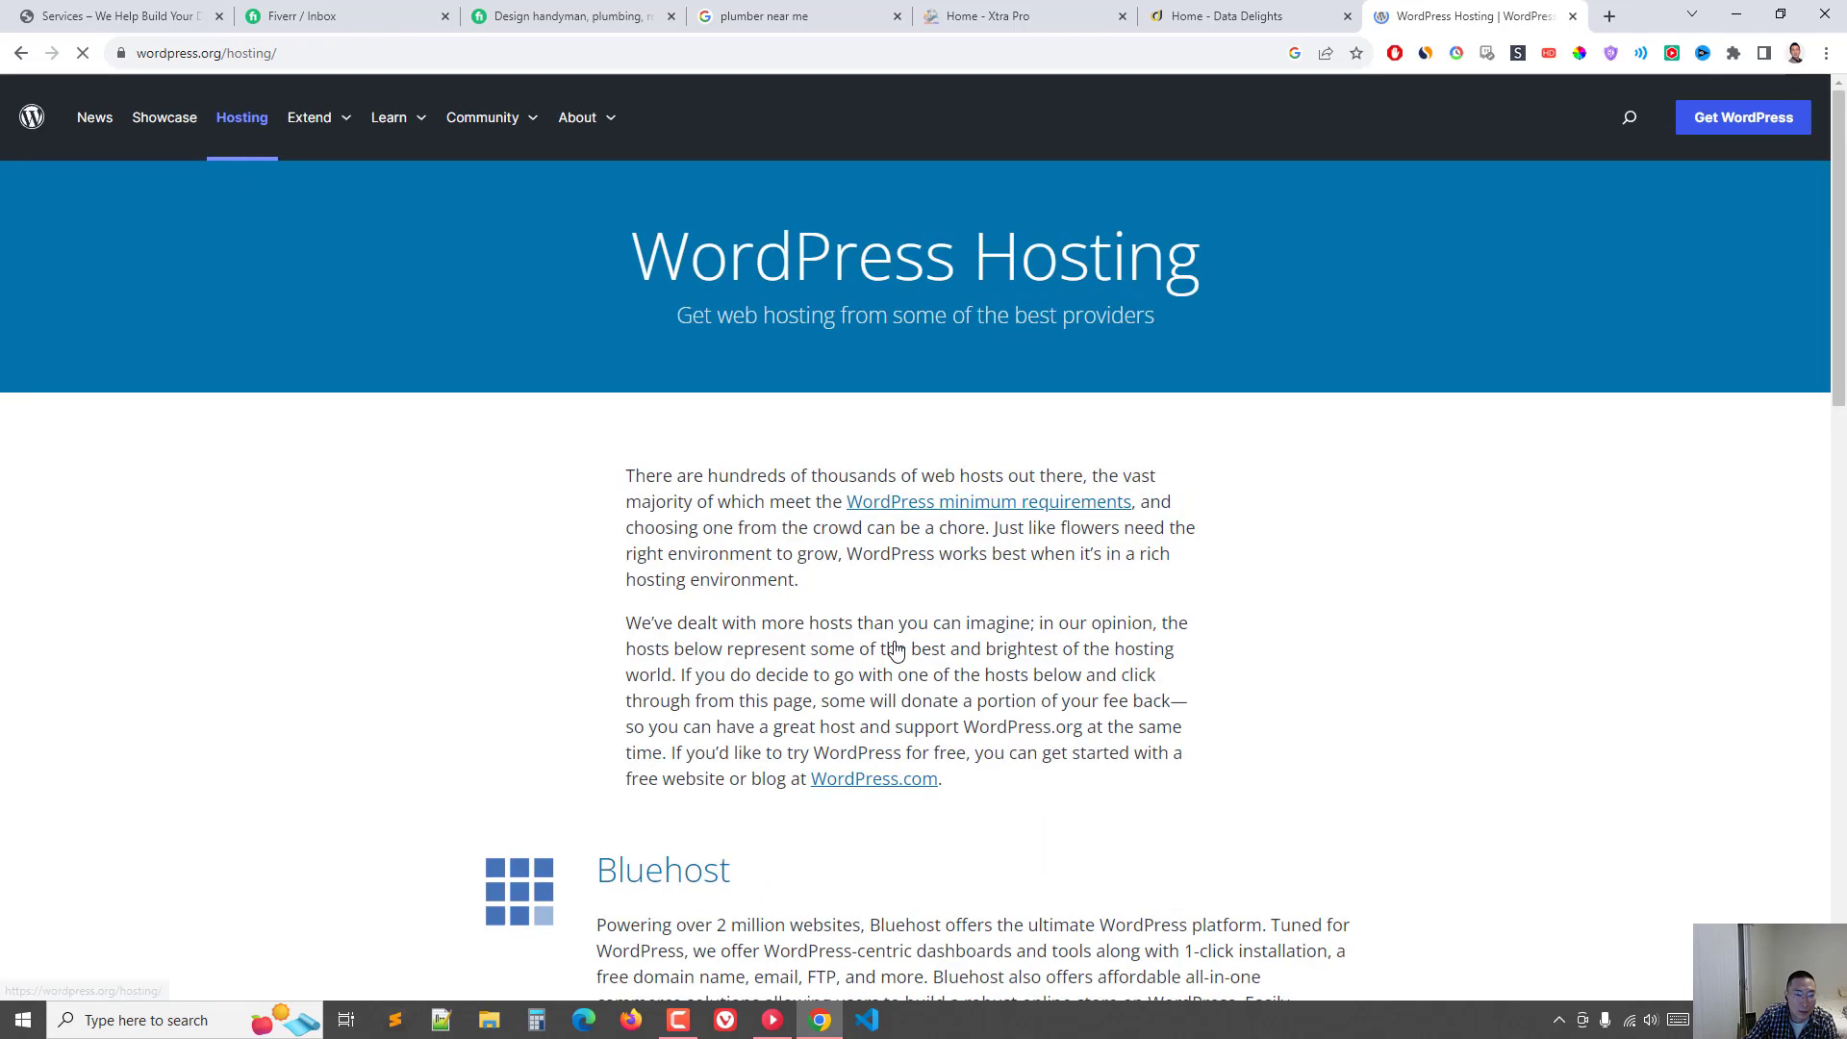
{"action": "scroll", "scroll_direction": "down", "scroll_amount": 3}
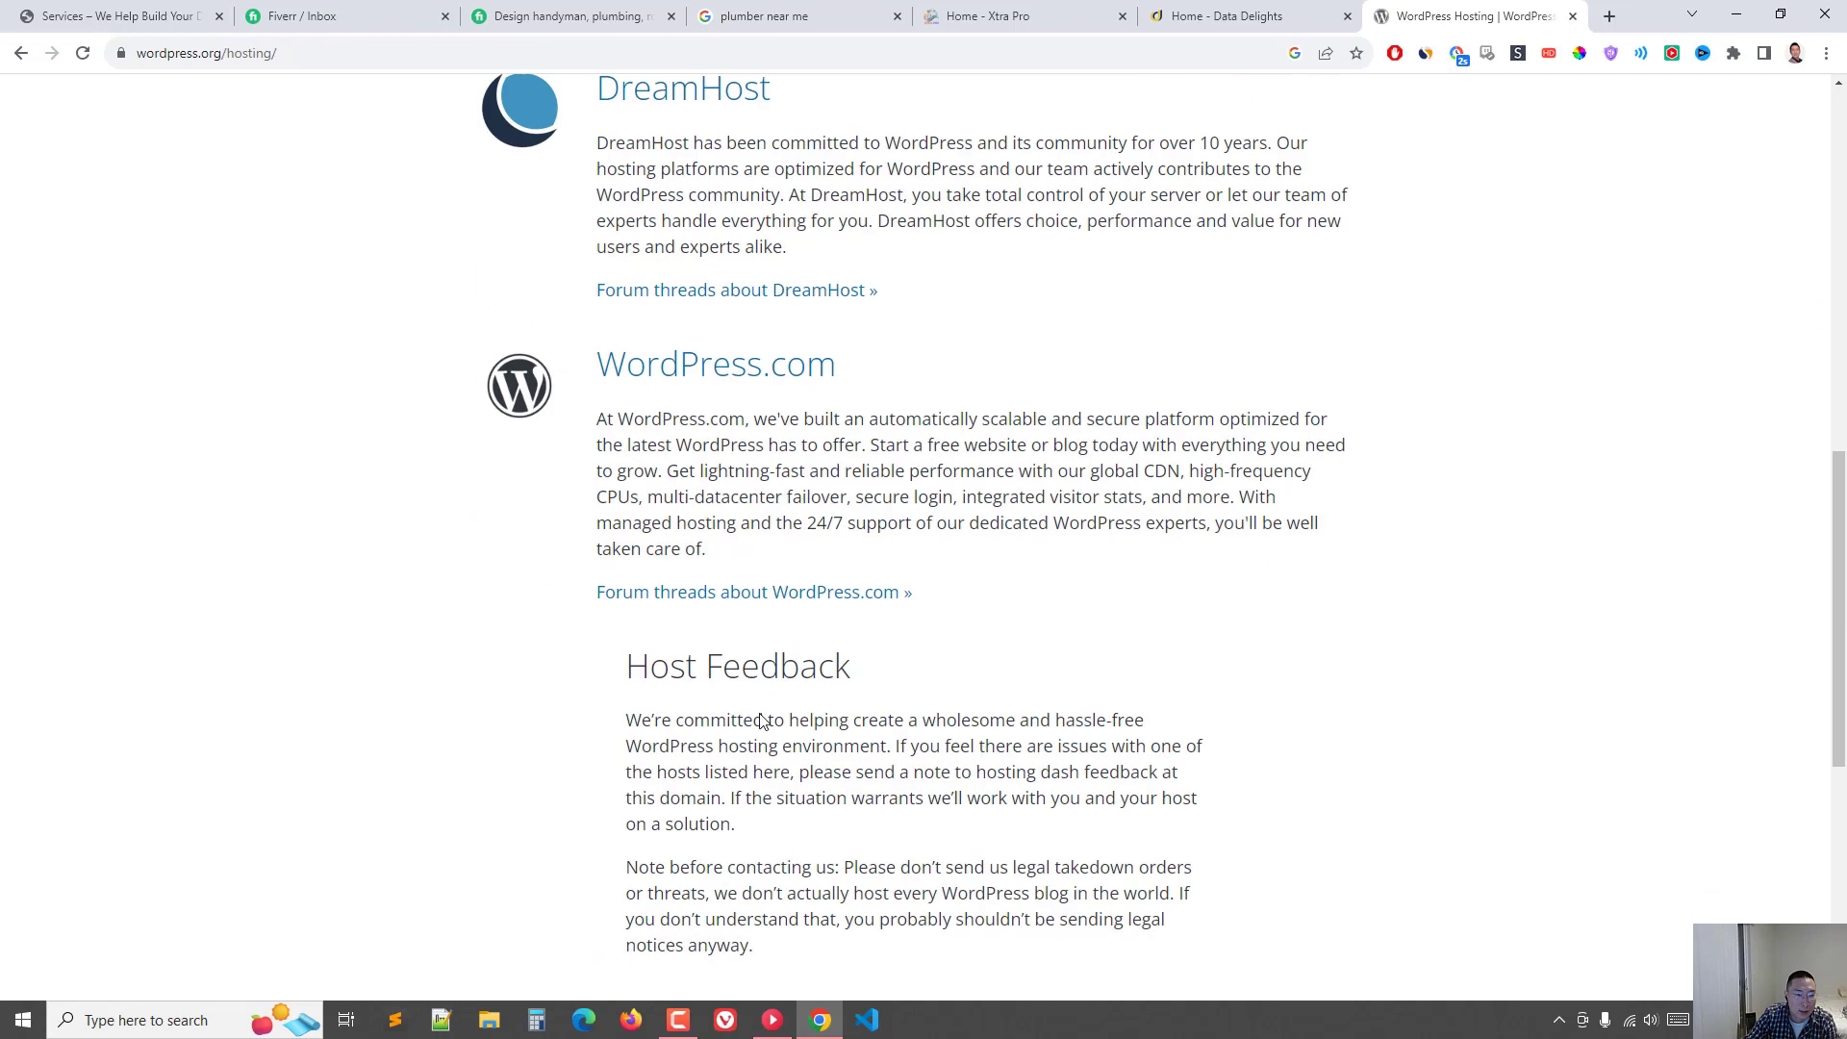
{"action": "scroll", "scroll_direction": "up", "scroll_amount": 3}
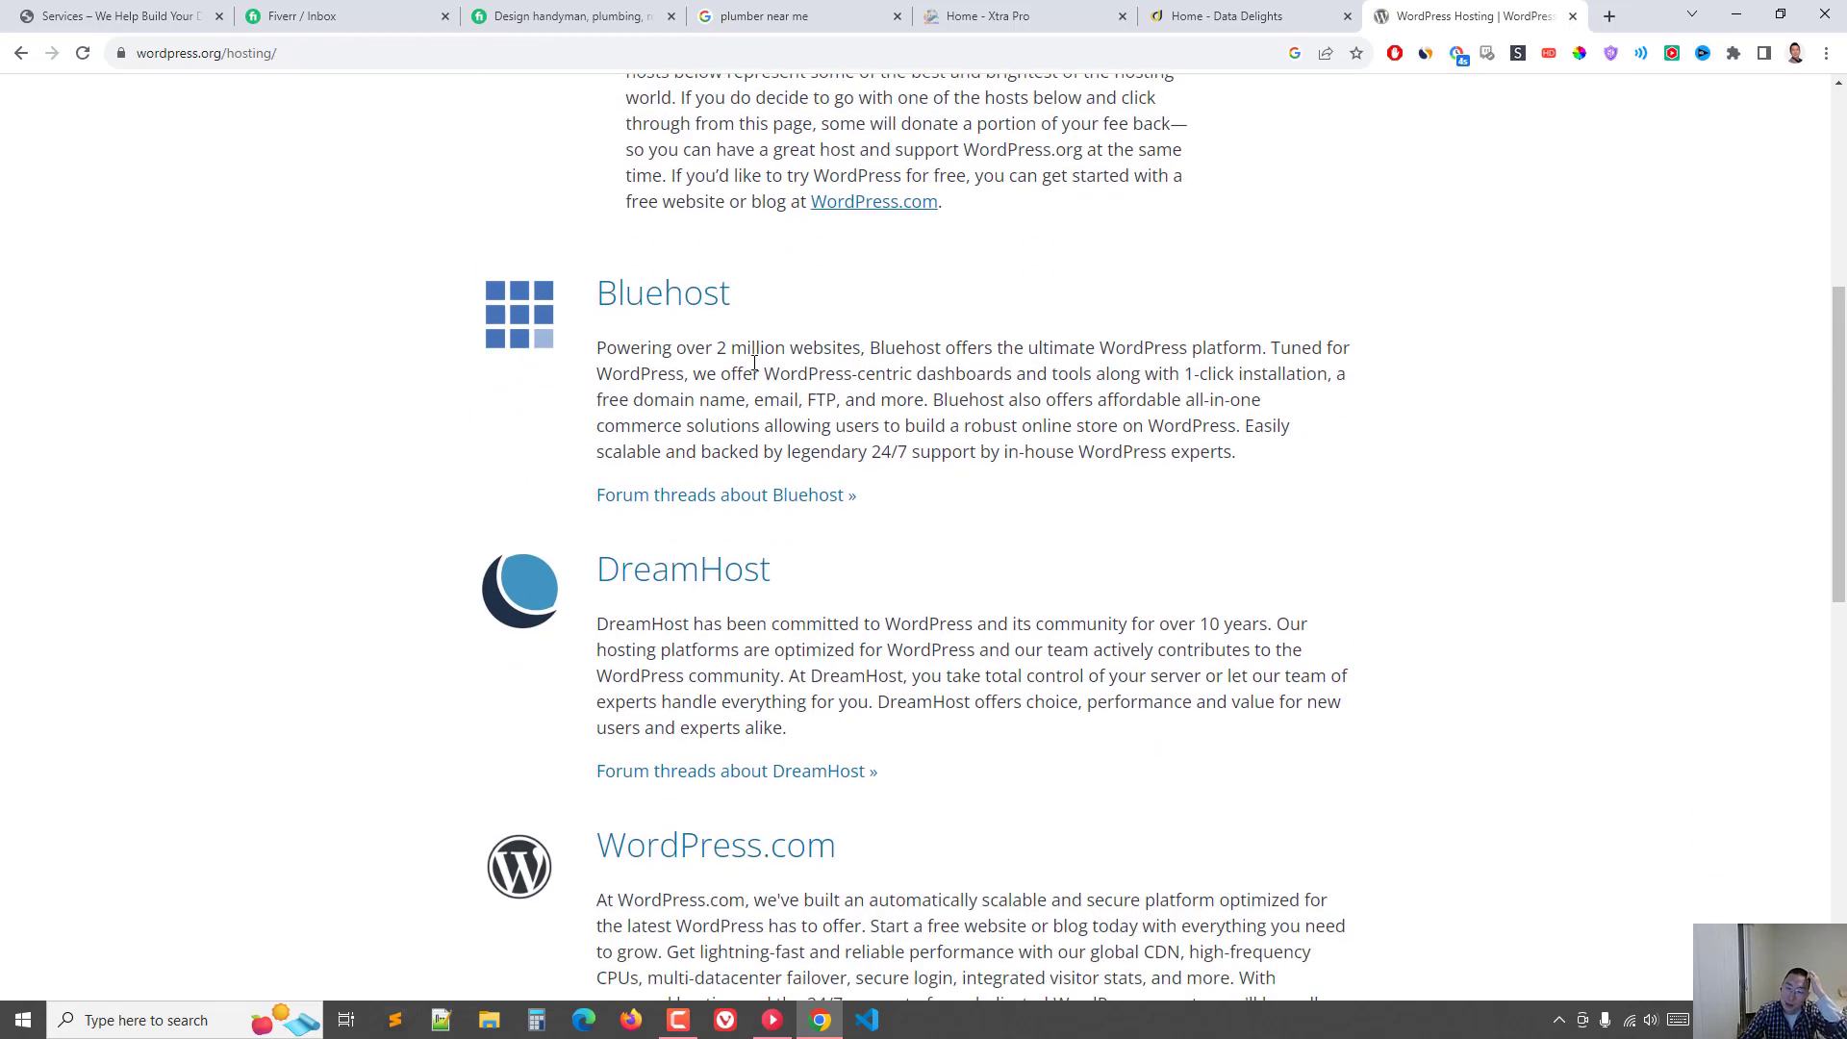
{"action": "mouse_move", "coordinate": [794, 336]}
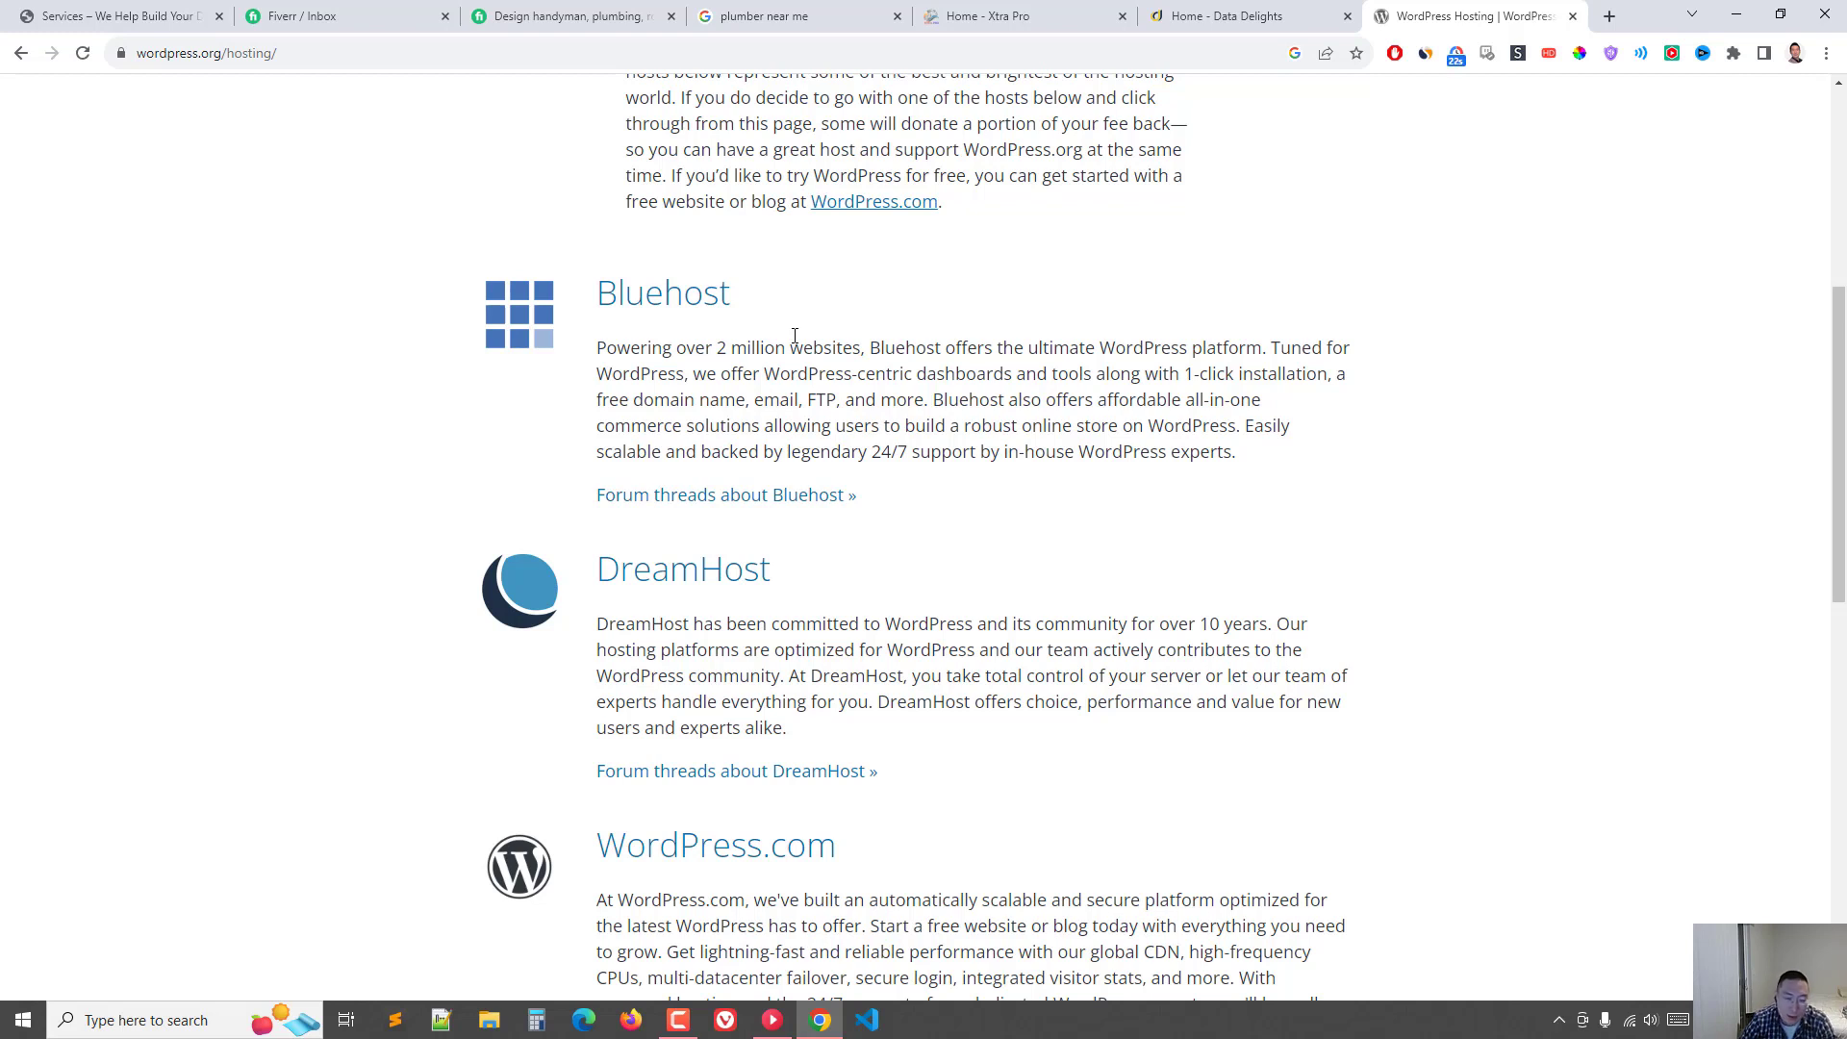
{"action": "mouse_move", "coordinate": [827, 166]}
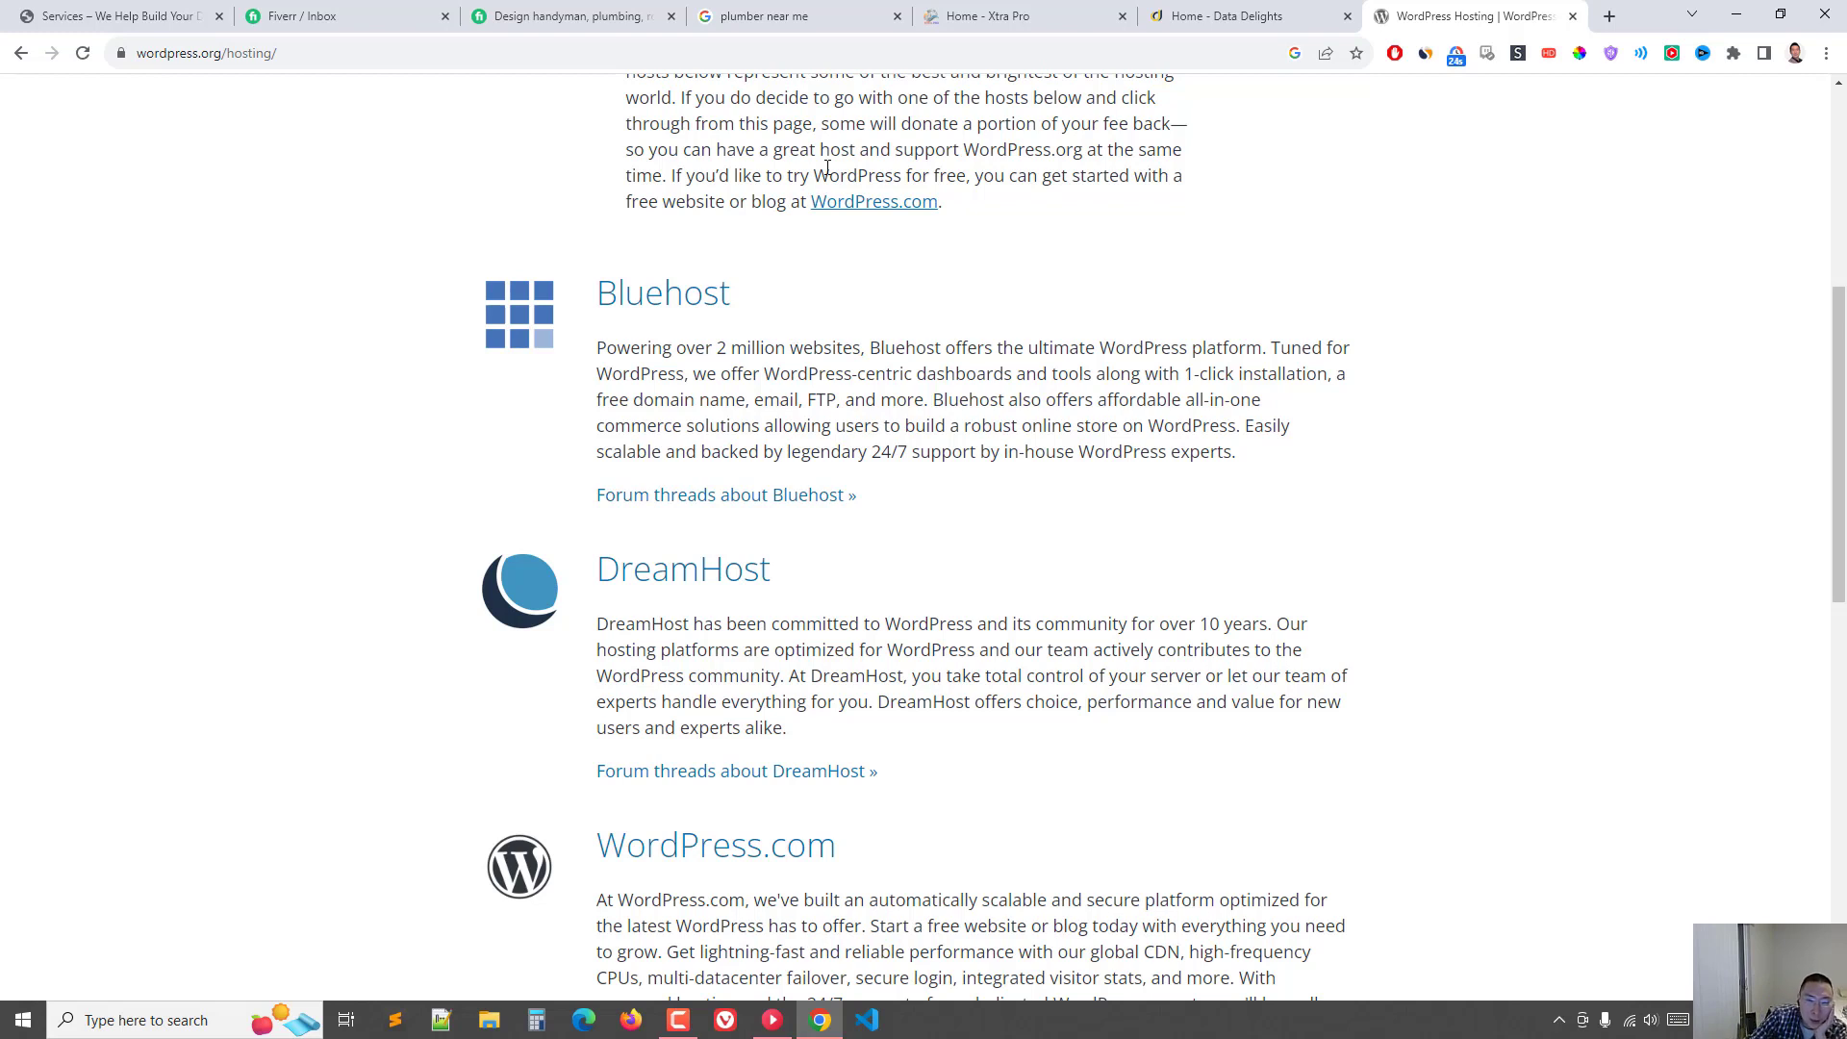
{"action": "mouse_move", "coordinate": [918, 120]}
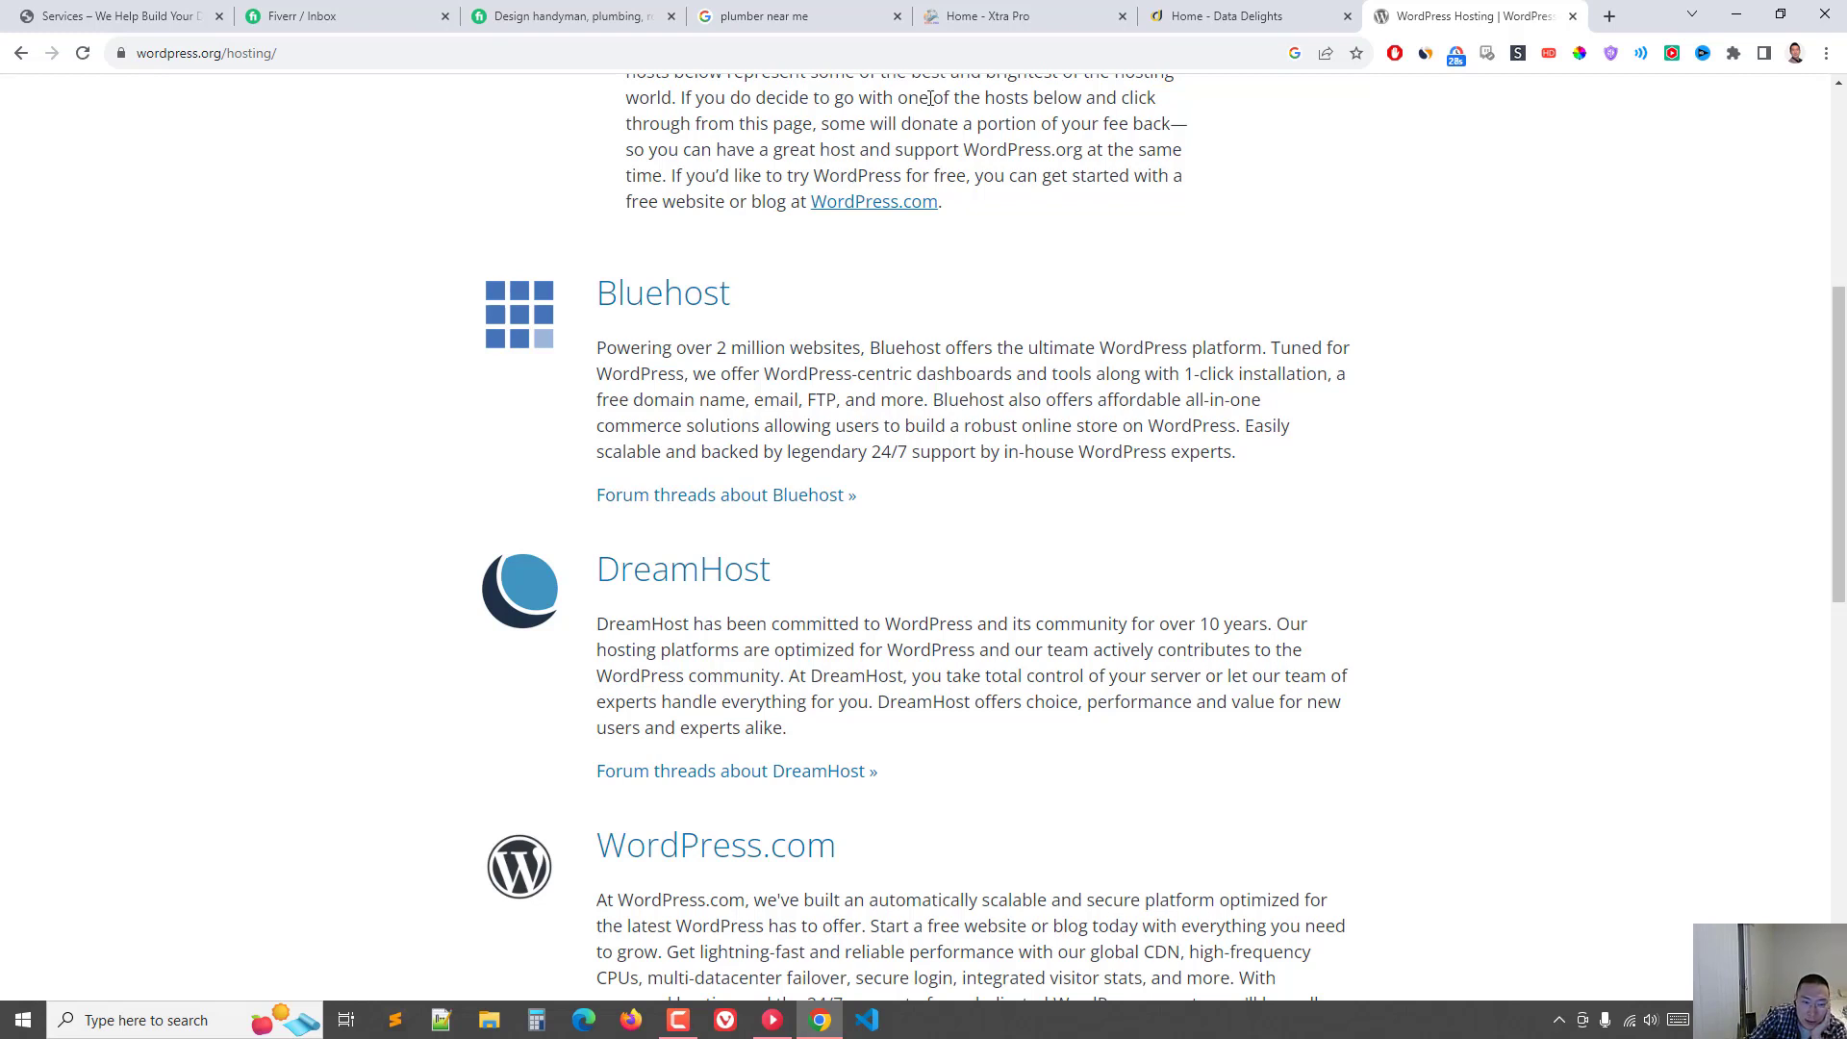
{"action": "left_click", "coordinate": [566, 17]}
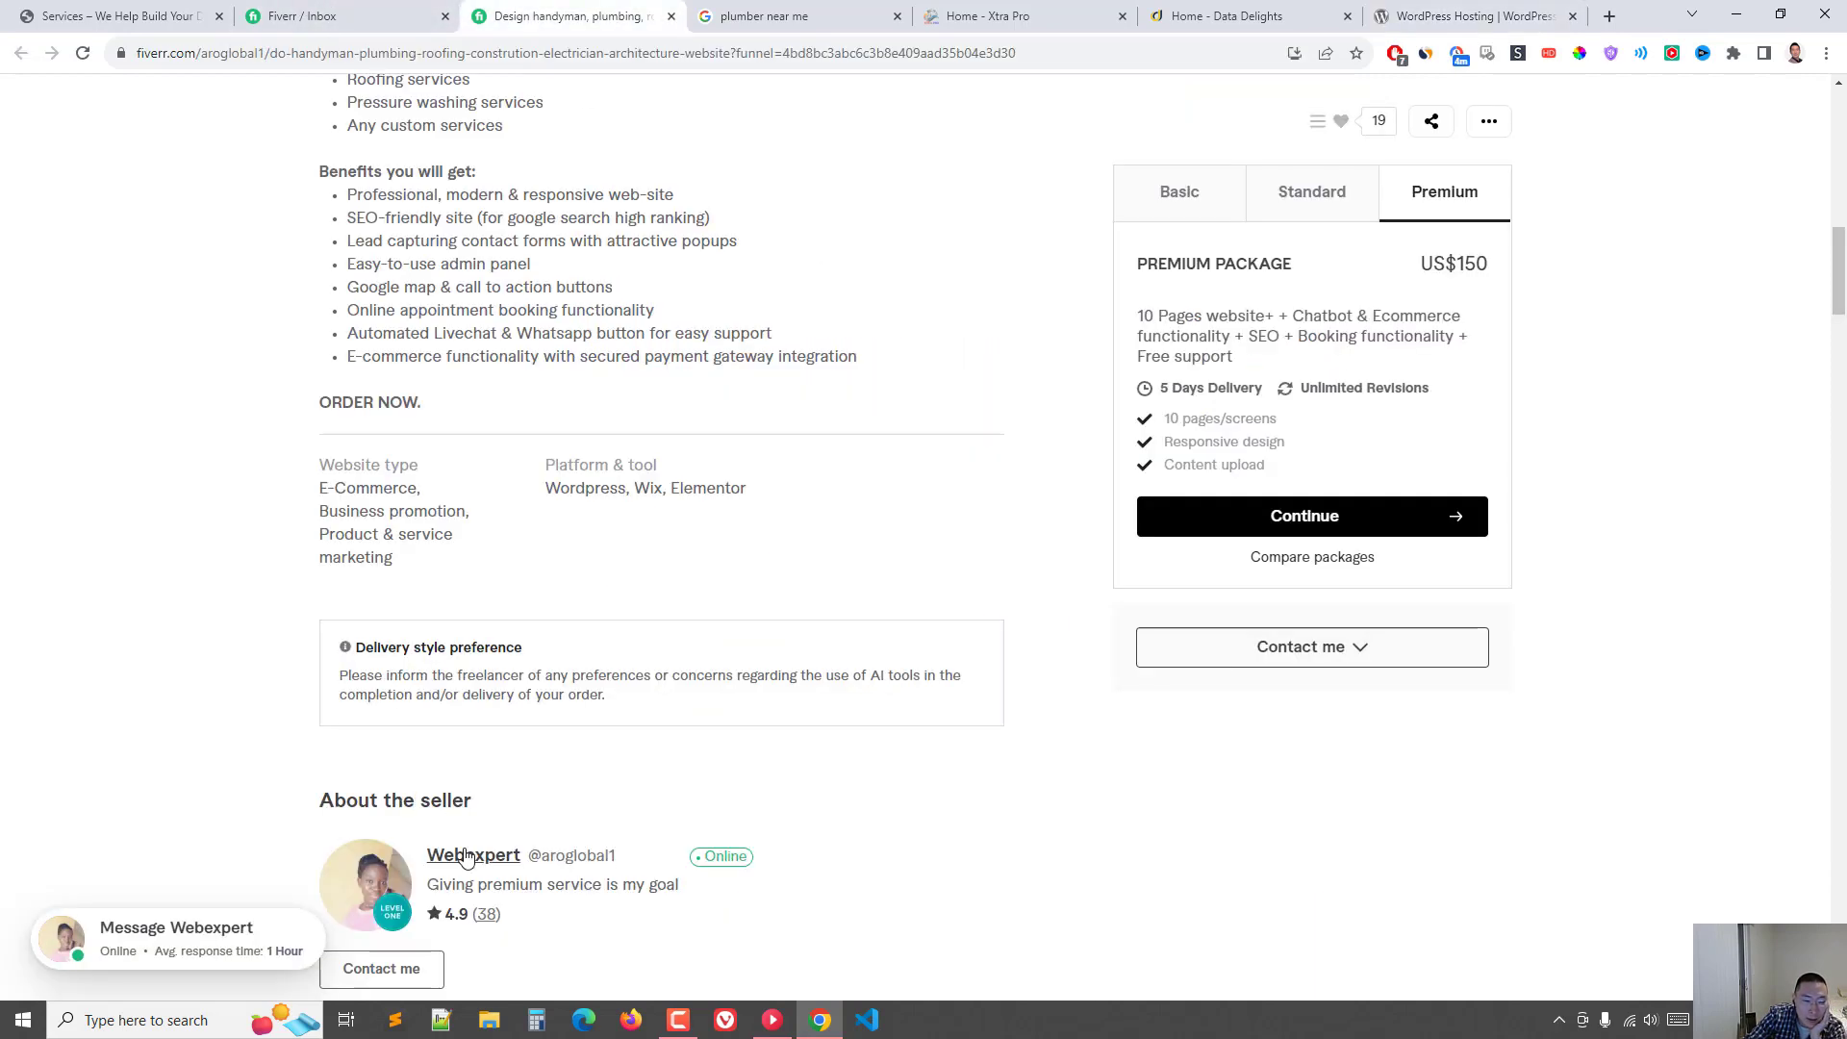
{"action": "mouse_move", "coordinate": [498, 848]}
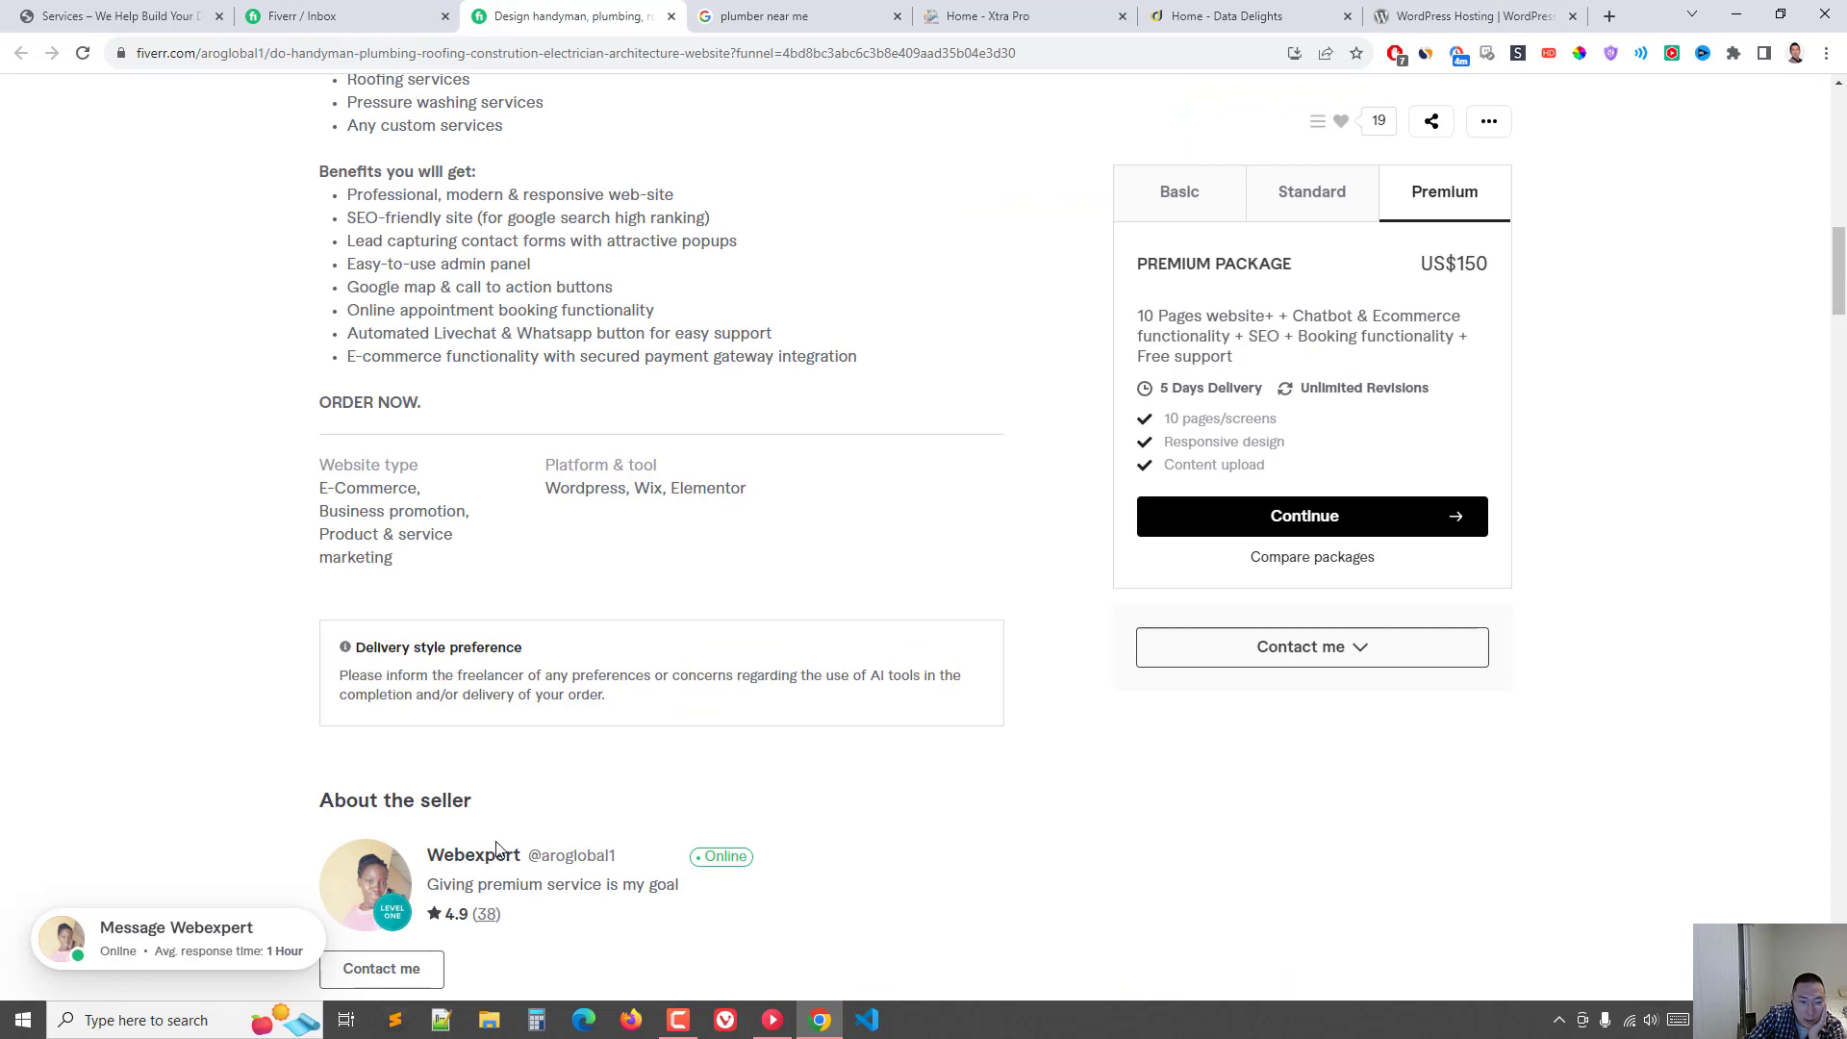
{"action": "mouse_move", "coordinate": [505, 831]}
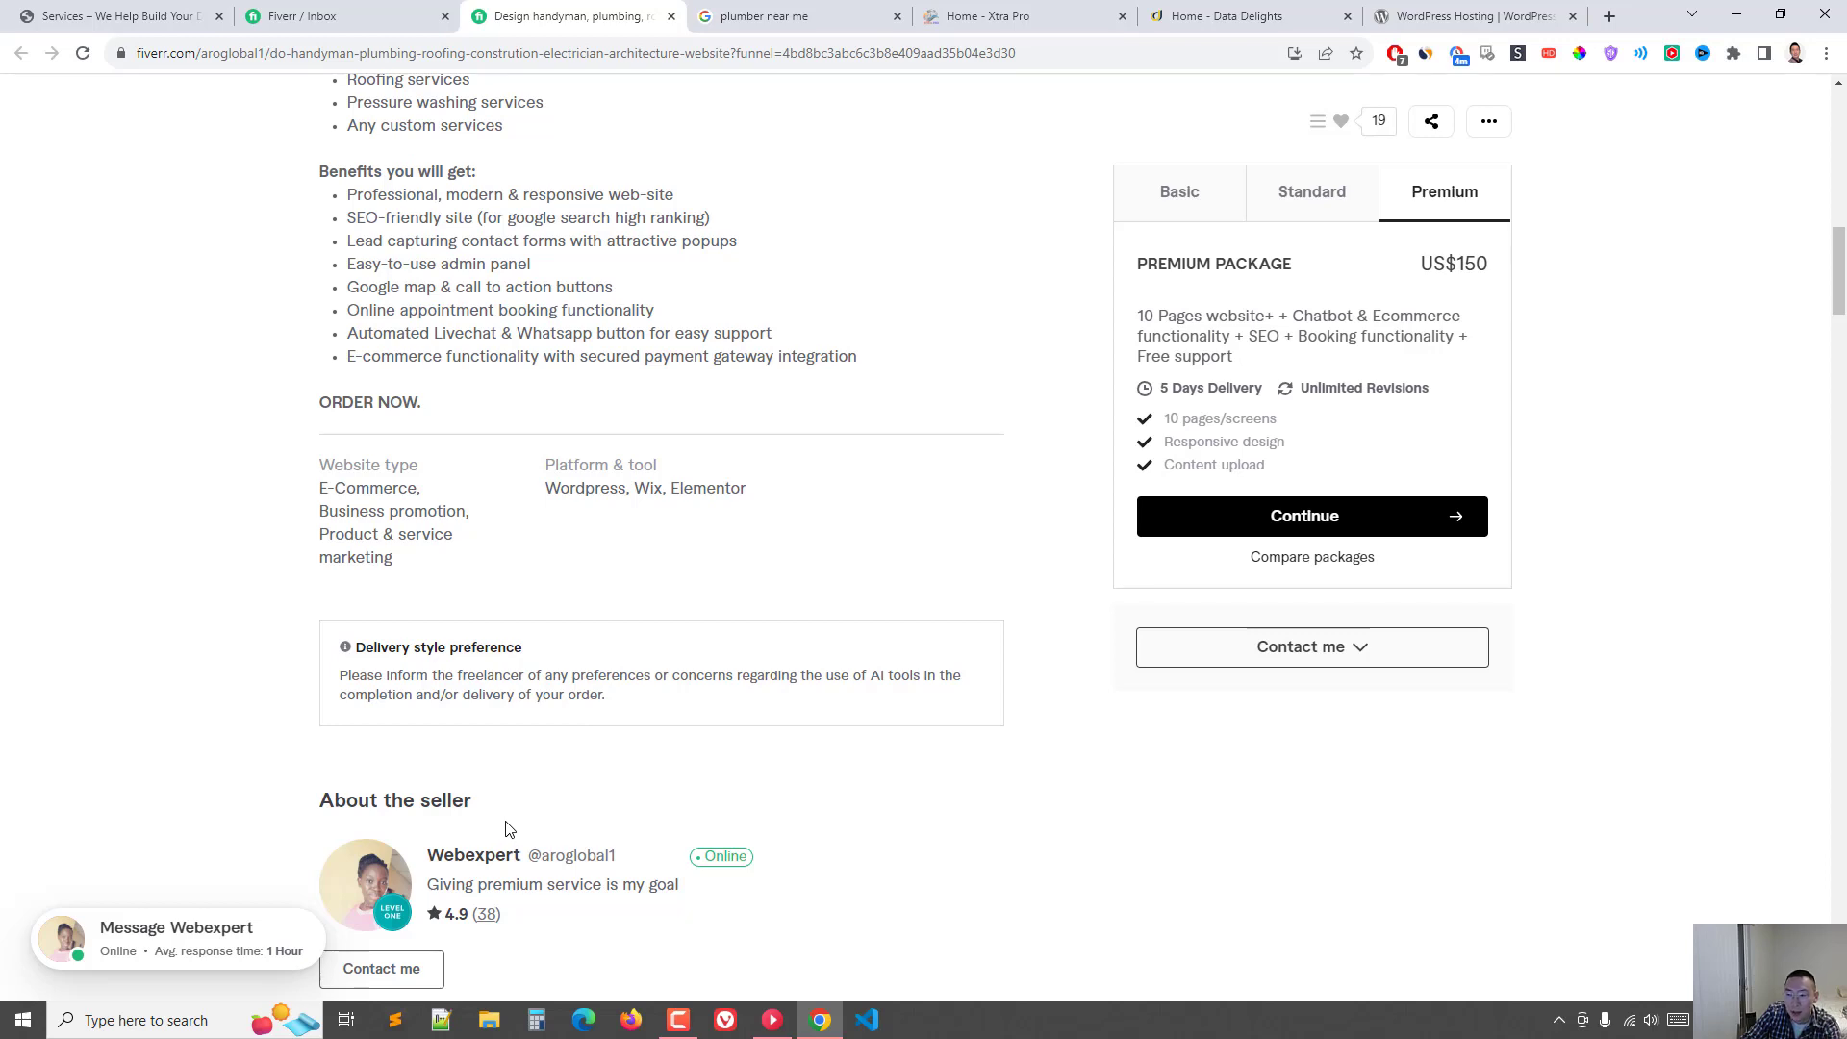
{"action": "mouse_move", "coordinate": [1437, 369]}
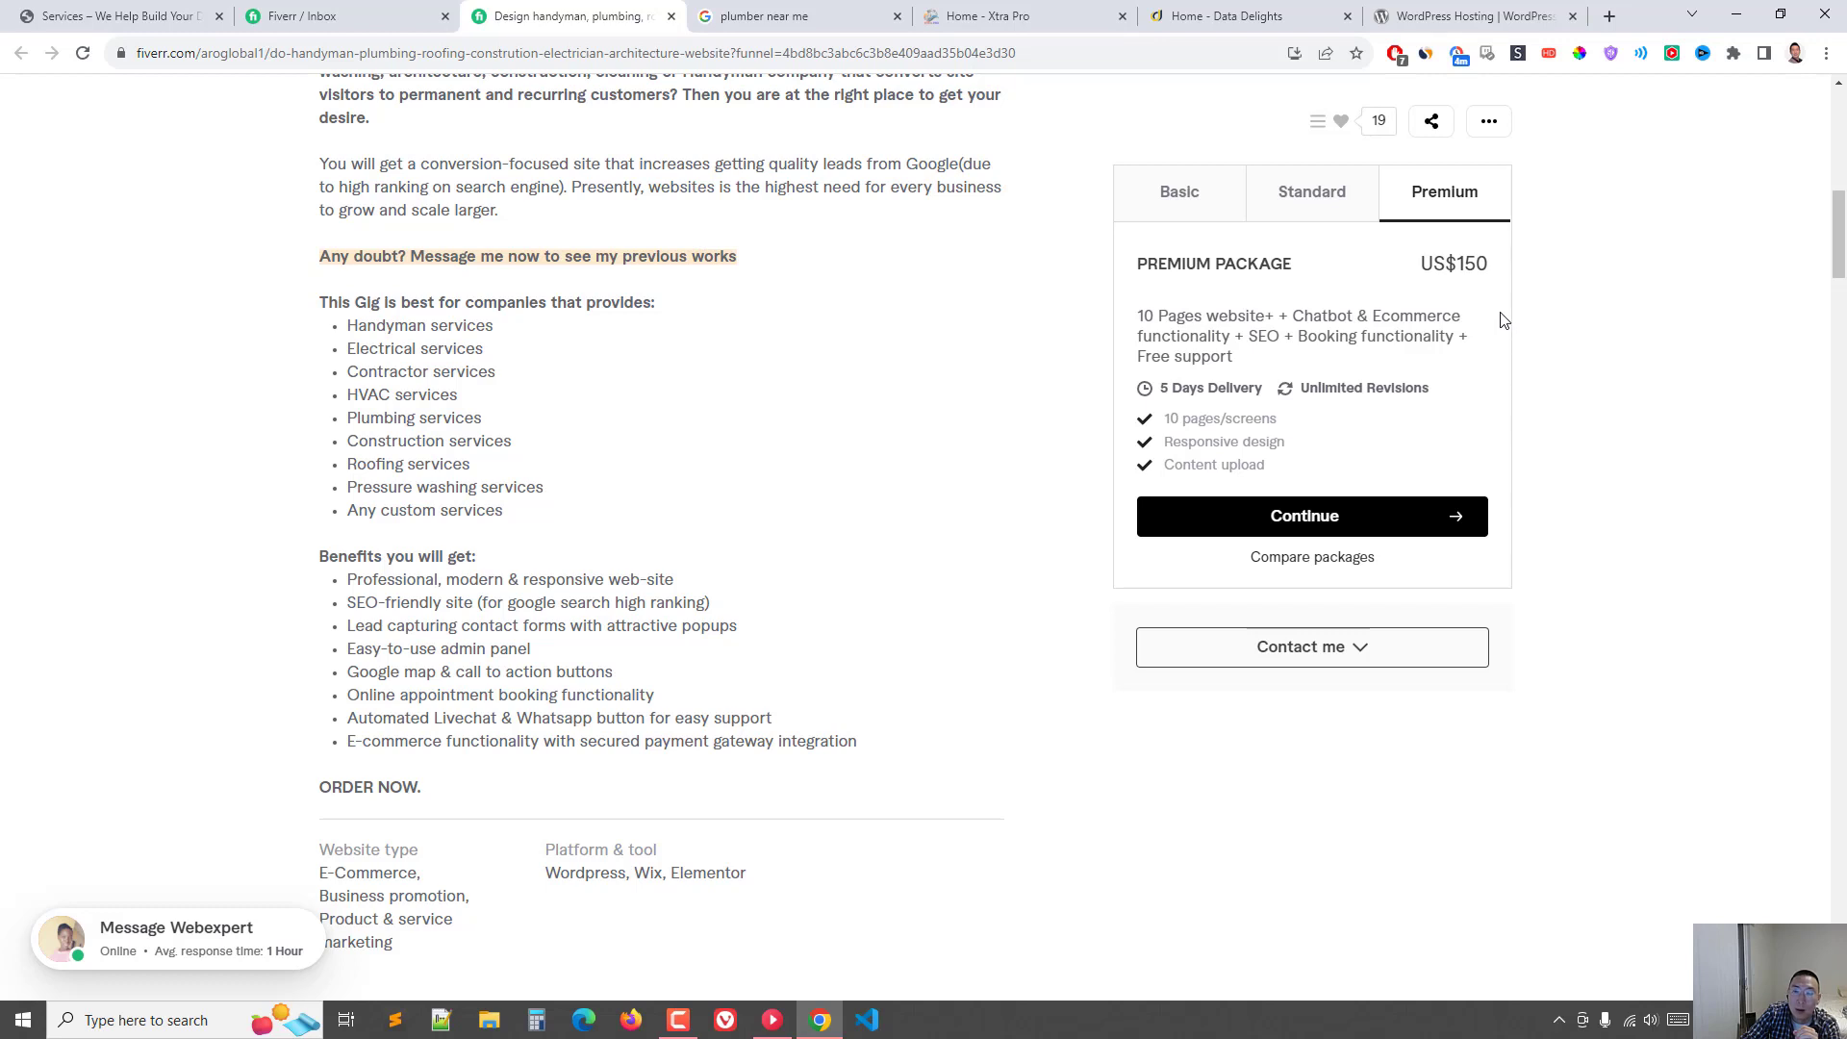
{"action": "mouse_move", "coordinate": [1369, 303]}
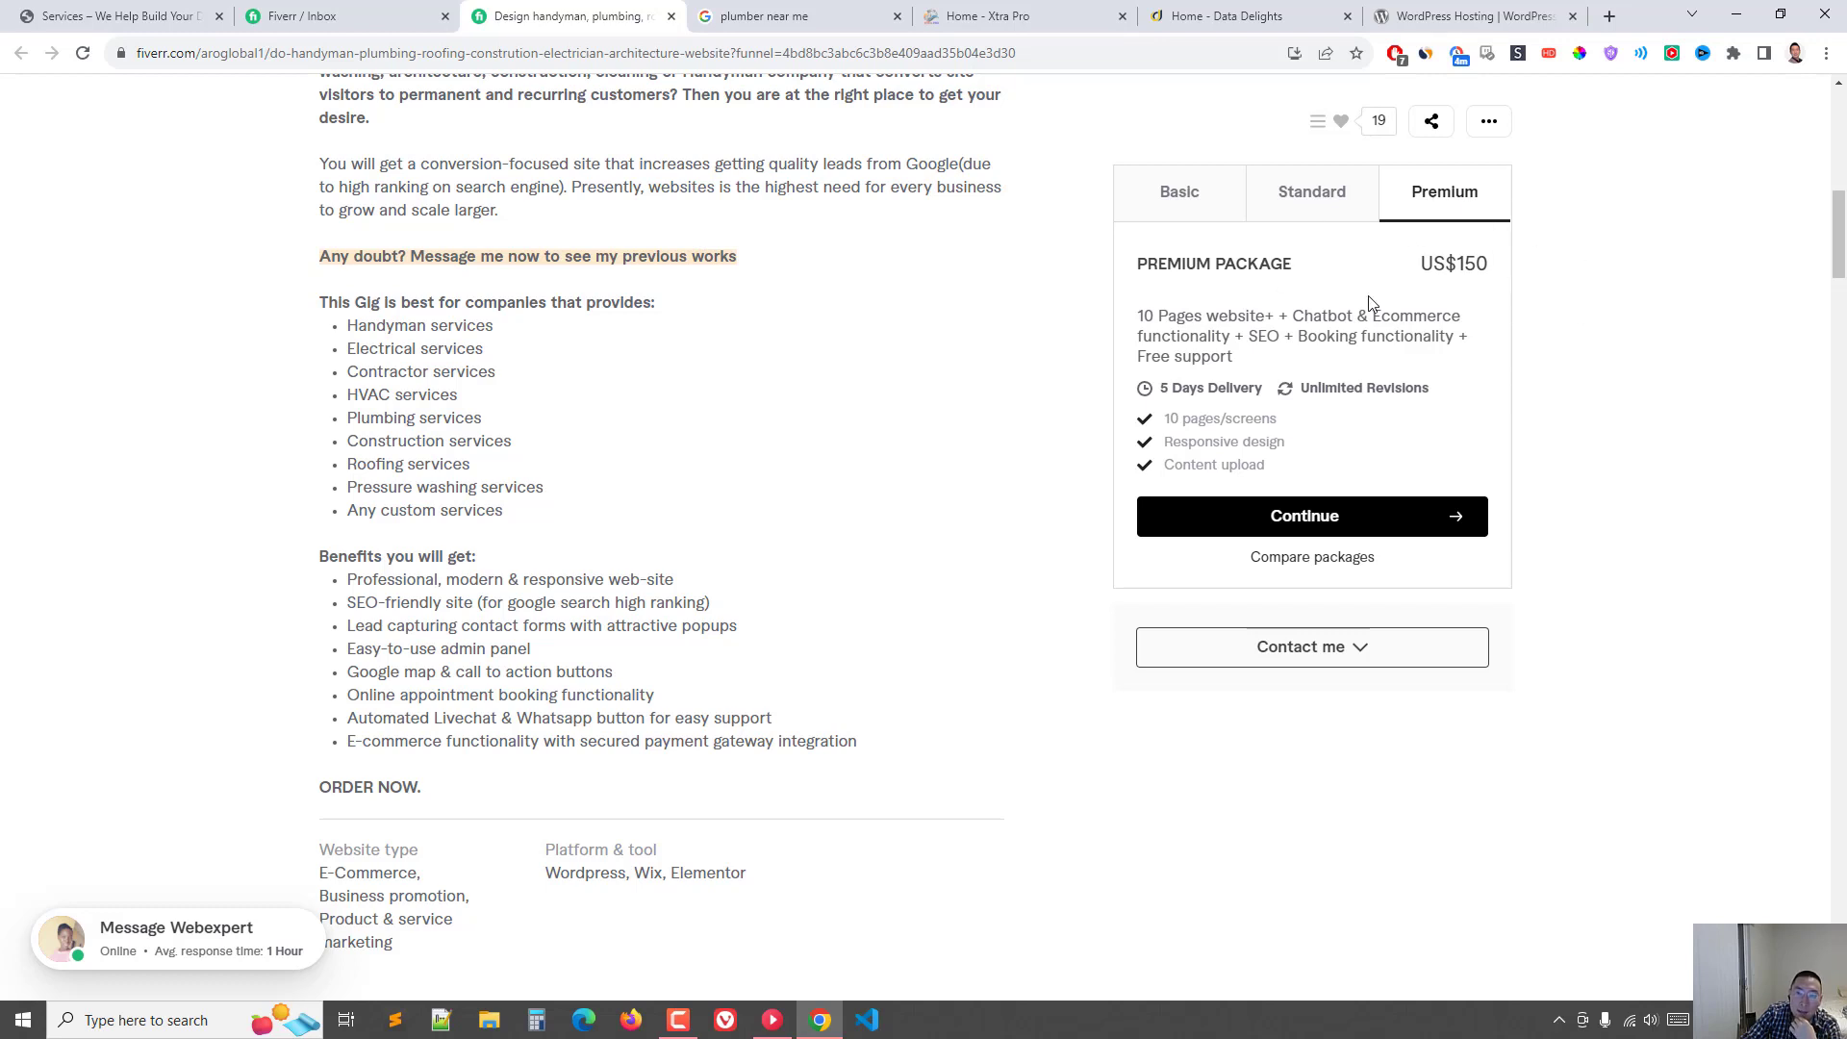
{"action": "left_click", "coordinate": [1312, 192]}
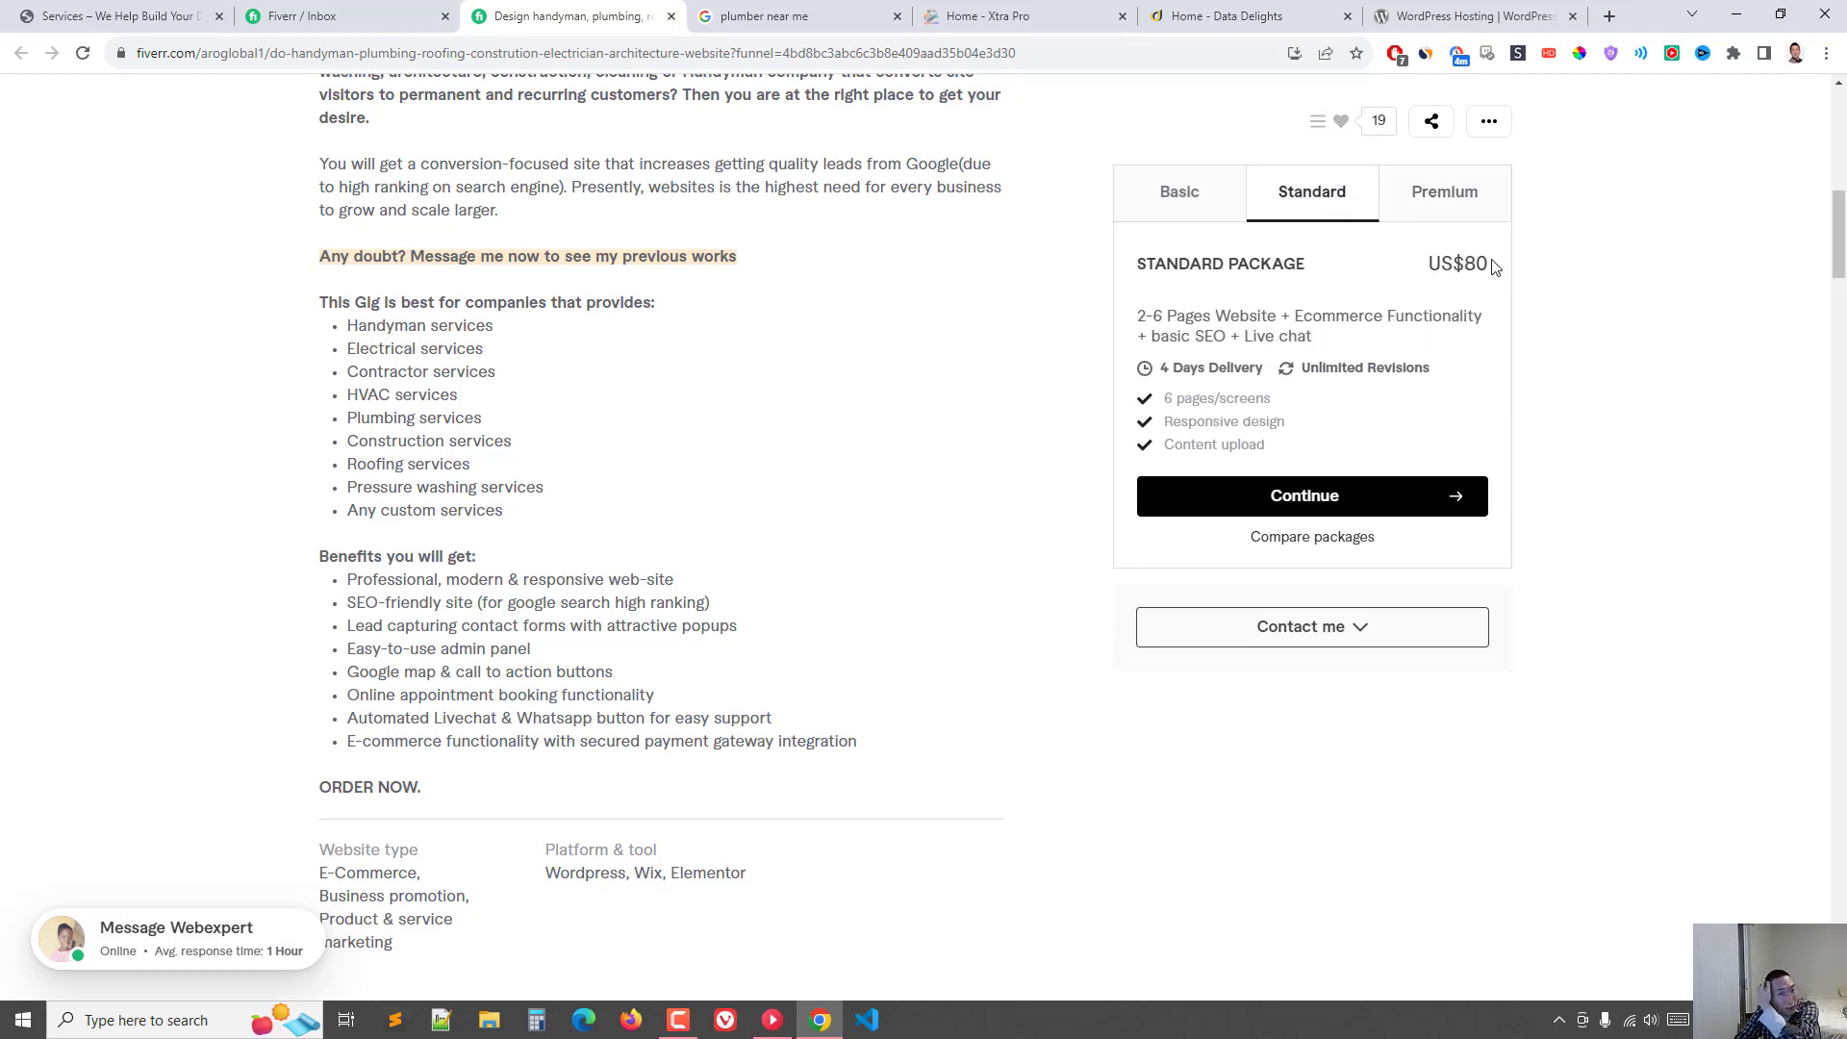
{"action": "left_click", "coordinate": [1444, 191]}
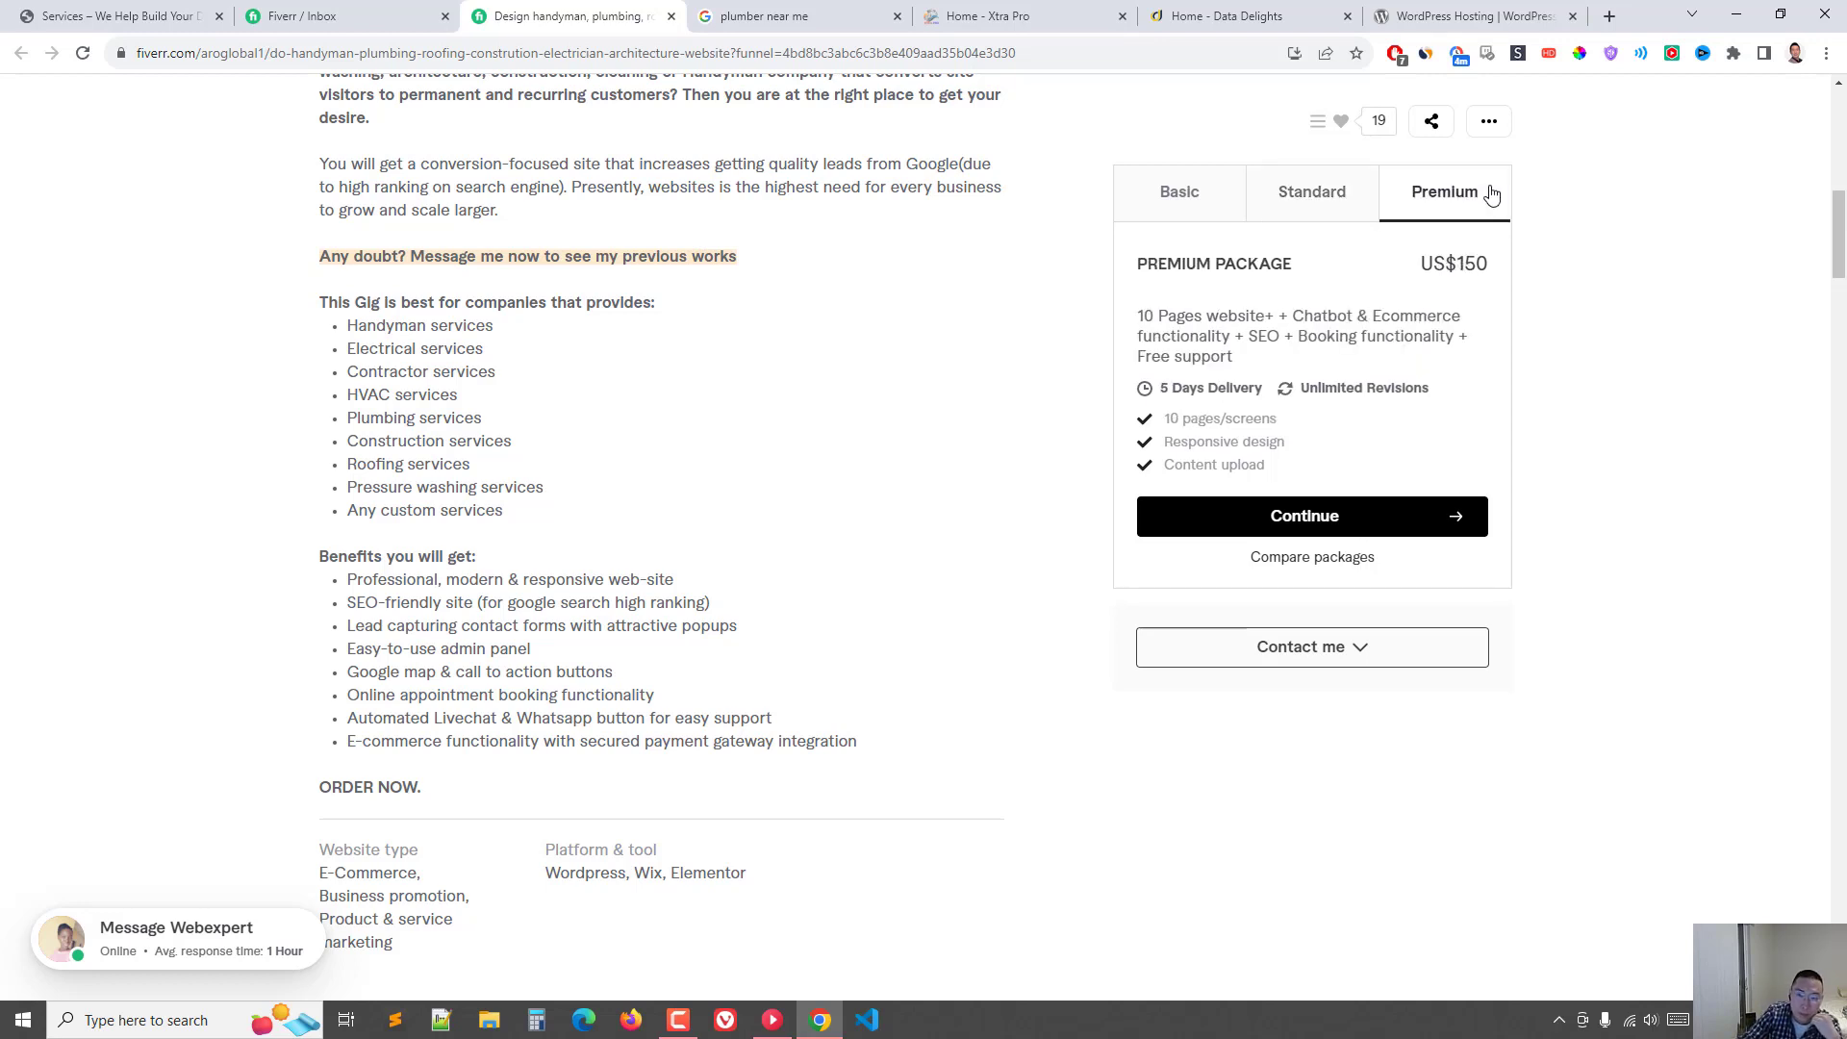
{"action": "mouse_move", "coordinate": [1469, 214]}
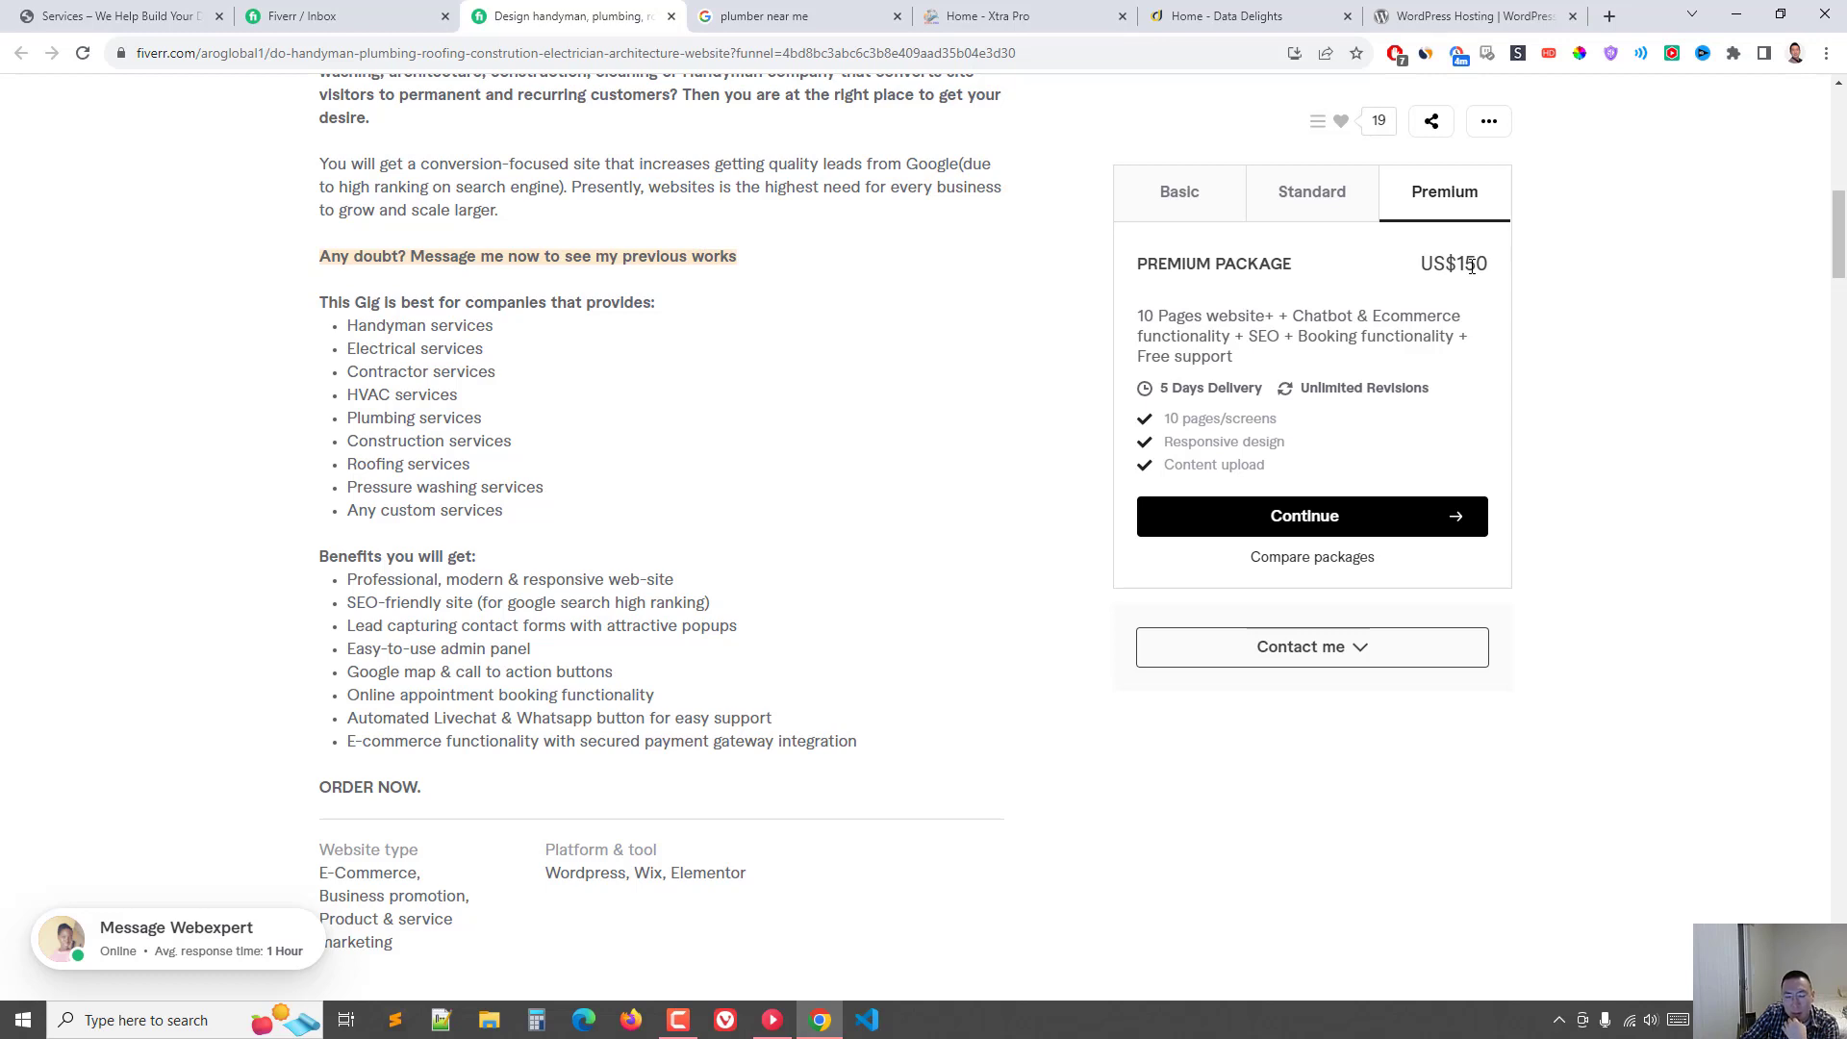
{"action": "mouse_move", "coordinate": [1436, 296]}
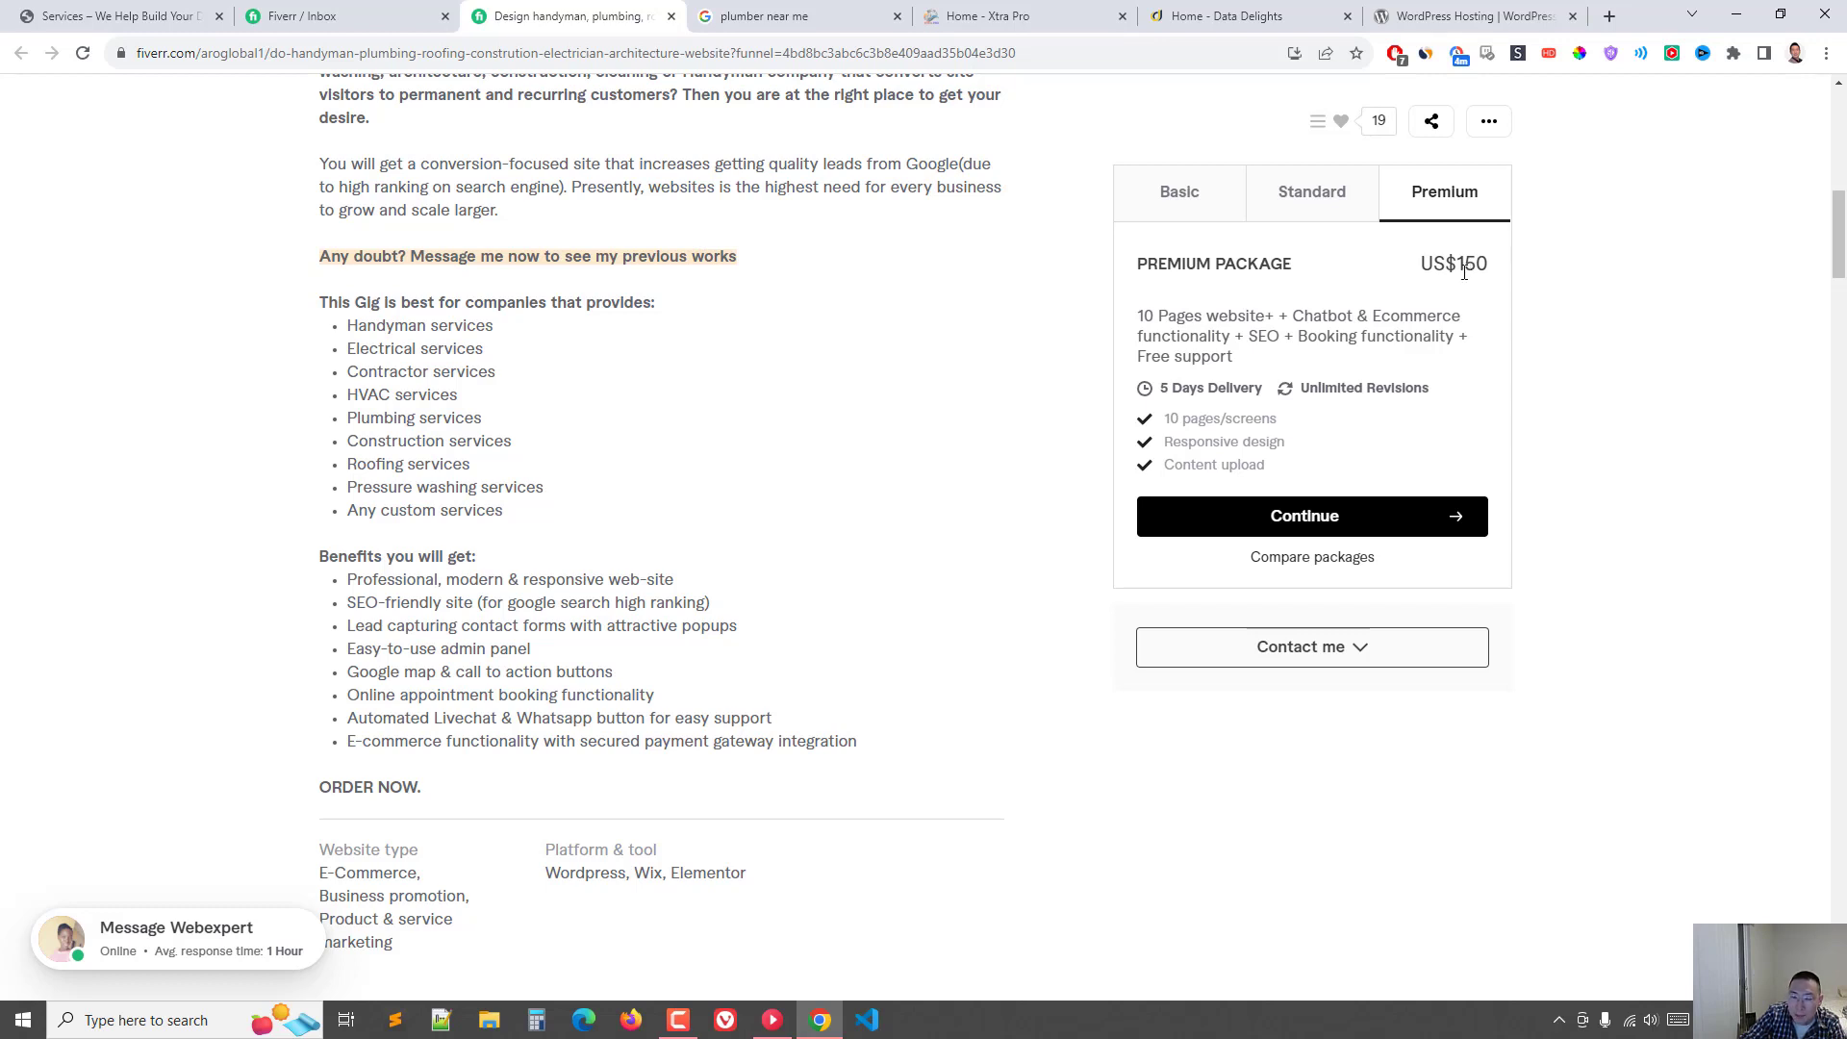
{"action": "mouse_move", "coordinate": [1530, 293]}
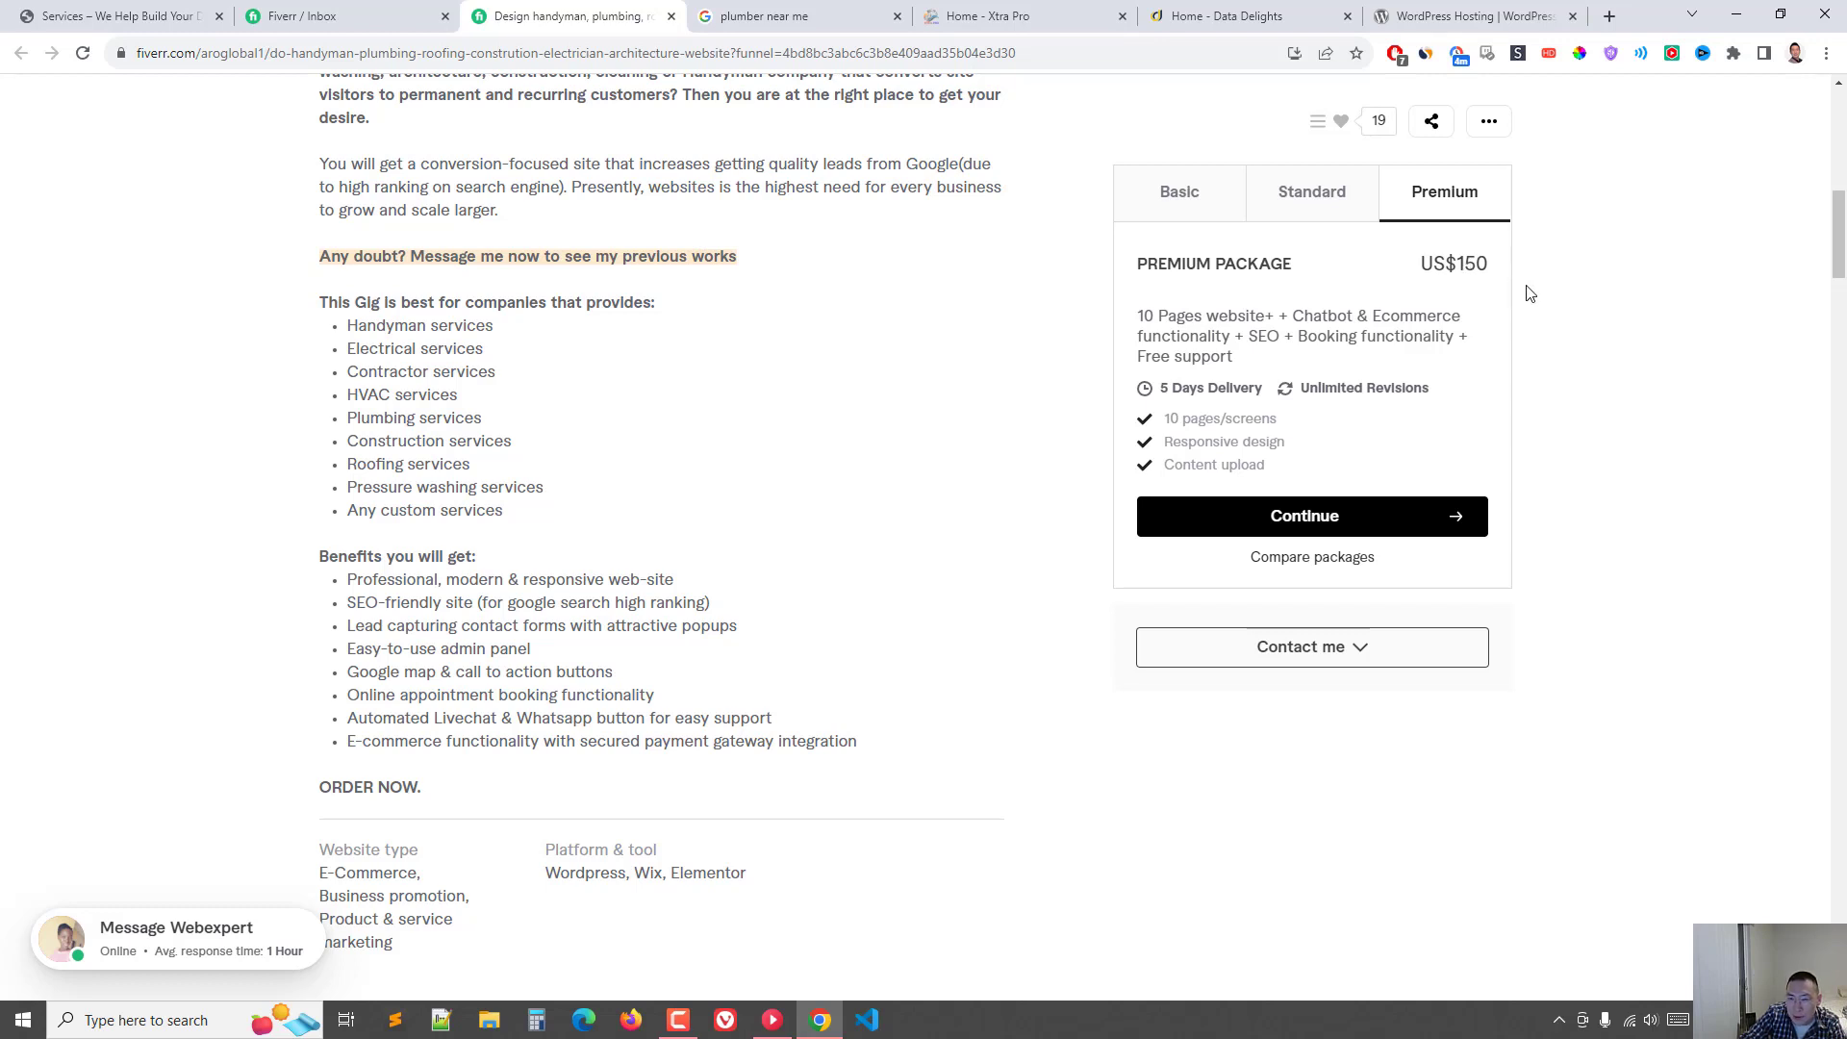
{"action": "mouse_move", "coordinate": [1540, 295]}
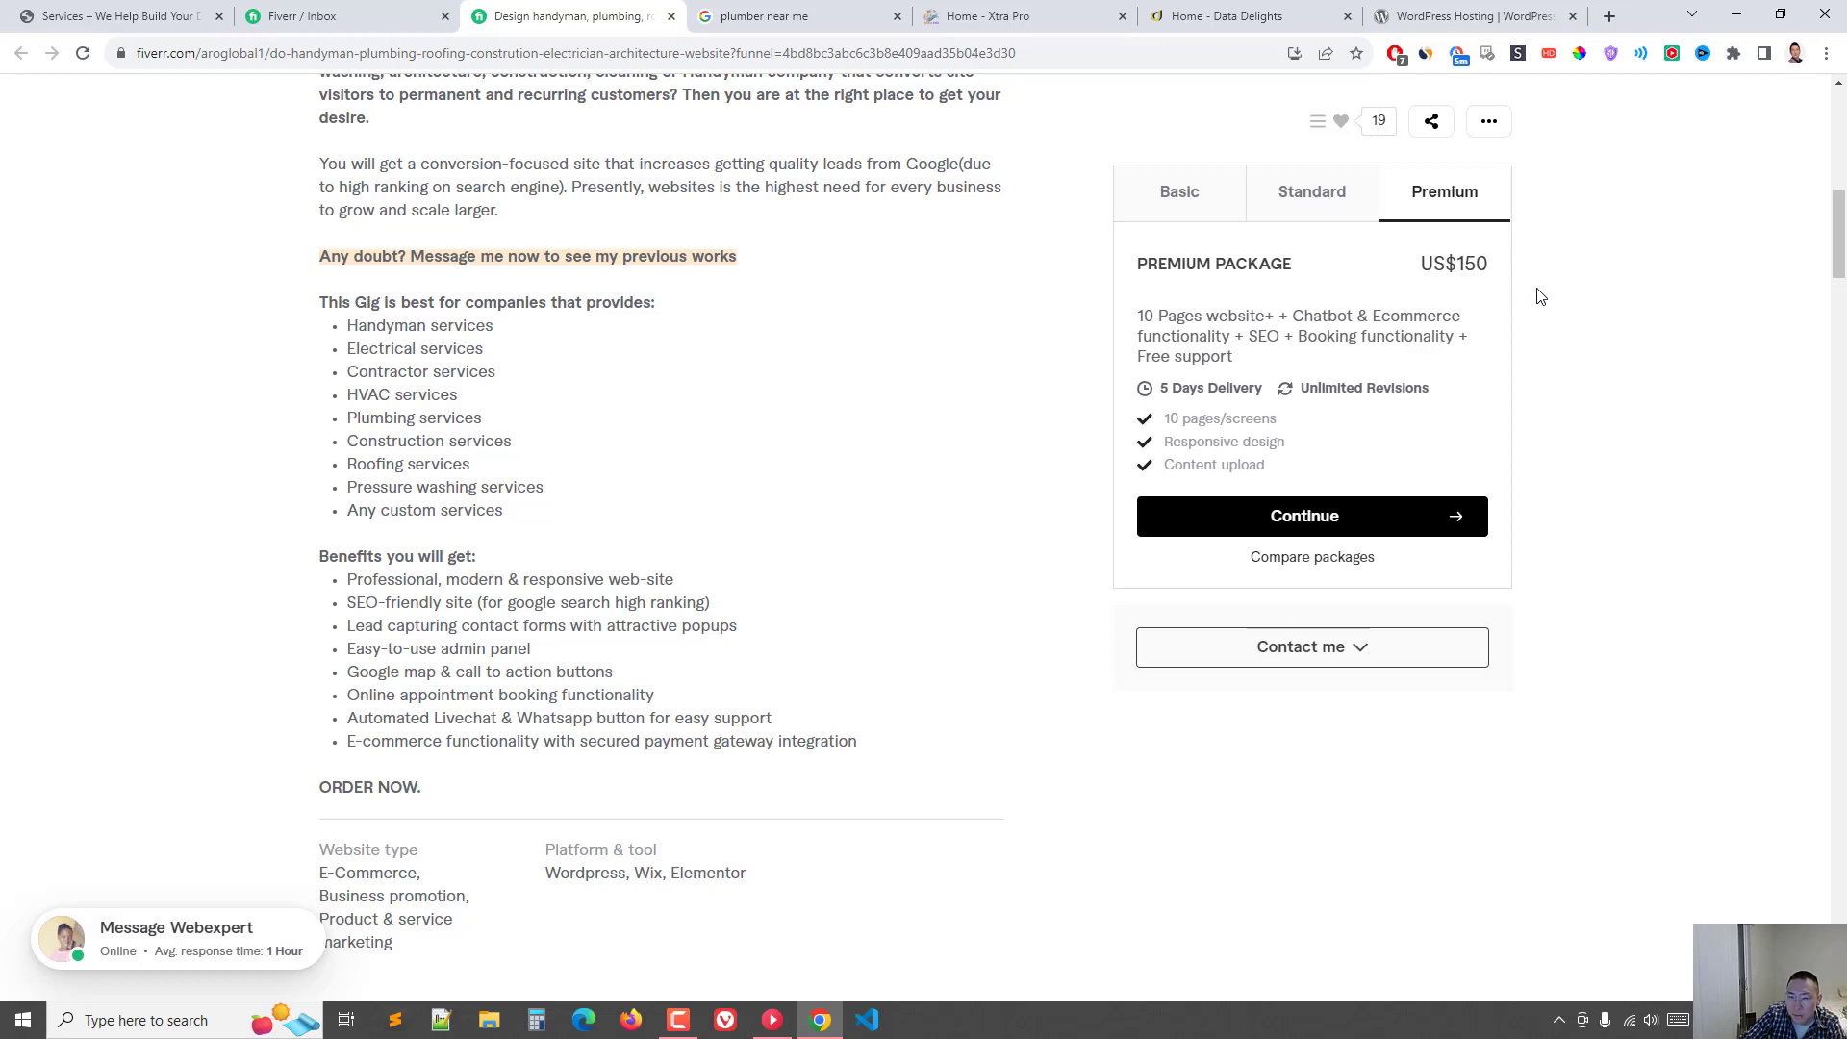
{"action": "mouse_move", "coordinate": [1533, 306]}
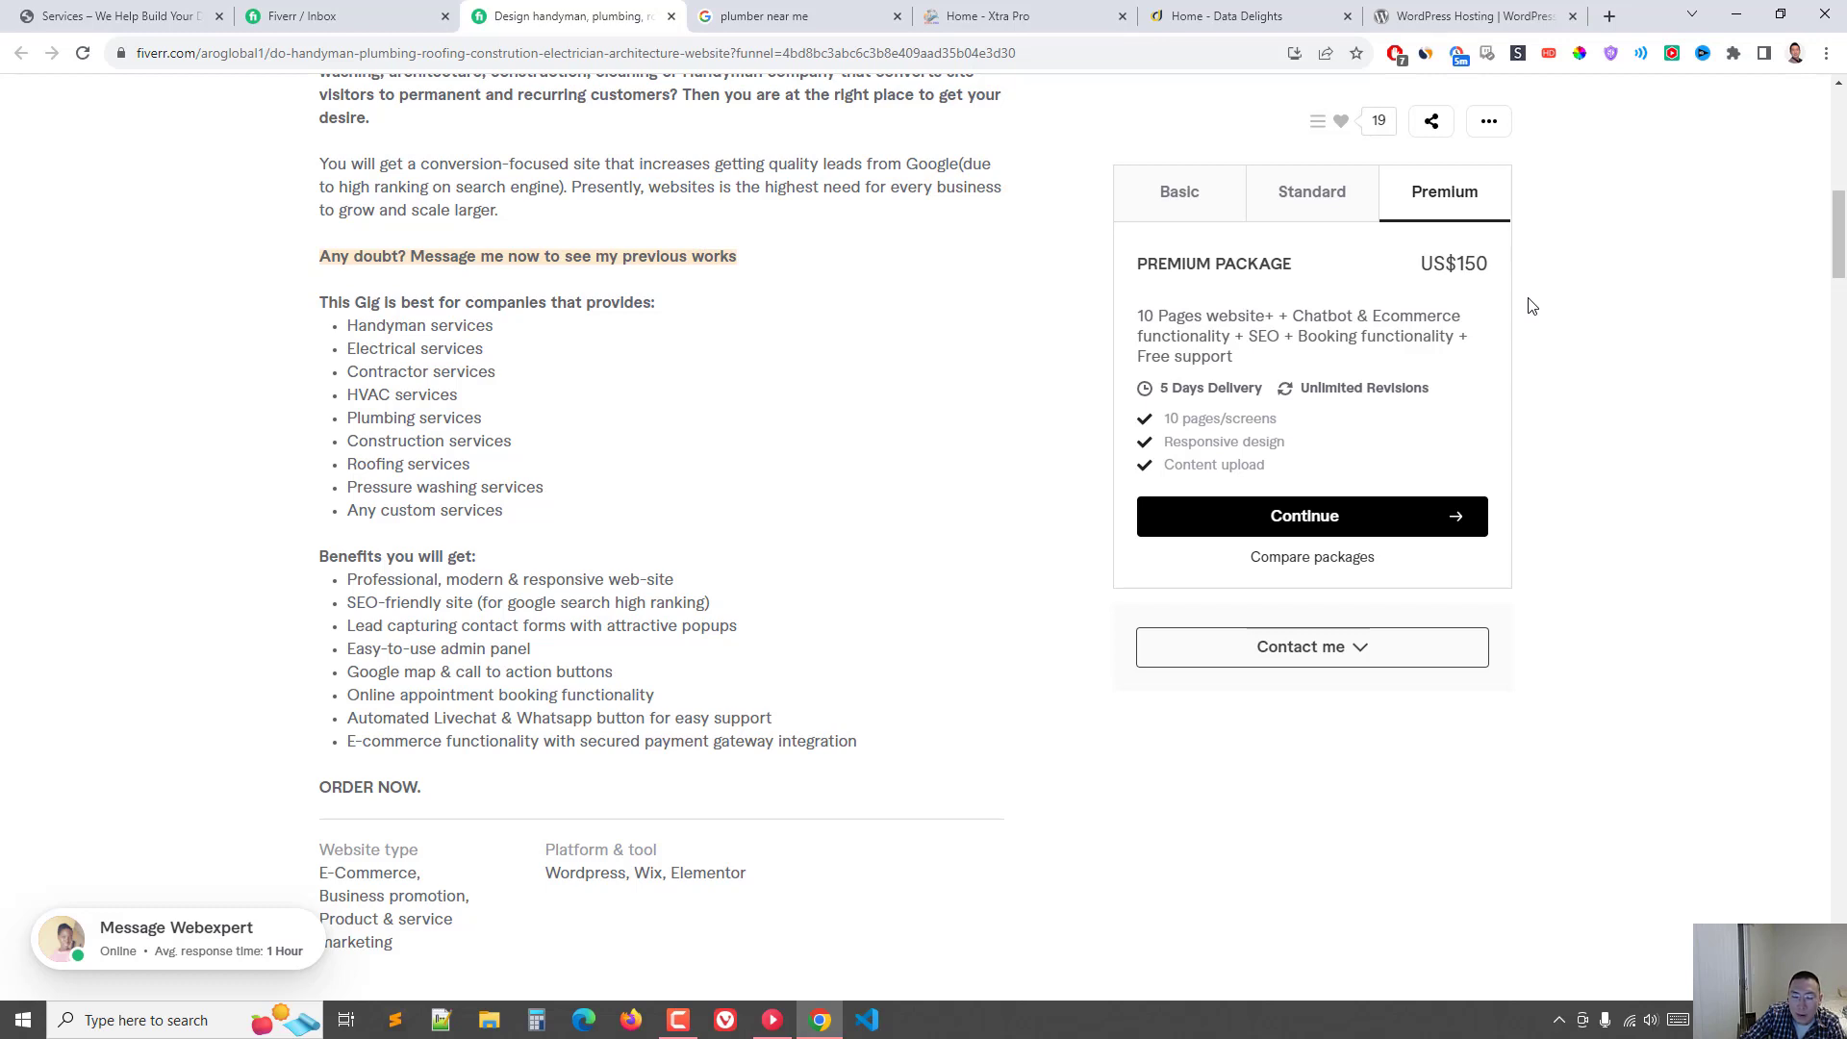
{"action": "mouse_move", "coordinate": [1444, 285]}
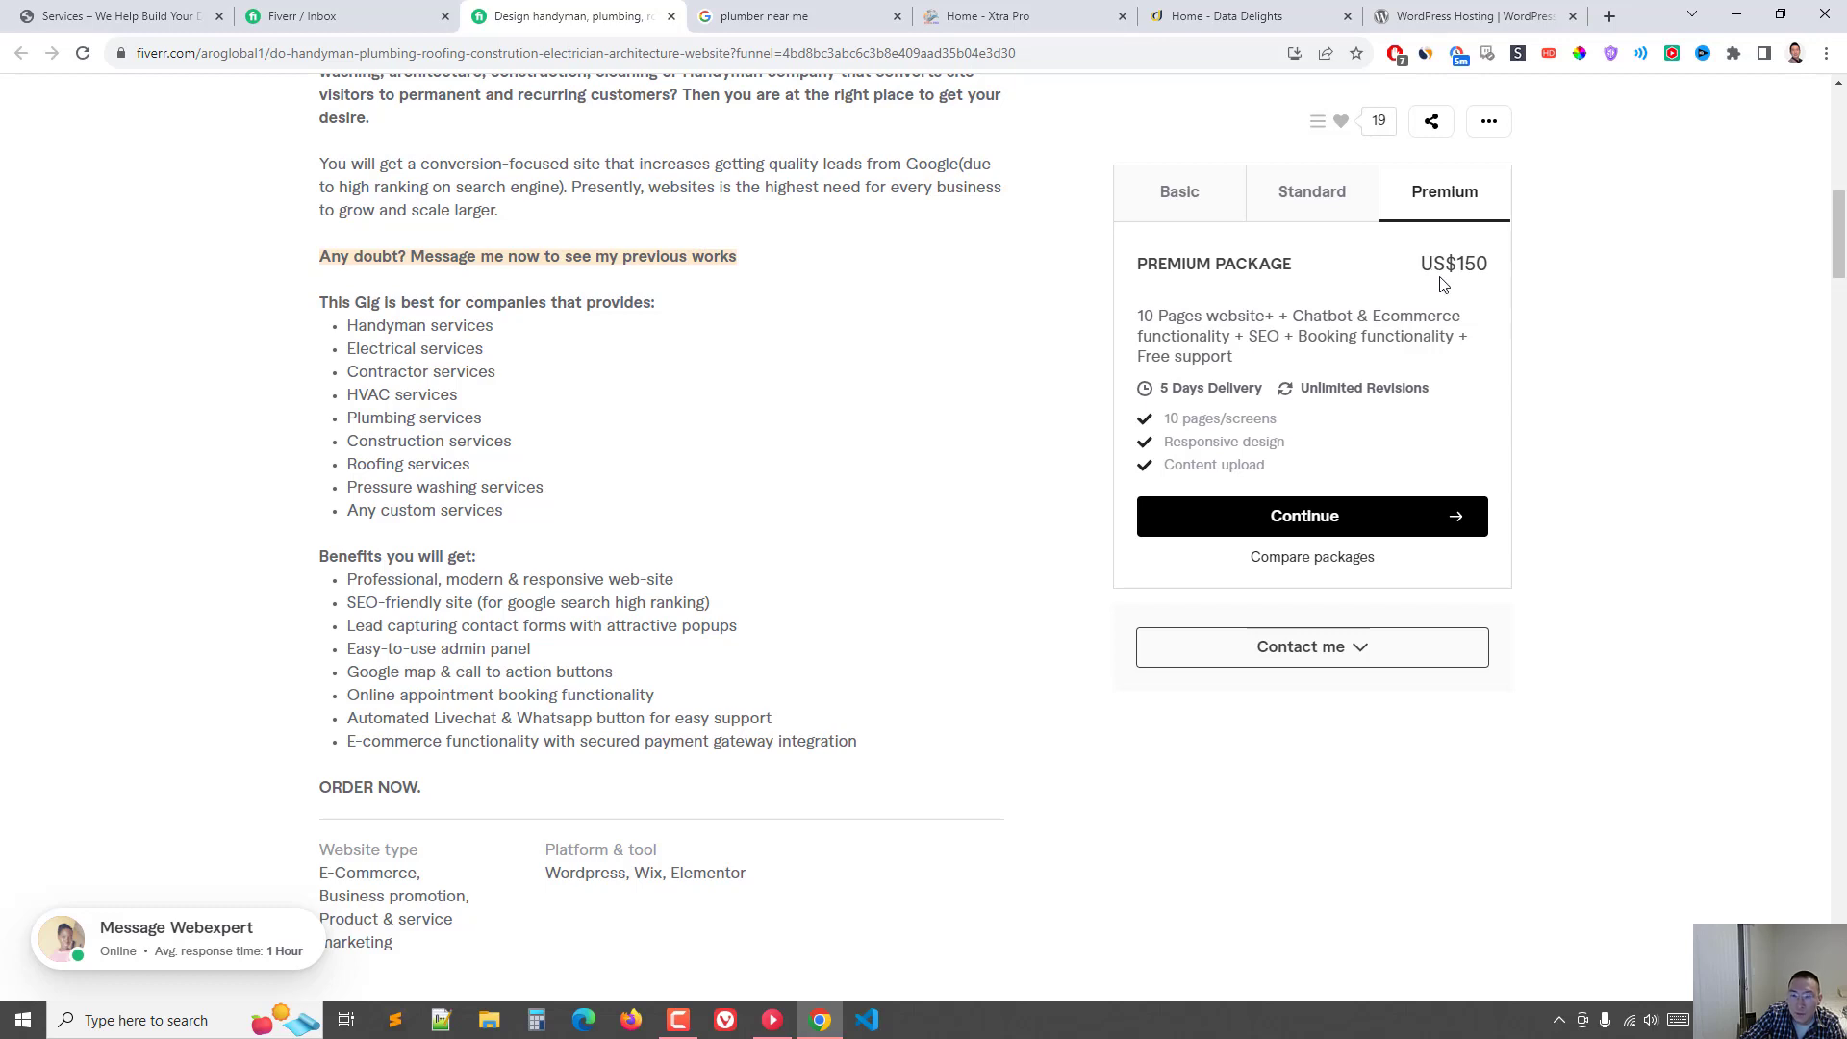
{"action": "mouse_move", "coordinate": [1447, 336]}
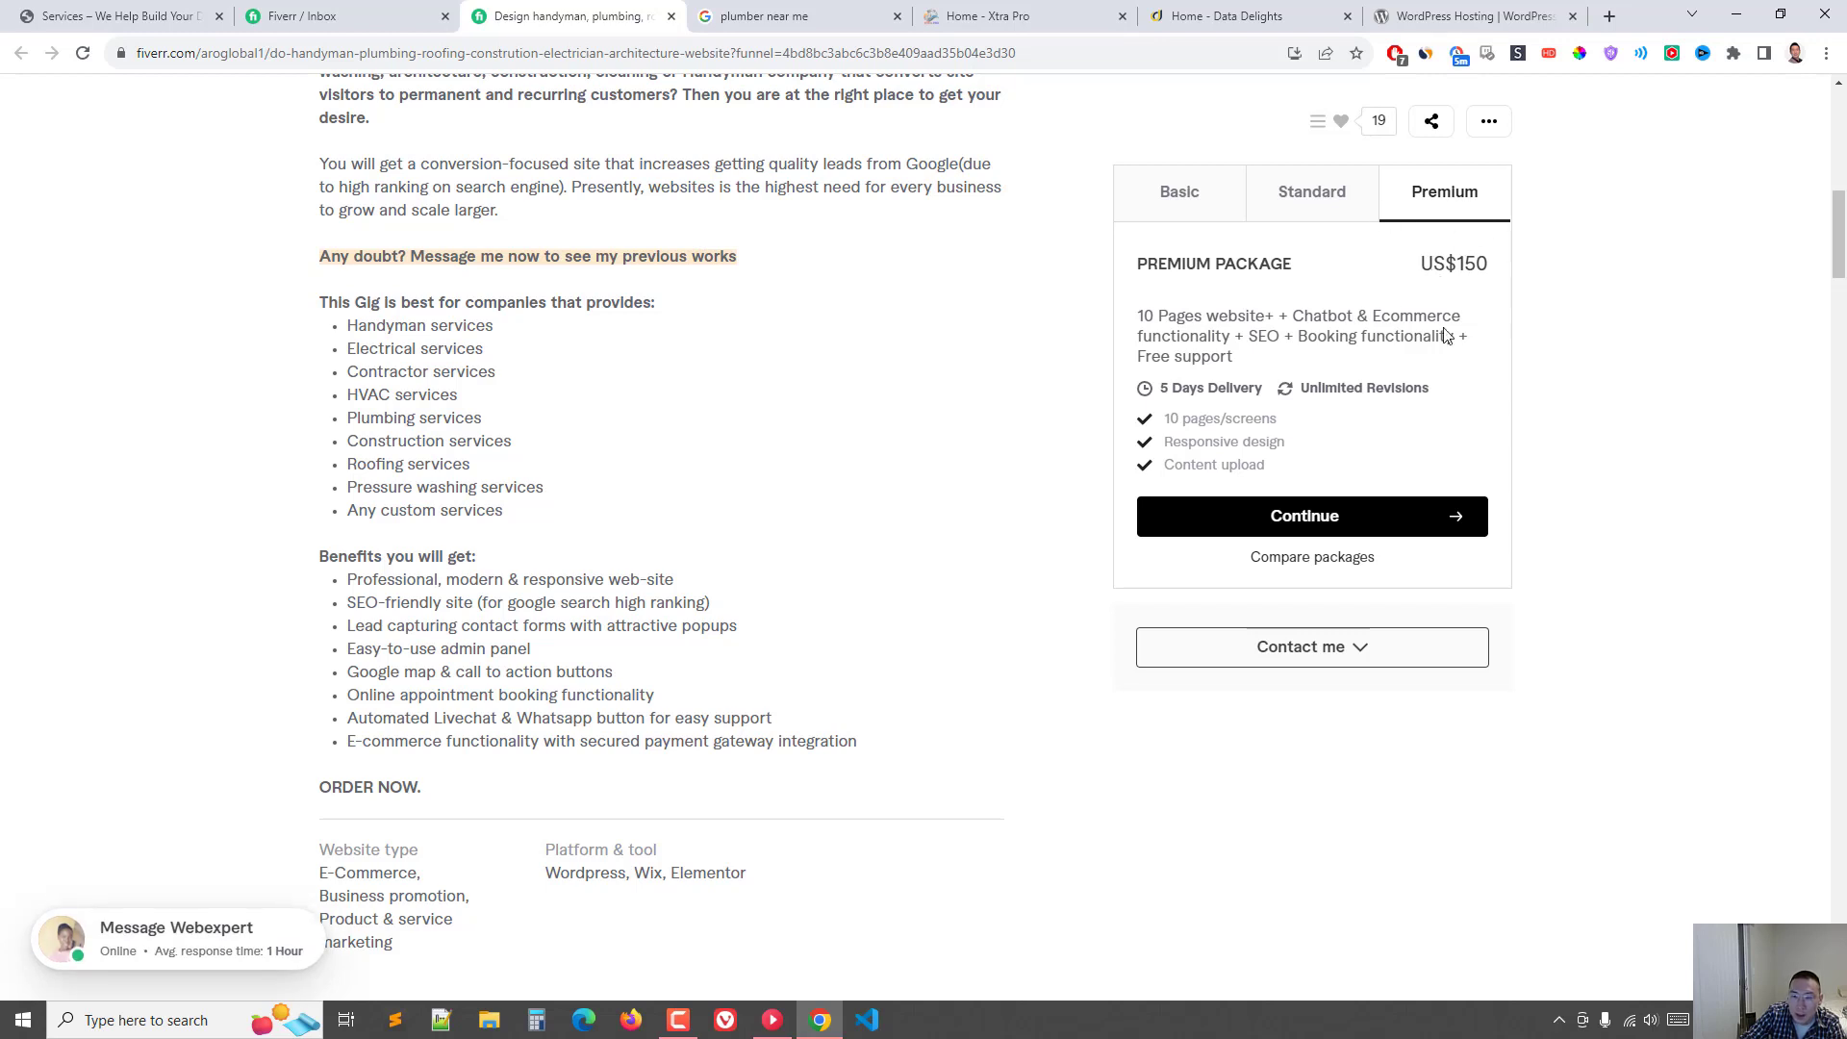
{"action": "mouse_move", "coordinate": [1495, 337]}
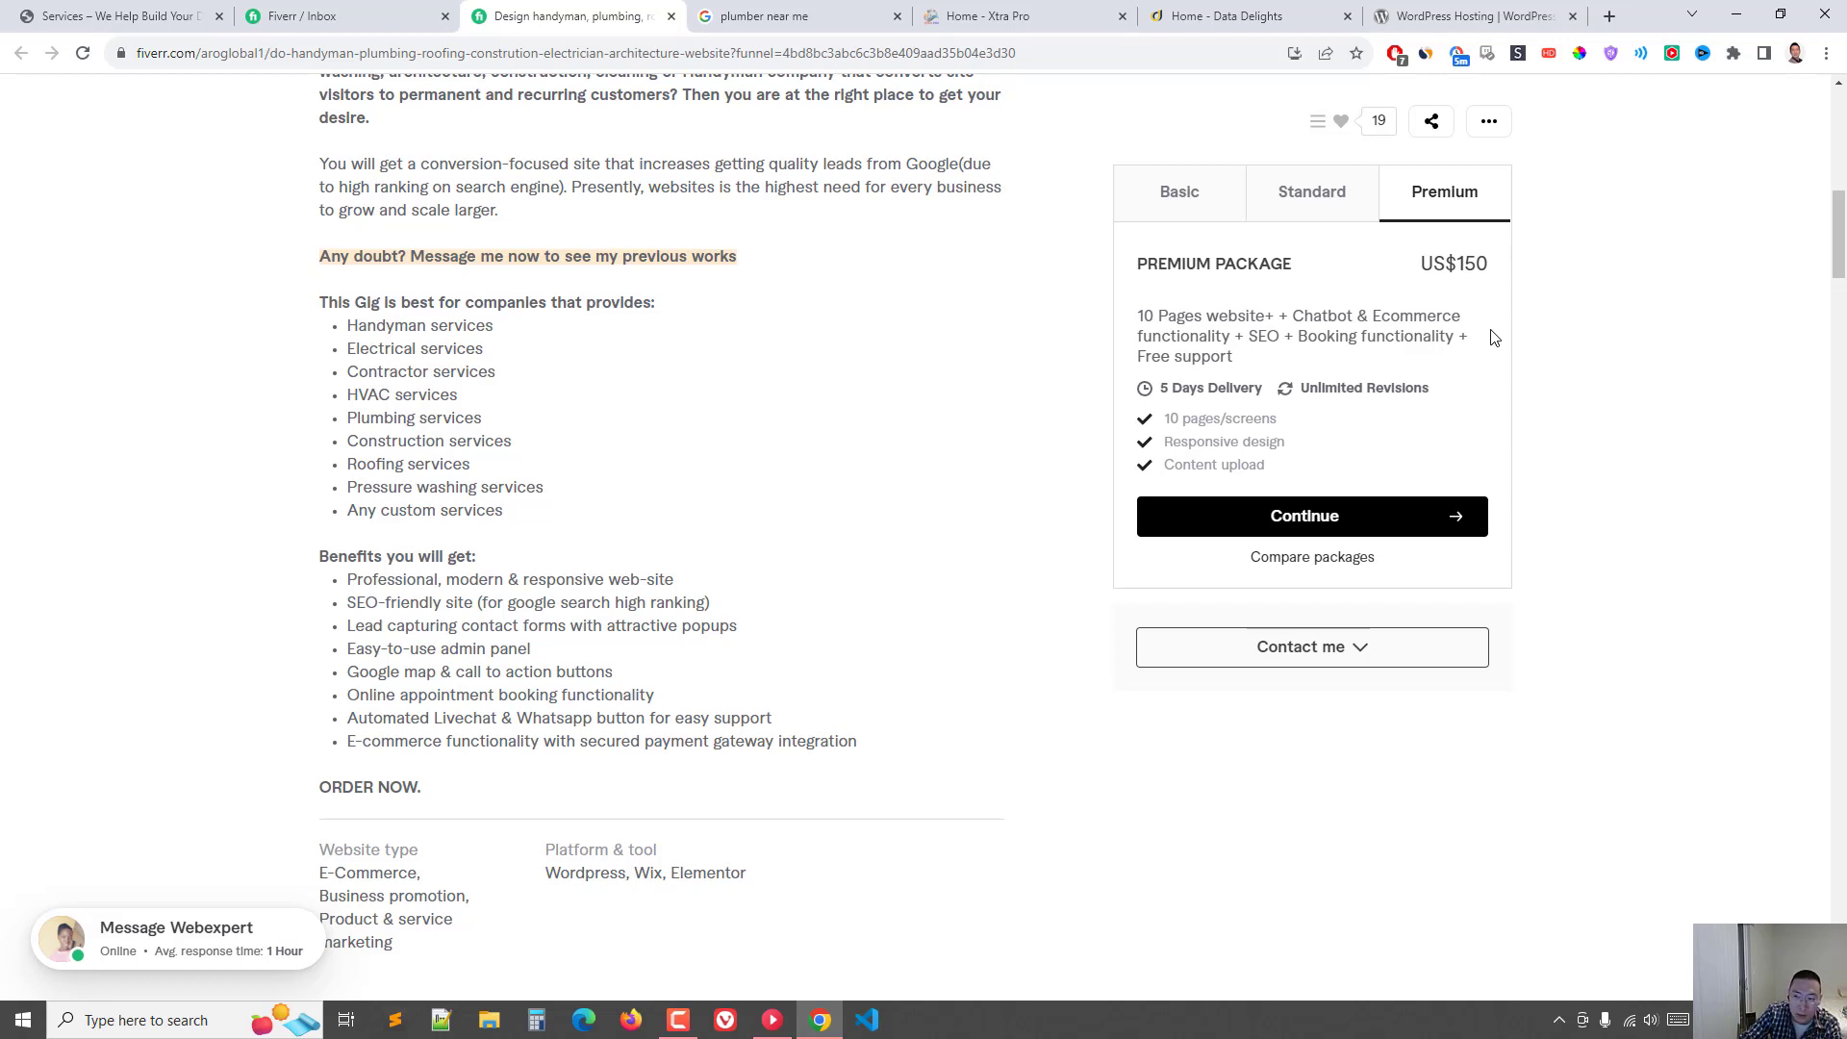
{"action": "mouse_move", "coordinate": [1413, 358]}
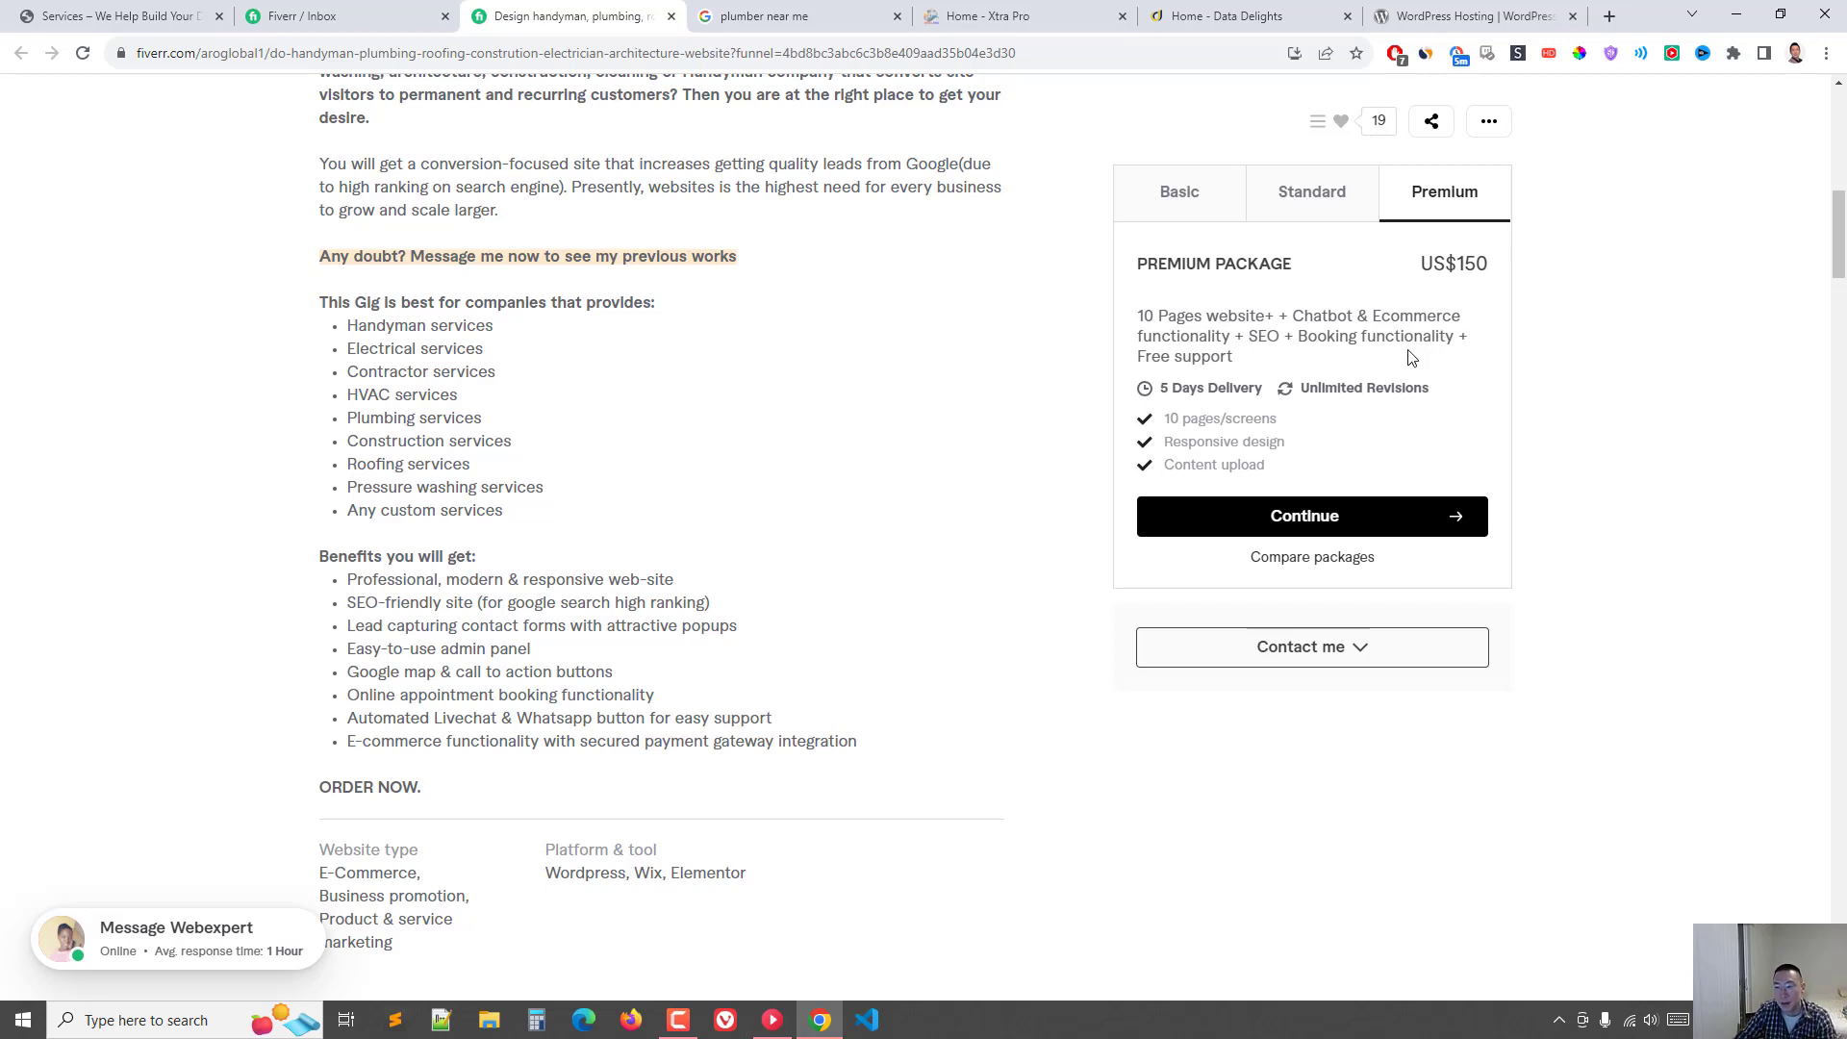
{"action": "mouse_move", "coordinate": [1522, 496]}
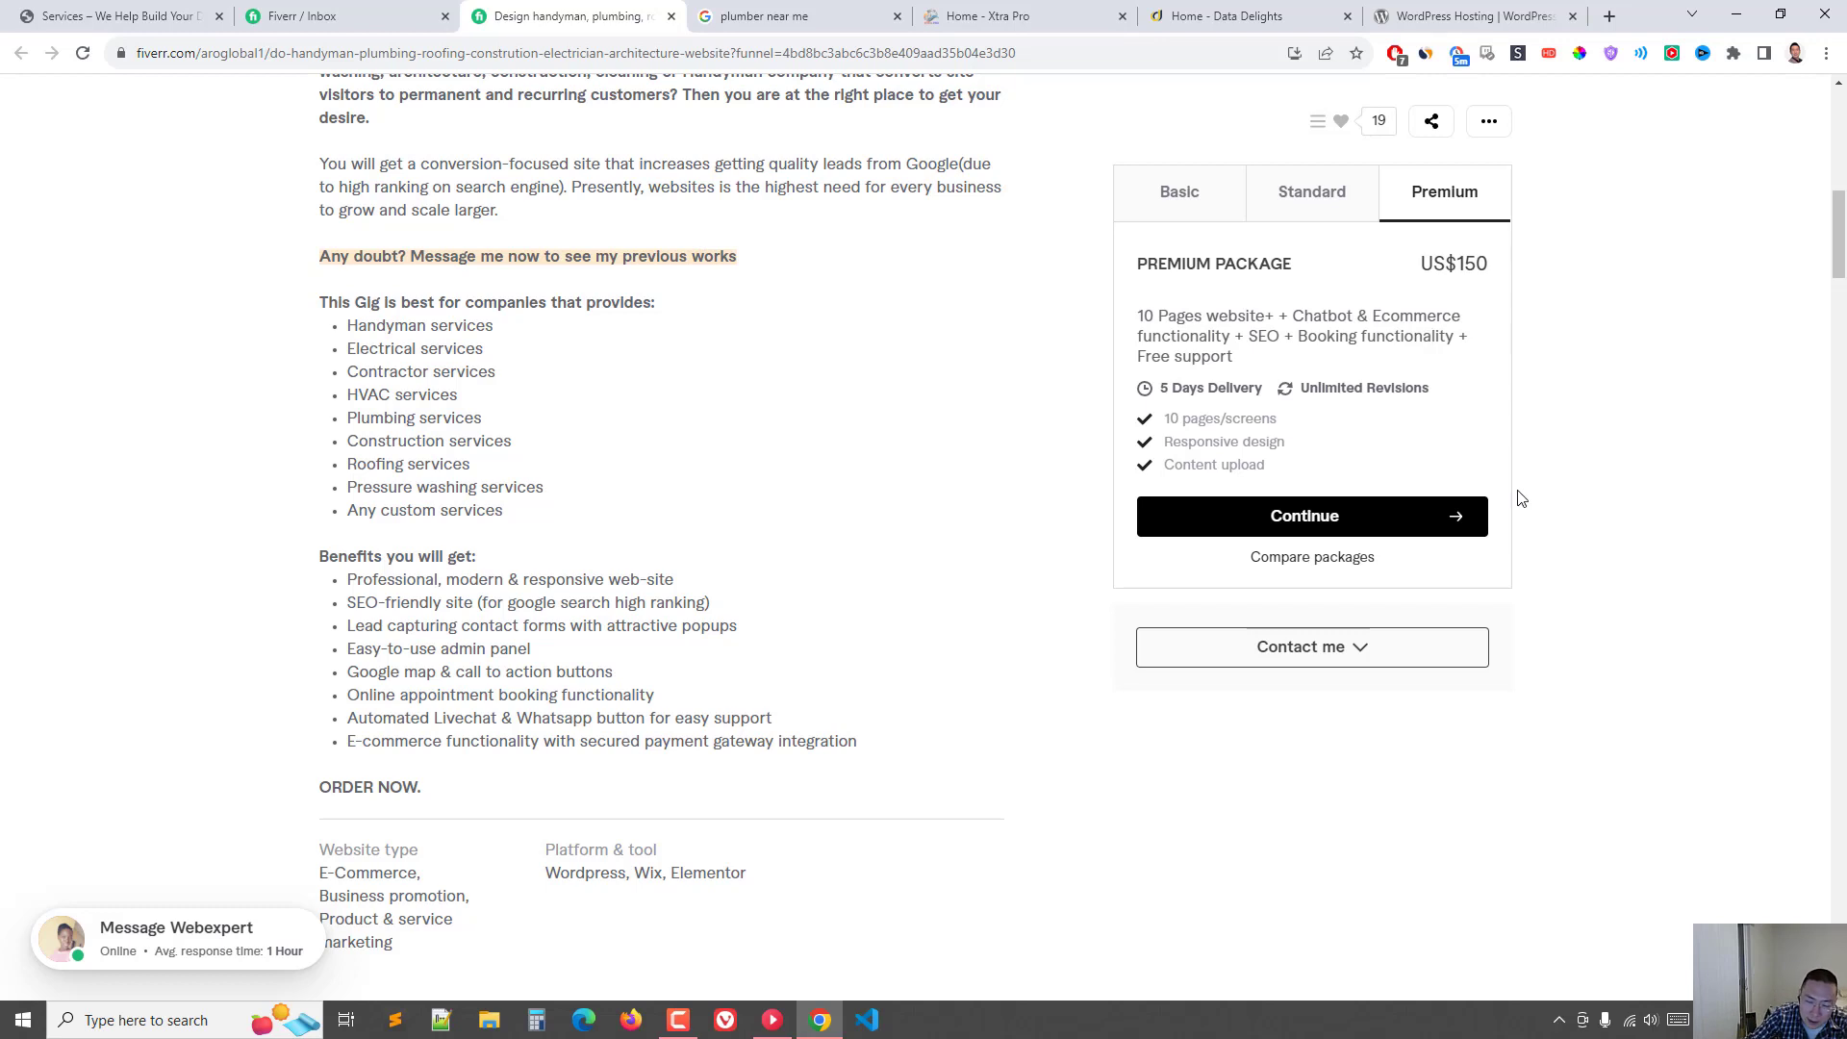
{"action": "mouse_move", "coordinate": [1616, 370]}
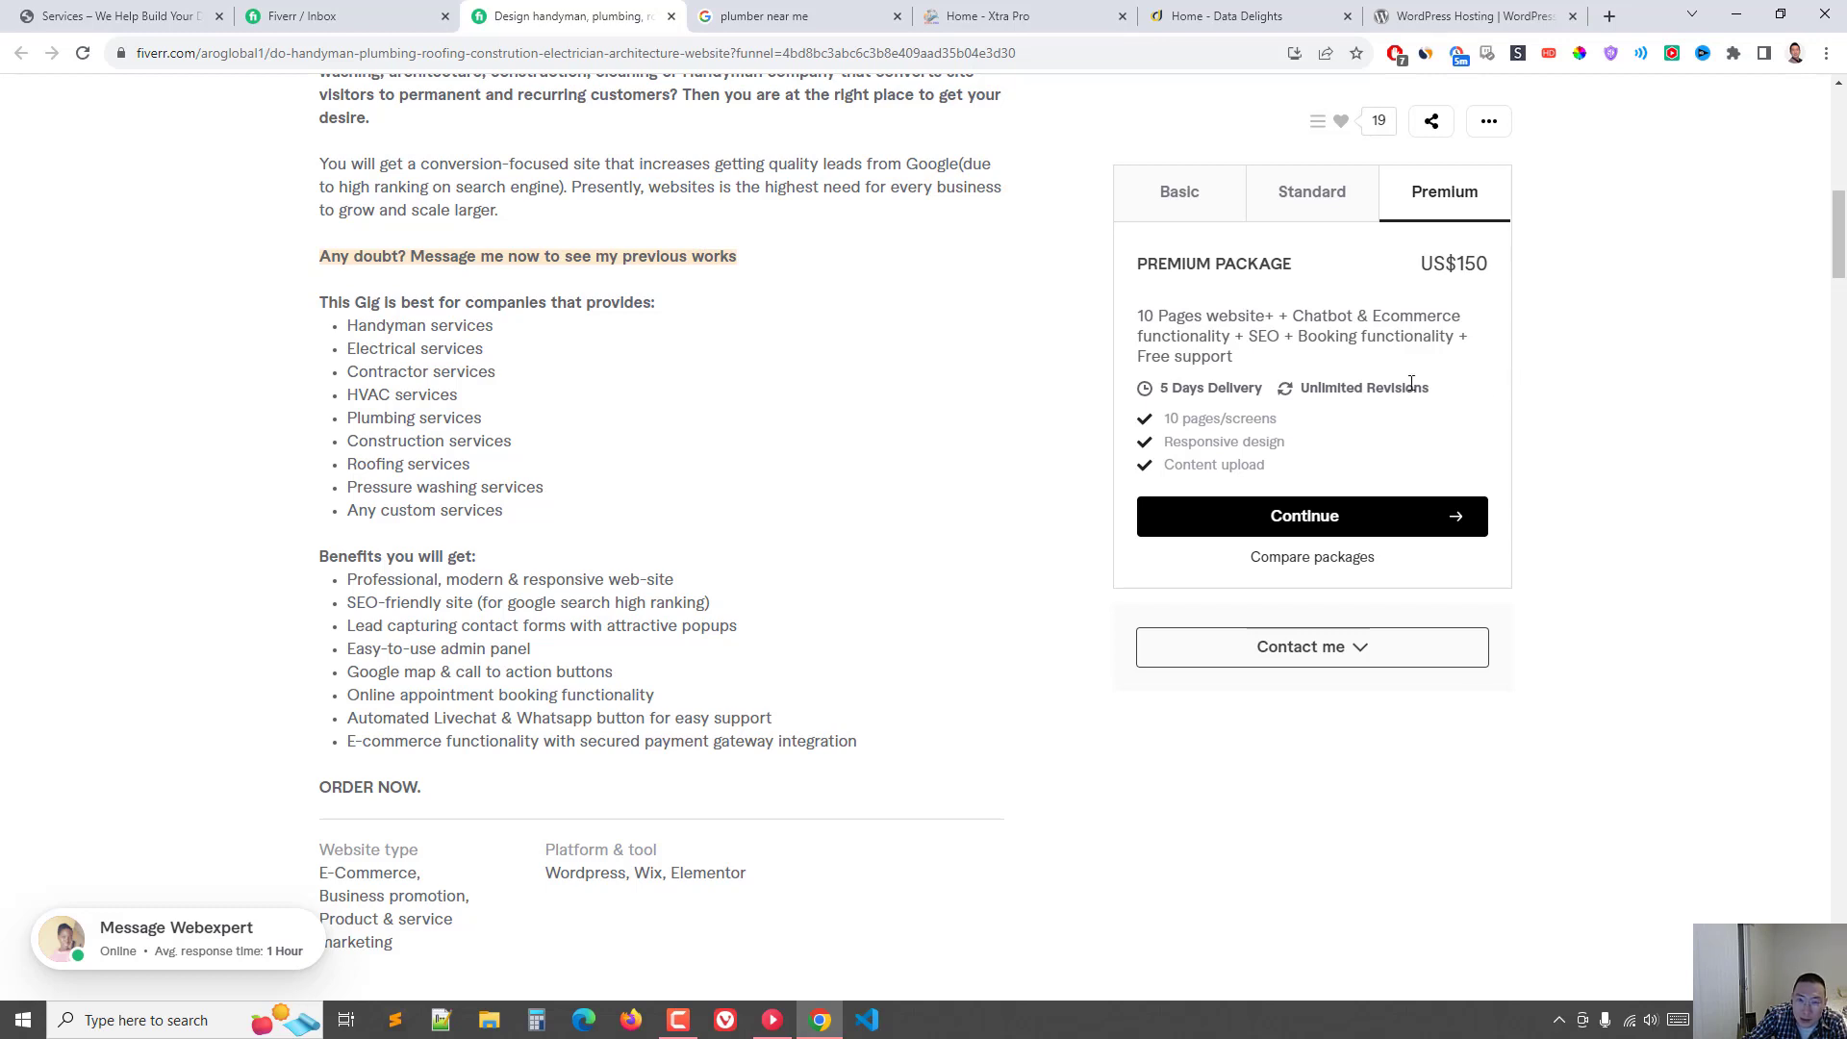
{"action": "mouse_move", "coordinate": [1395, 310]}
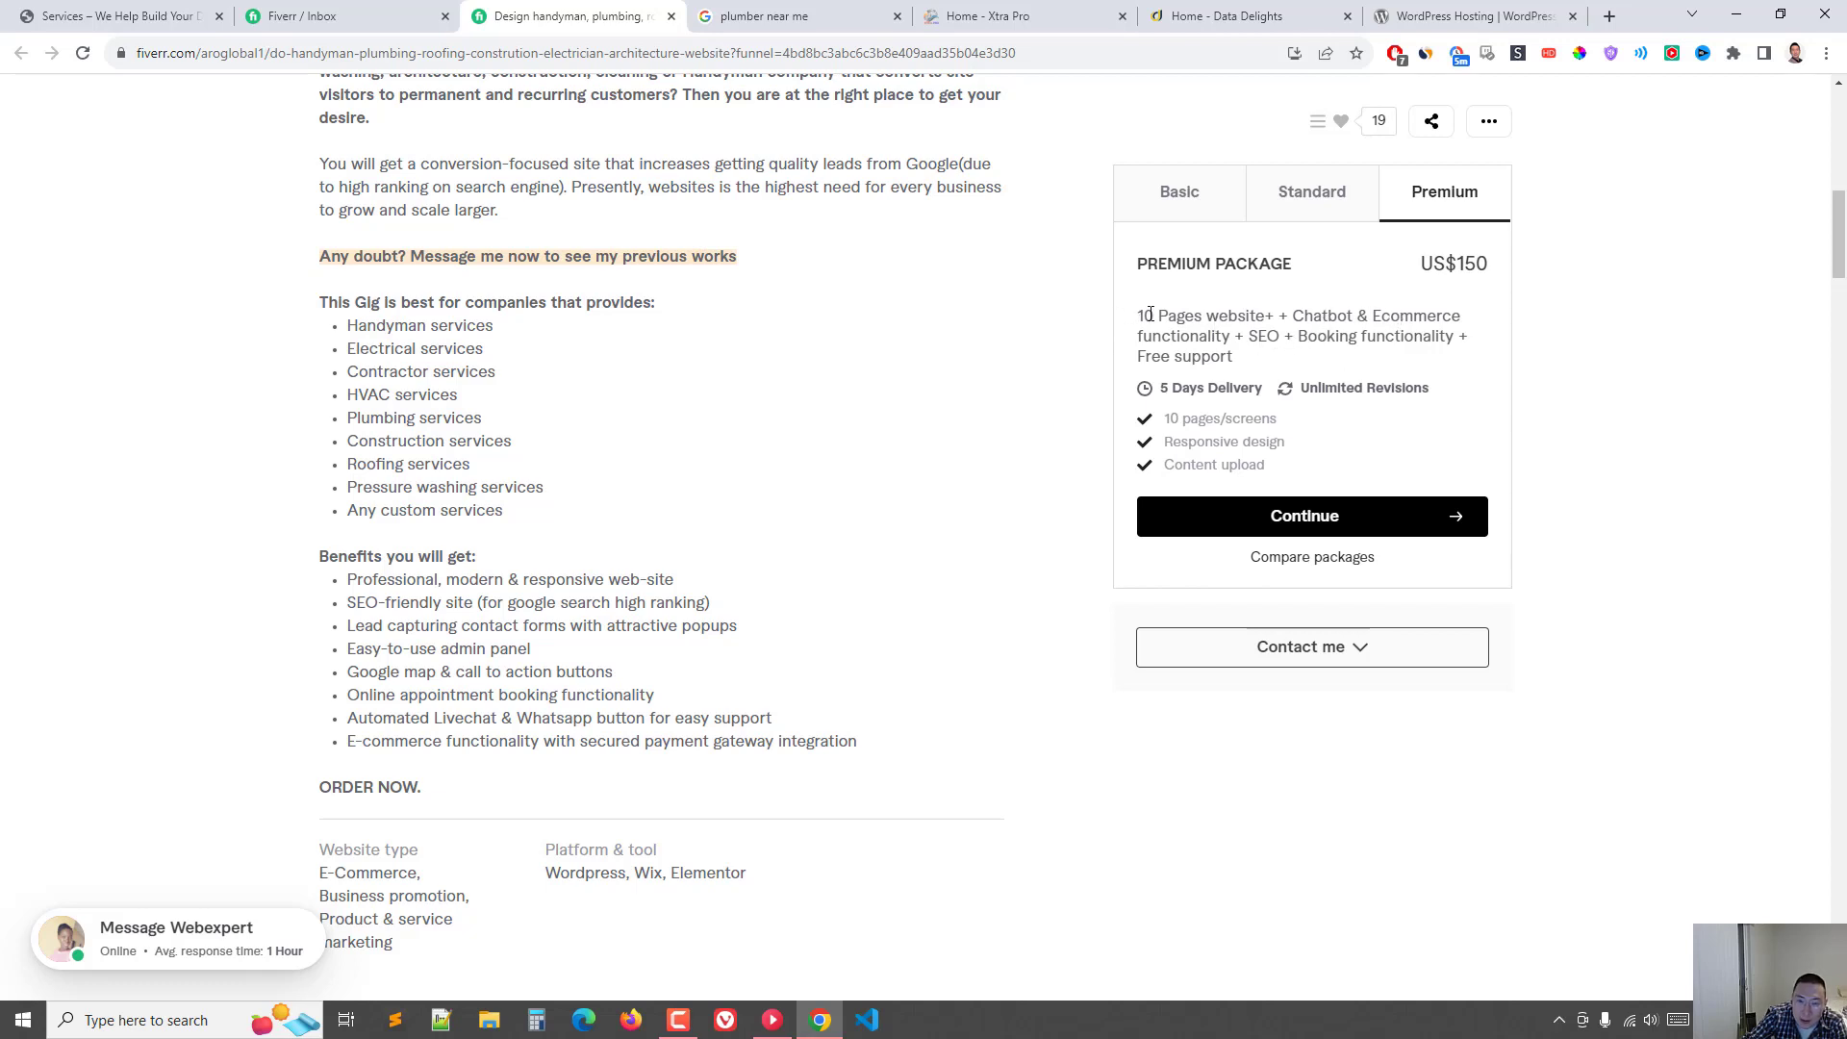
{"action": "left_click", "coordinate": [1313, 191]}
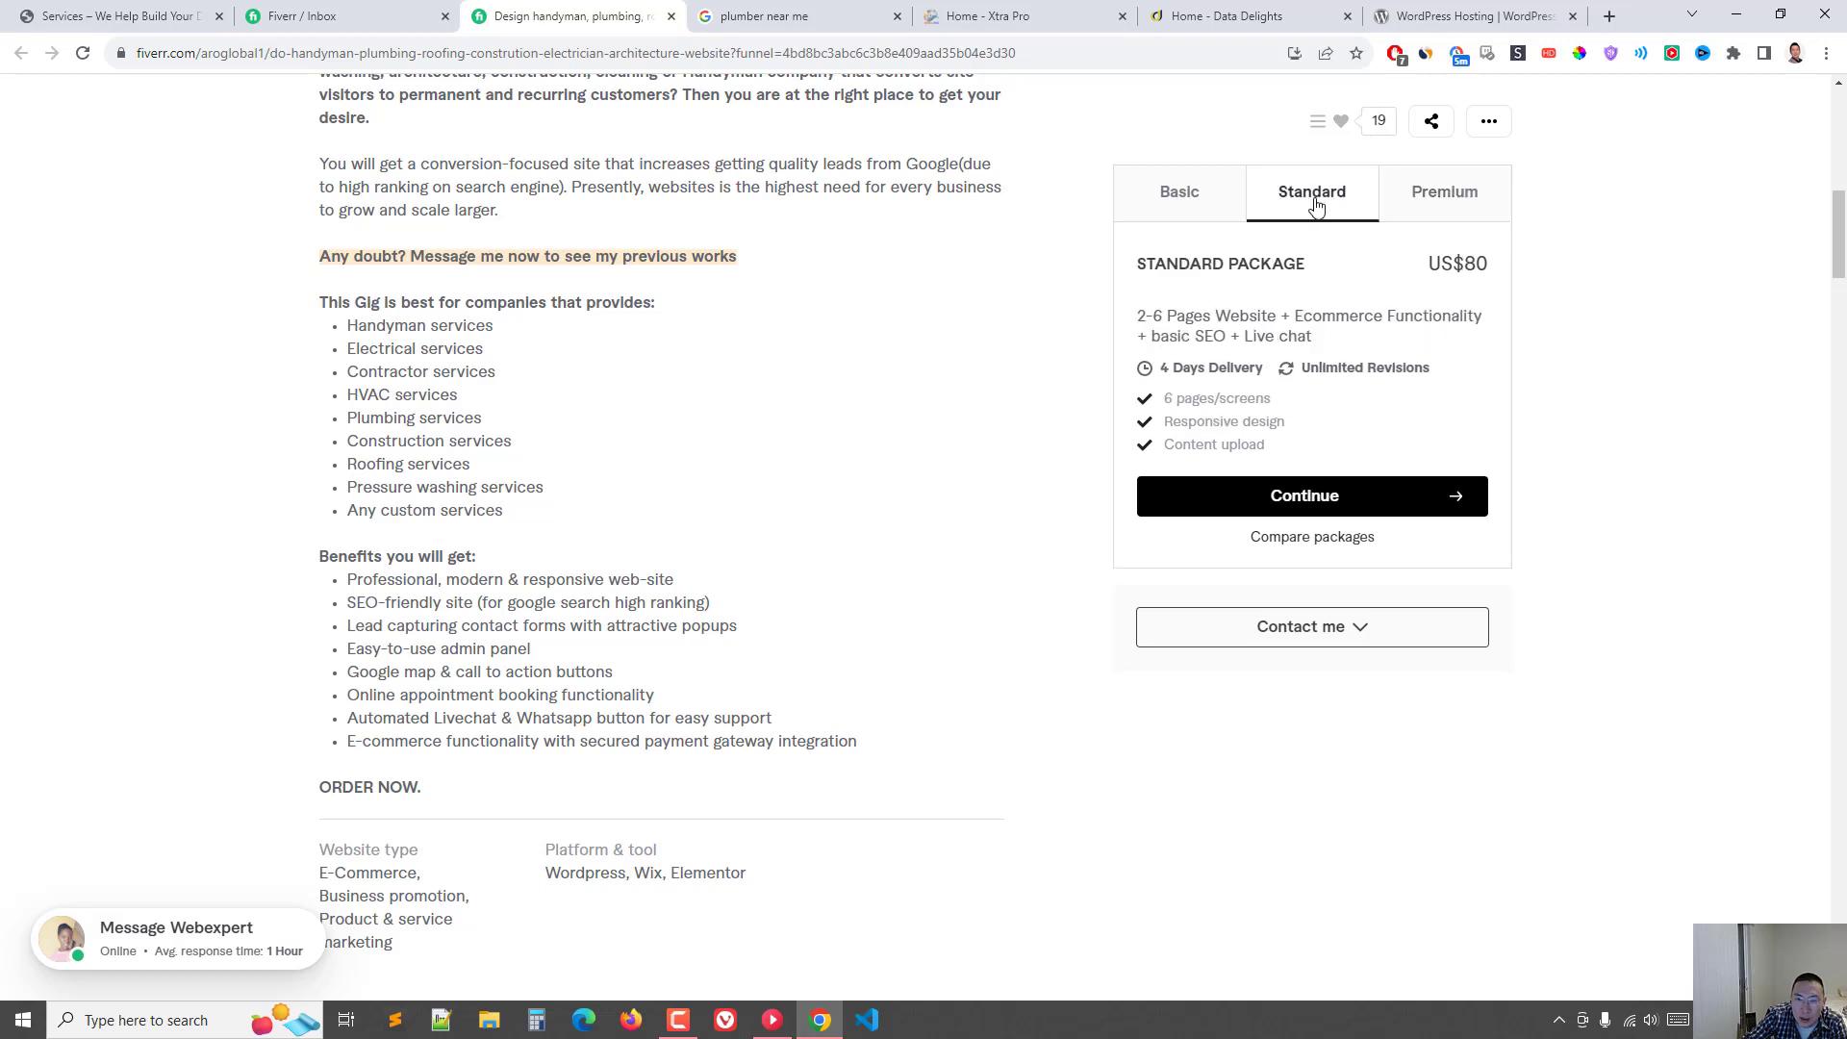
{"action": "mouse_move", "coordinate": [1227, 356]}
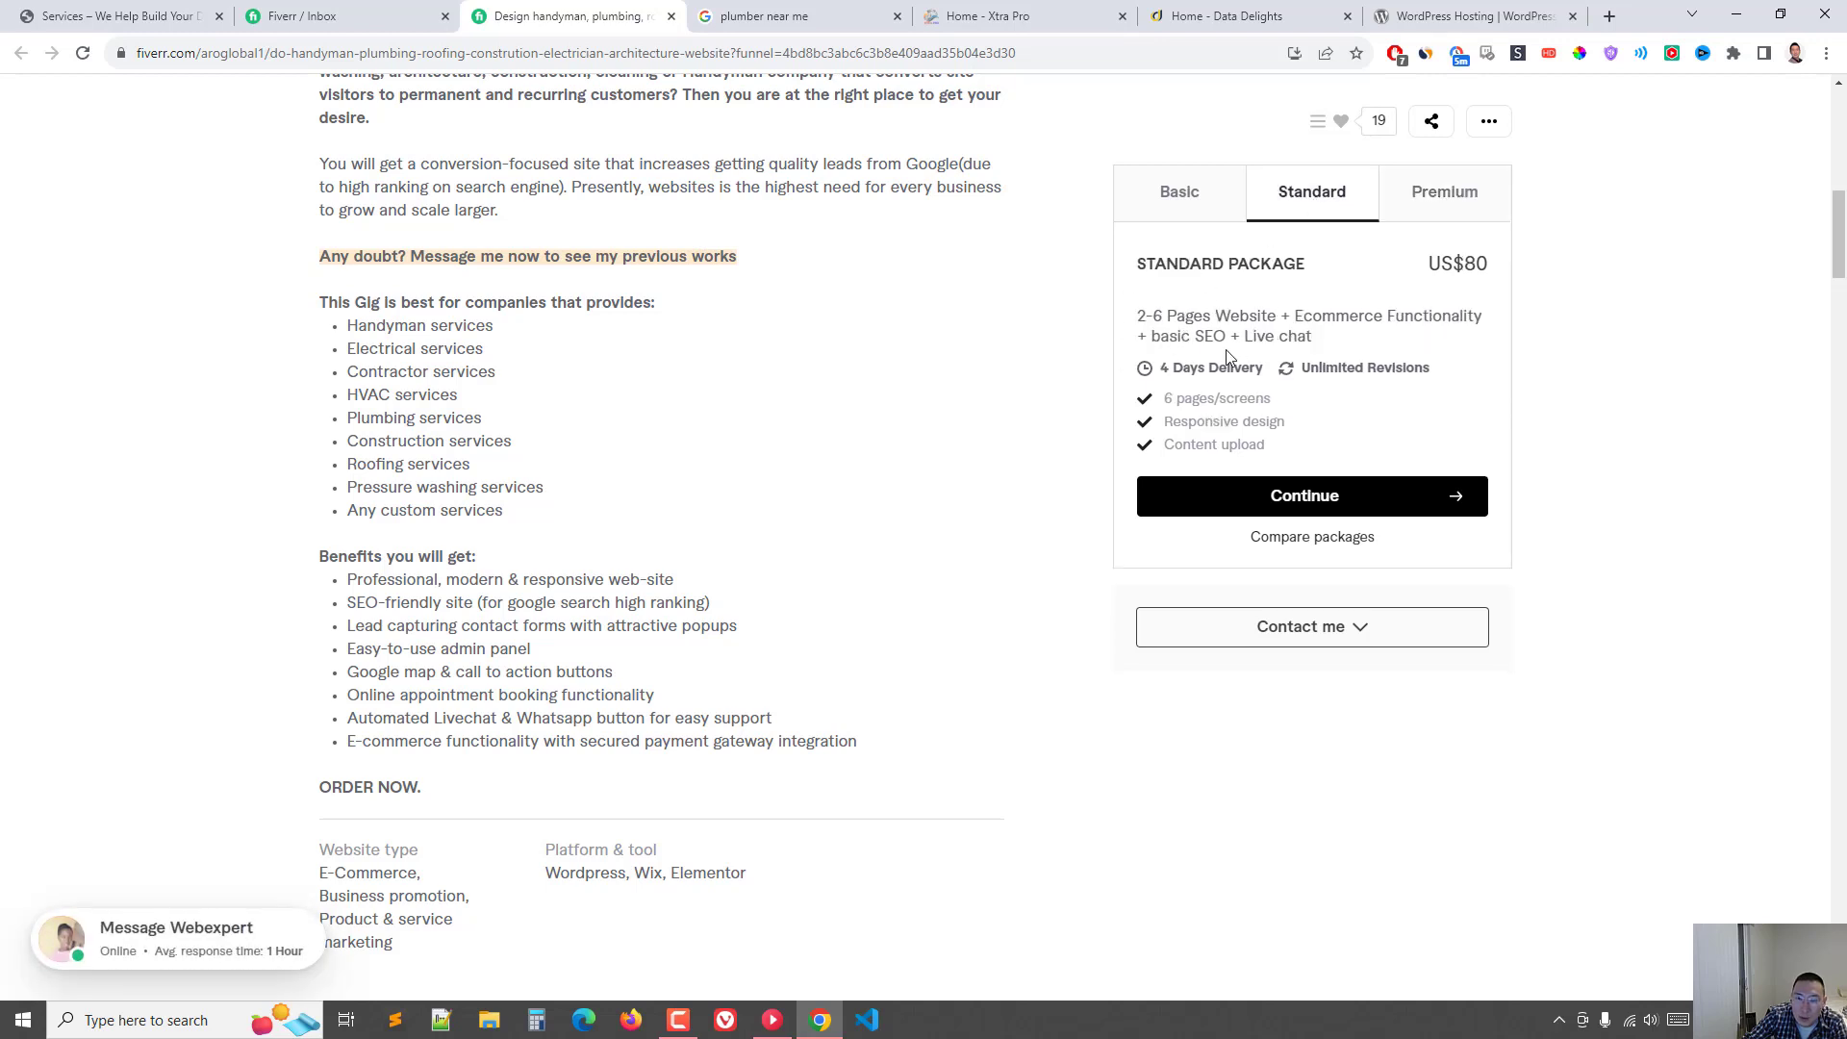
{"action": "mouse_move", "coordinate": [1279, 336]}
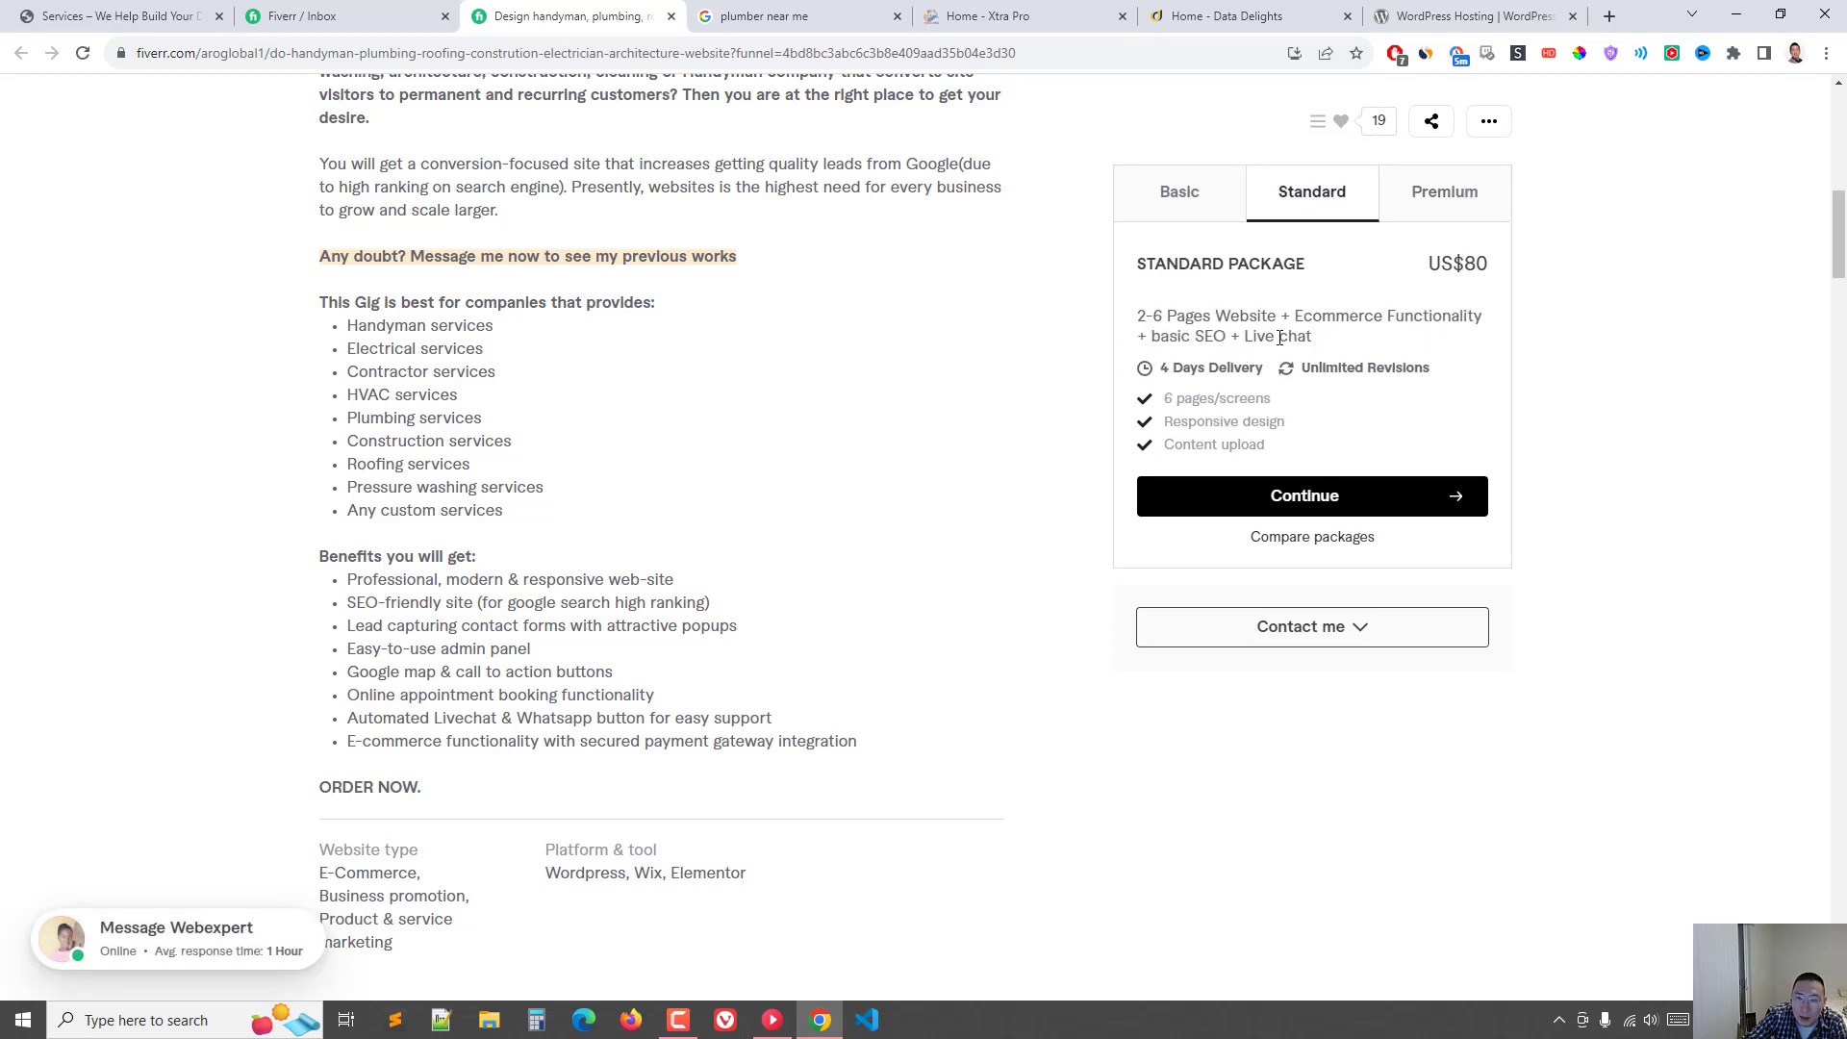
{"action": "left_click", "coordinate": [1444, 192]}
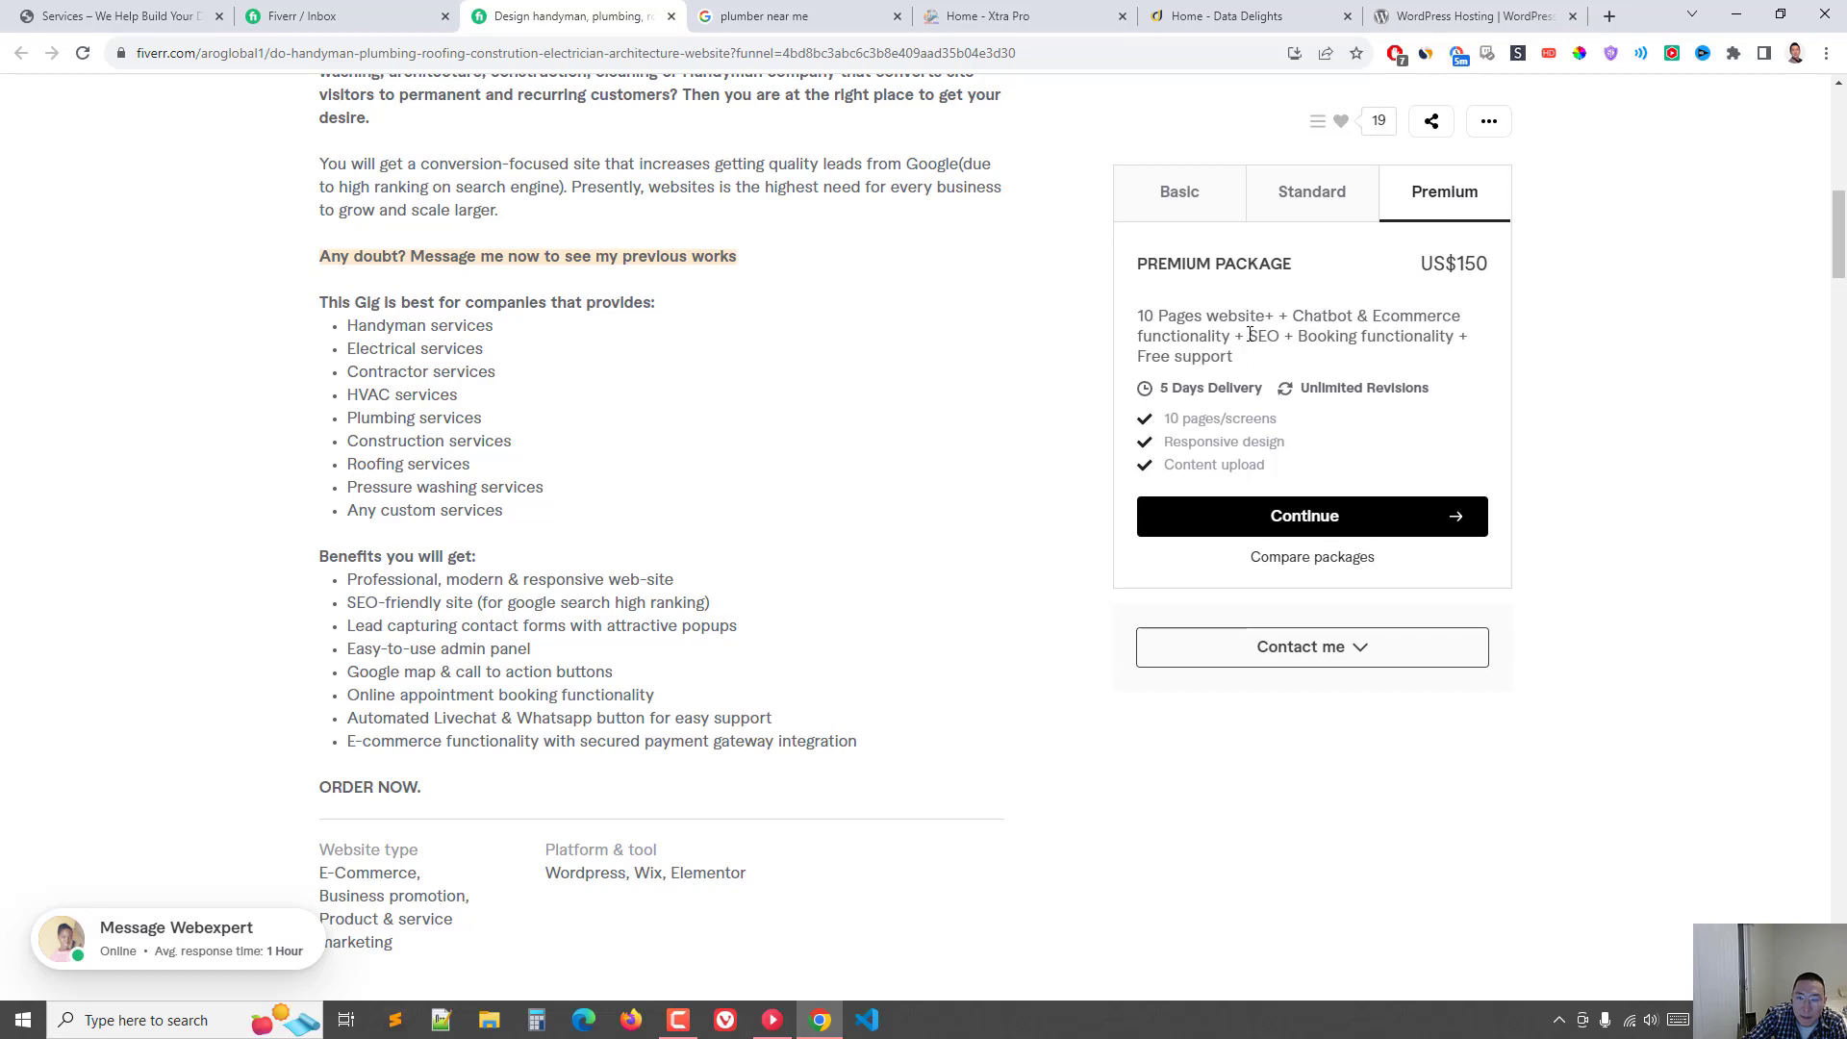
{"action": "left_click", "coordinate": [1311, 191]}
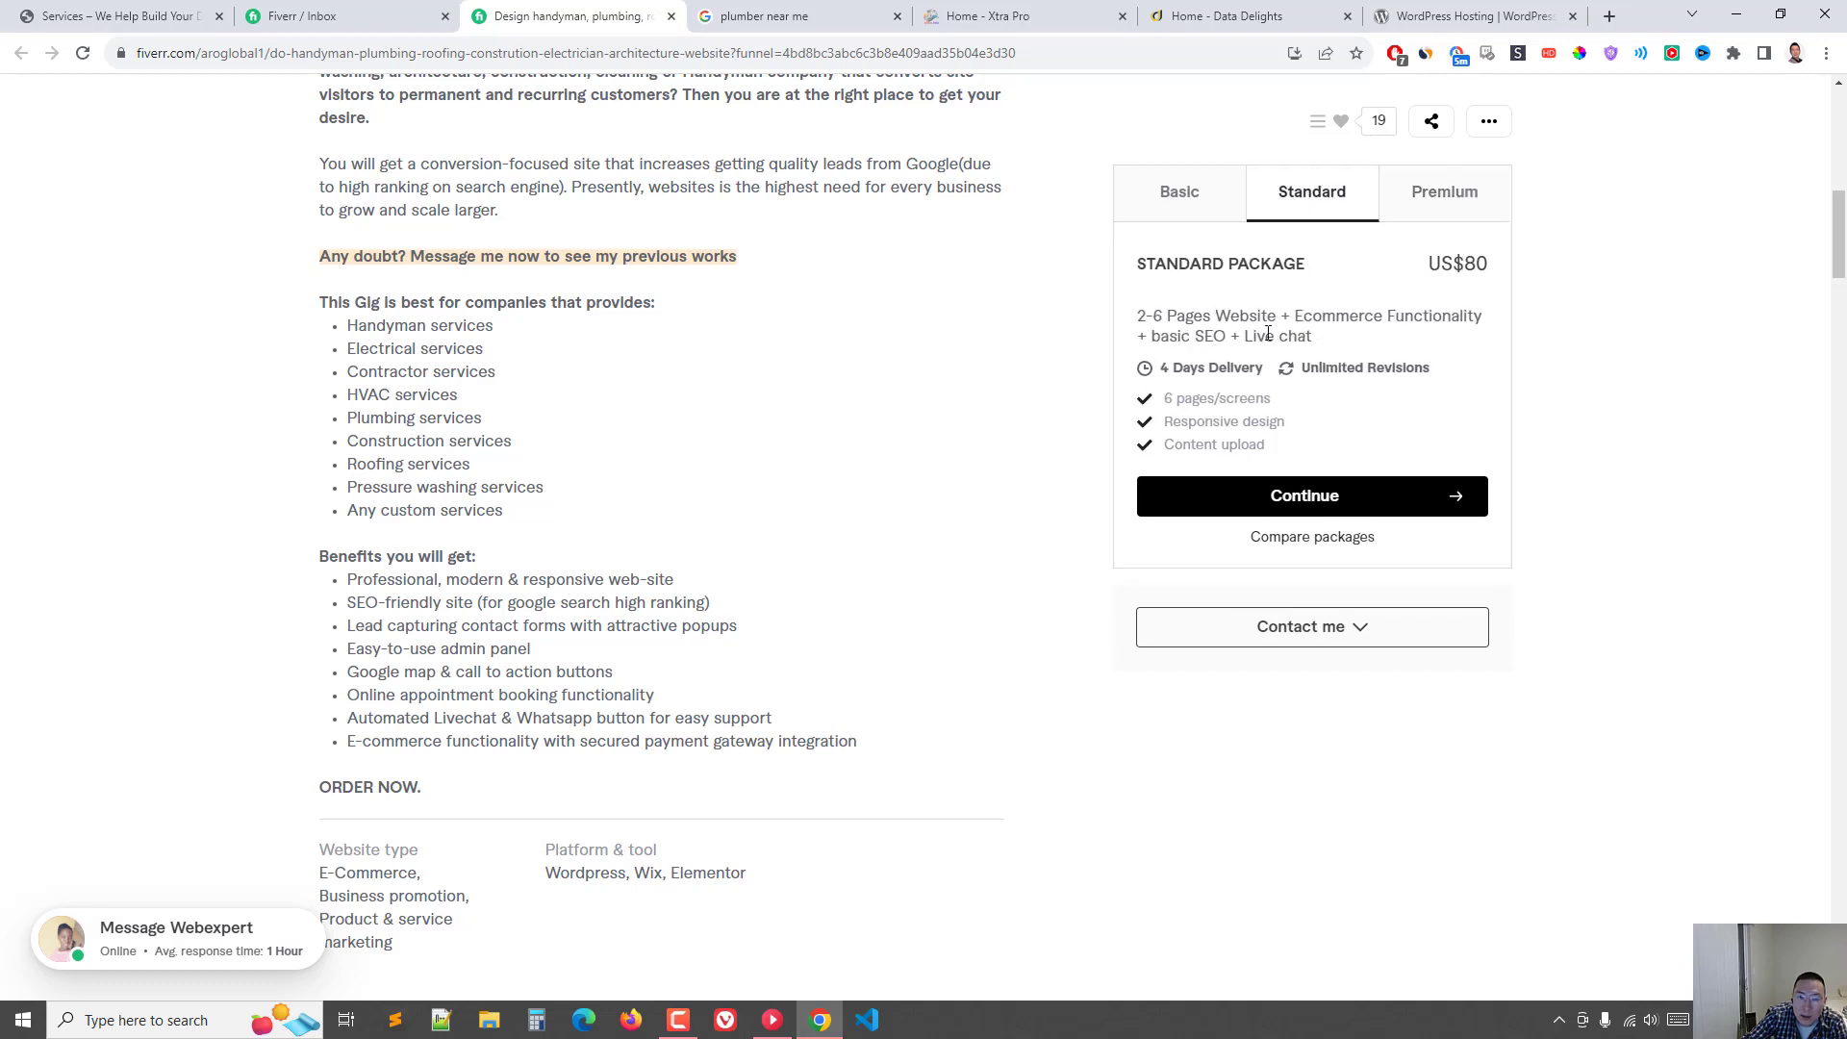
{"action": "mouse_move", "coordinate": [1425, 280]}
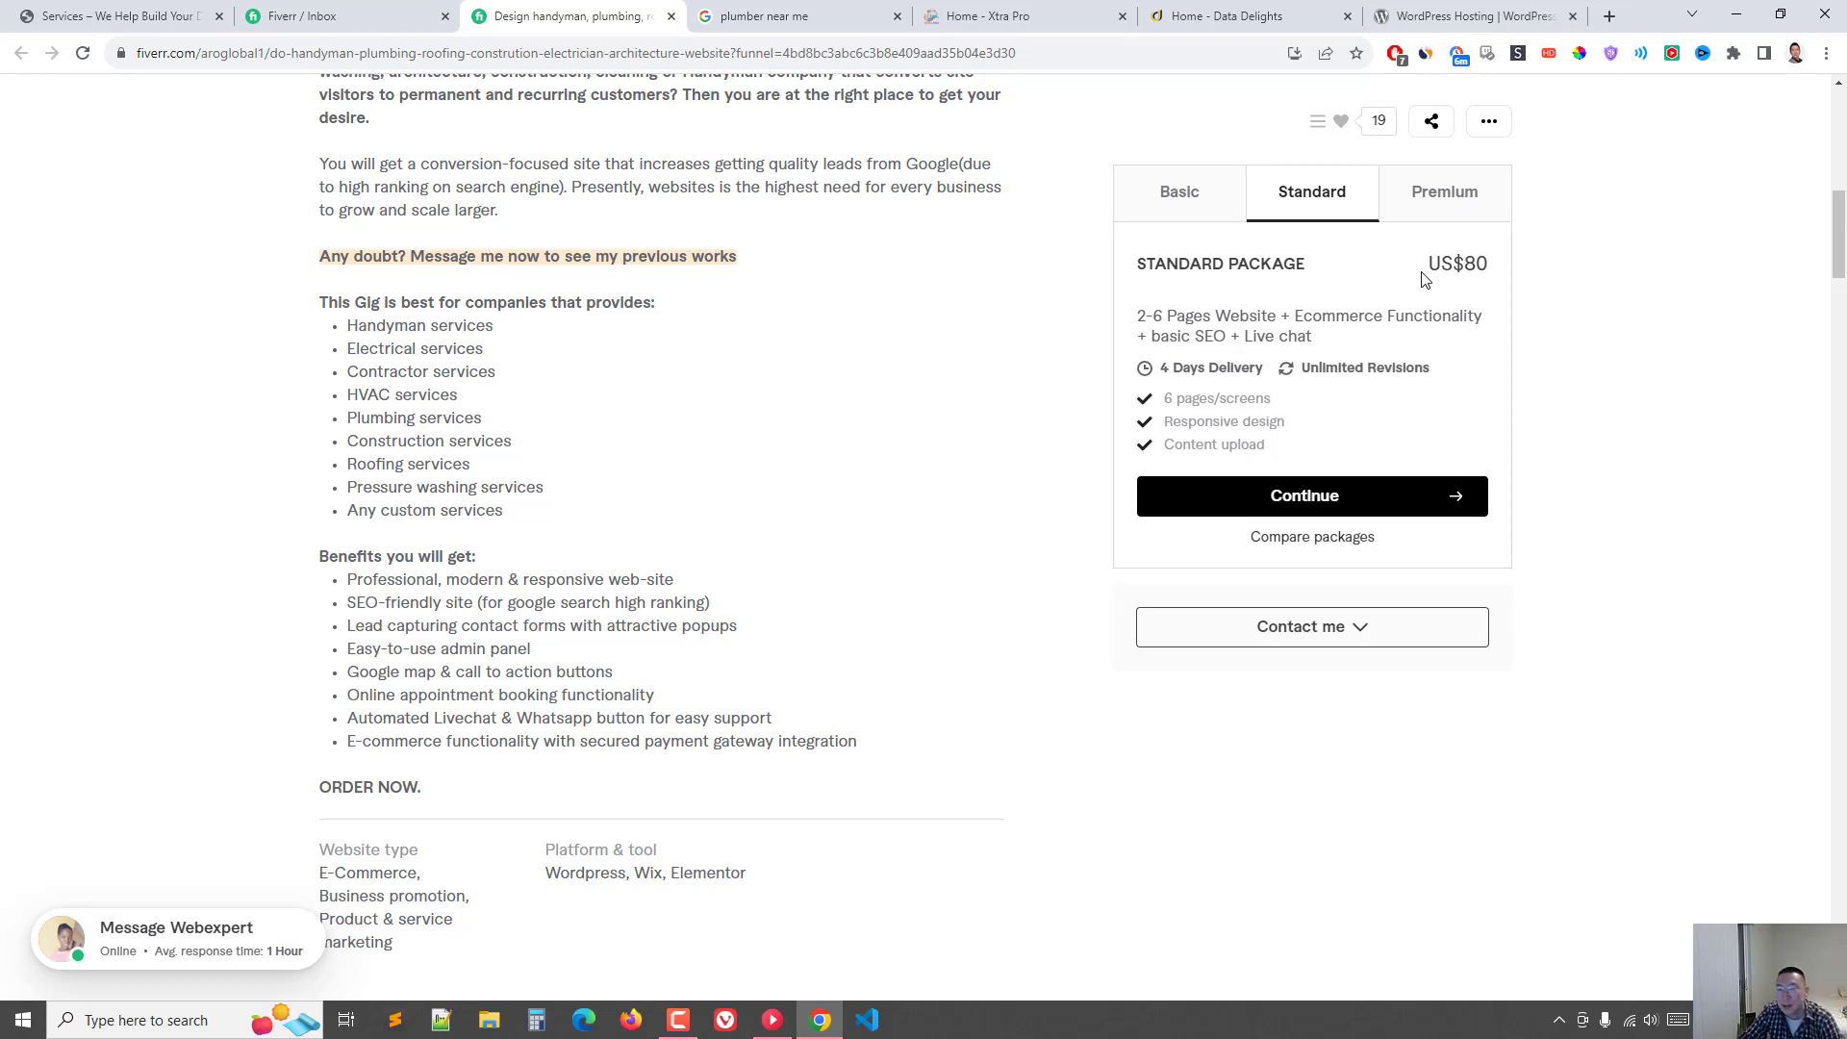
{"action": "mouse_move", "coordinate": [506, 298]}
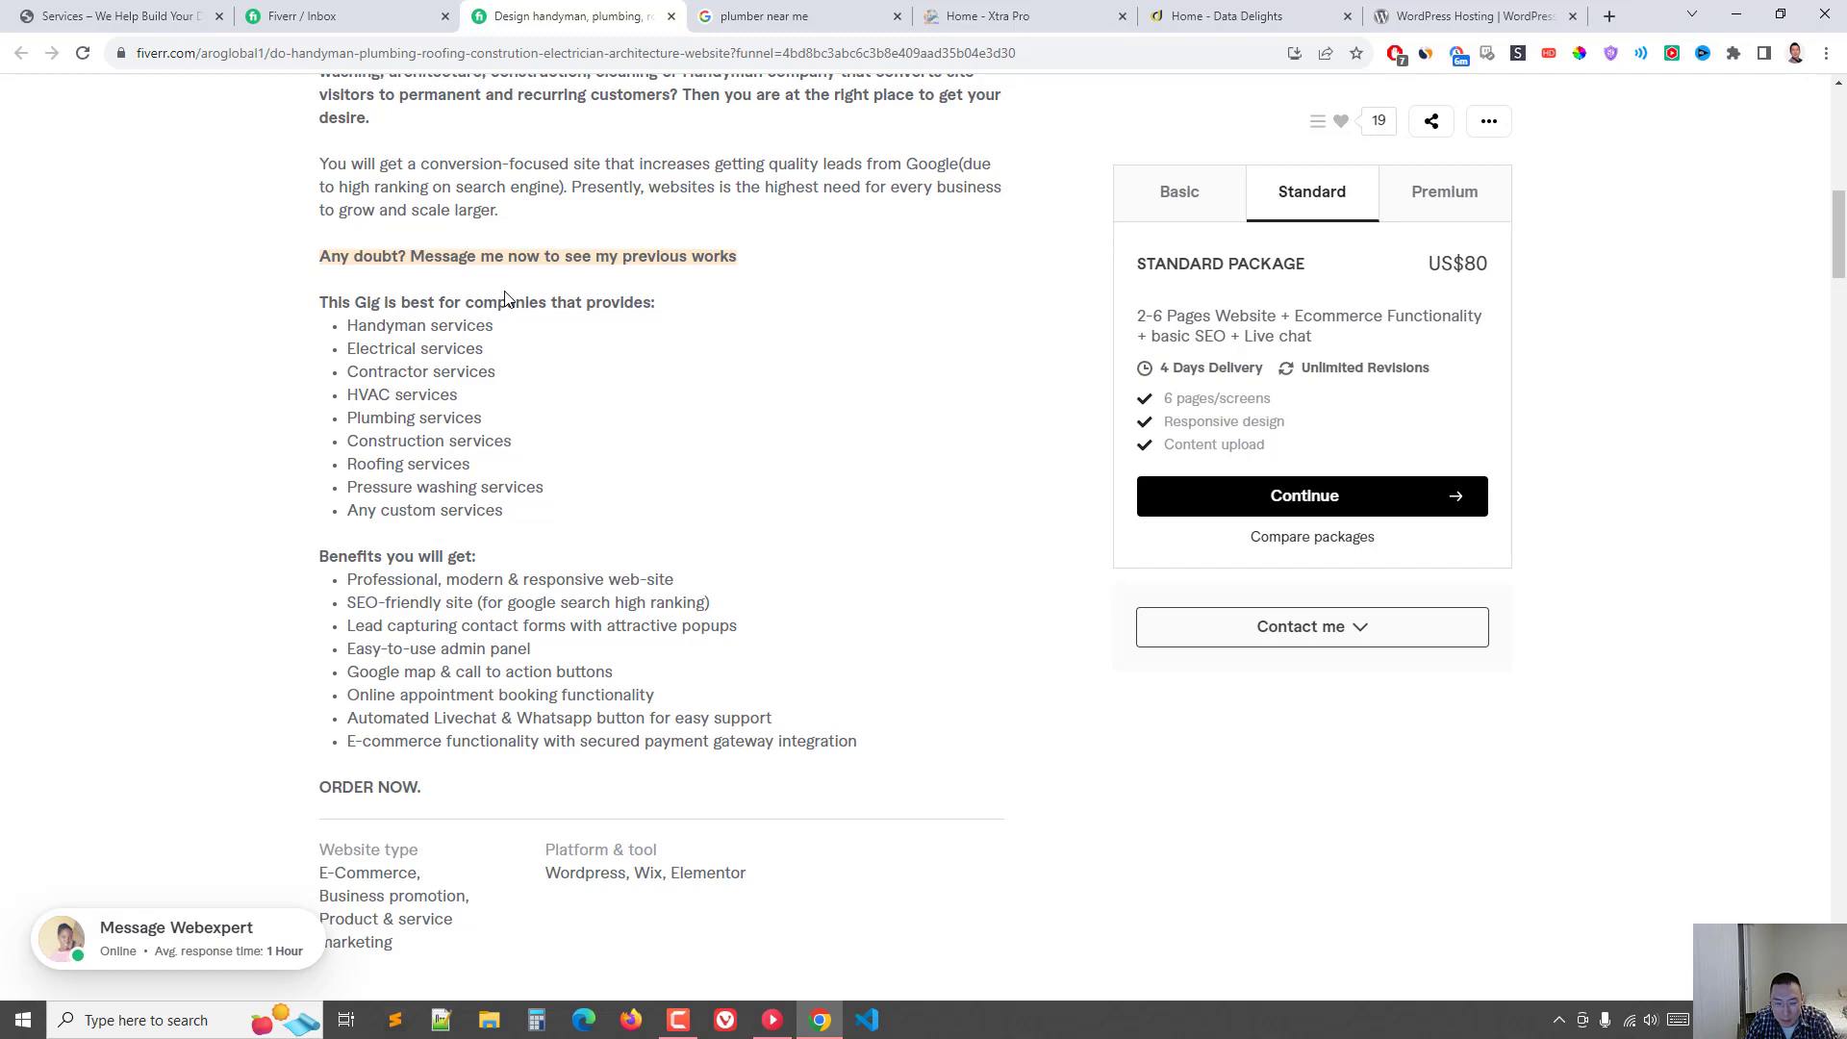
Step: Open HiTech Plumbing Vancouver's website in a new tab, then return to the plumber listings
{"action": "left_click", "coordinate": [116, 16]}
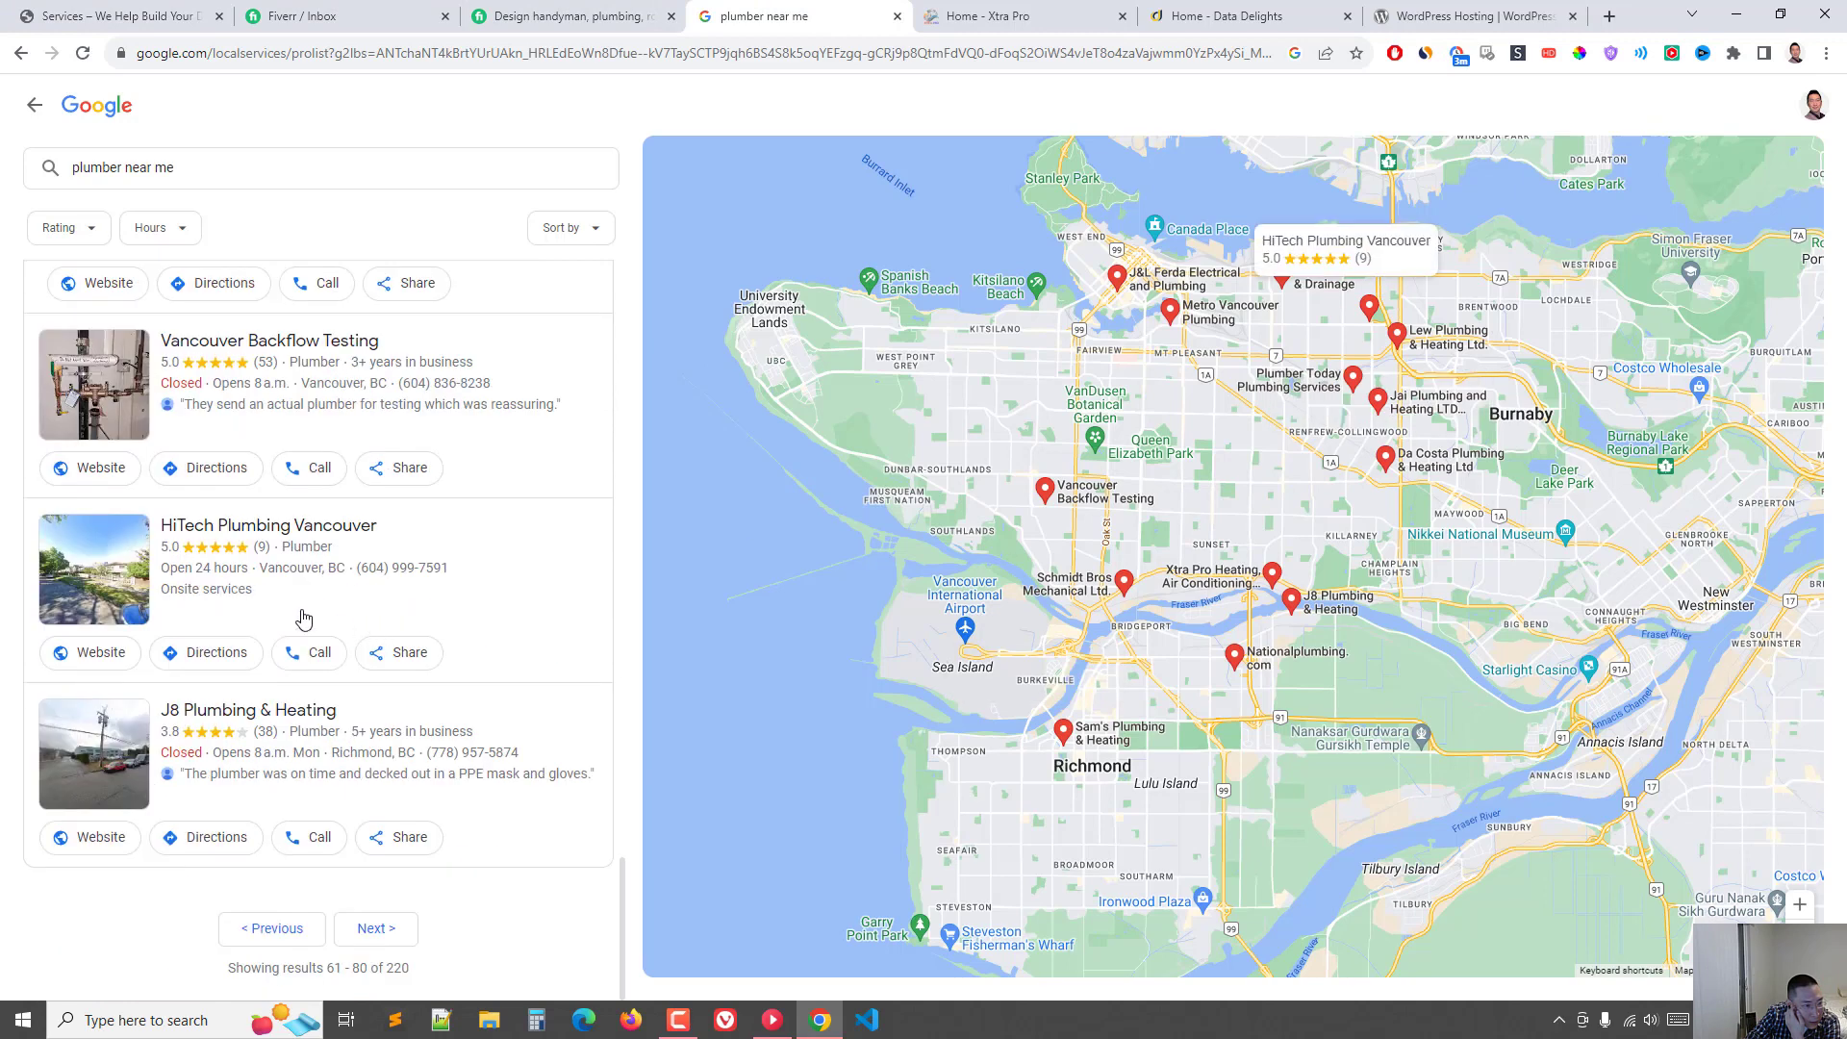
{"action": "left_click", "coordinate": [90, 652]}
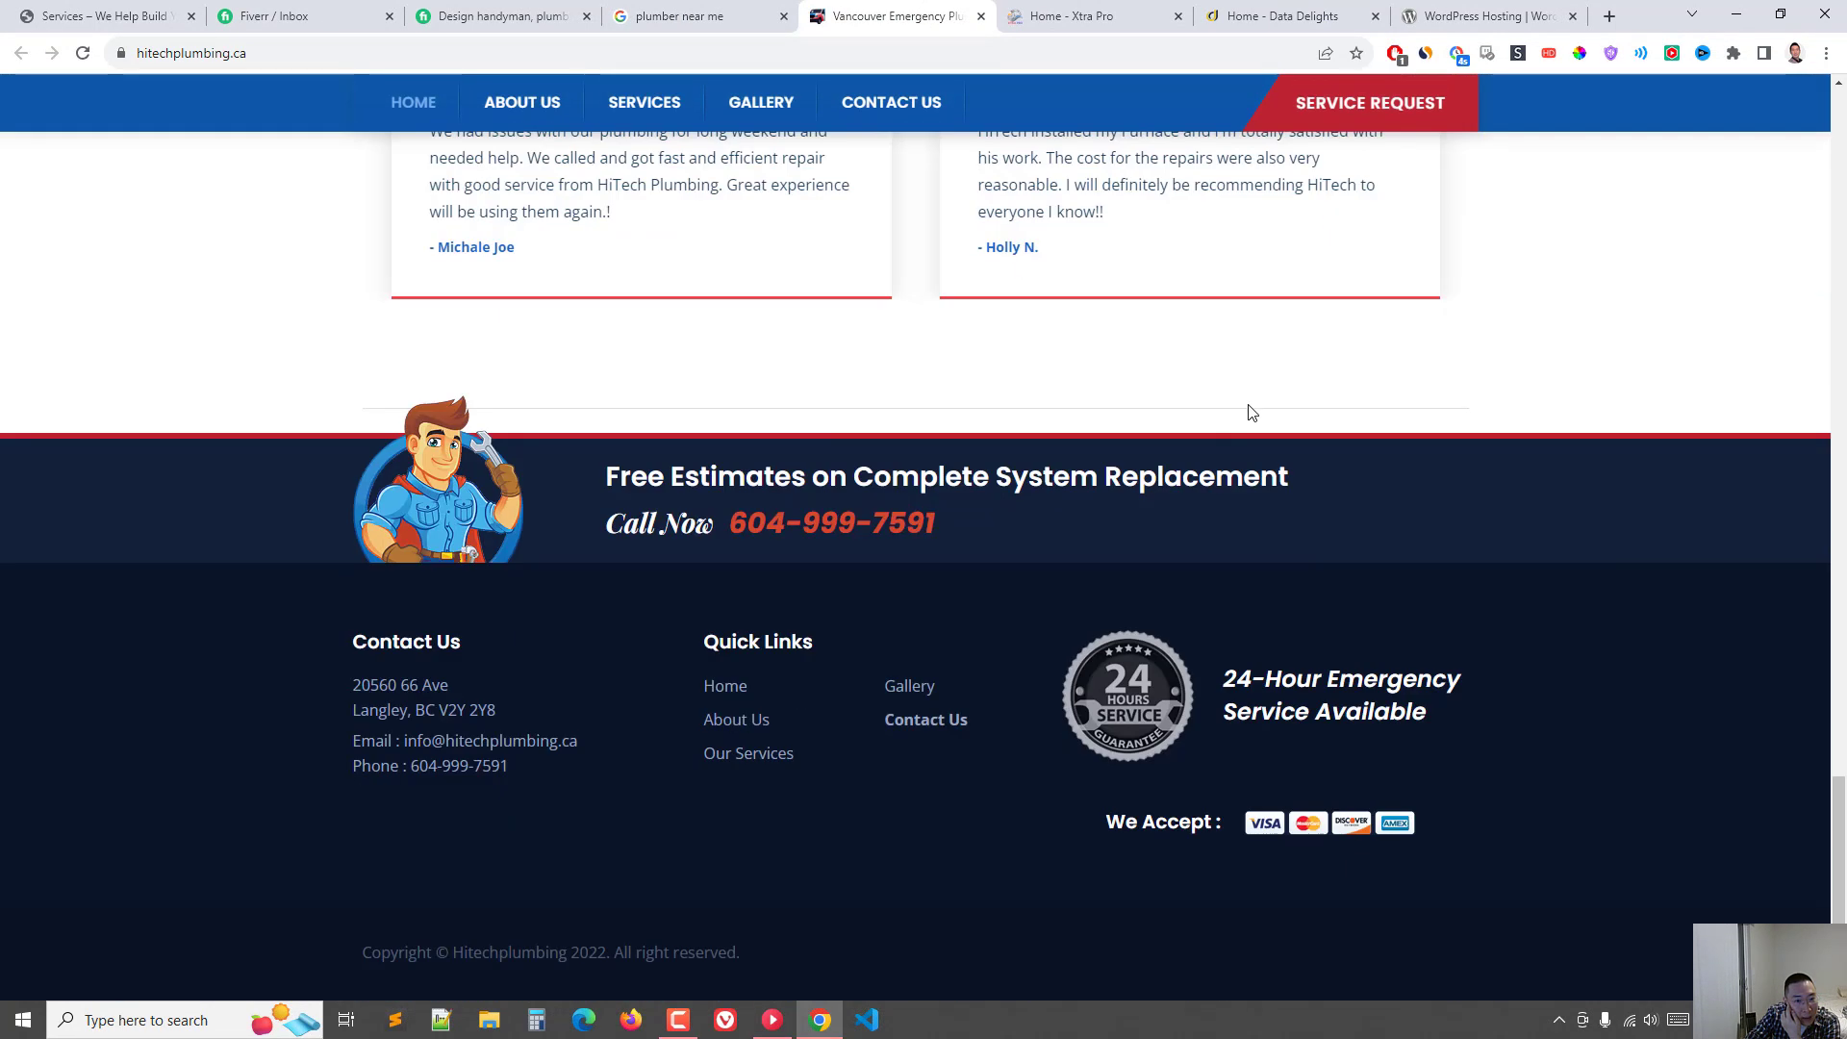
{"action": "left_click", "coordinate": [681, 17]}
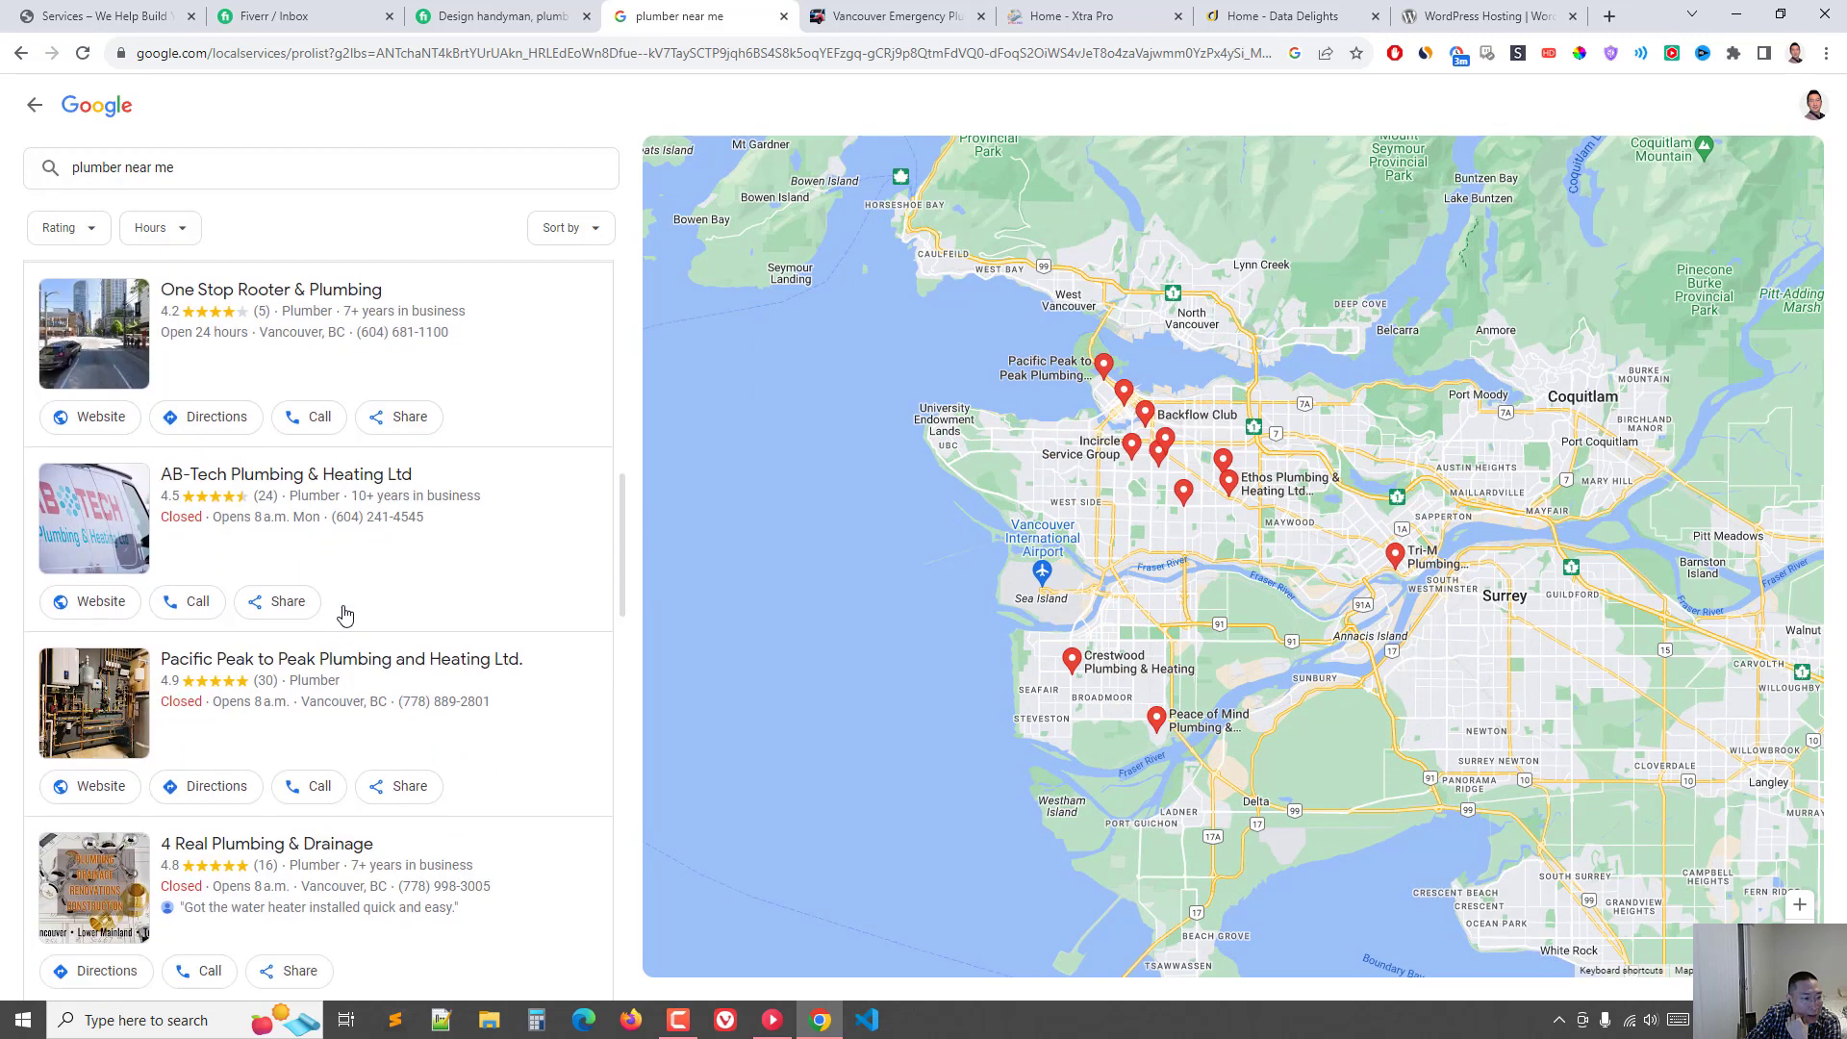
Step: Open the 4 Real Plumbing & Drainage listing and scroll its services, address and 4.8 rating
{"action": "scroll", "scroll_direction": "down", "scroll_amount": 3}
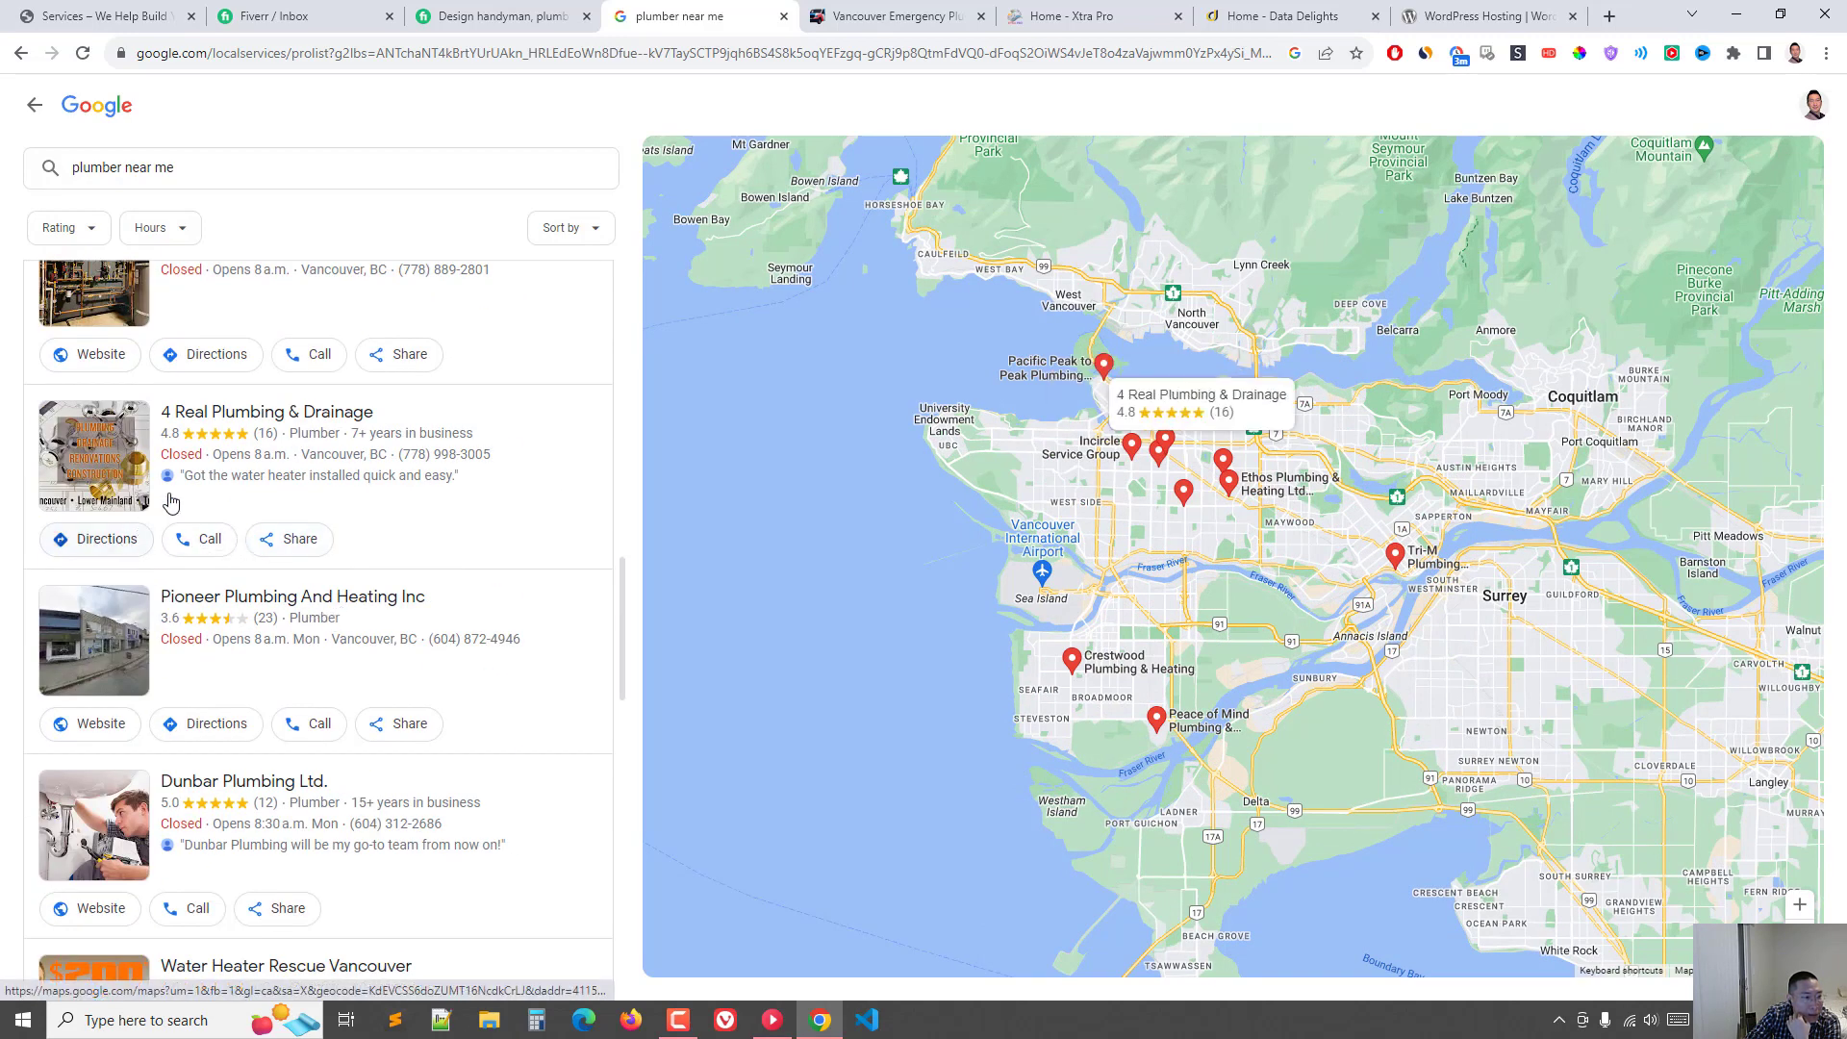
{"action": "mouse_move", "coordinate": [277, 426]}
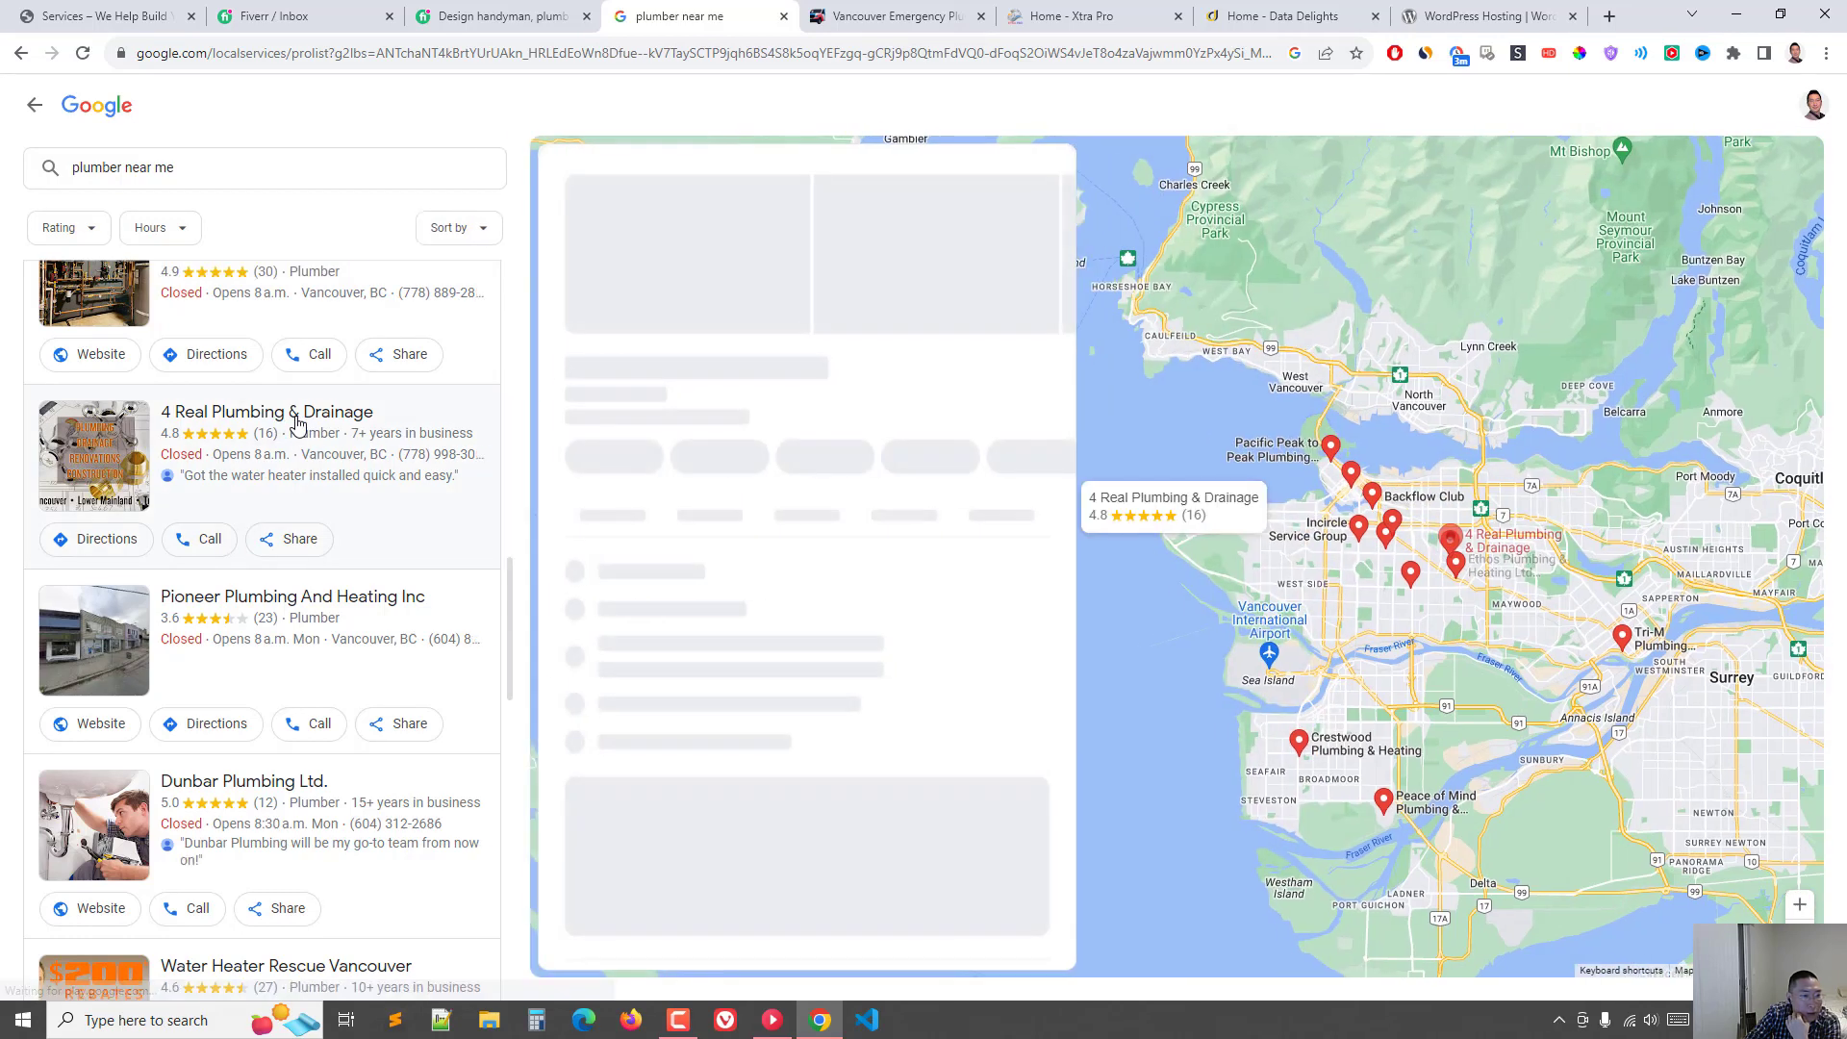
{"action": "left_click", "coordinate": [267, 412]}
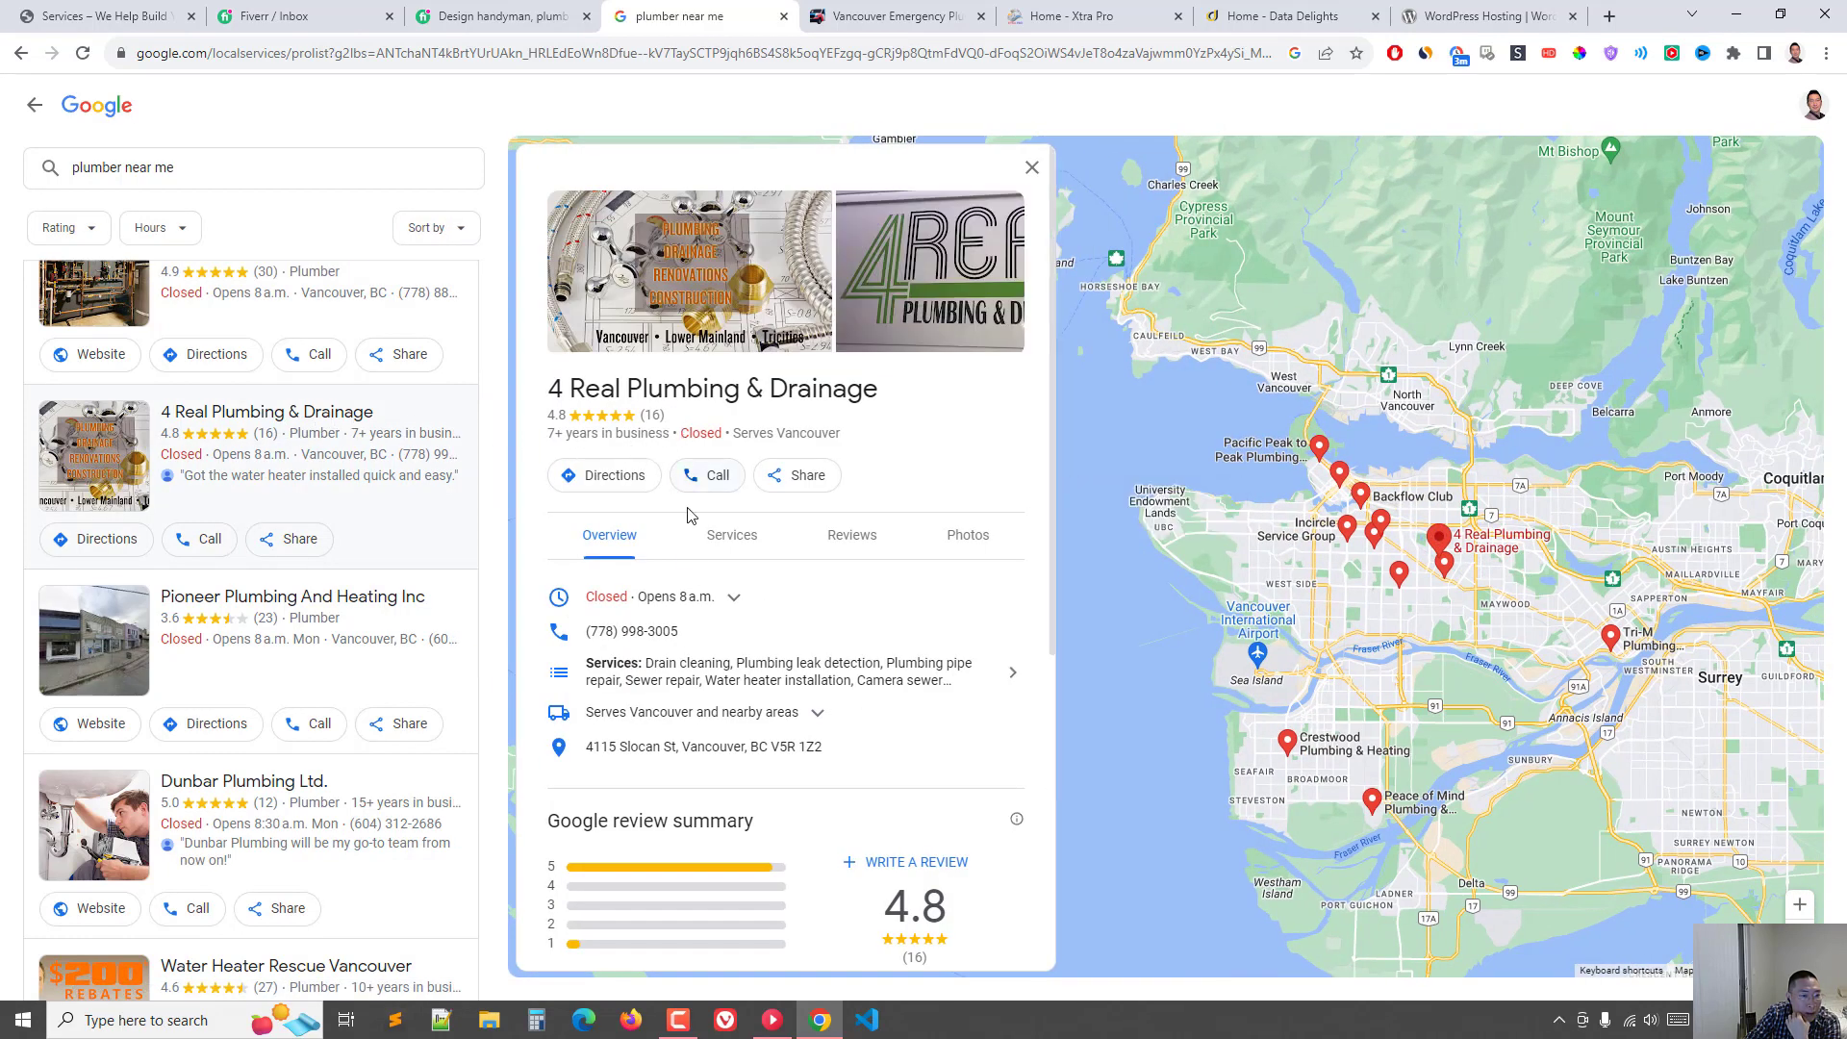
{"action": "mouse_move", "coordinate": [743, 477]}
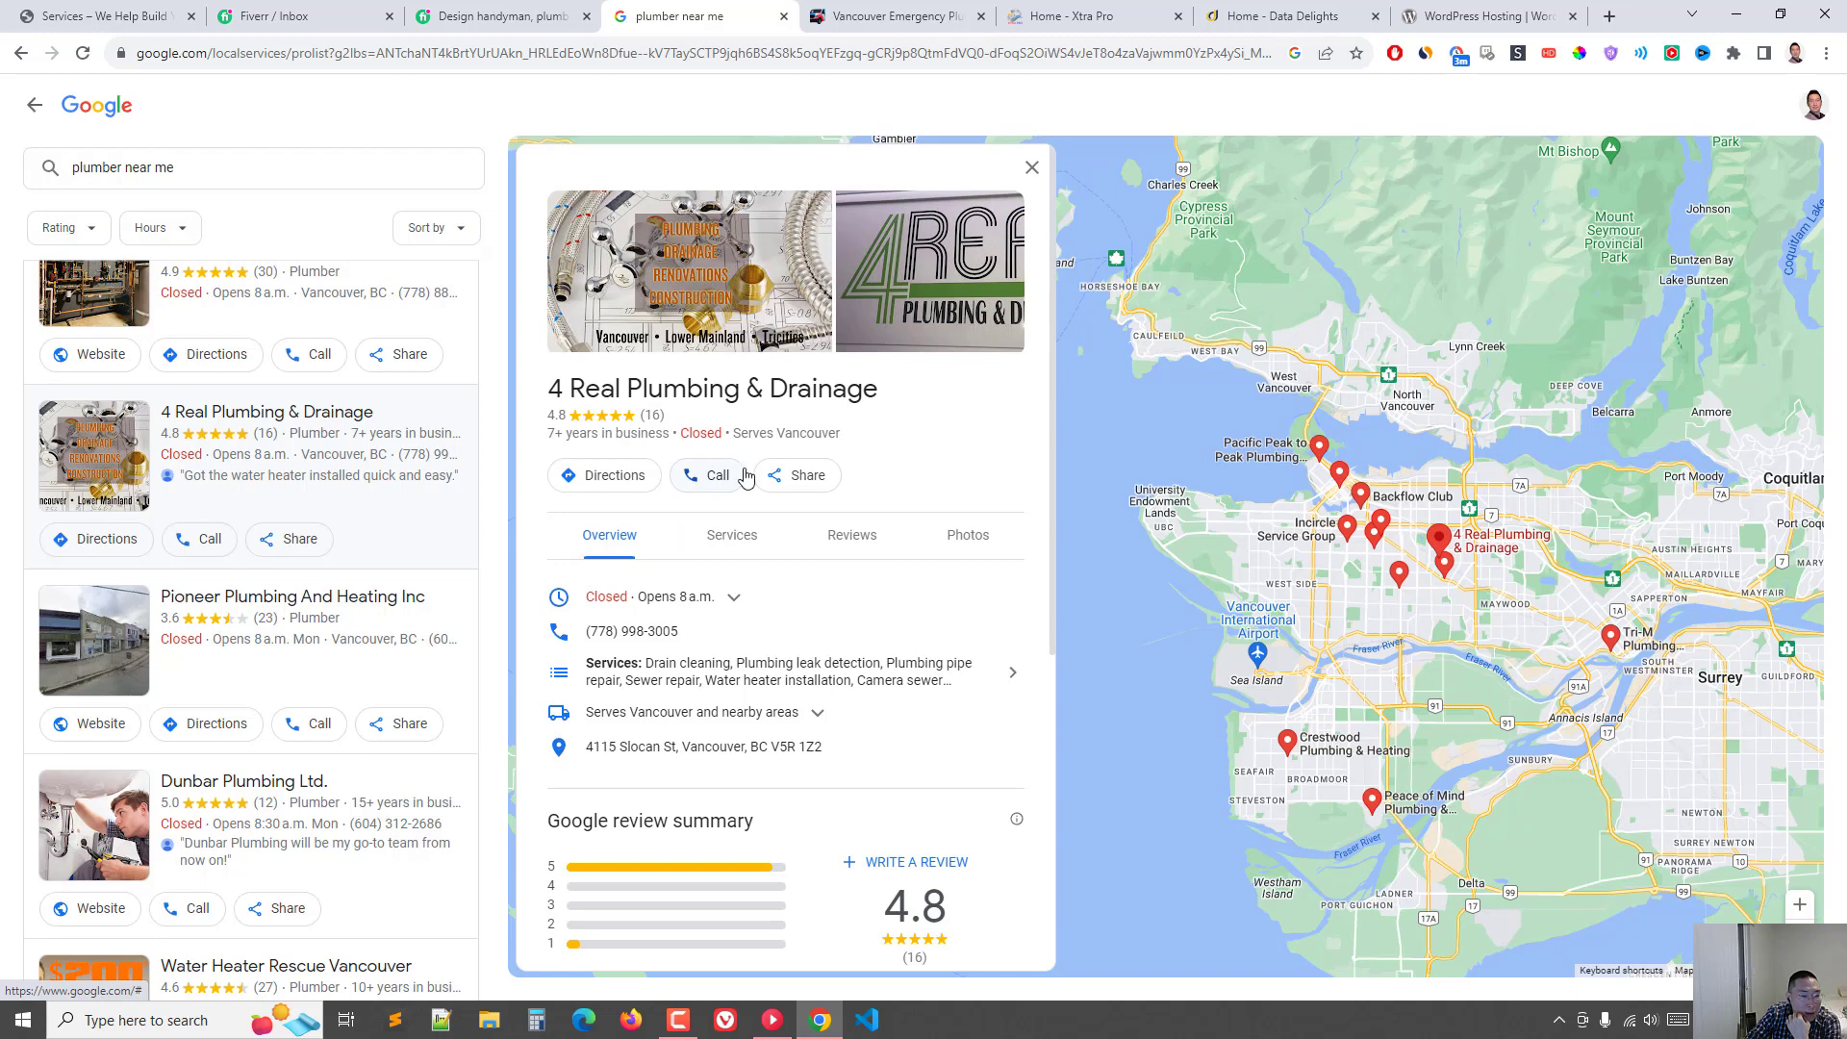
{"action": "mouse_move", "coordinate": [737, 695]}
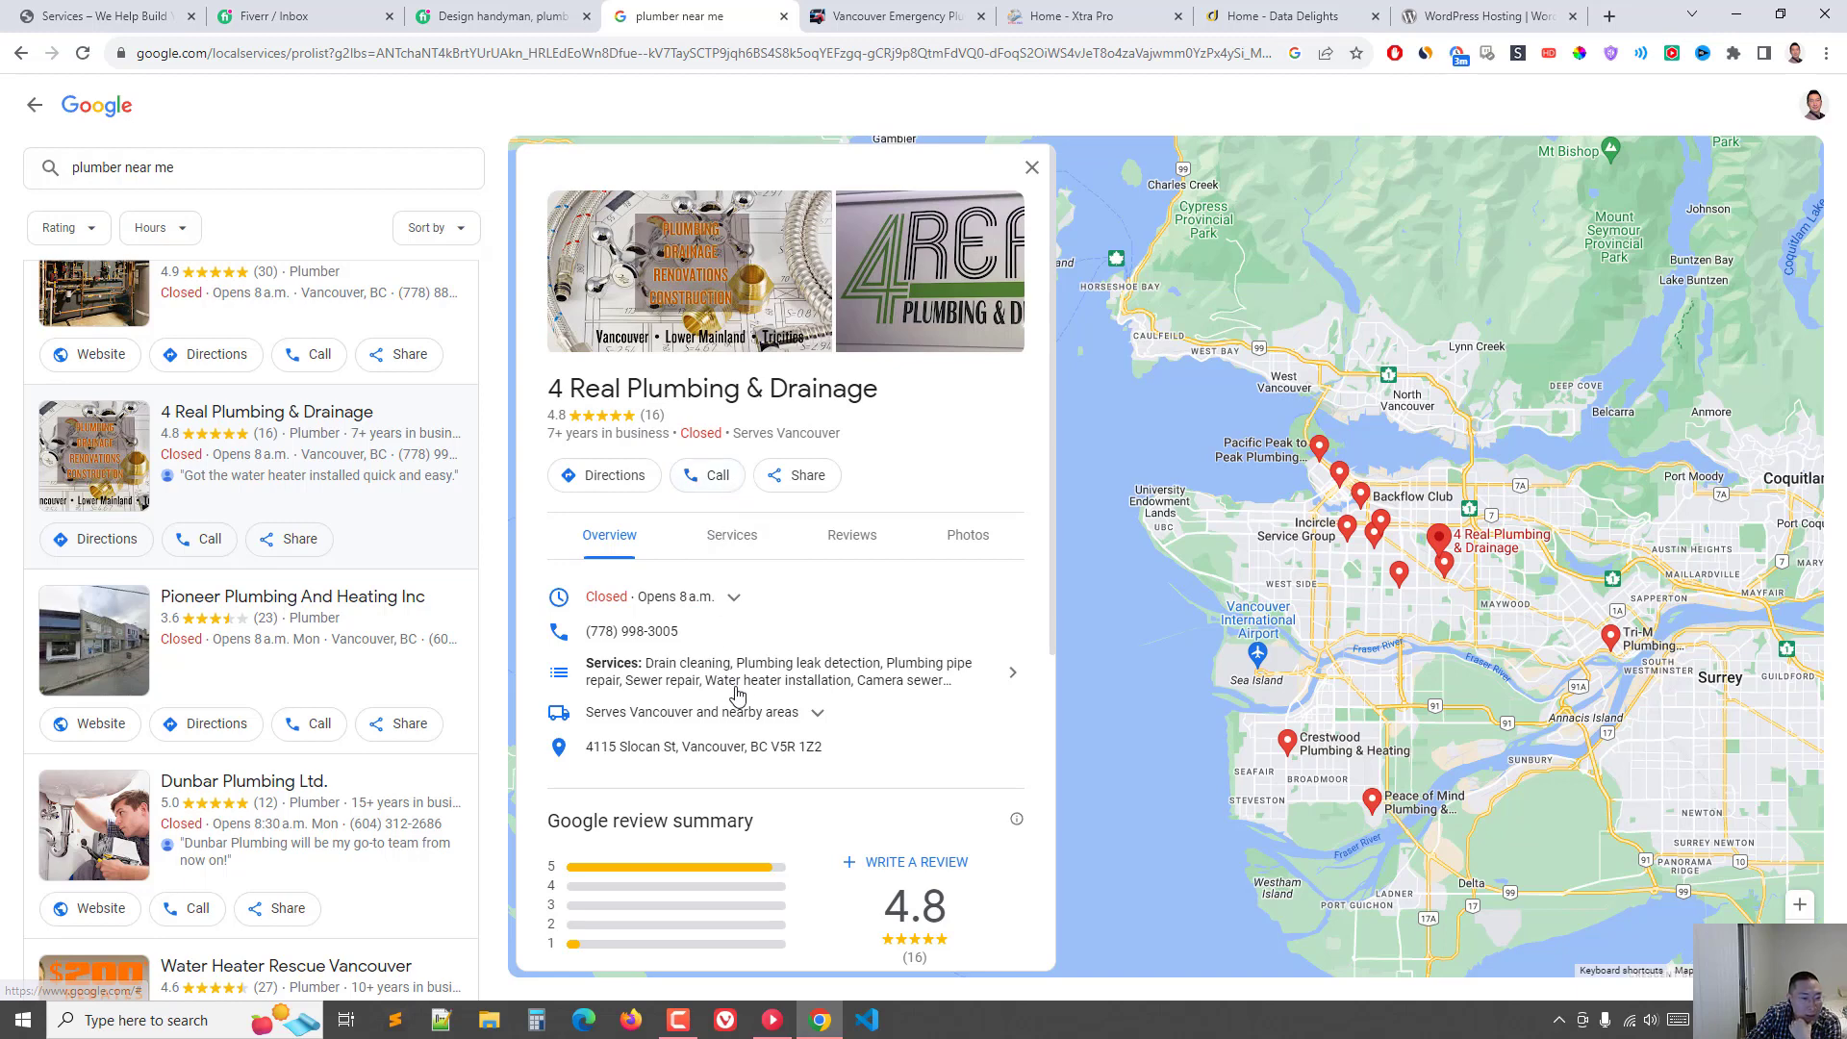
{"action": "scroll", "scroll_direction": "down", "scroll_amount": 3}
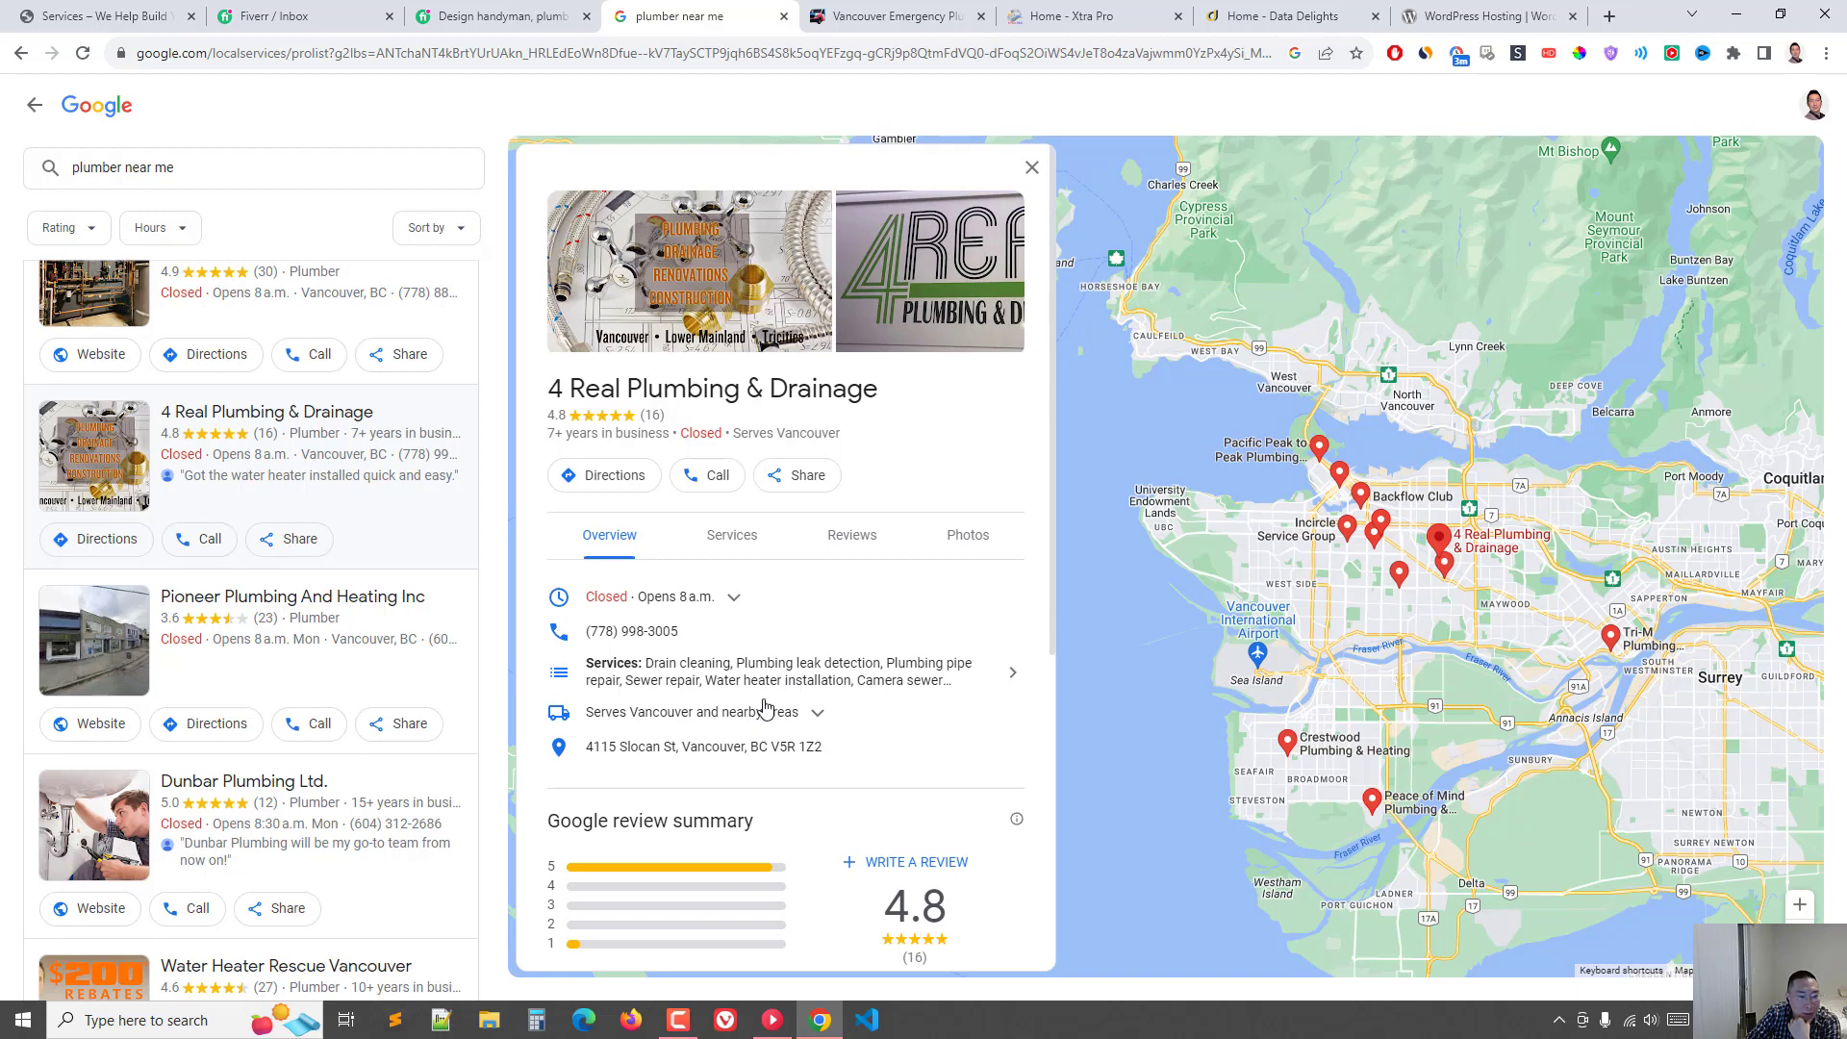
{"action": "mouse_move", "coordinate": [809, 695]}
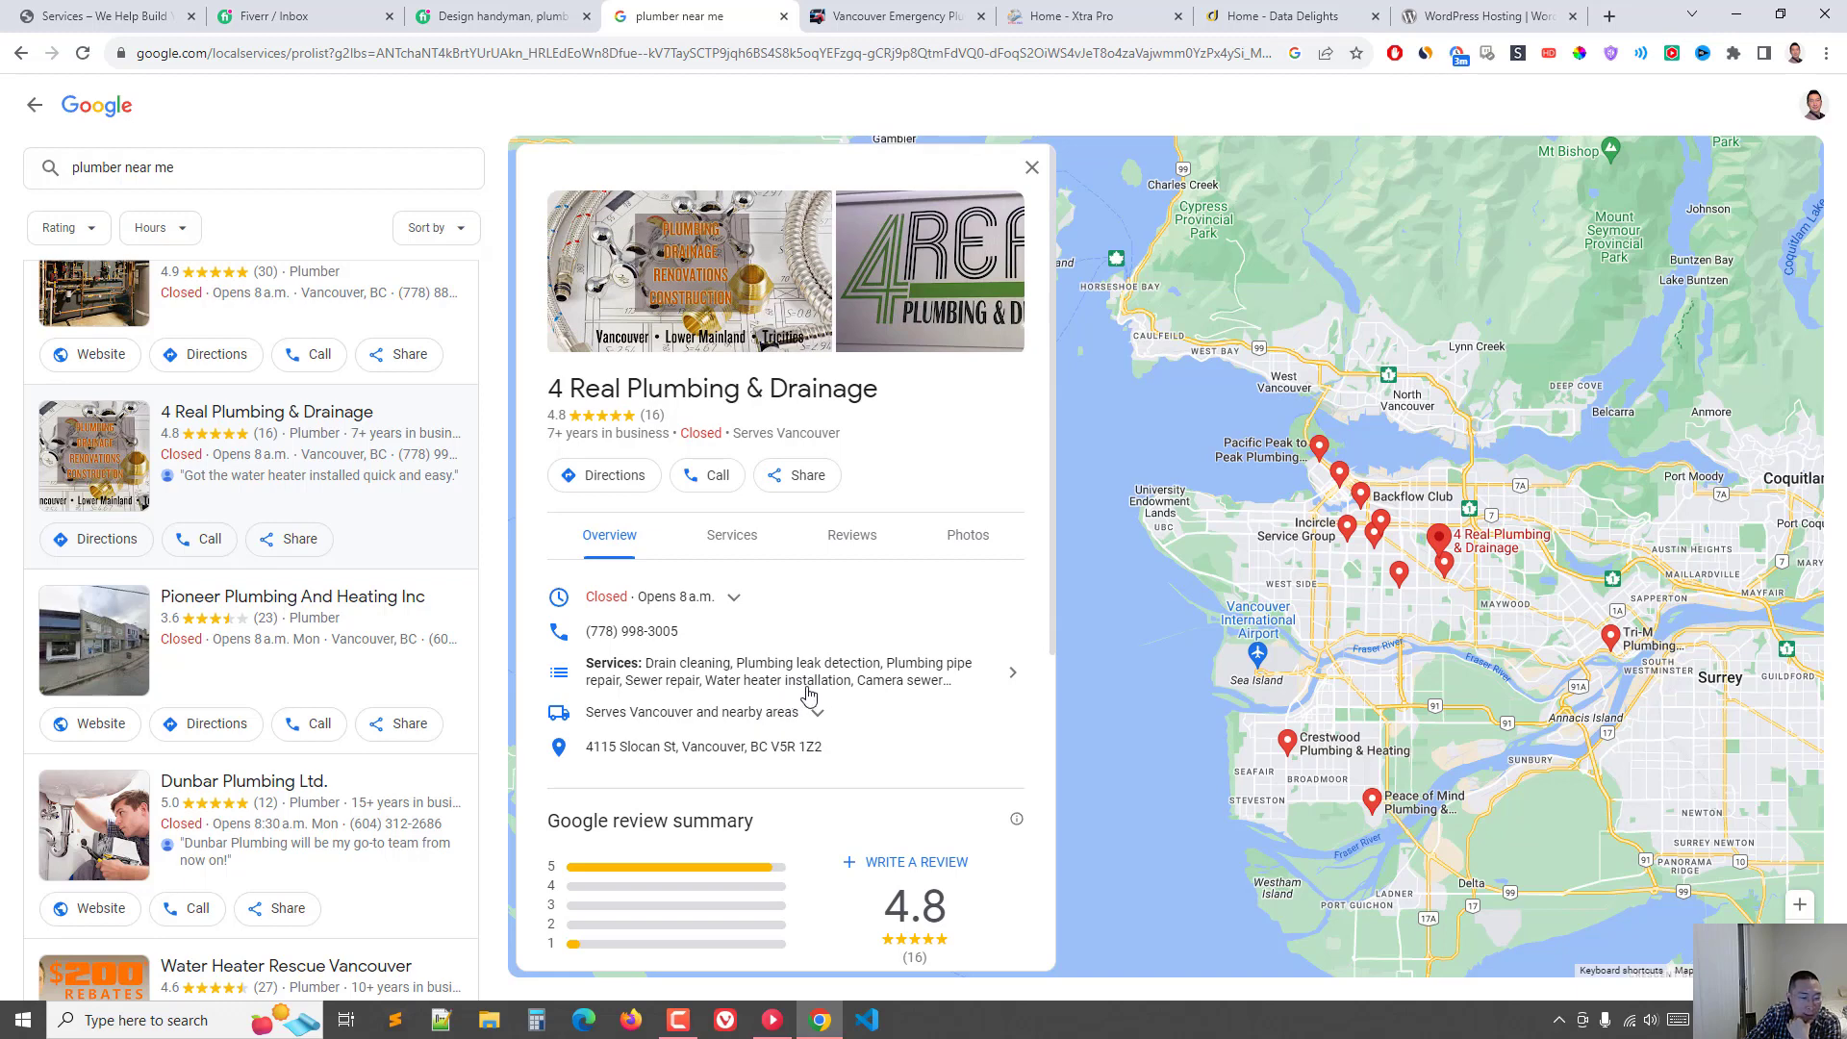
{"action": "mouse_move", "coordinate": [943, 682]}
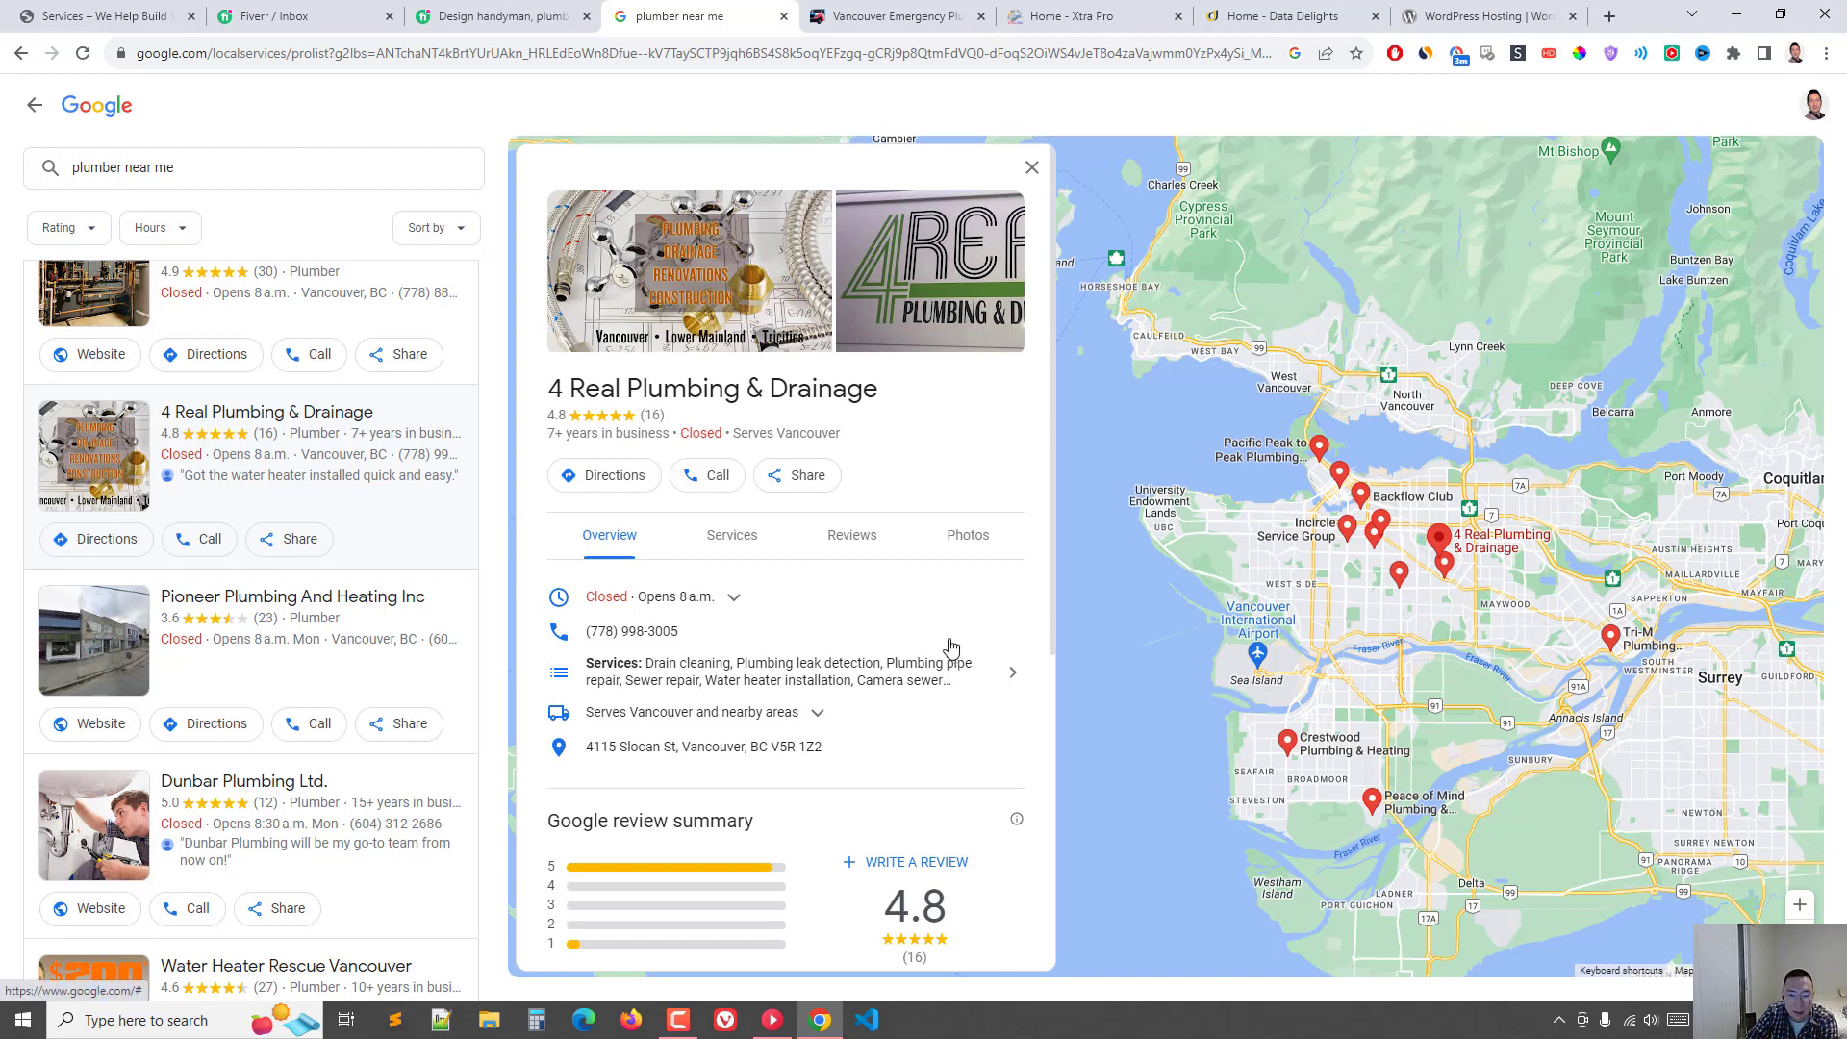
{"action": "mouse_move", "coordinate": [946, 614]}
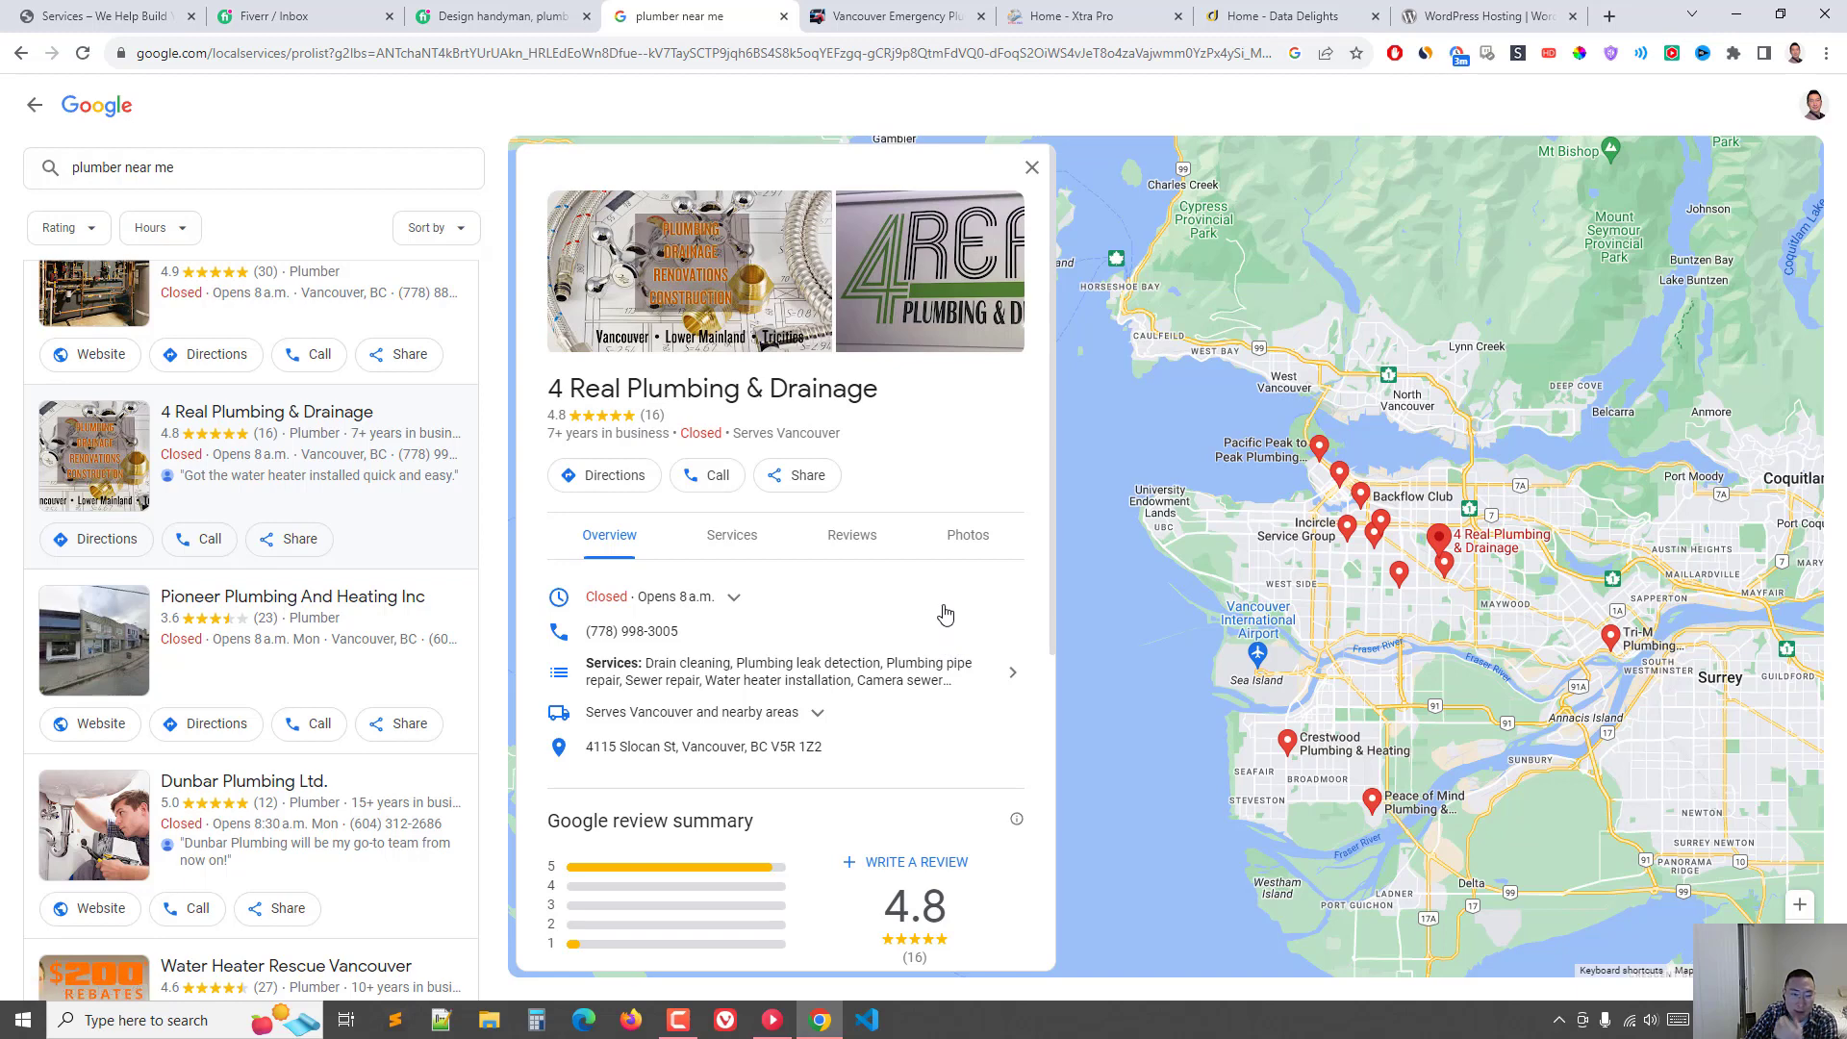
{"action": "mouse_move", "coordinate": [957, 602]}
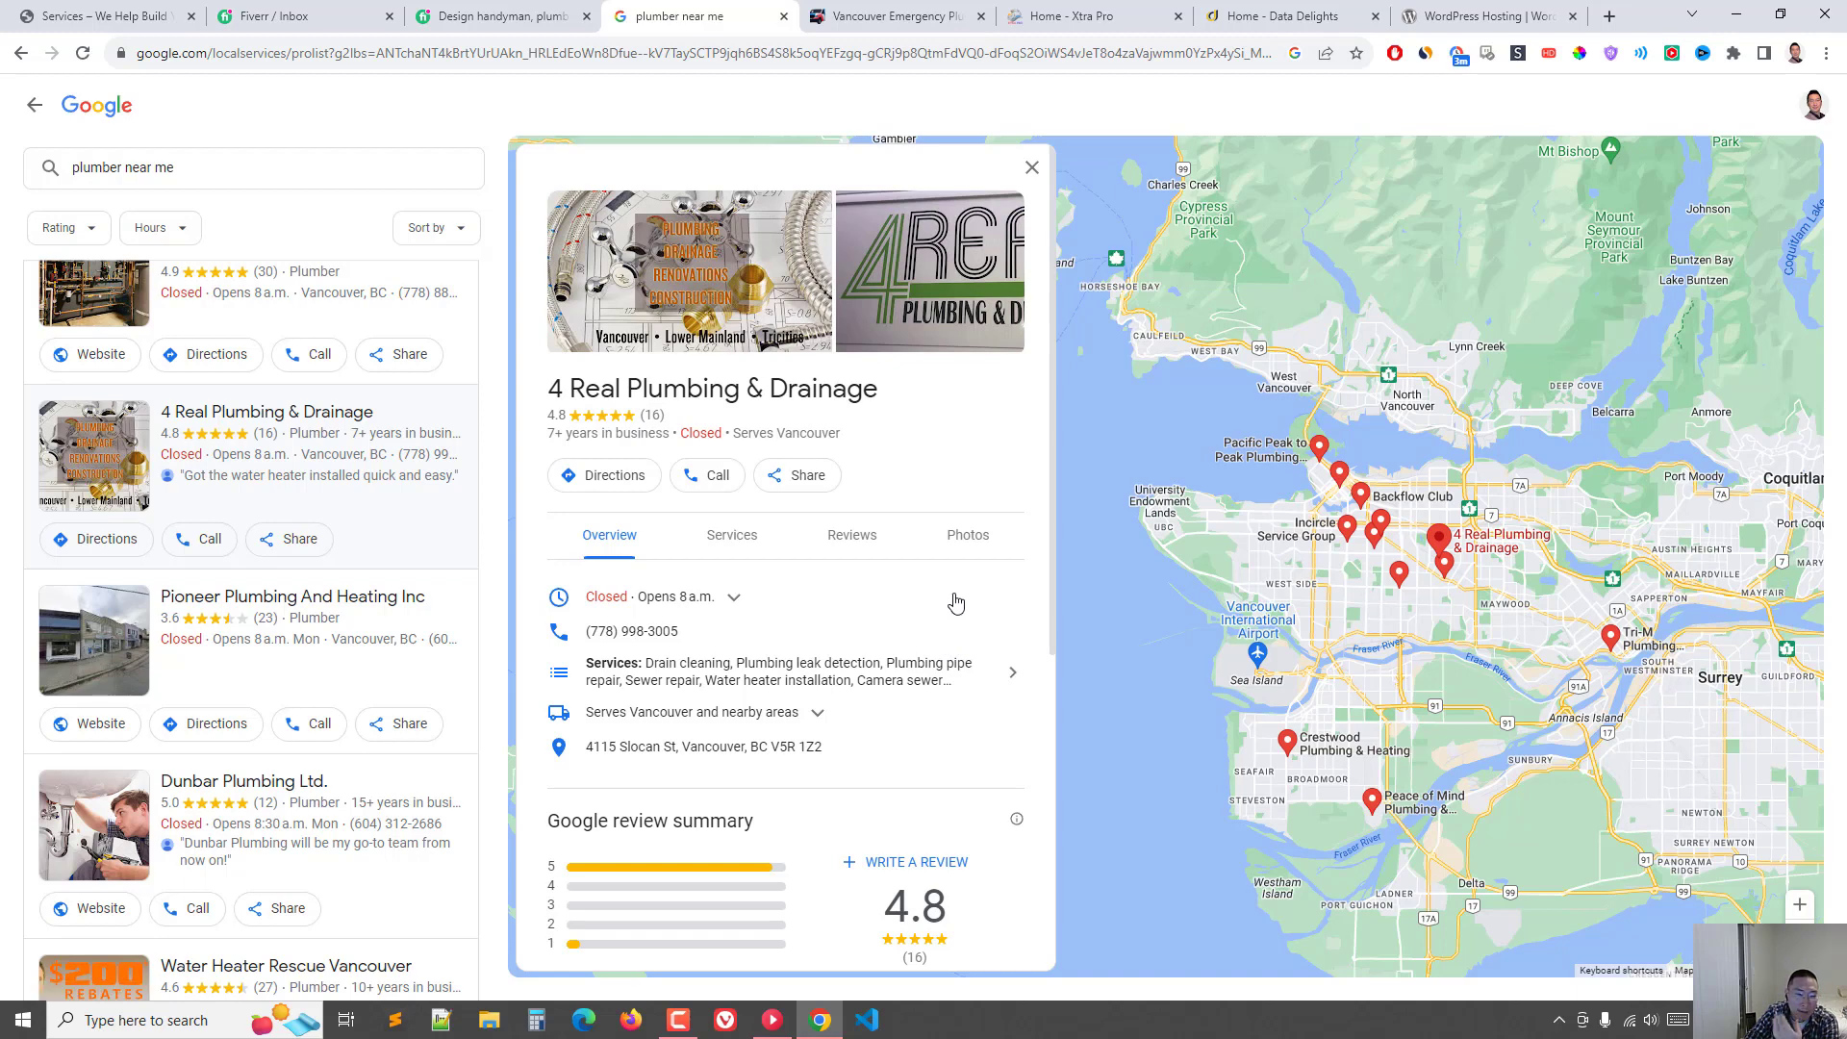
{"action": "mouse_move", "coordinate": [1015, 678]}
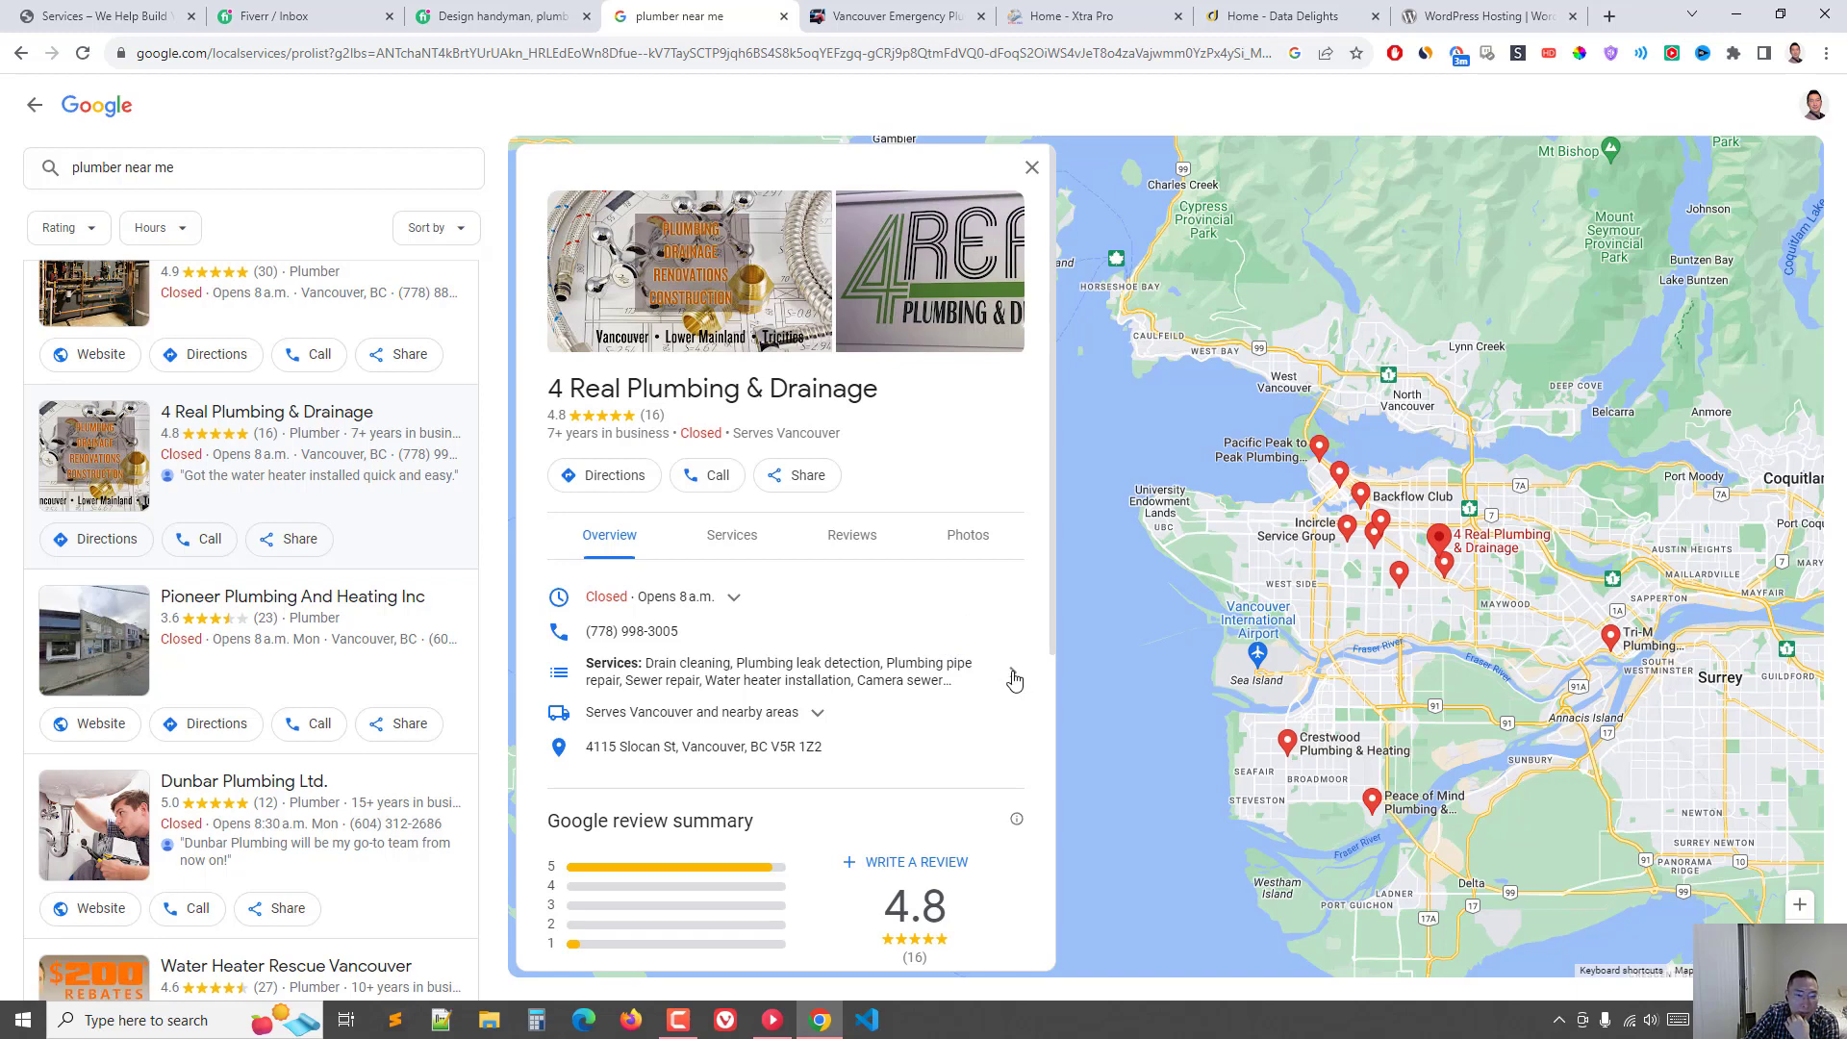
Step: Check 4 Real Plumbing's services, then expand its served areas and 8 a.m.–7 p.m. daily hours
{"action": "left_click", "coordinate": [731, 535]}
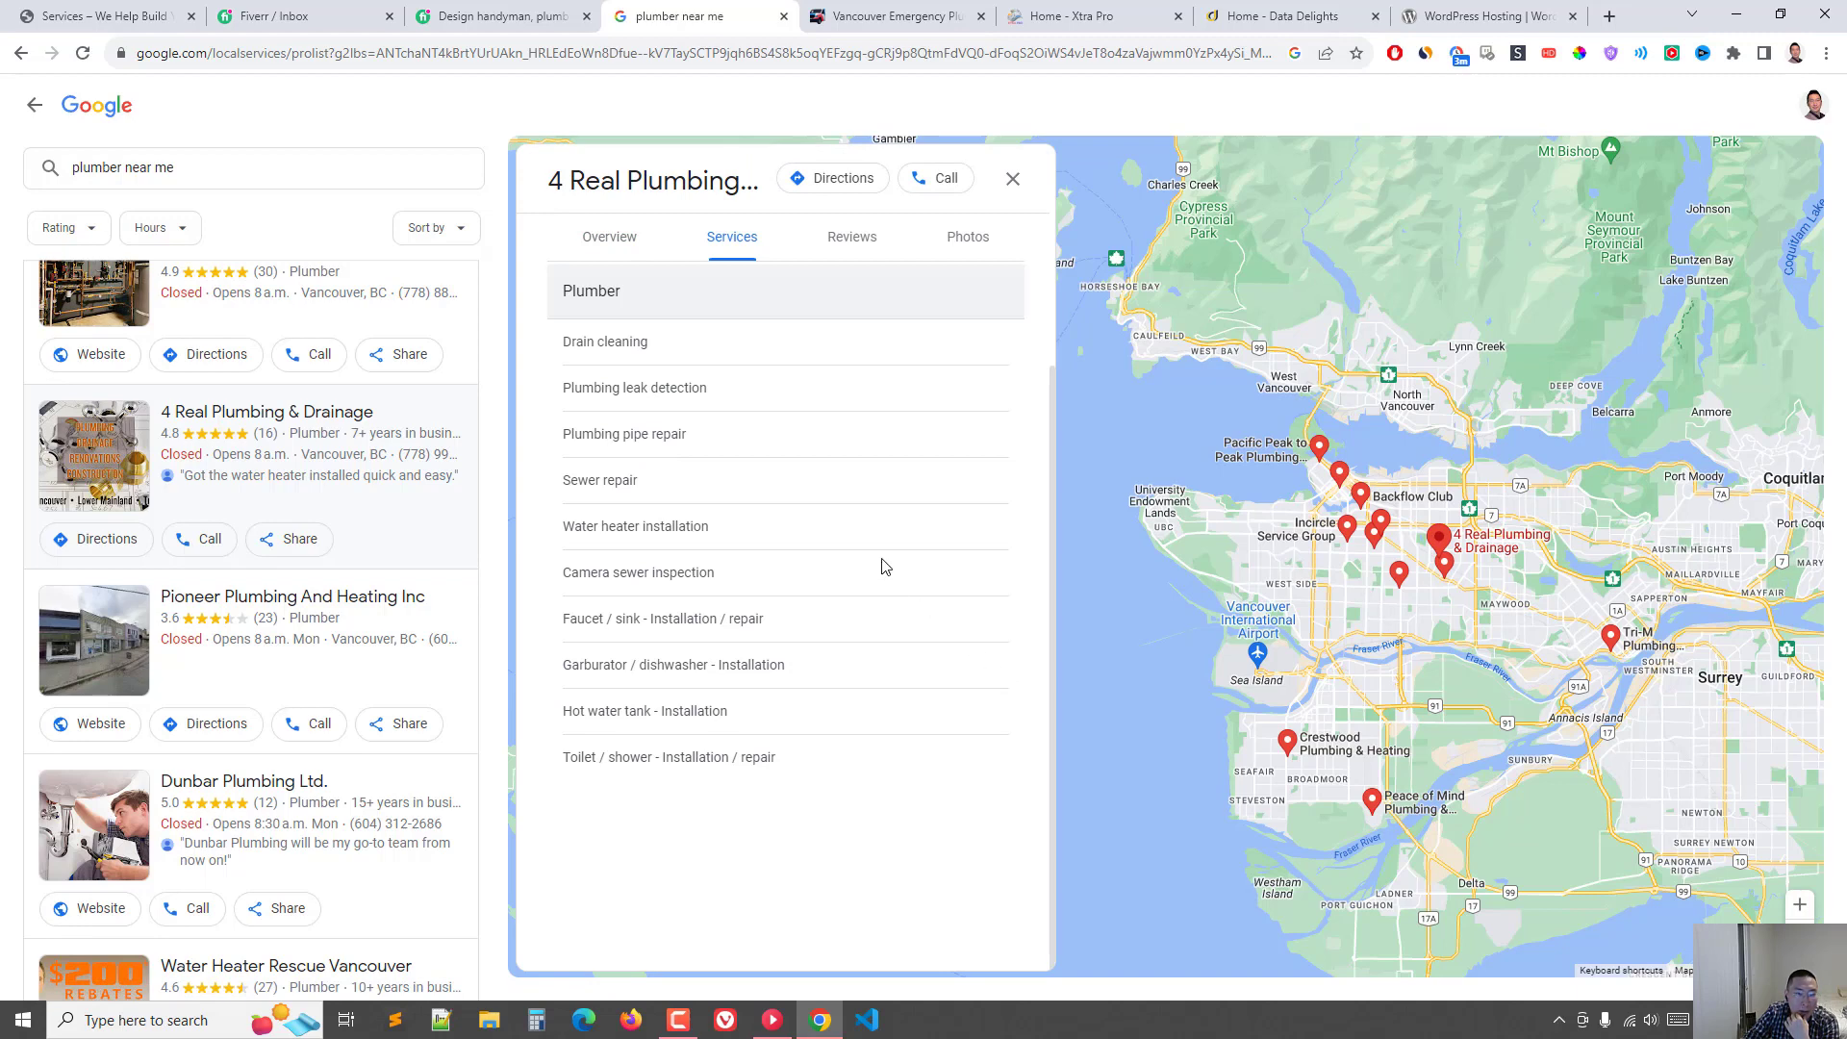
{"action": "left_click", "coordinate": [609, 237]}
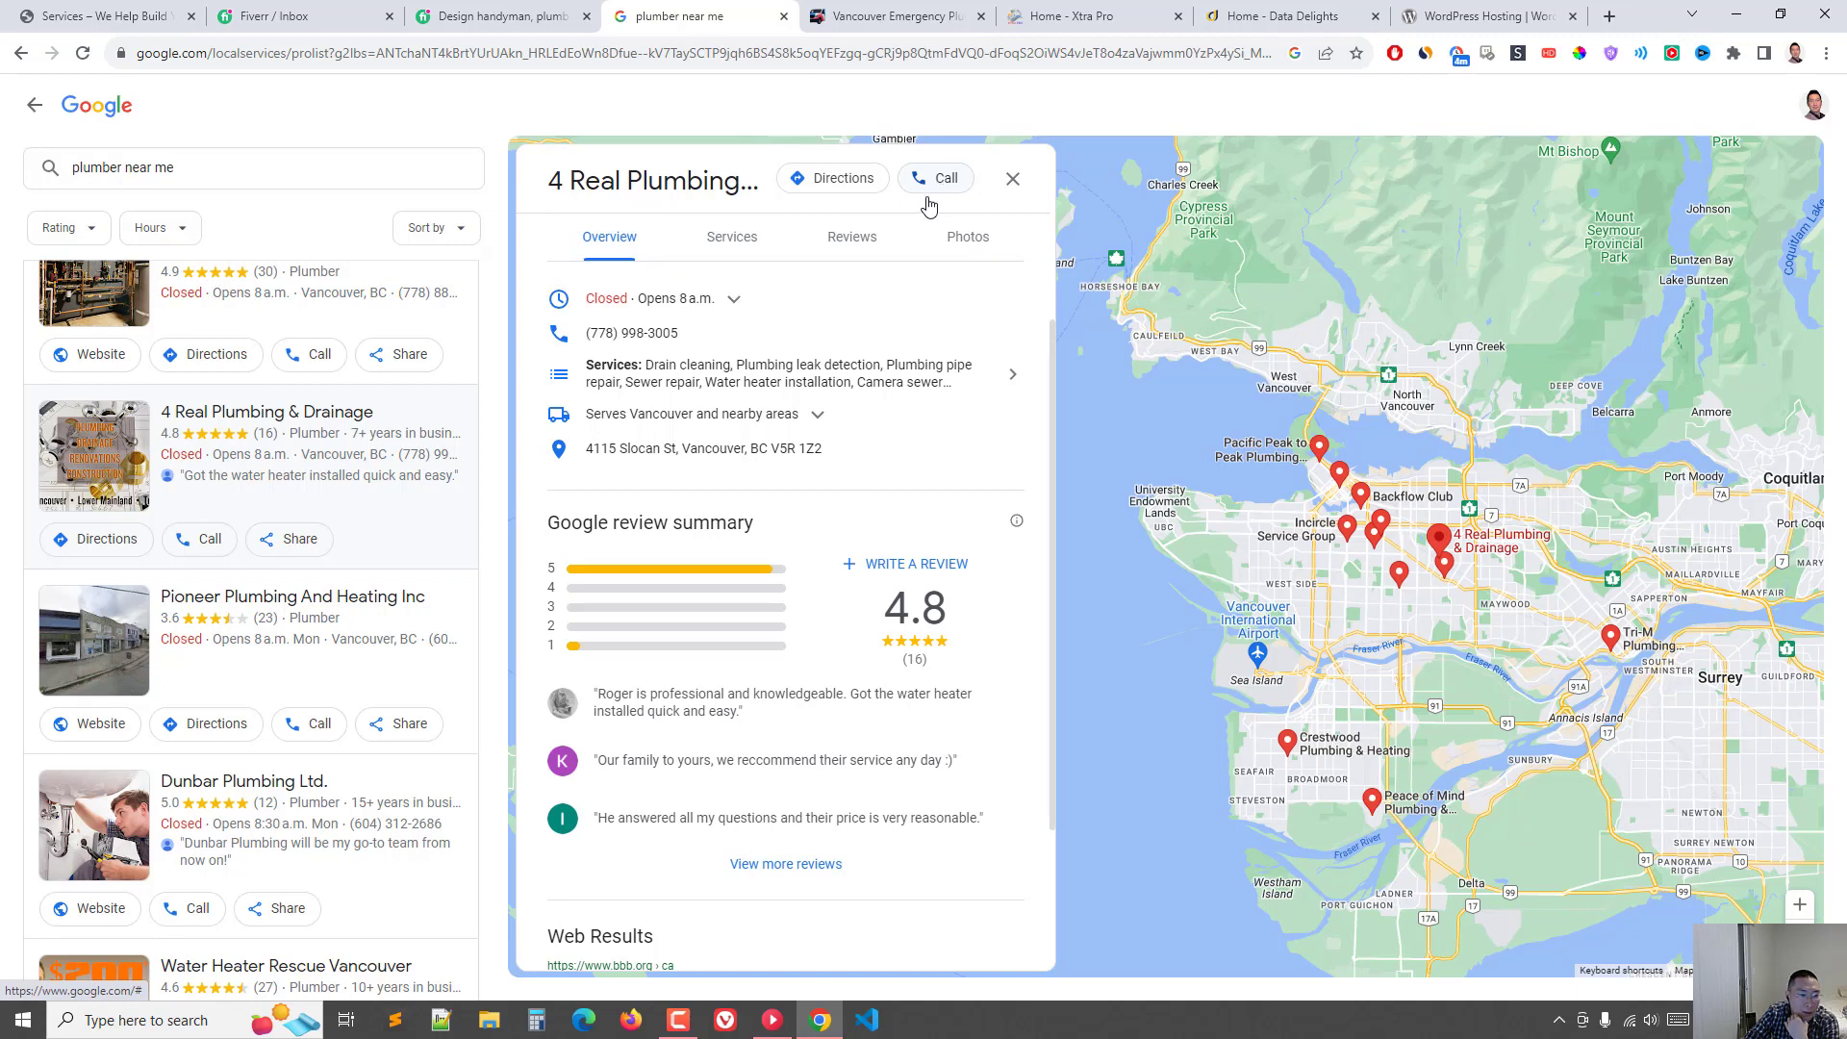
{"action": "mouse_move", "coordinate": [676, 344]}
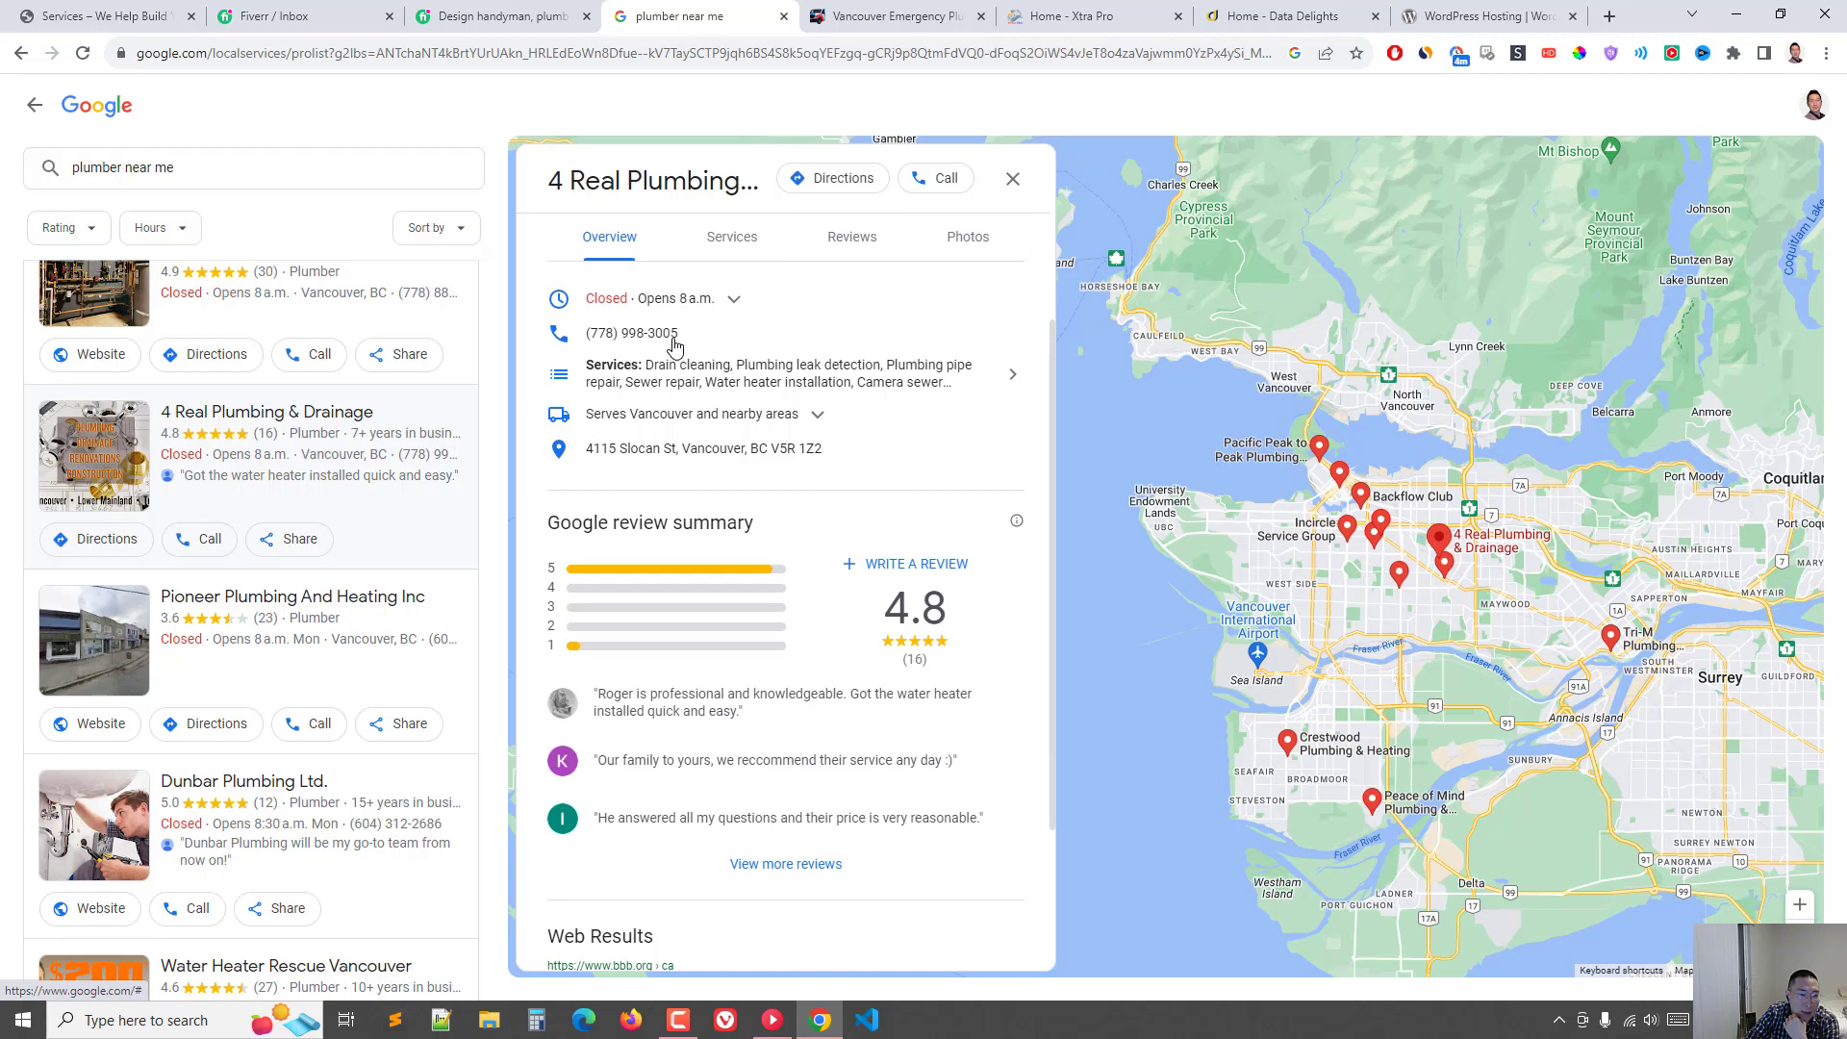
{"action": "mouse_move", "coordinate": [785, 422]}
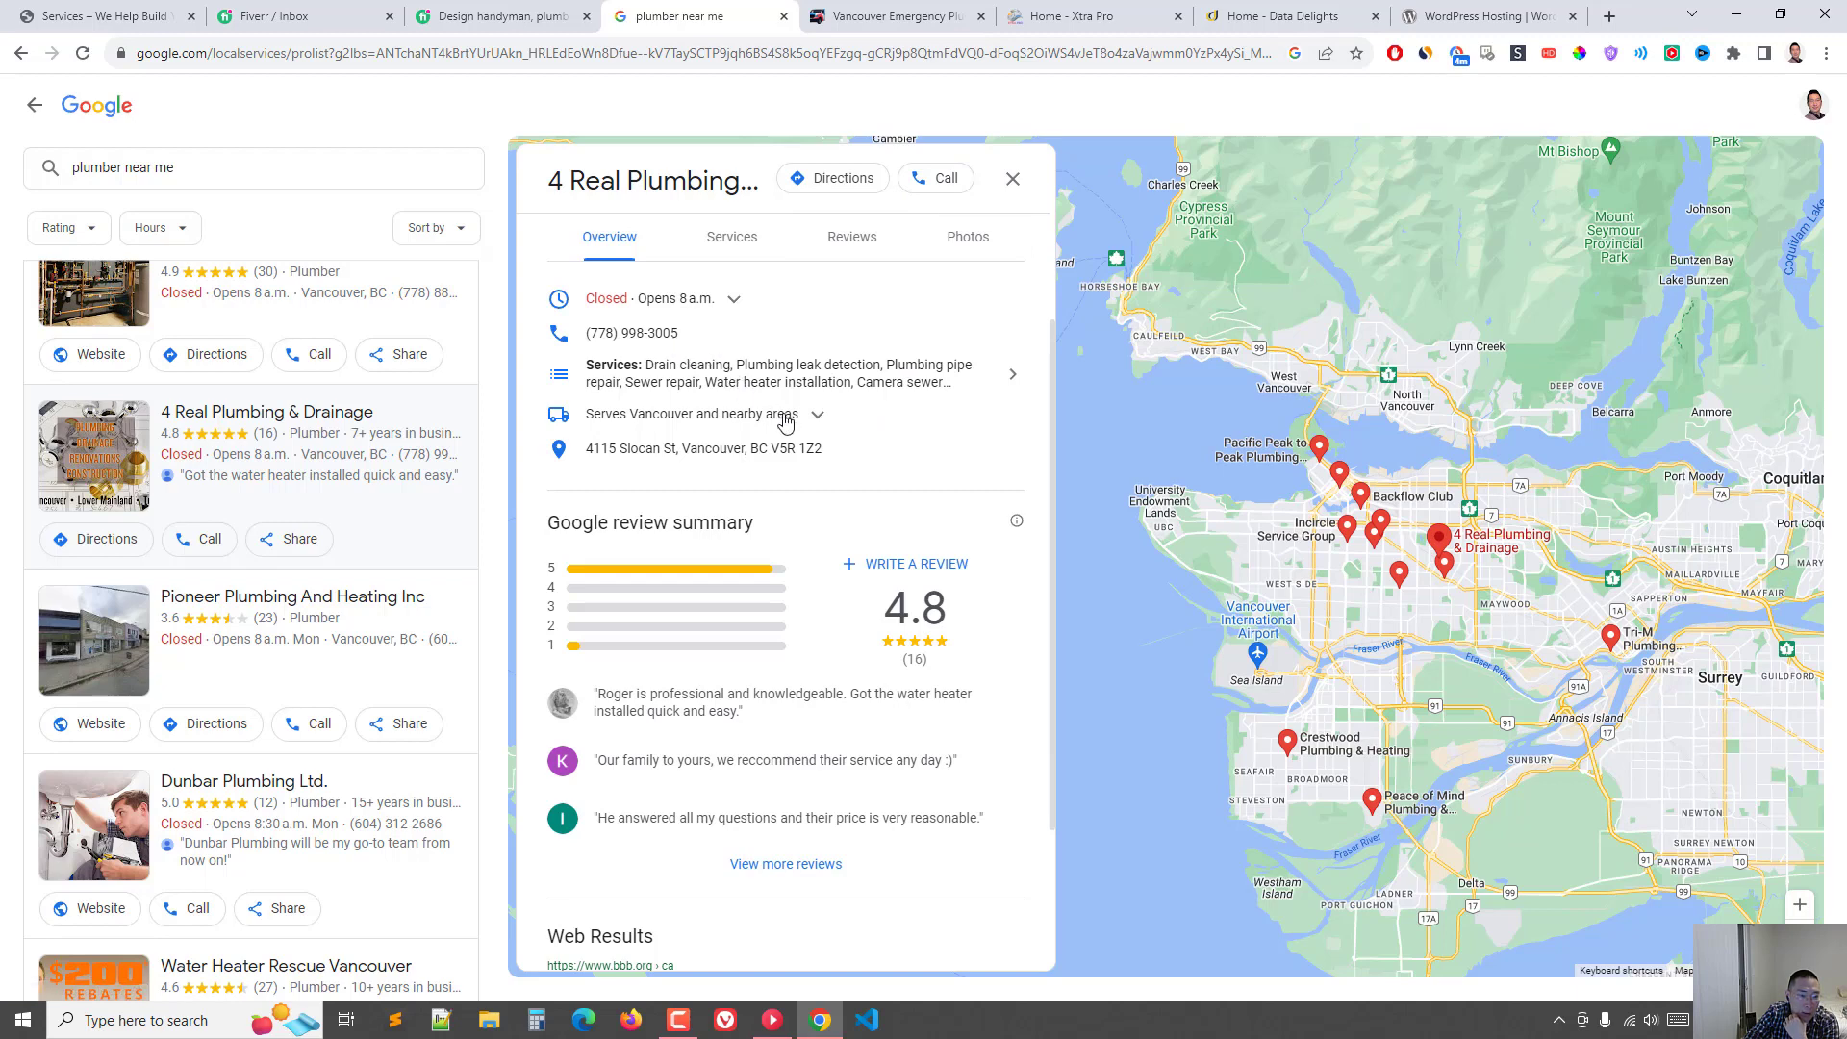
{"action": "left_click", "coordinate": [827, 414]}
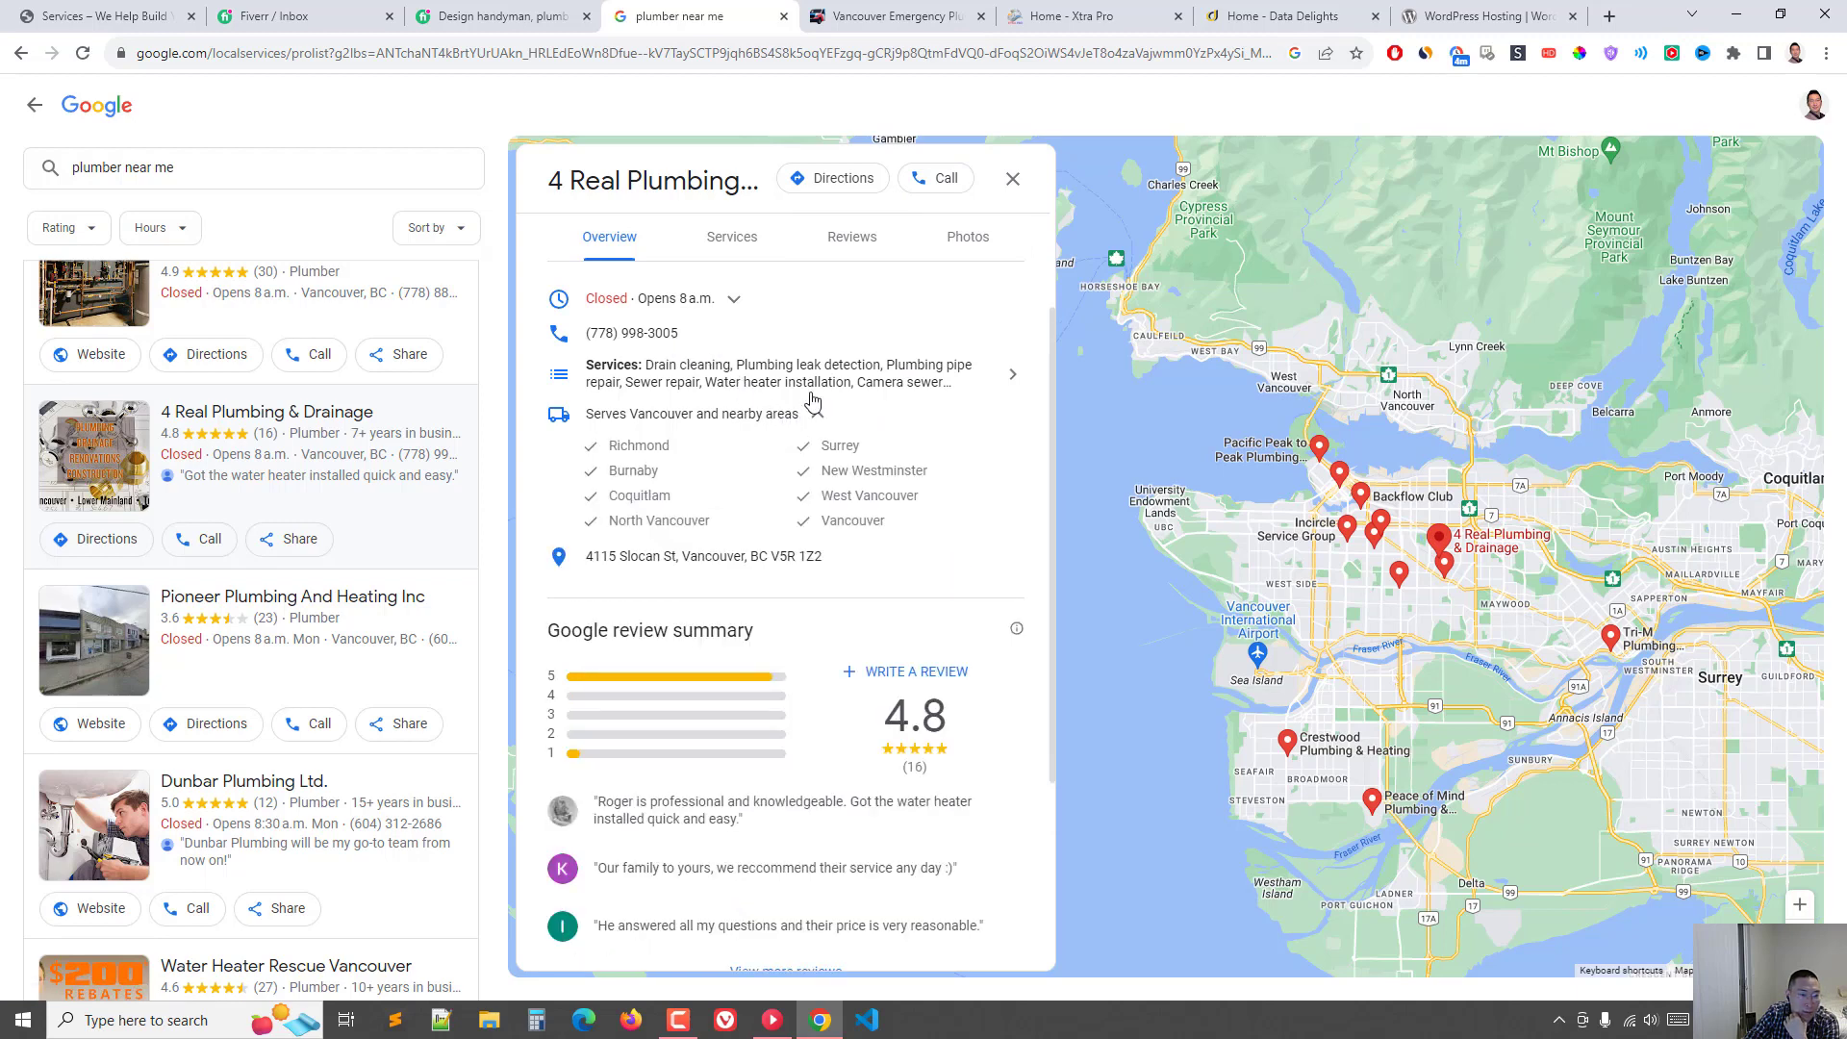
{"action": "left_click", "coordinate": [735, 299]}
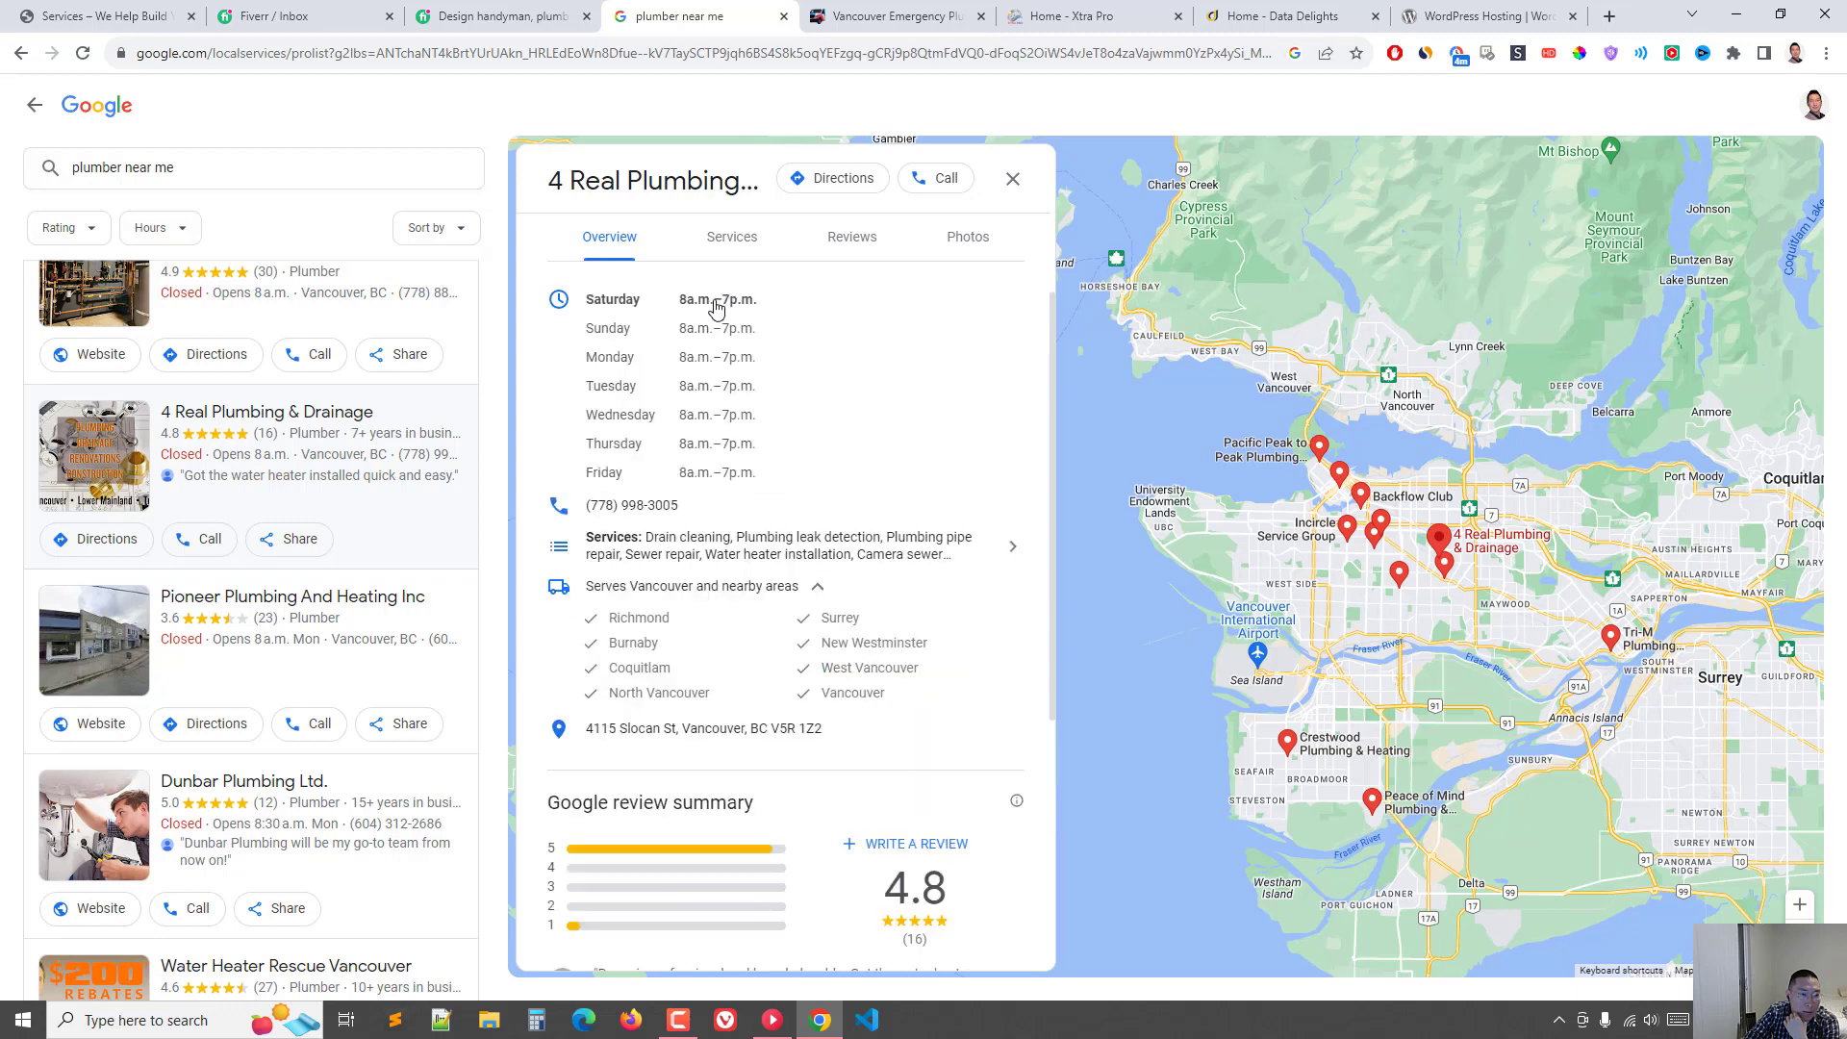
{"action": "mouse_move", "coordinate": [791, 329]}
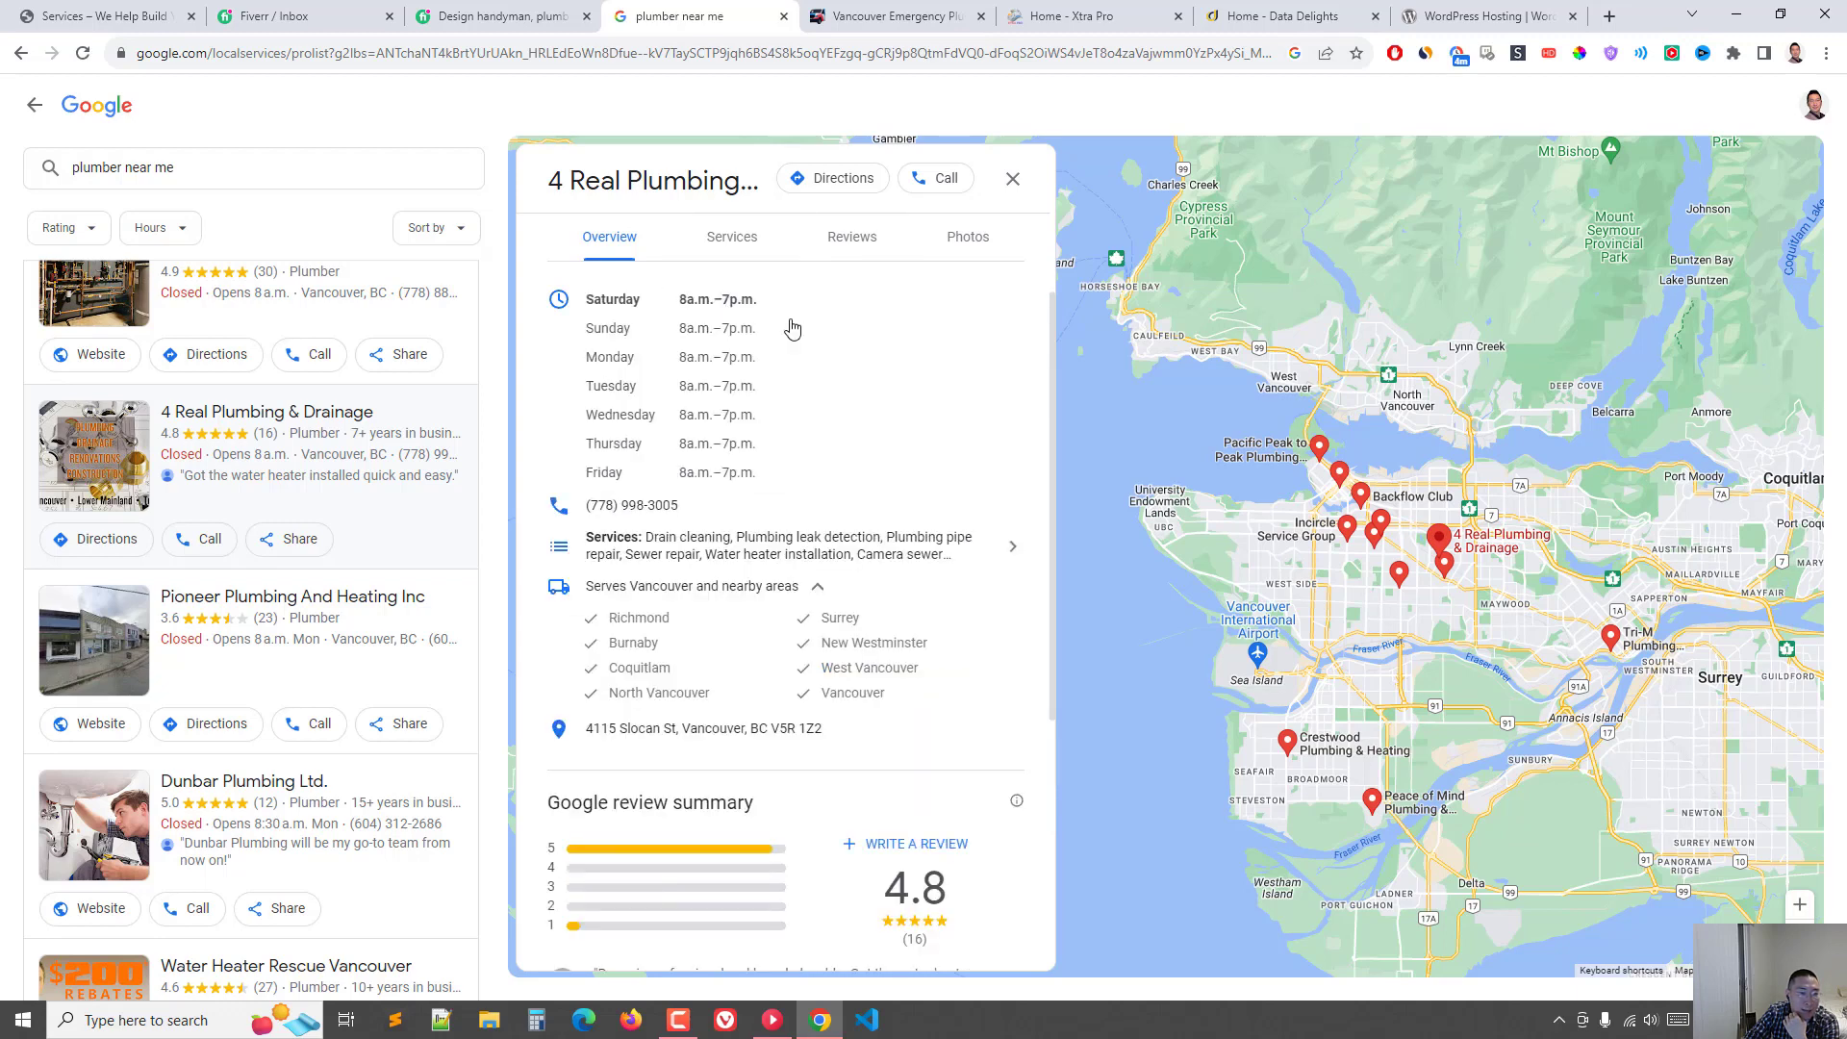
{"action": "mouse_move", "coordinate": [770, 408]}
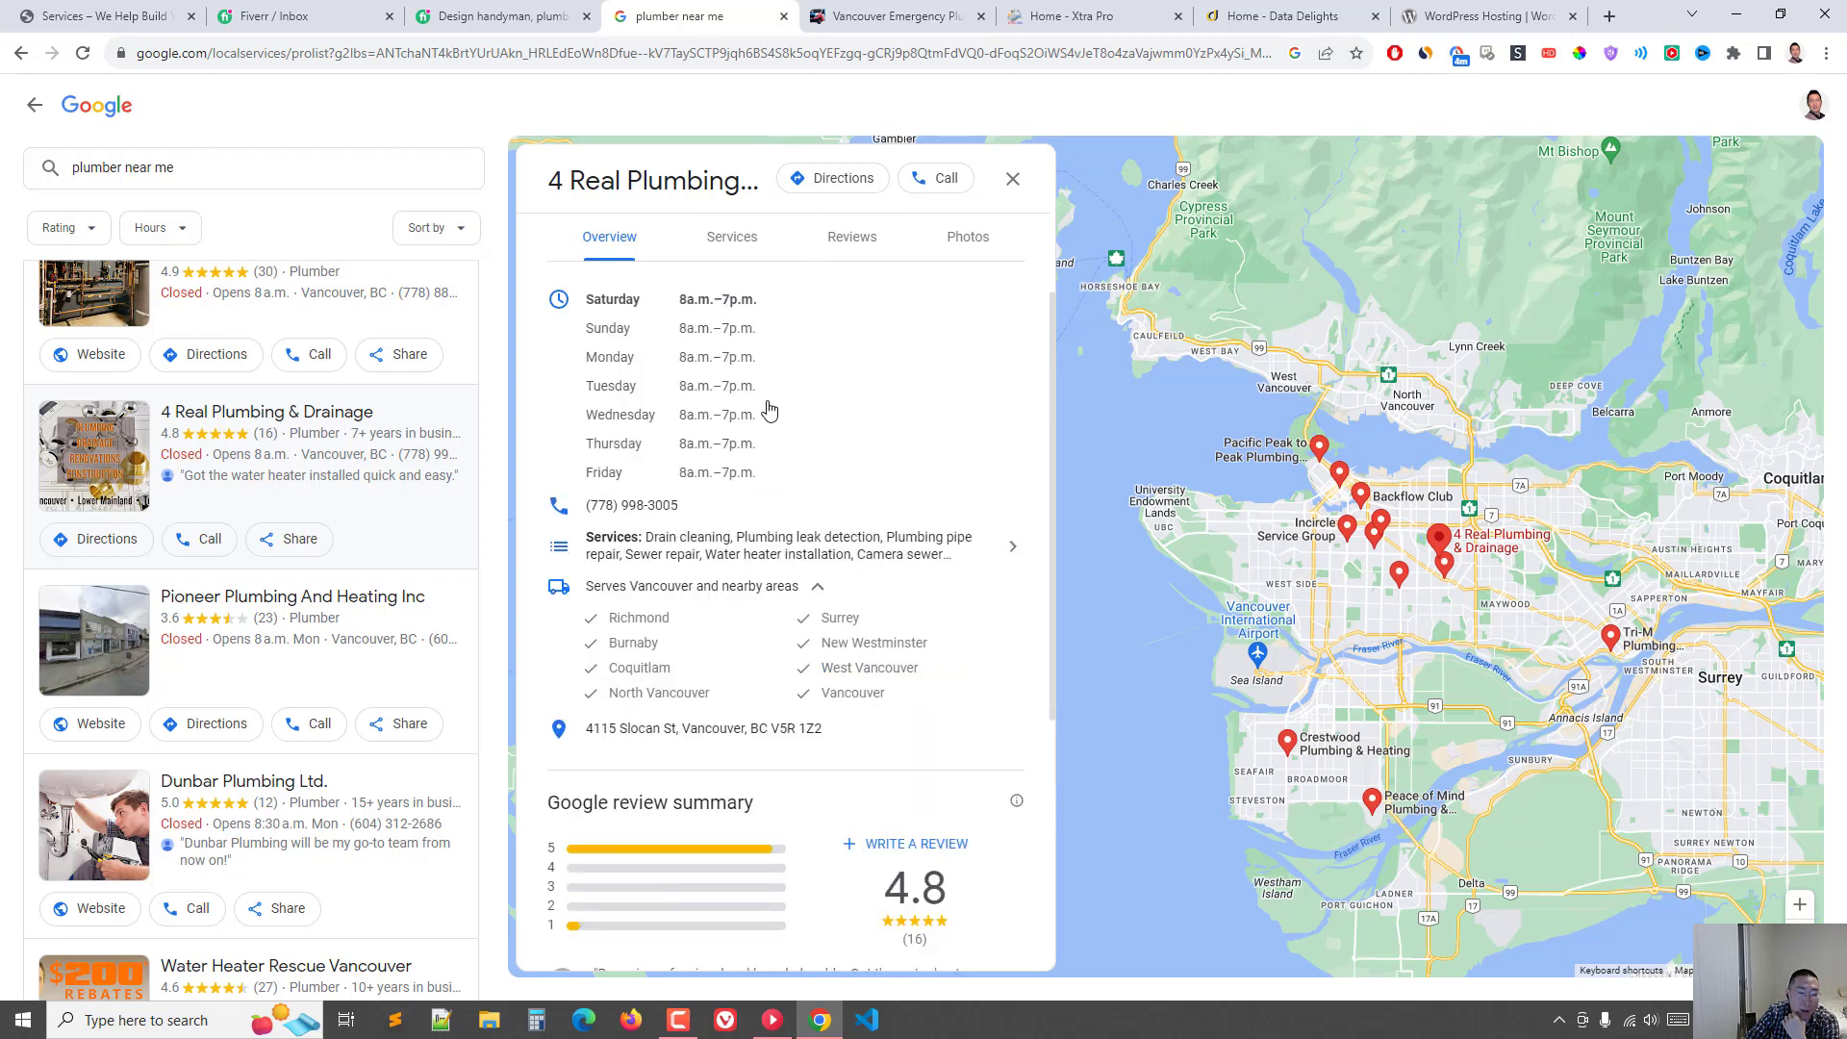
{"action": "scroll", "scroll_direction": "down", "scroll_amount": 3}
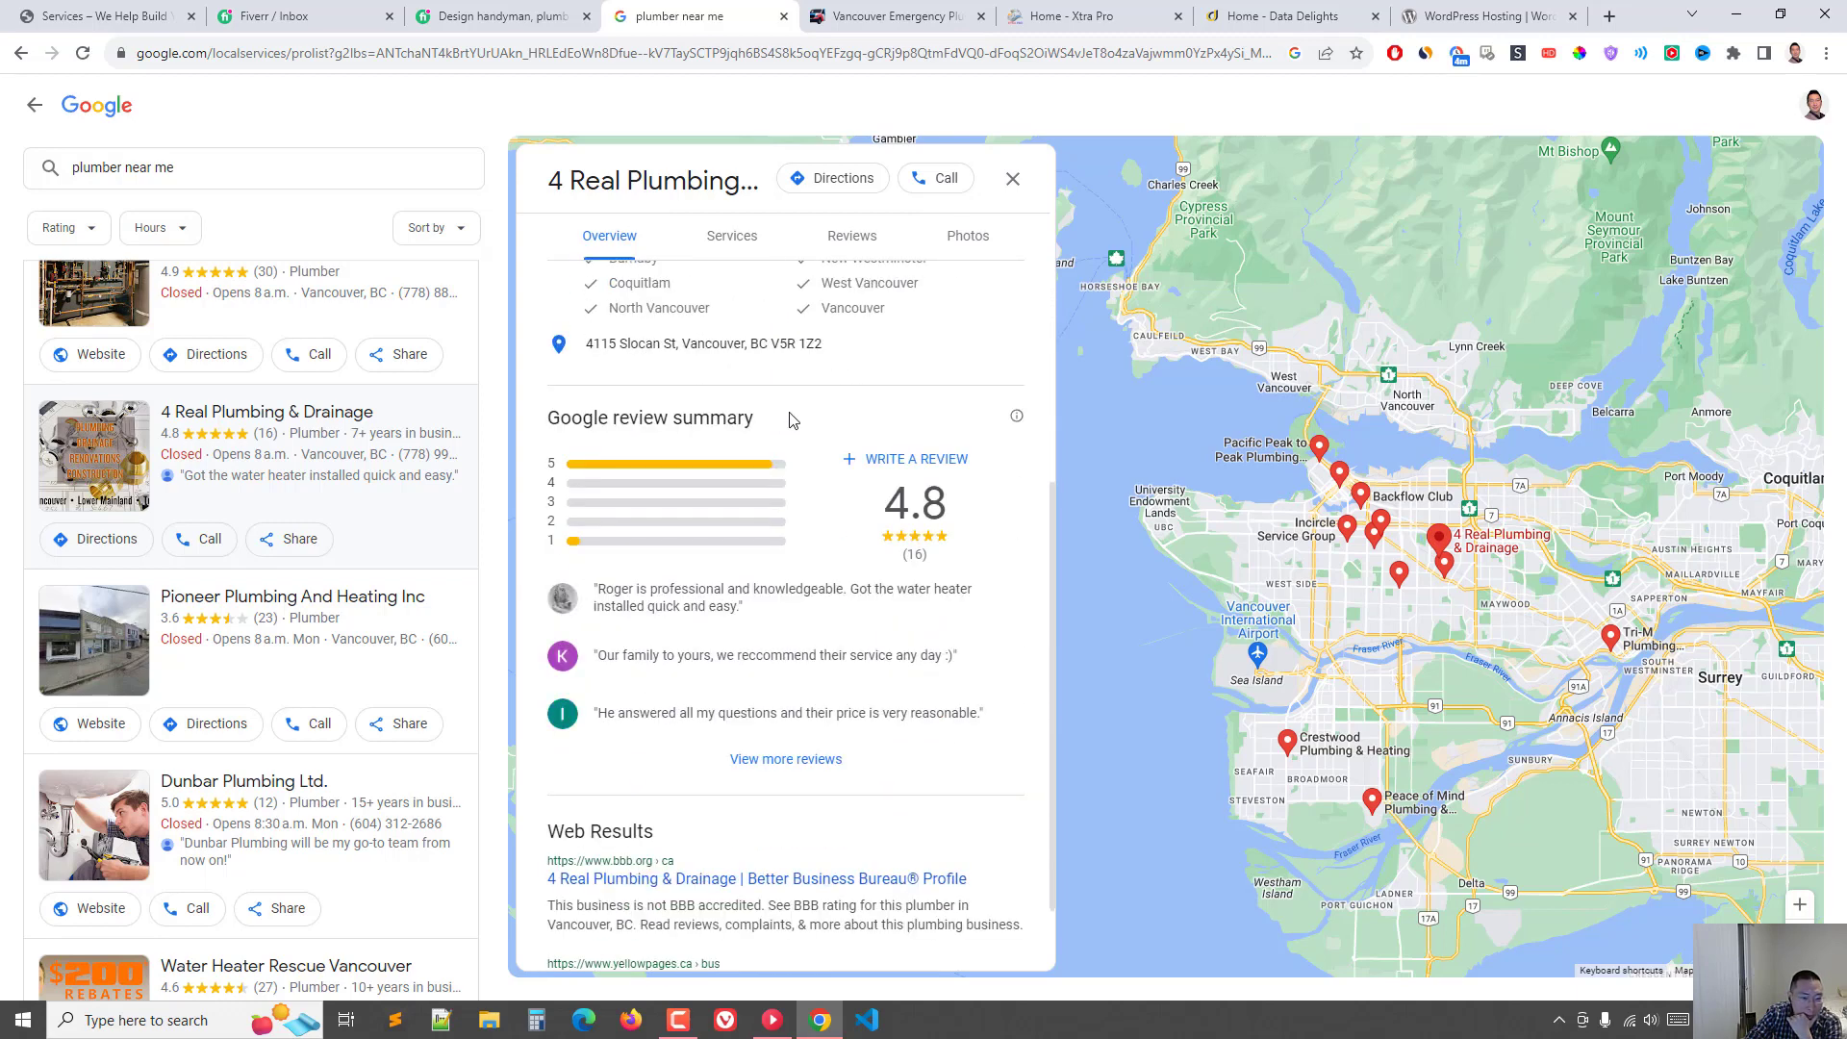
{"action": "left_click", "coordinate": [852, 236]}
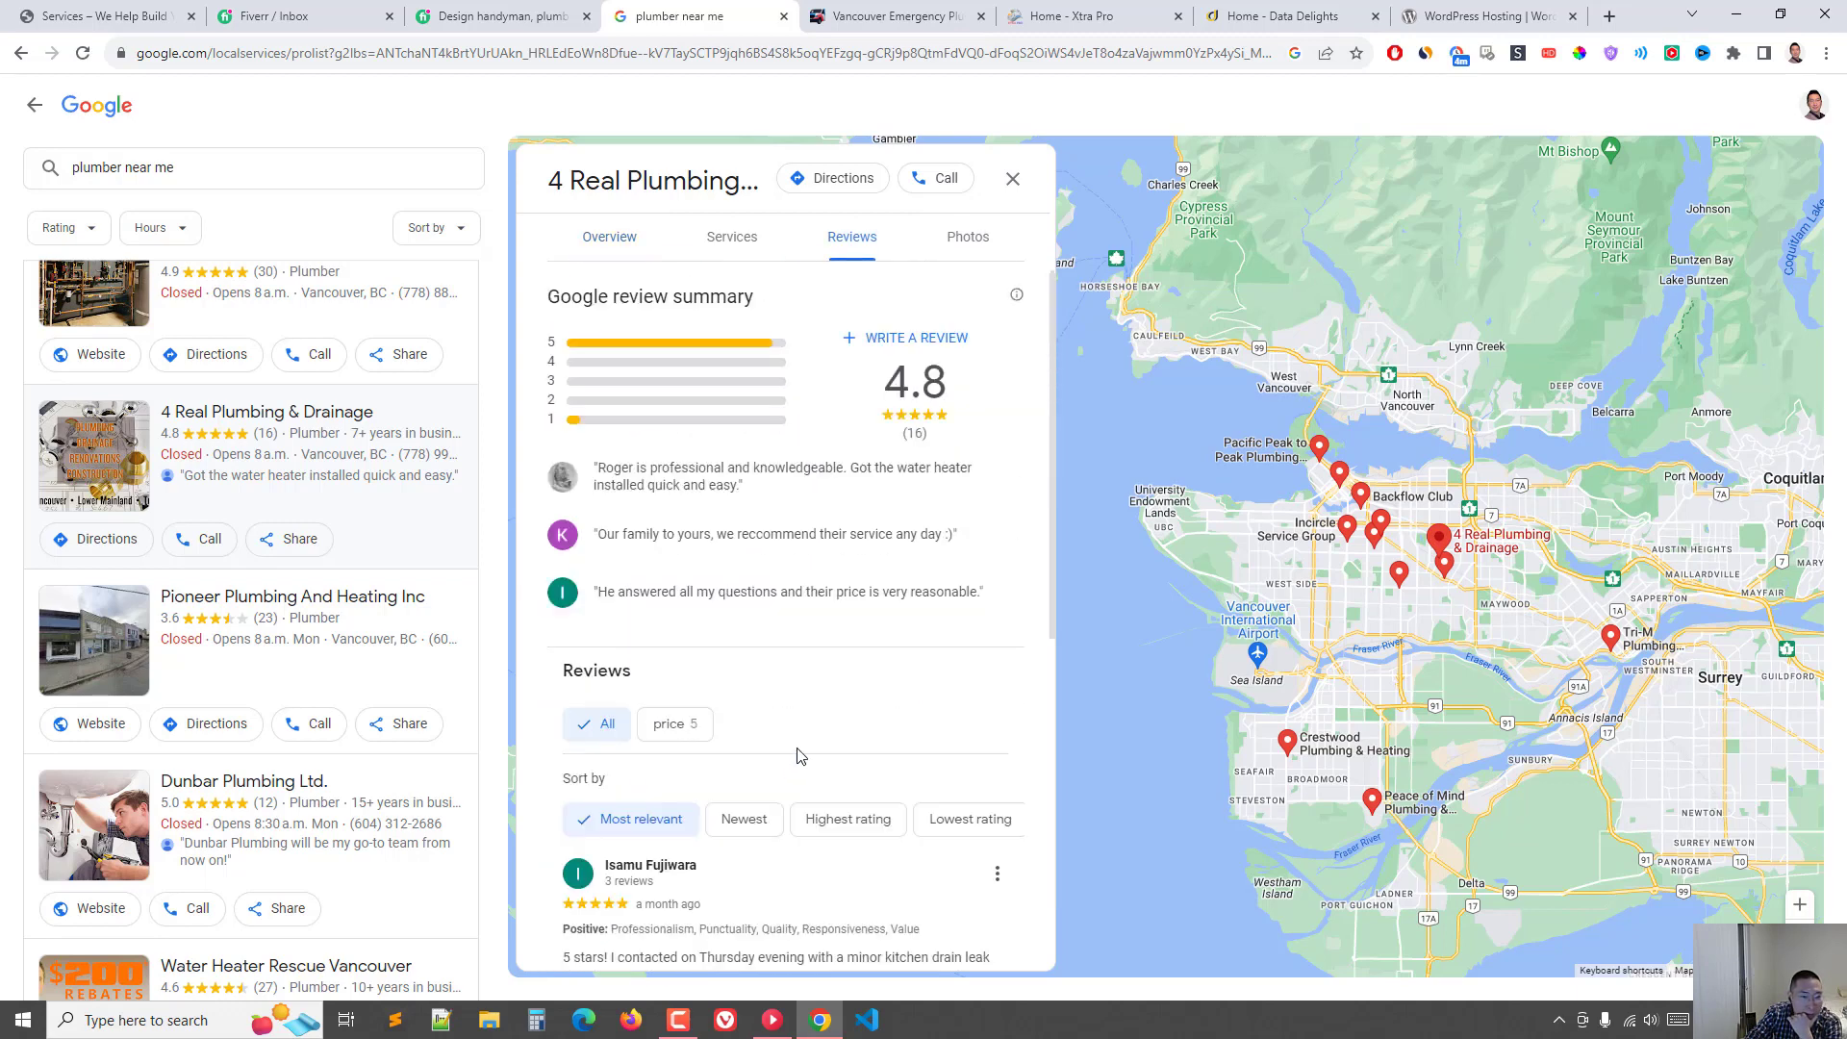
{"action": "mouse_move", "coordinate": [905, 481]}
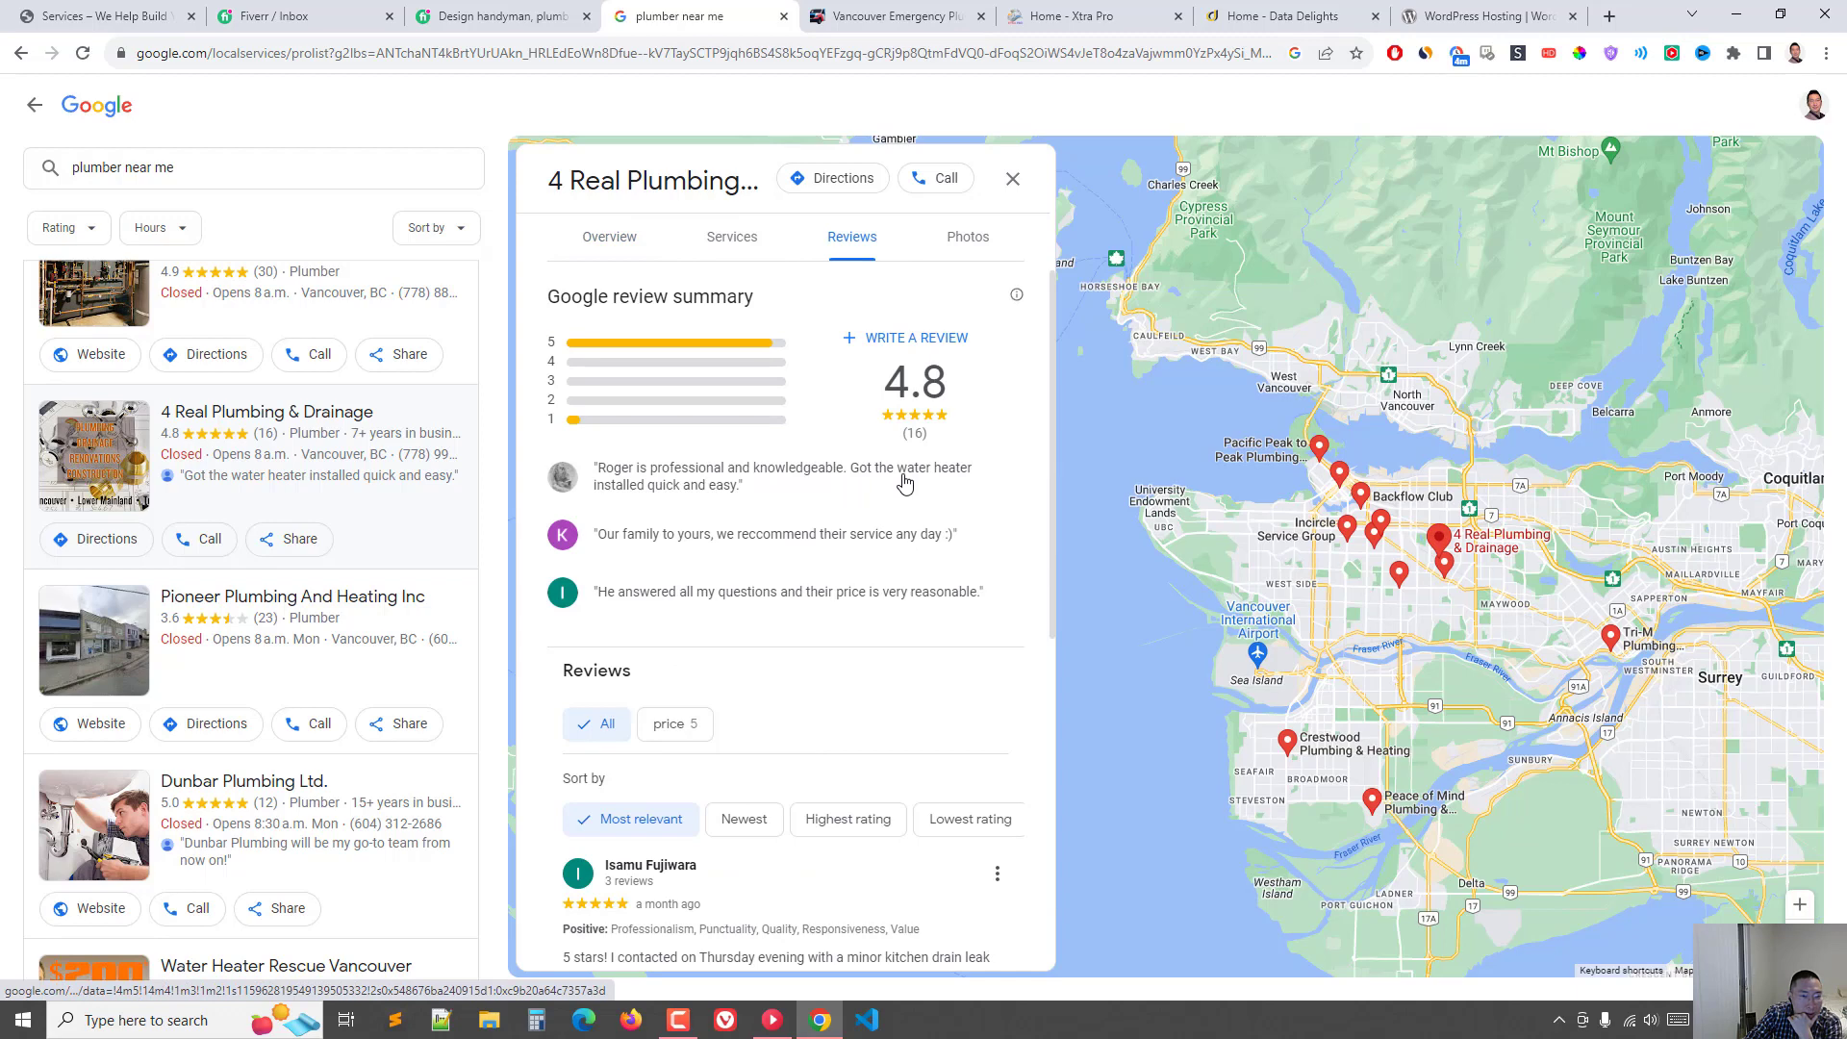
{"action": "scroll", "scroll_direction": "down", "scroll_amount": 3}
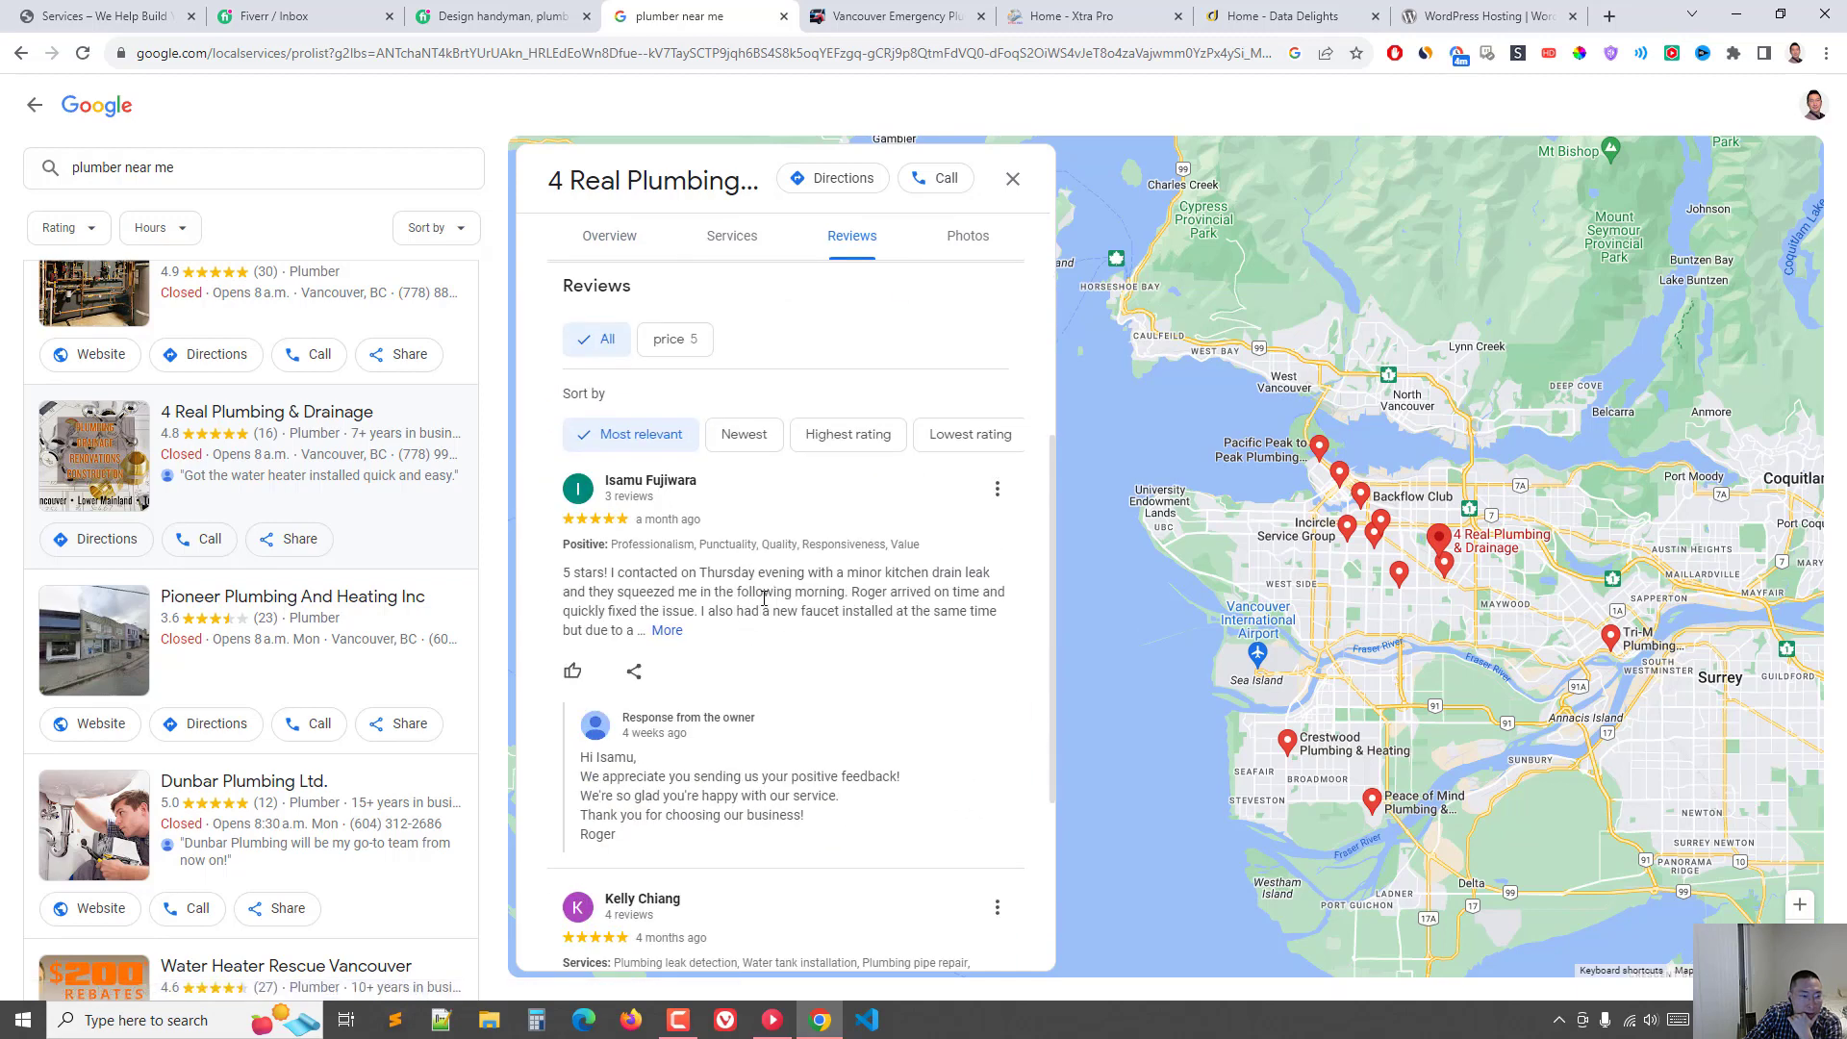
{"action": "scroll", "scroll_direction": "down", "scroll_amount": 3}
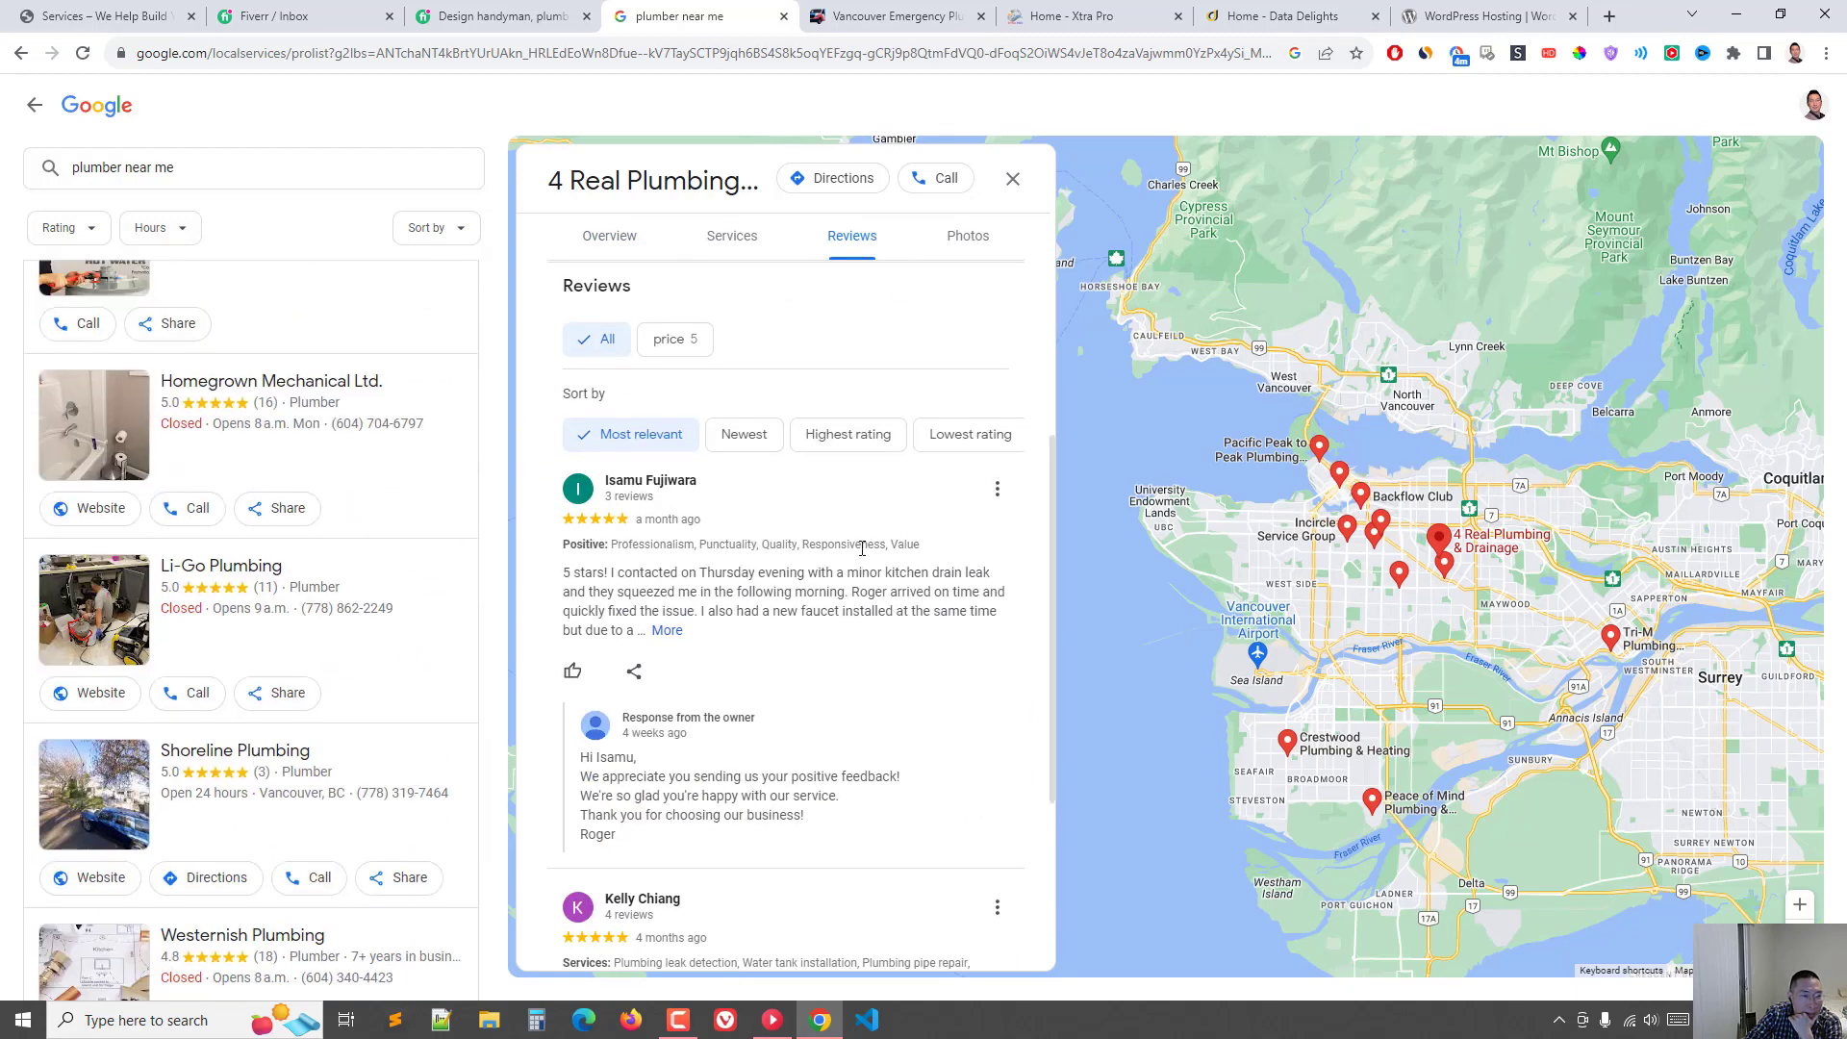
{"action": "left_click", "coordinate": [608, 236]}
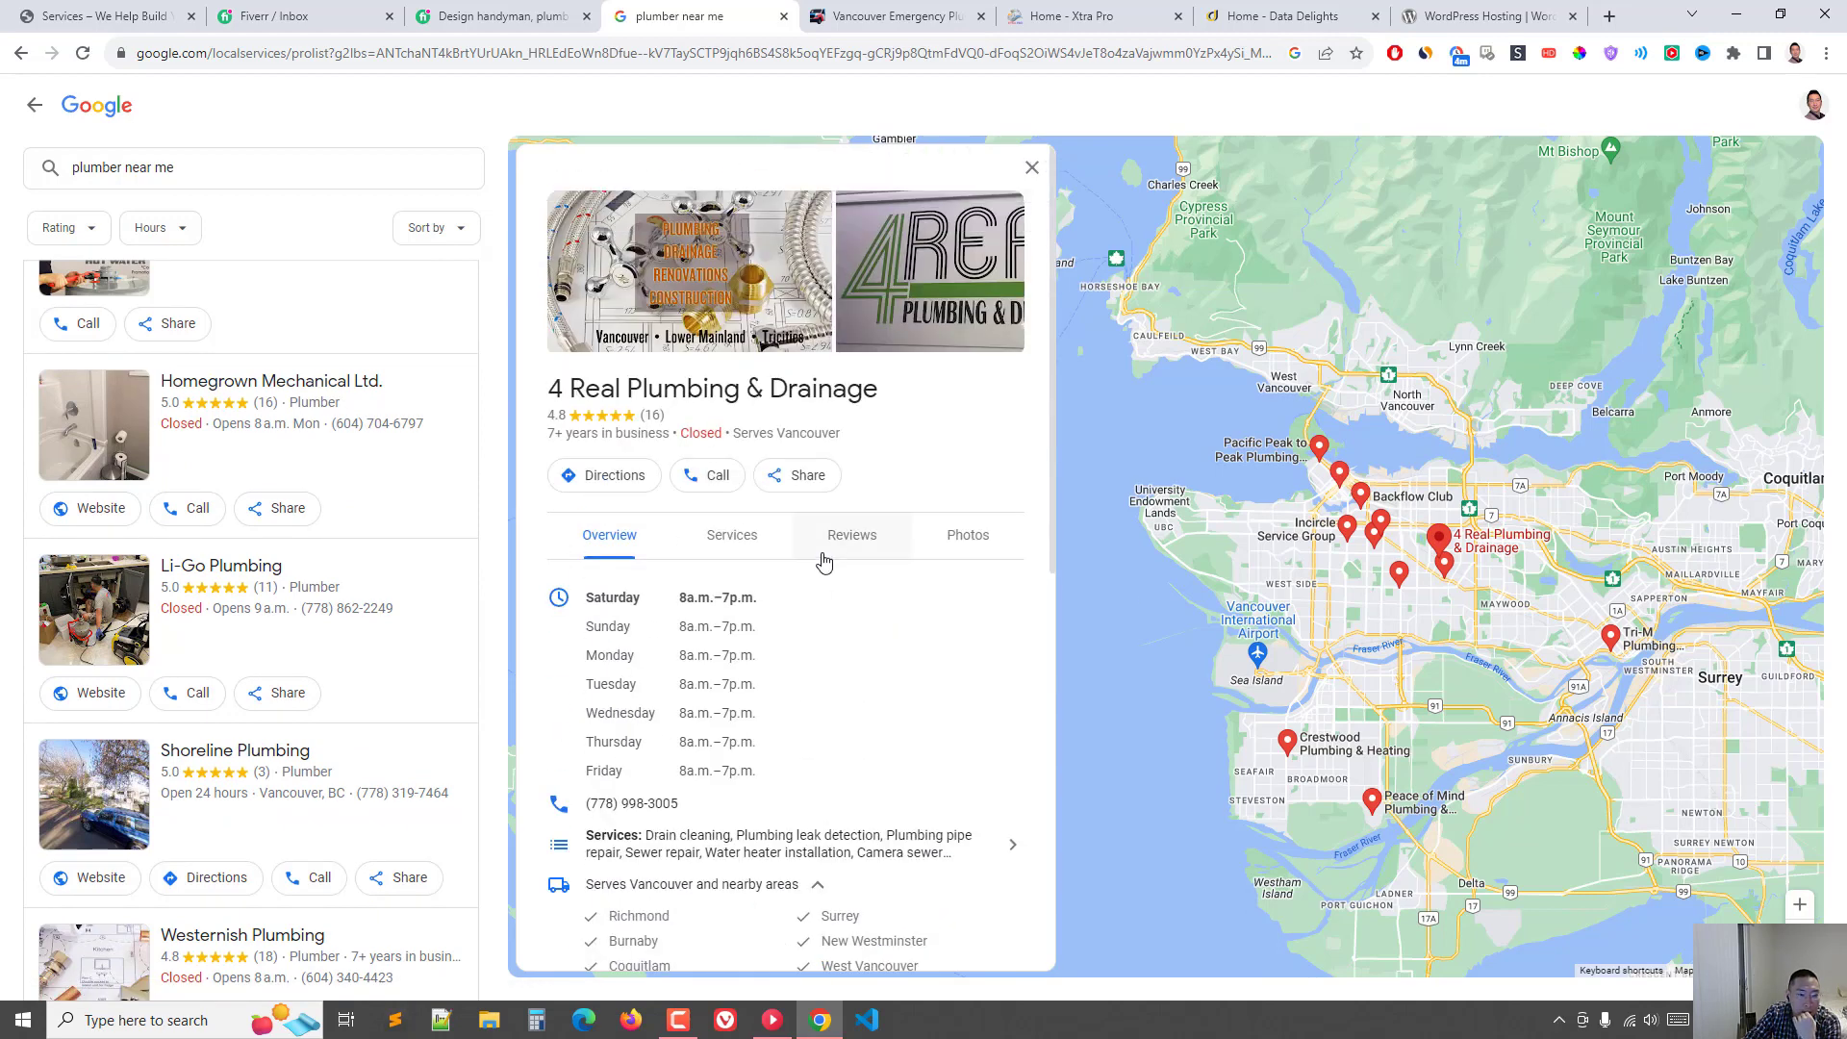
{"action": "mouse_move", "coordinate": [857, 517]}
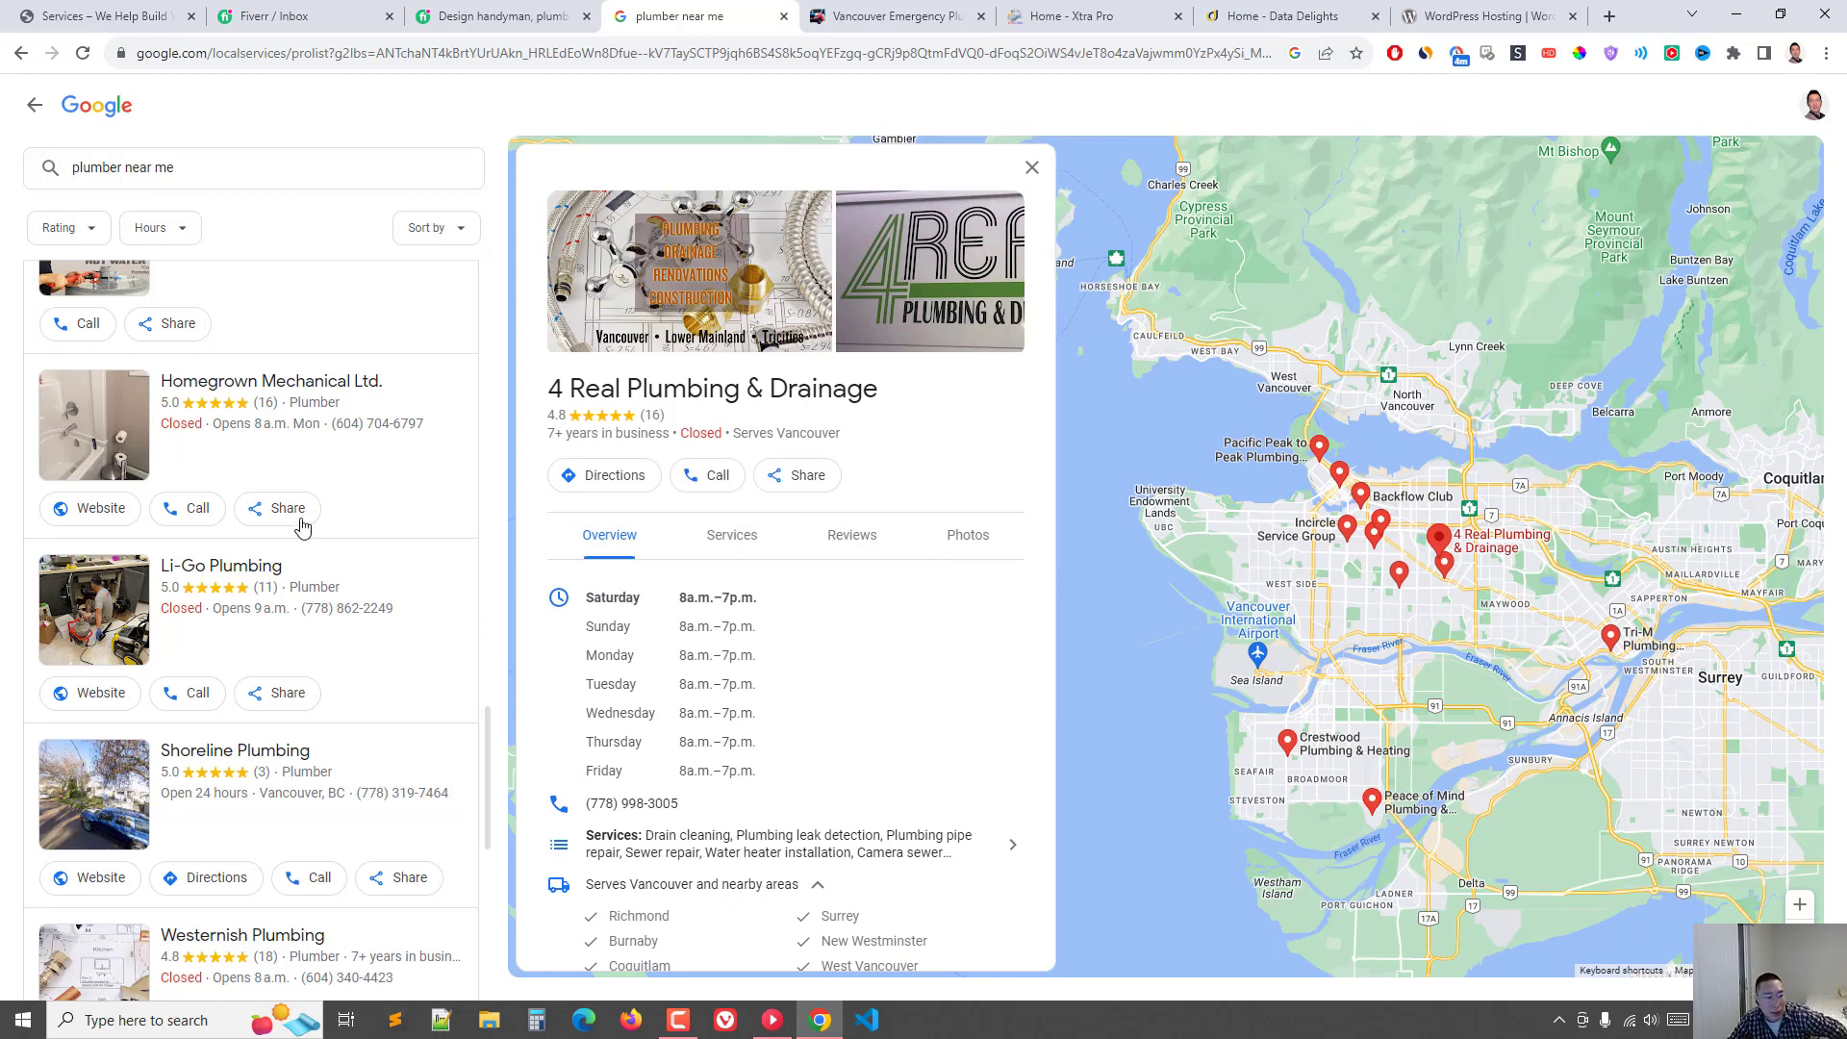
{"action": "scroll", "scroll_direction": "down", "scroll_amount": 3}
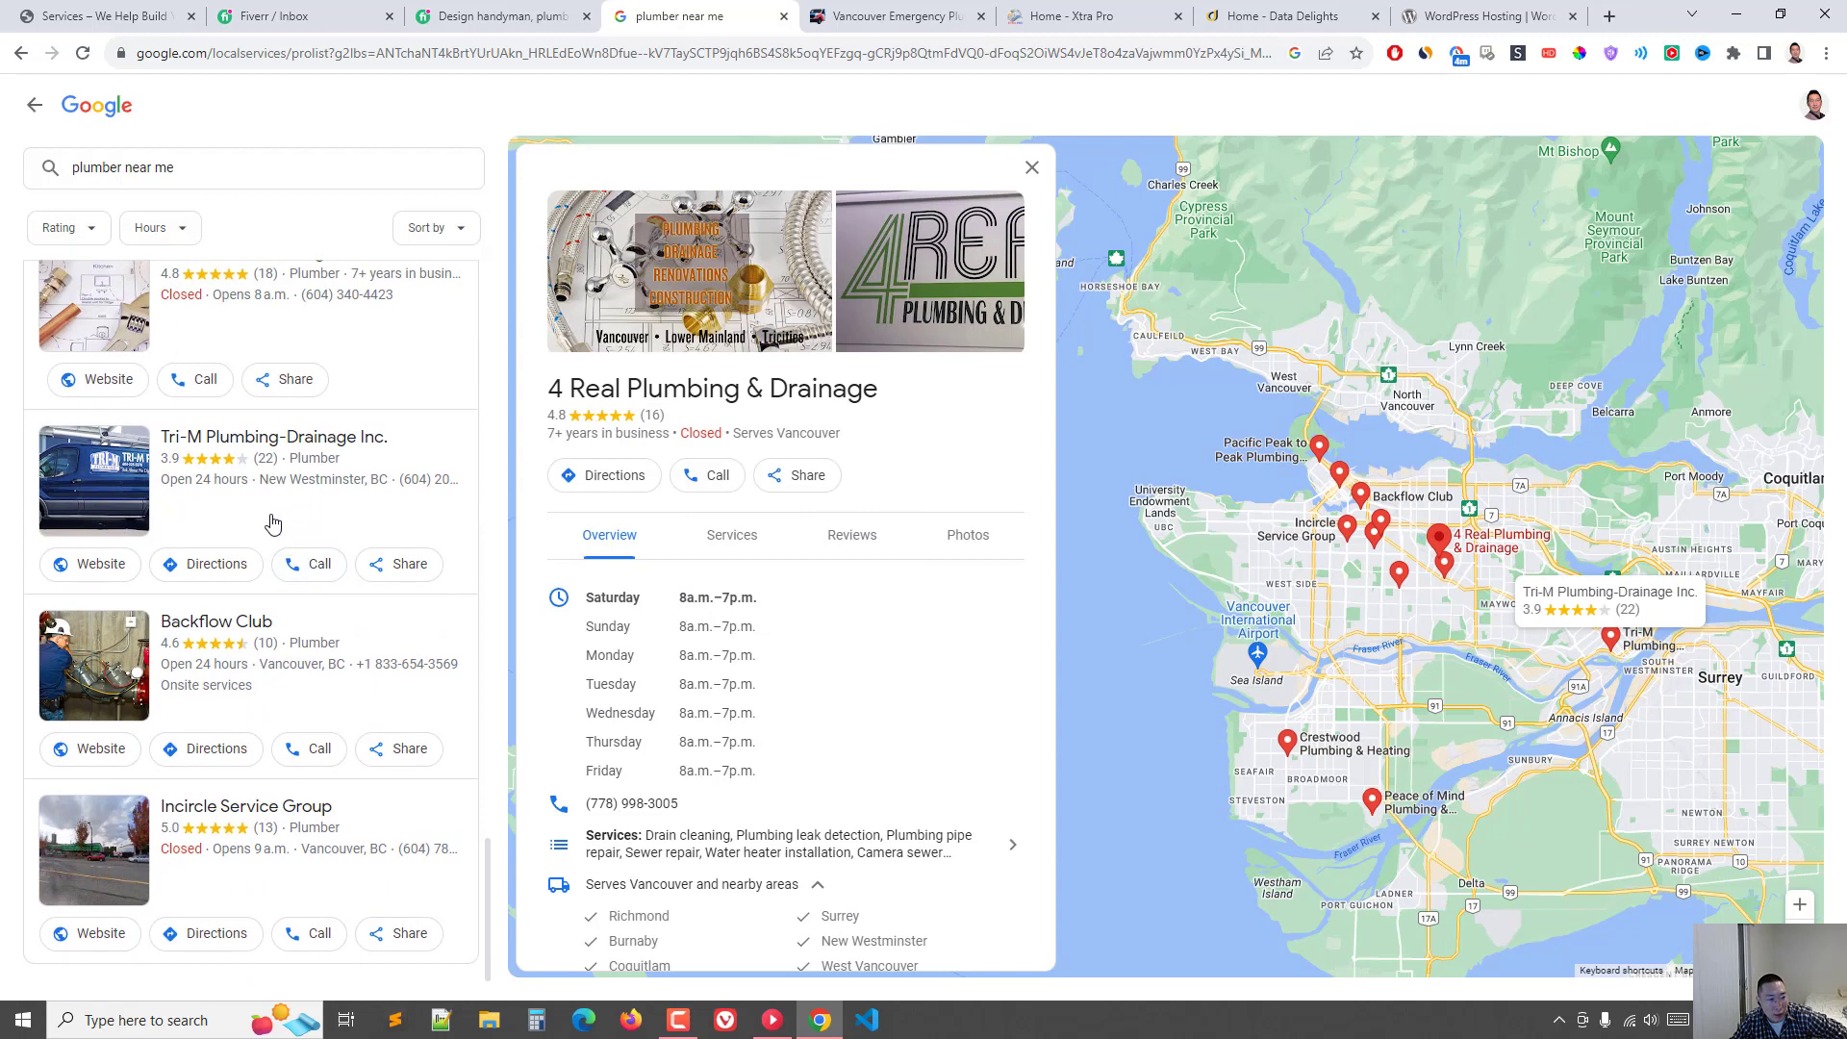
{"action": "mouse_move", "coordinate": [269, 506]}
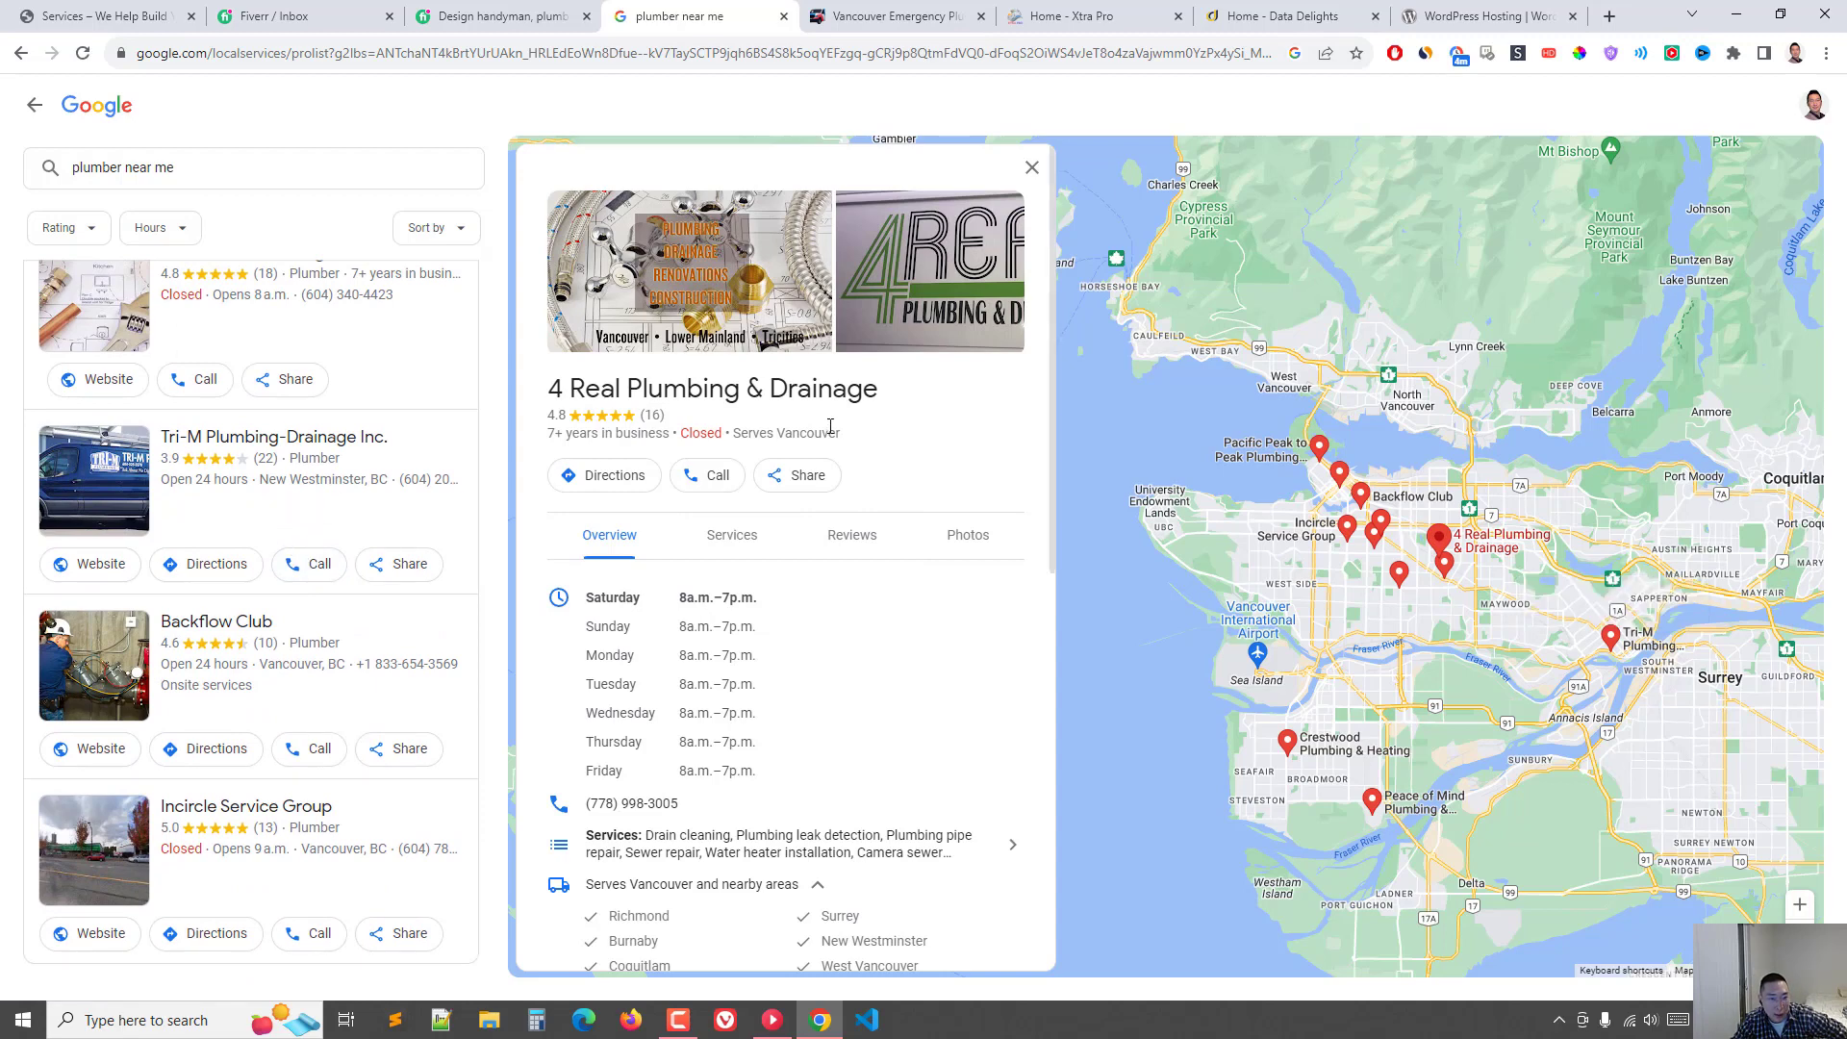
{"action": "mouse_move", "coordinate": [841, 483]}
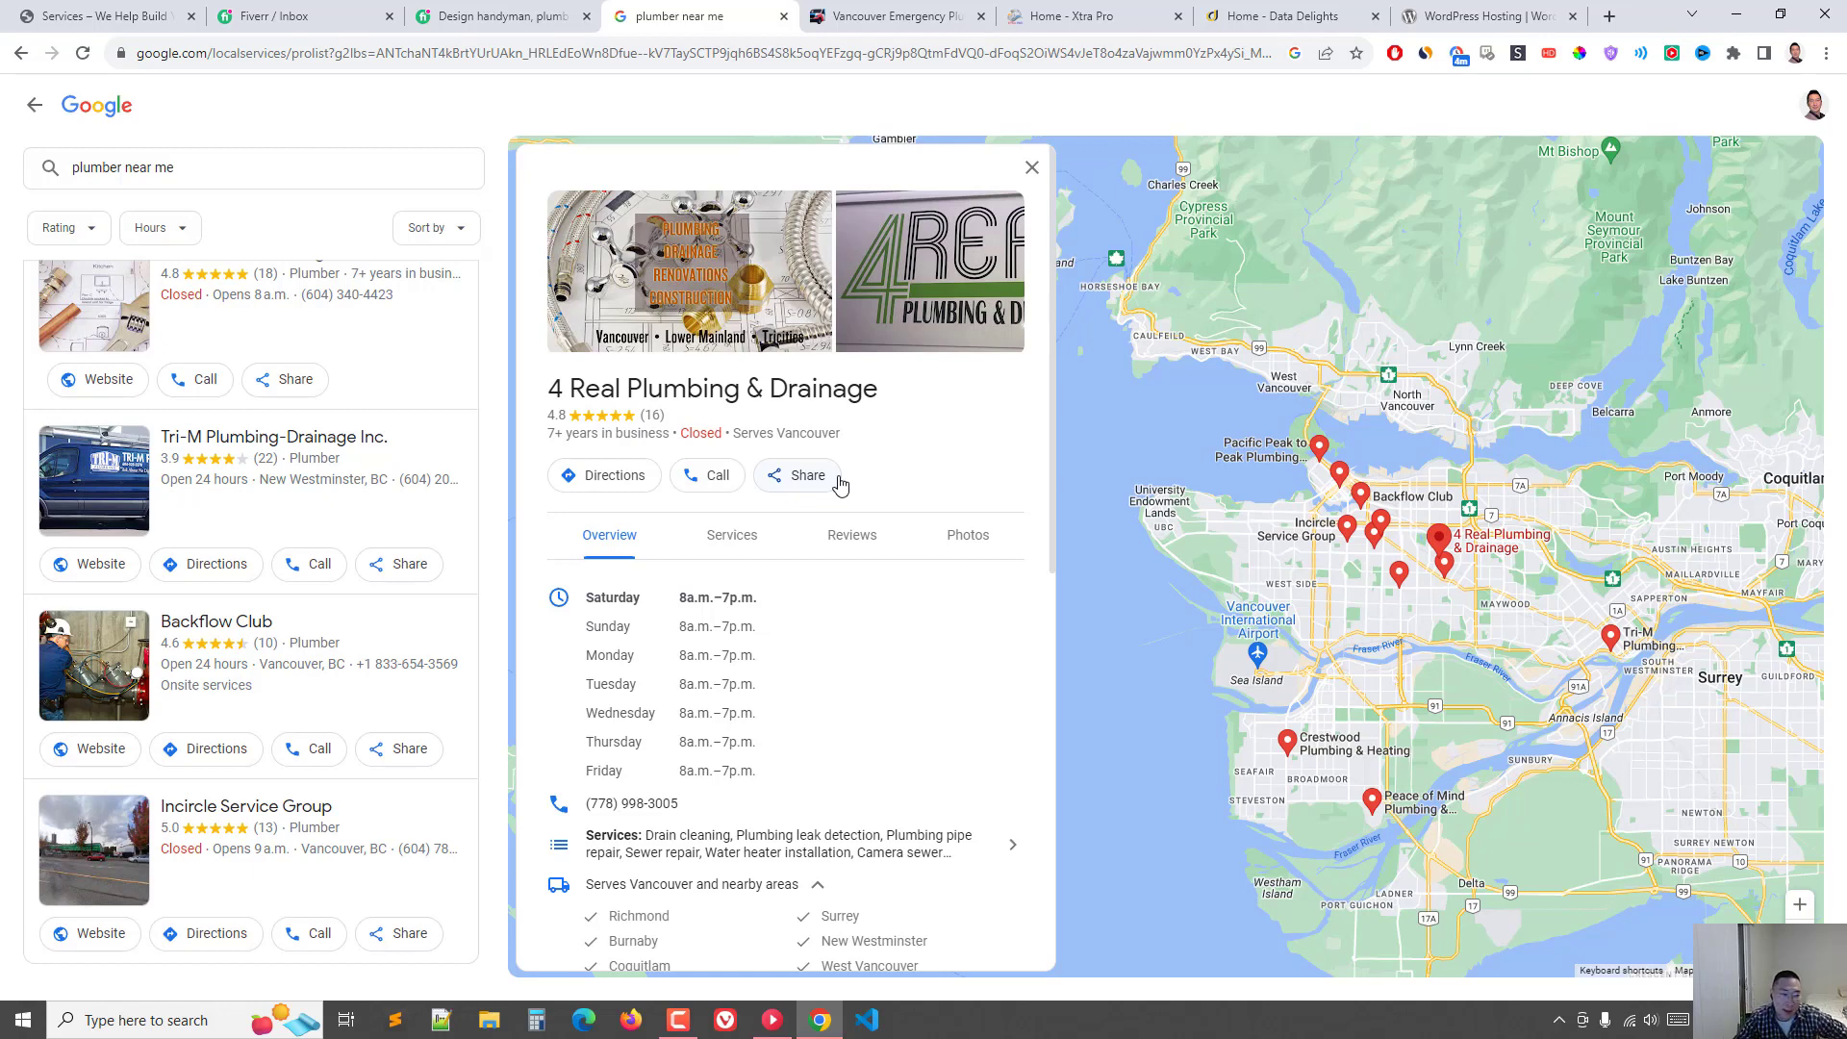
{"action": "mouse_move", "coordinate": [912, 637]}
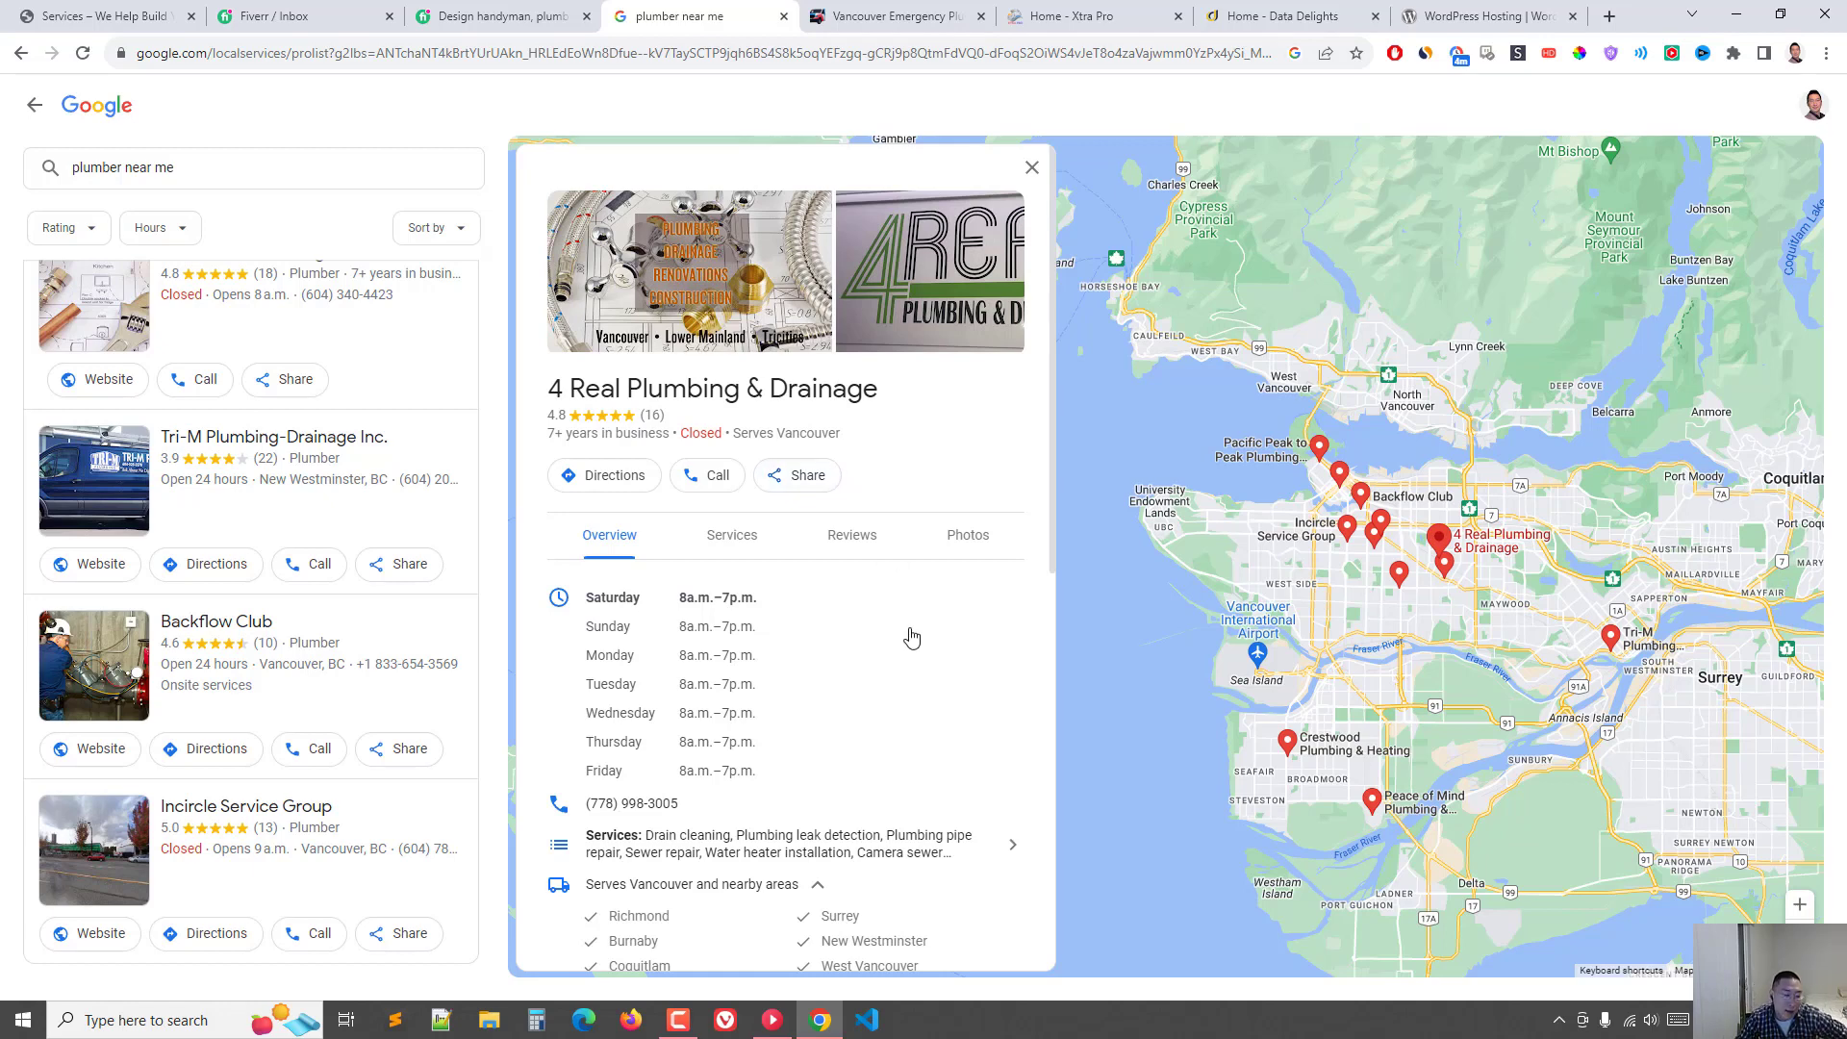
{"action": "mouse_move", "coordinate": [921, 623]}
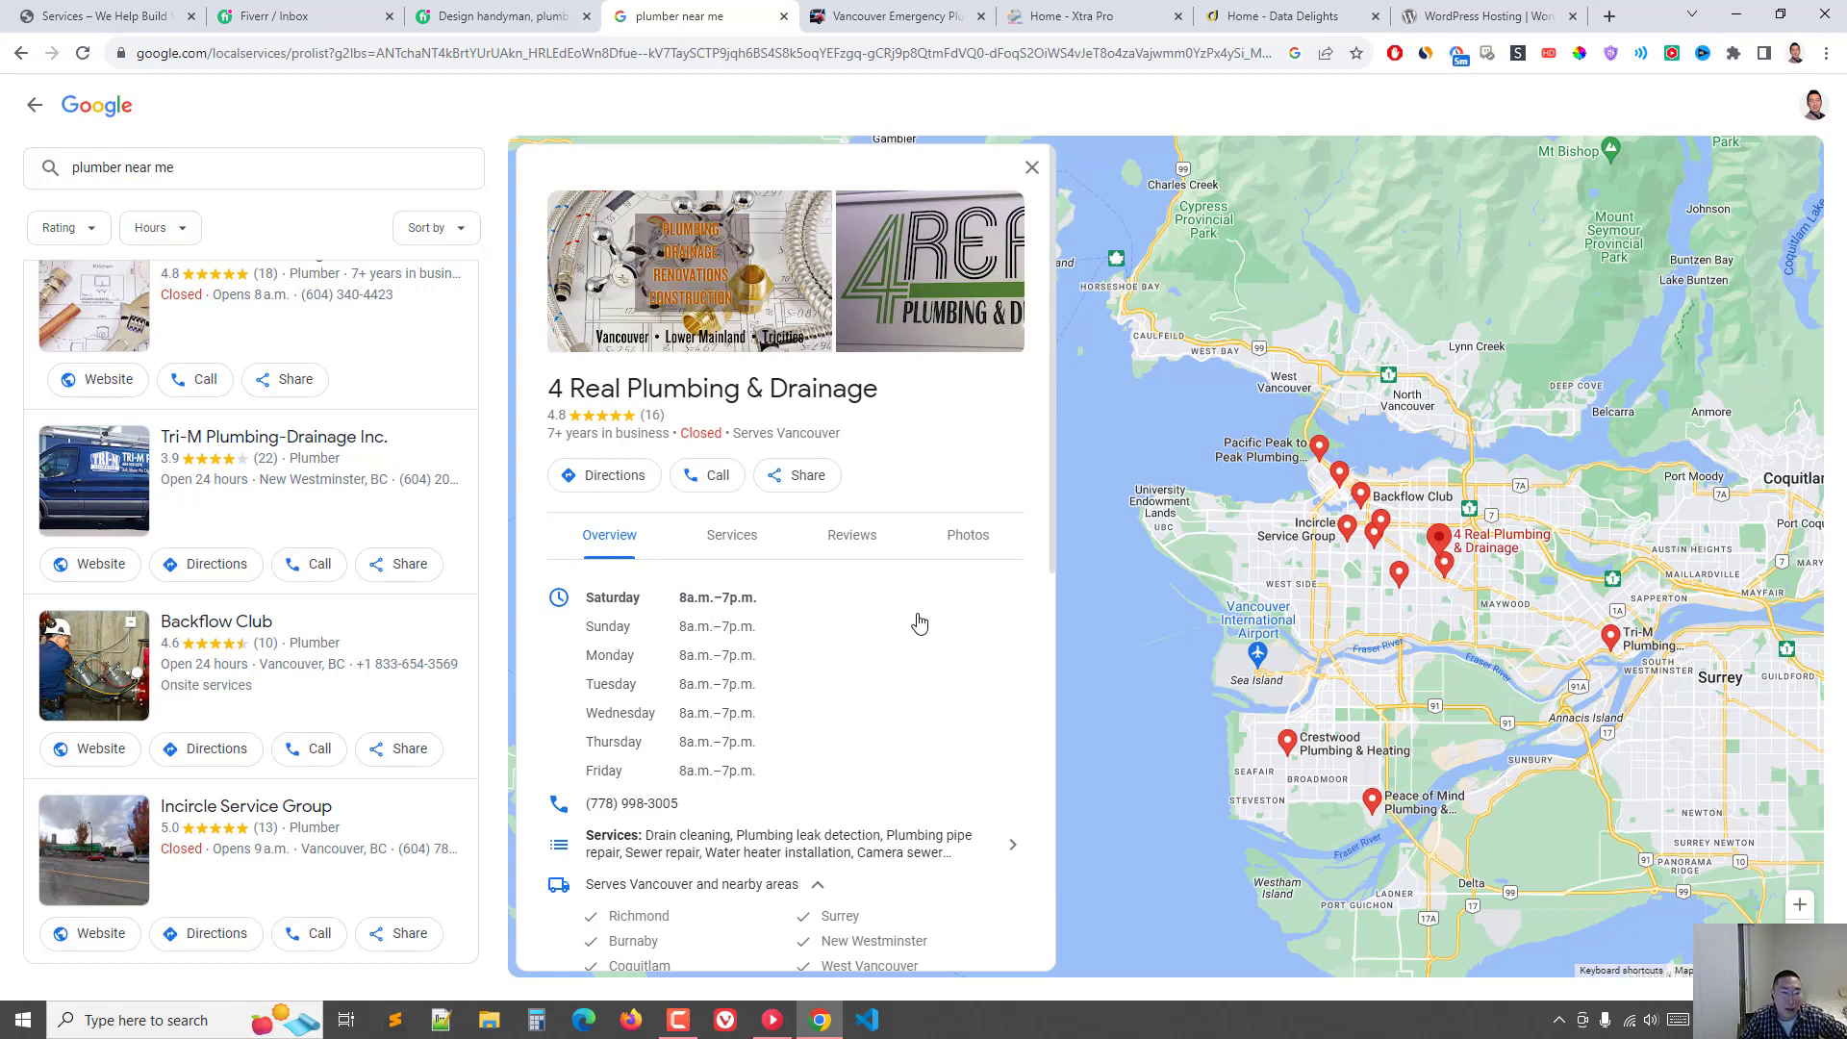
{"action": "mouse_move", "coordinate": [949, 619]}
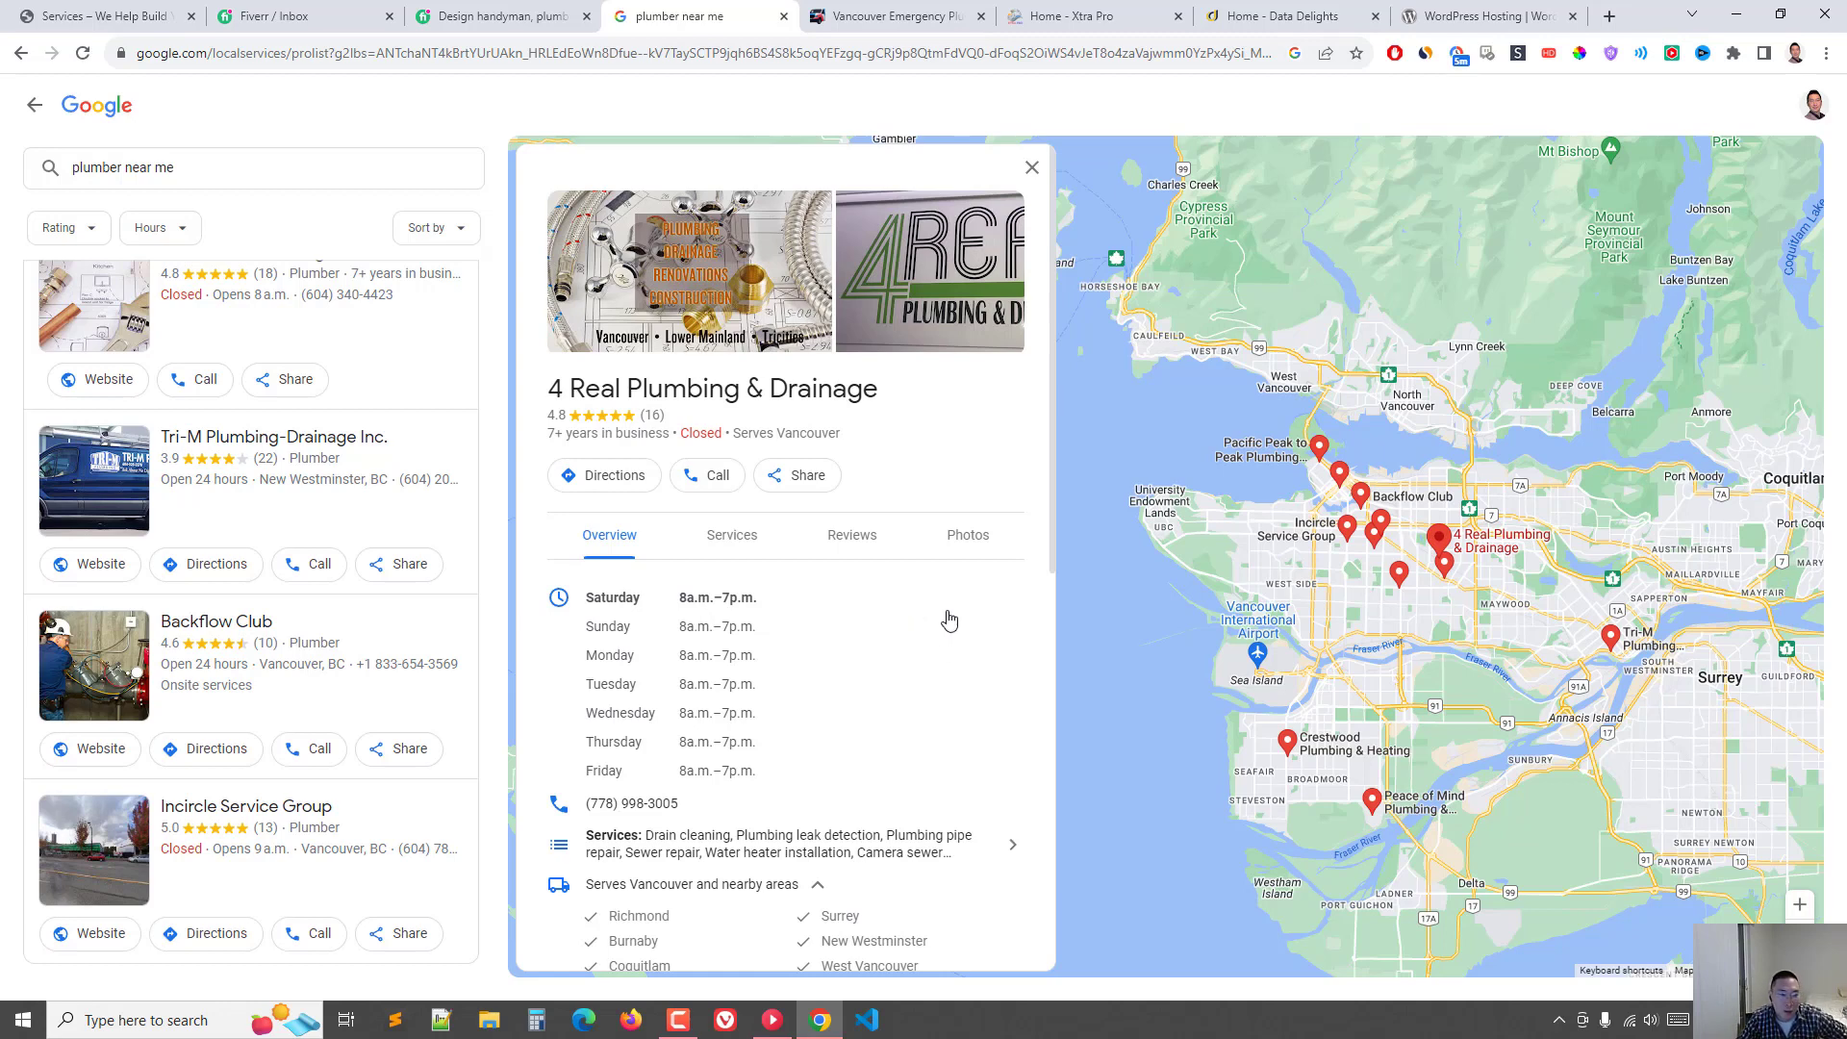
{"action": "mouse_move", "coordinate": [1374, 187]}
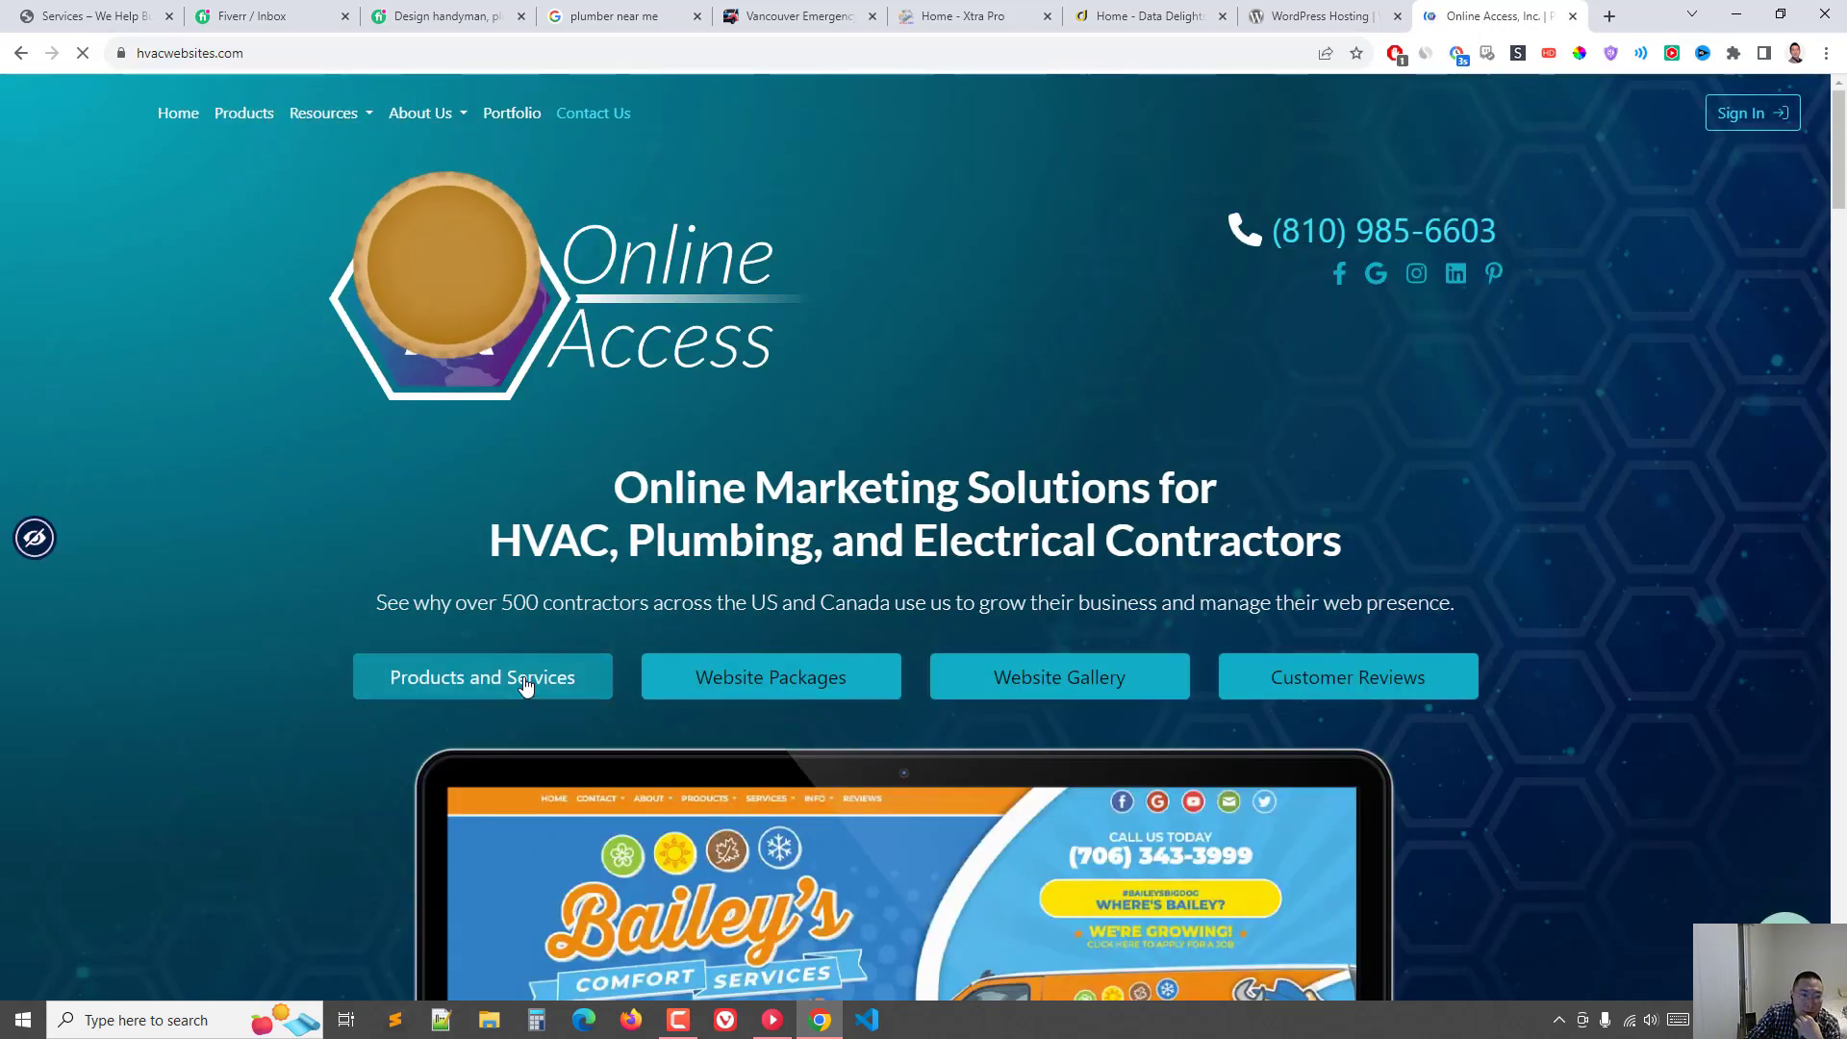
Step: Open the PagePilot Websites pricing page to compare the $858, $559 and $377 plans
{"action": "left_click", "coordinate": [483, 676]}
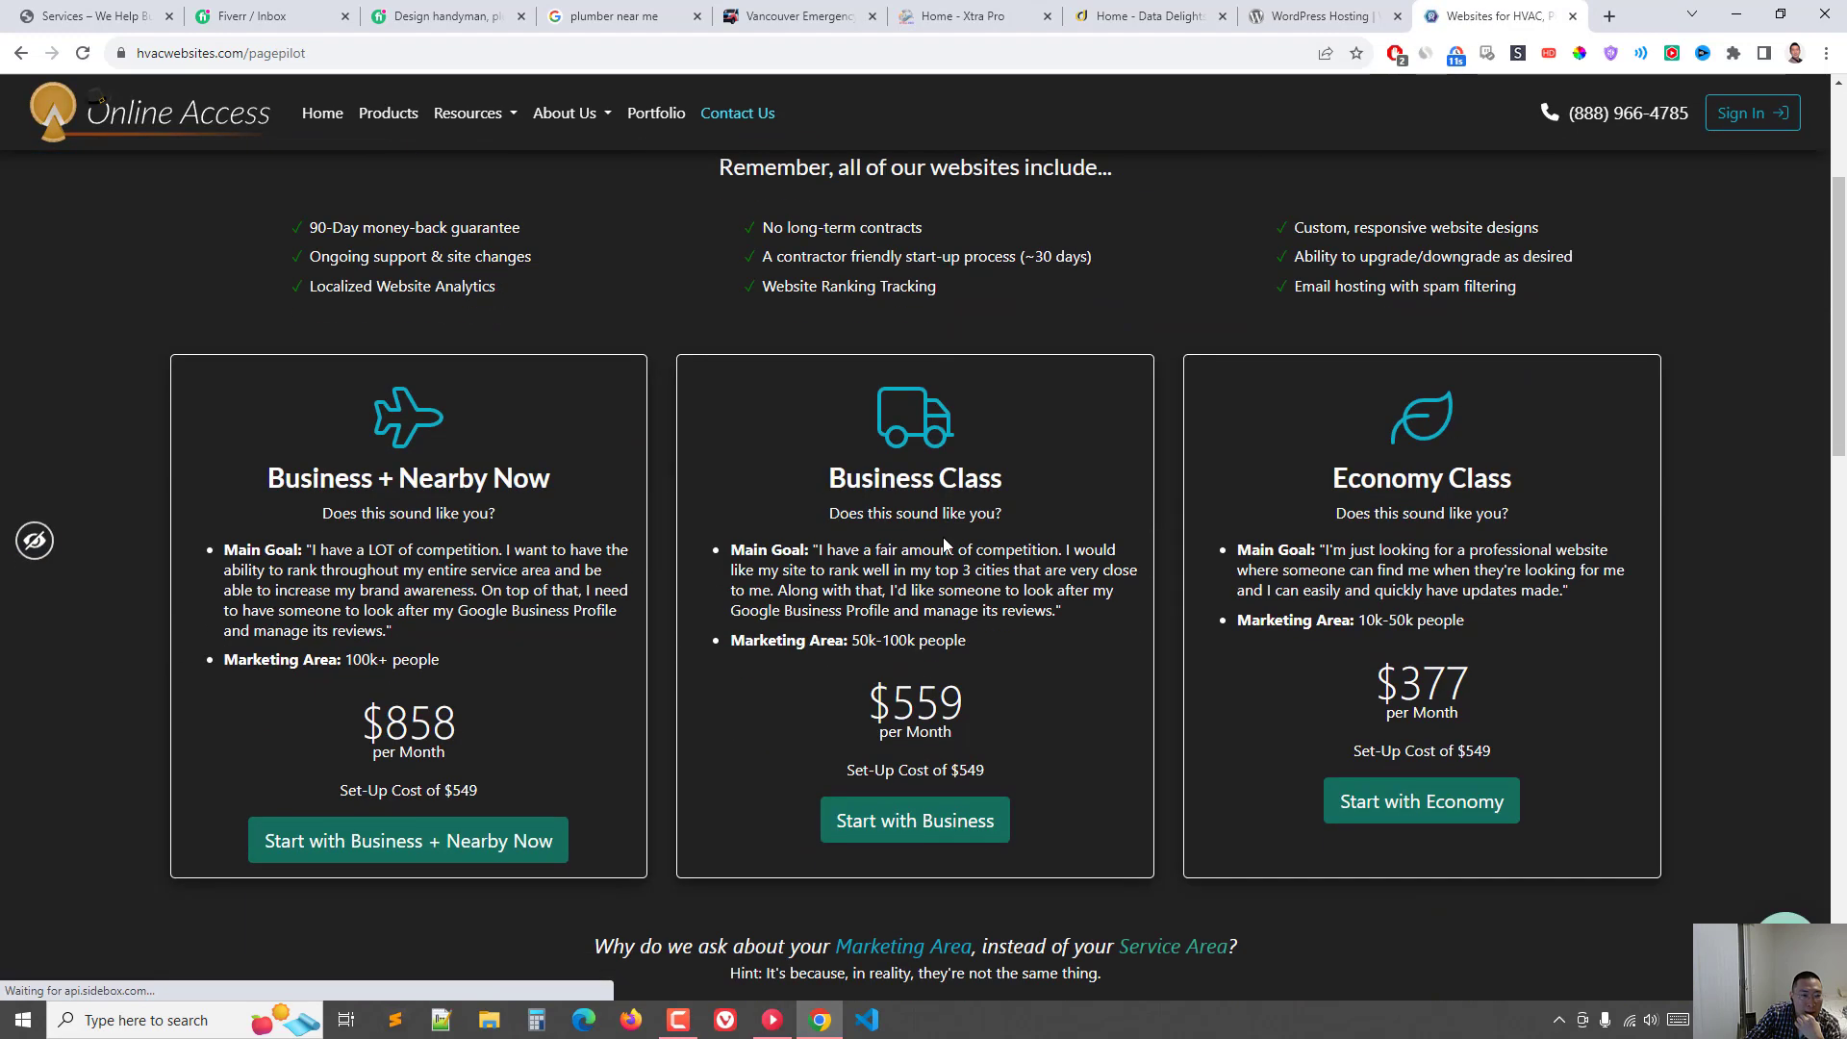
{"action": "mouse_move", "coordinate": [468, 741]}
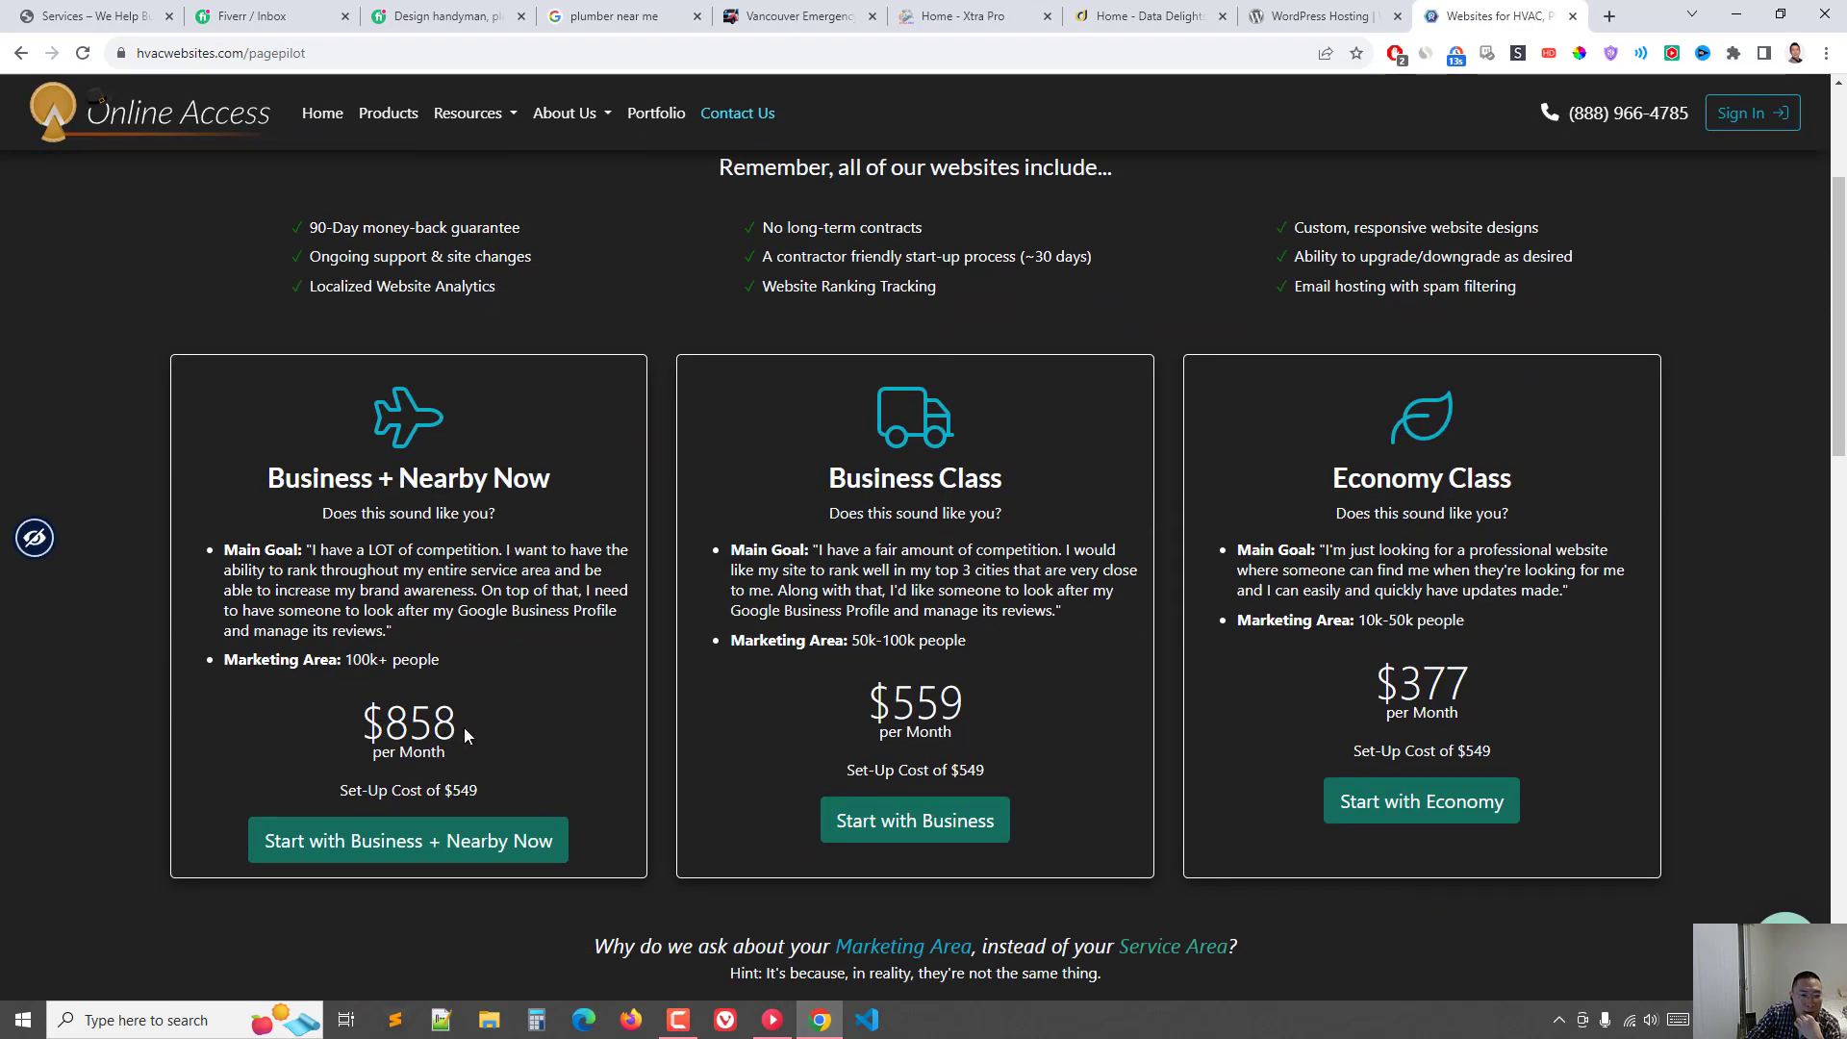
{"action": "mouse_move", "coordinate": [1473, 683]}
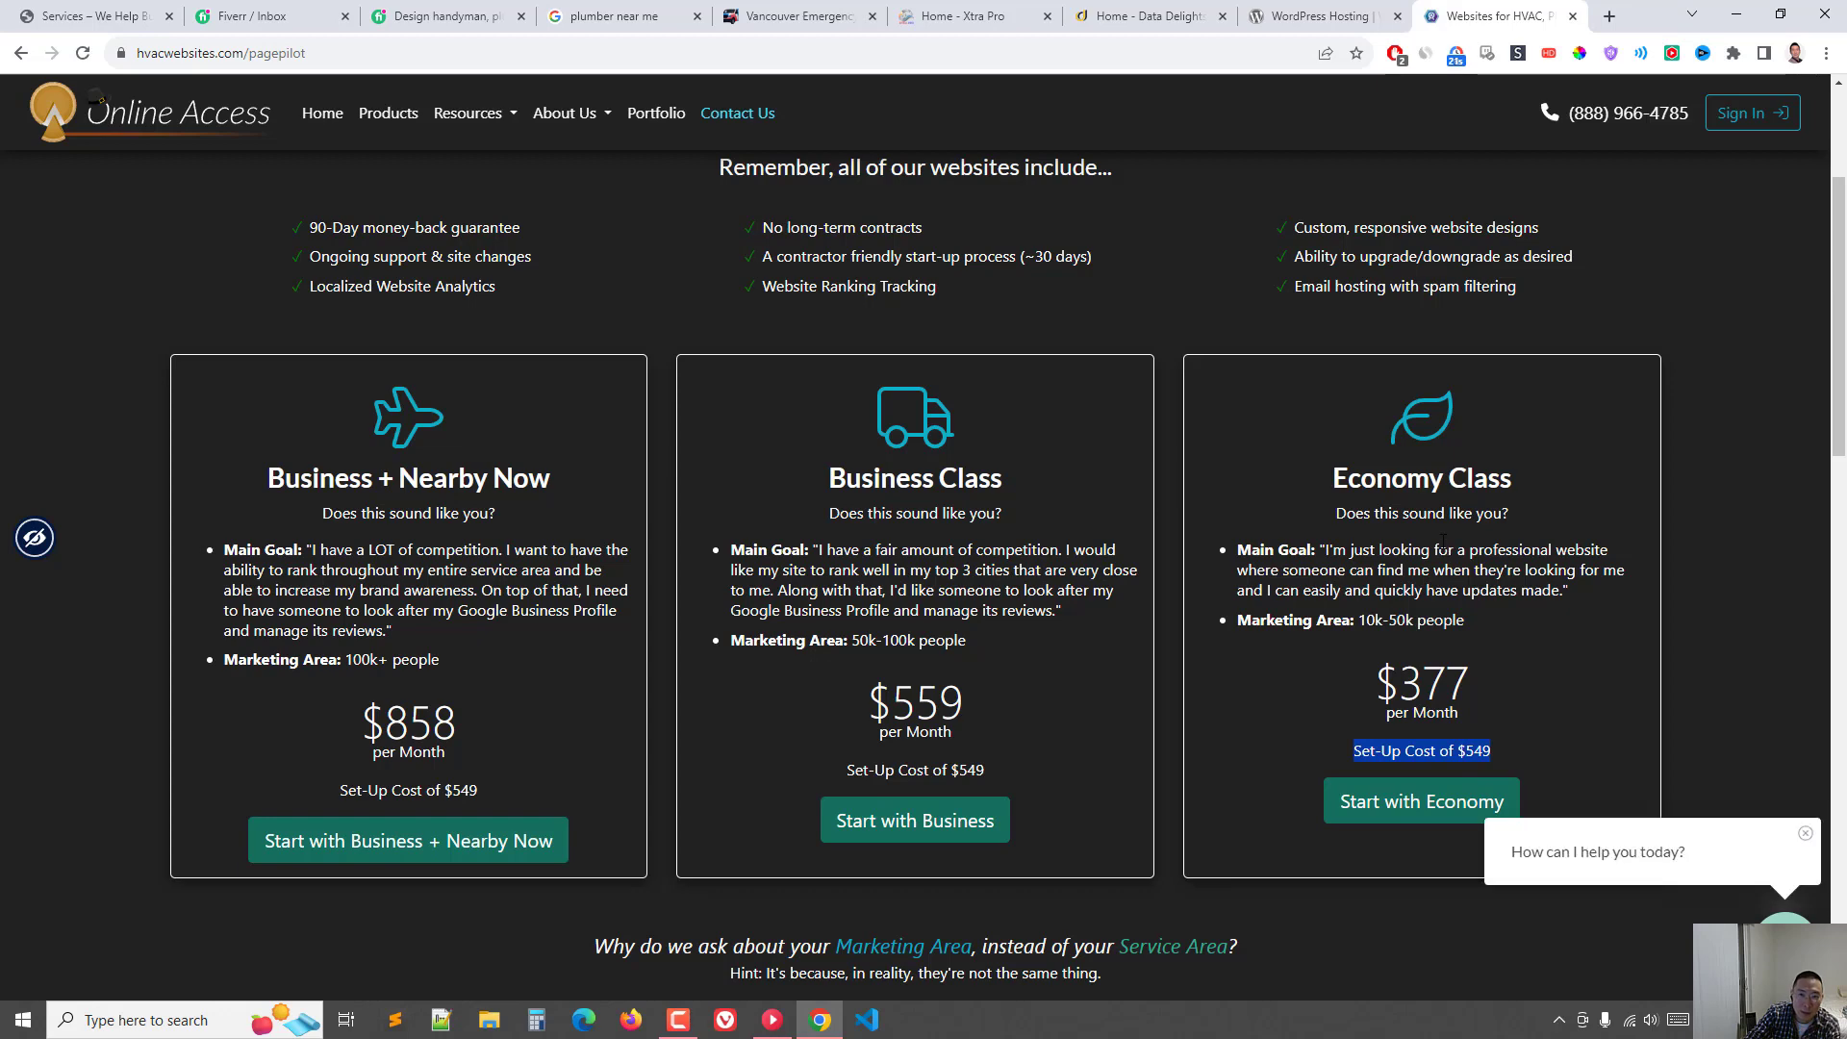
{"action": "scroll", "scroll_direction": "down", "scroll_amount": 3}
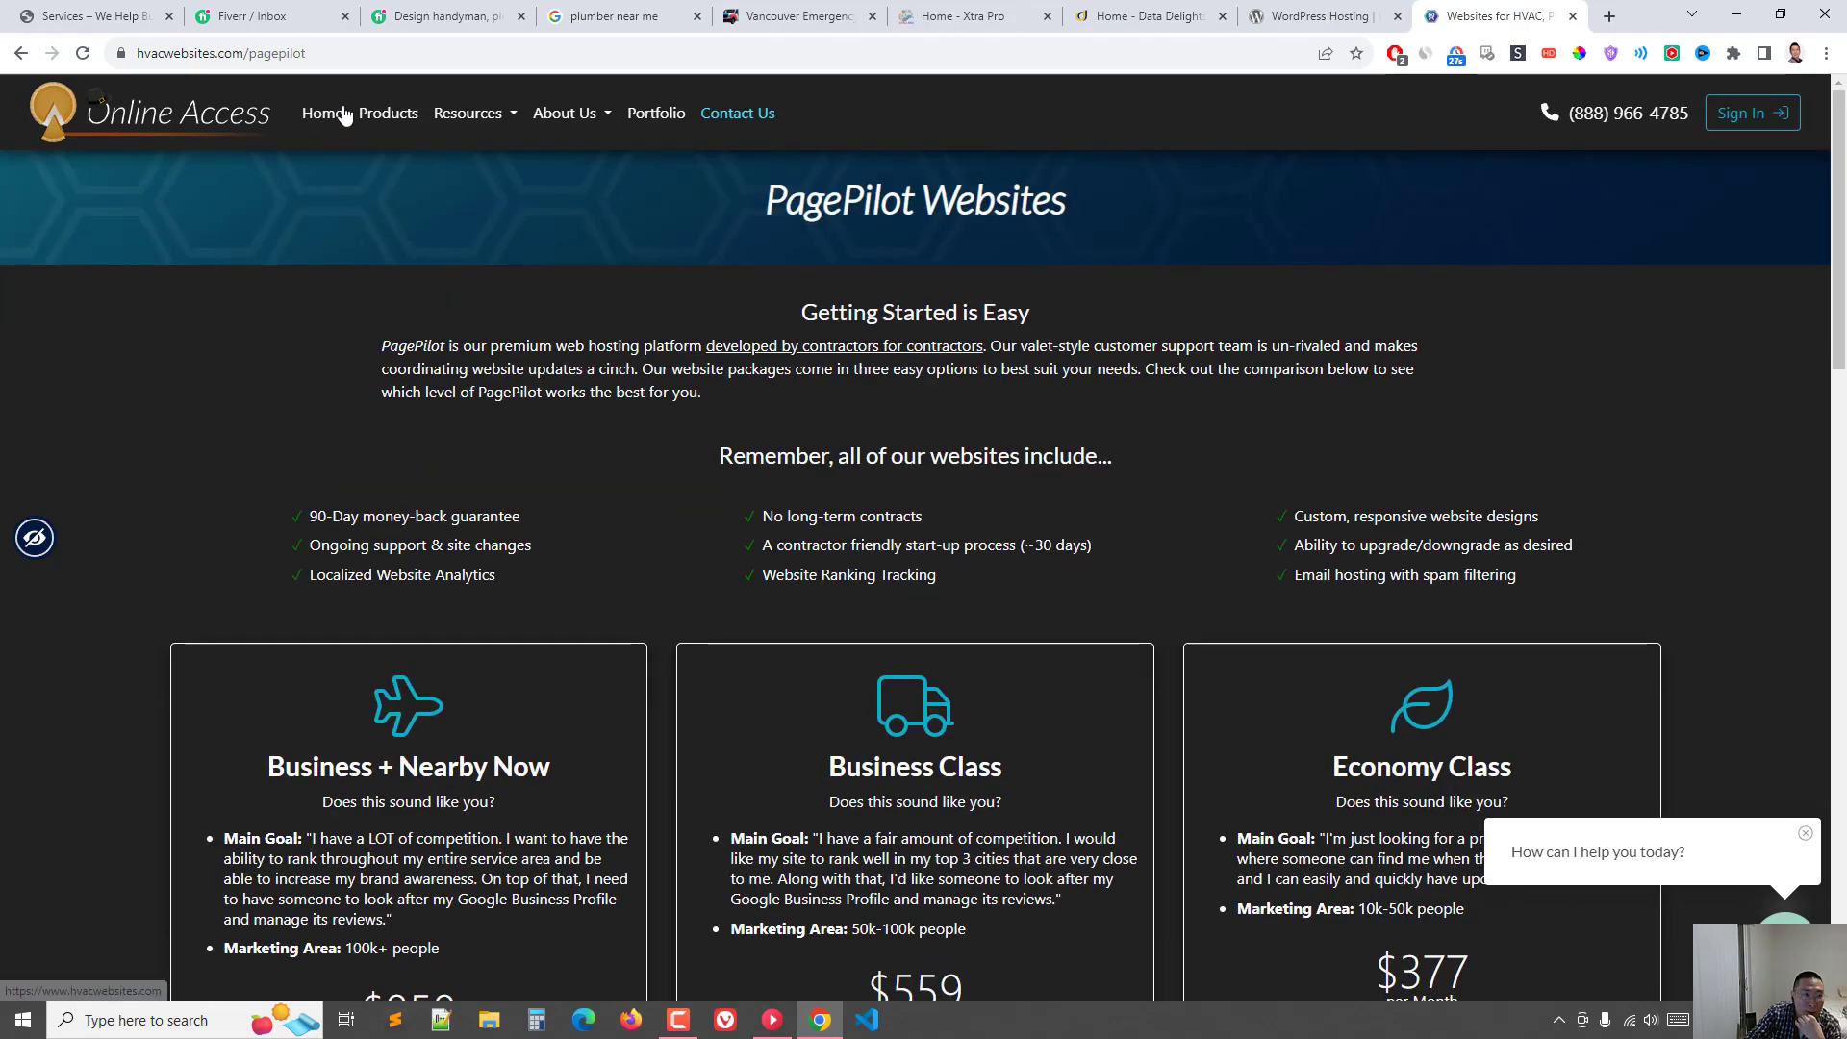
Step: Scroll the Products page's add-ons down to Directory Cleanup and highlight part of its description
{"action": "left_click", "coordinate": [388, 113]}
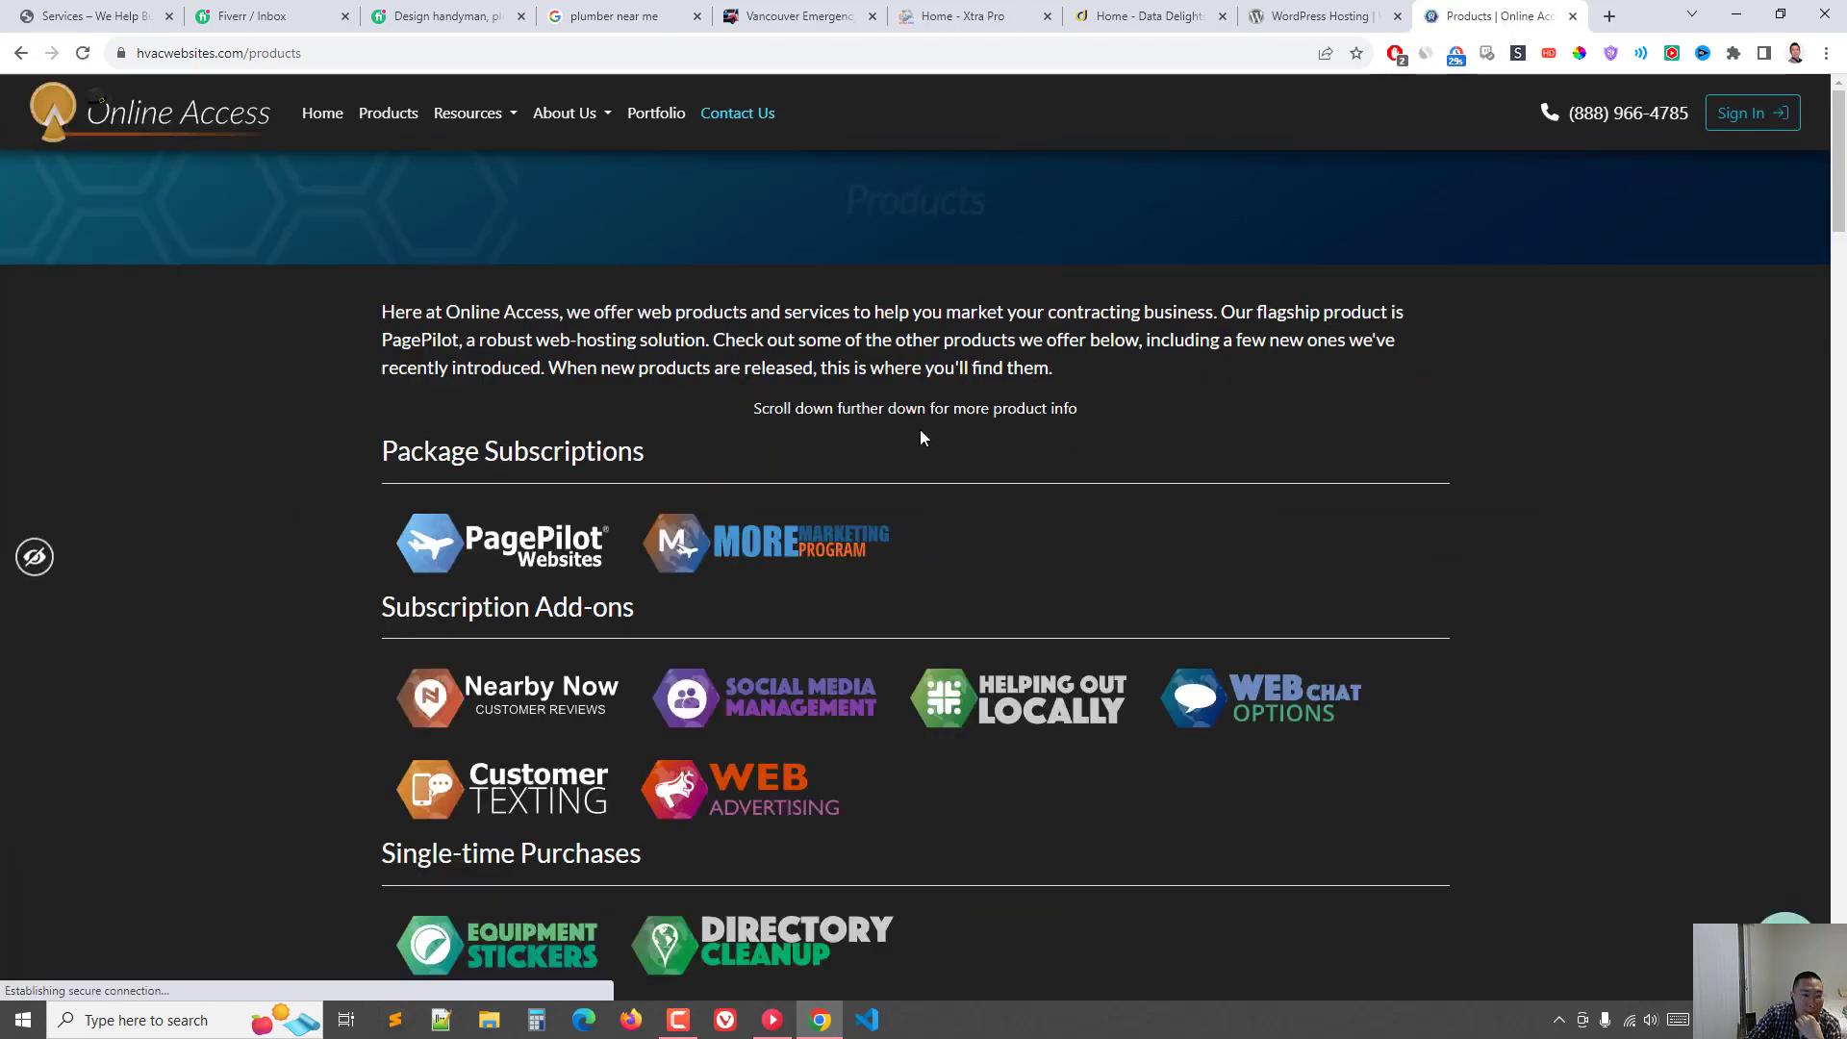
{"action": "scroll", "scroll_direction": "down", "scroll_amount": 3}
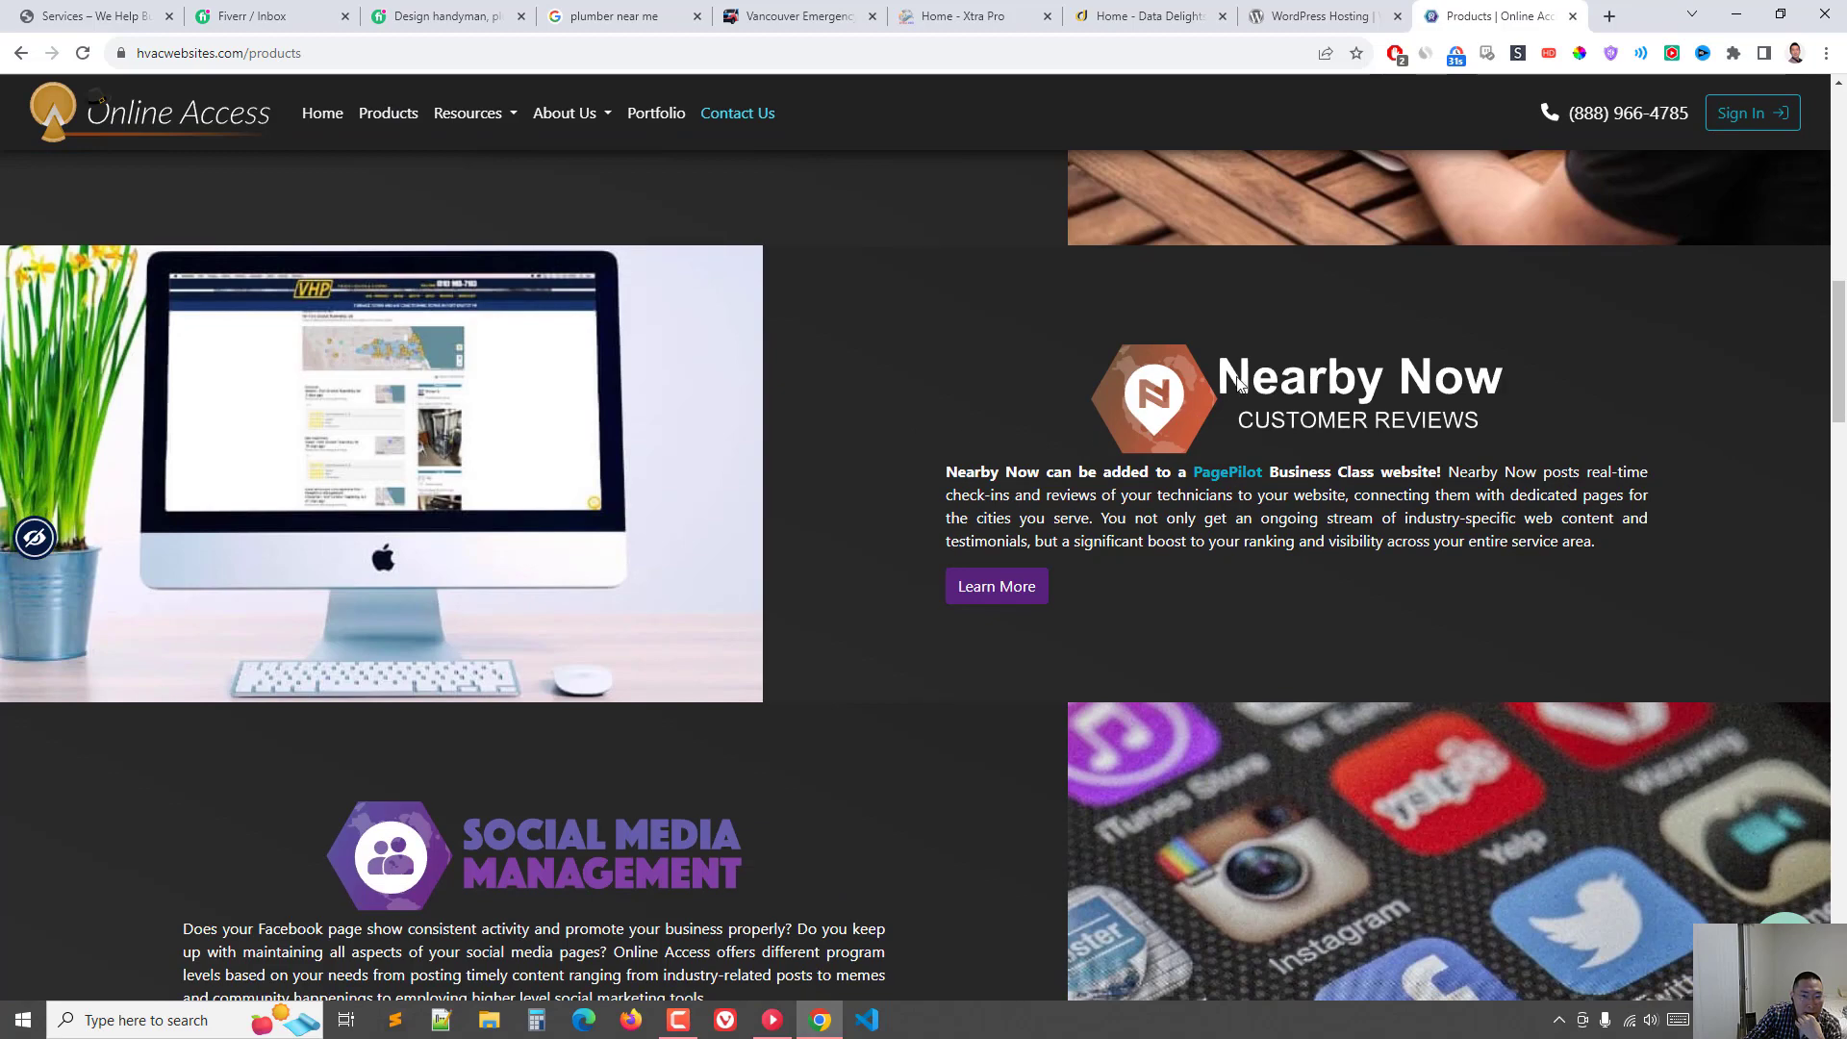
{"action": "scroll", "scroll_direction": "down", "scroll_amount": 3}
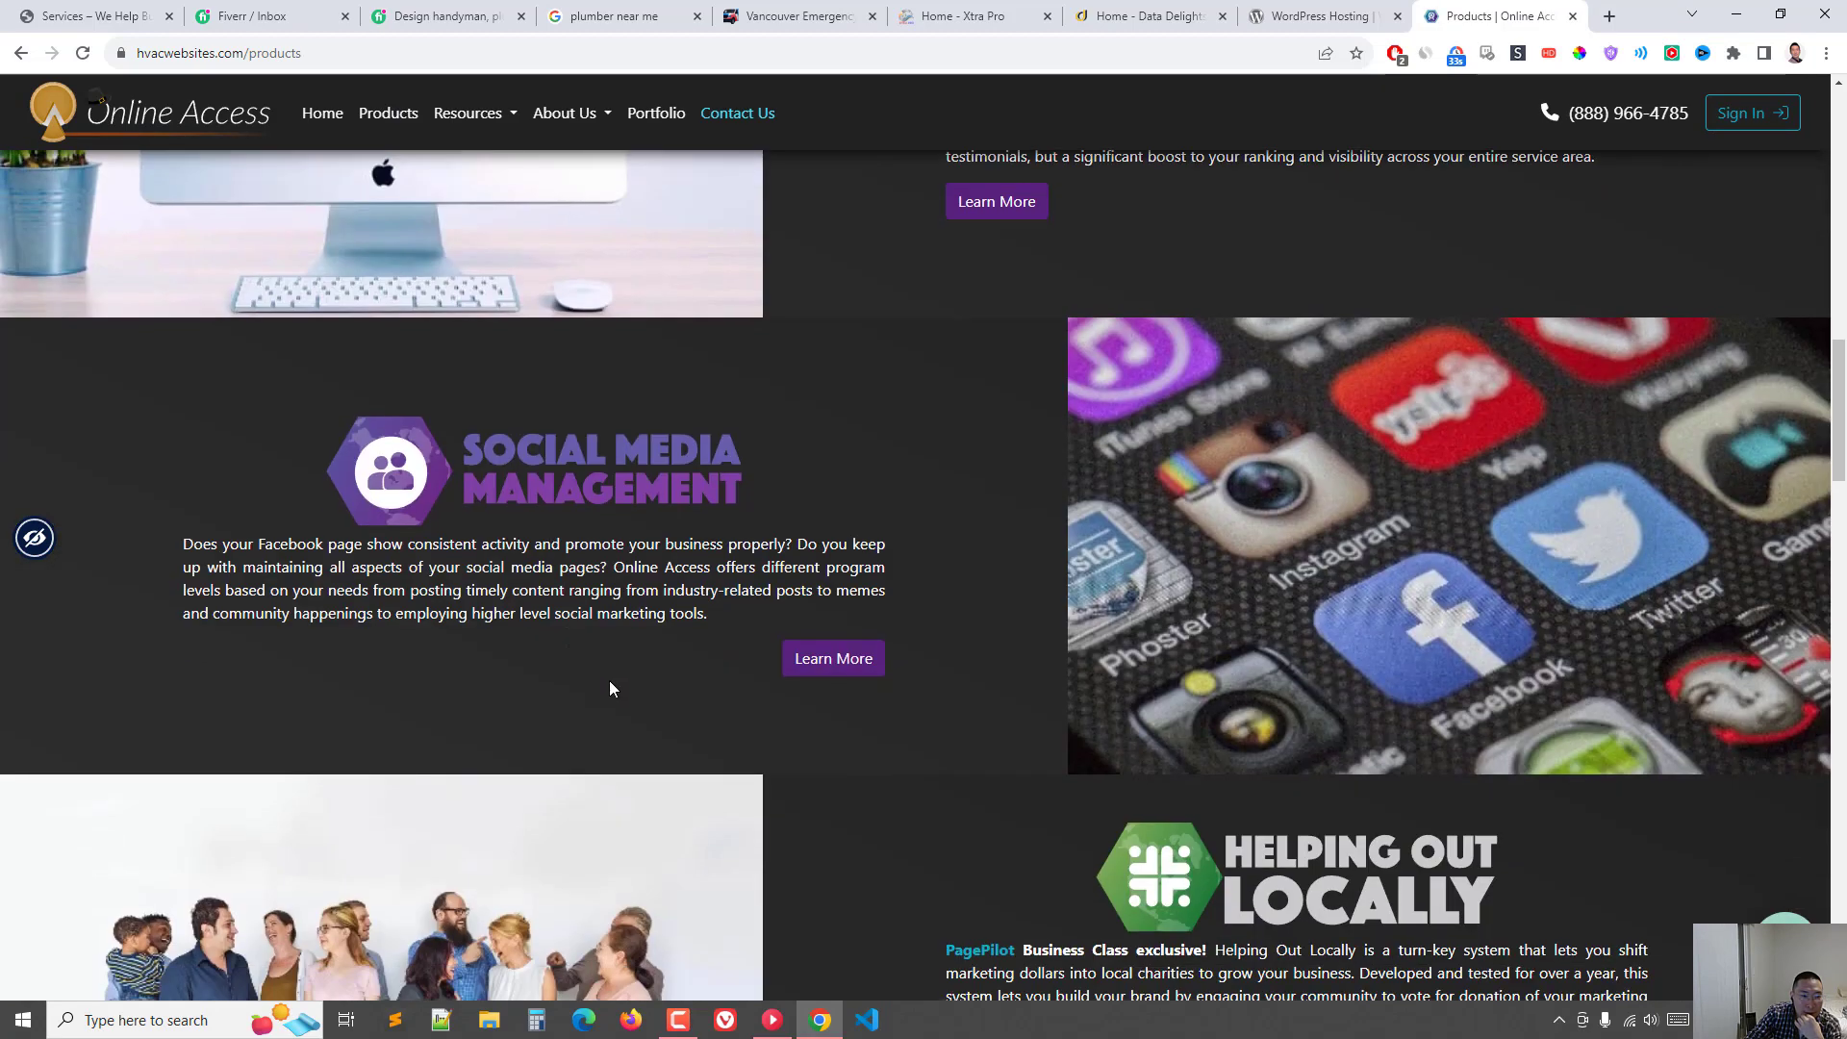
{"action": "scroll", "scroll_direction": "down", "scroll_amount": 3}
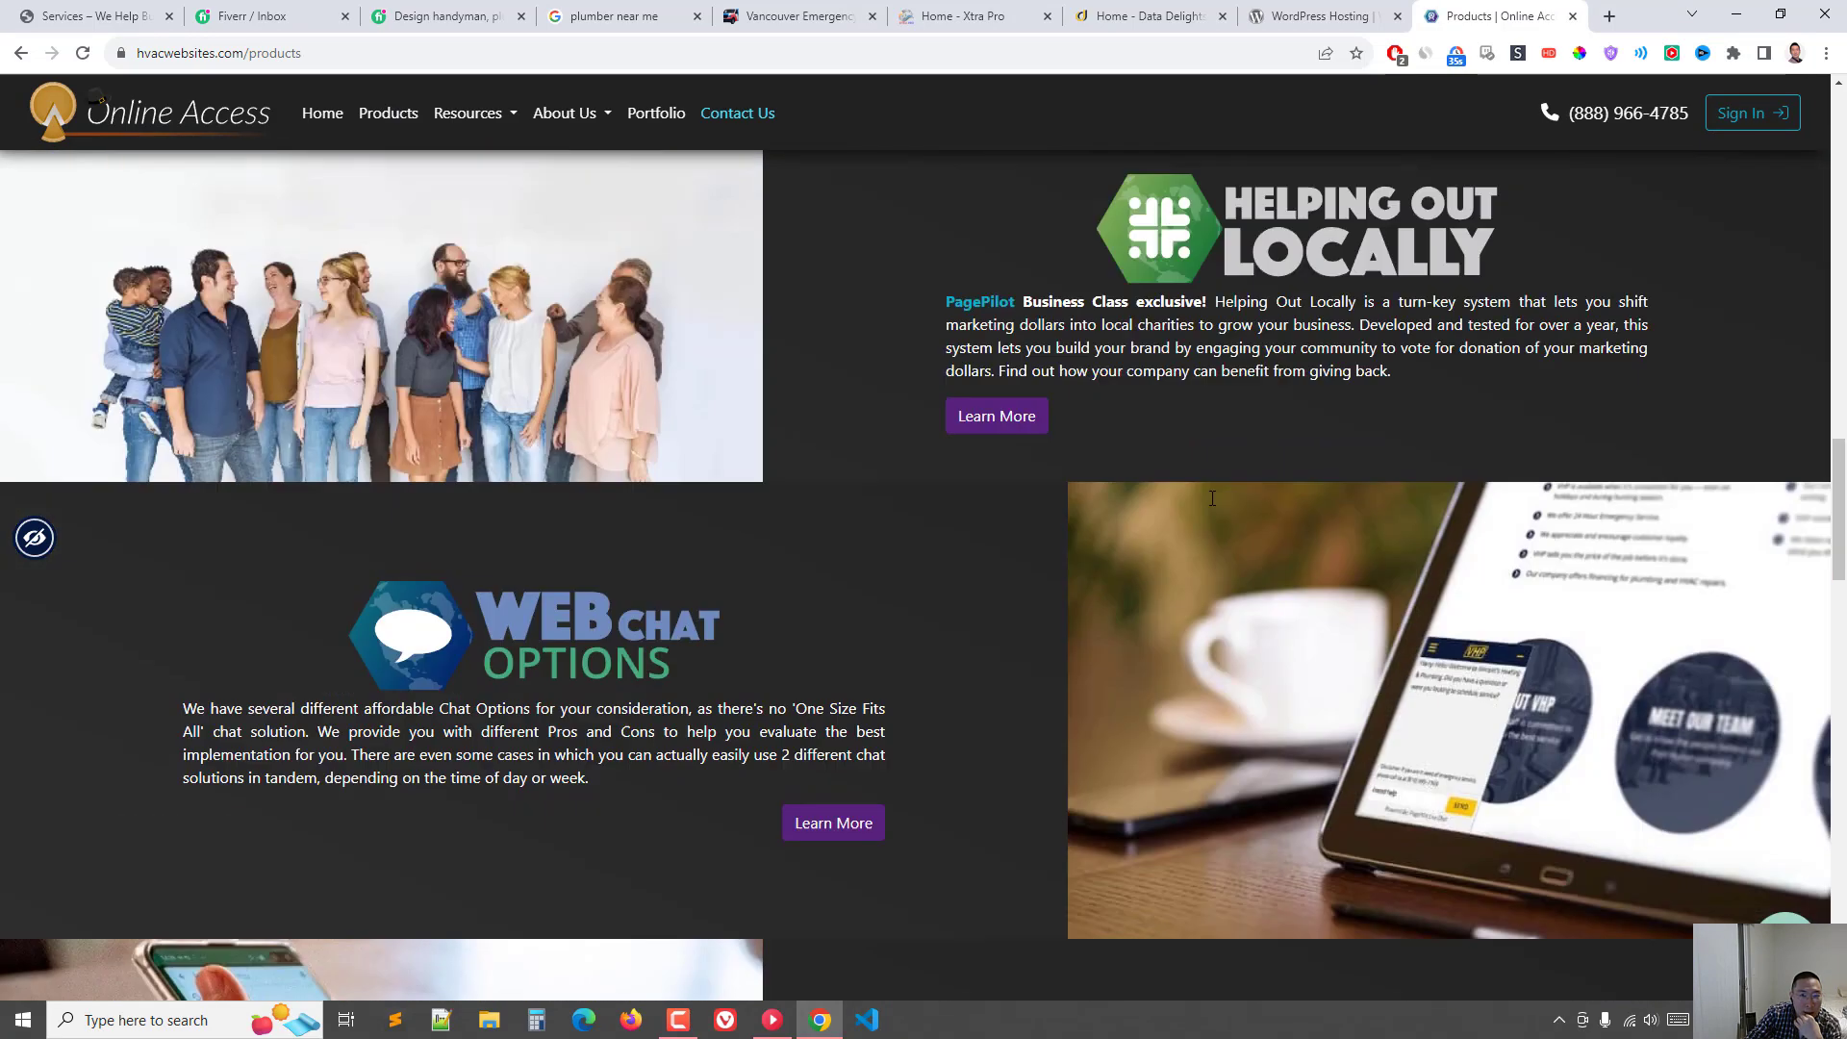
{"action": "scroll", "scroll_direction": "down", "scroll_amount": 3}
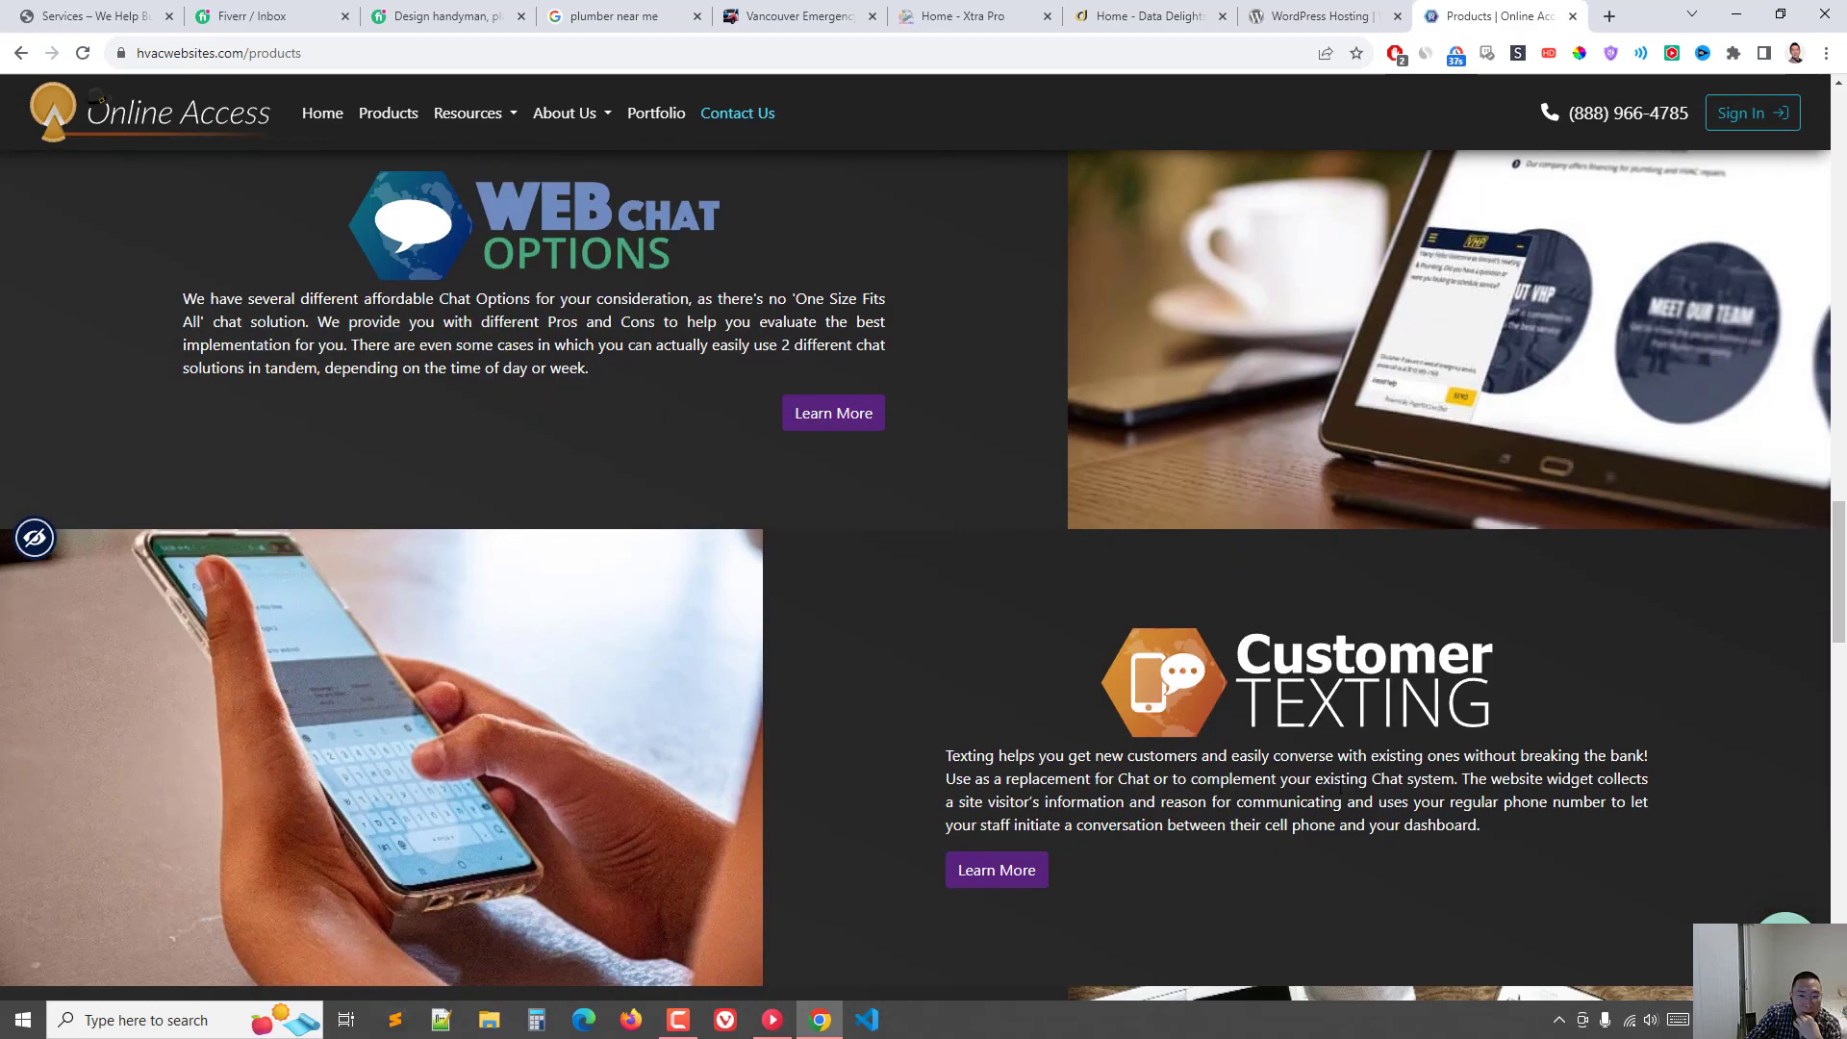
{"action": "scroll", "scroll_direction": "down", "scroll_amount": 3}
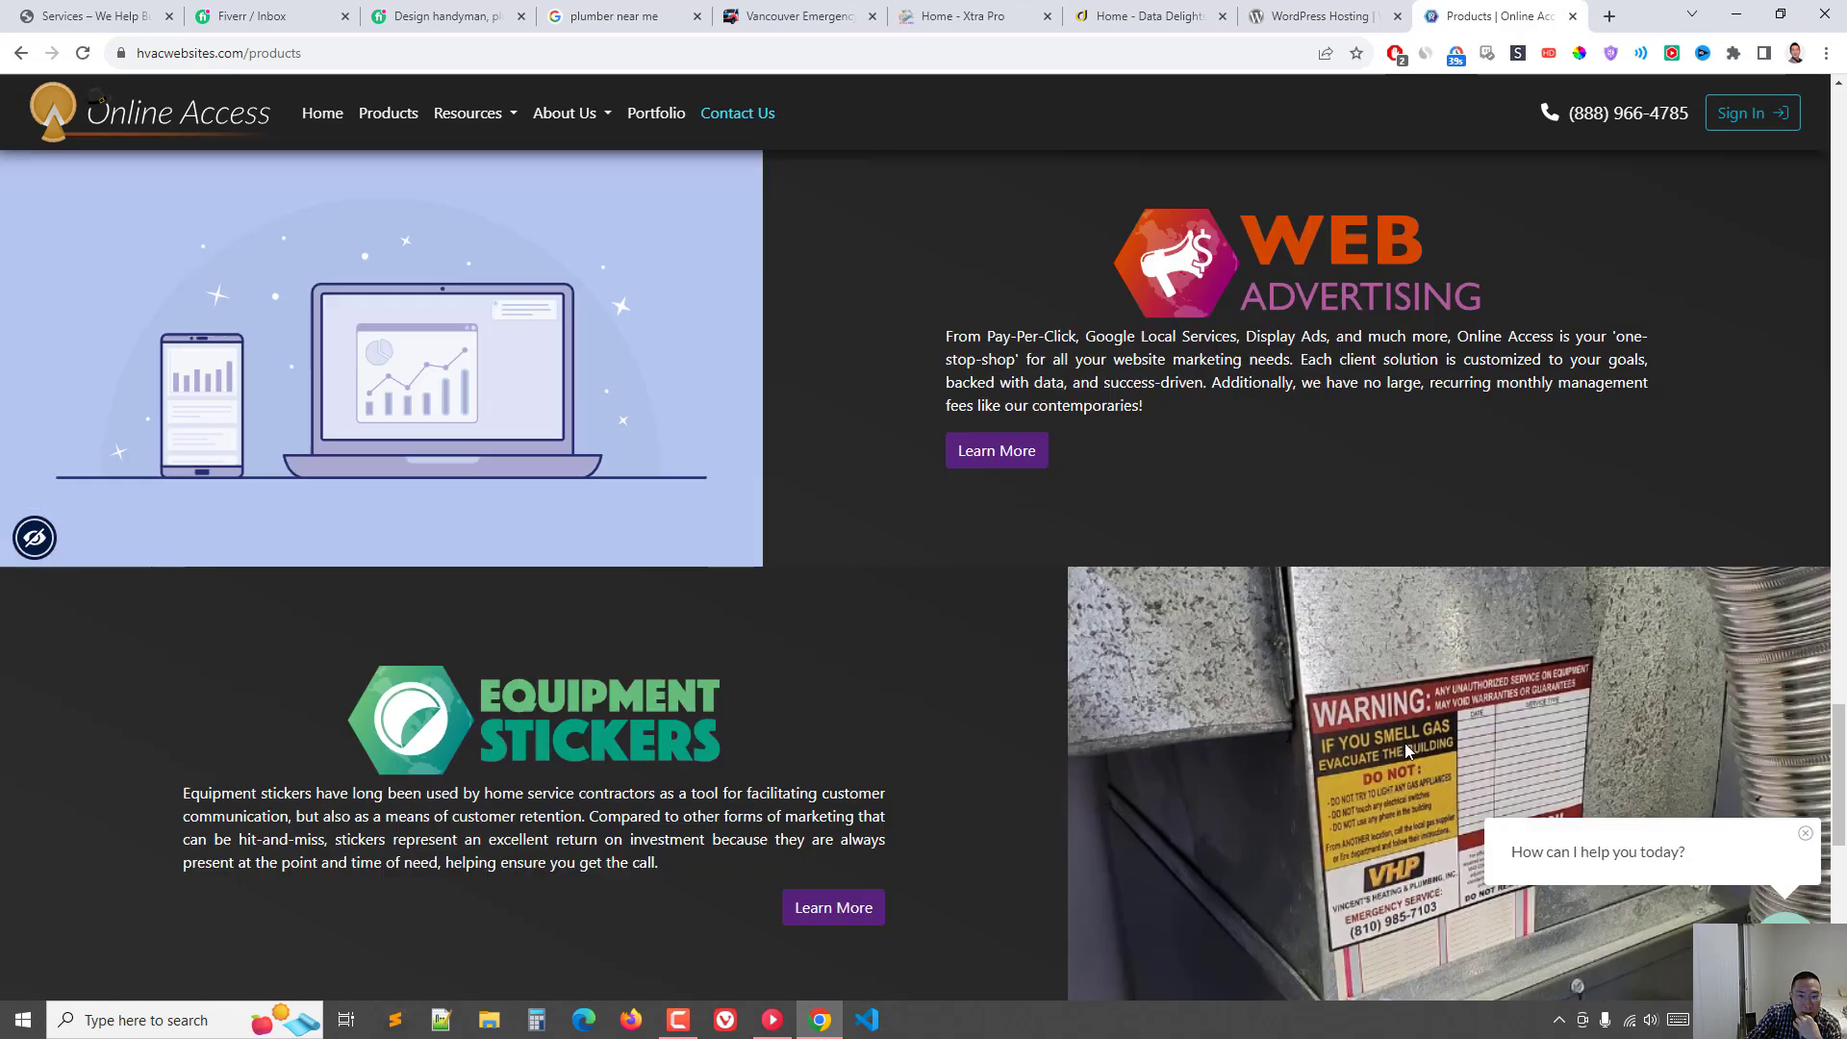
{"action": "scroll", "scroll_direction": "down", "scroll_amount": 3}
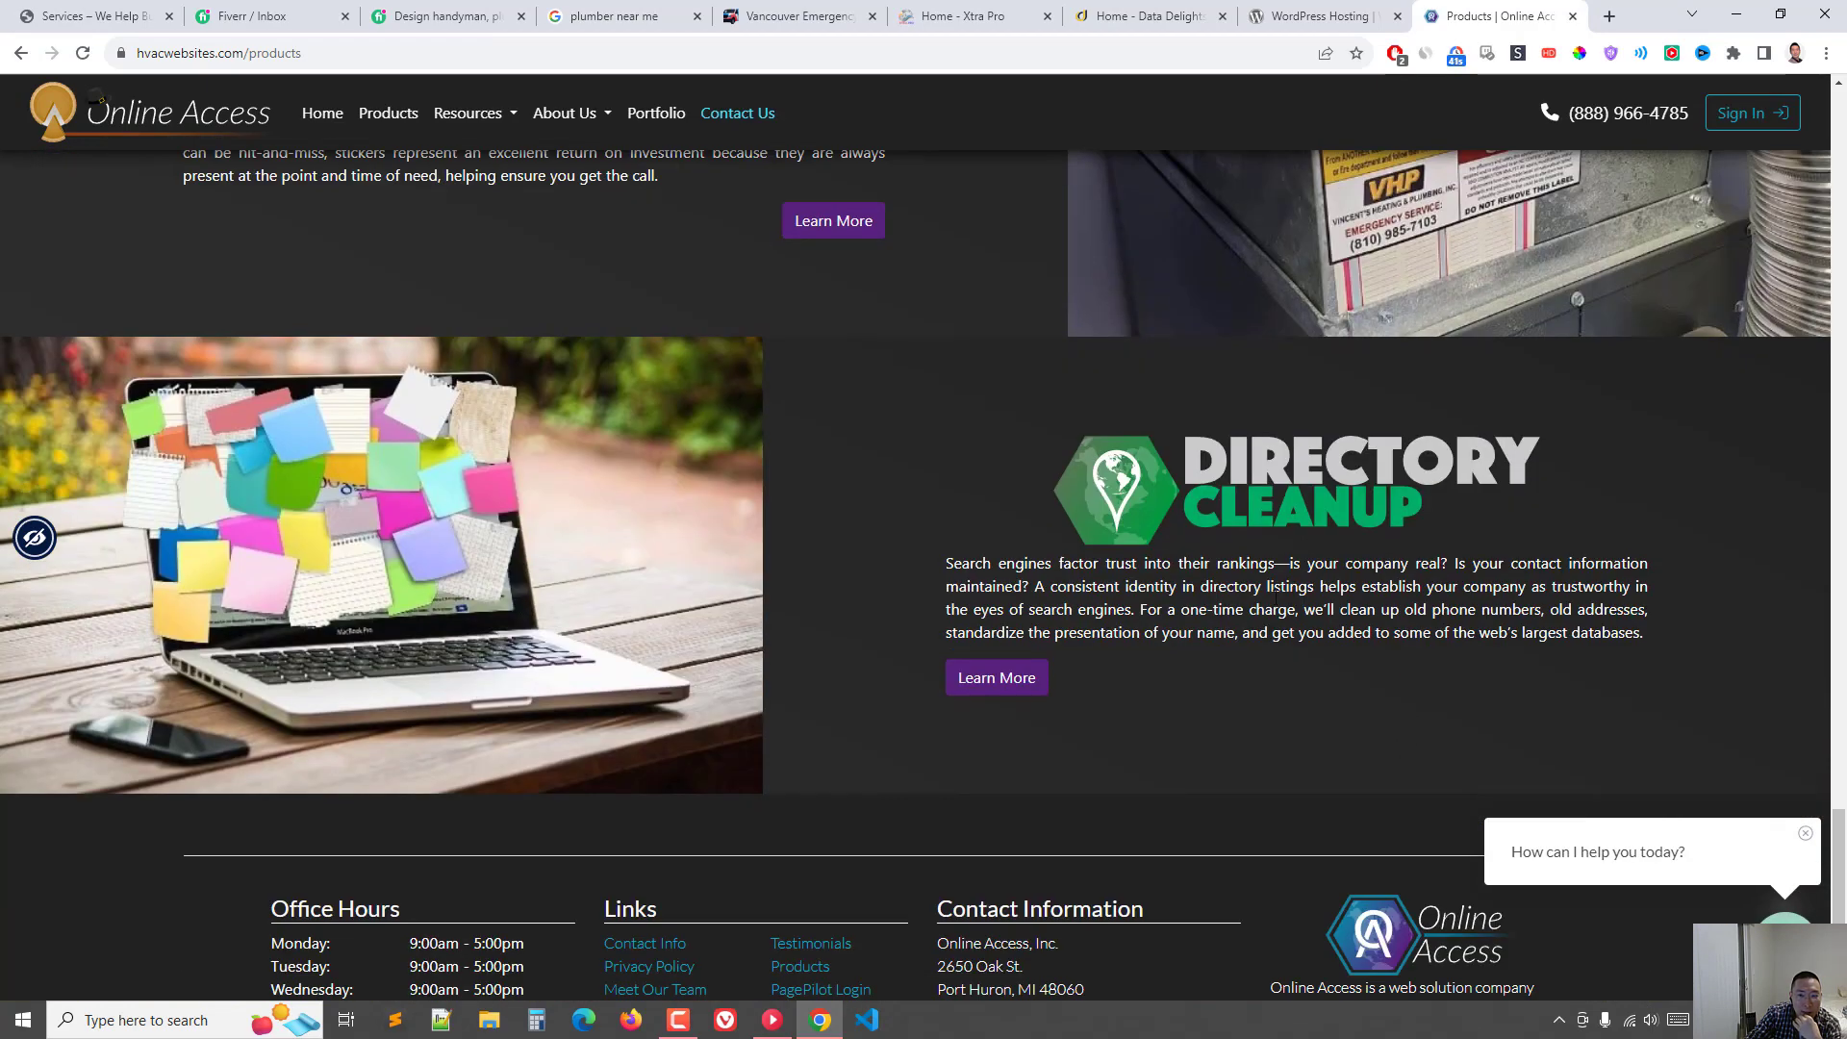
{"action": "left_click_drag", "start_coordinate": [1258, 563], "coordinate": [1376, 610]}
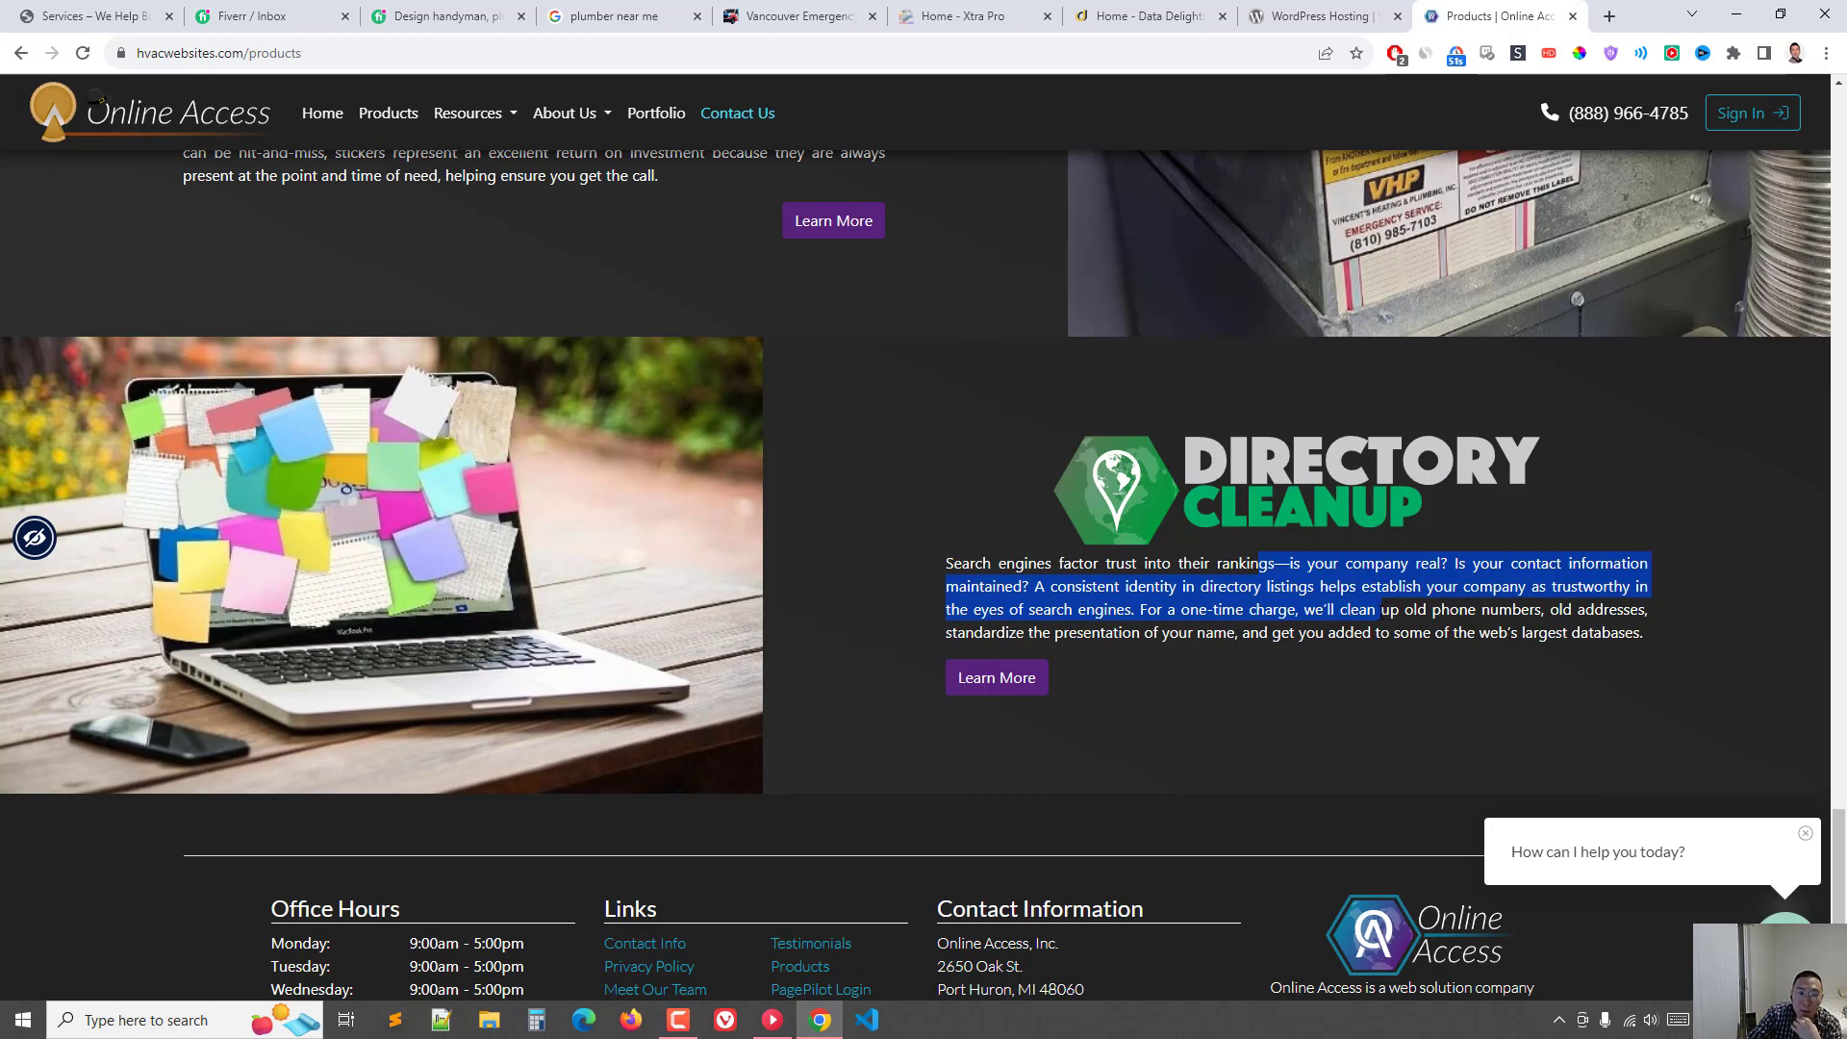
{"action": "mouse_move", "coordinate": [1249, 525]}
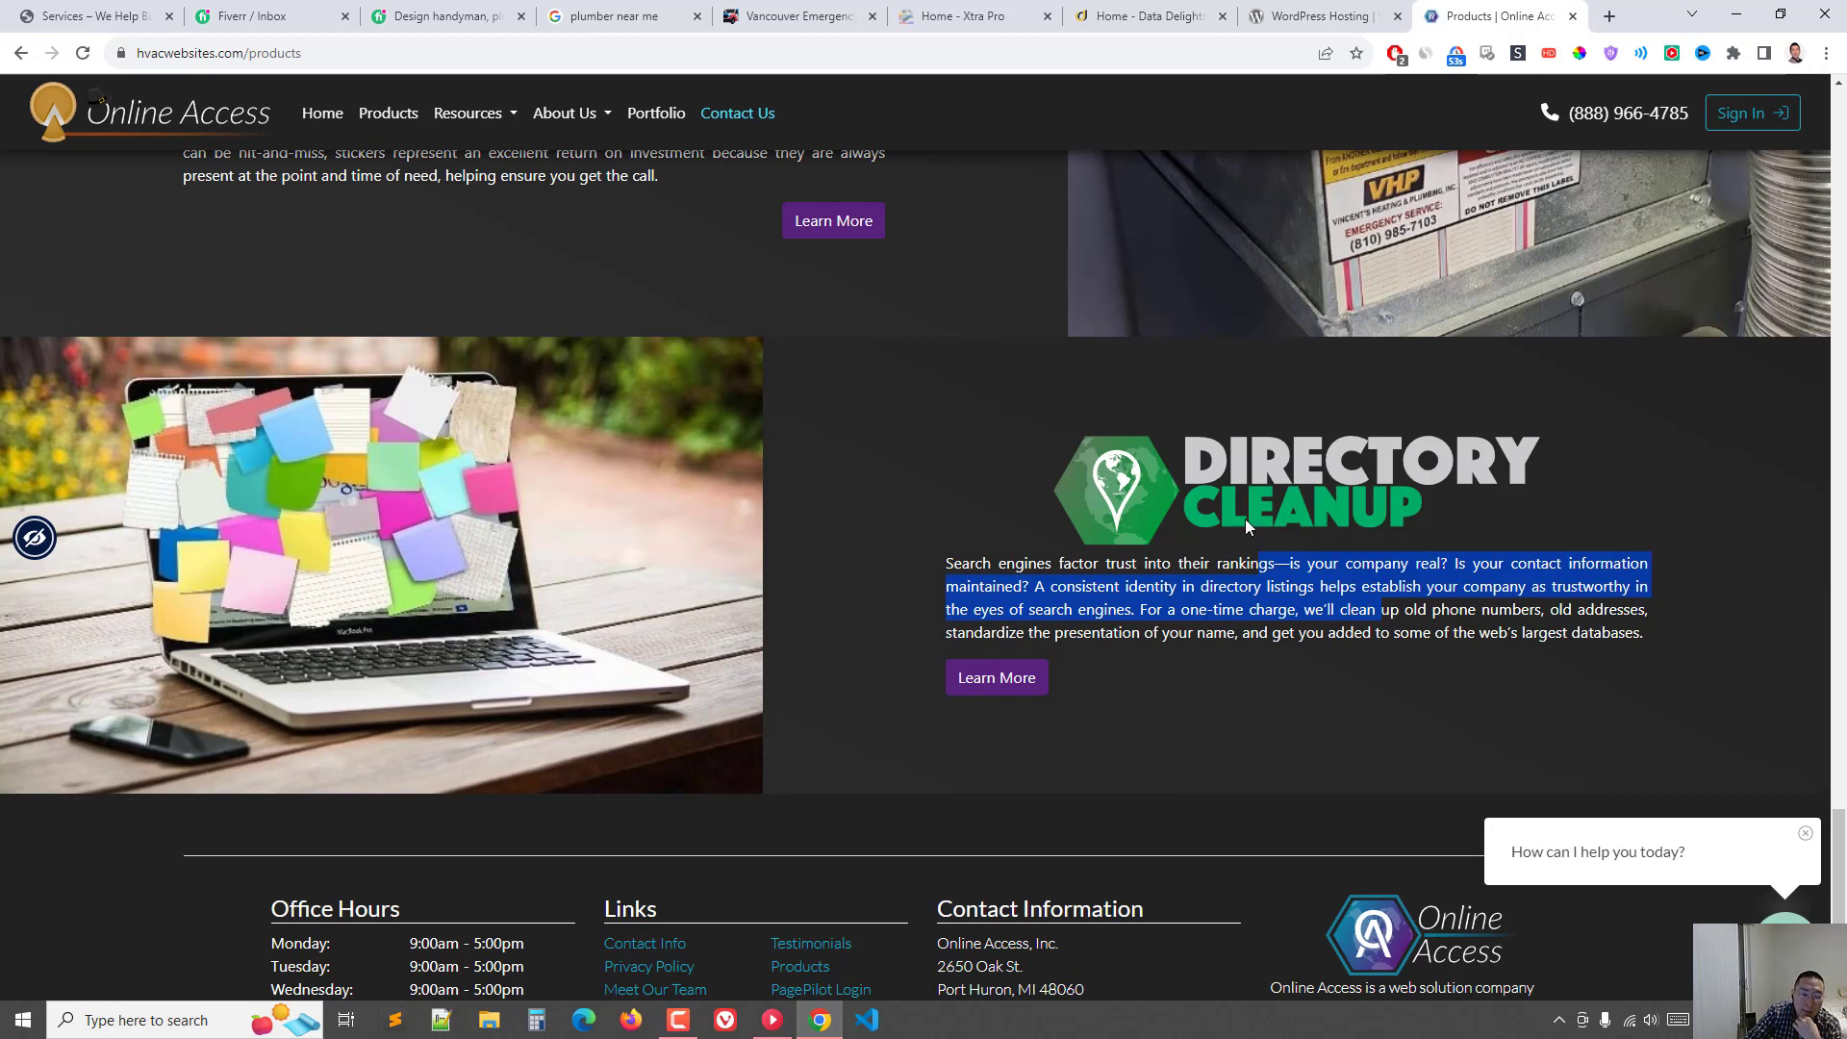
{"action": "mouse_move", "coordinate": [1238, 486]}
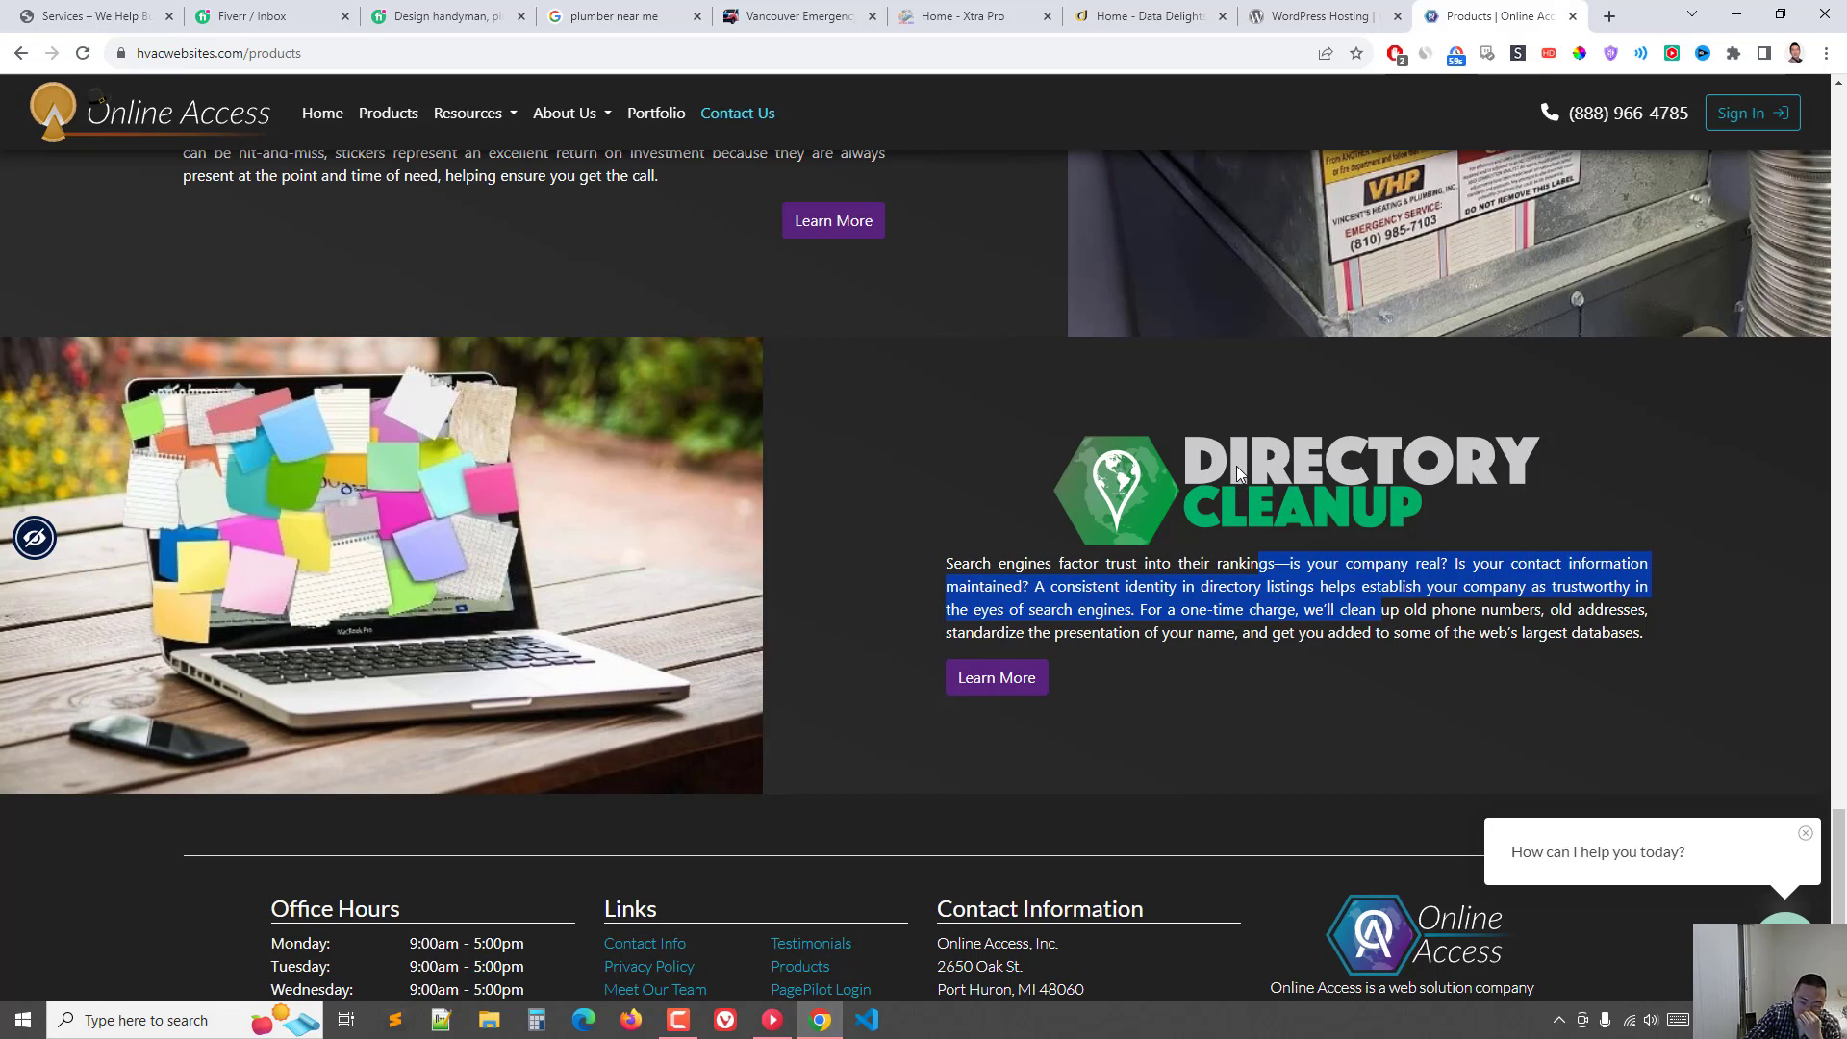
{"action": "mouse_move", "coordinate": [1185, 253]}
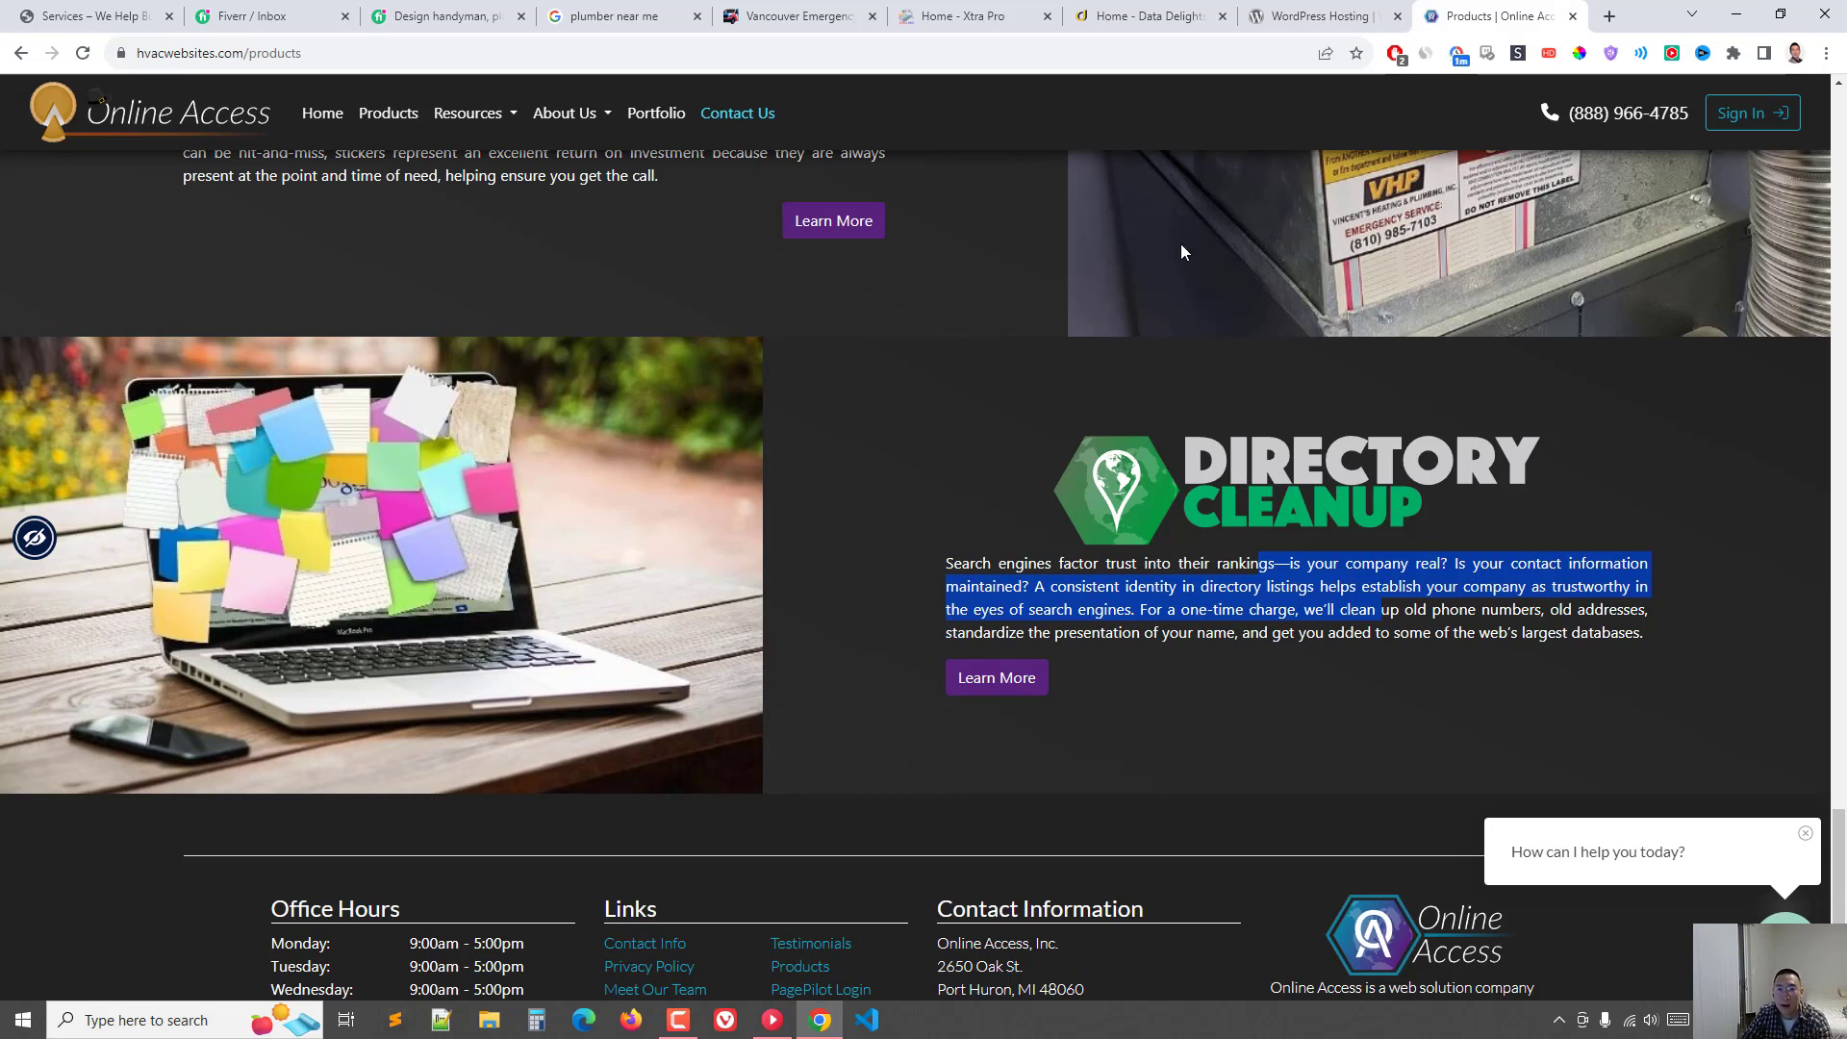
{"action": "mouse_move", "coordinate": [1132, 347]}
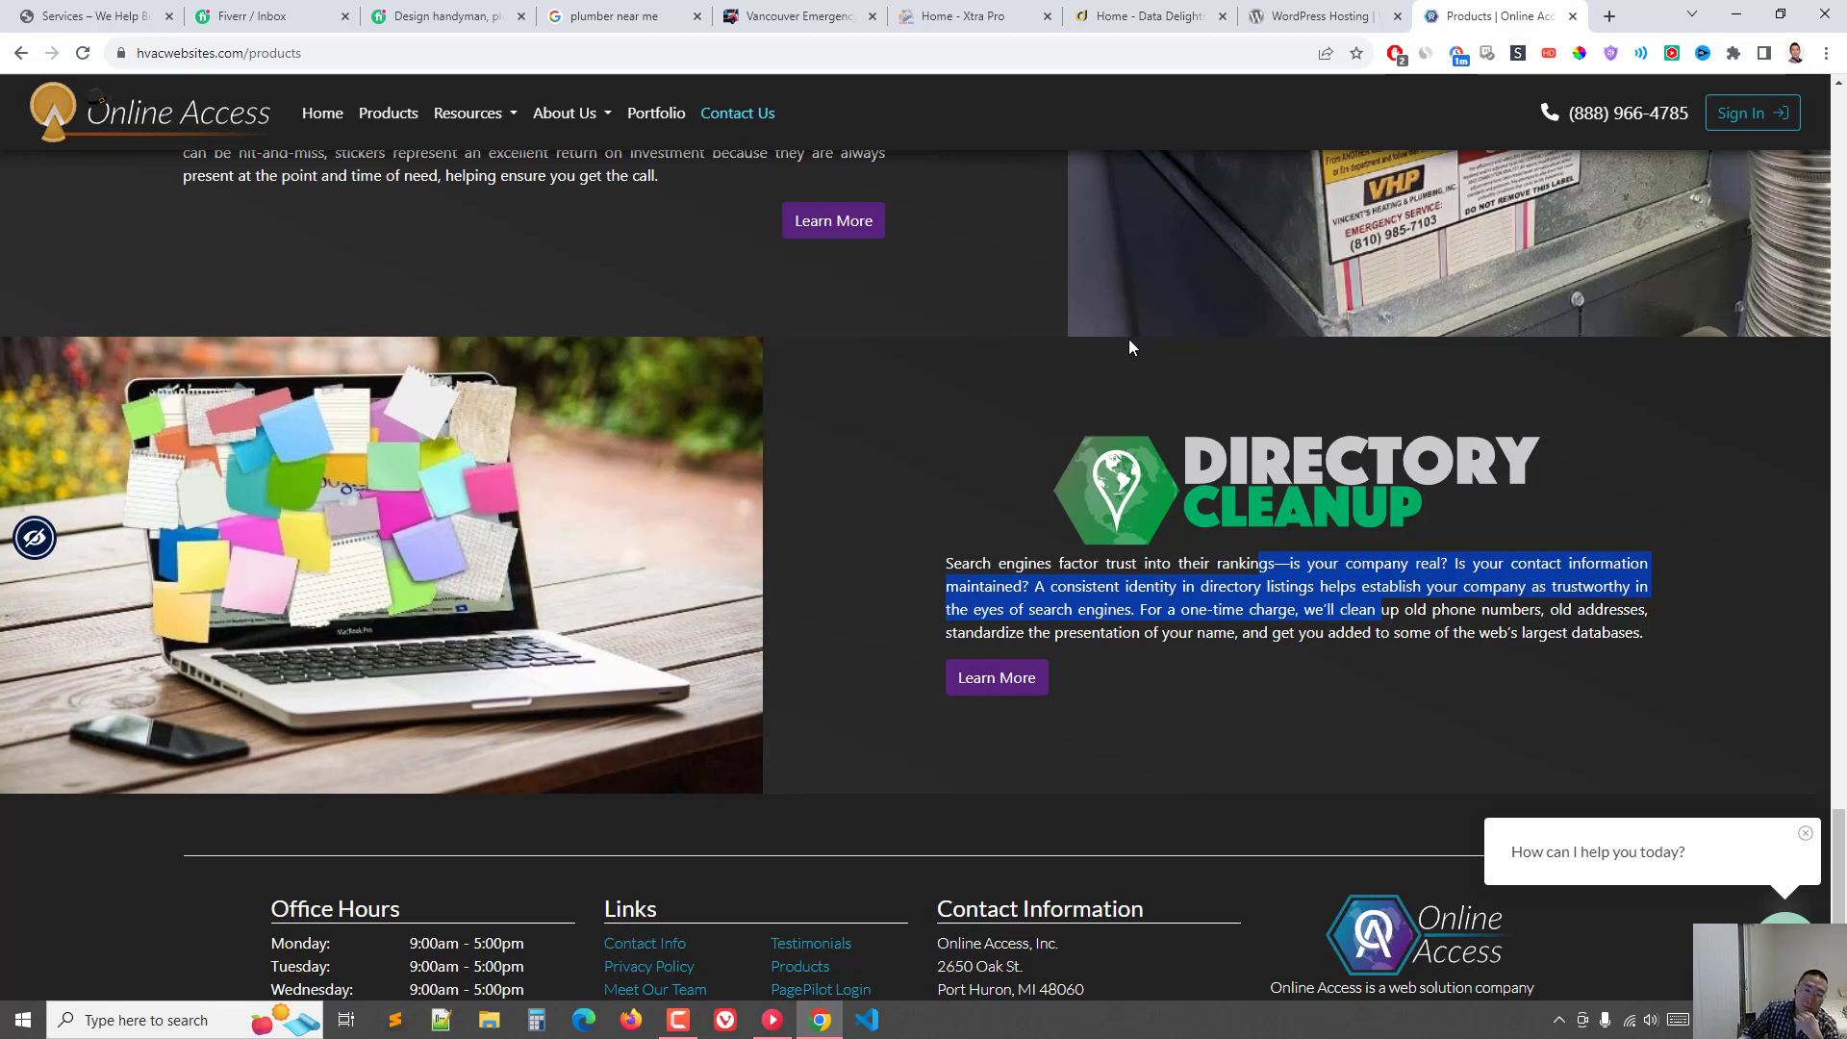
{"action": "mouse_move", "coordinate": [1230, 221]}
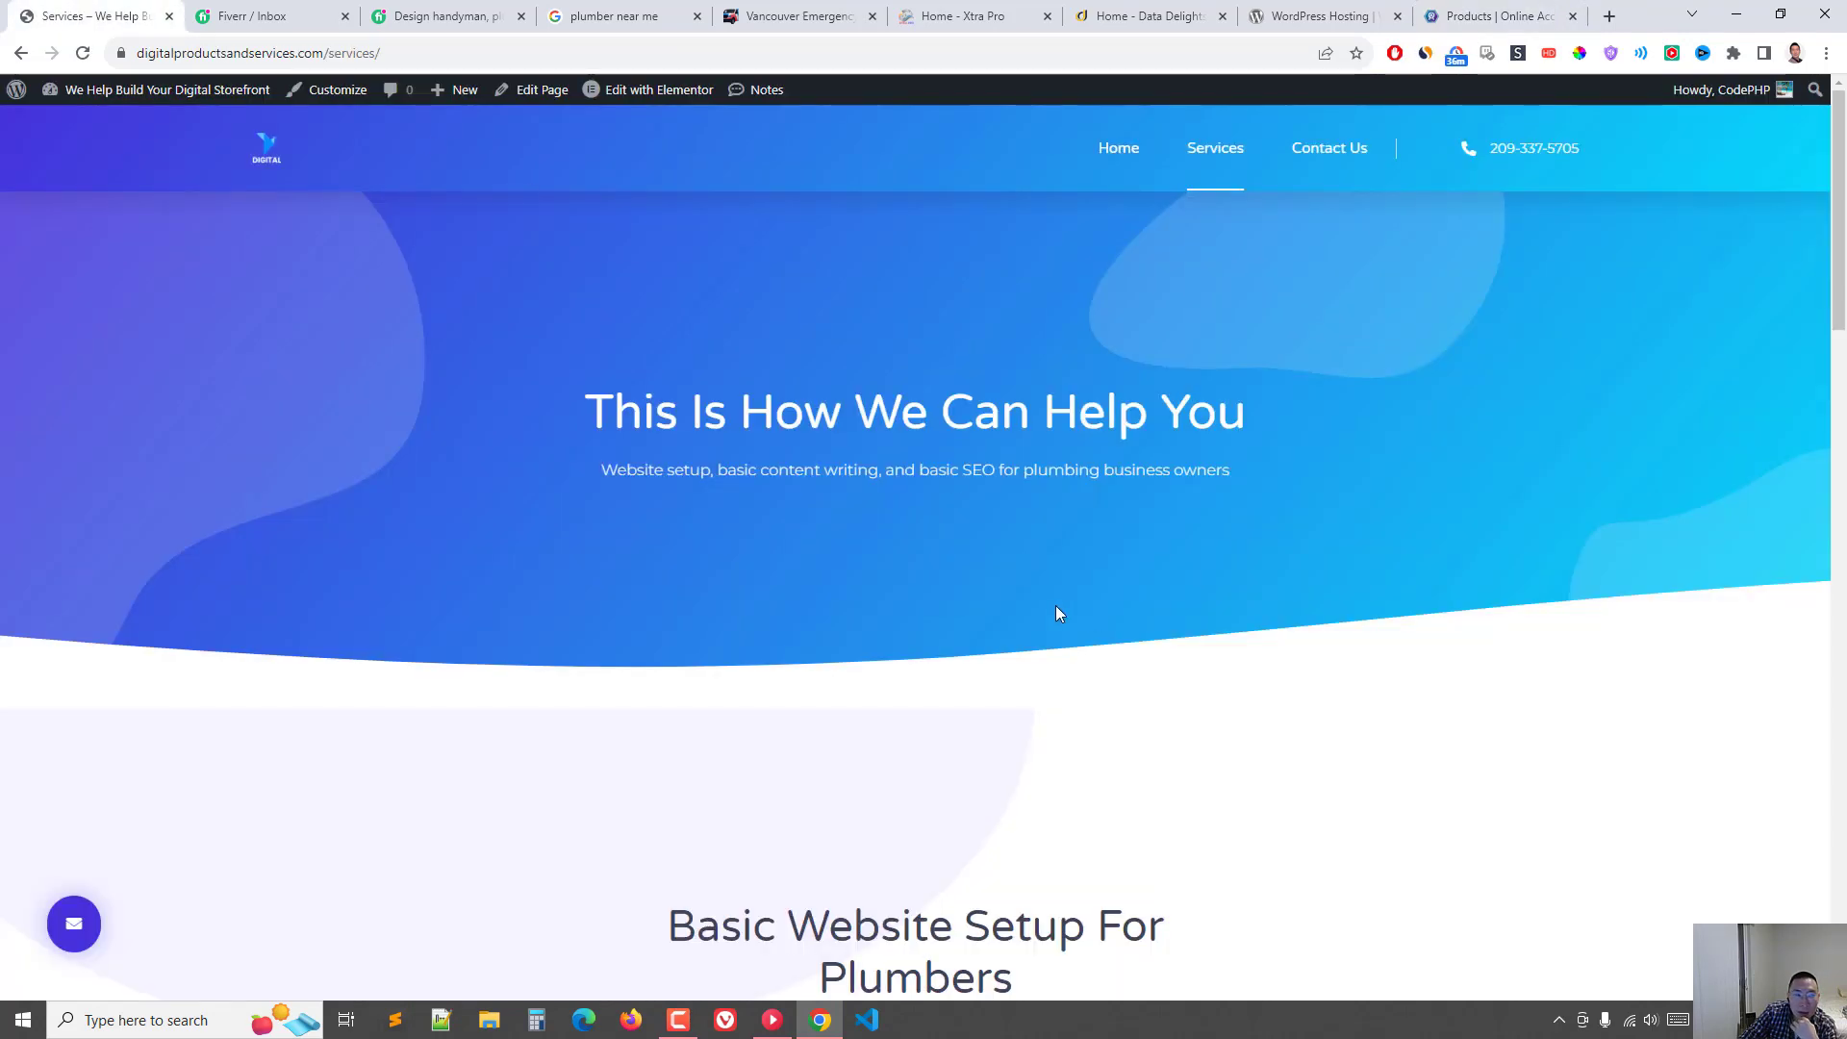
{"action": "mouse_move", "coordinate": [1065, 613]}
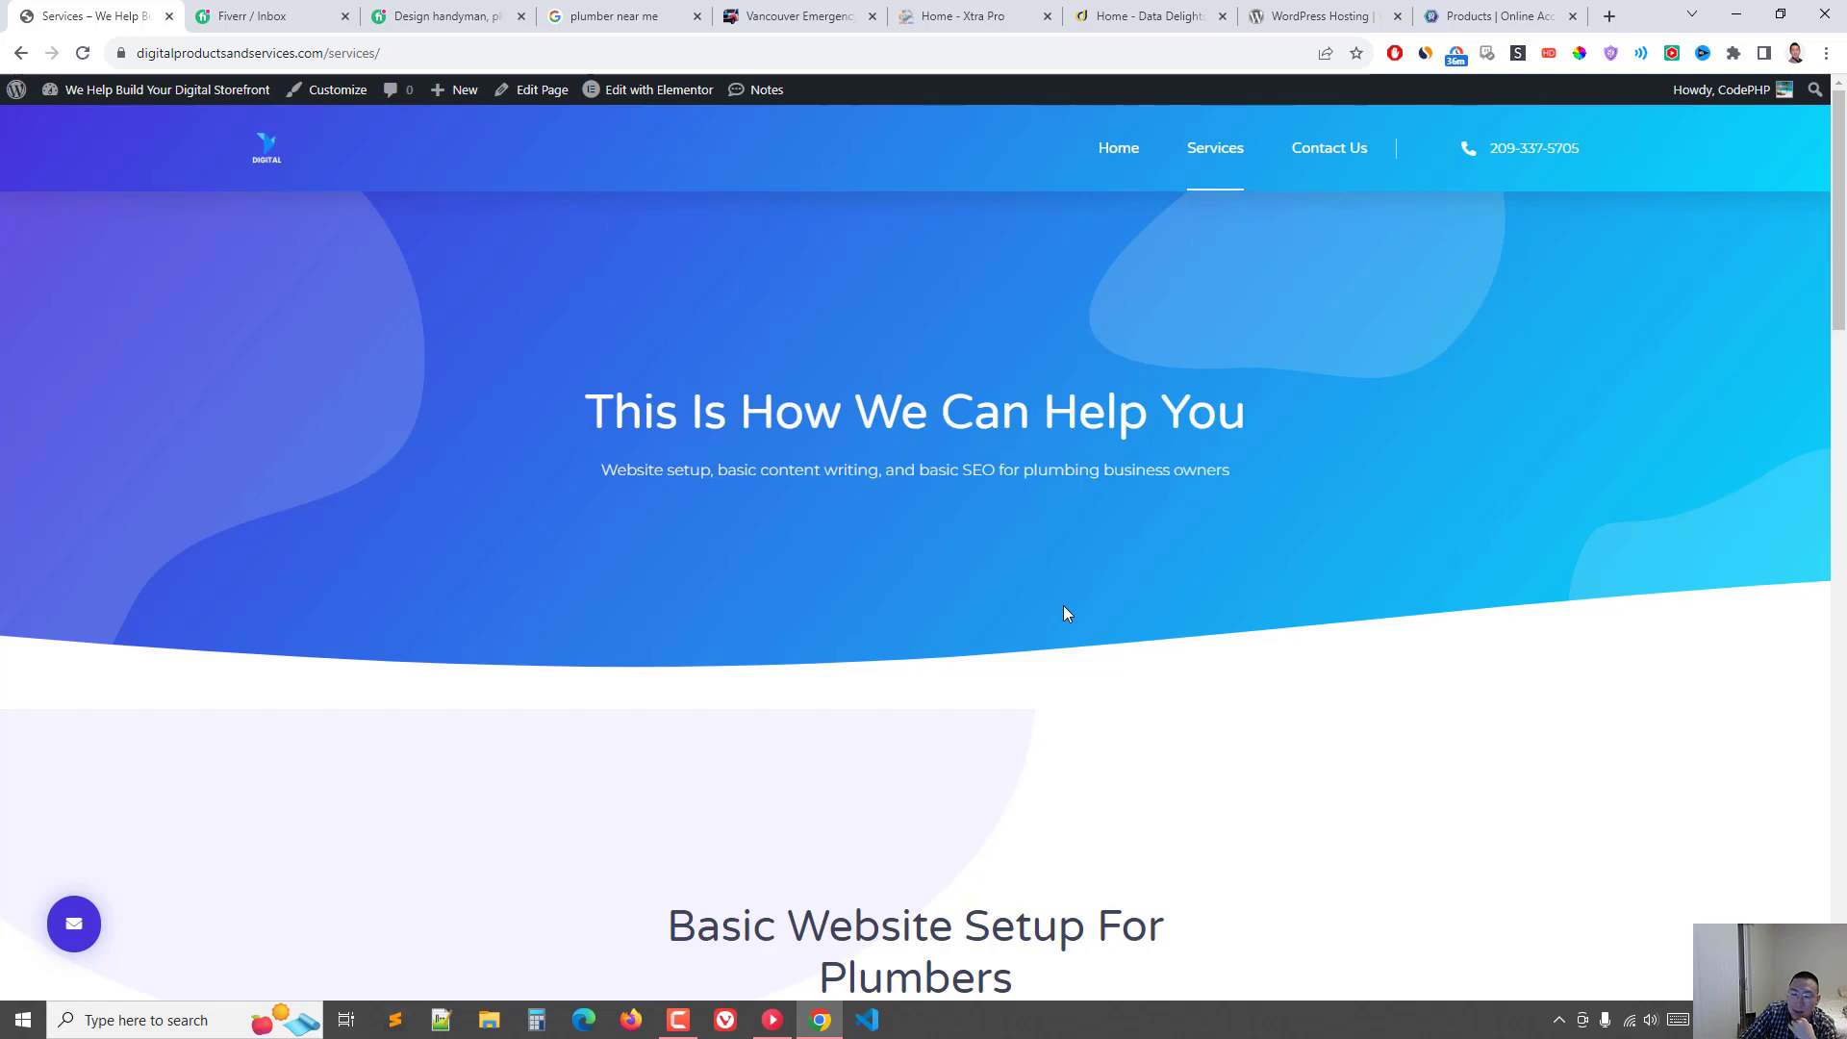
{"action": "mouse_move", "coordinate": [1192, 631]}
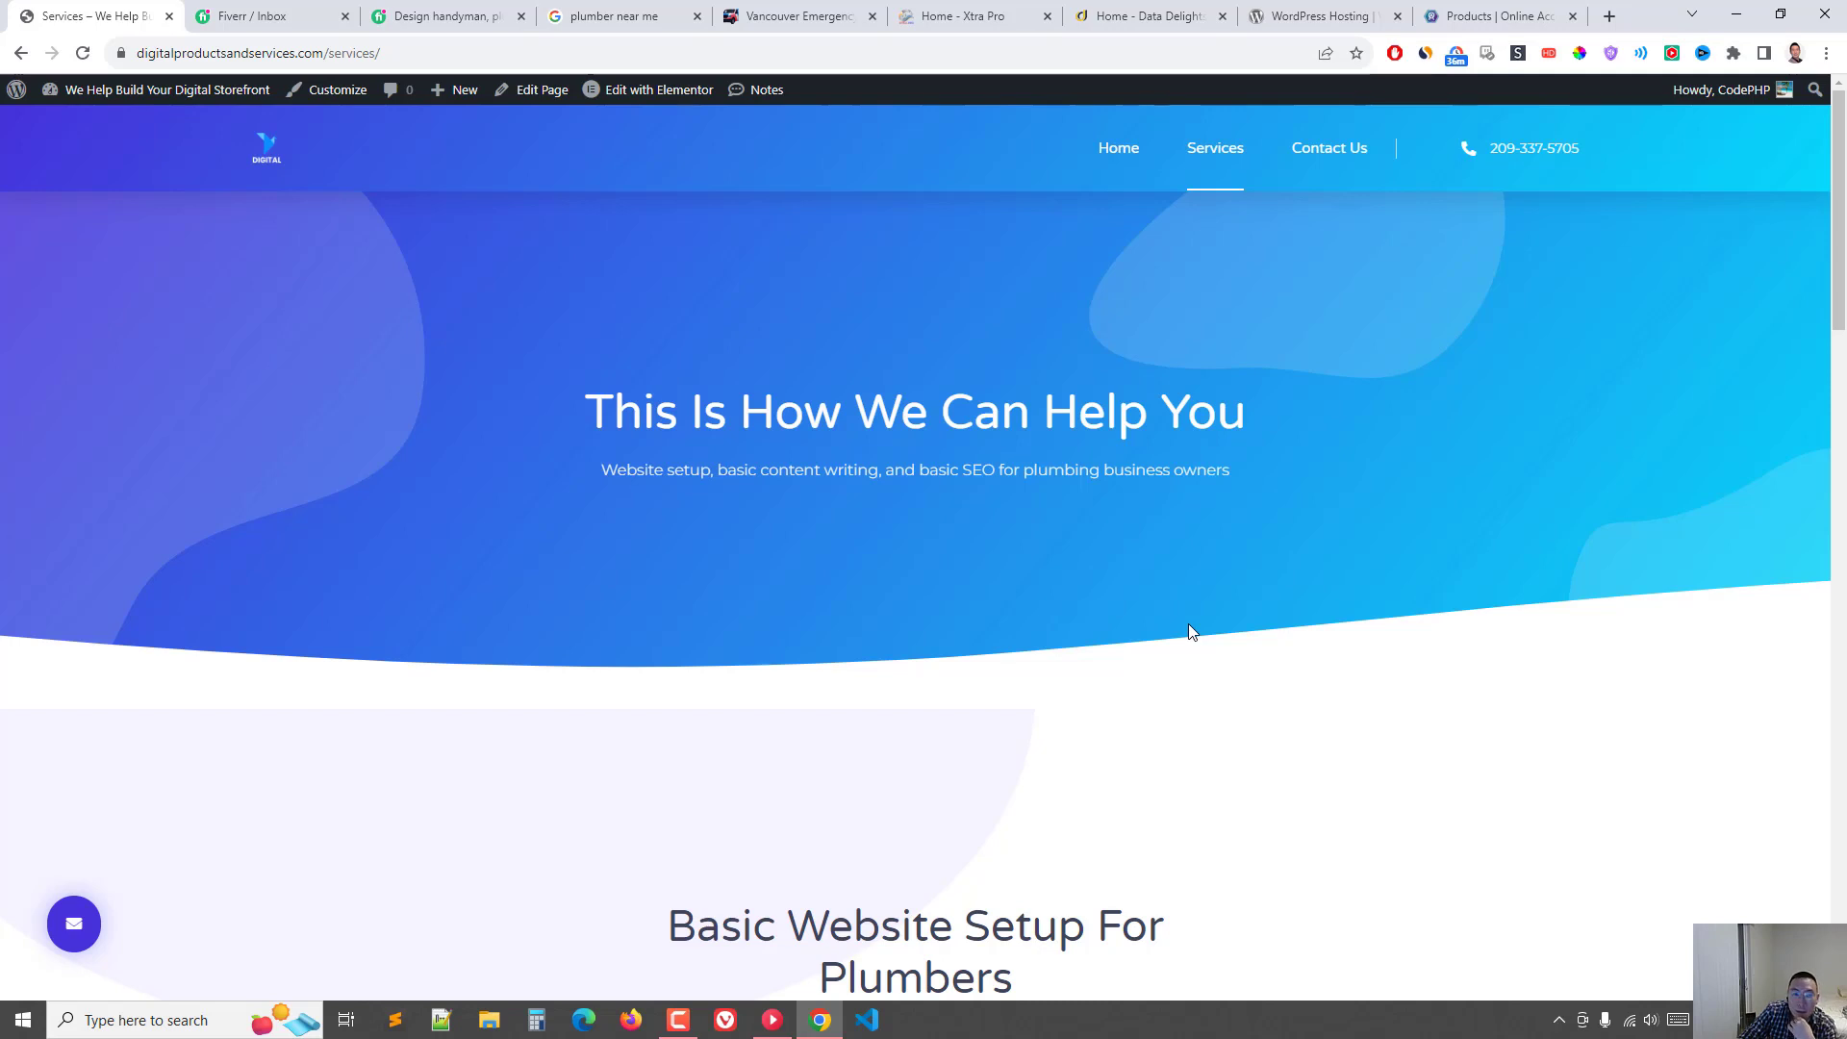
{"action": "mouse_move", "coordinate": [1290, 279]}
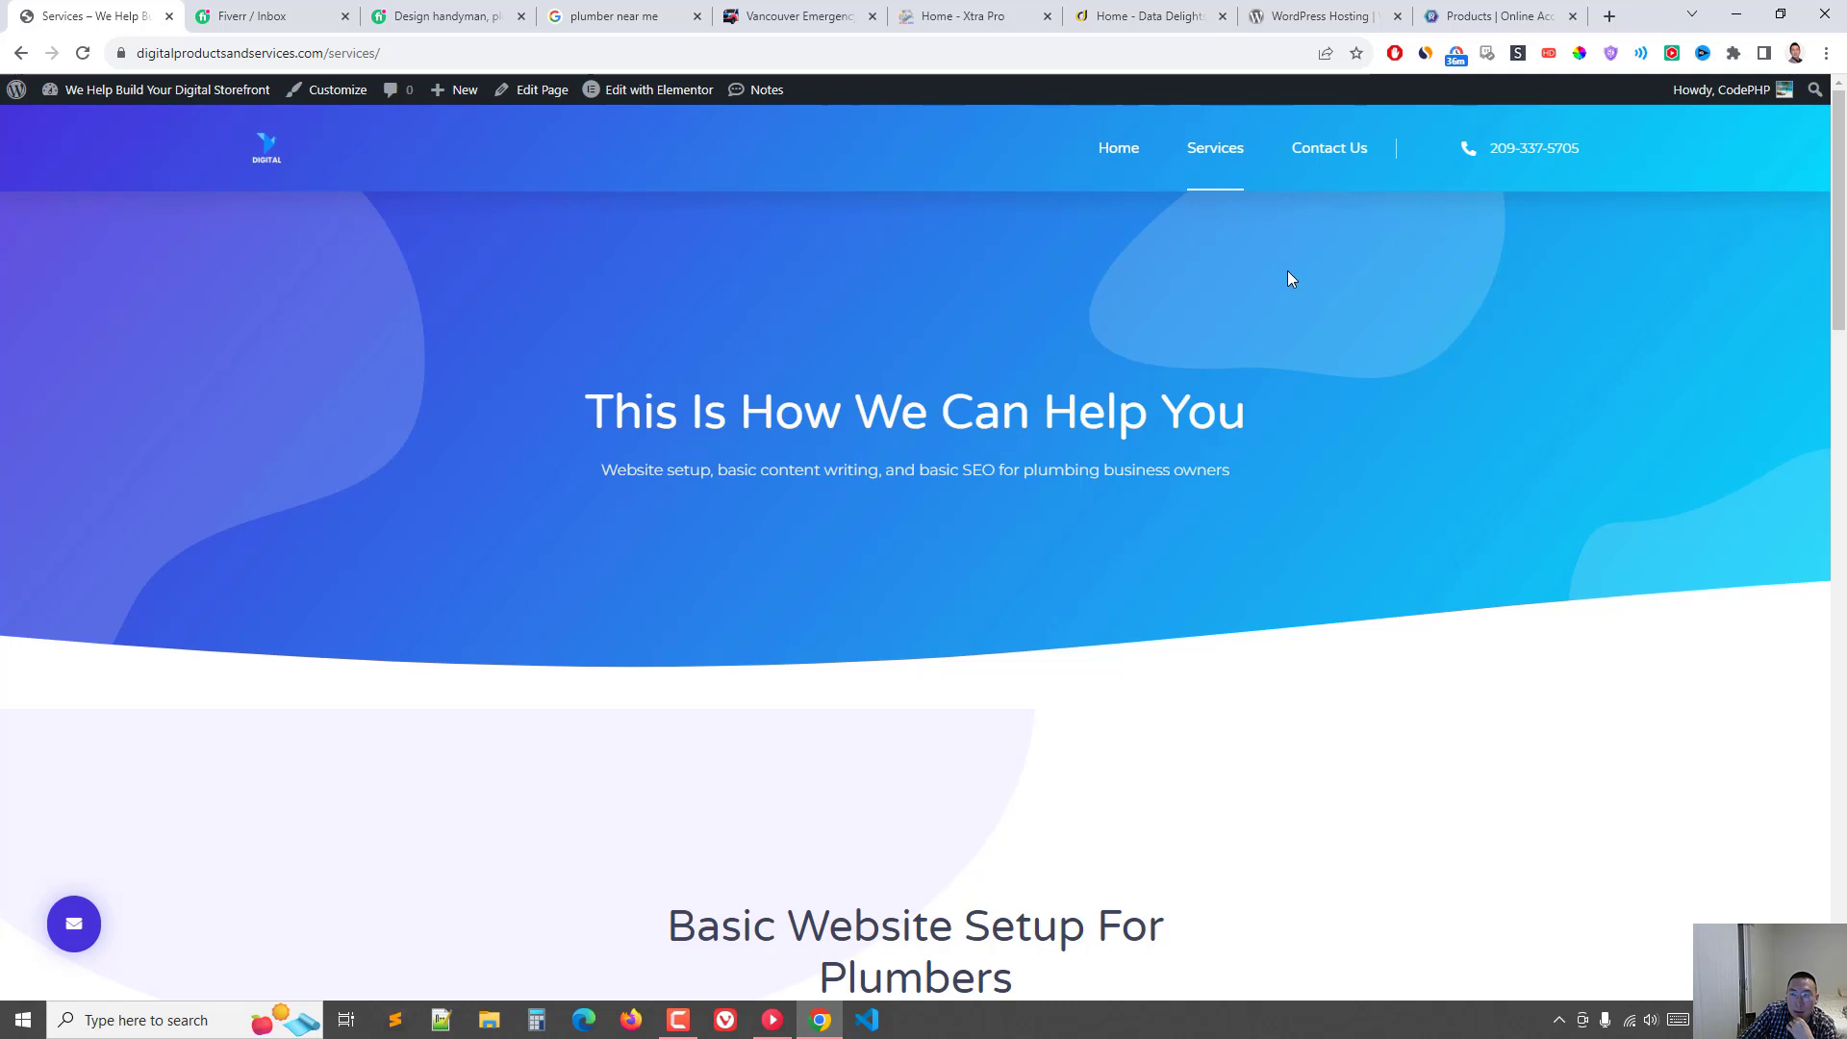
{"action": "mouse_move", "coordinate": [1281, 356]}
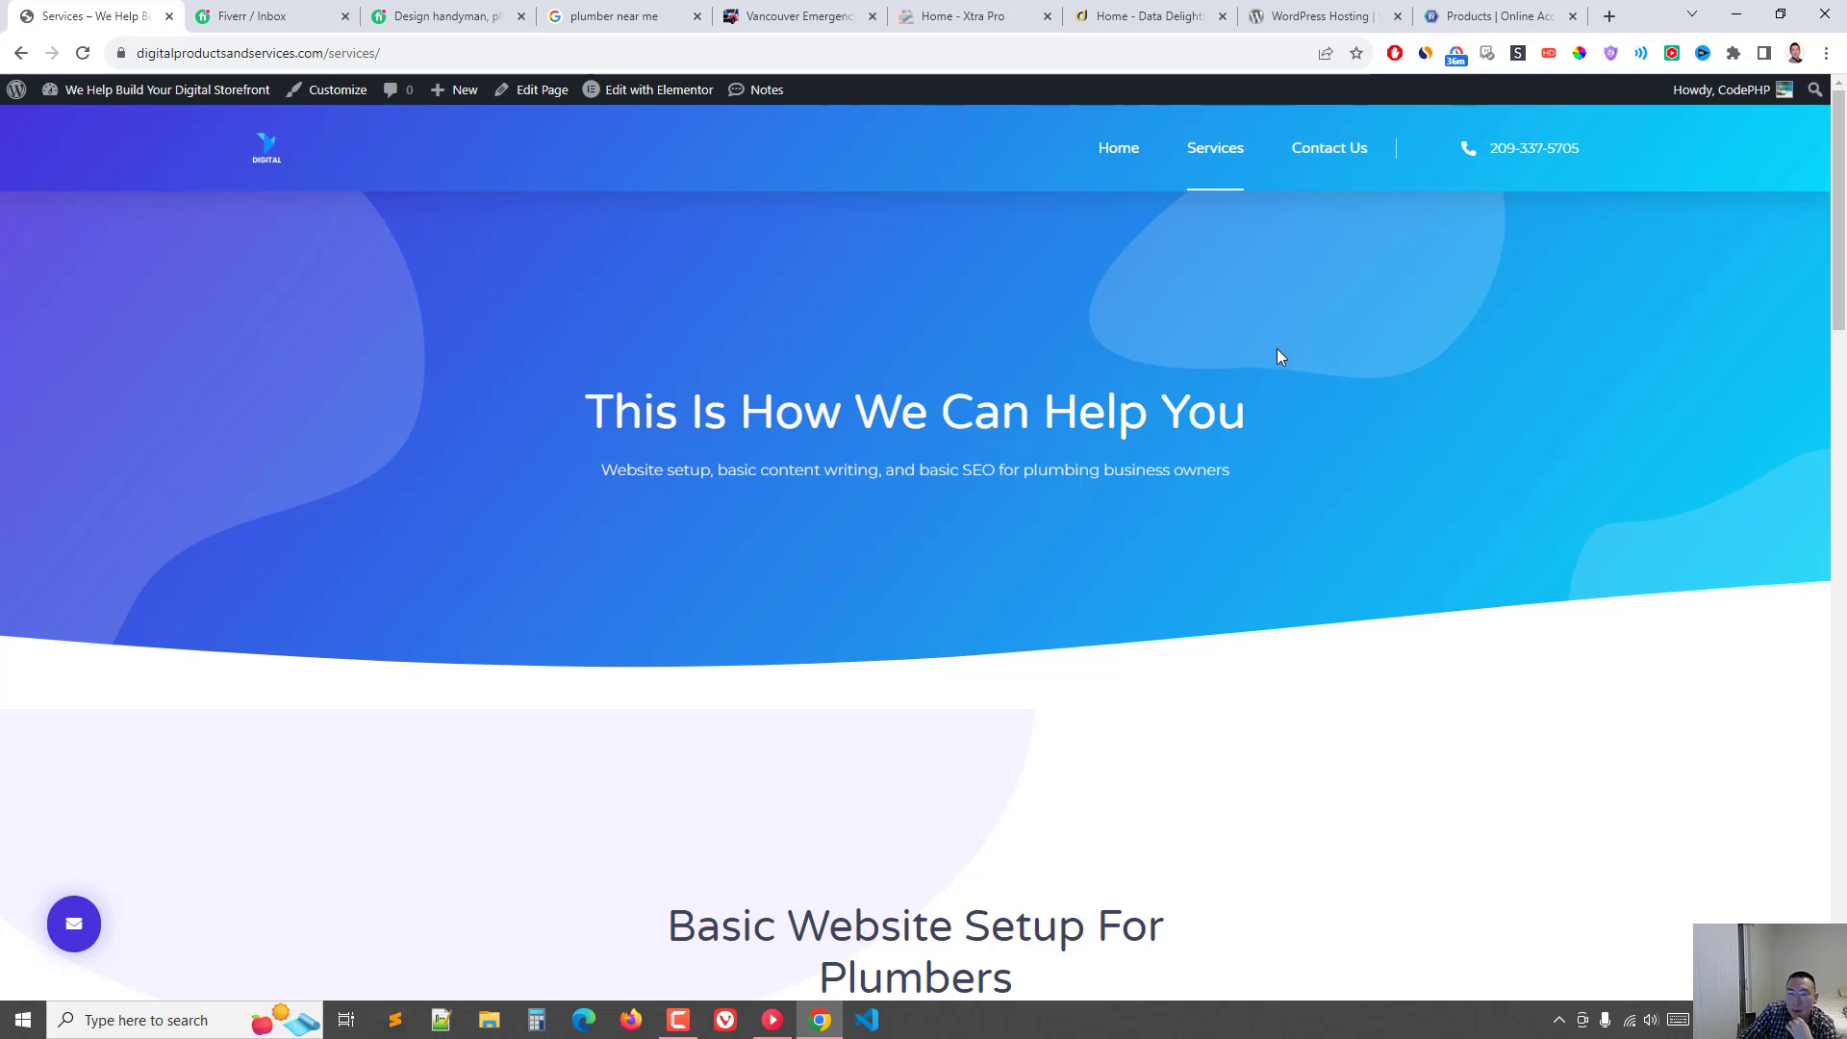
{"action": "mouse_move", "coordinate": [1281, 363]}
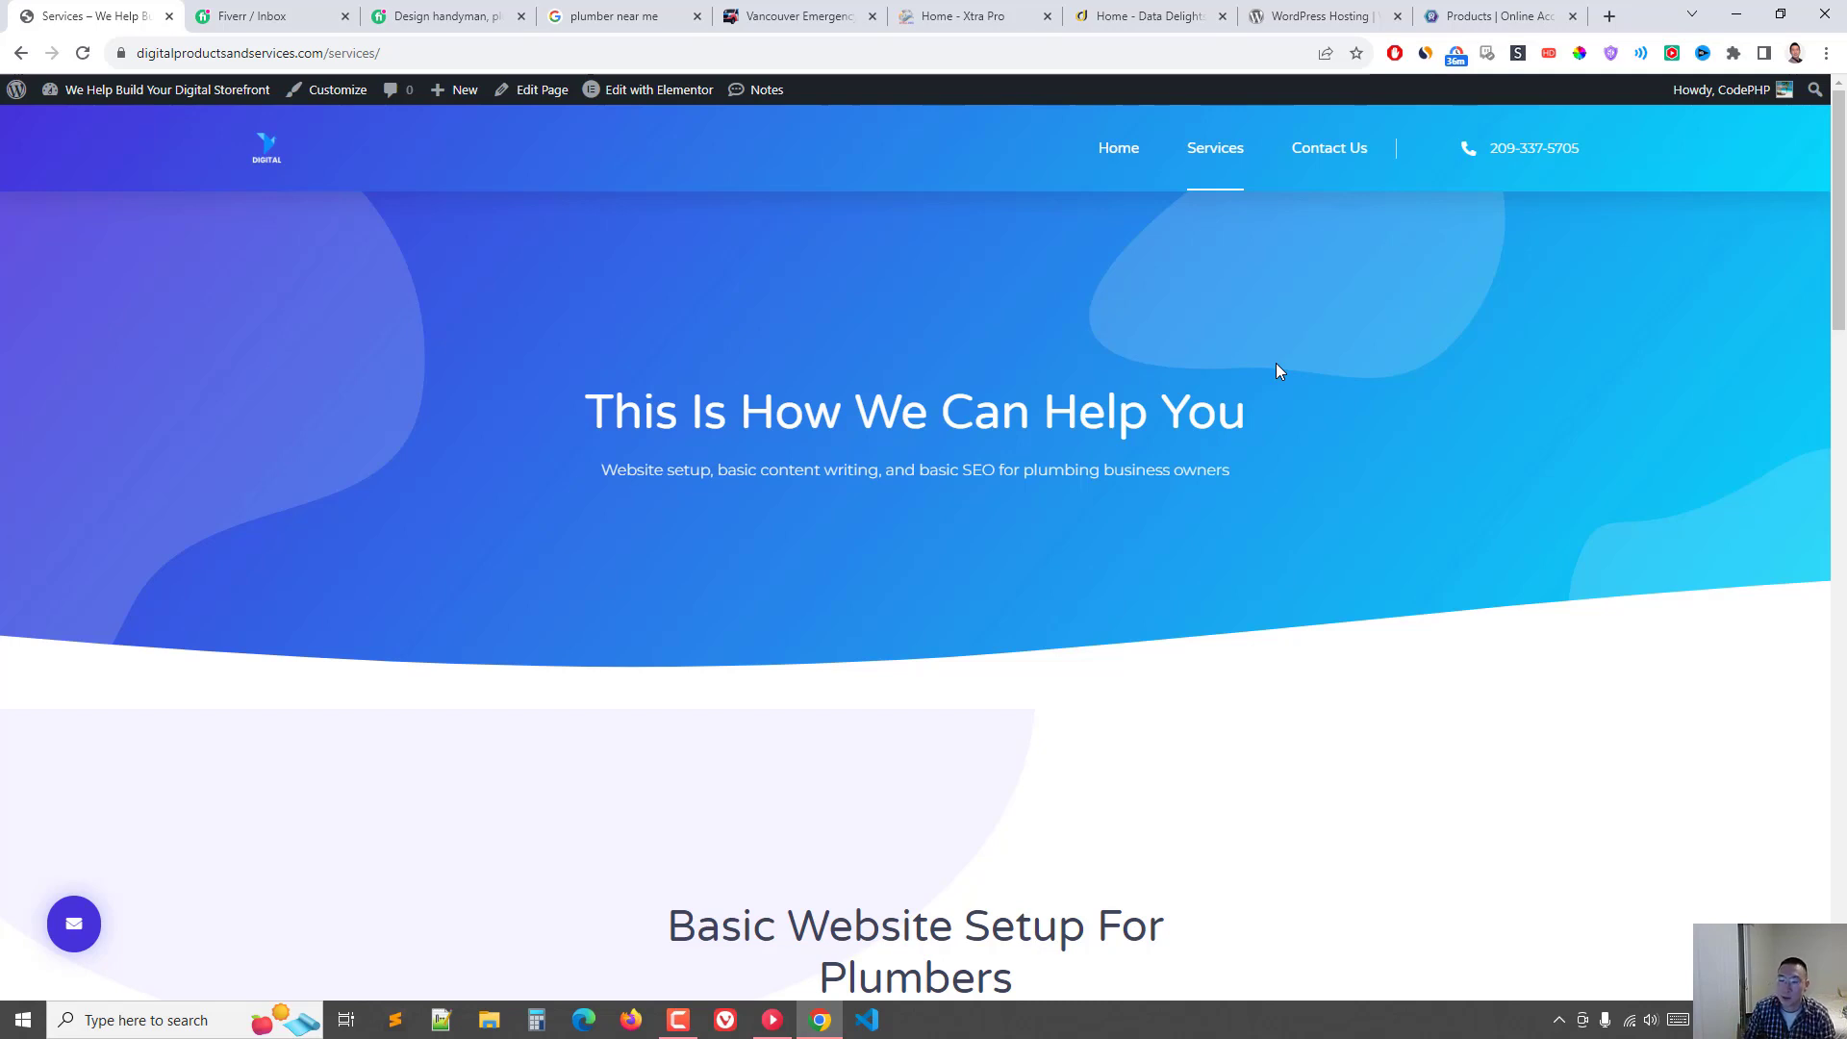
{"action": "mouse_move", "coordinate": [1305, 342]}
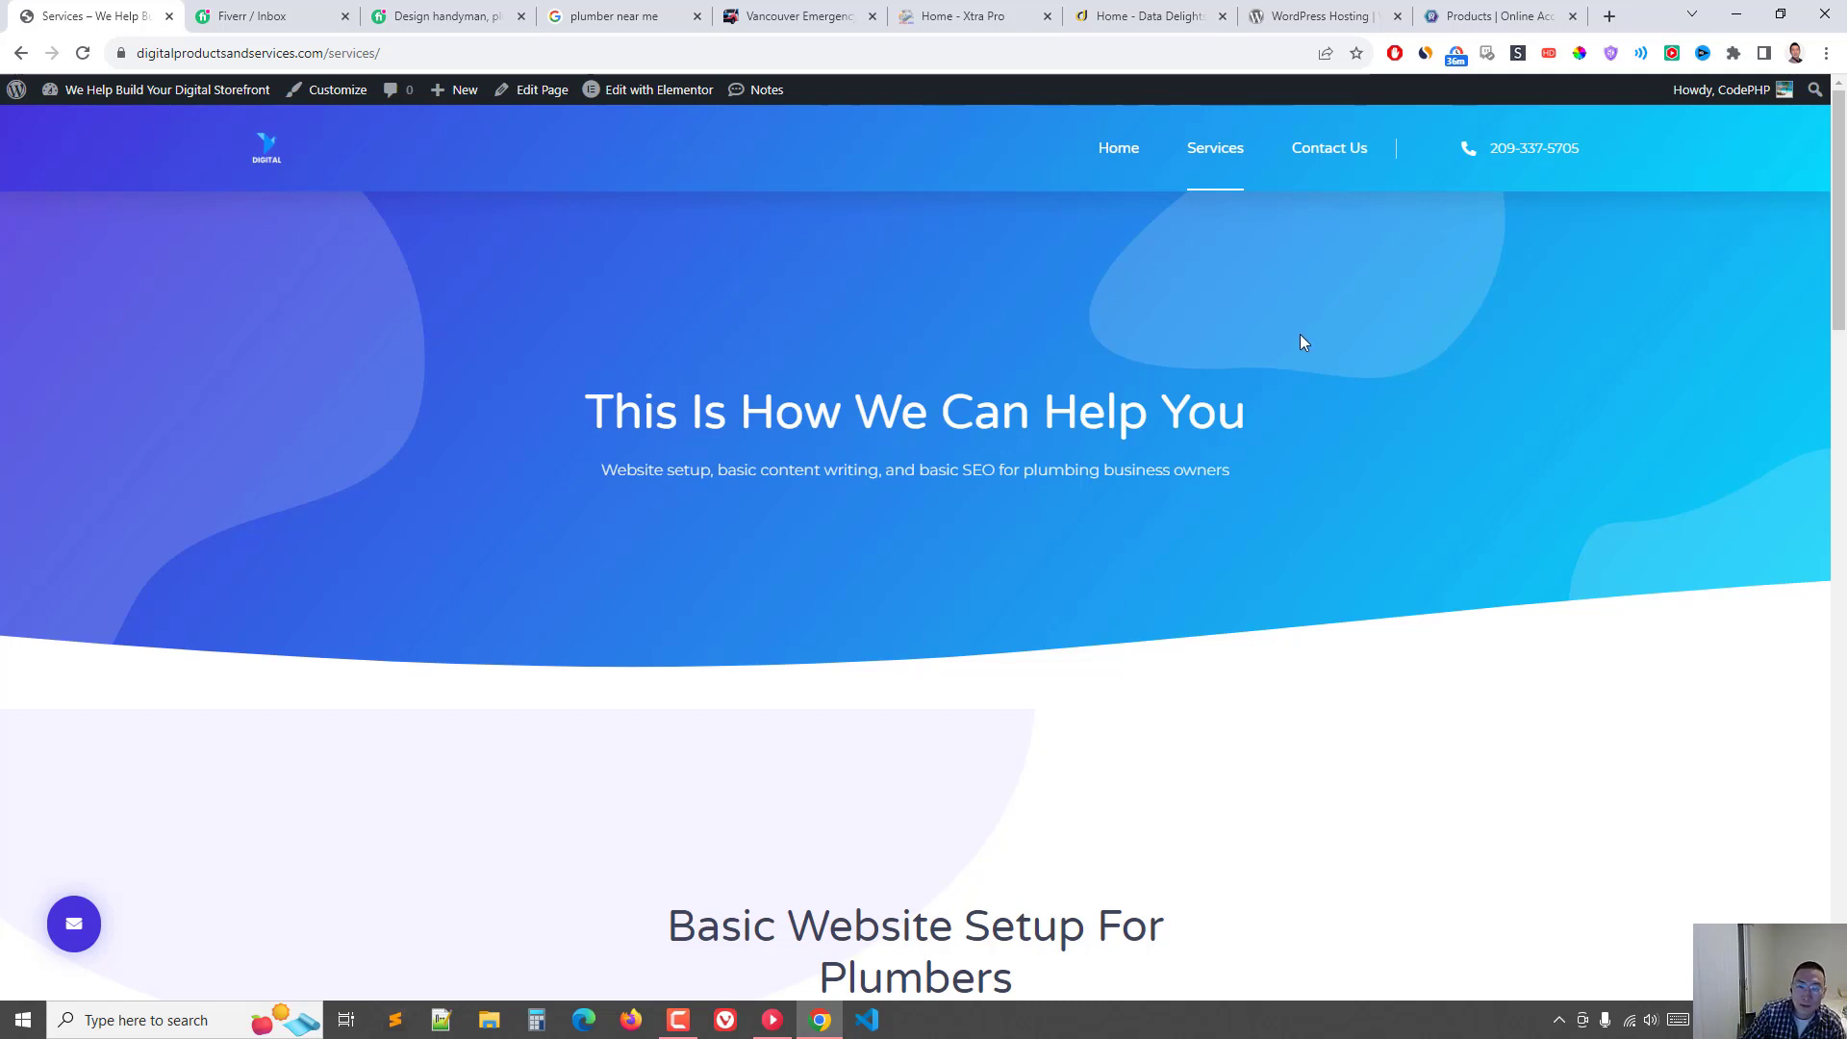
{"action": "mouse_move", "coordinate": [1290, 369]}
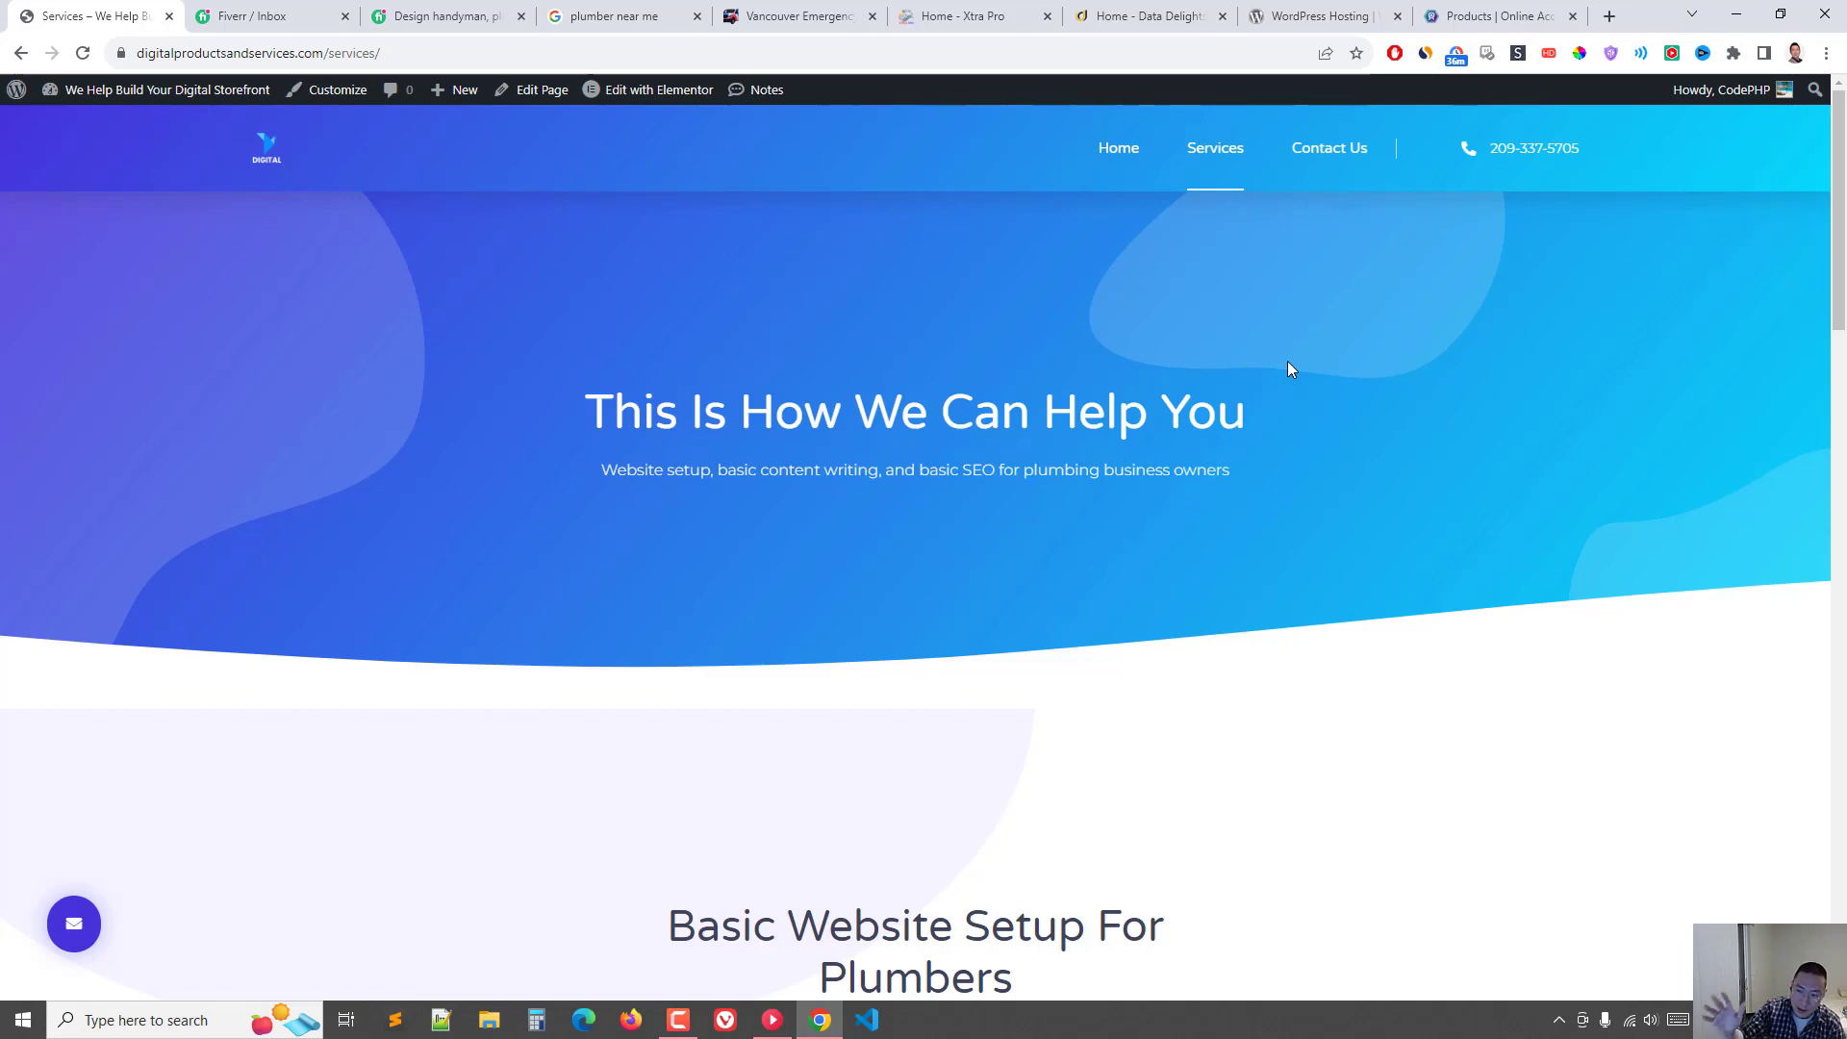